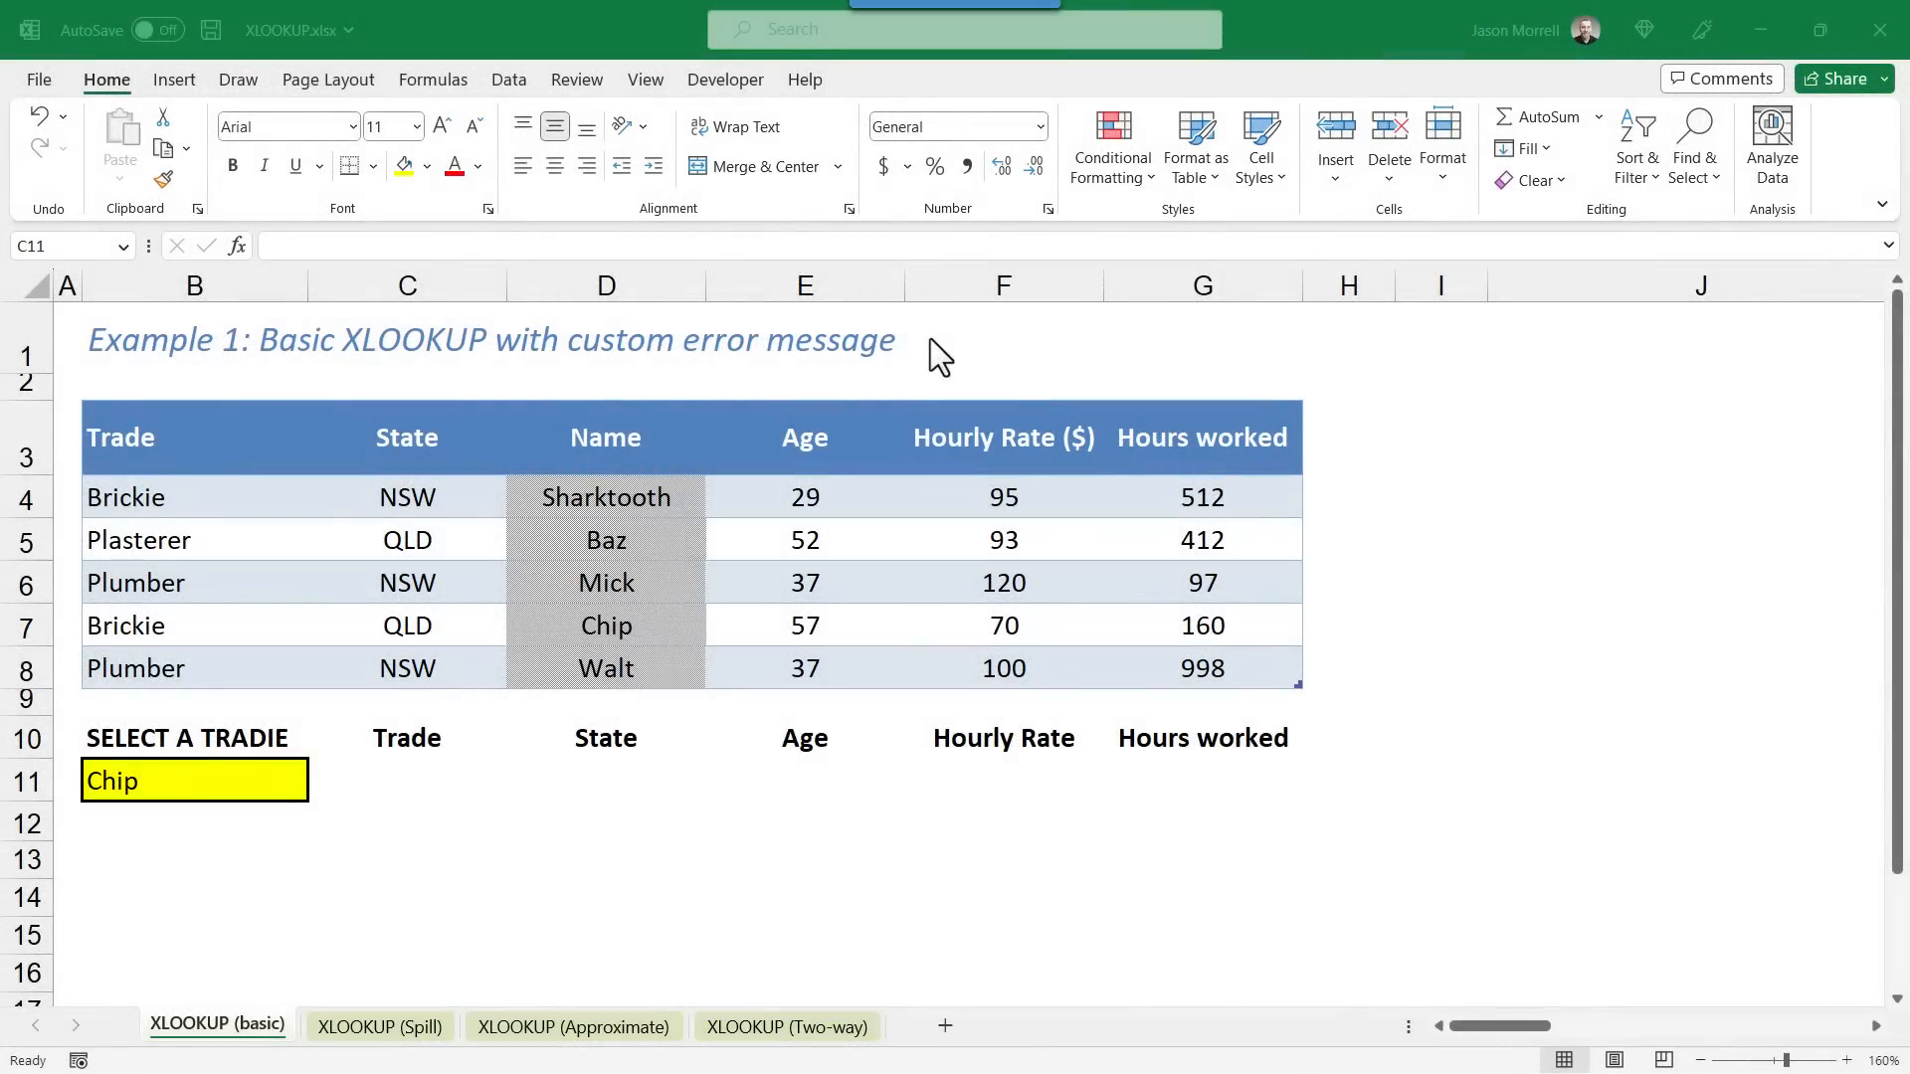
{"action": "mouse_move", "coordinate": [330, 435]}
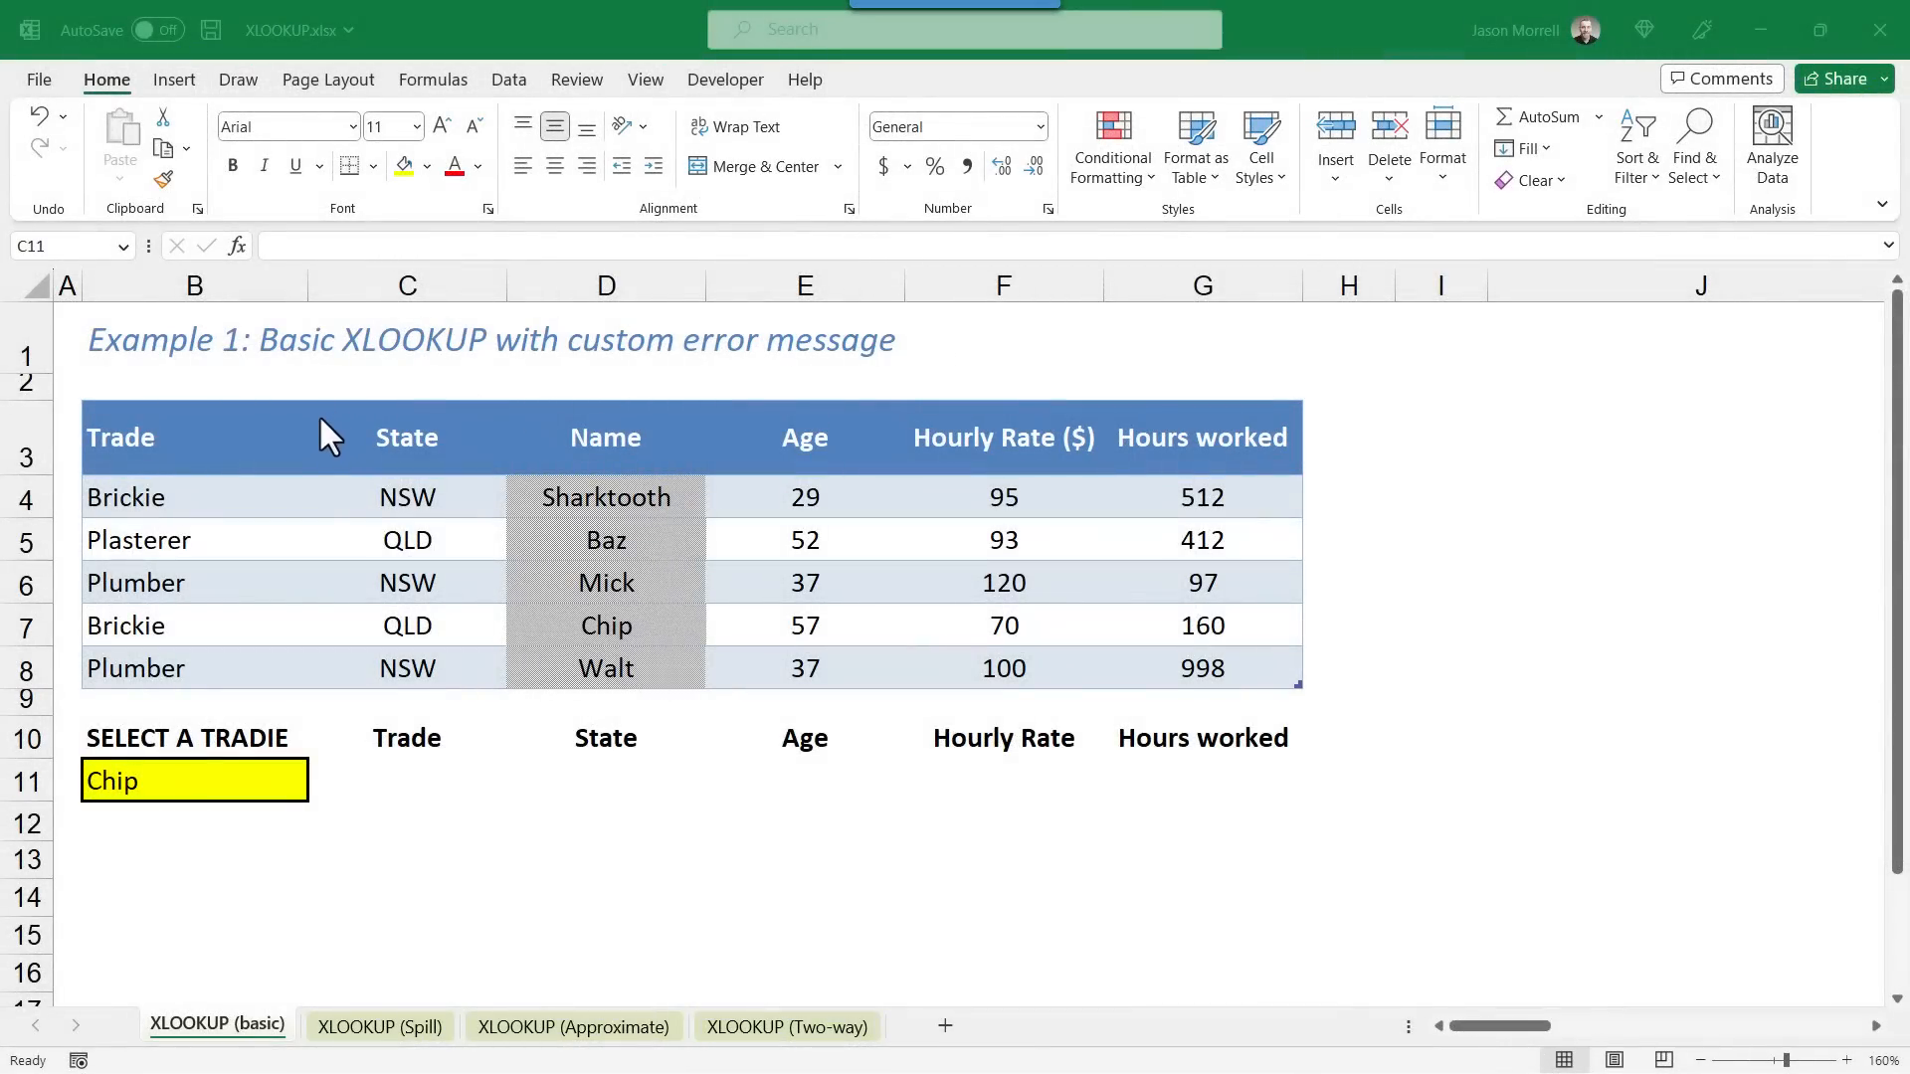
{"action": "mouse_move", "coordinate": [647, 649]}
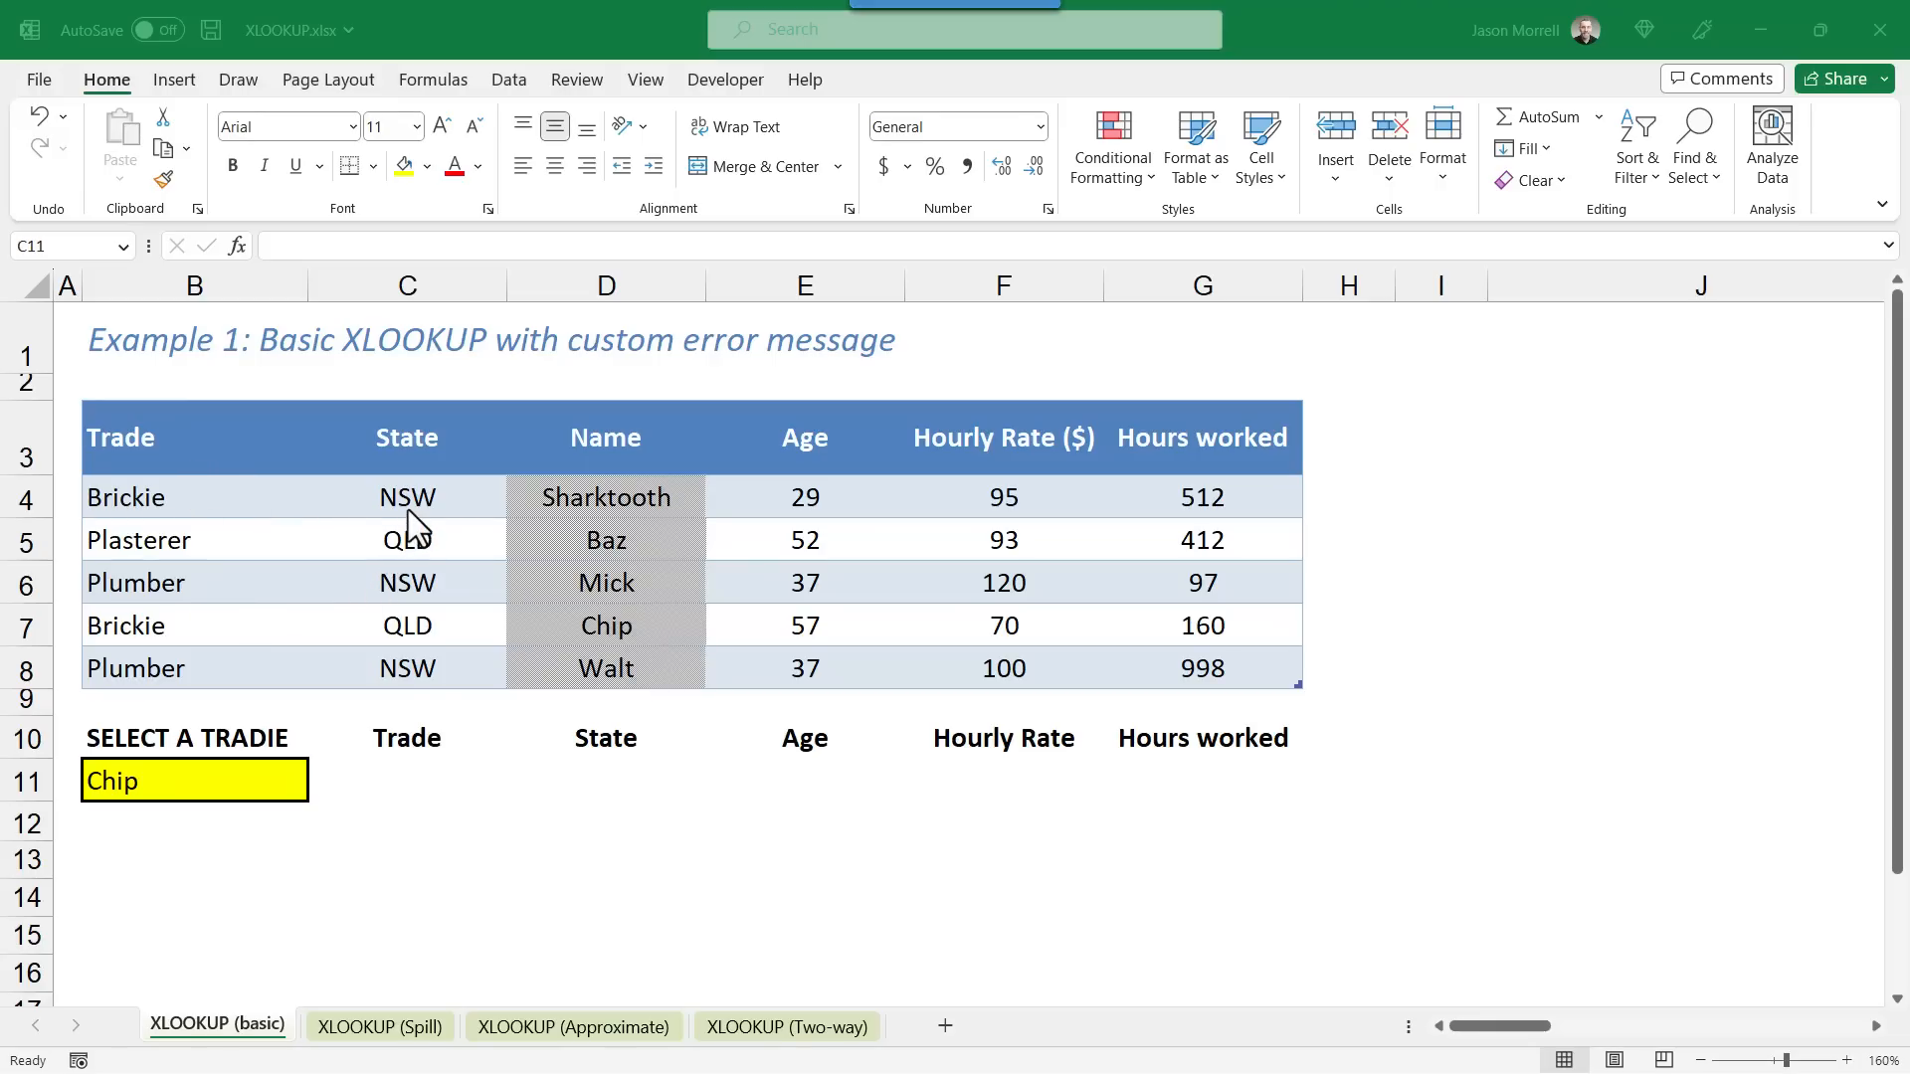
{"action": "mouse_move", "coordinate": [1013, 612]}
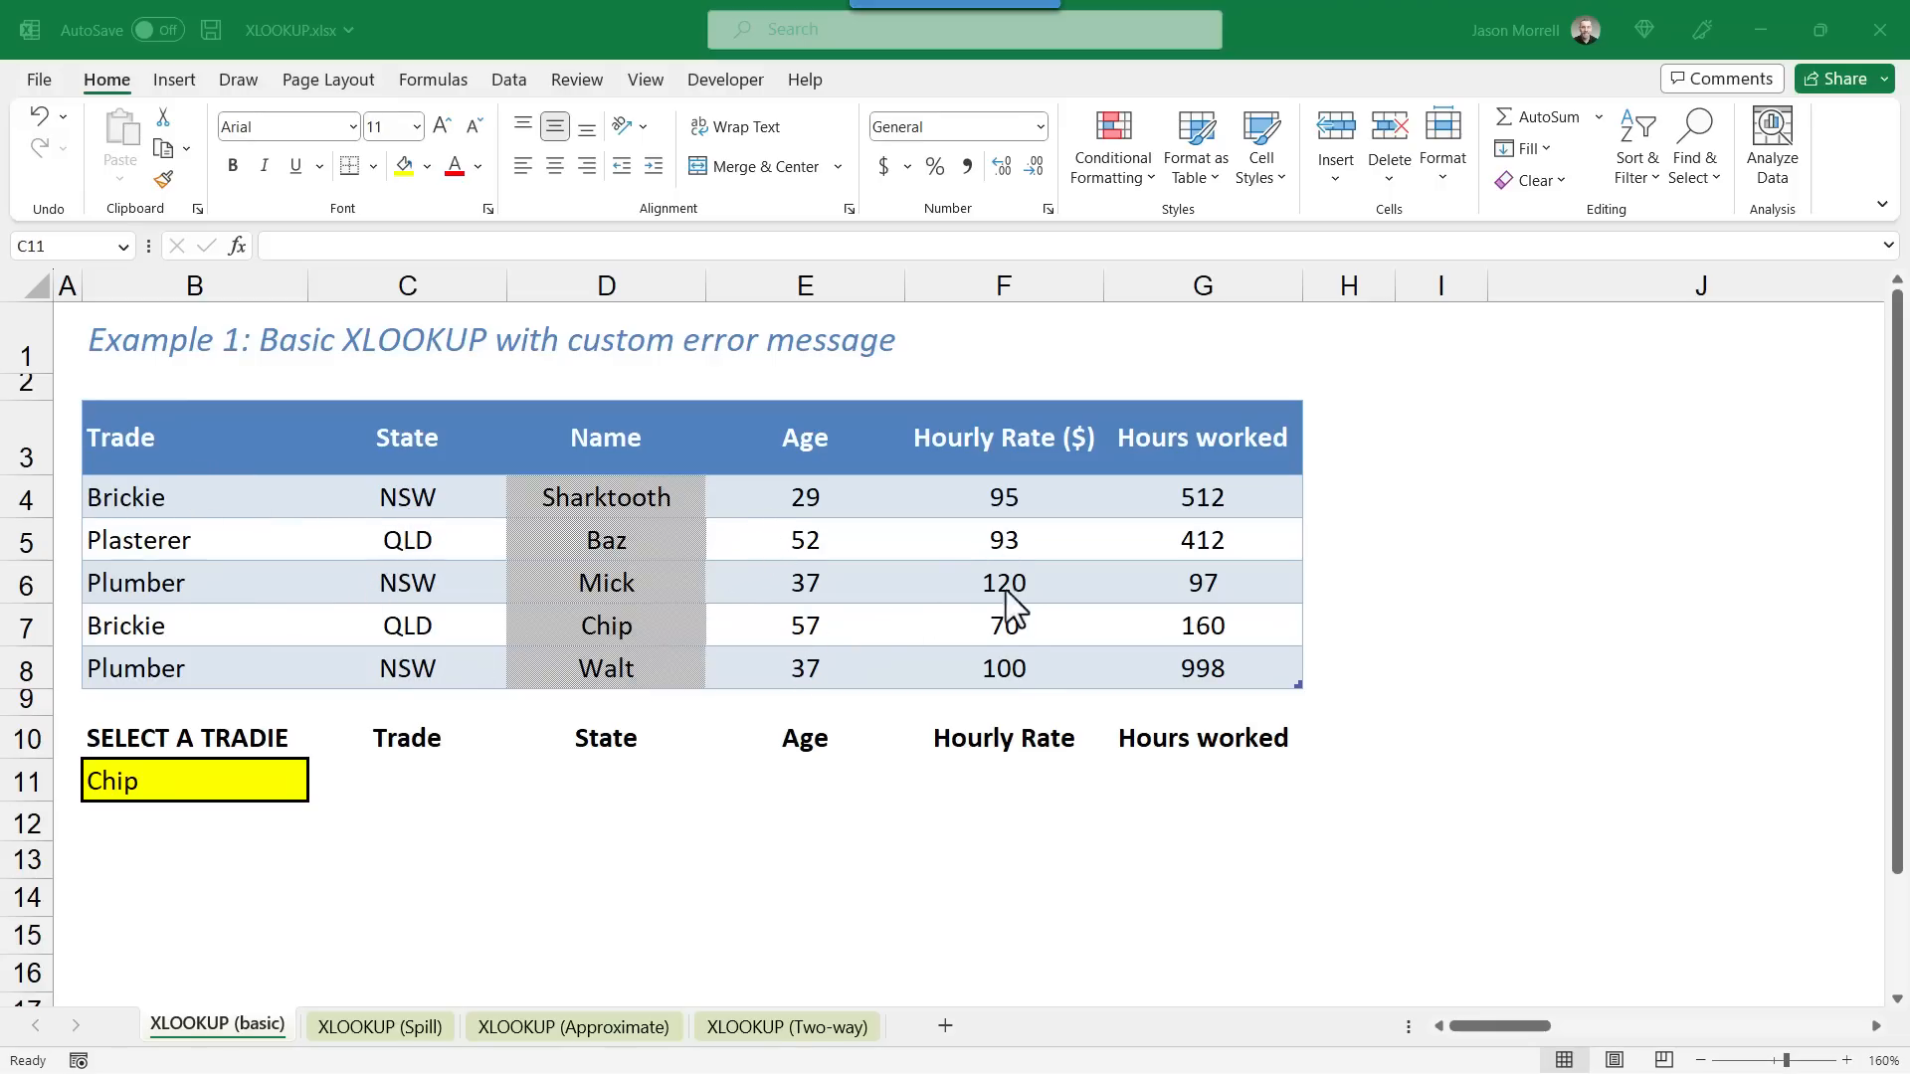
{"action": "mouse_move", "coordinate": [1252, 683]}
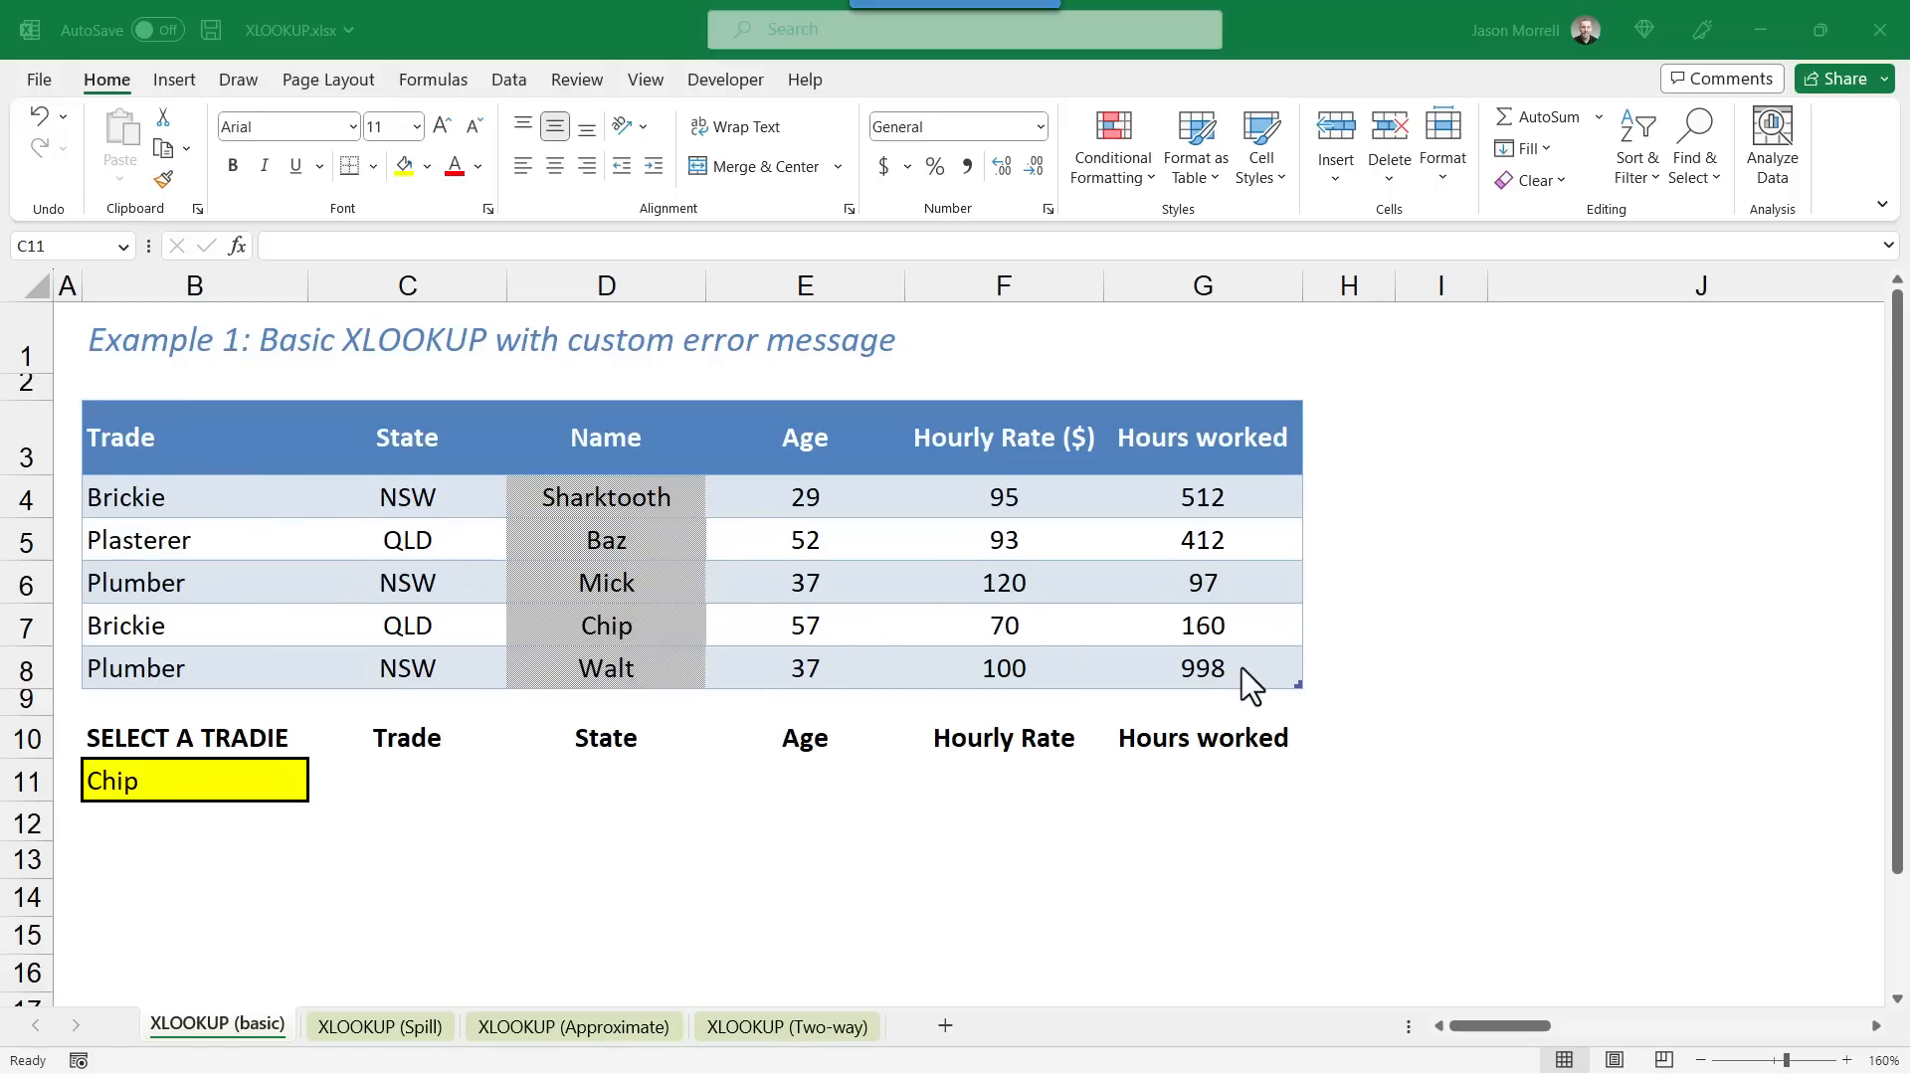
{"action": "mouse_move", "coordinate": [252, 794]}
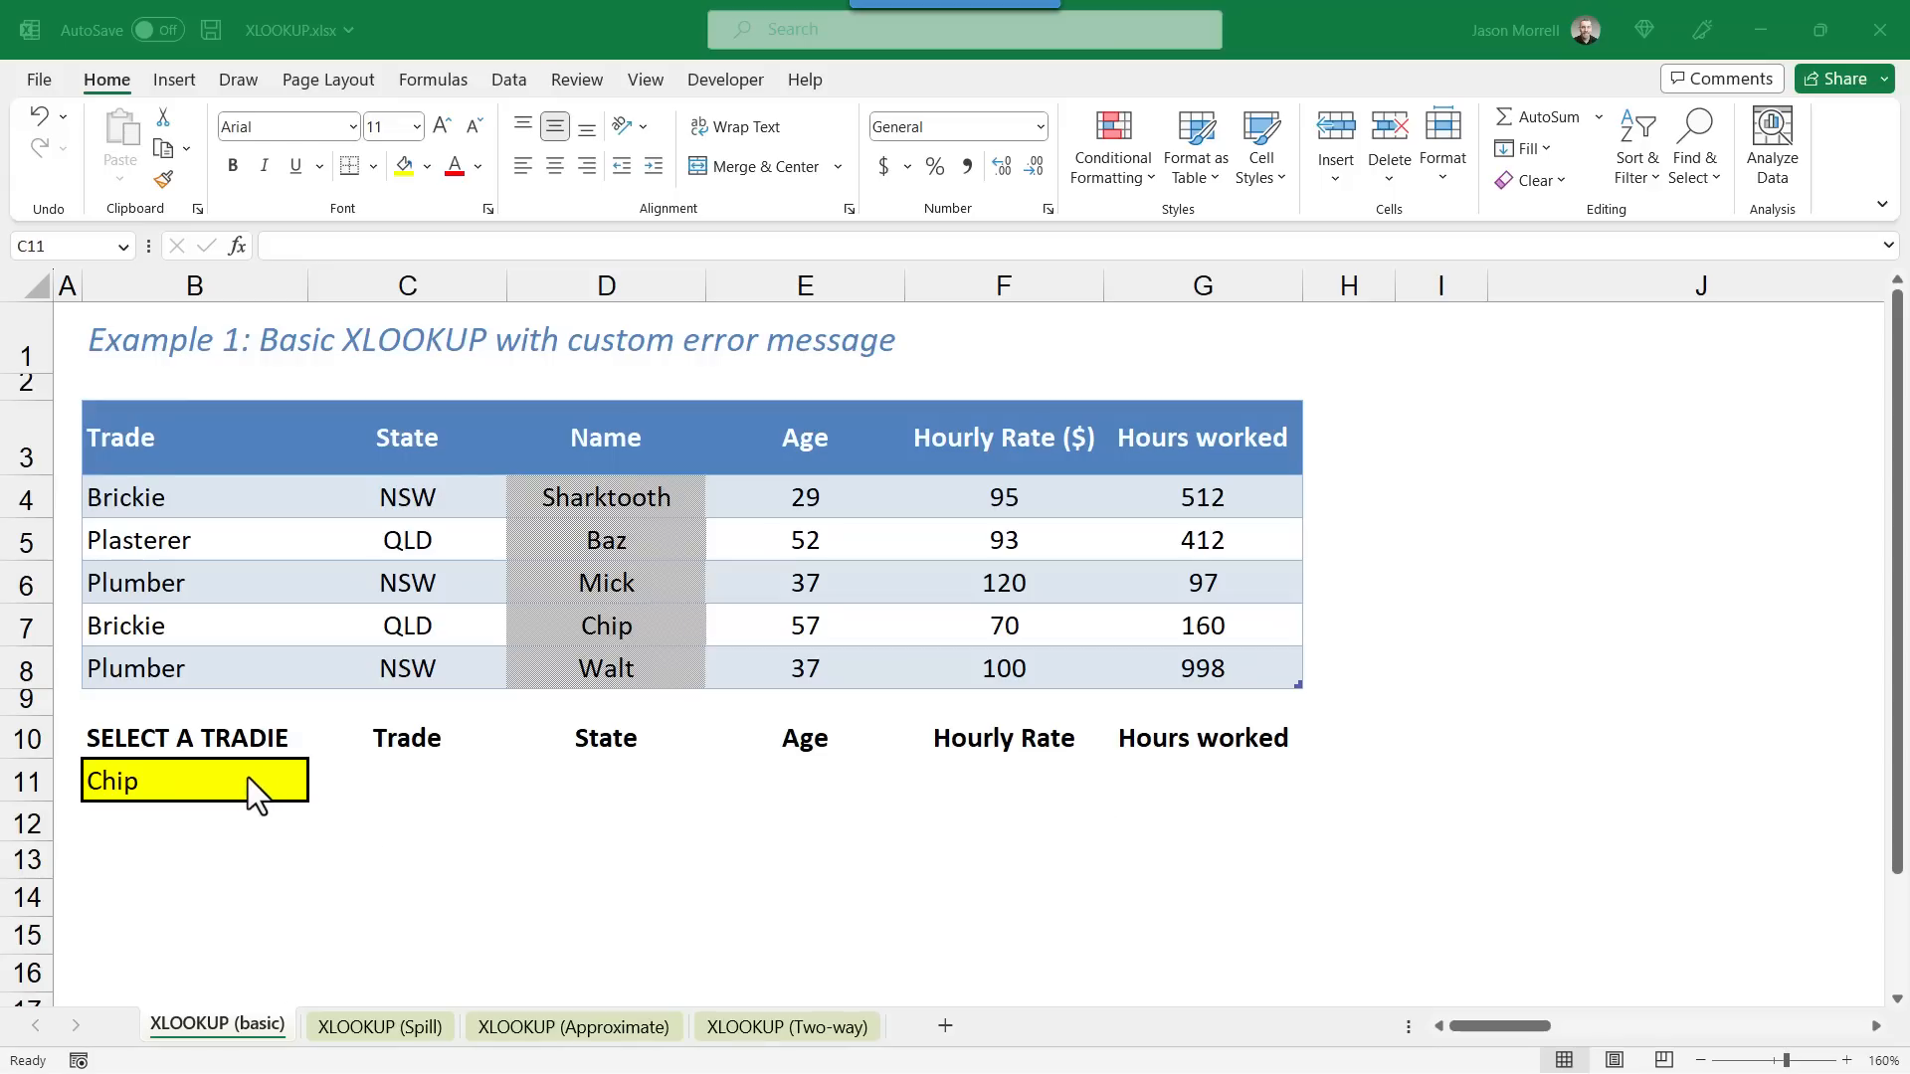
Step: Check the tradie and result cells, then begin =xlookup( in the Trade cell C11 beside Chip
{"action": "left_click", "coordinate": [195, 781]}
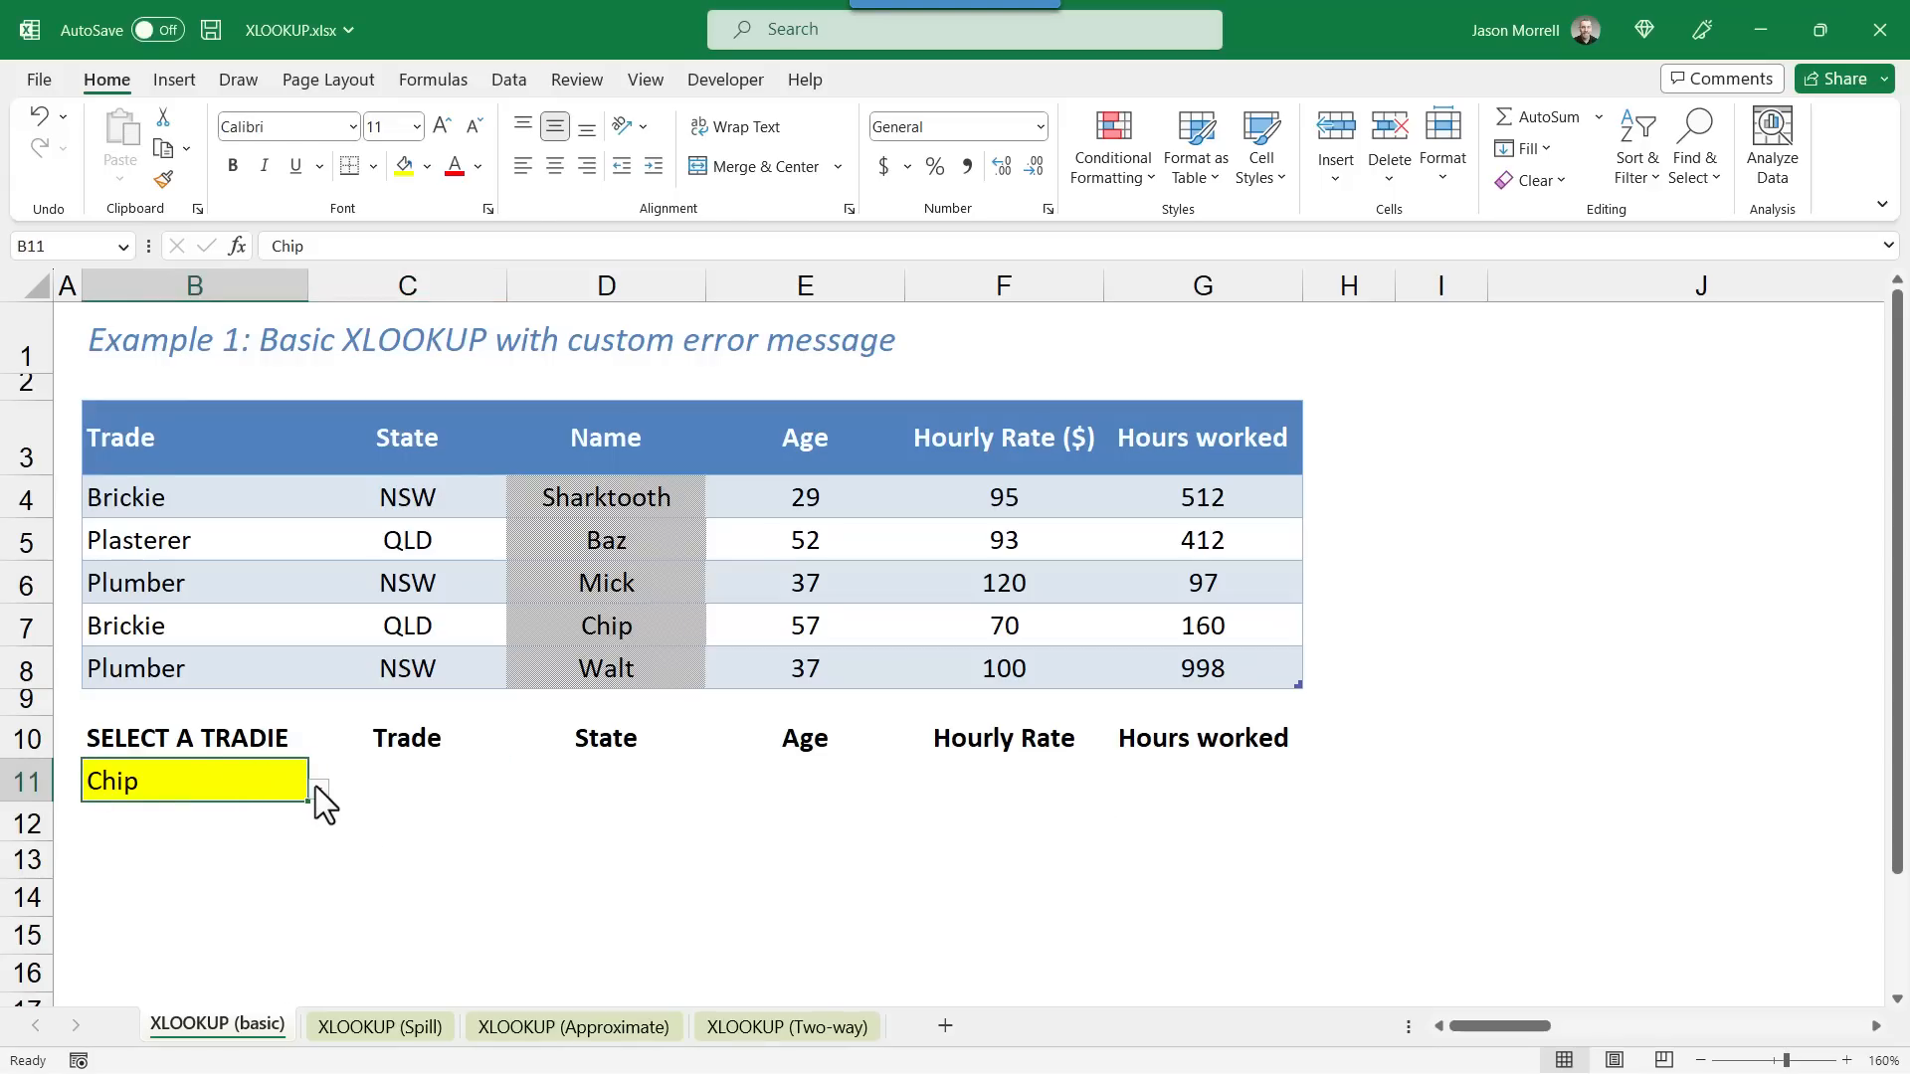
{"action": "mouse_move", "coordinate": [264, 776]}
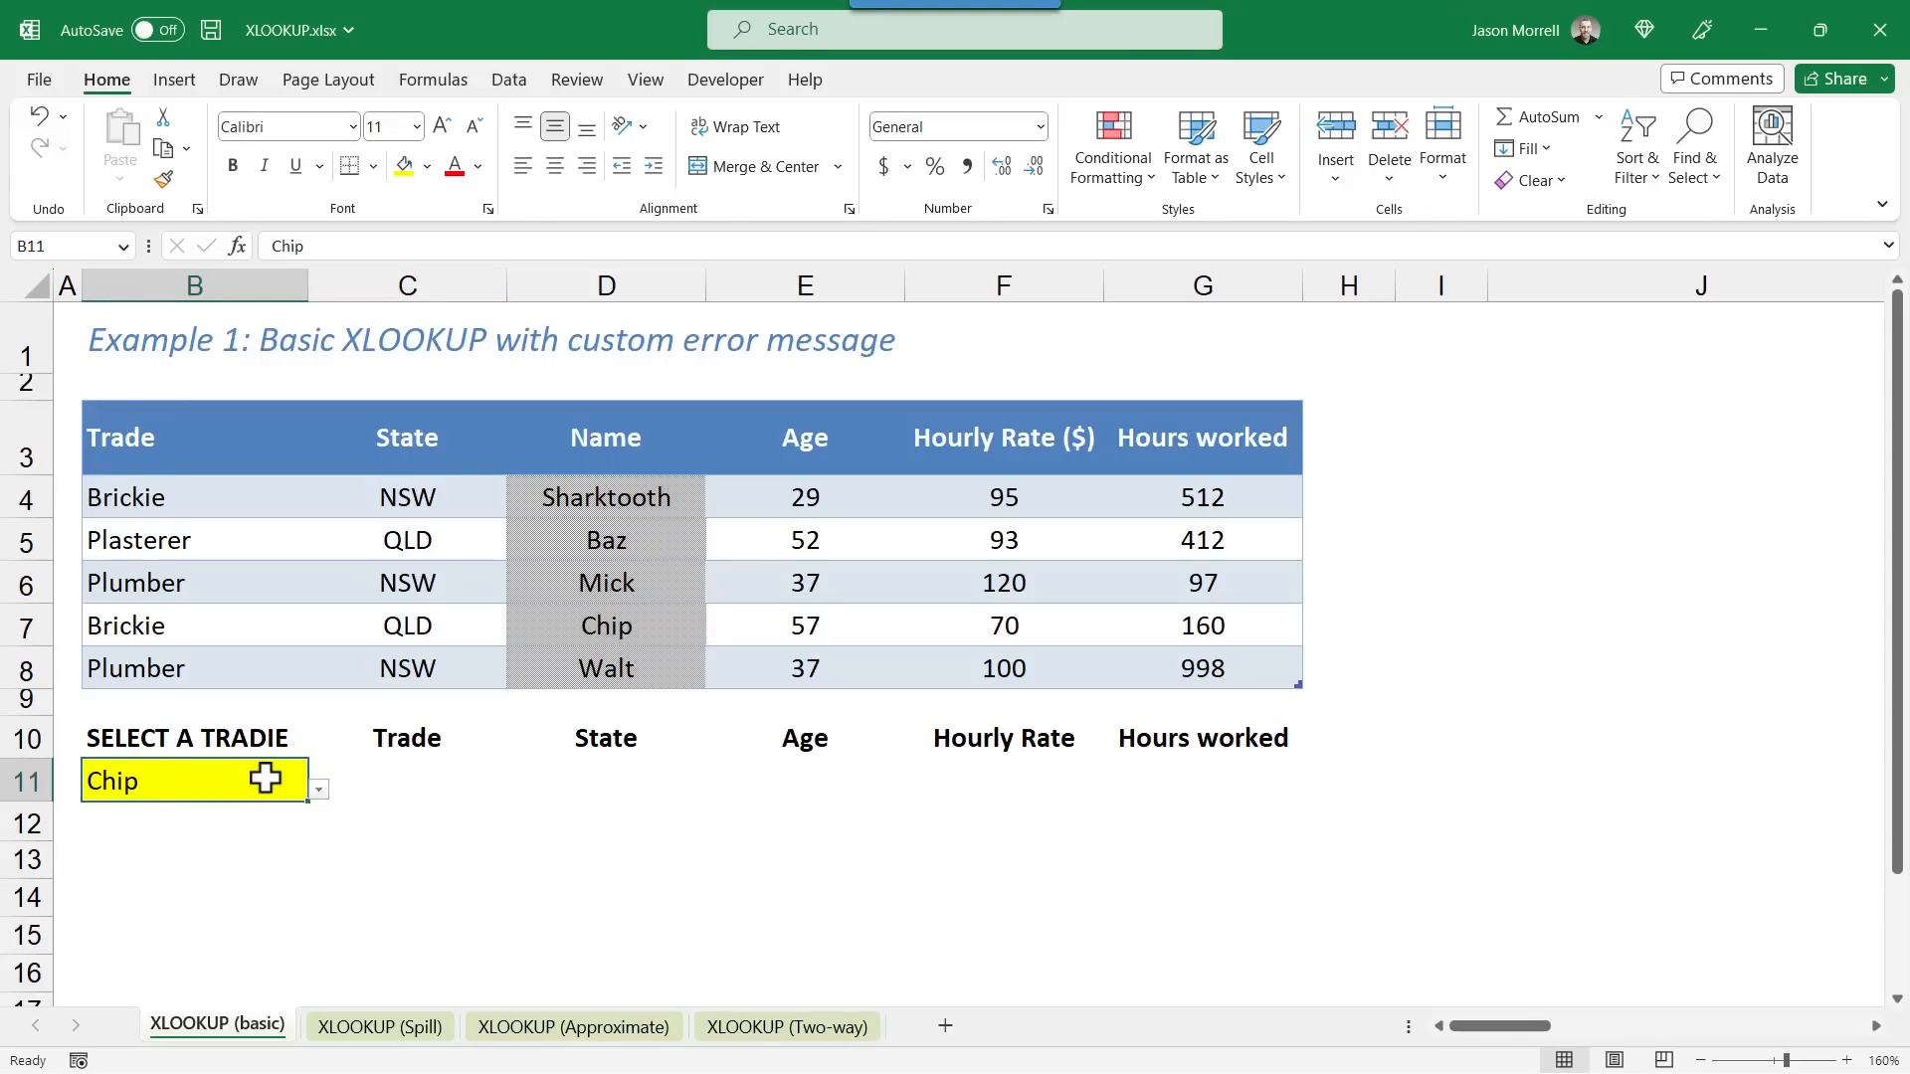
{"action": "mouse_move", "coordinate": [456, 819]}
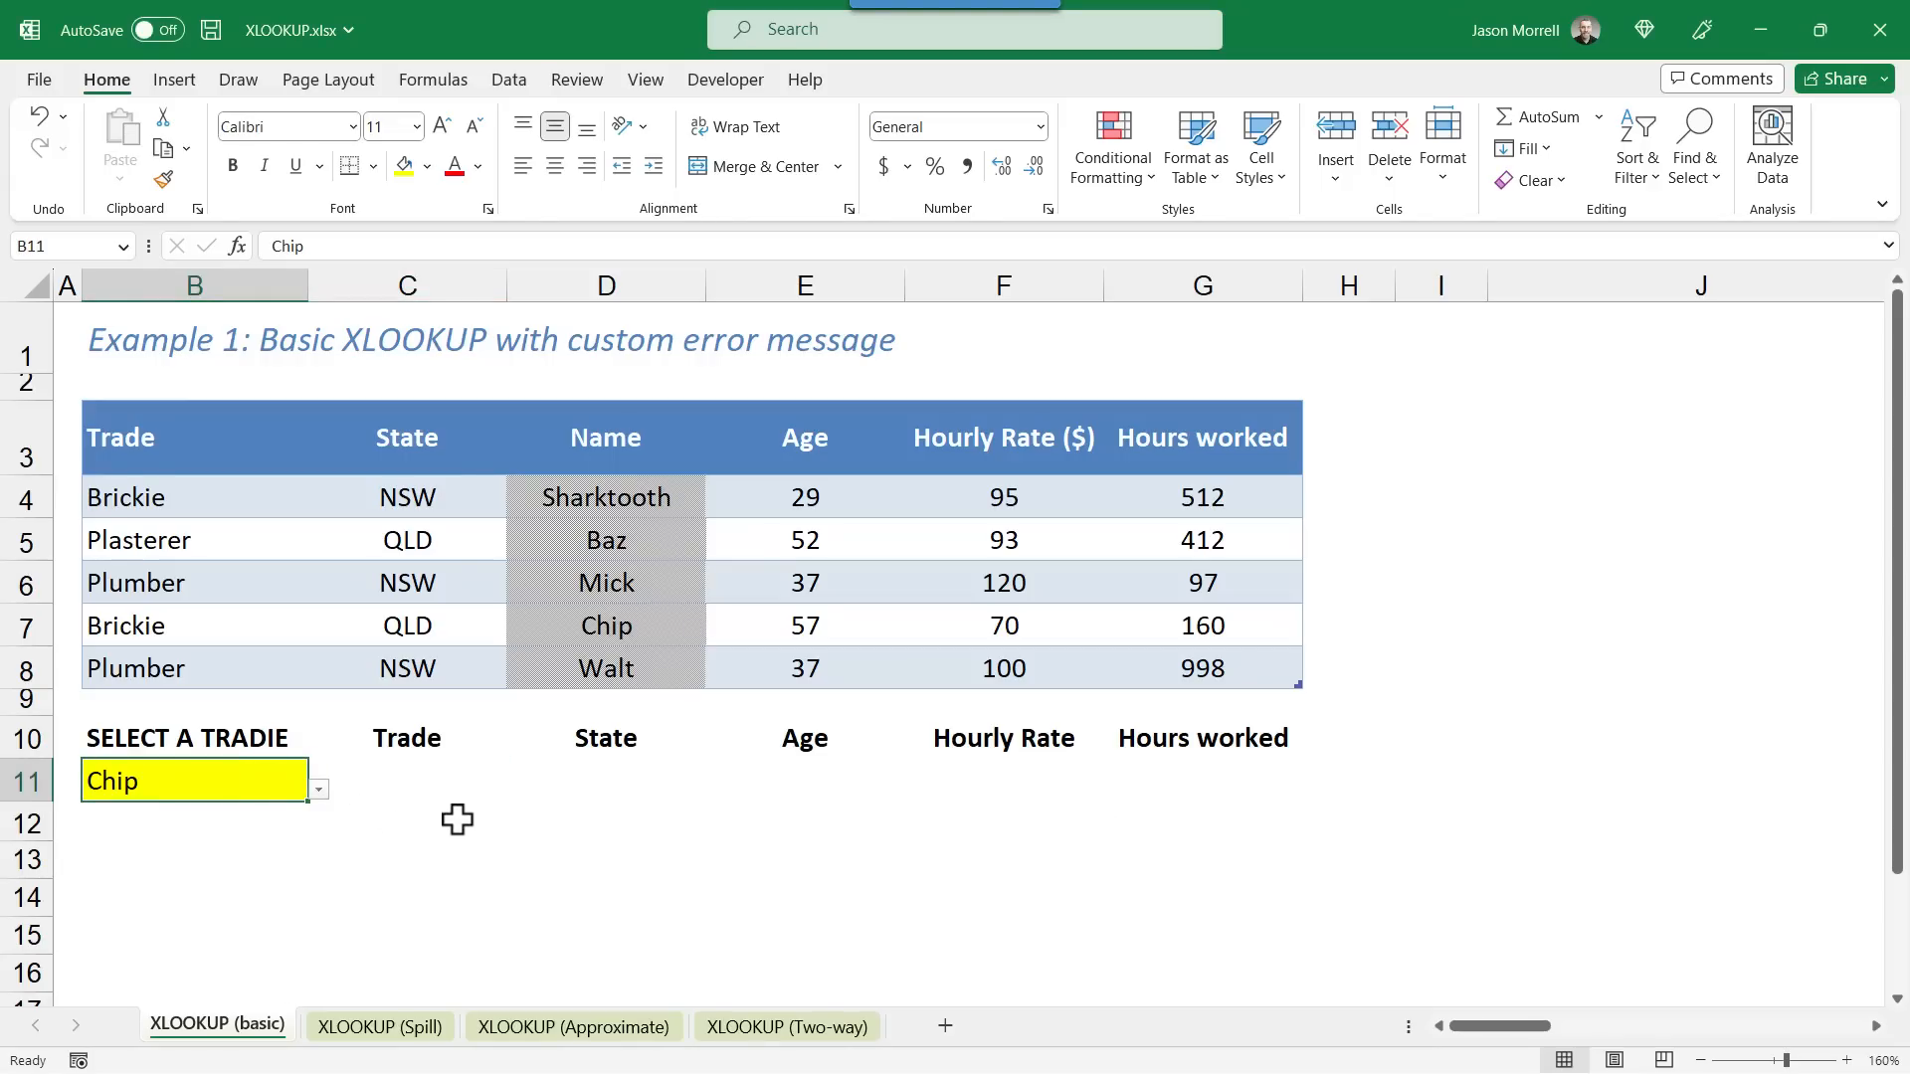
{"action": "left_click", "coordinate": [408, 780]}
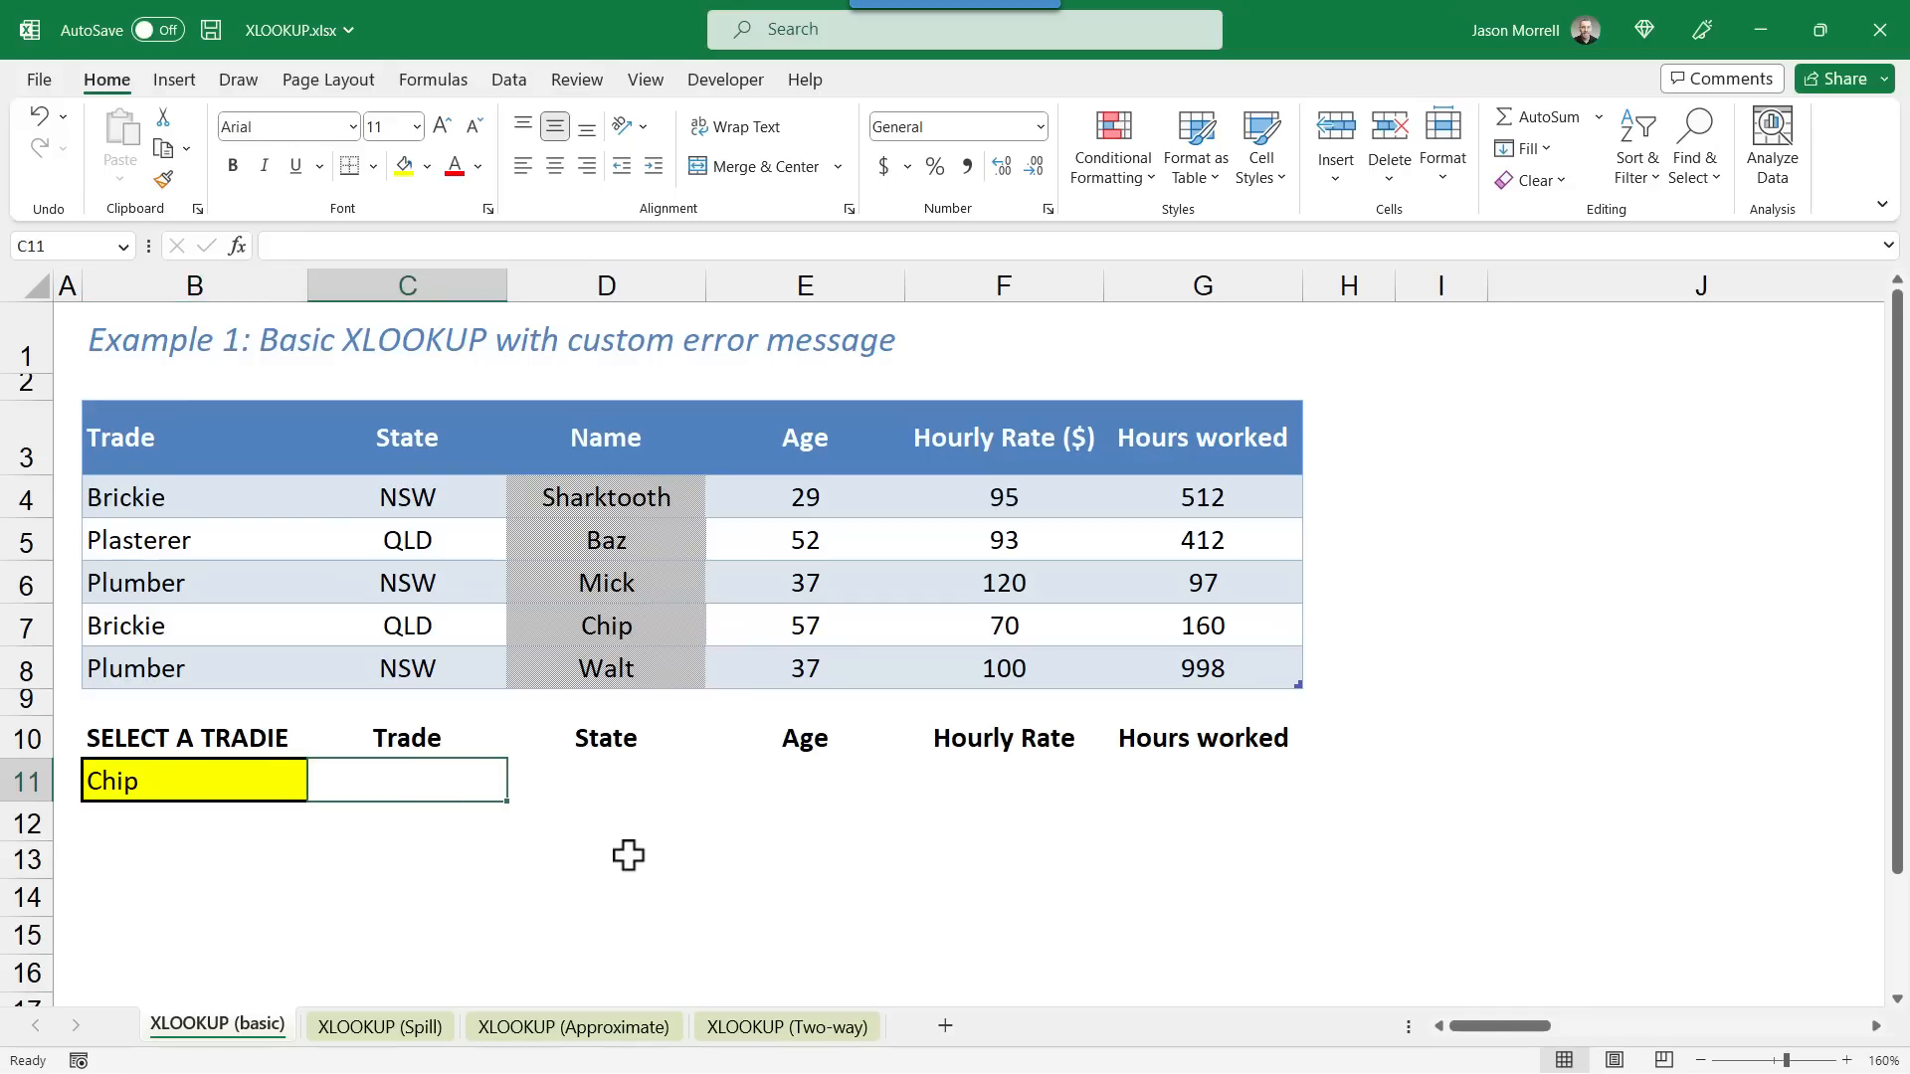
{"action": "left_click", "coordinate": [803, 780]}
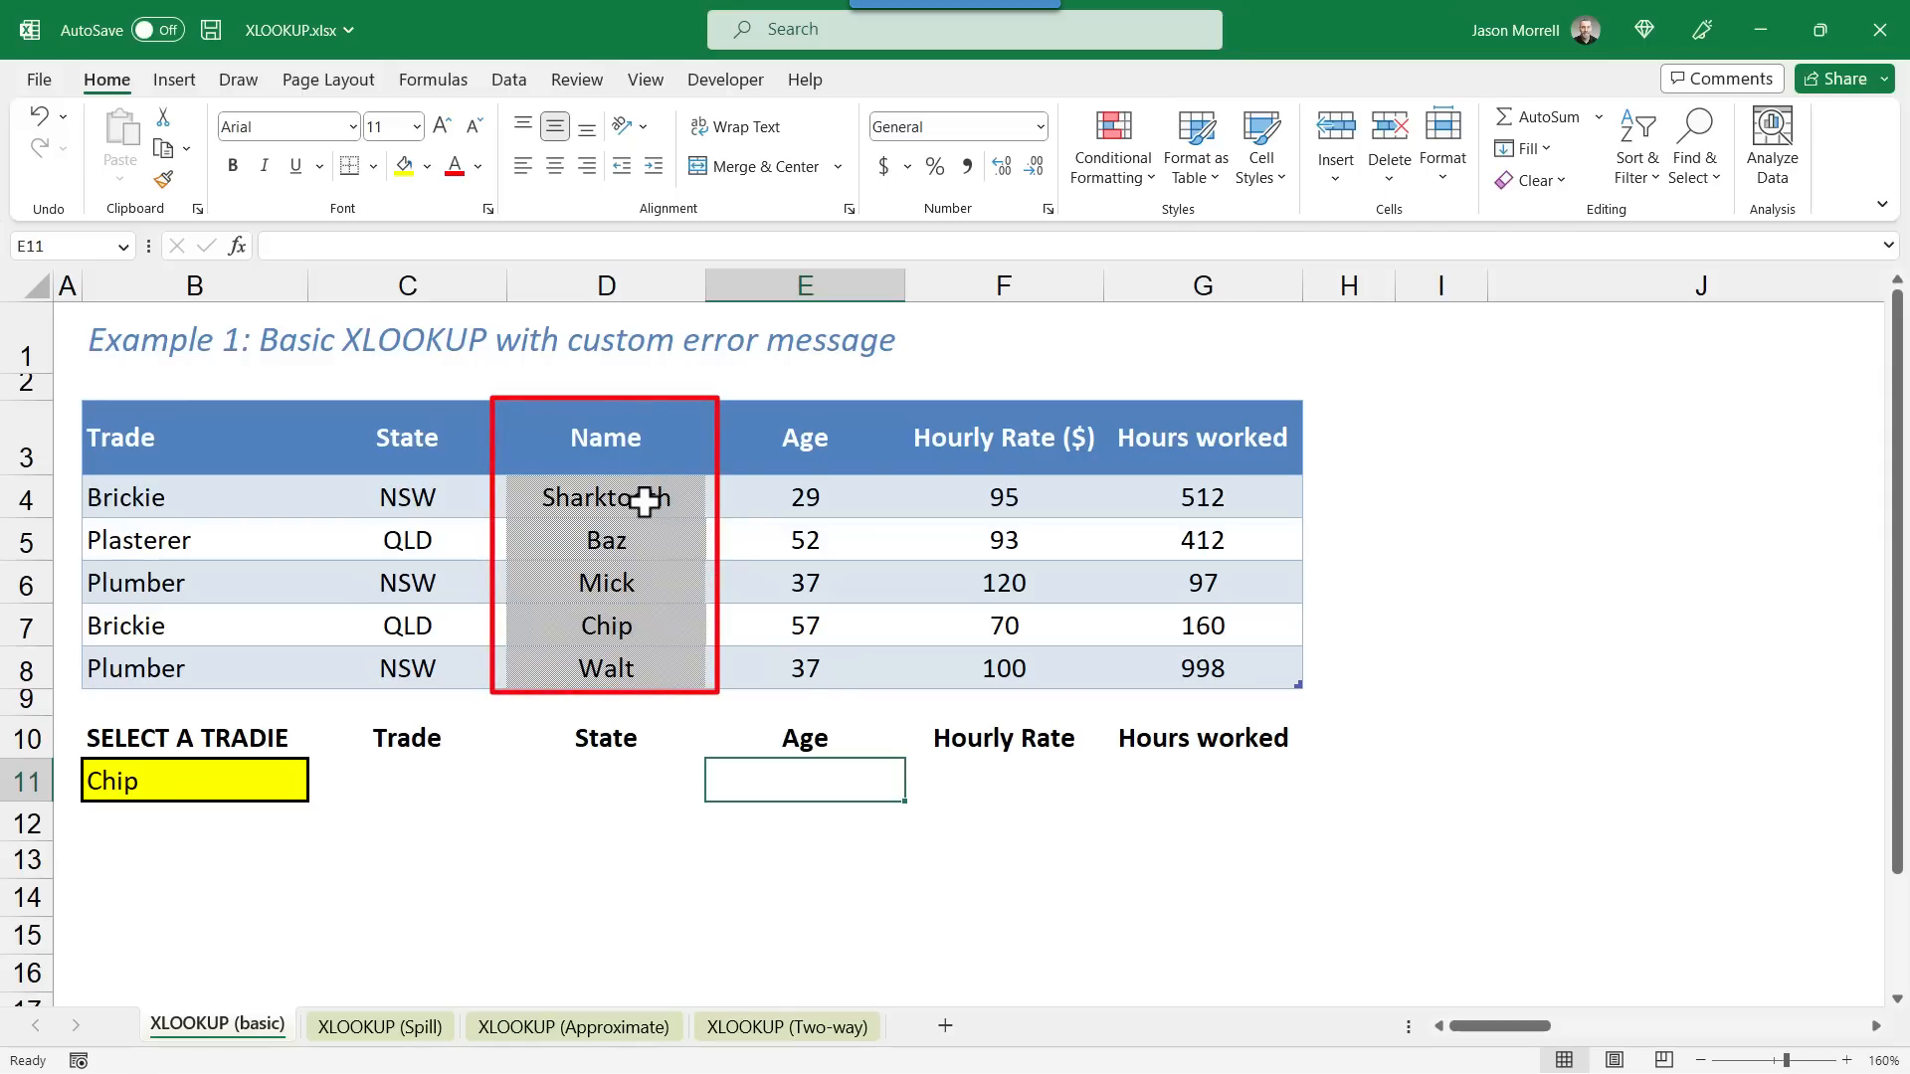
{"action": "mouse_move", "coordinate": [649, 667]}
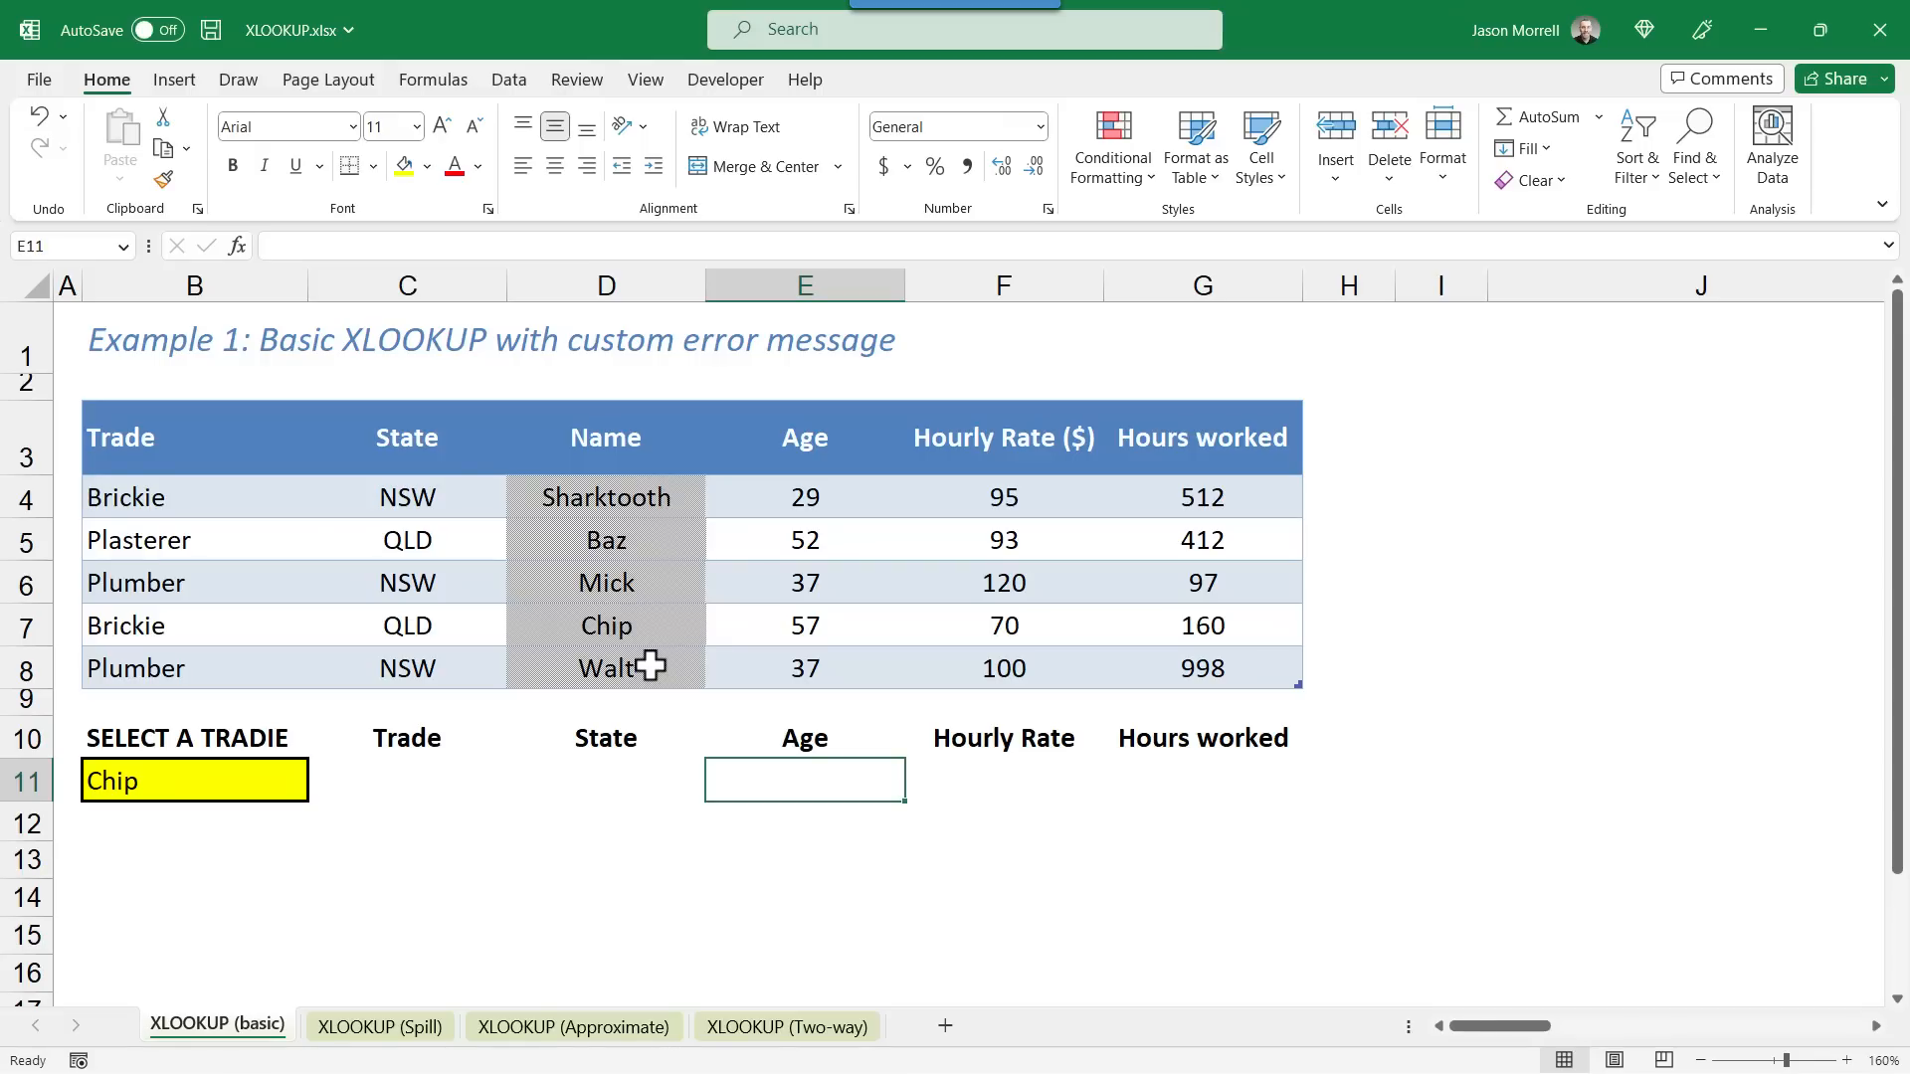
{"action": "mouse_move", "coordinate": [397, 777]}
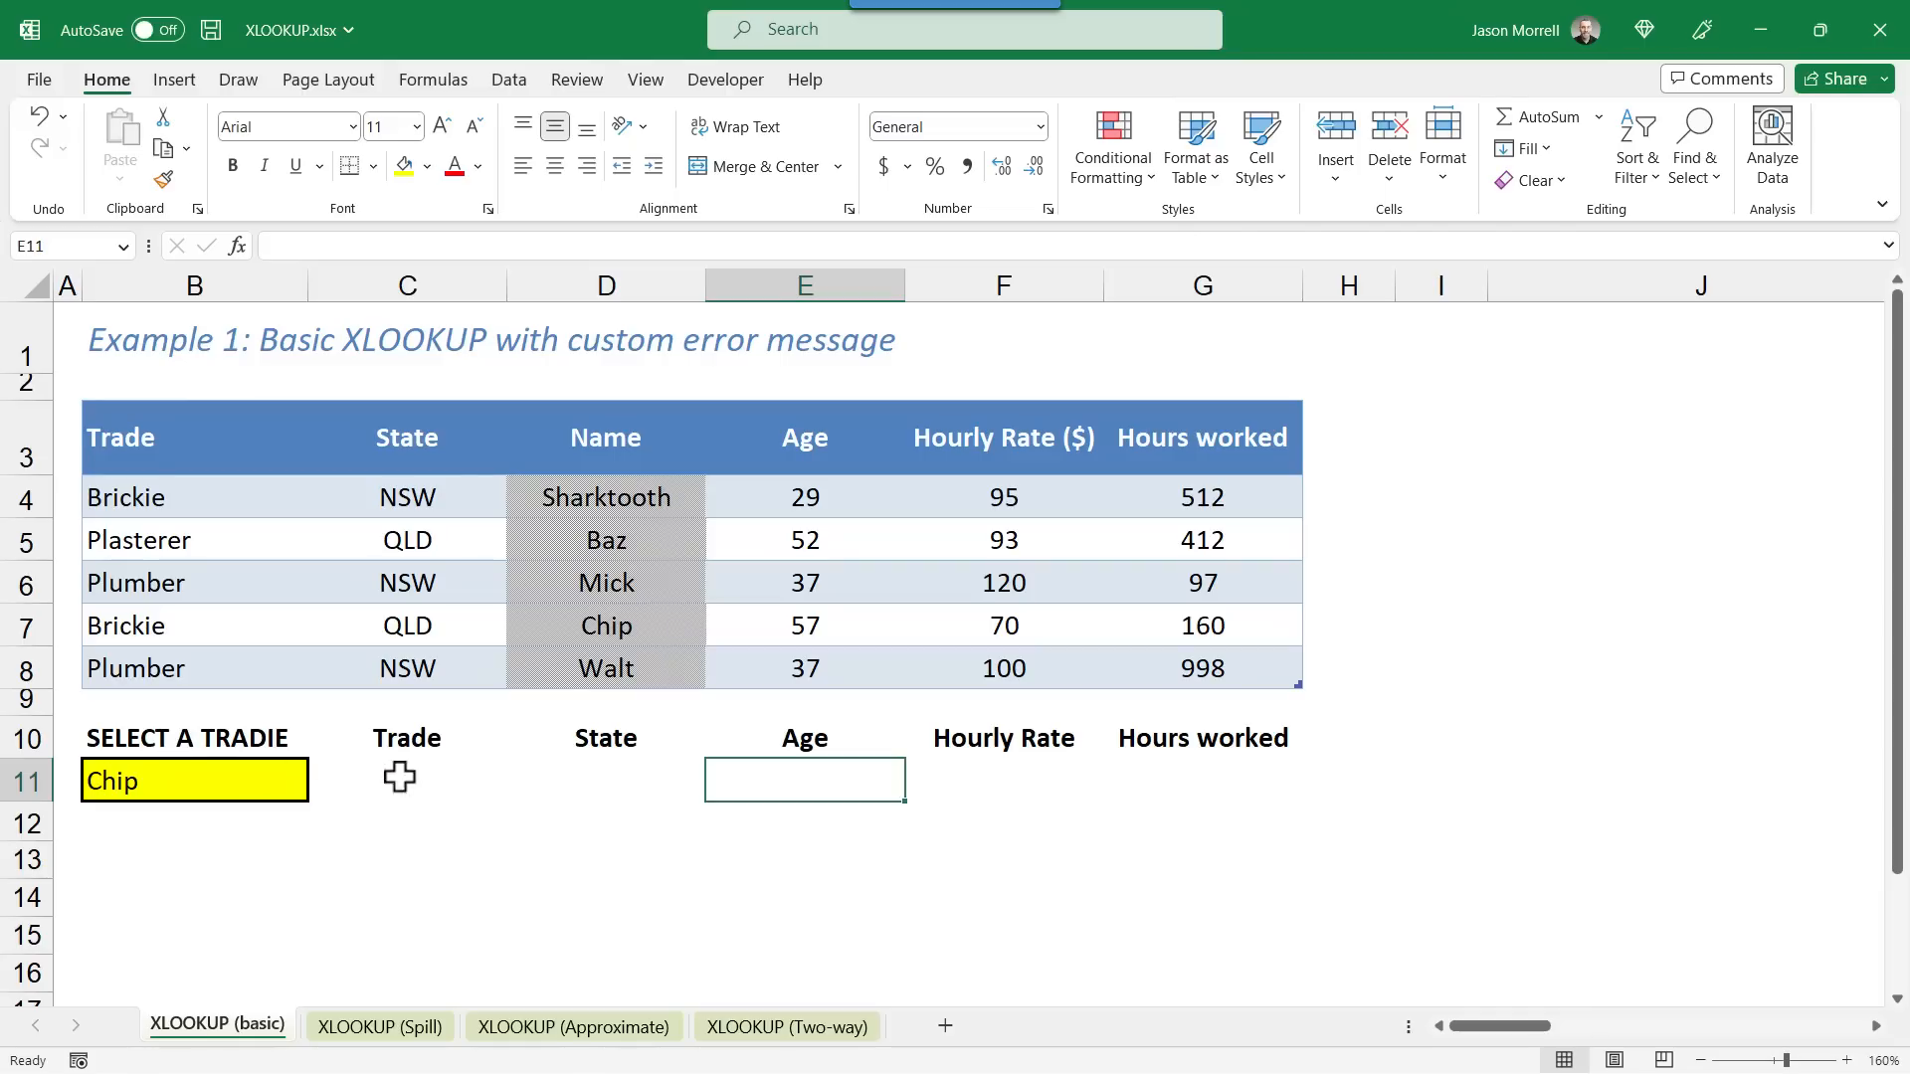
{"action": "left_click", "coordinate": [407, 779]}
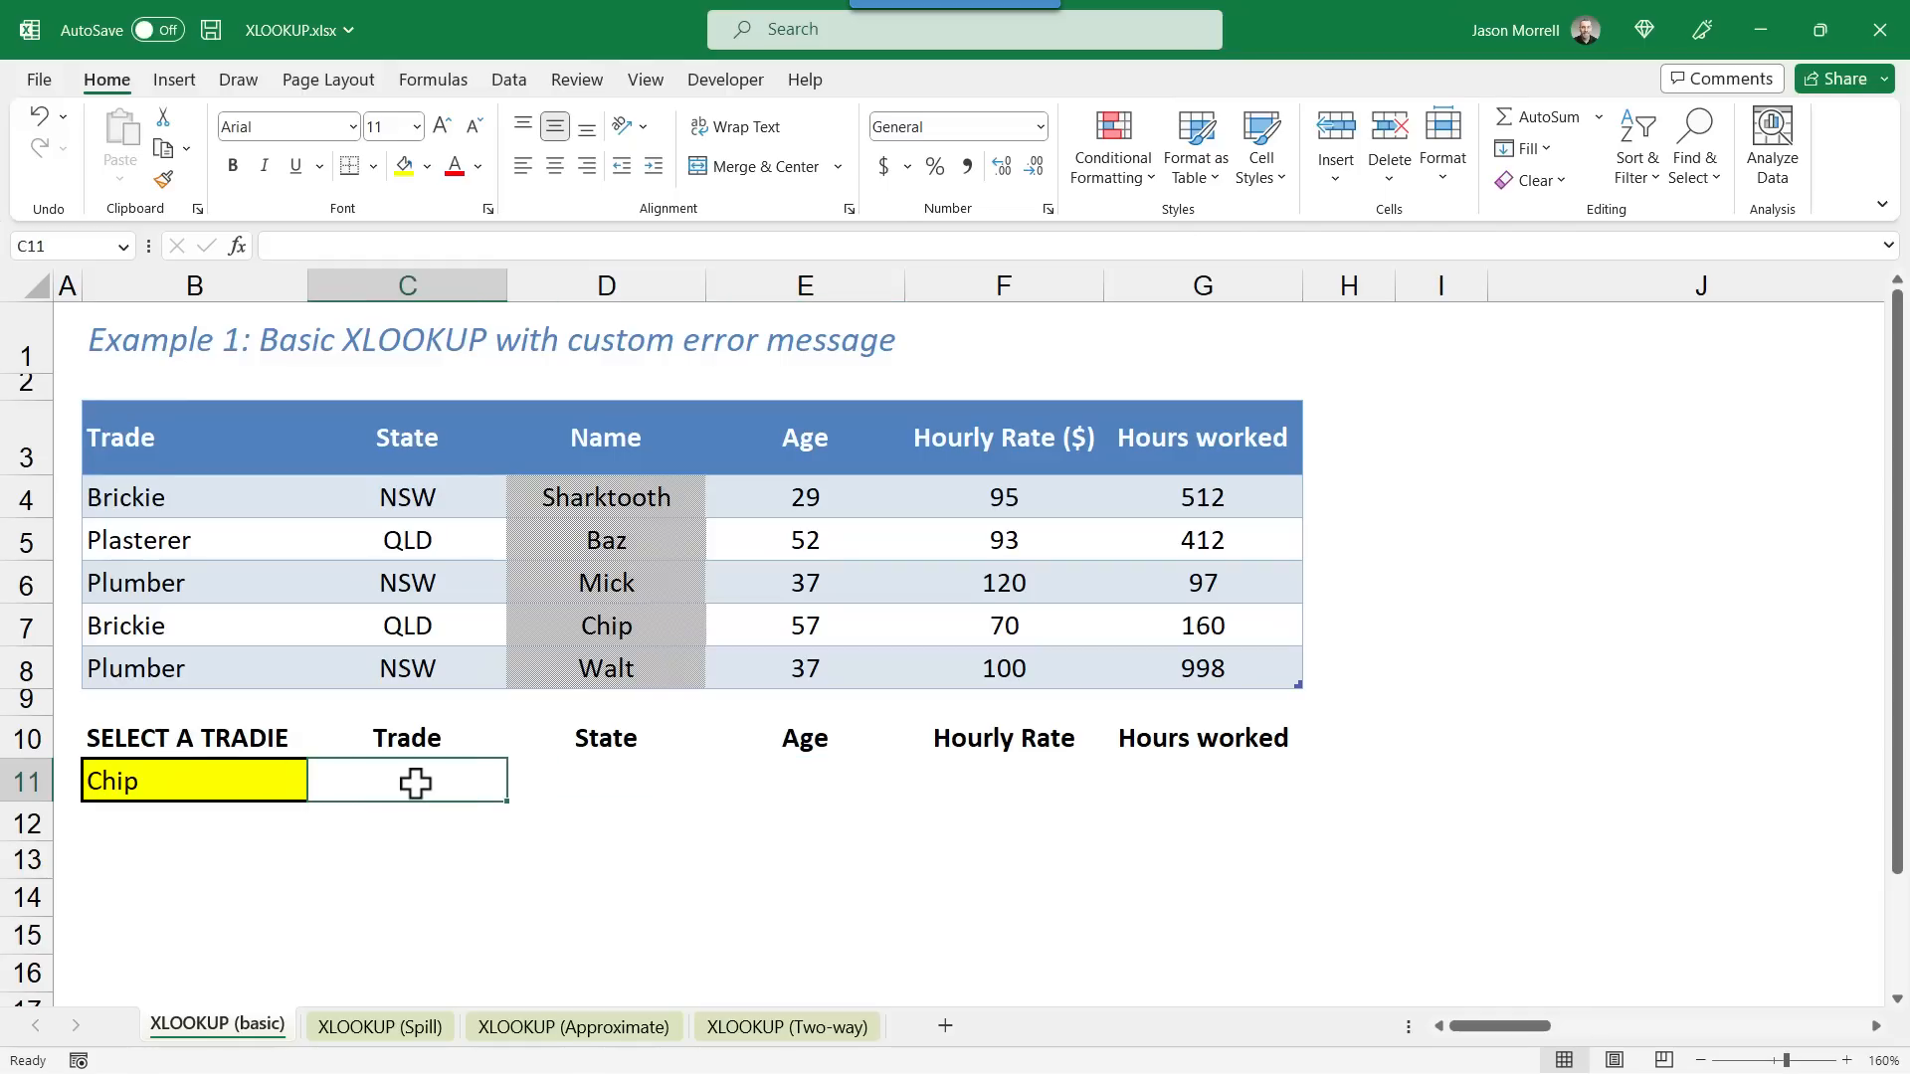
{"action": "type", "text": "=xlookup"}
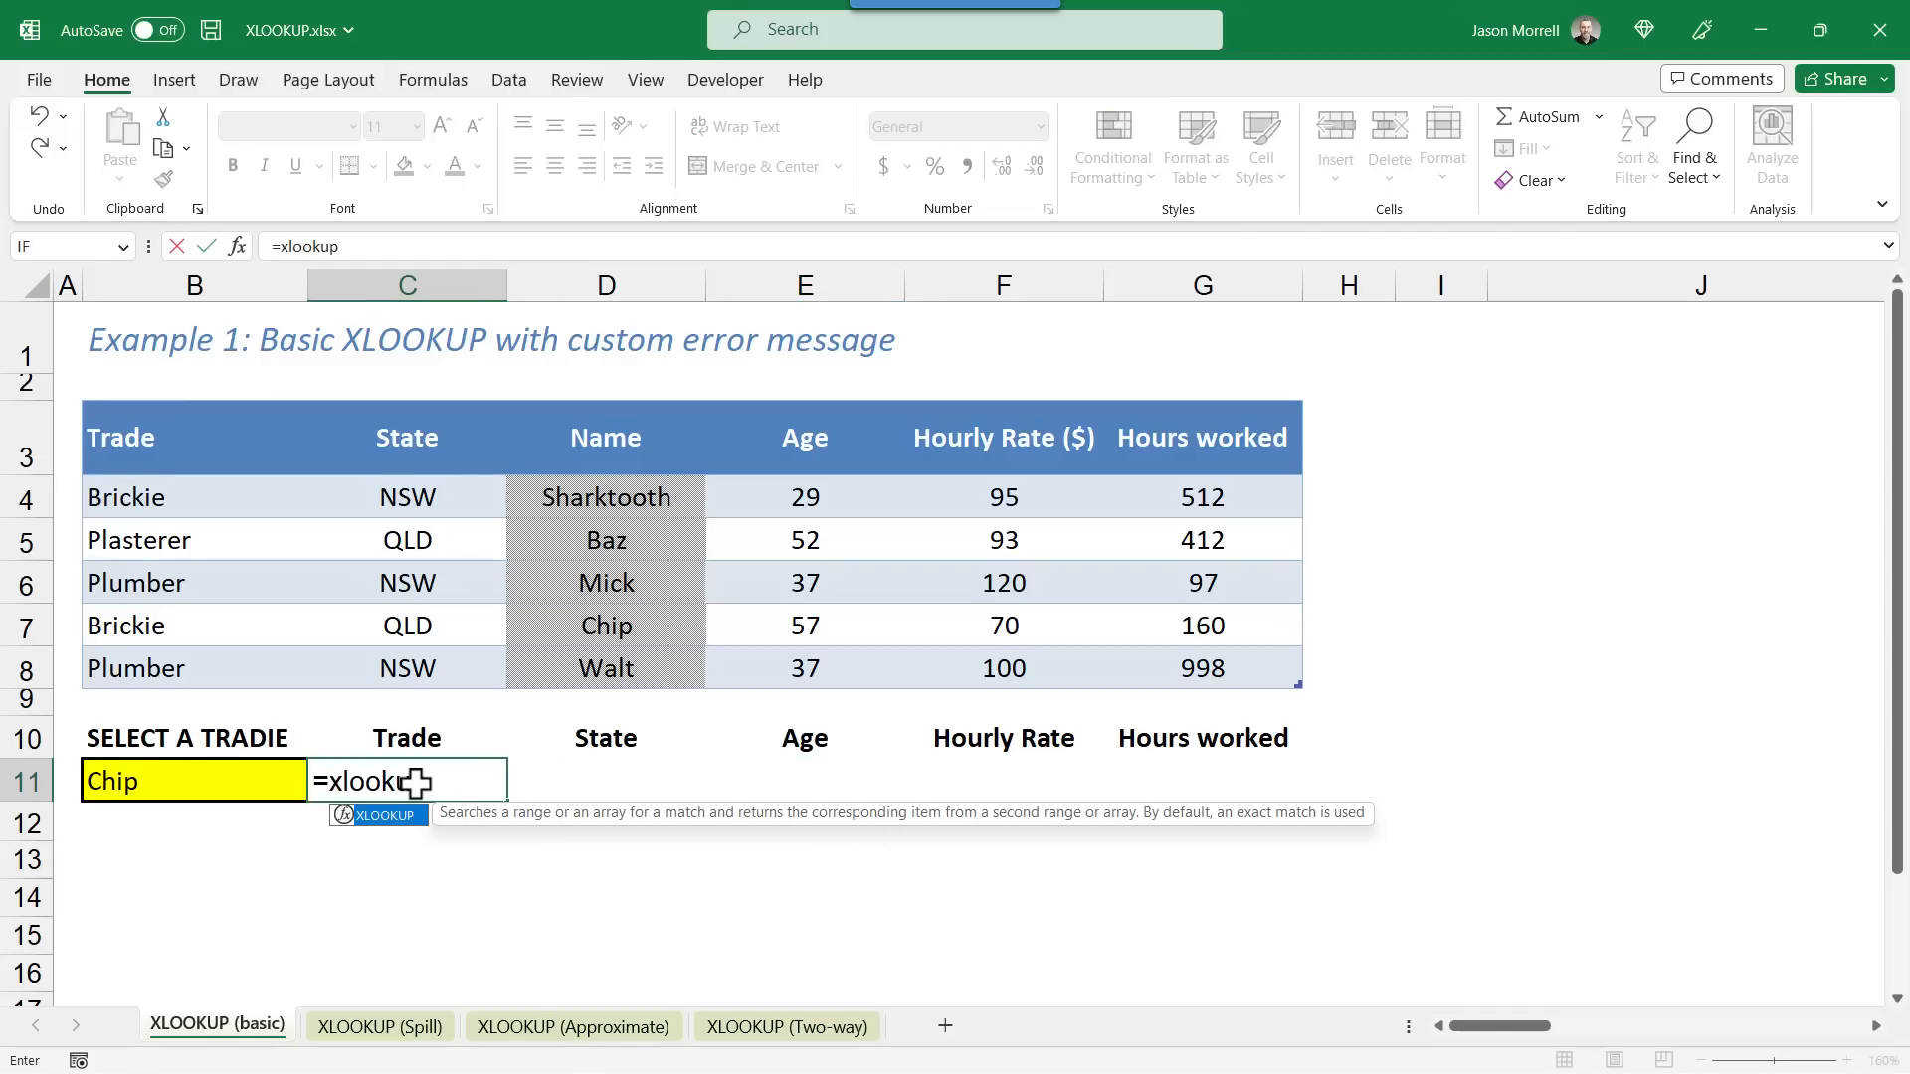
{"action": "type", "text": "("}
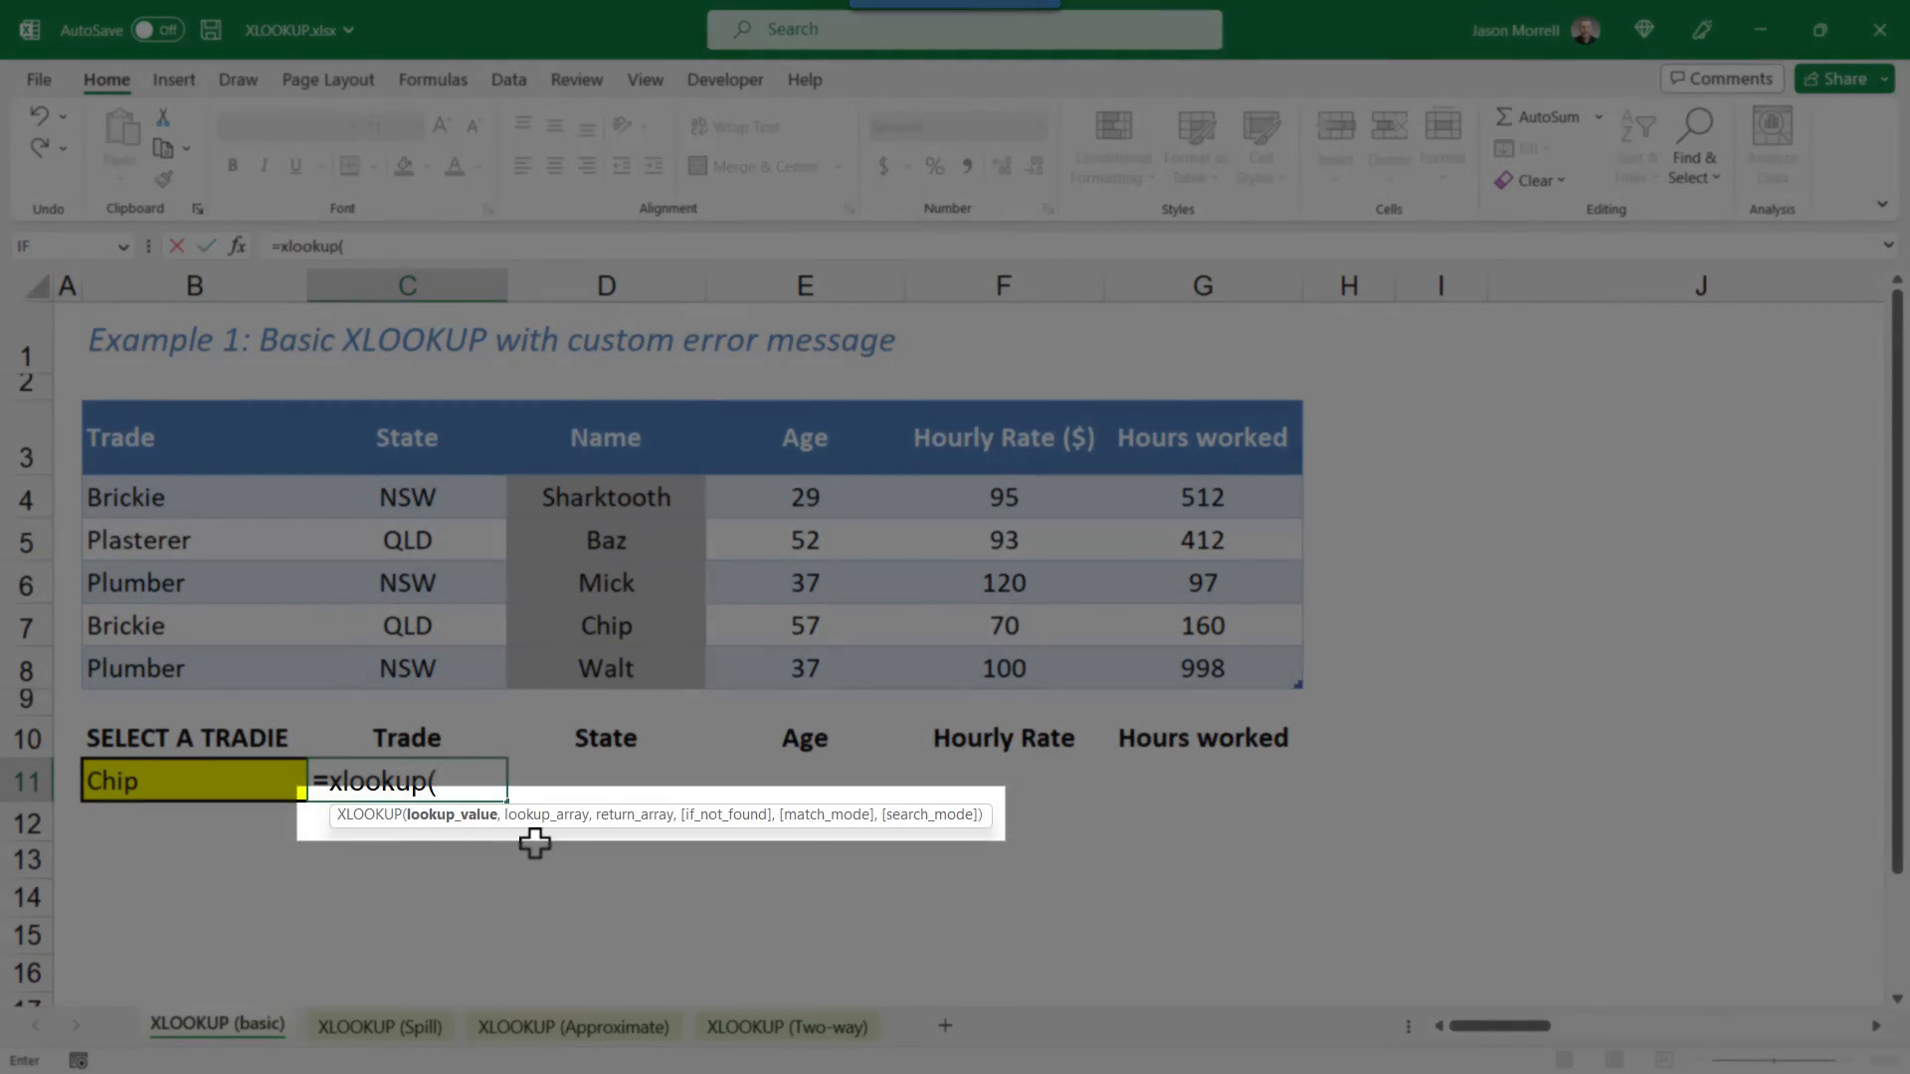
{"action": "mouse_move", "coordinate": [943, 847]}
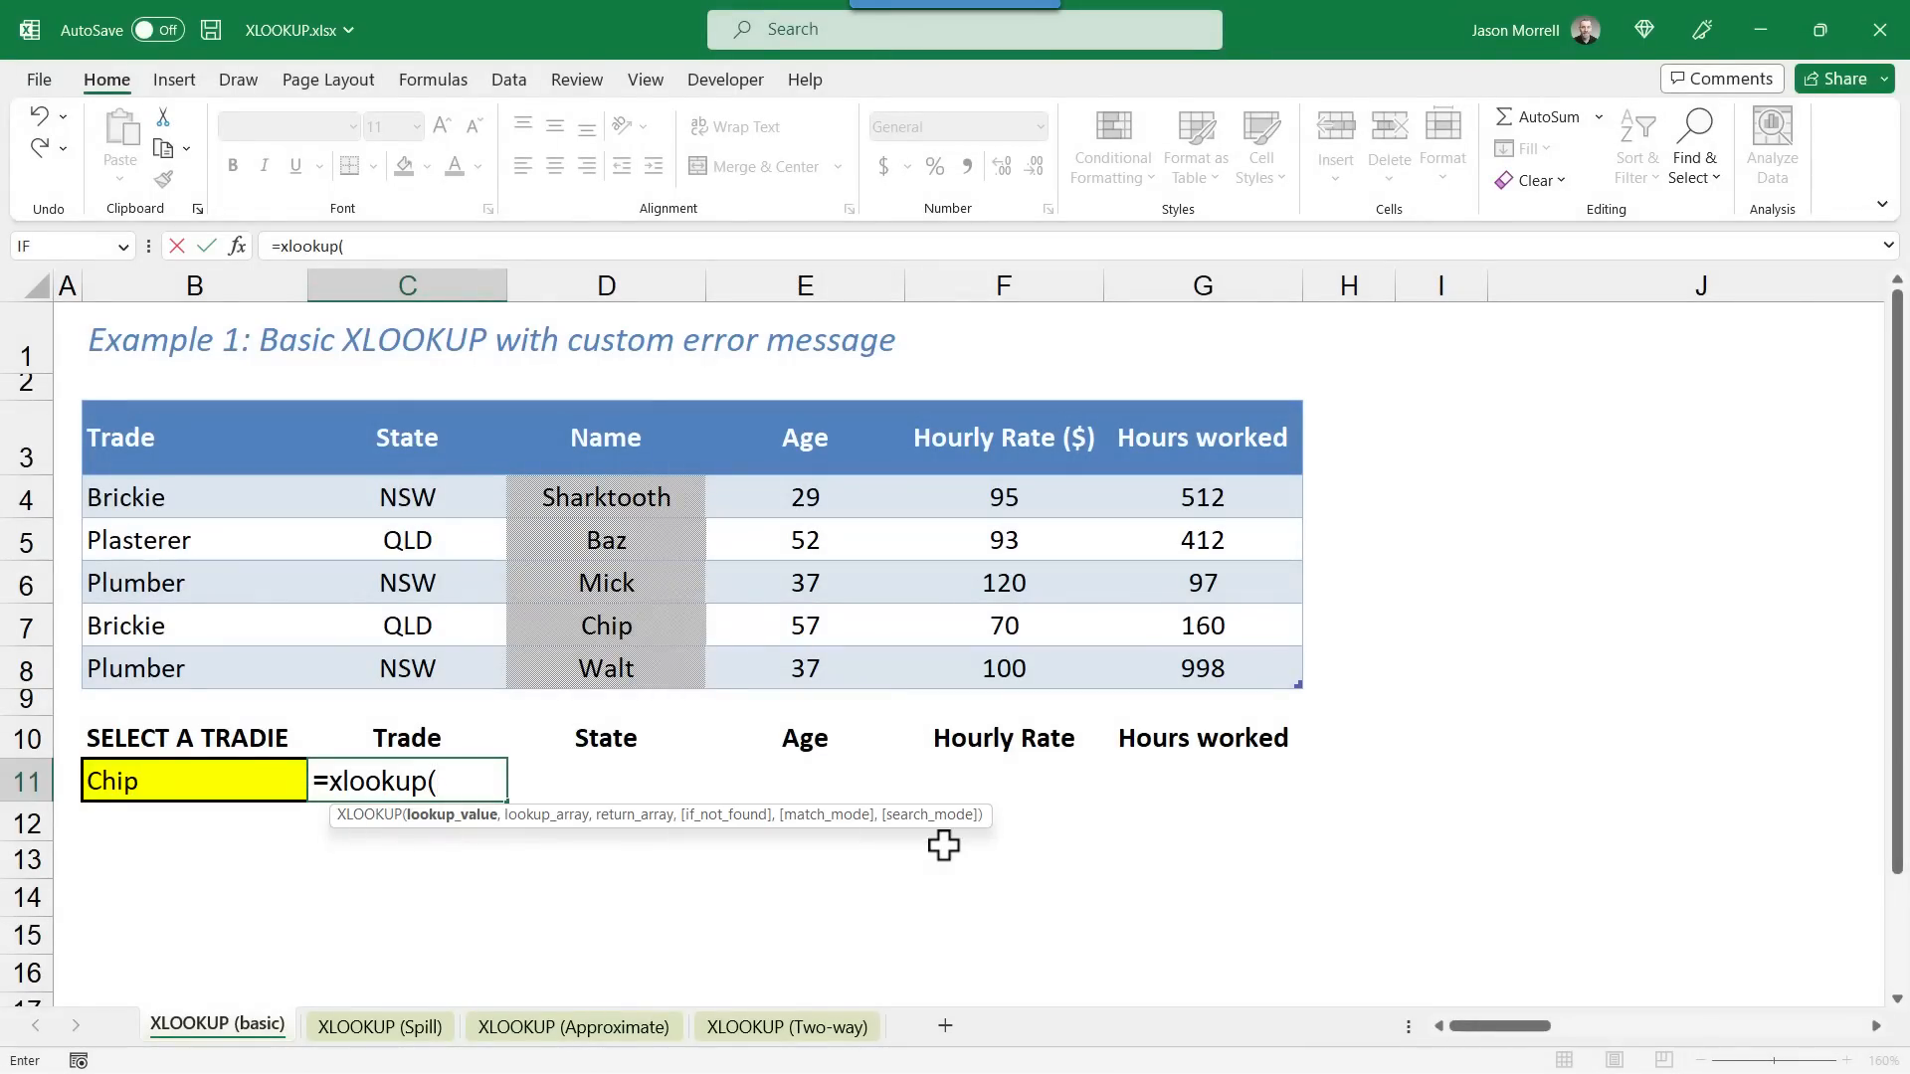
{"action": "mouse_move", "coordinate": [650, 875]}
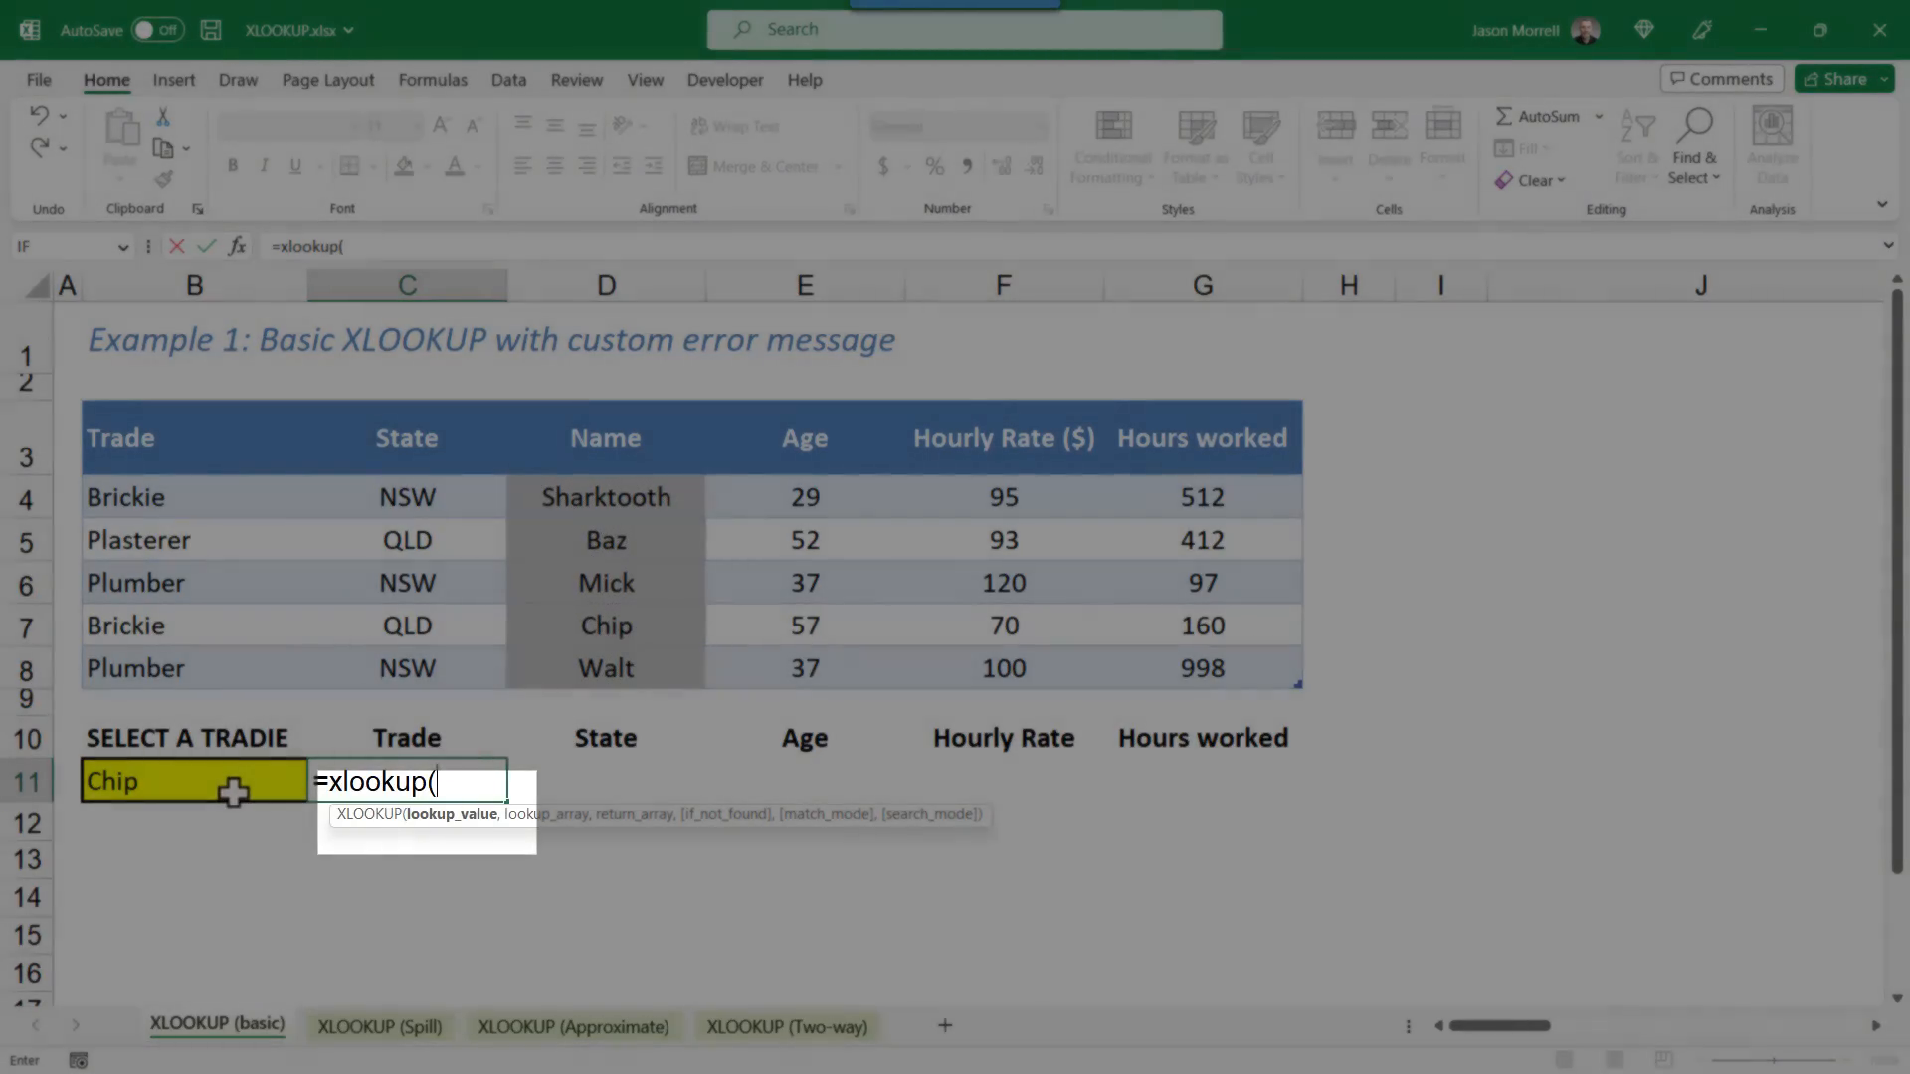
{"action": "mouse_move", "coordinate": [408, 852]}
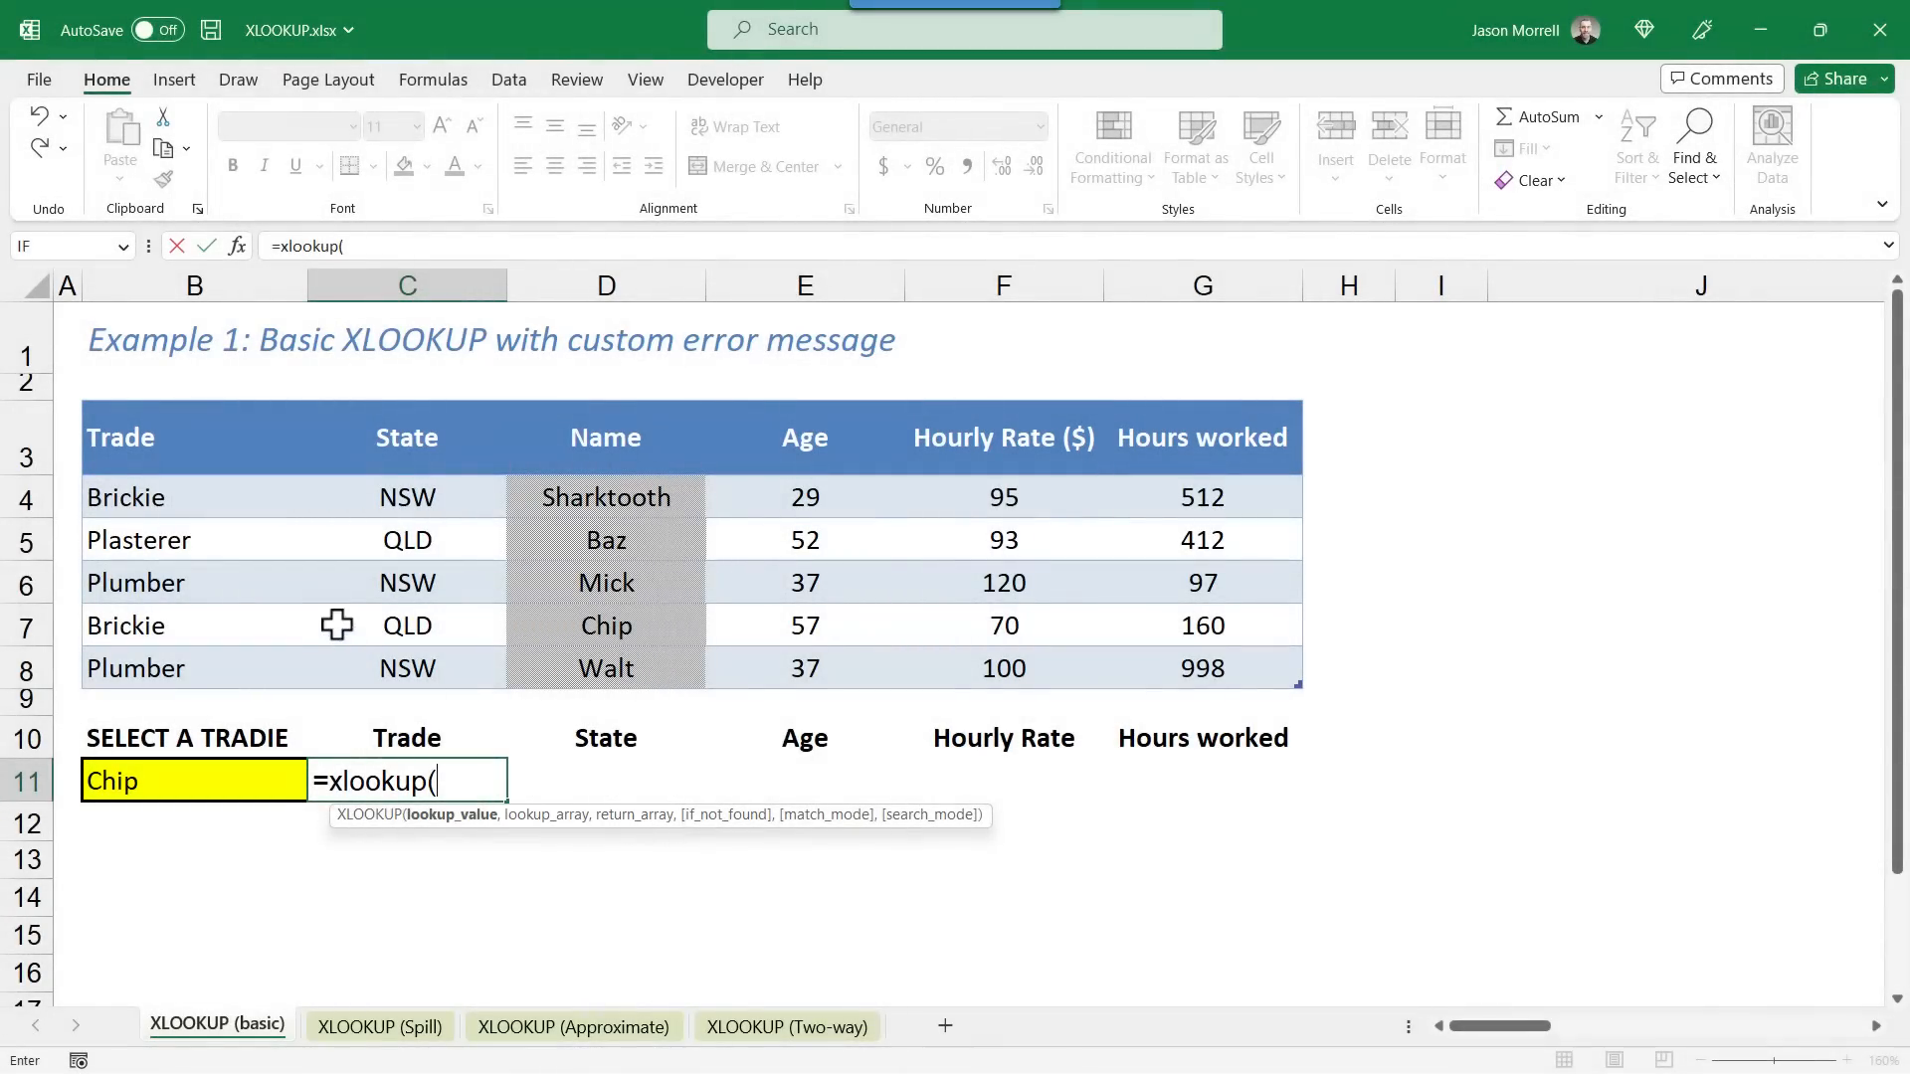
{"action": "mouse_move", "coordinate": [603, 663]}
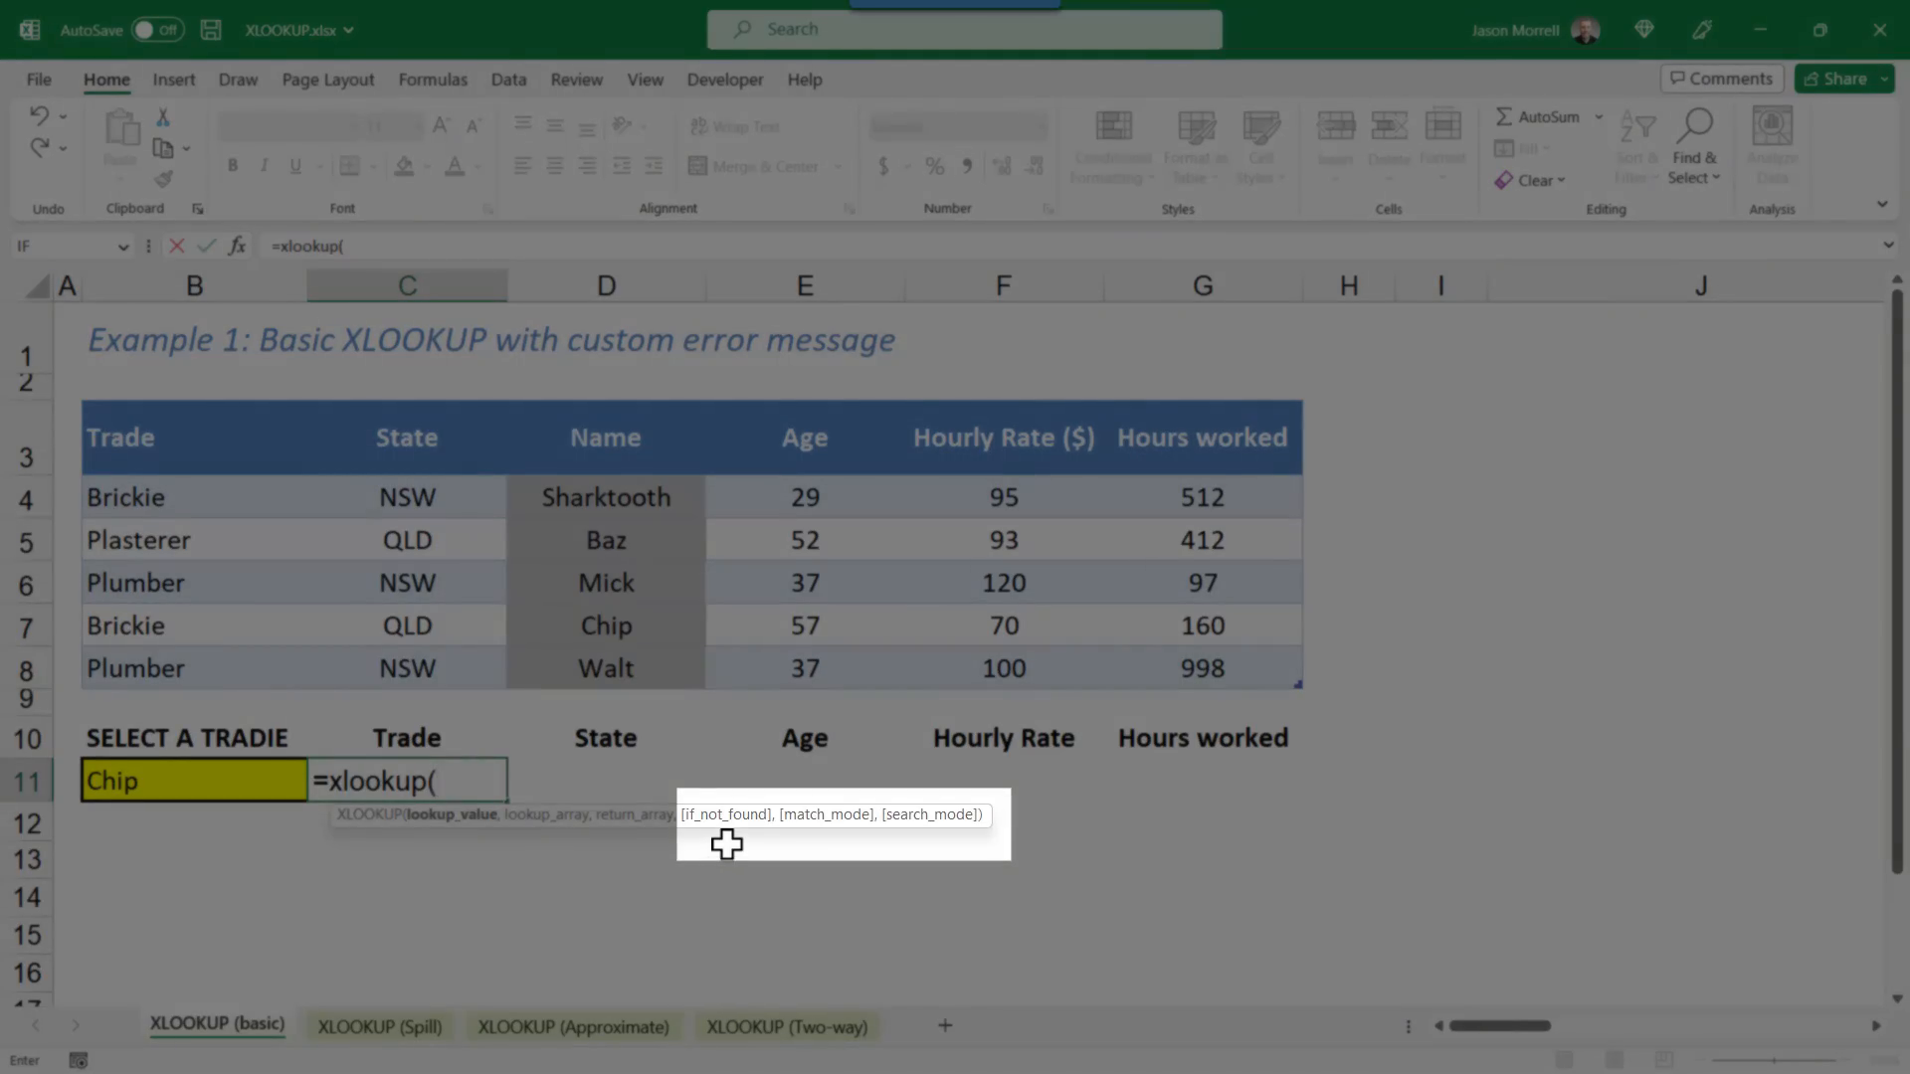
{"action": "mouse_move", "coordinate": [922, 843]}
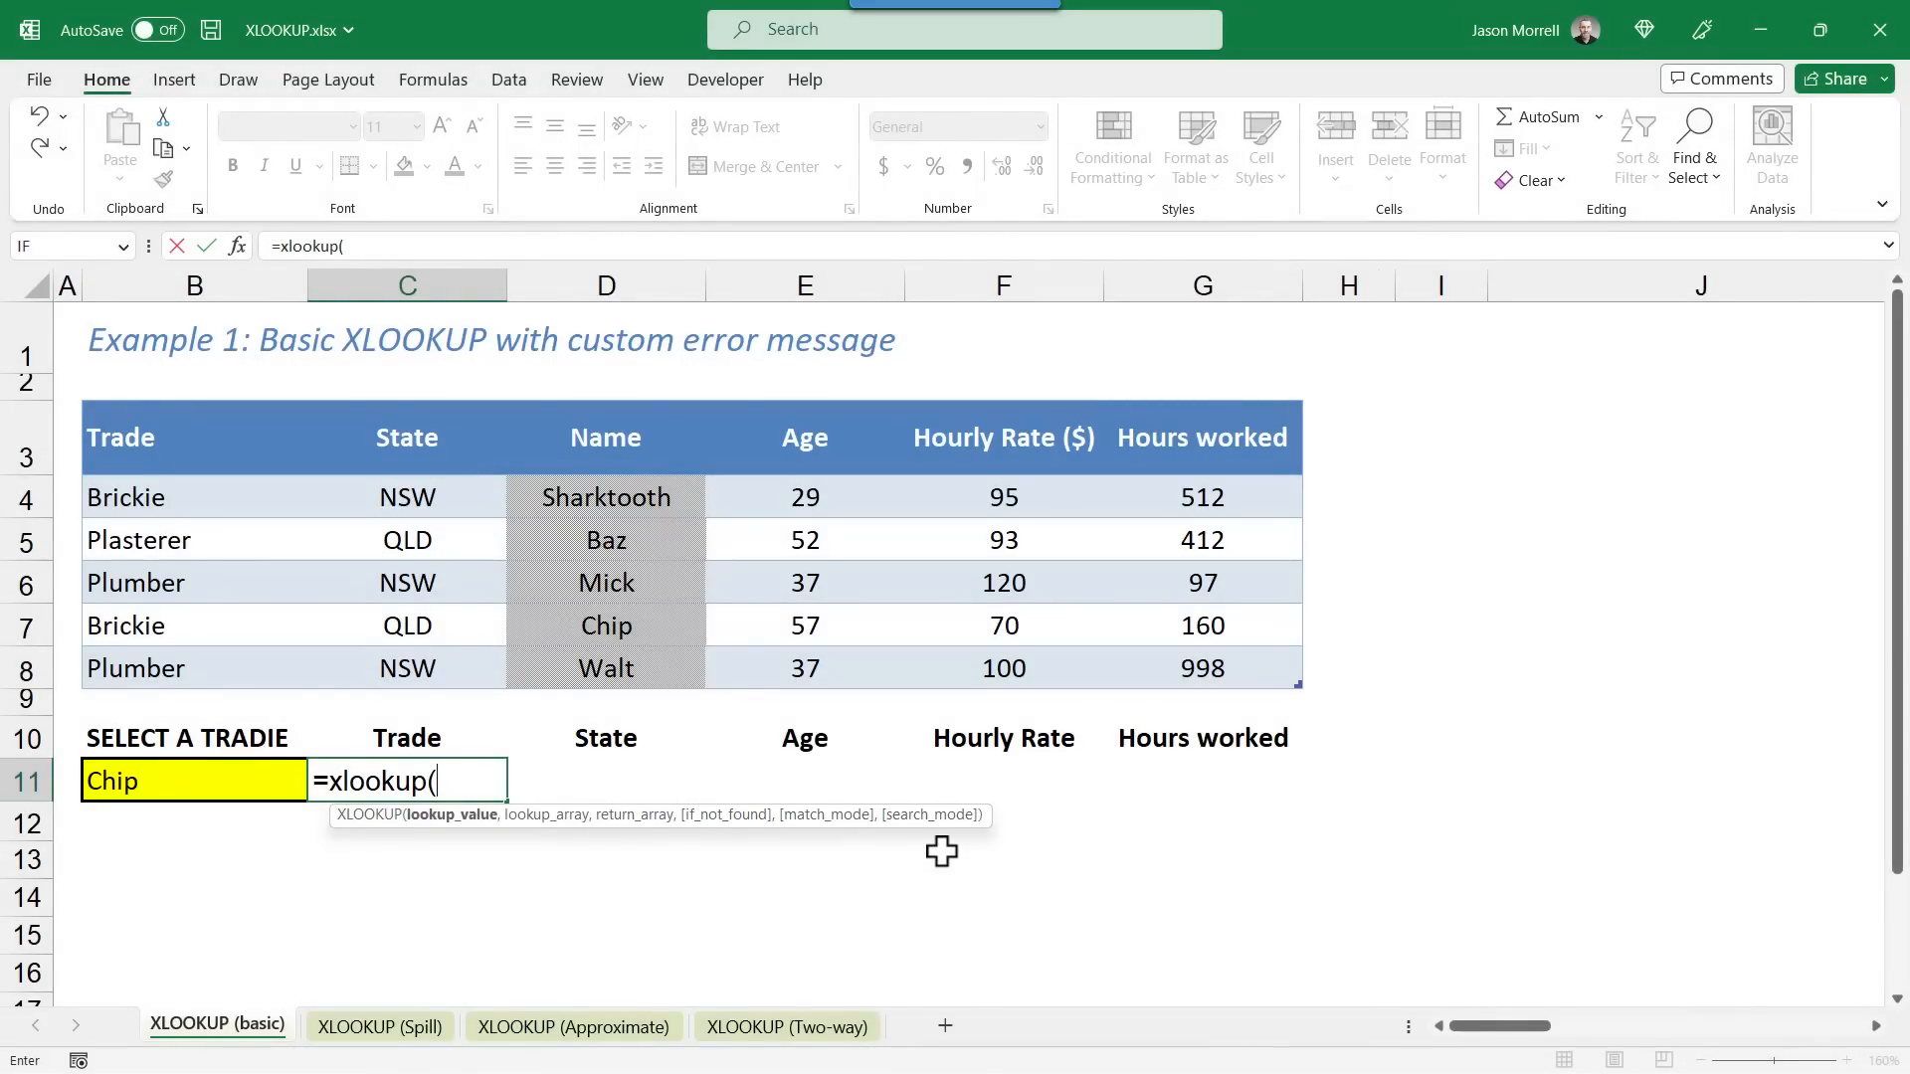
{"action": "mouse_move", "coordinate": [683, 853]}
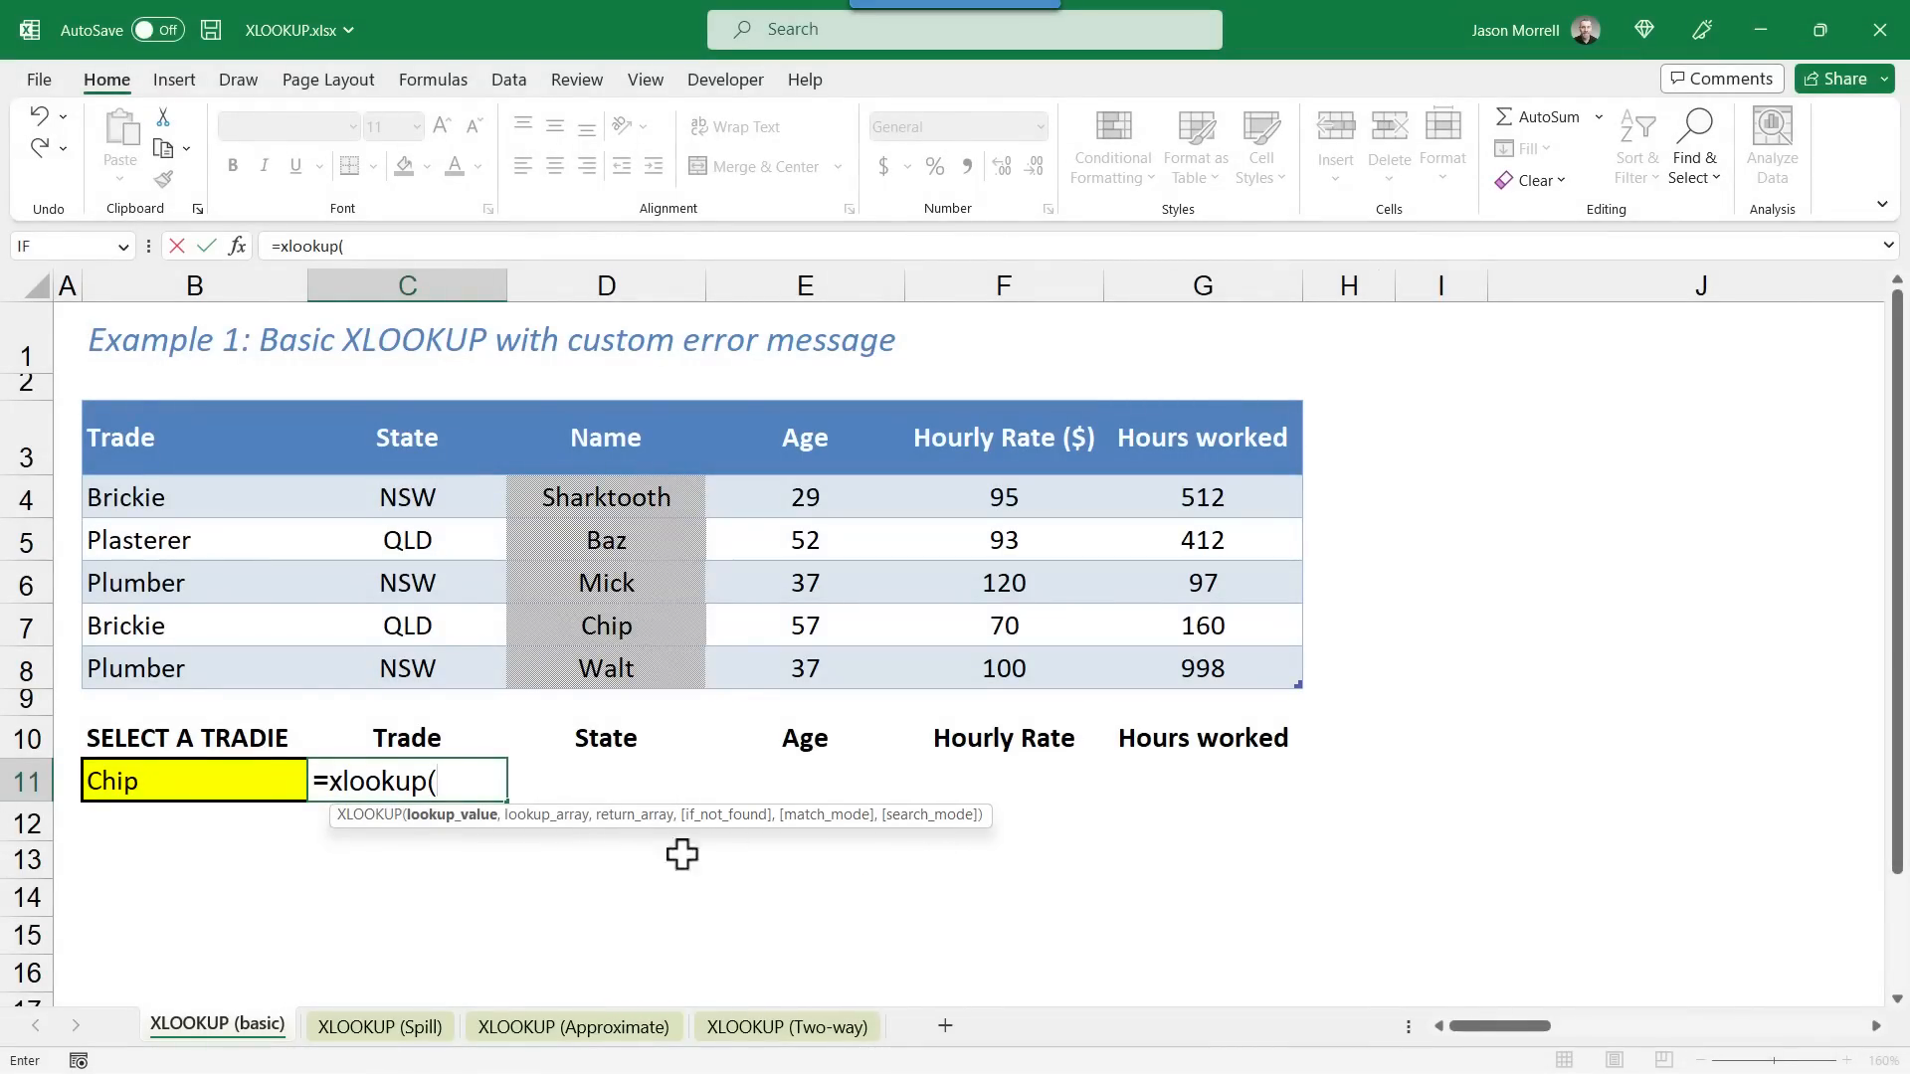
{"action": "mouse_move", "coordinate": [853, 868]}
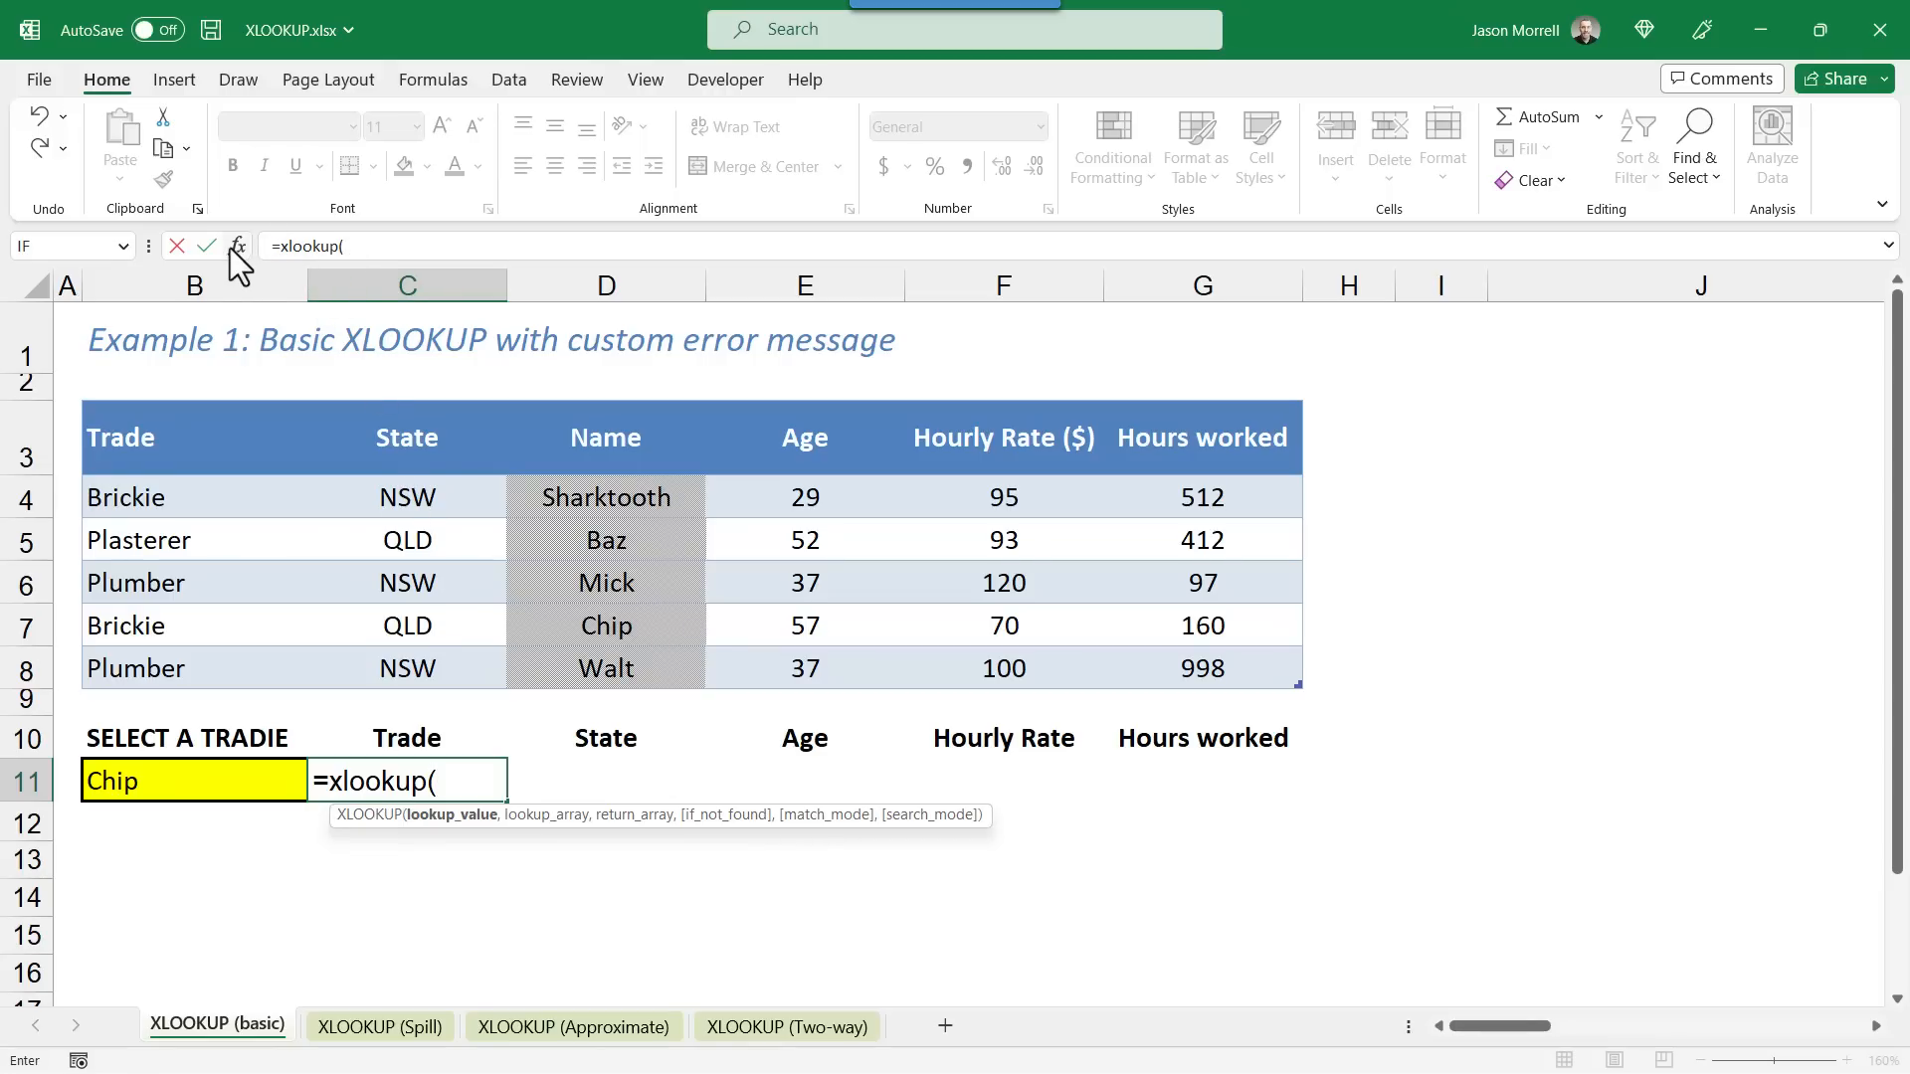
Step: Open the XLOOKUP Function Arguments dialog for C11 with all arguments empty
{"action": "left_click", "coordinate": [238, 246]}
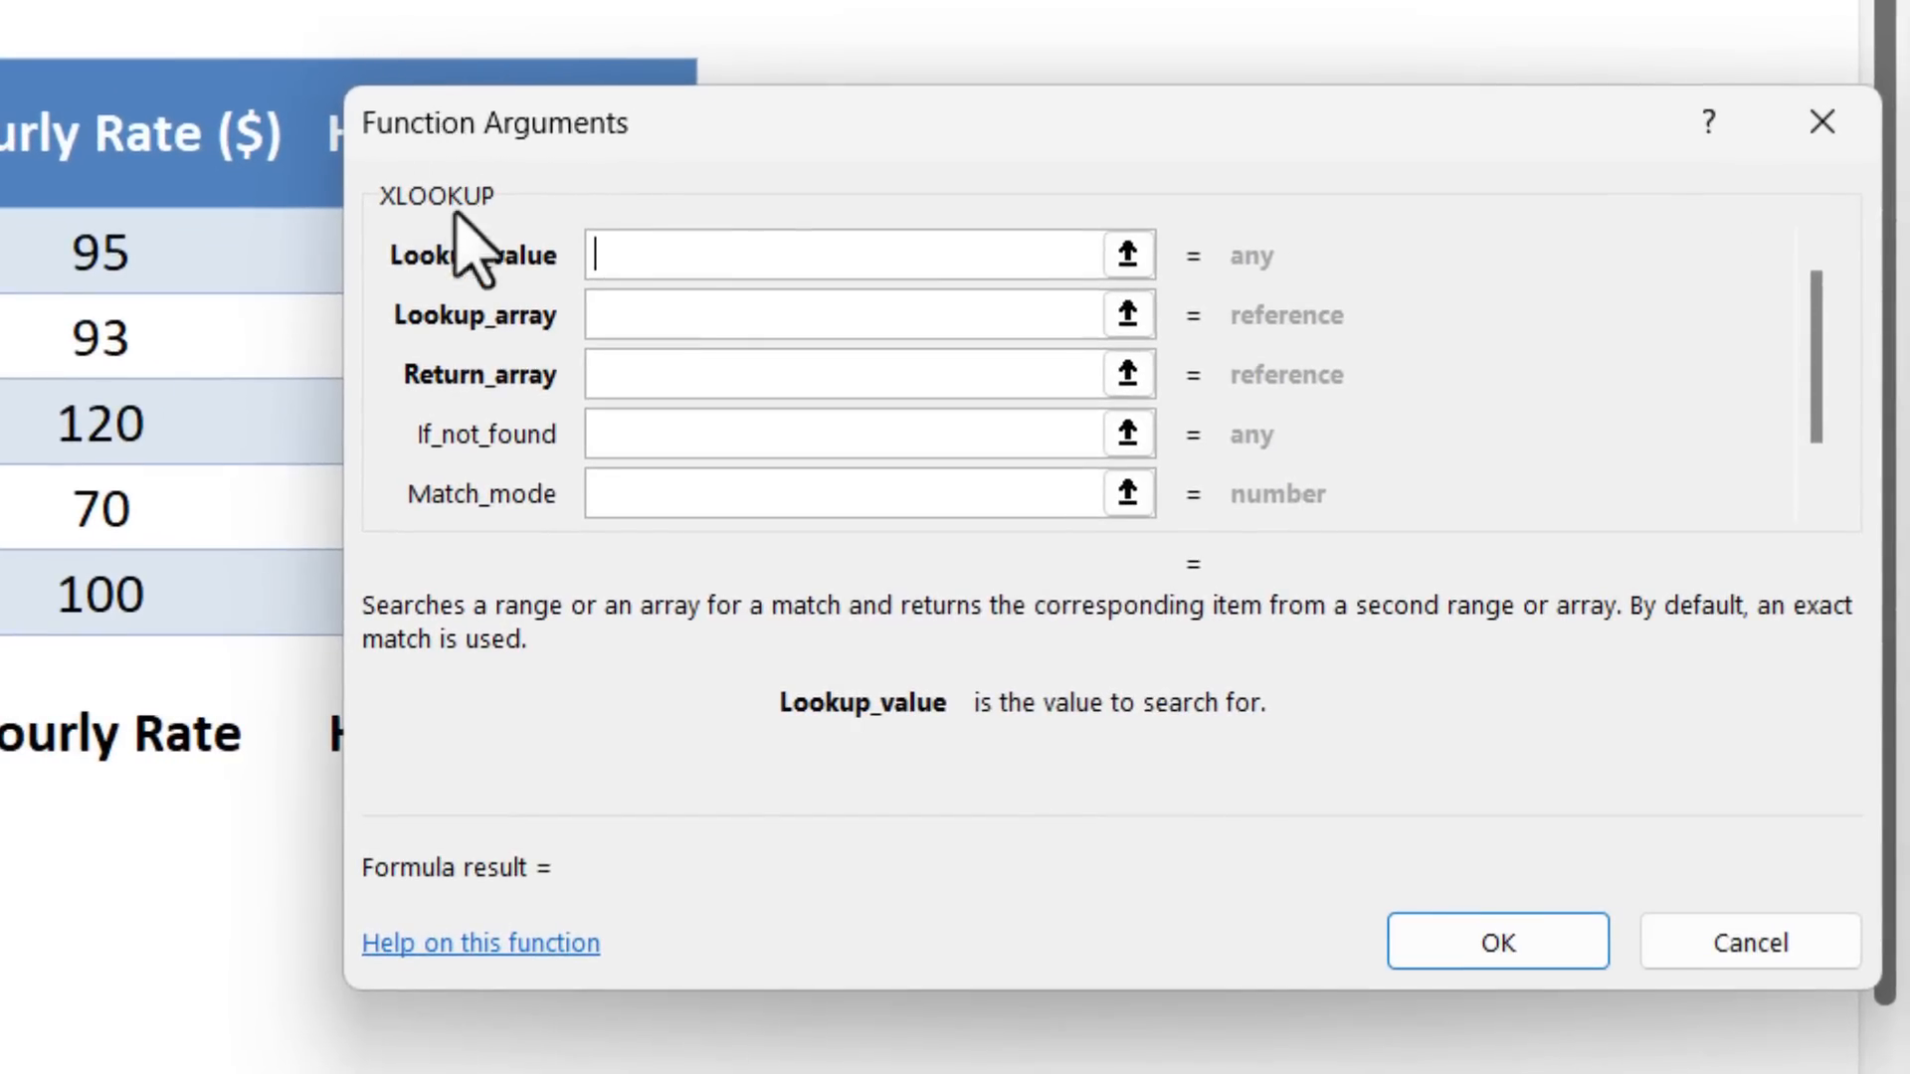
{"action": "mouse_move", "coordinate": [517, 706]}
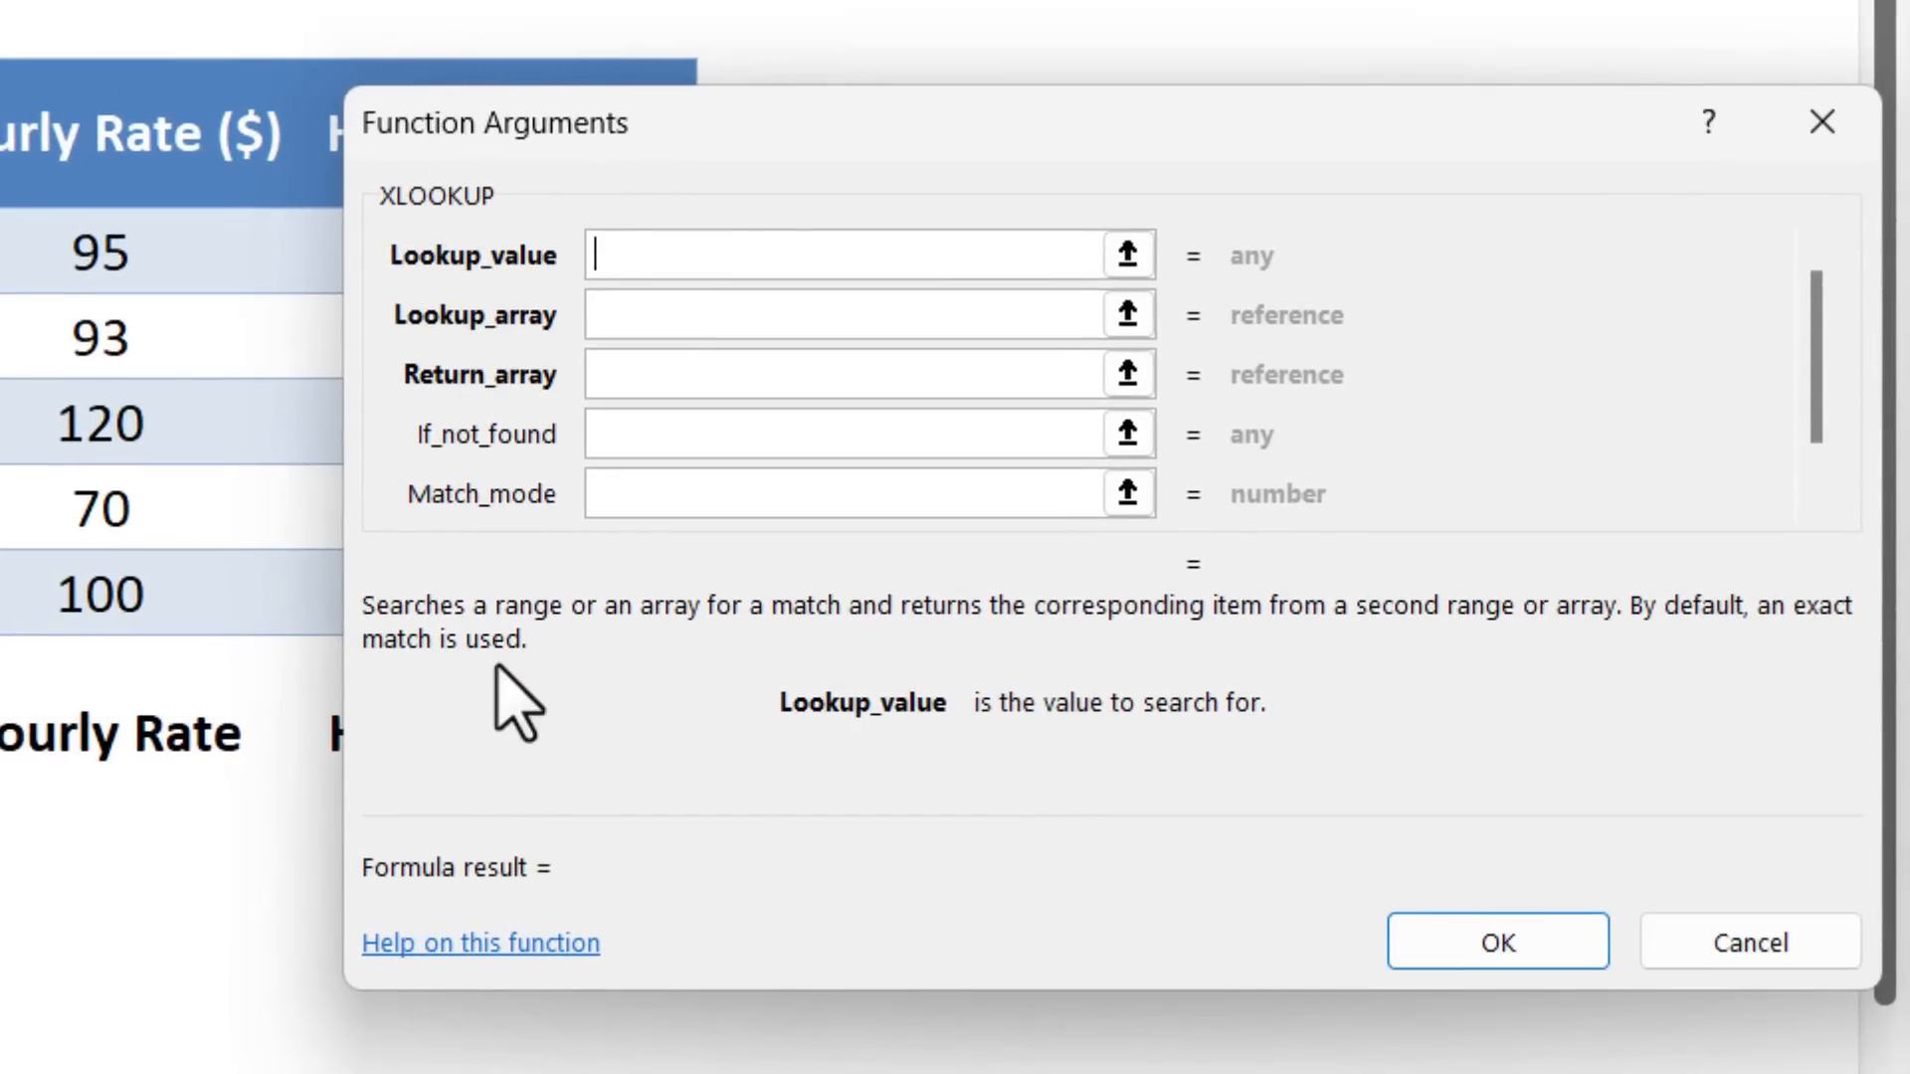
{"action": "mouse_move", "coordinate": [1198, 749]}
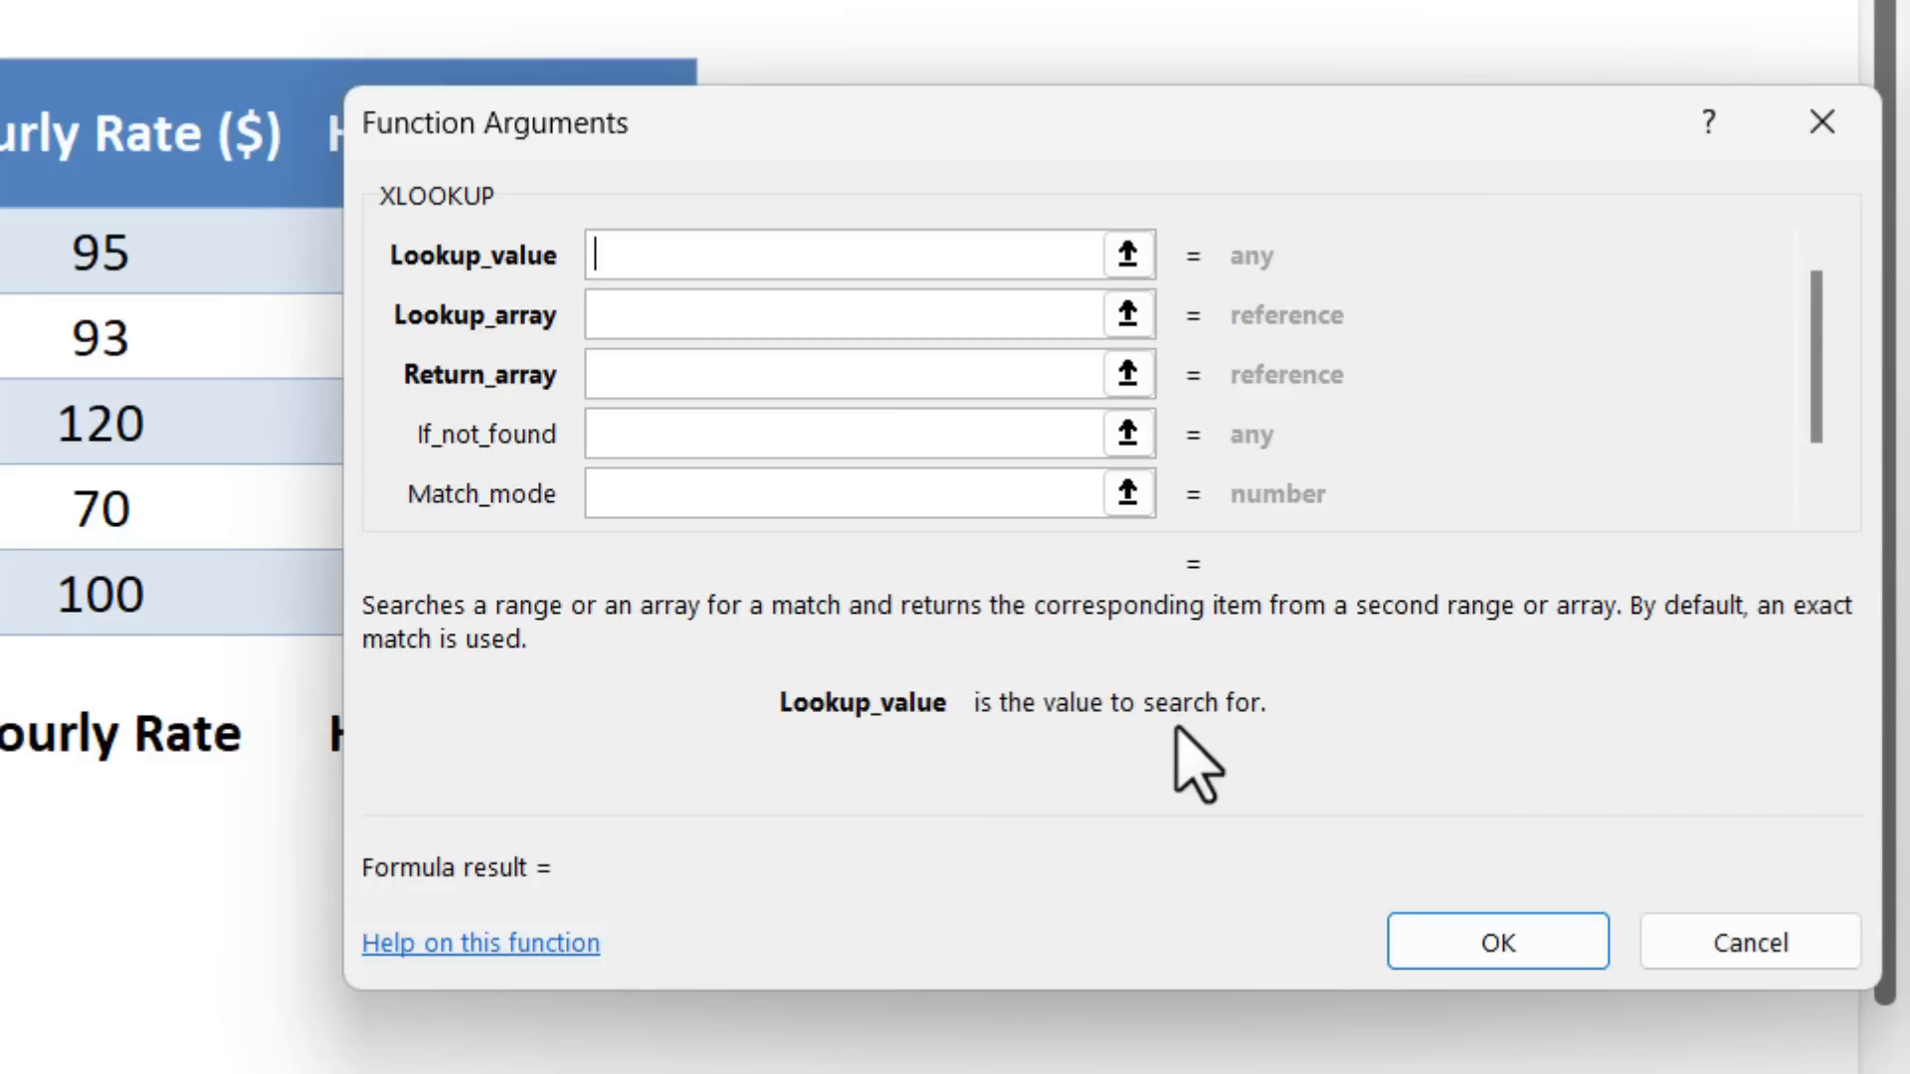
{"action": "mouse_move", "coordinate": [591, 390]}
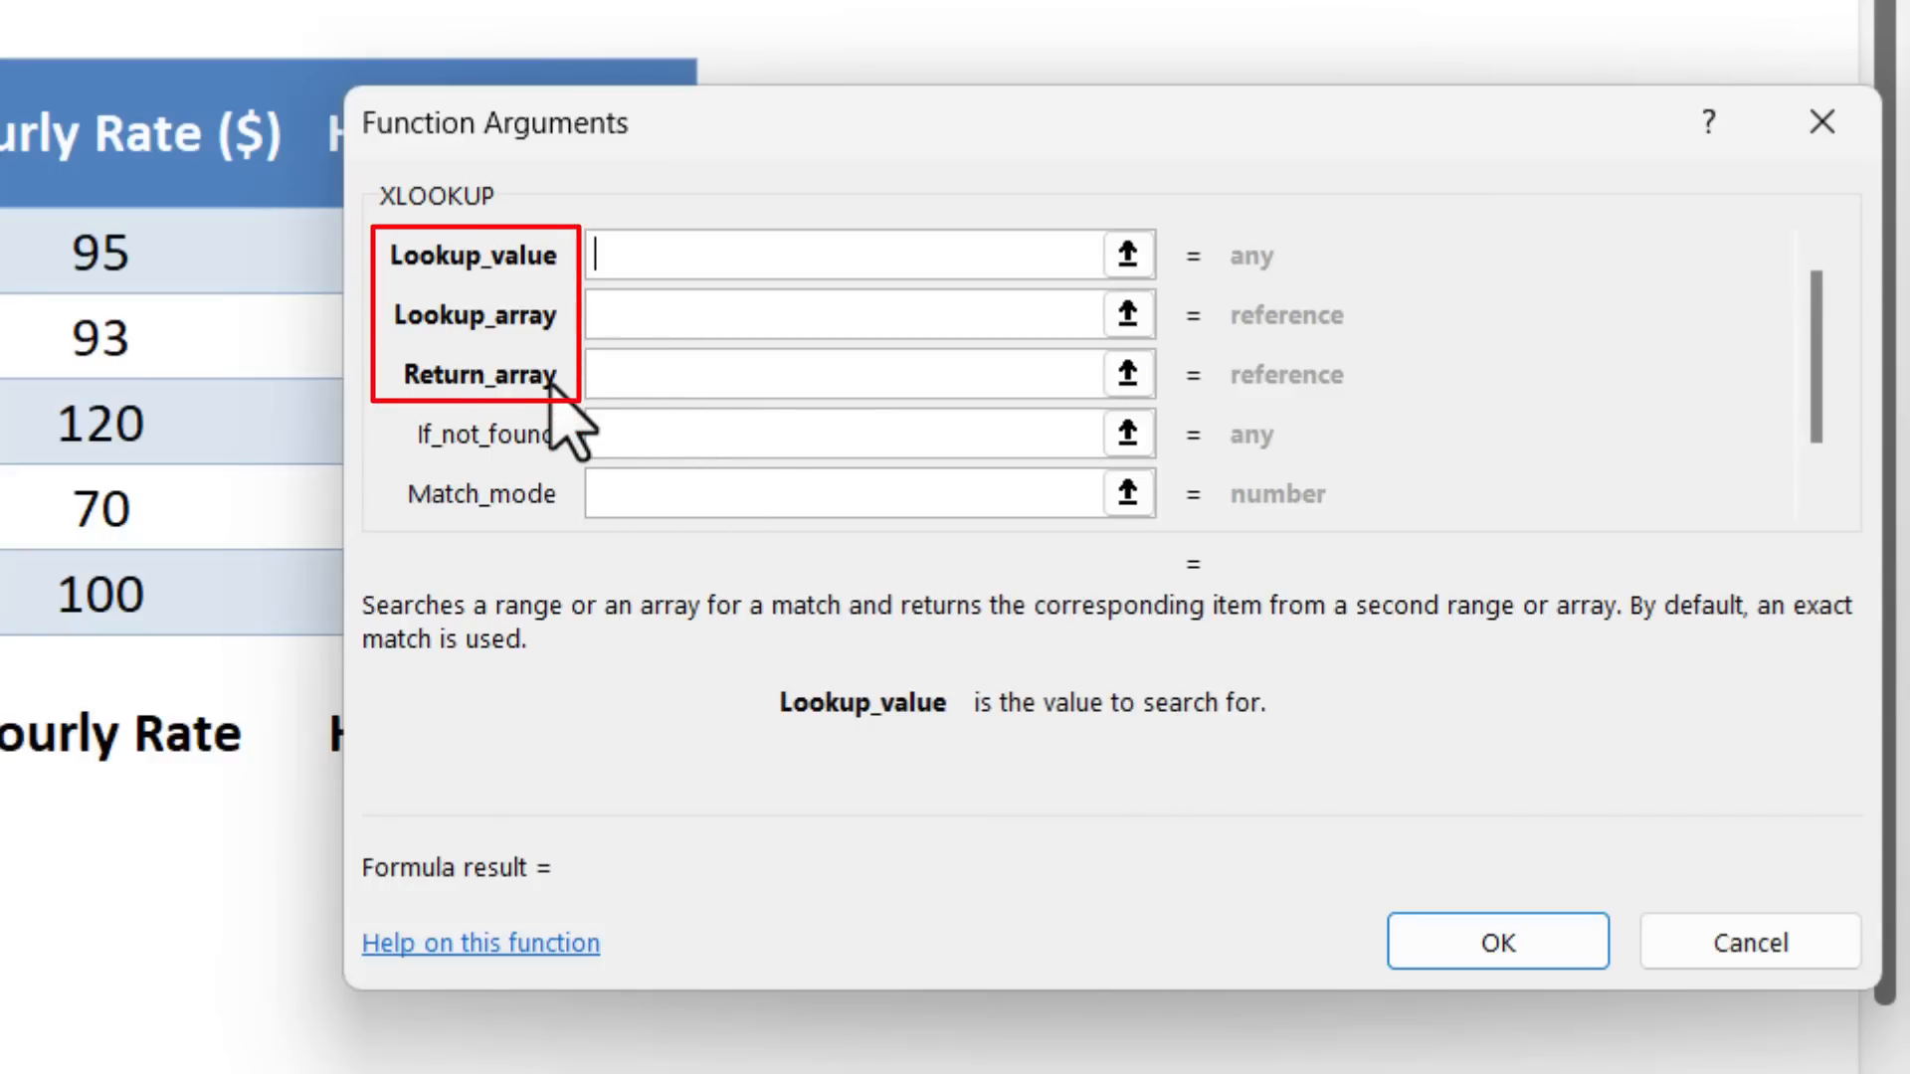
{"action": "mouse_move", "coordinate": [573, 439]}
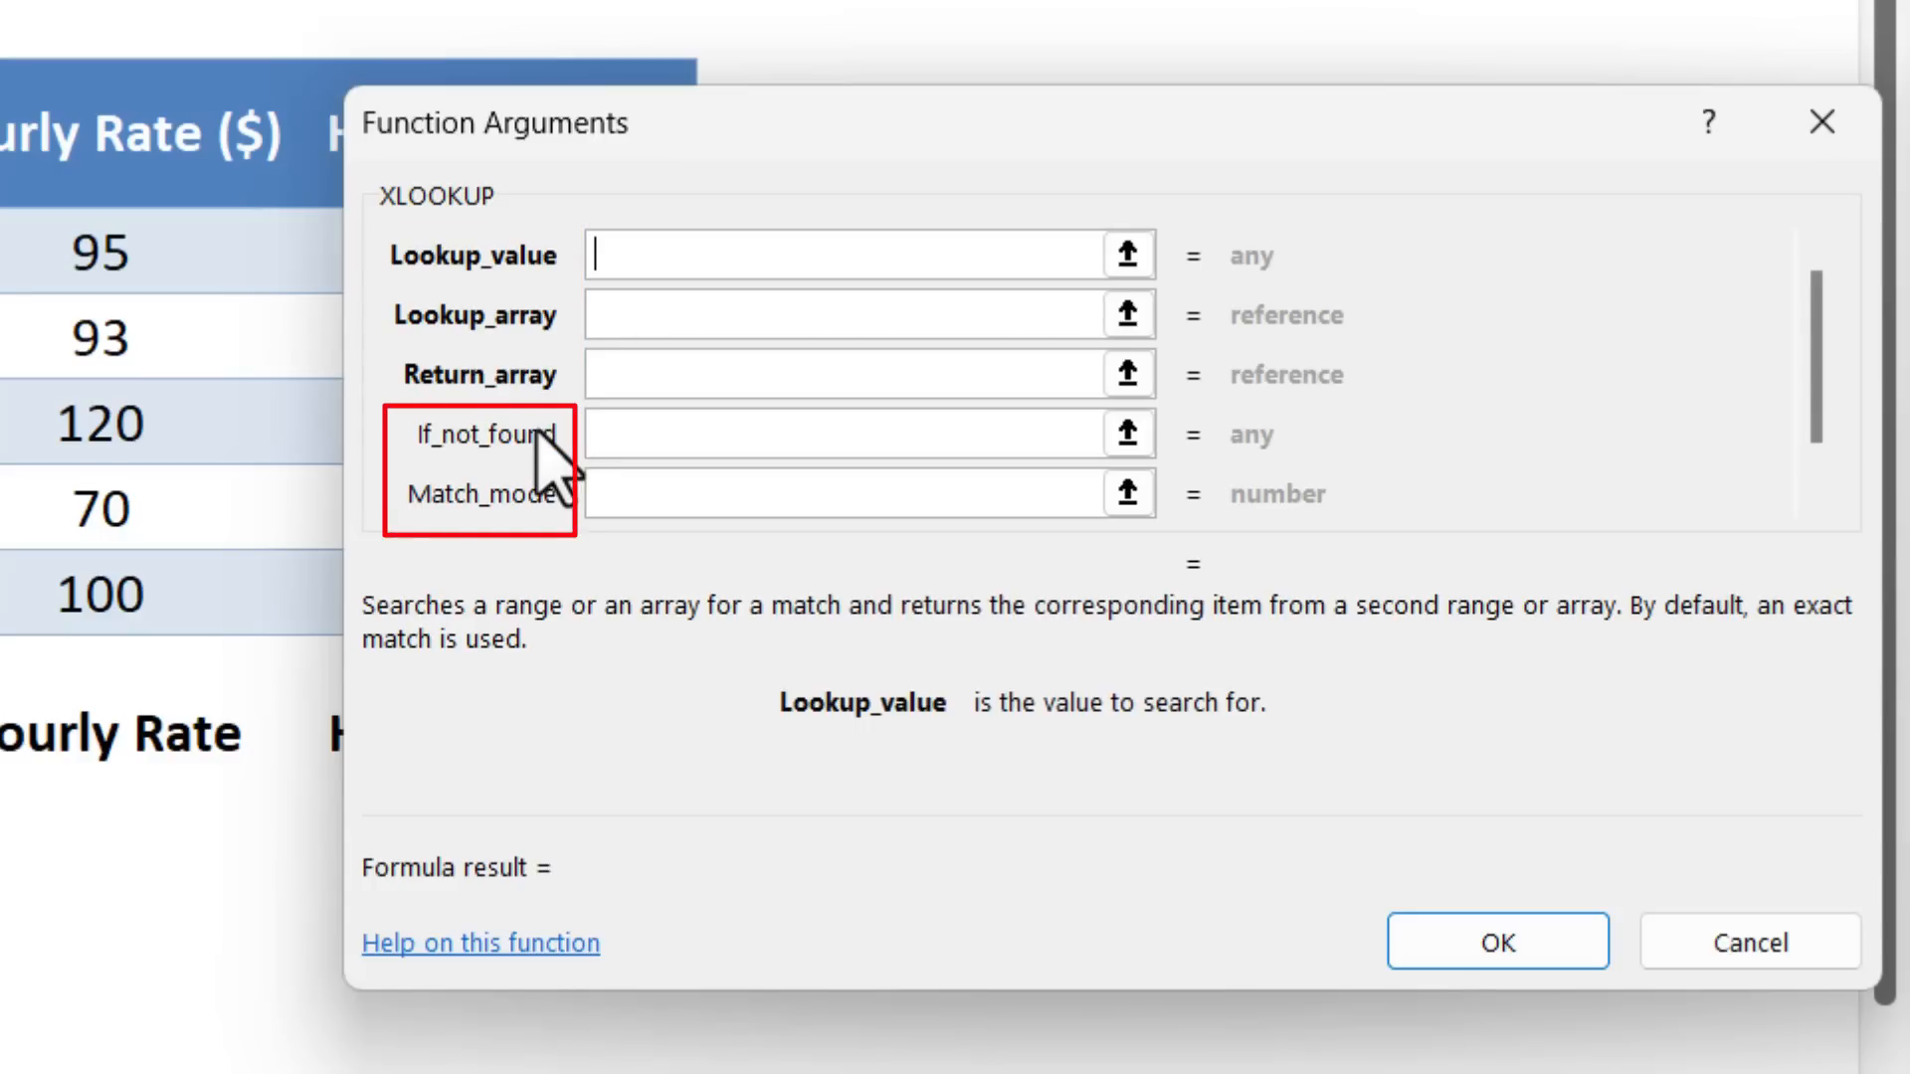
{"action": "mouse_move", "coordinate": [657, 511]}
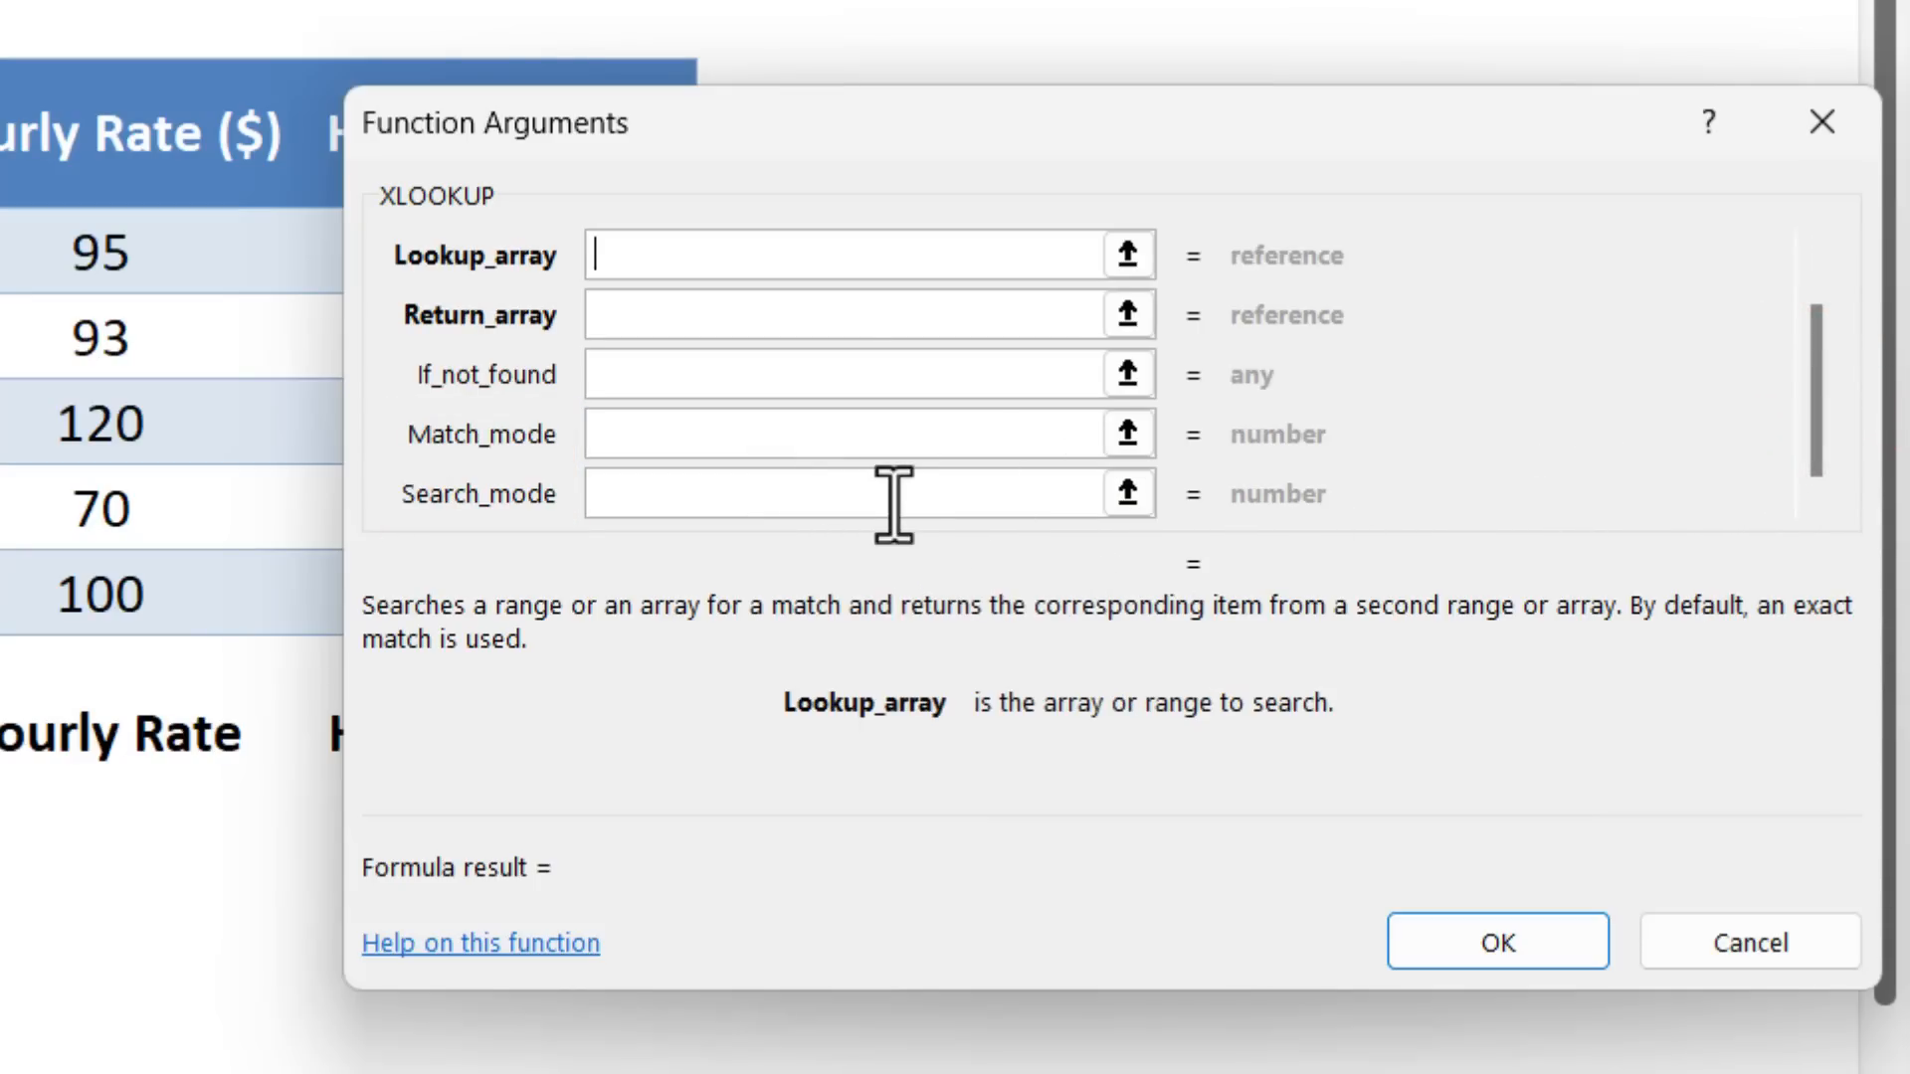
{"action": "mouse_move", "coordinate": [1003, 131]}
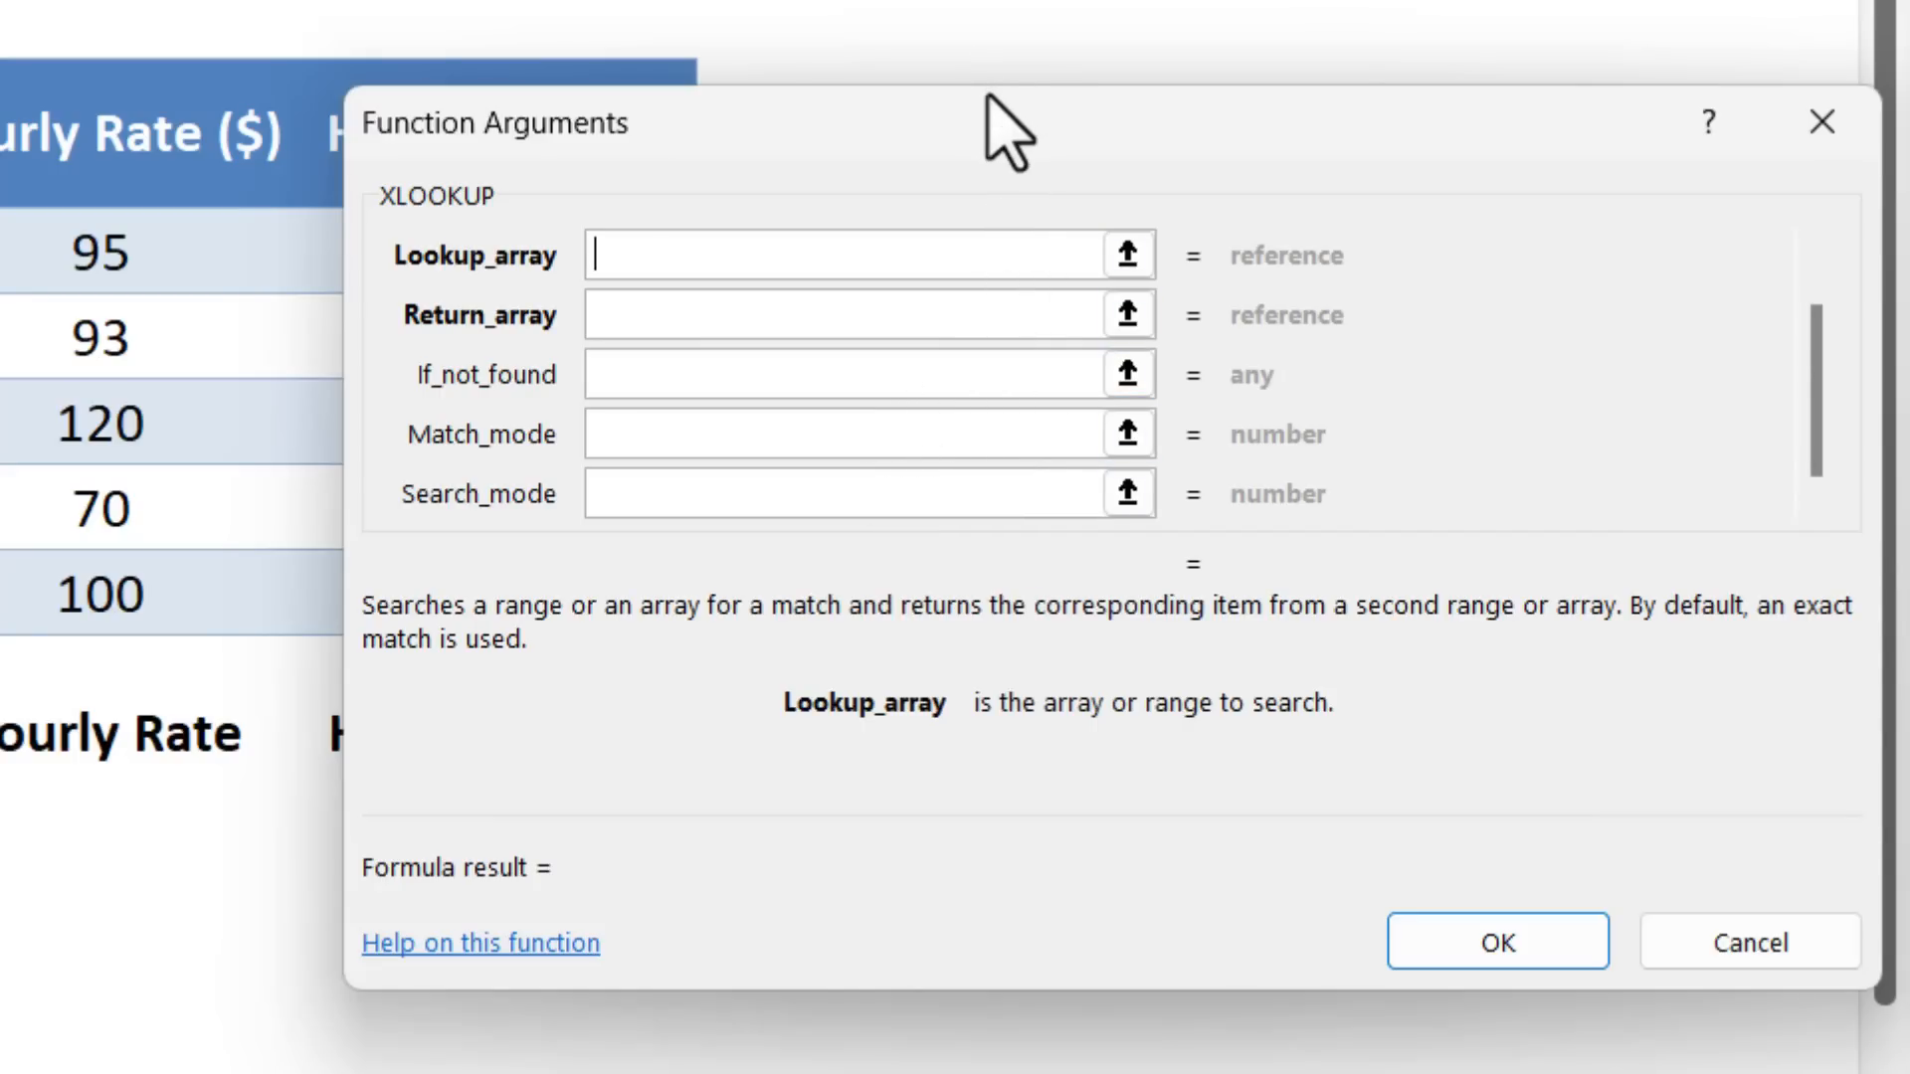
{"action": "mouse_move", "coordinate": [761, 701]}
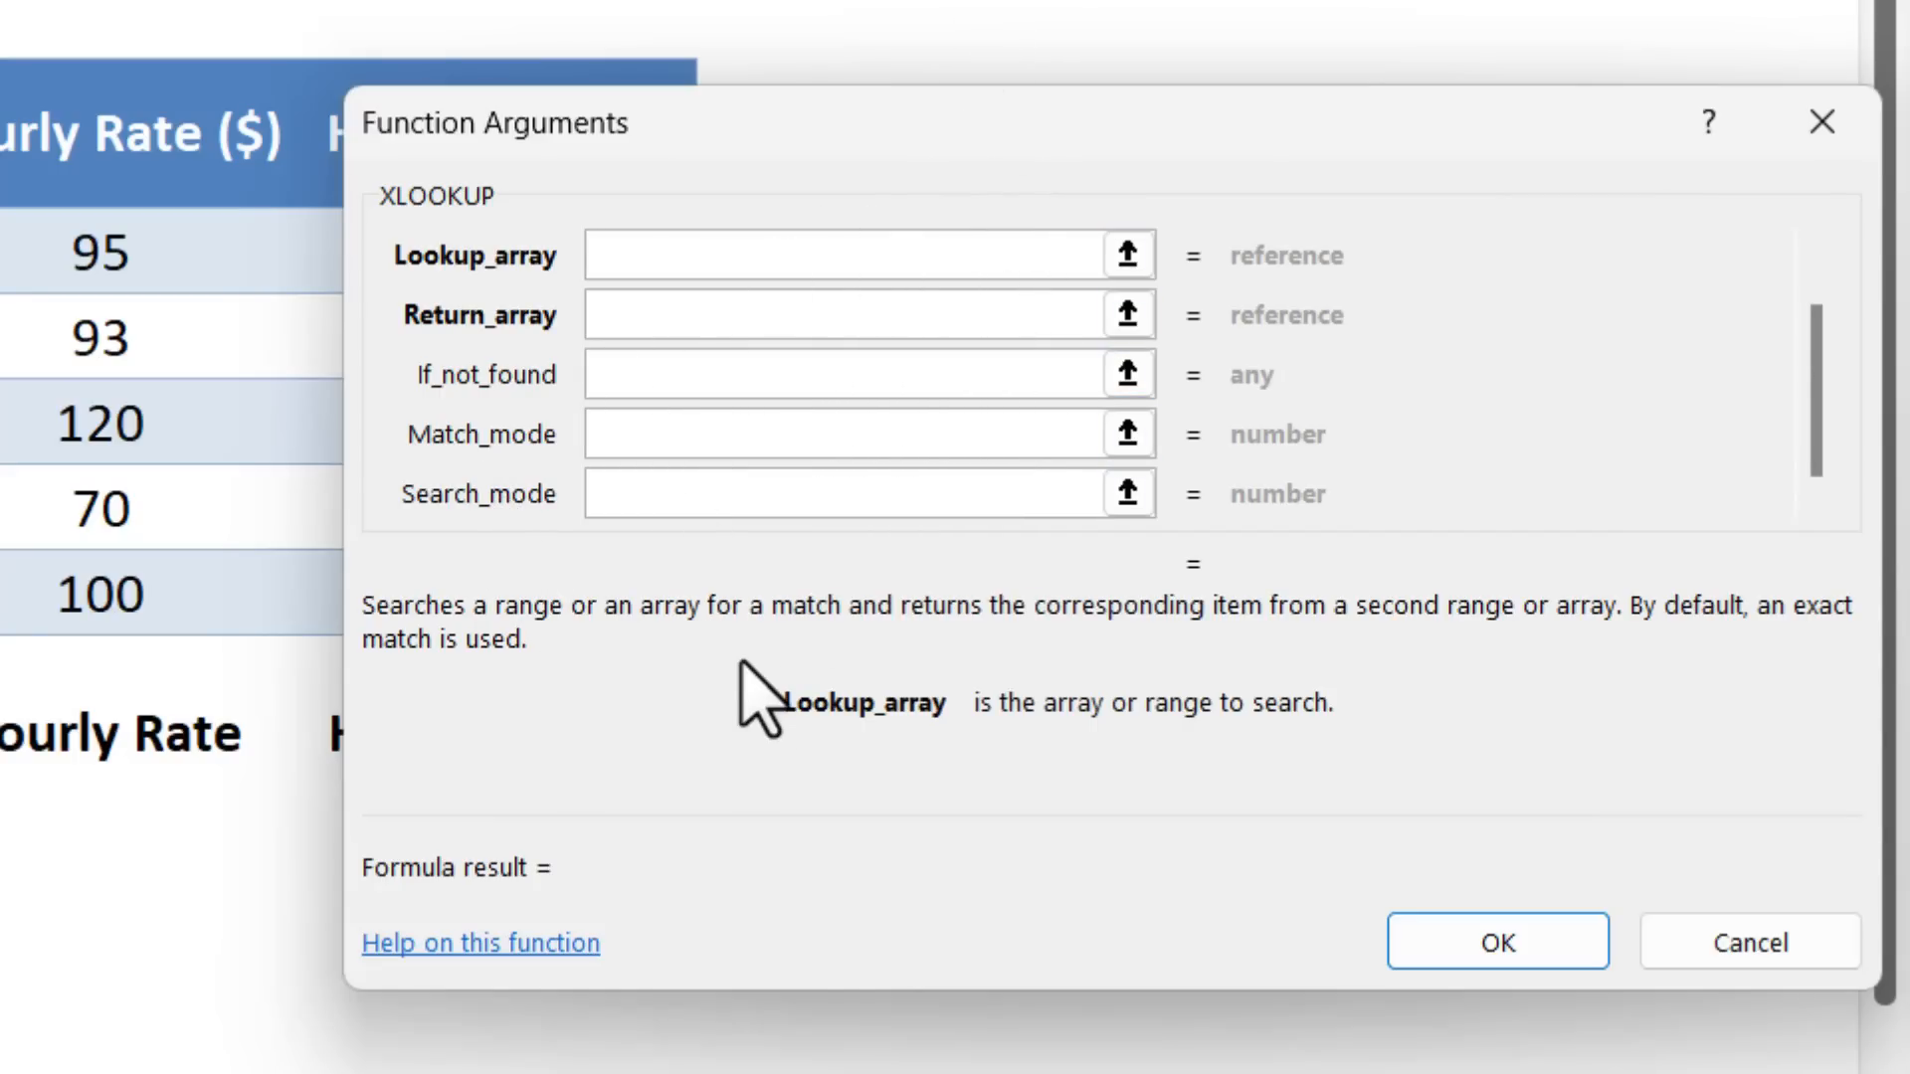
{"action": "left_click", "coordinate": [853, 255]}
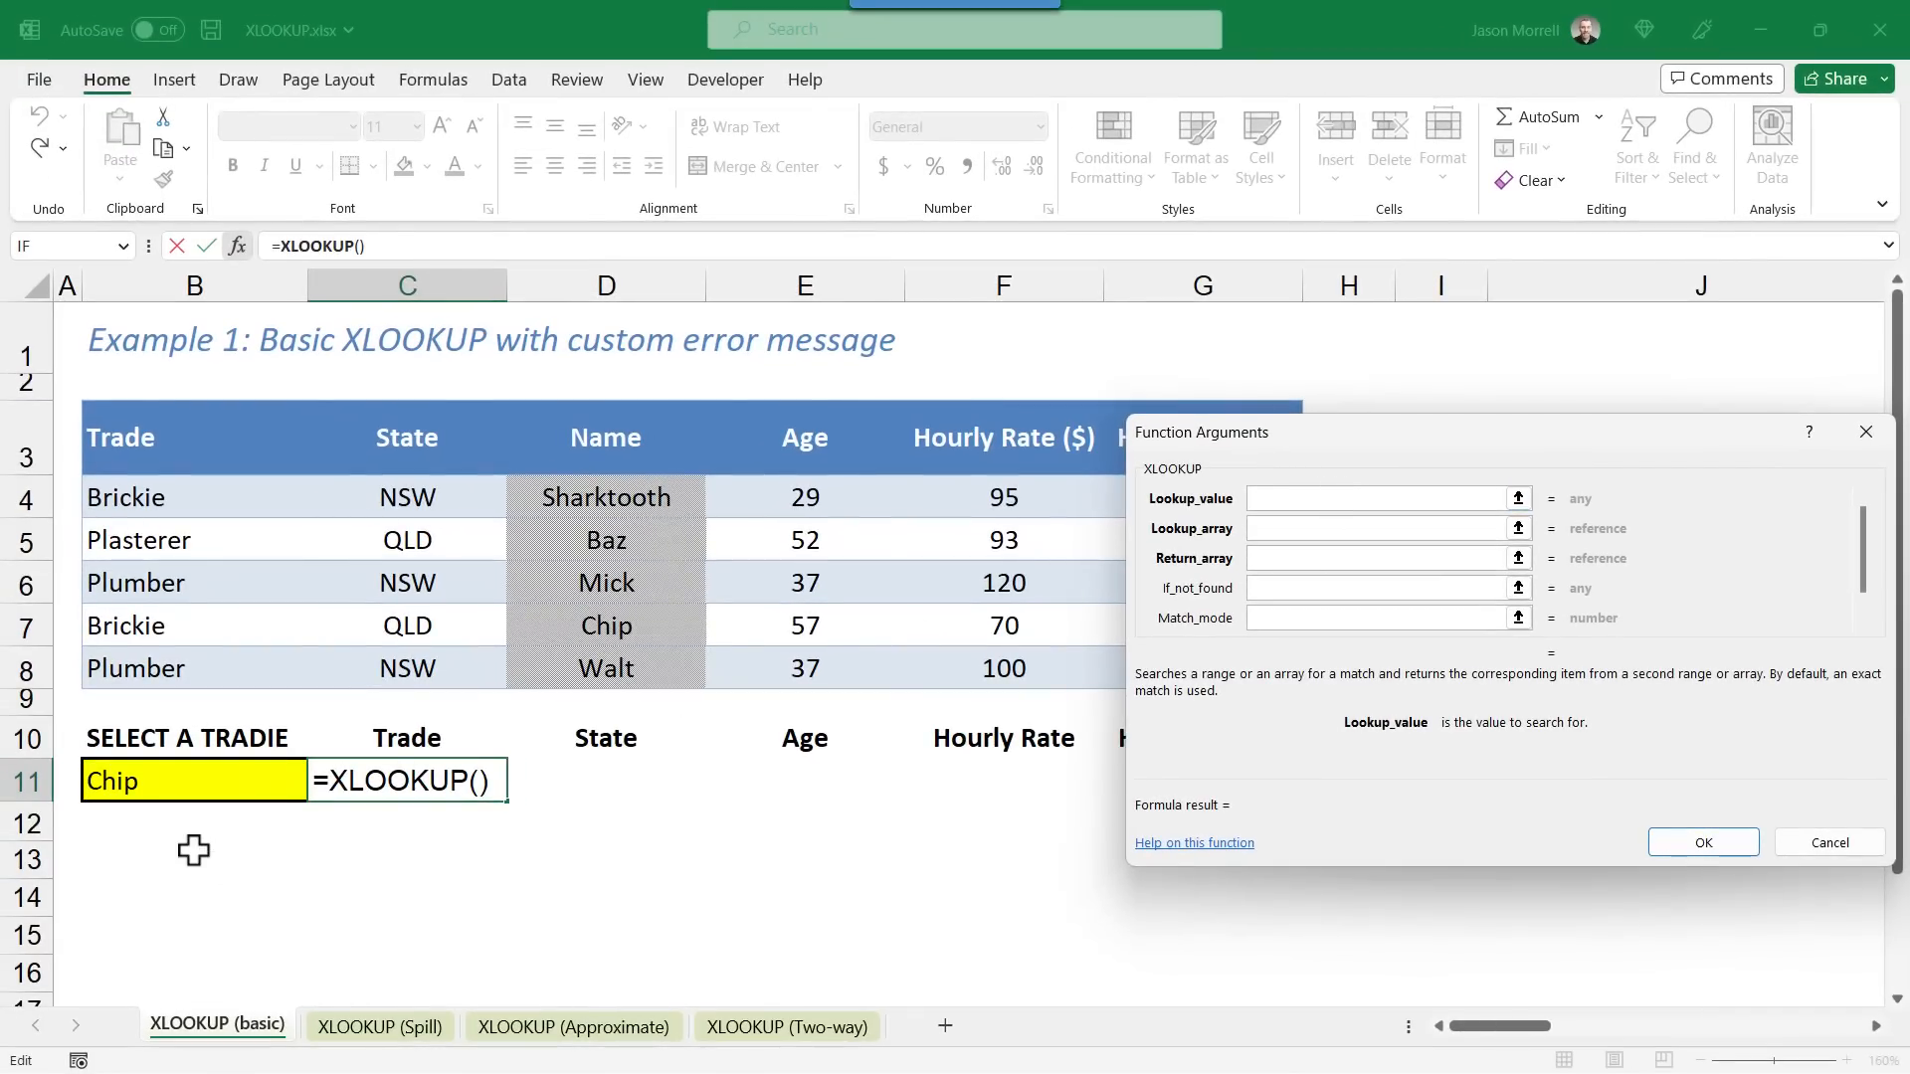
Step: Fill in lookup value B11, lookup array D4:D8 and return array B4:B8, previewing Brickie
{"action": "left_click", "coordinate": [189, 780]}
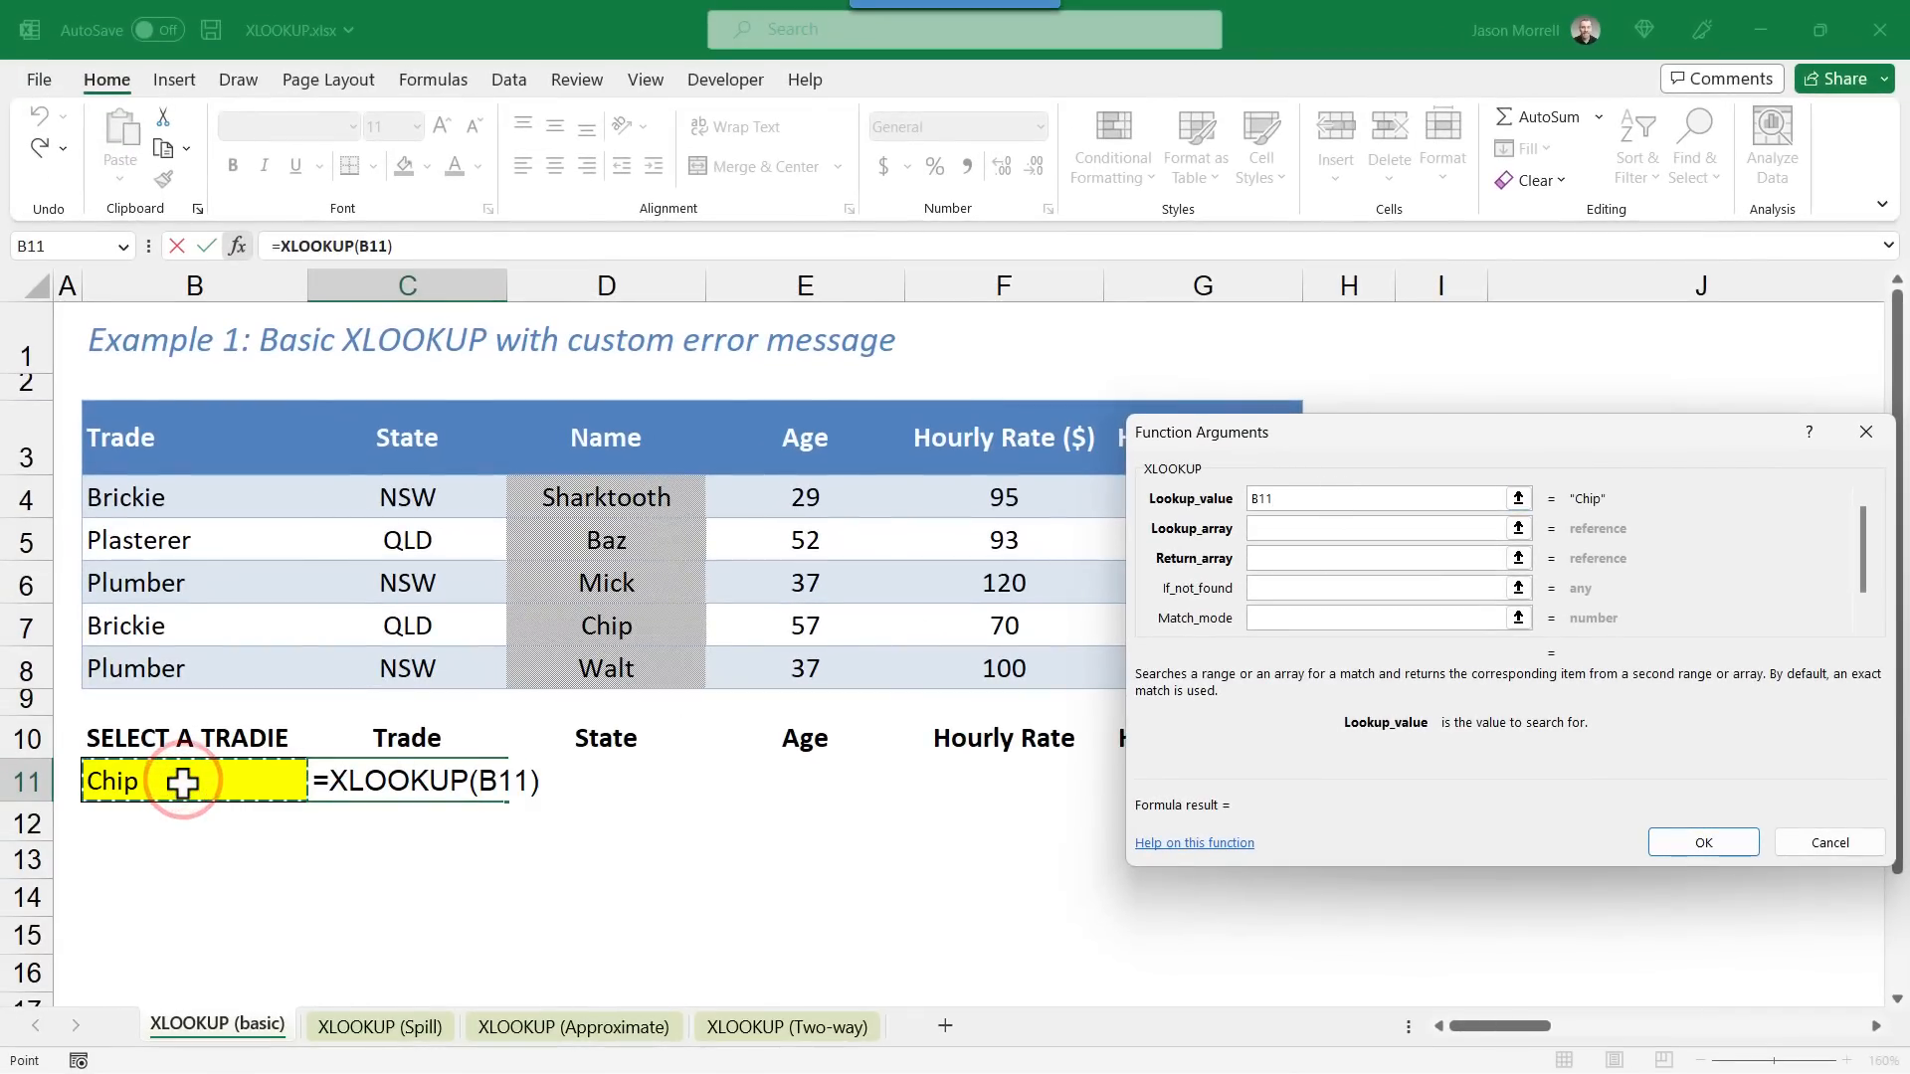
{"action": "mouse_move", "coordinate": [1210, 580]}
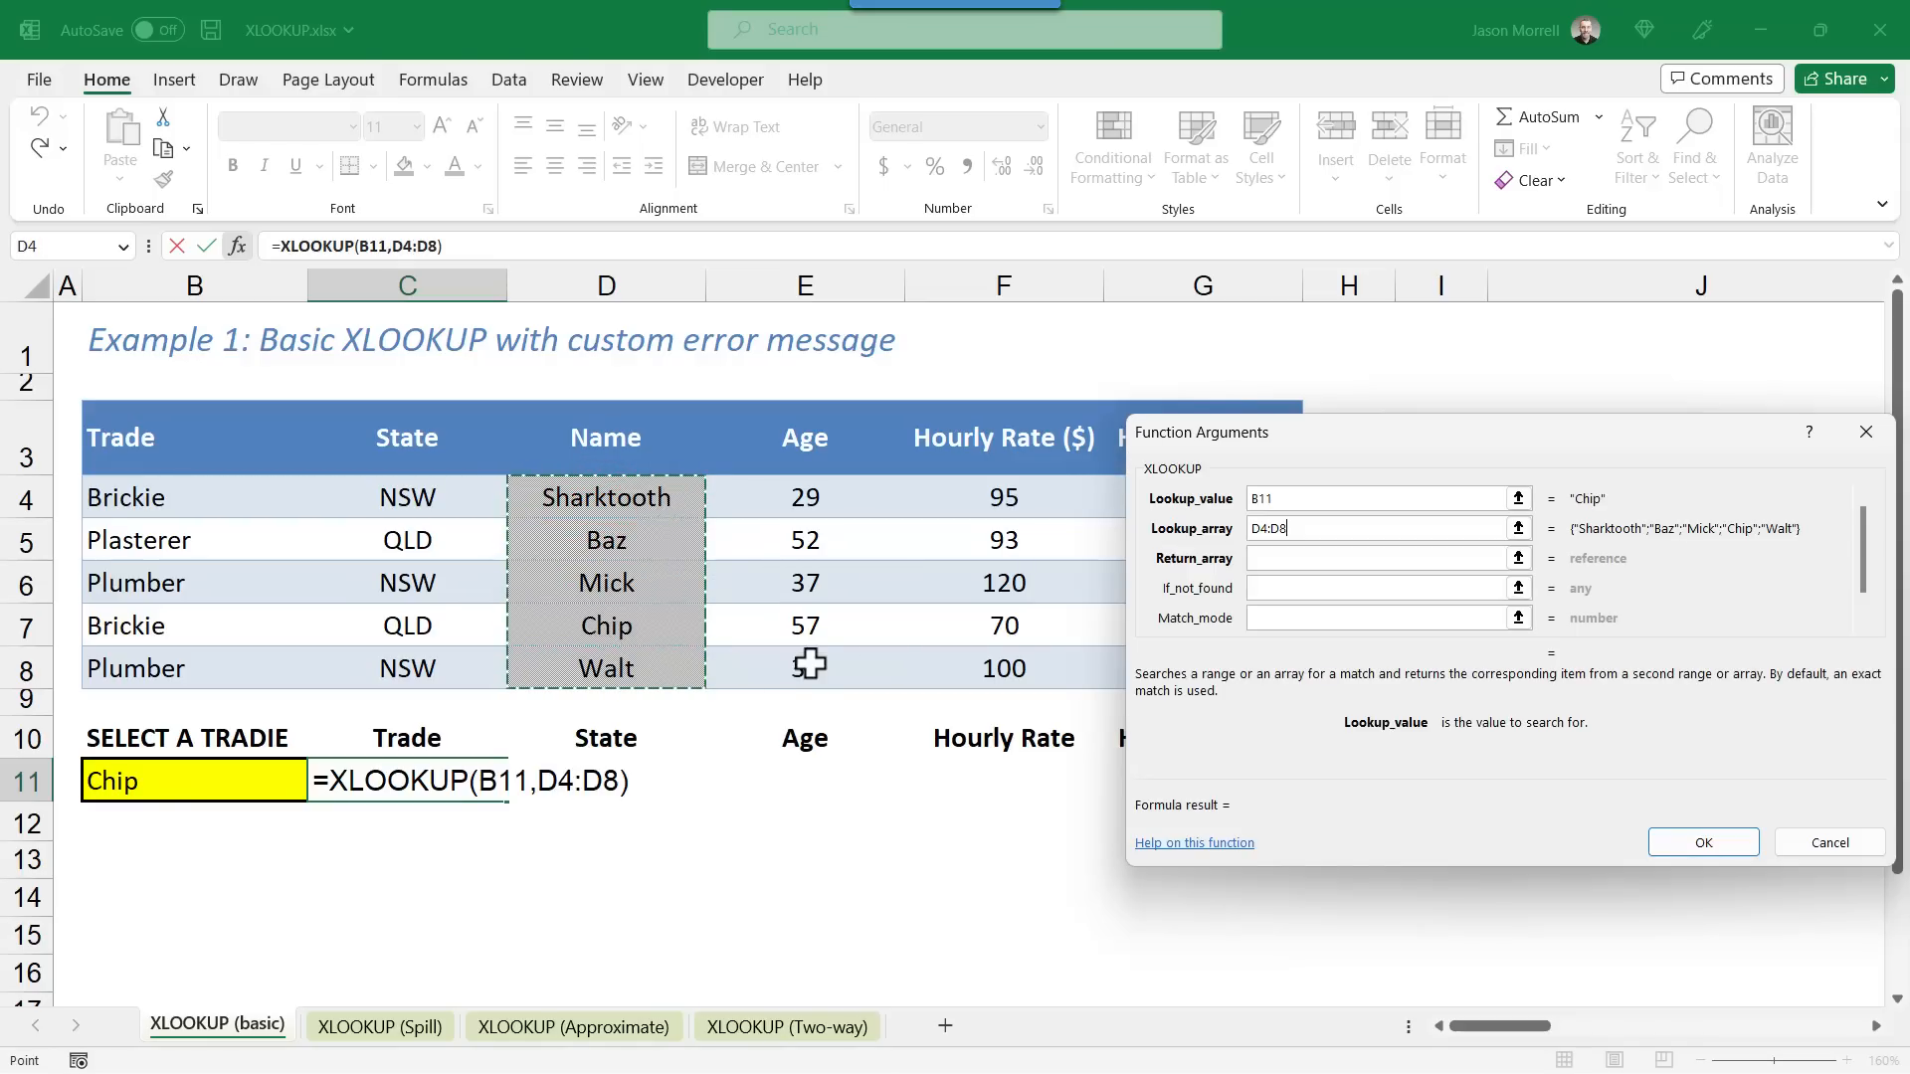
{"action": "left_click", "coordinate": [1383, 558]}
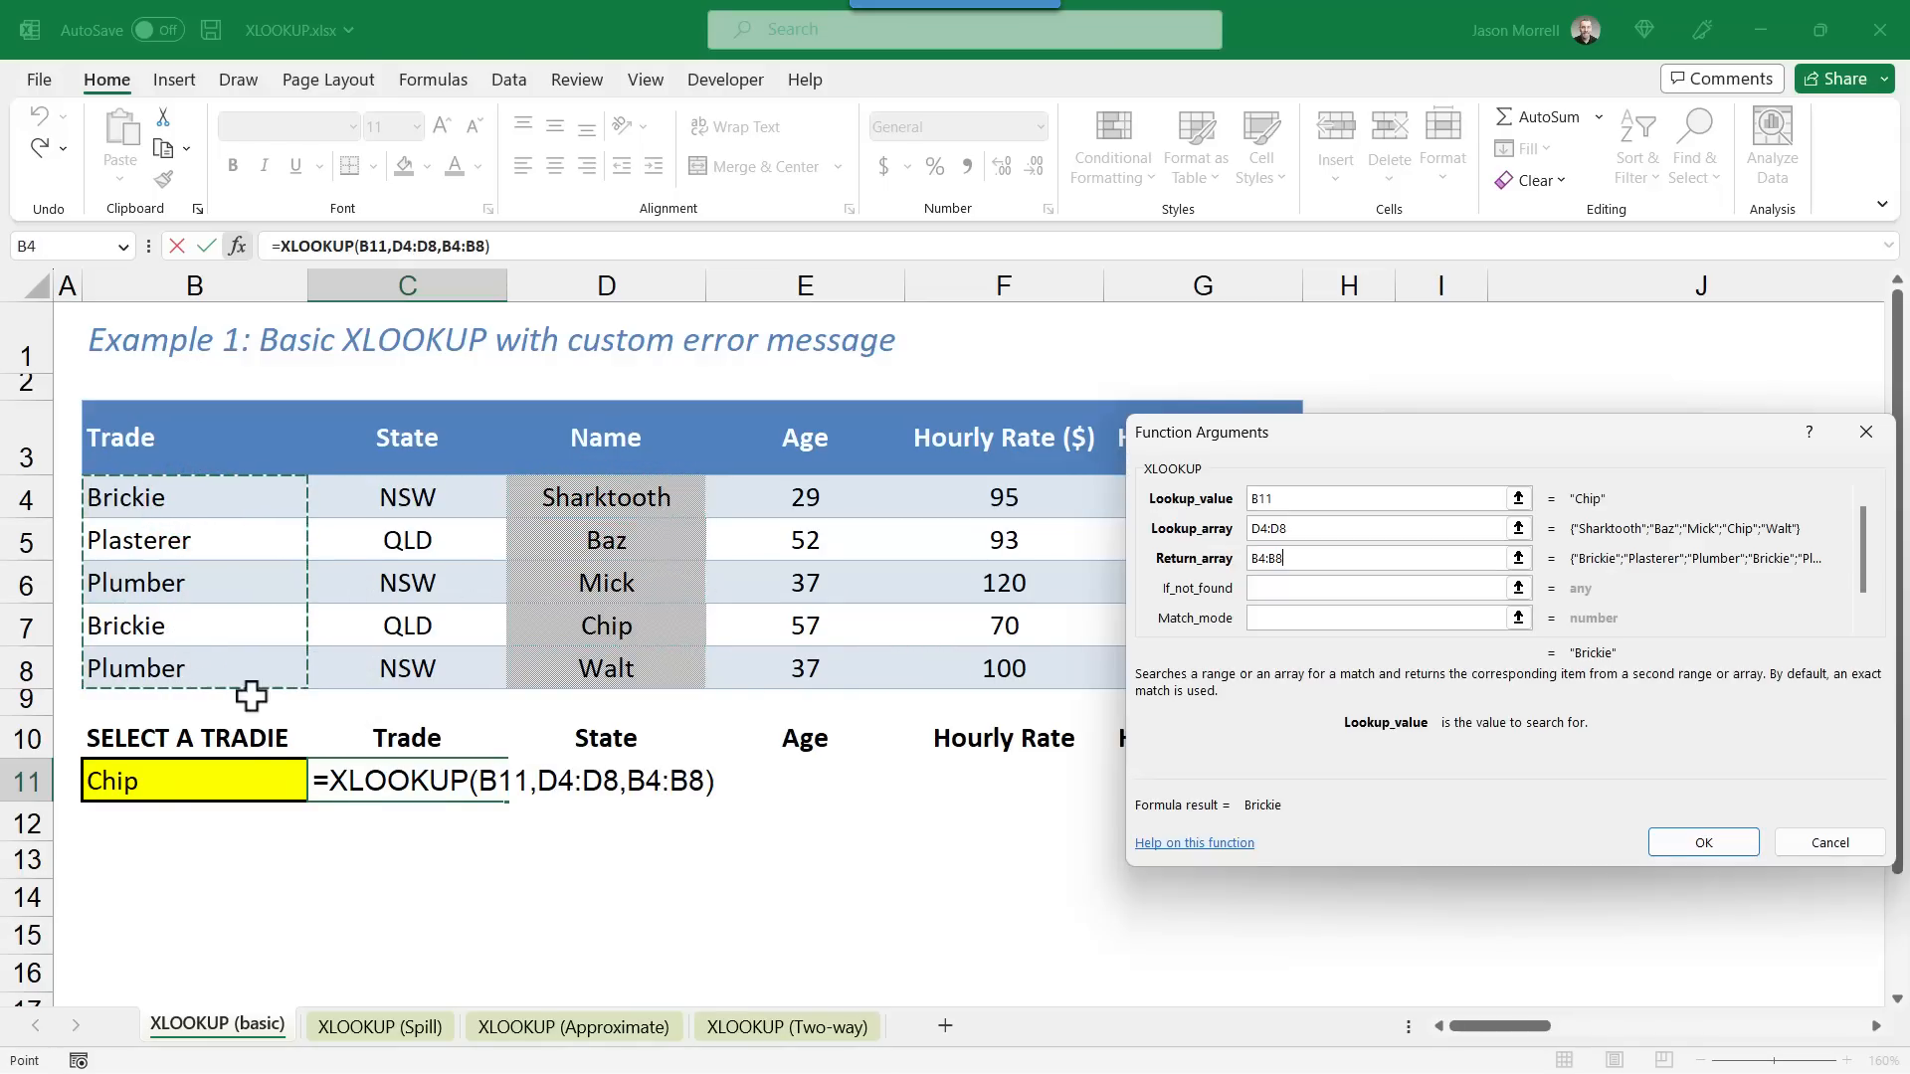
{"action": "mouse_move", "coordinate": [680, 713]}
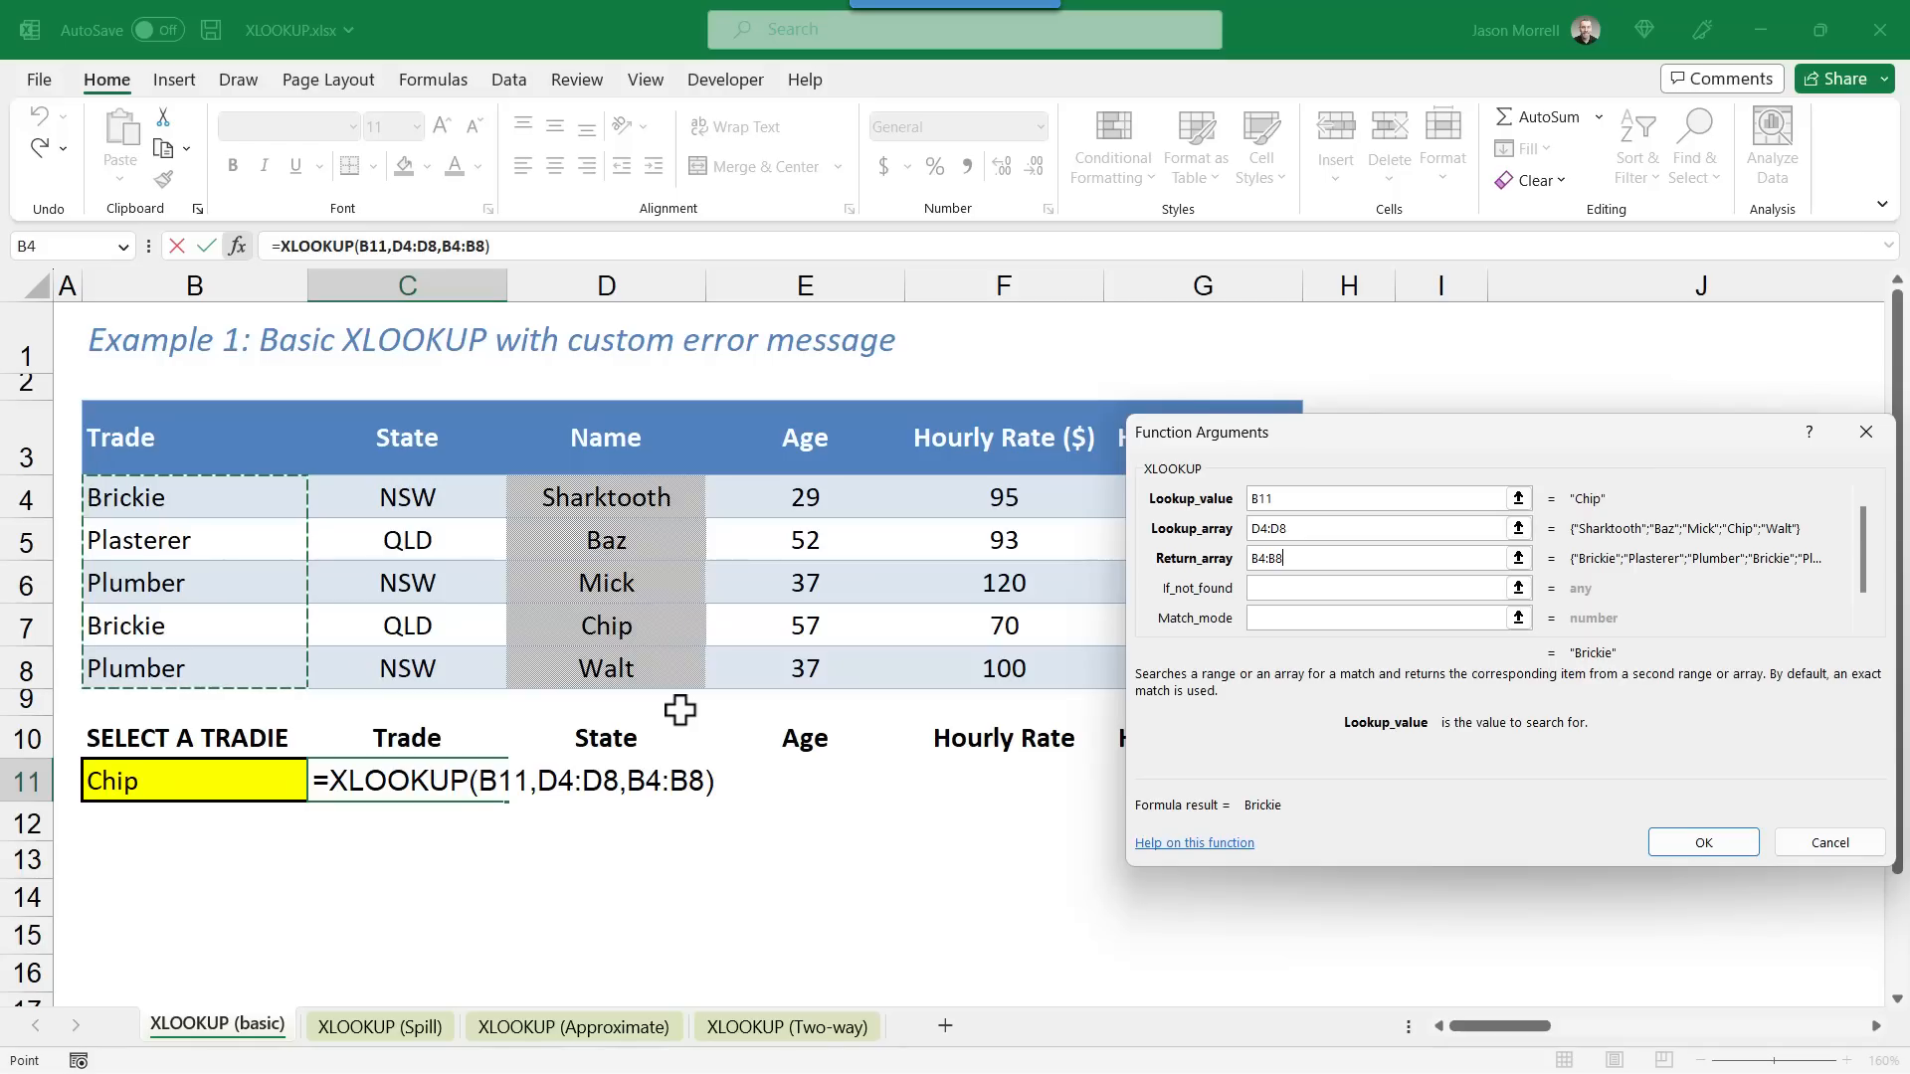
{"action": "mouse_move", "coordinate": [570, 710]}
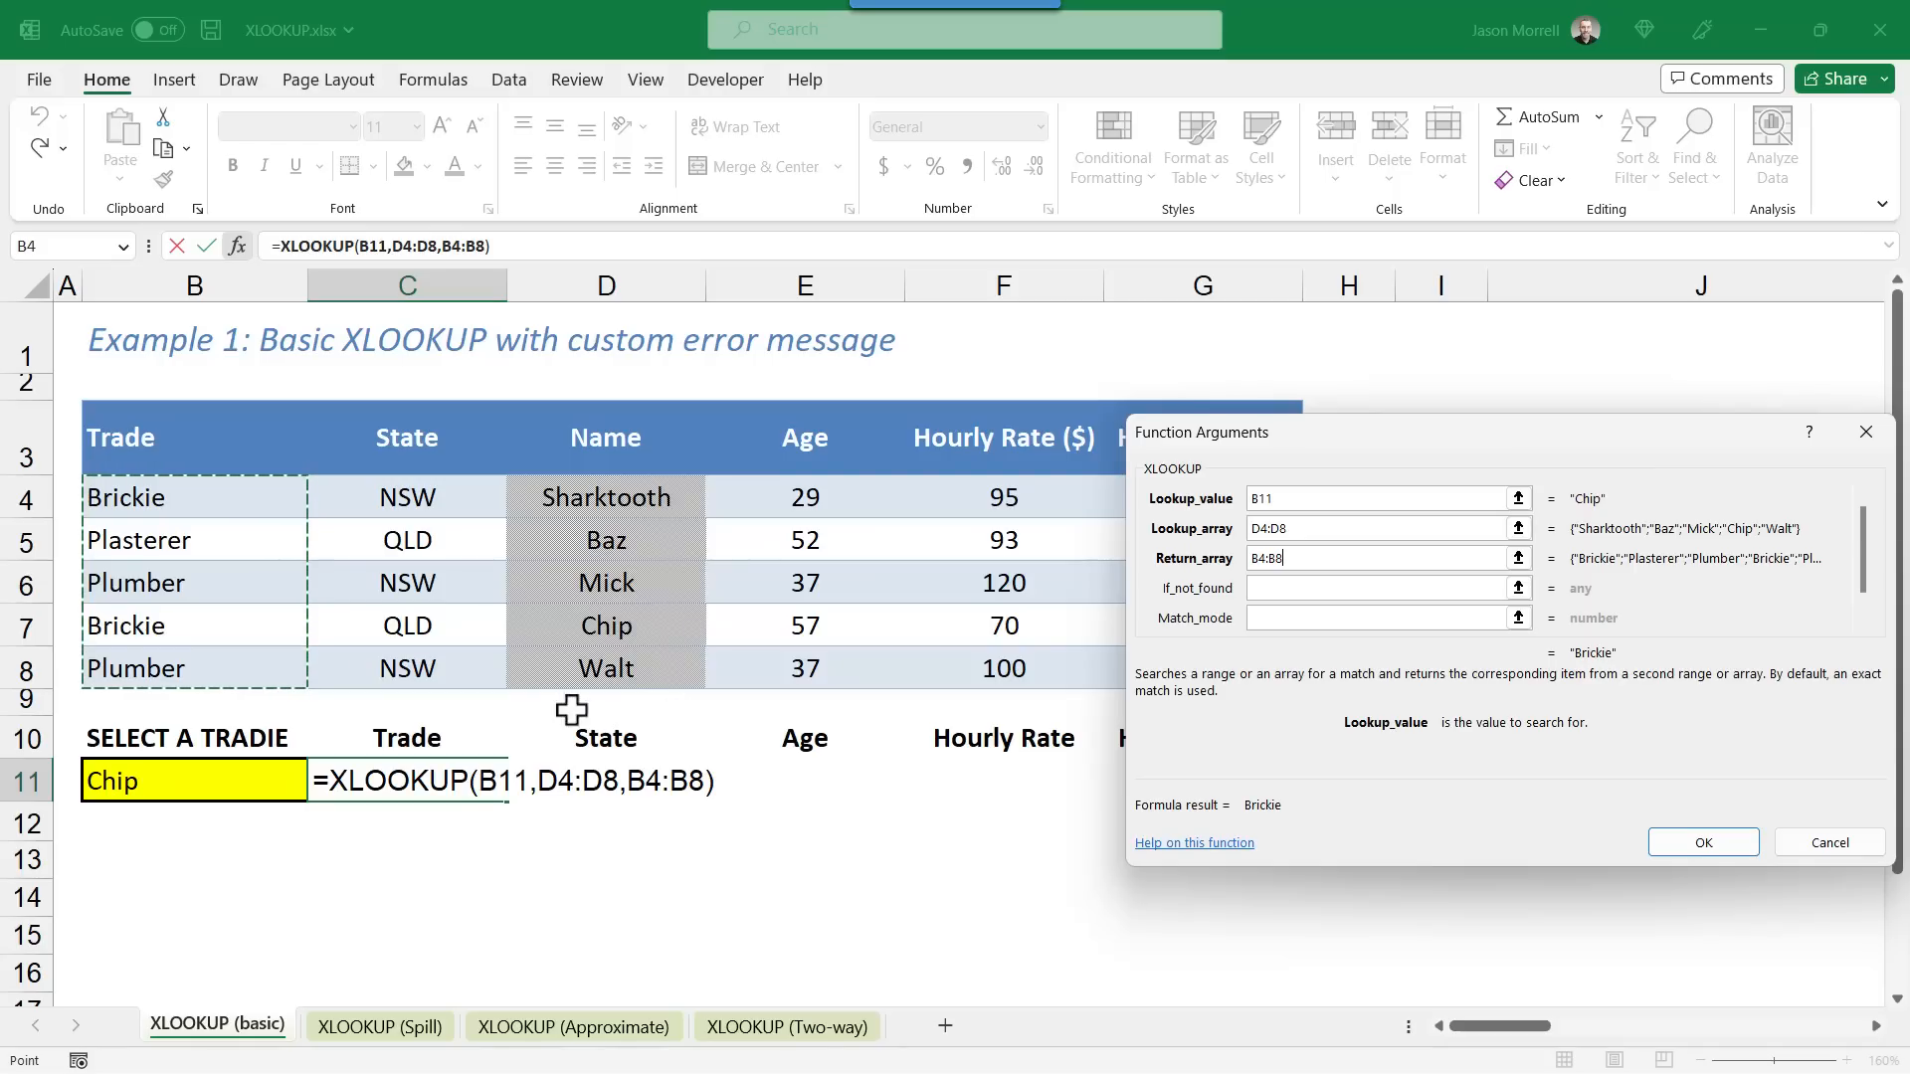
{"action": "mouse_move", "coordinate": [664, 644]}
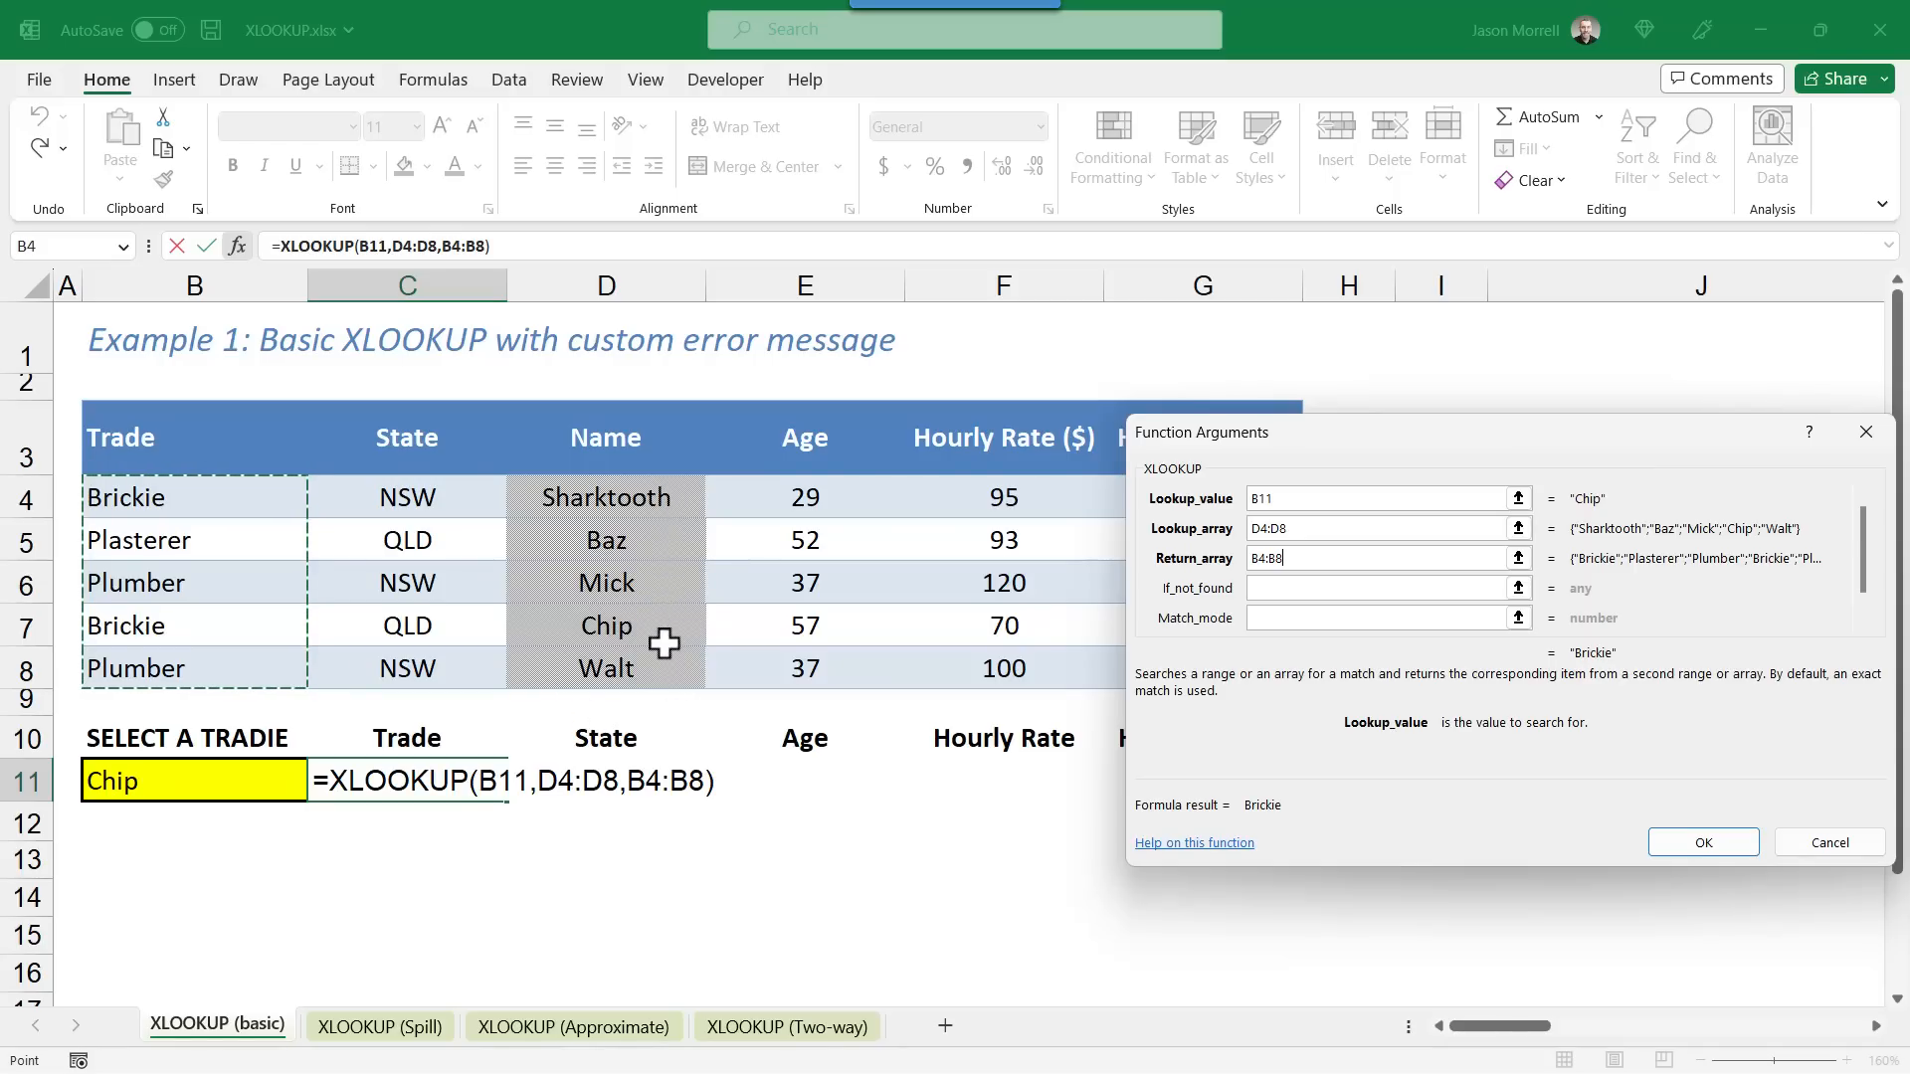
{"action": "mouse_move", "coordinate": [726, 539]}
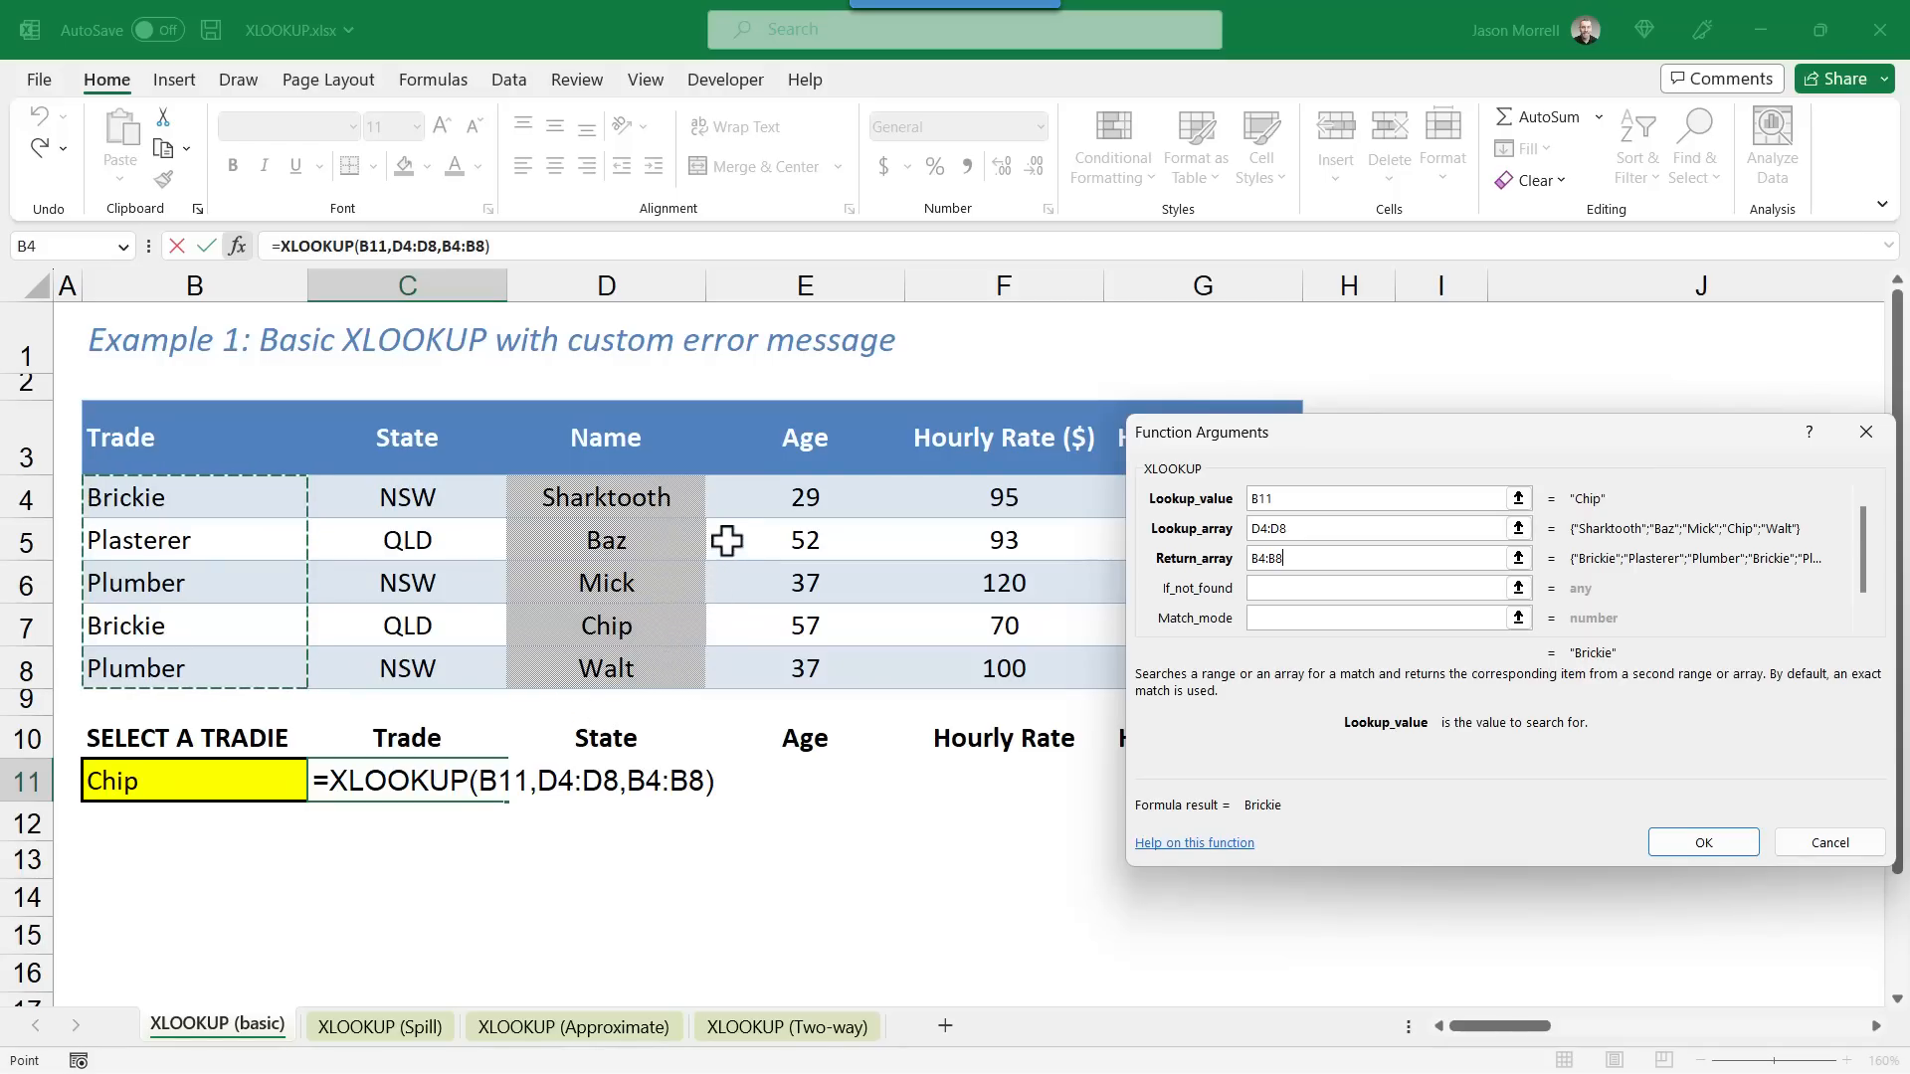
{"action": "mouse_move", "coordinate": [662, 624]}
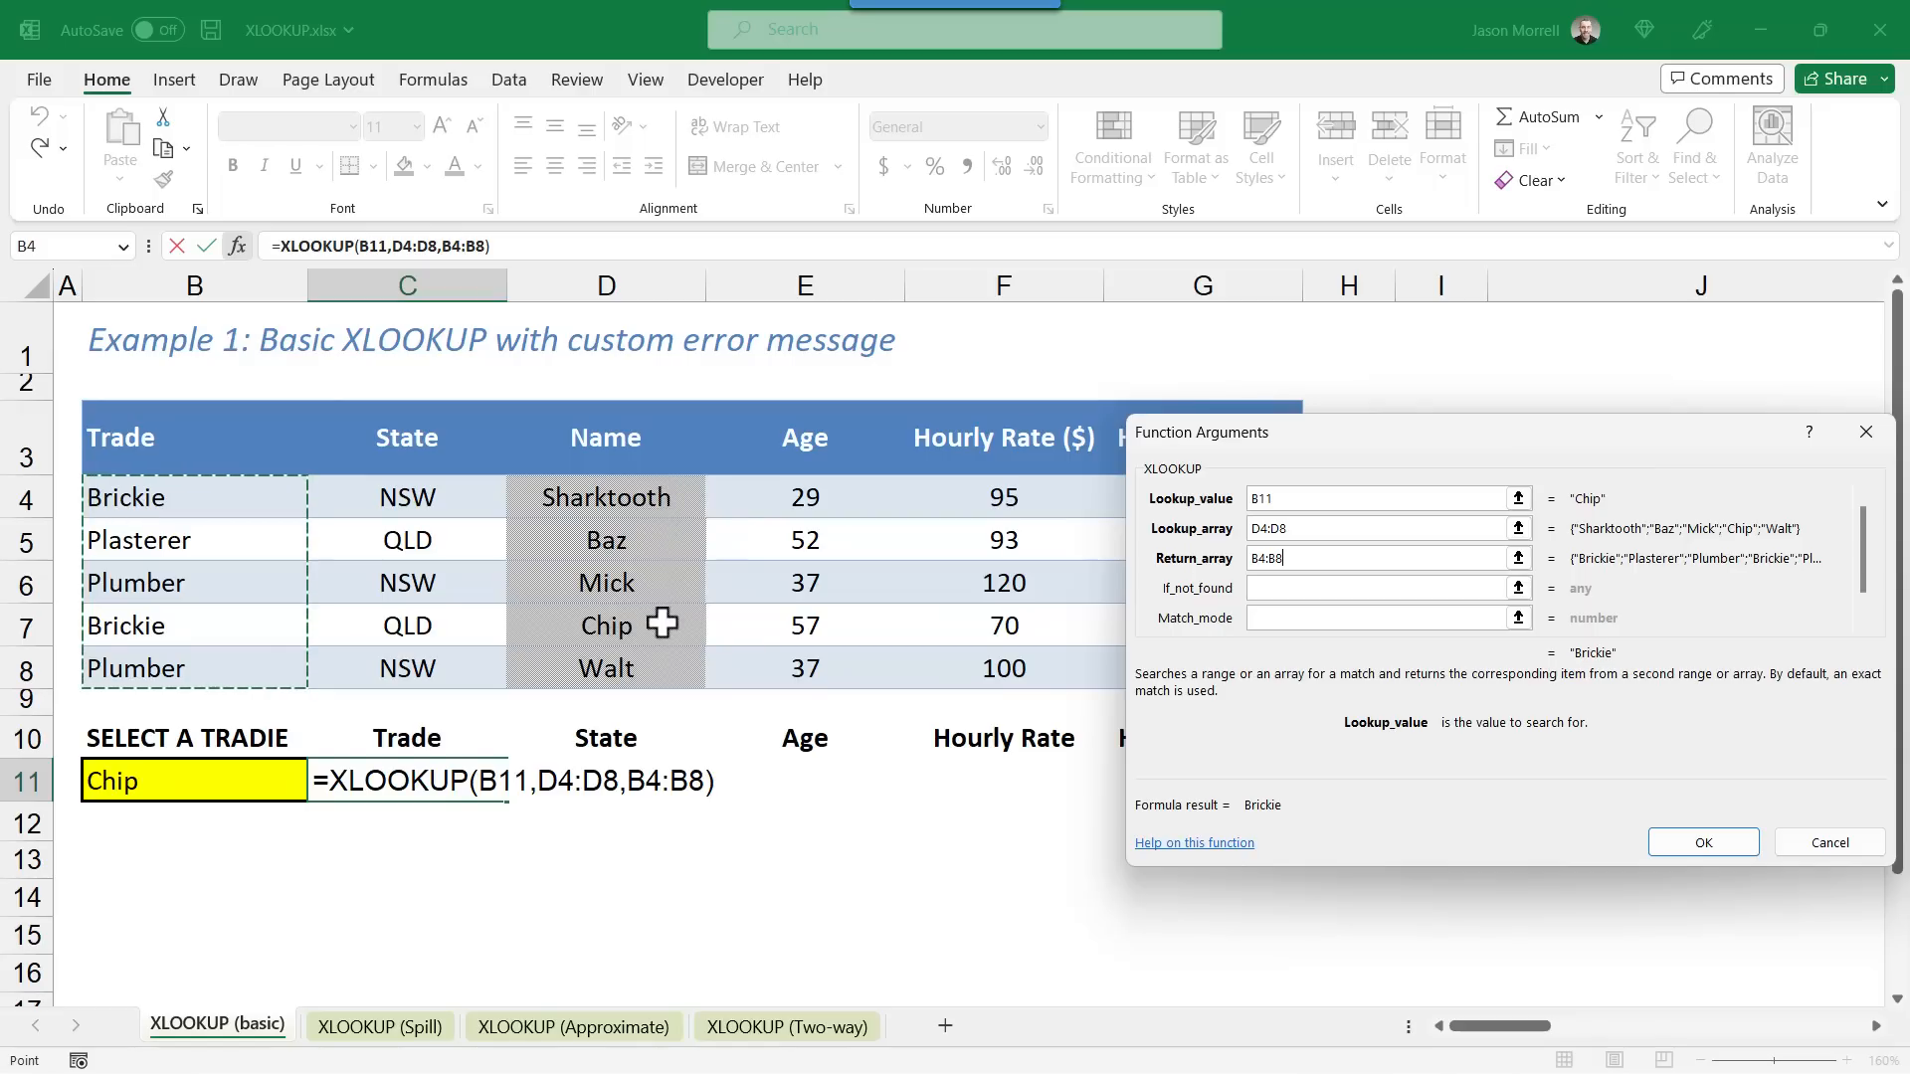
{"action": "mouse_move", "coordinate": [666, 678]}
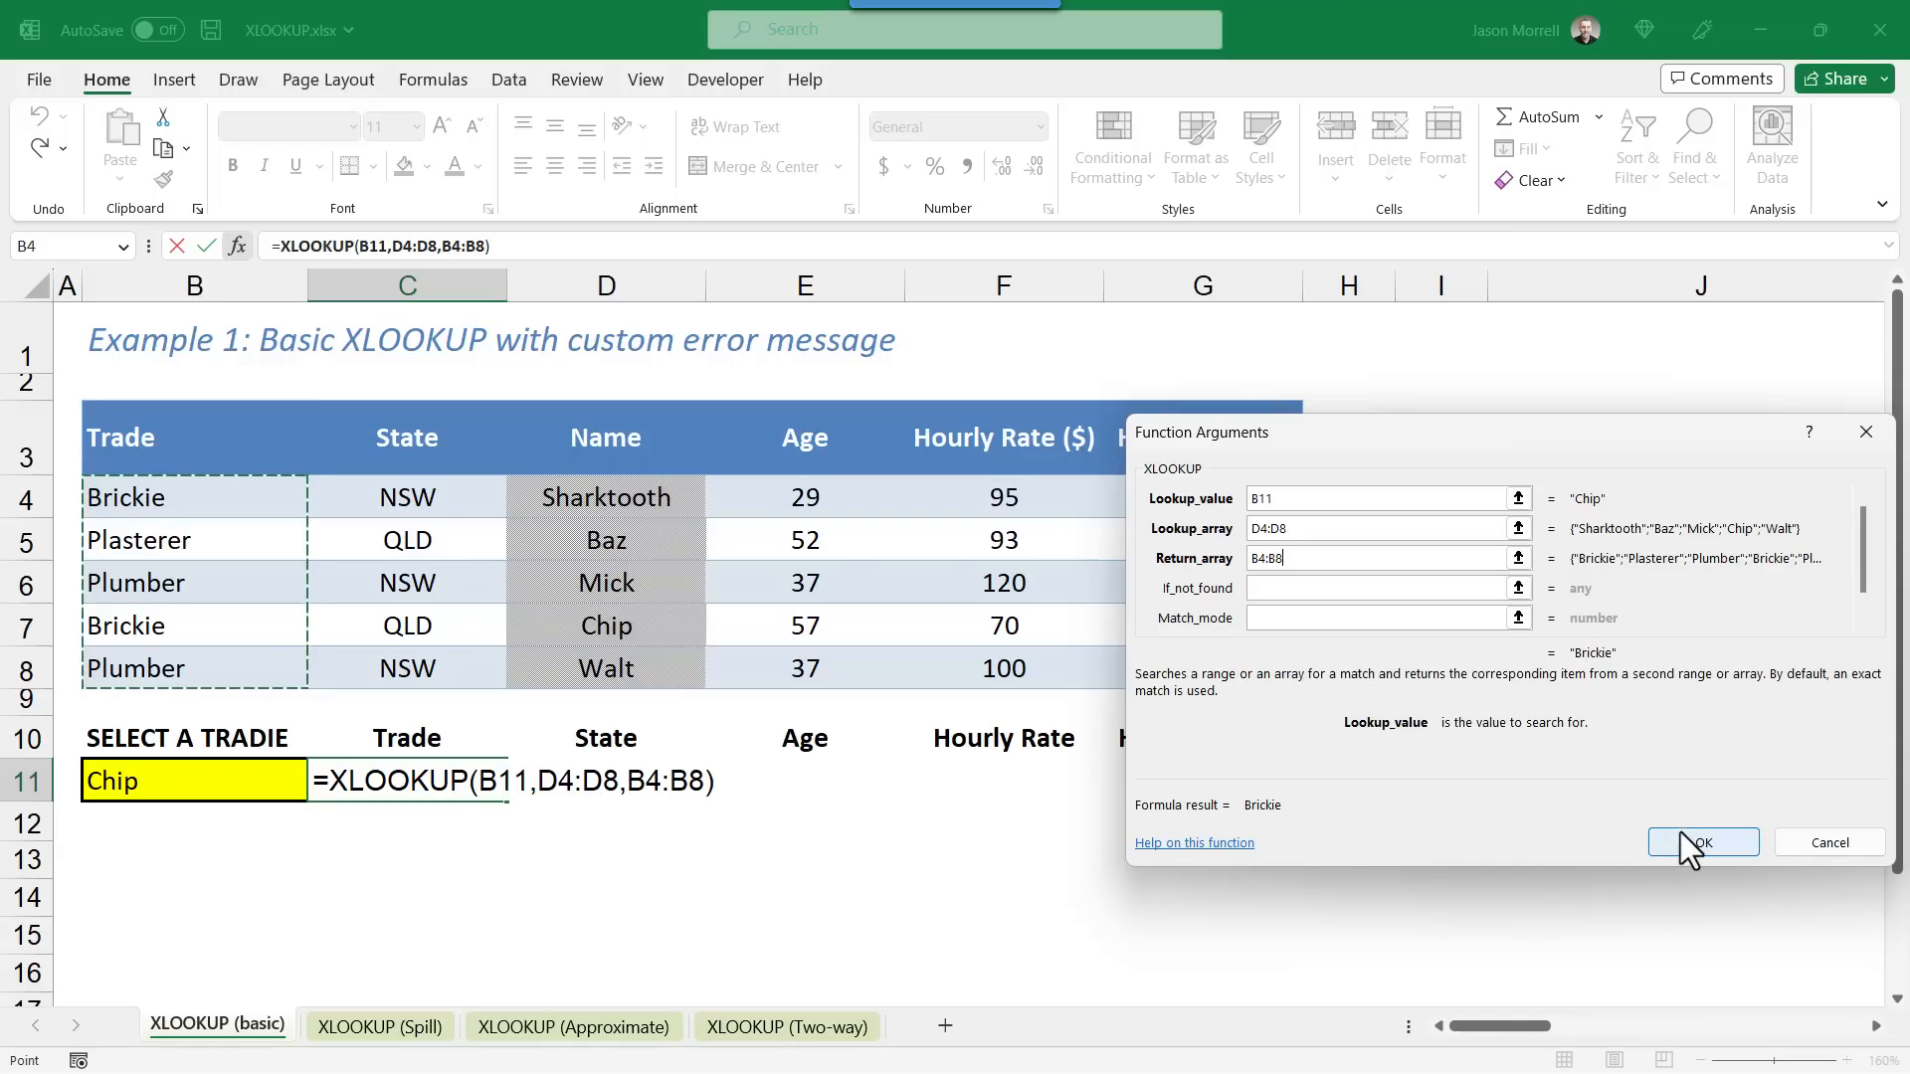
Step: Confirm the Trade lookup, then choose Baz from B11's dropdown so C11 shows Plasterer
{"action": "left_click", "coordinate": [1702, 842]}
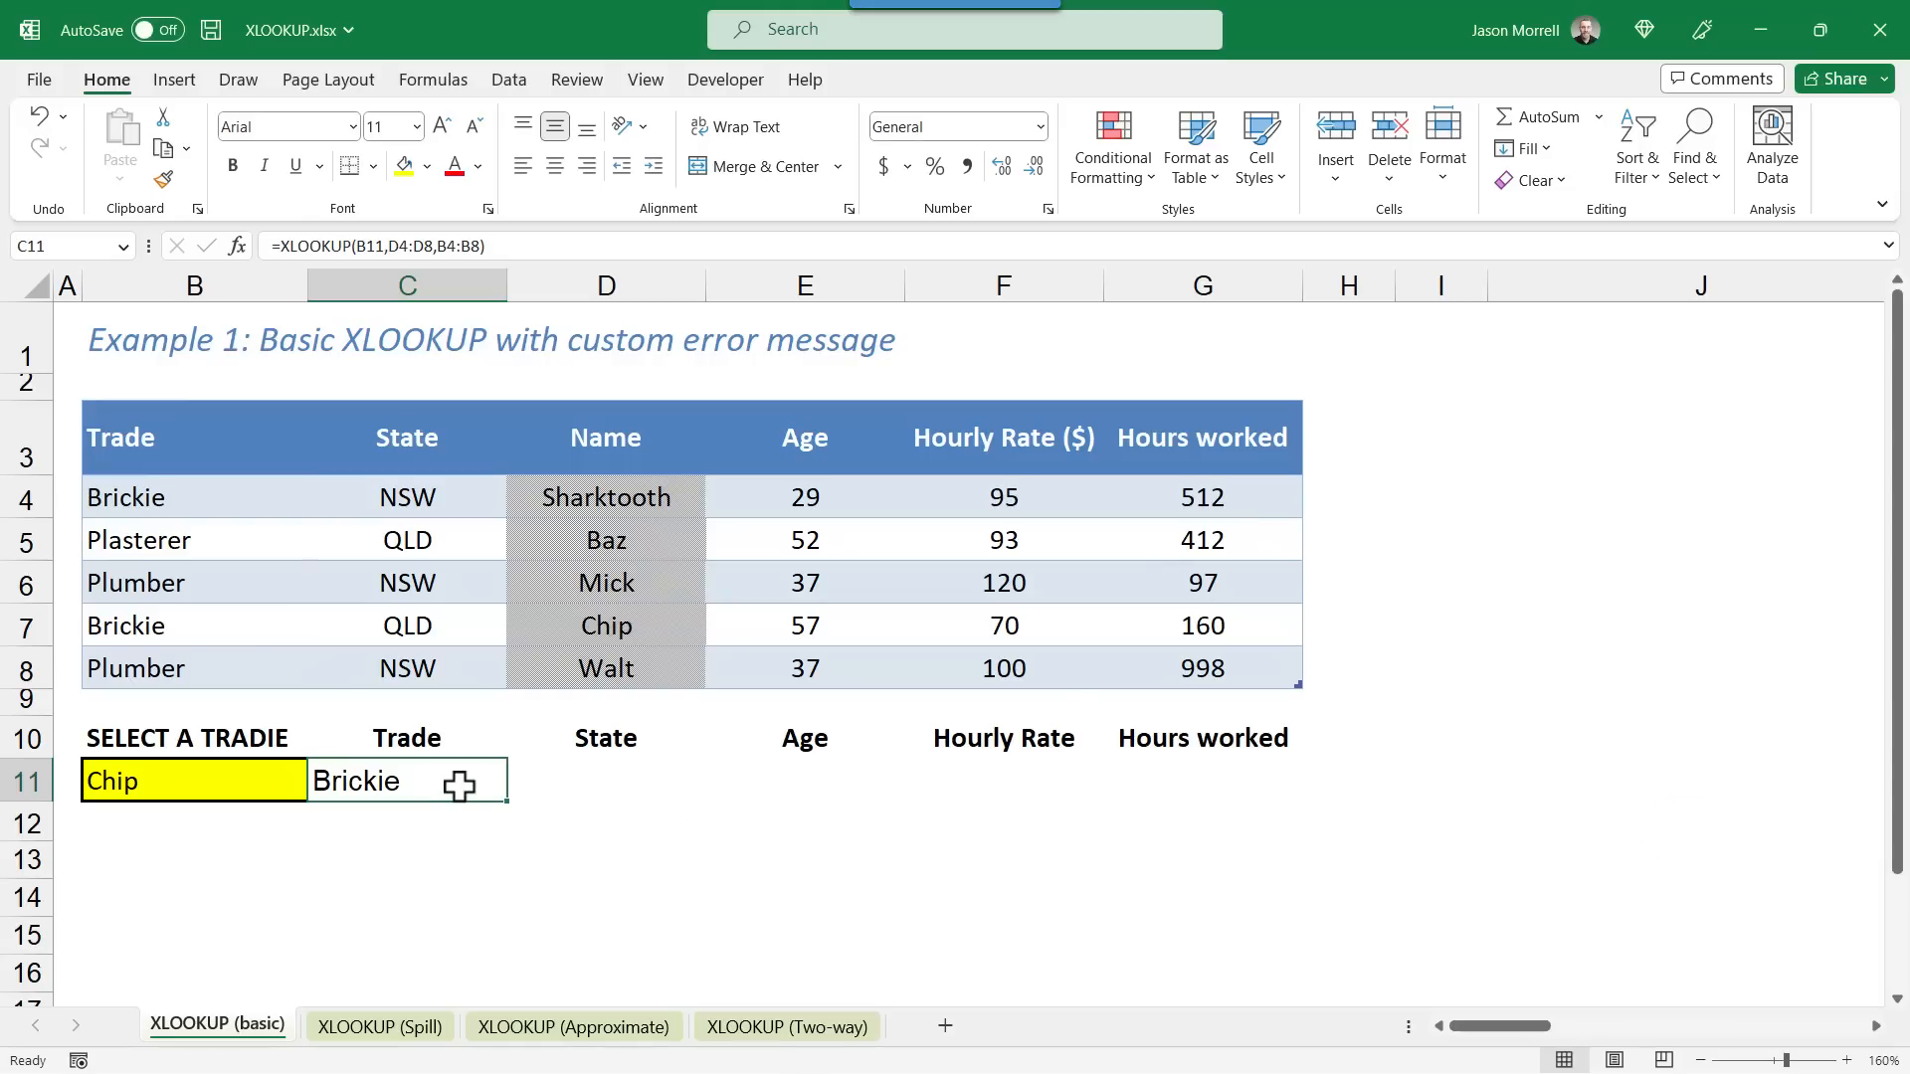
{"action": "mouse_move", "coordinate": [274, 619]}
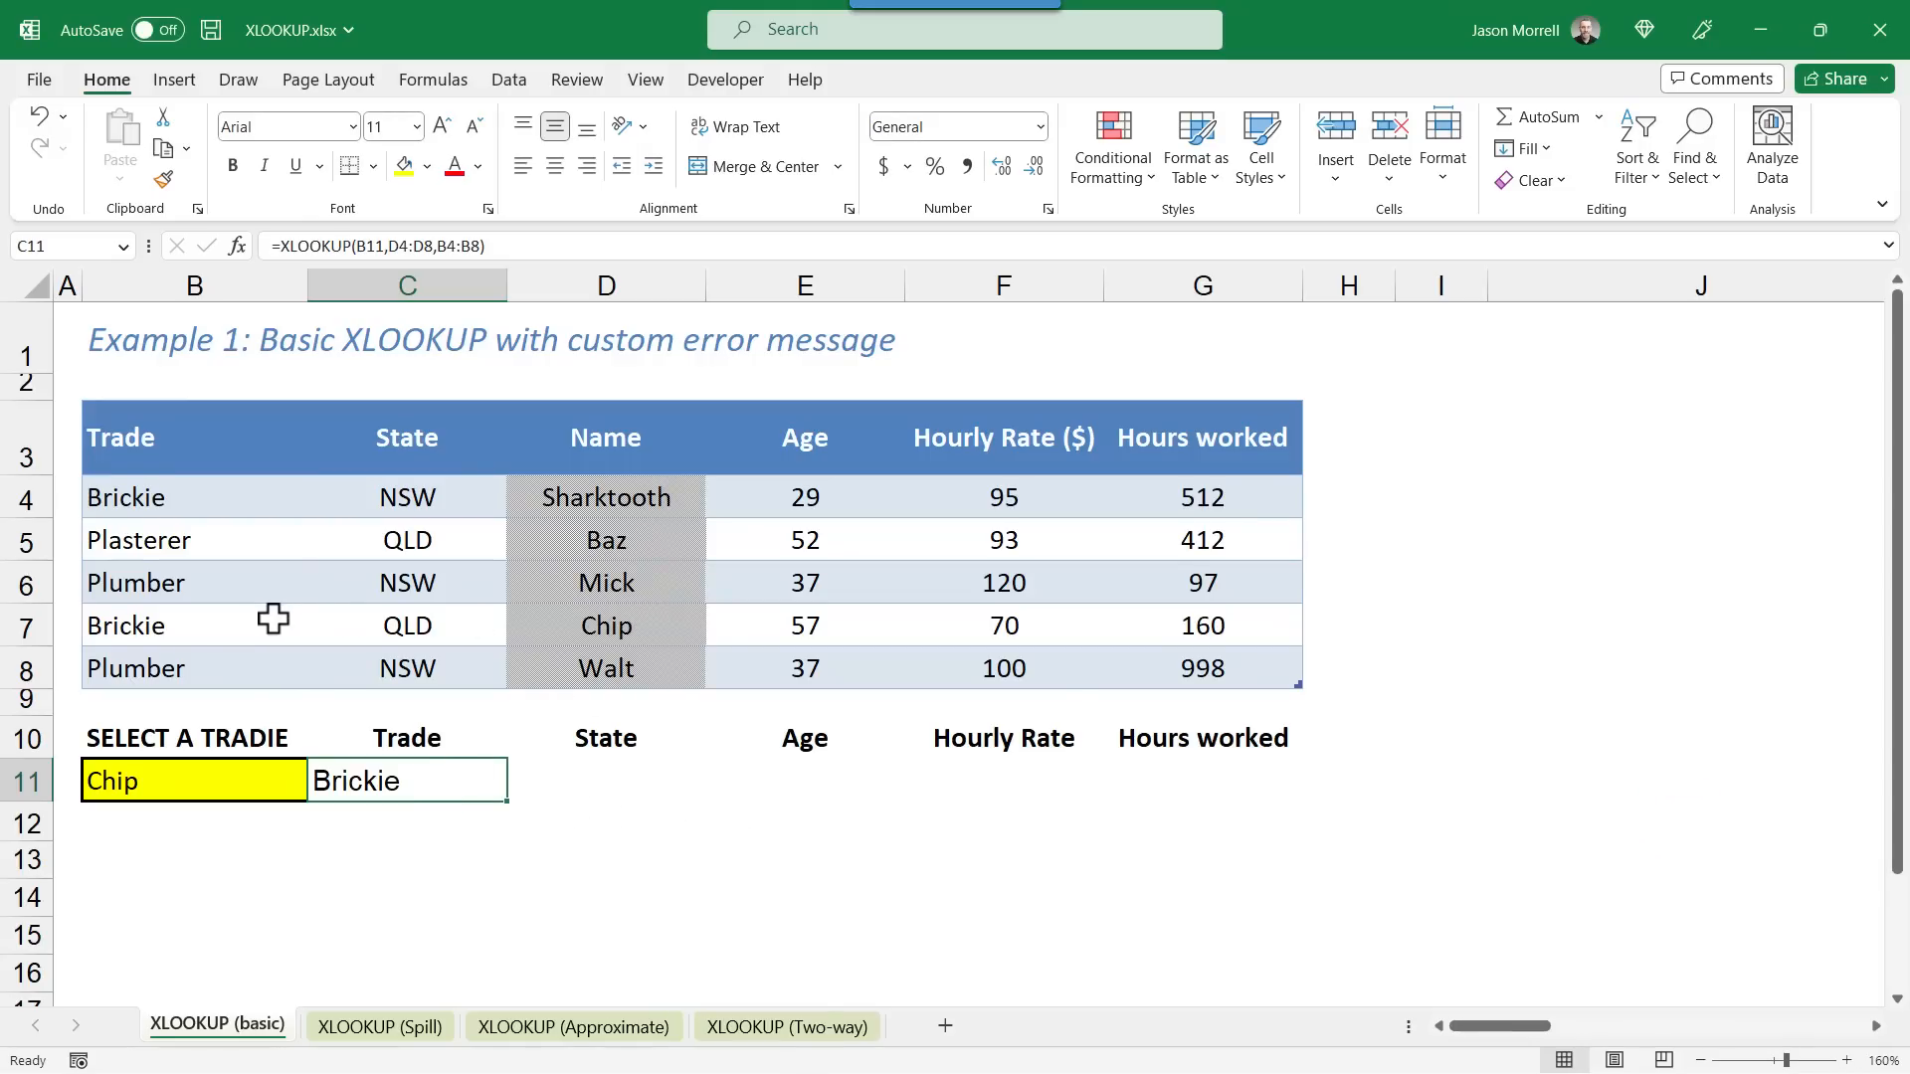
{"action": "left_click", "coordinate": [194, 781]}
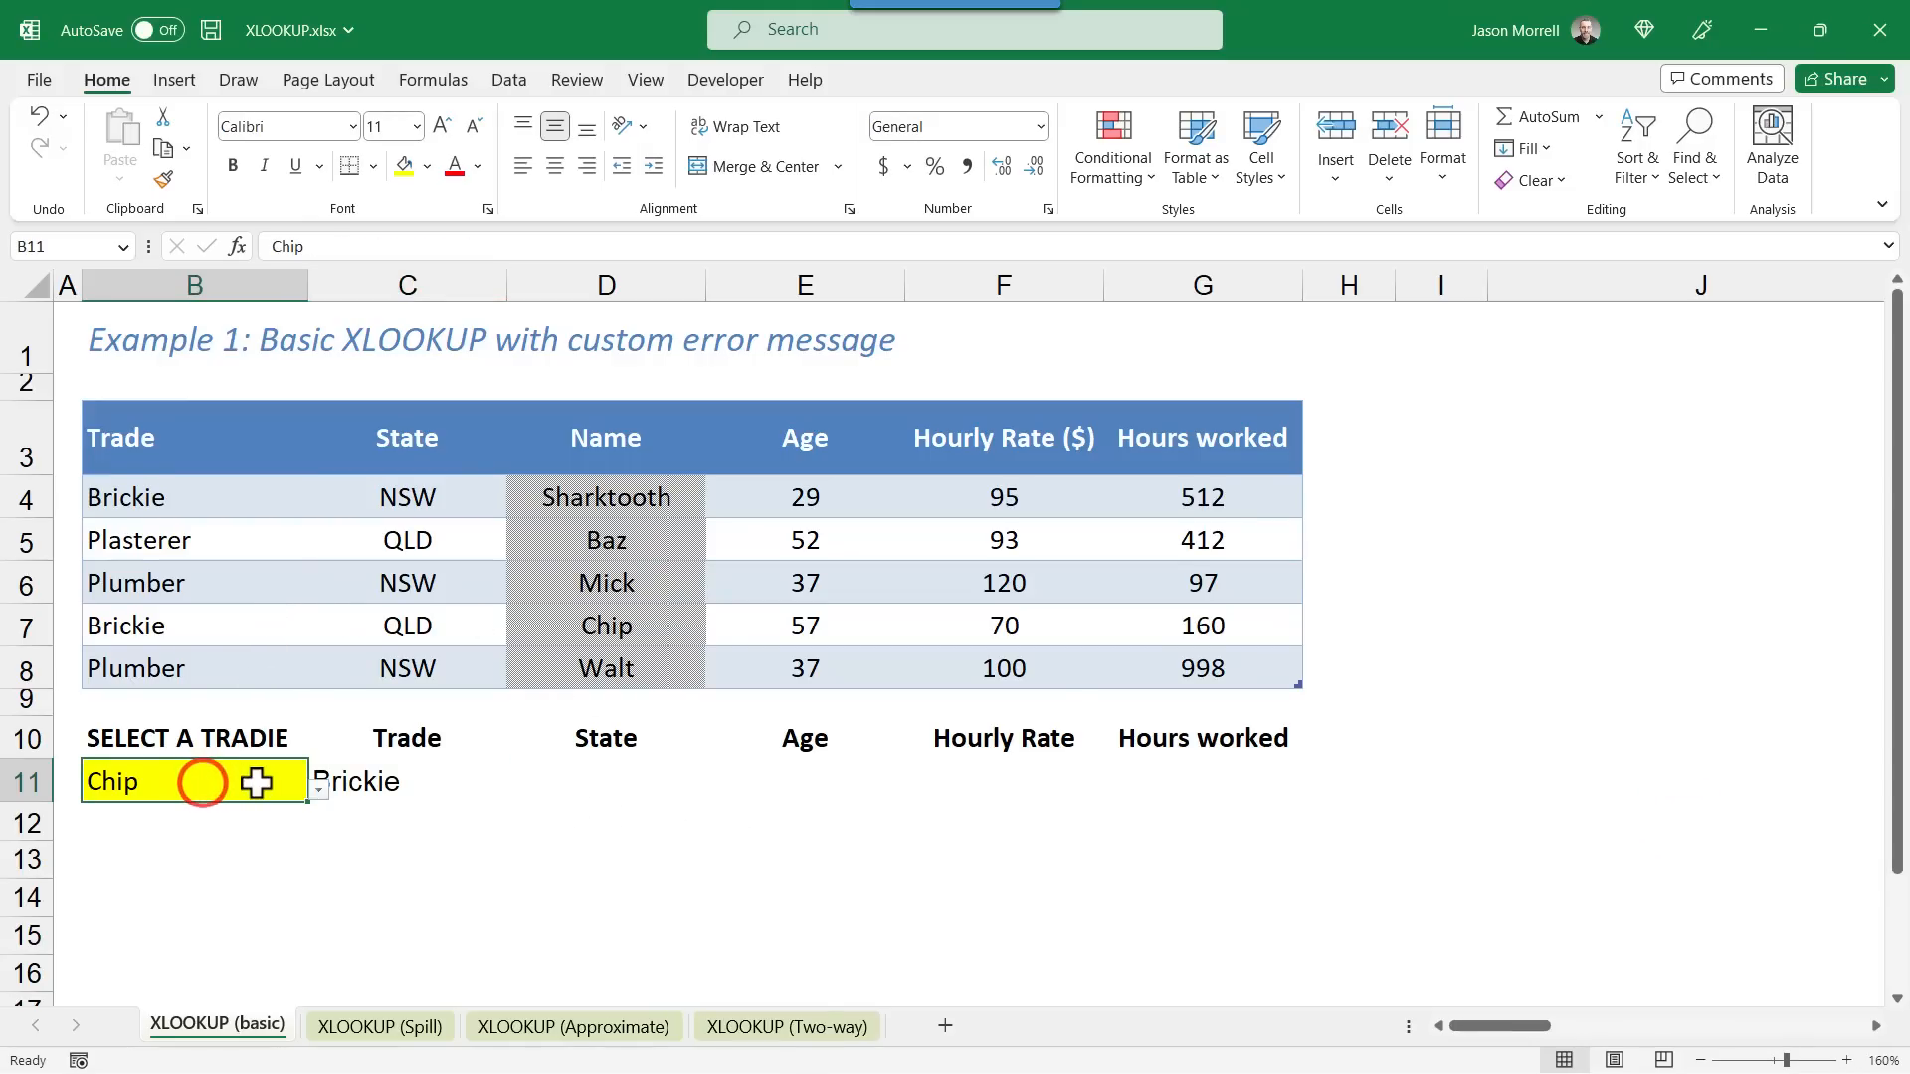
{"action": "left_click", "coordinate": [316, 781]}
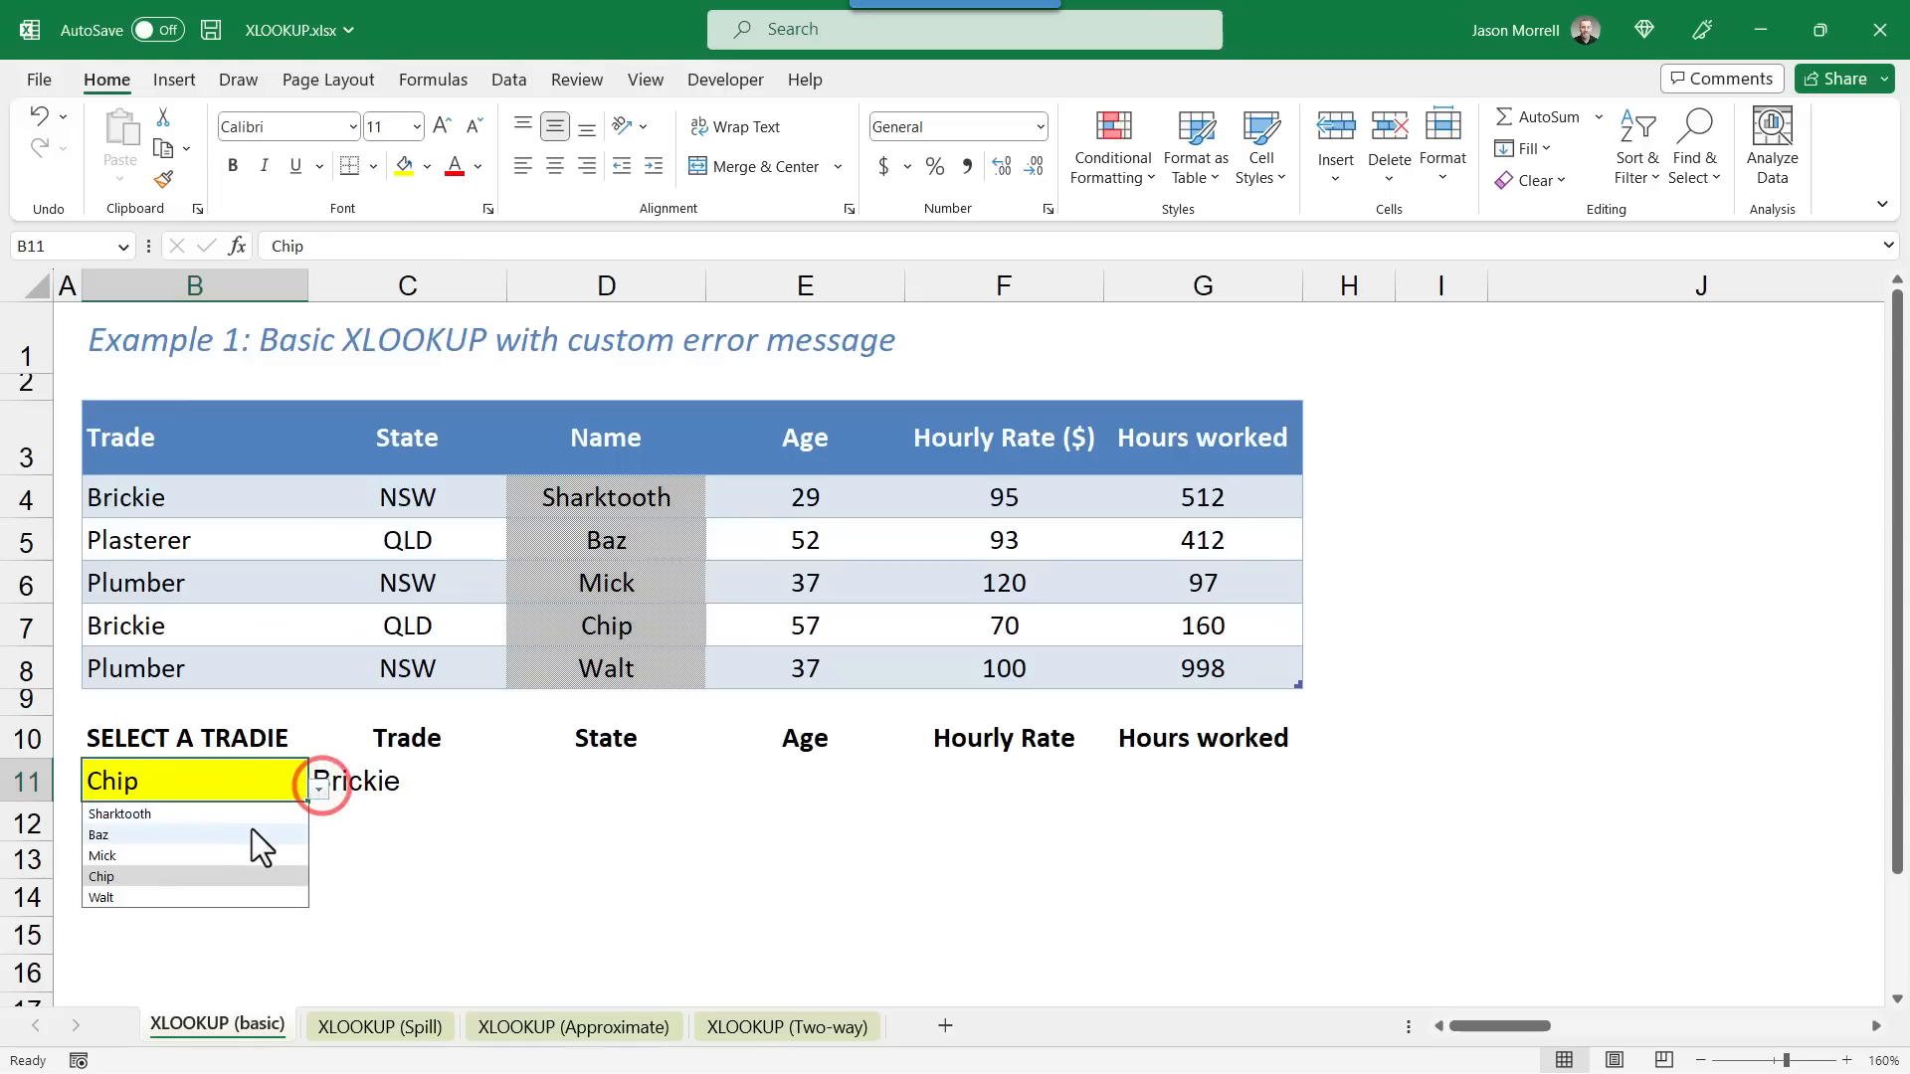
{"action": "left_click", "coordinate": [99, 834]}
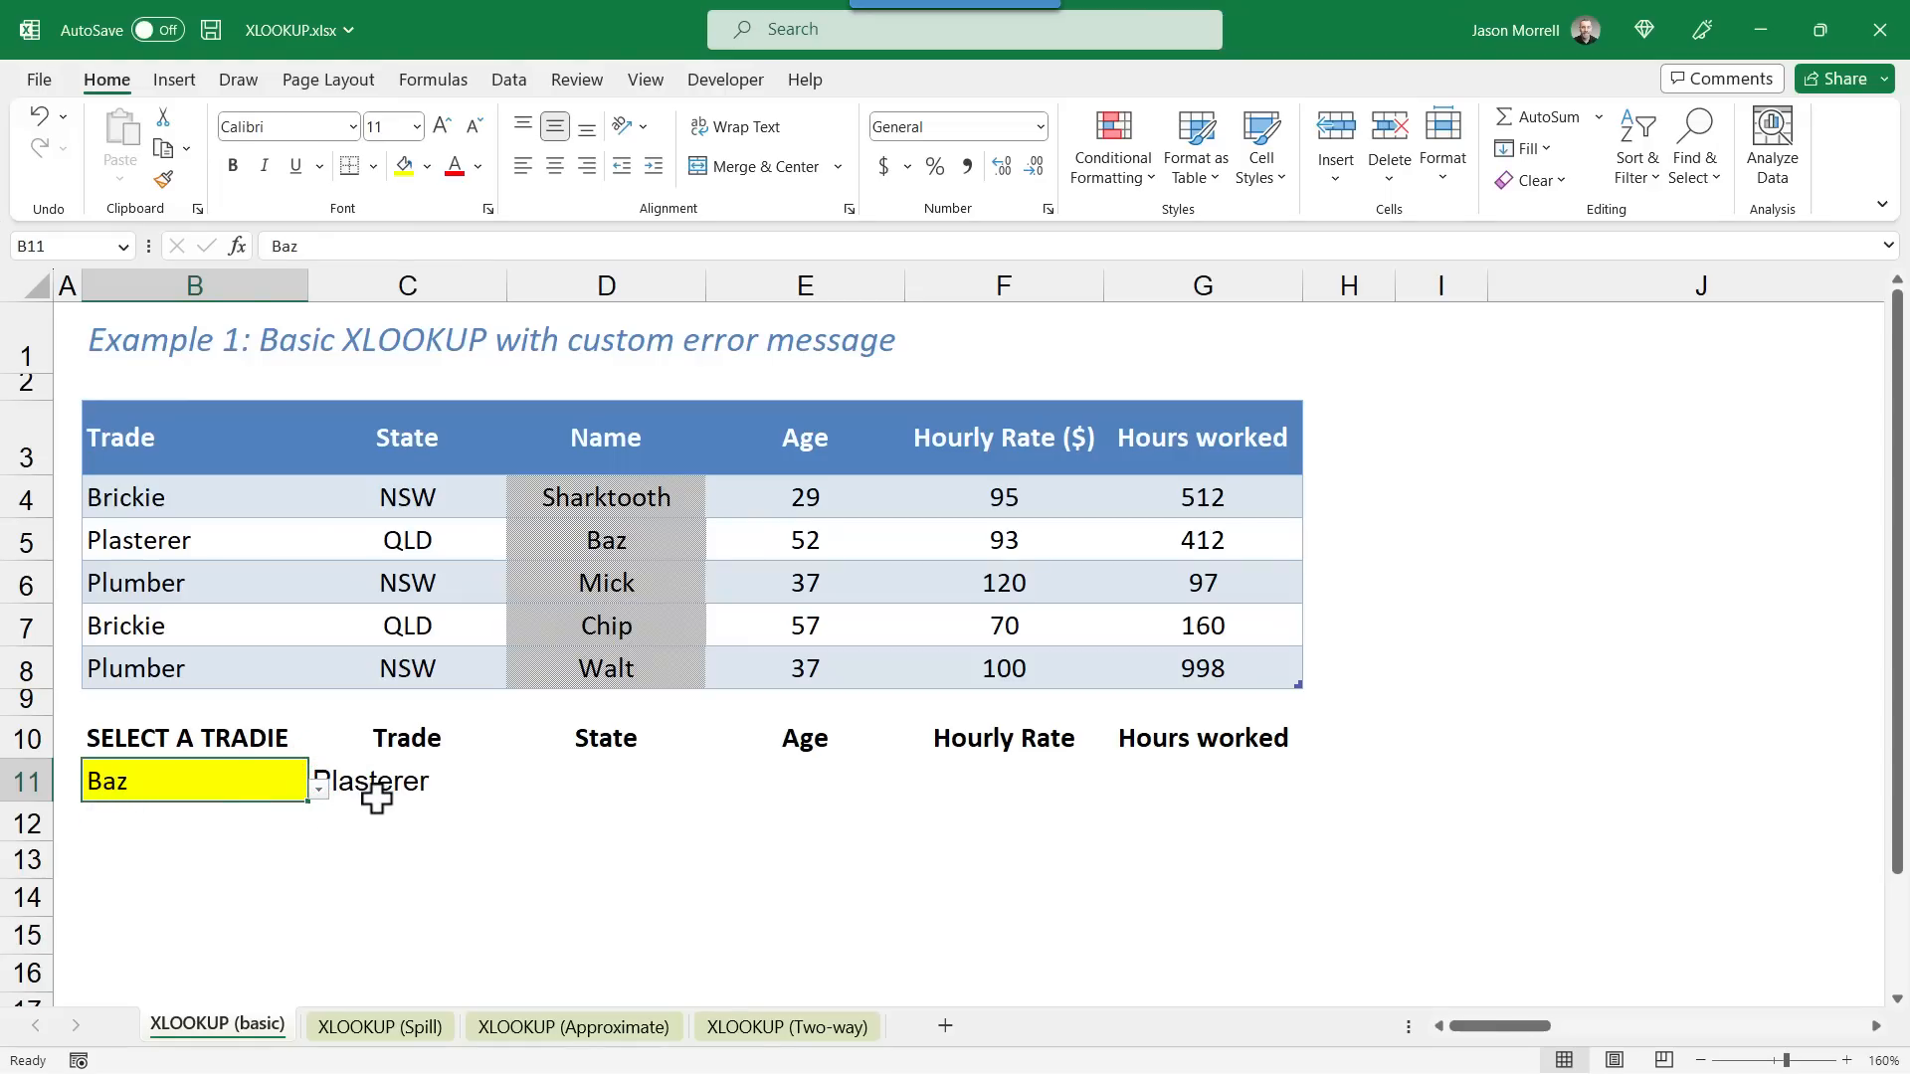
{"action": "mouse_move", "coordinate": [170, 781]}
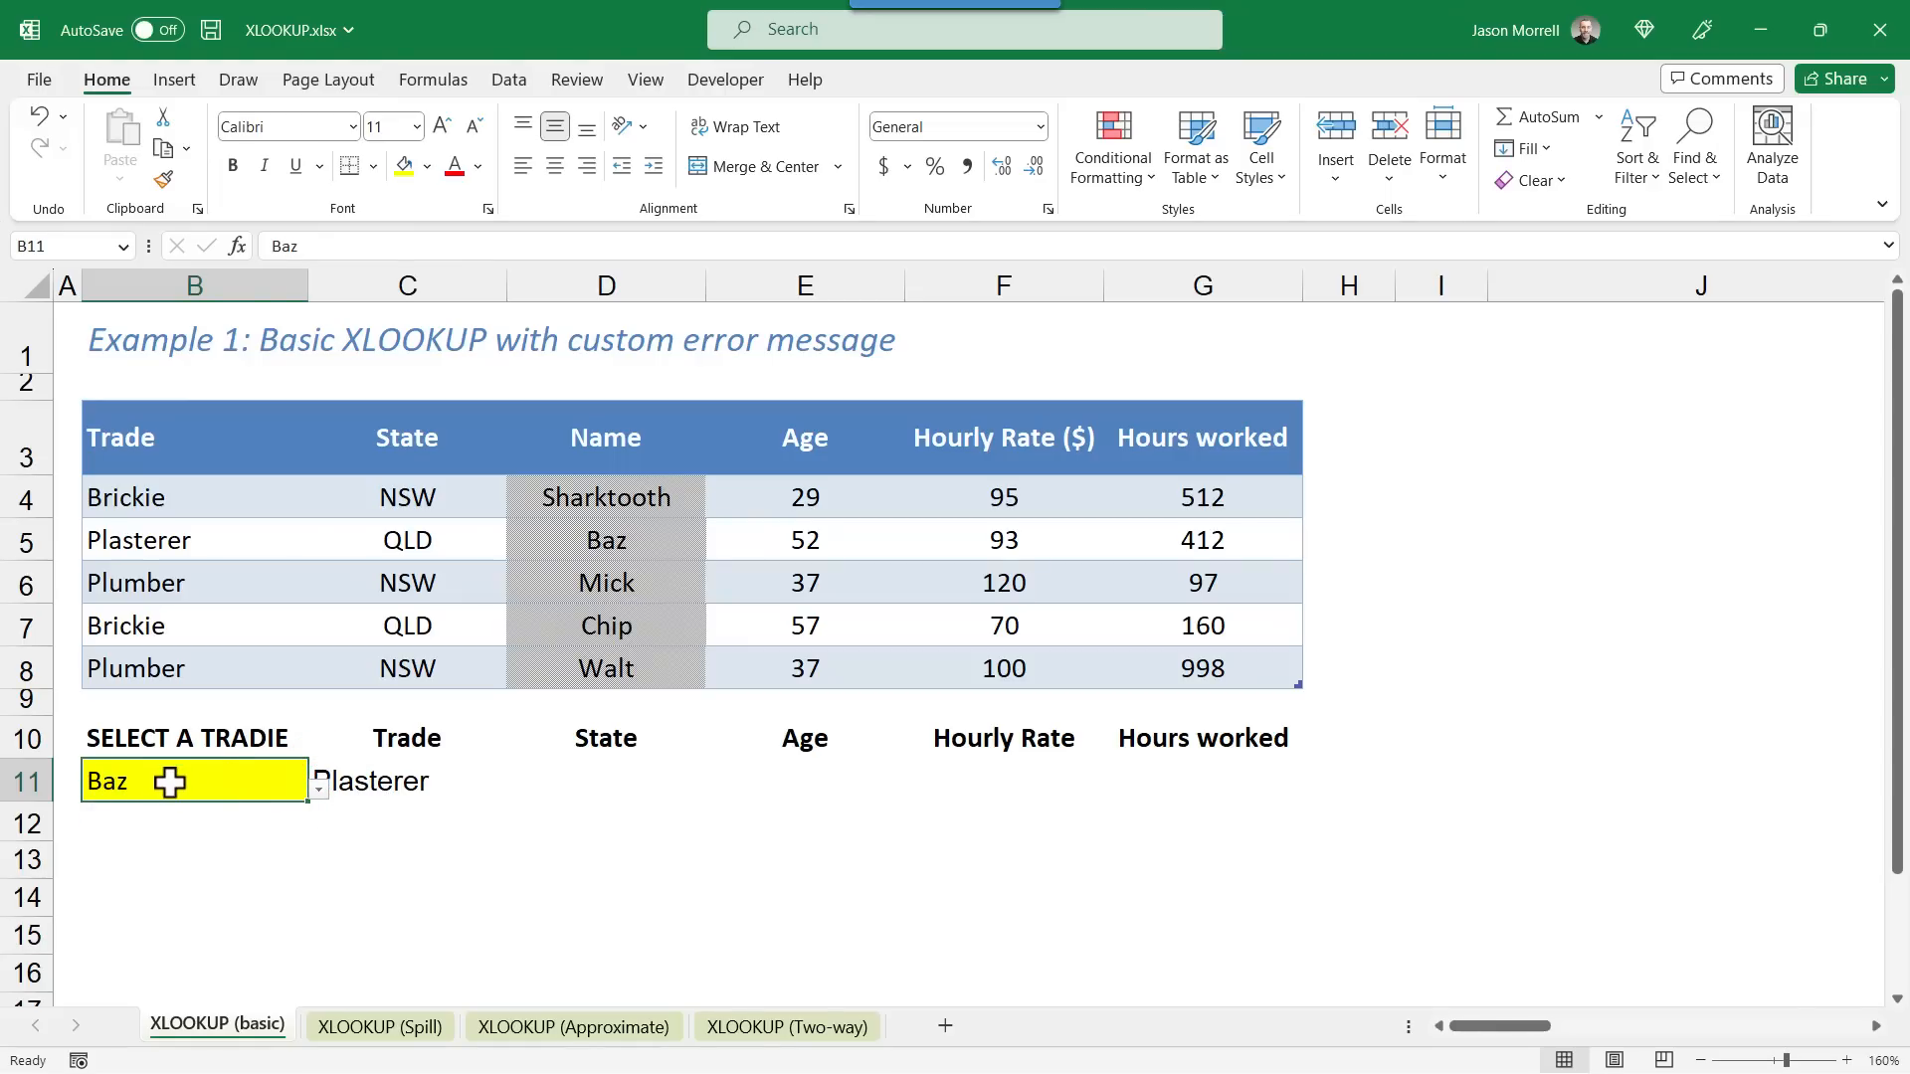
Step: Enter the unlisted tradie 'Chipp' in B11, accept the warning, and select C11
{"action": "type", "text": "Chipp"}
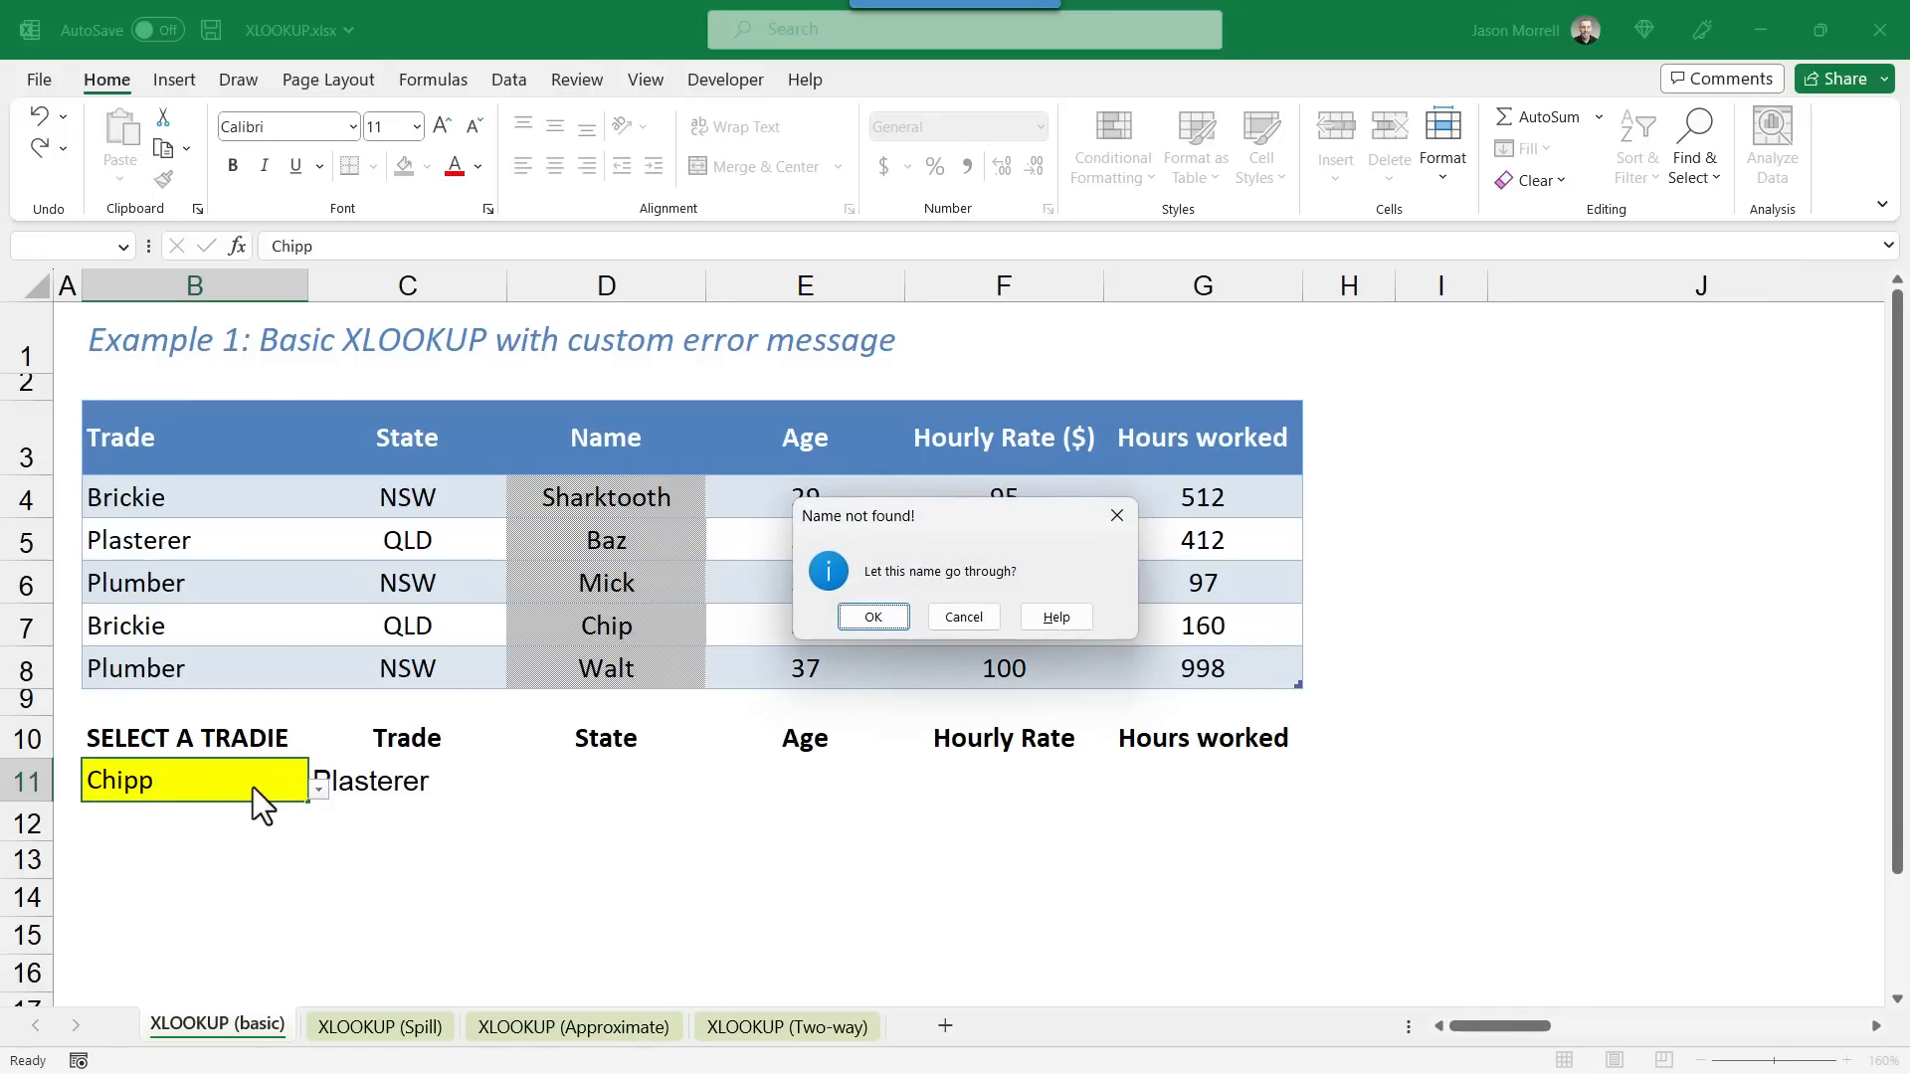
{"action": "mouse_move", "coordinate": [521, 857]}
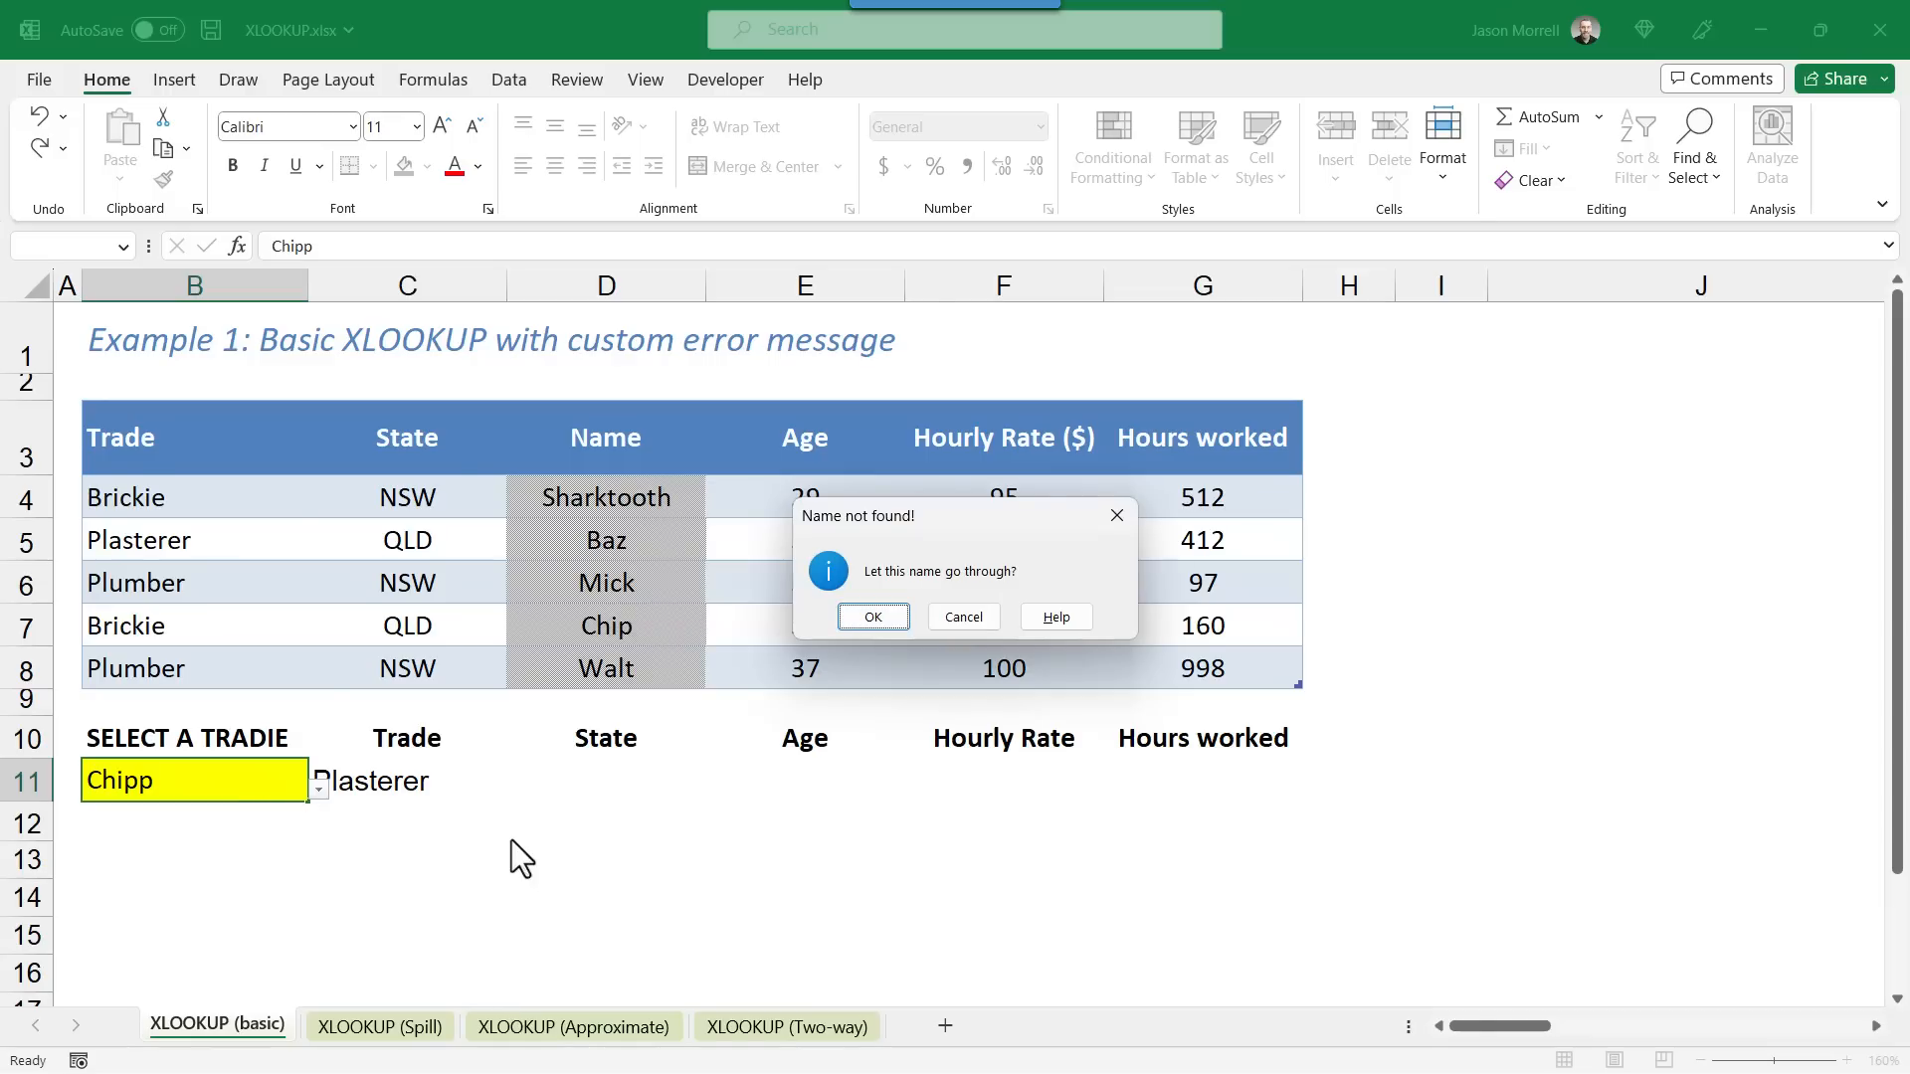
{"action": "mouse_move", "coordinate": [542, 868]}
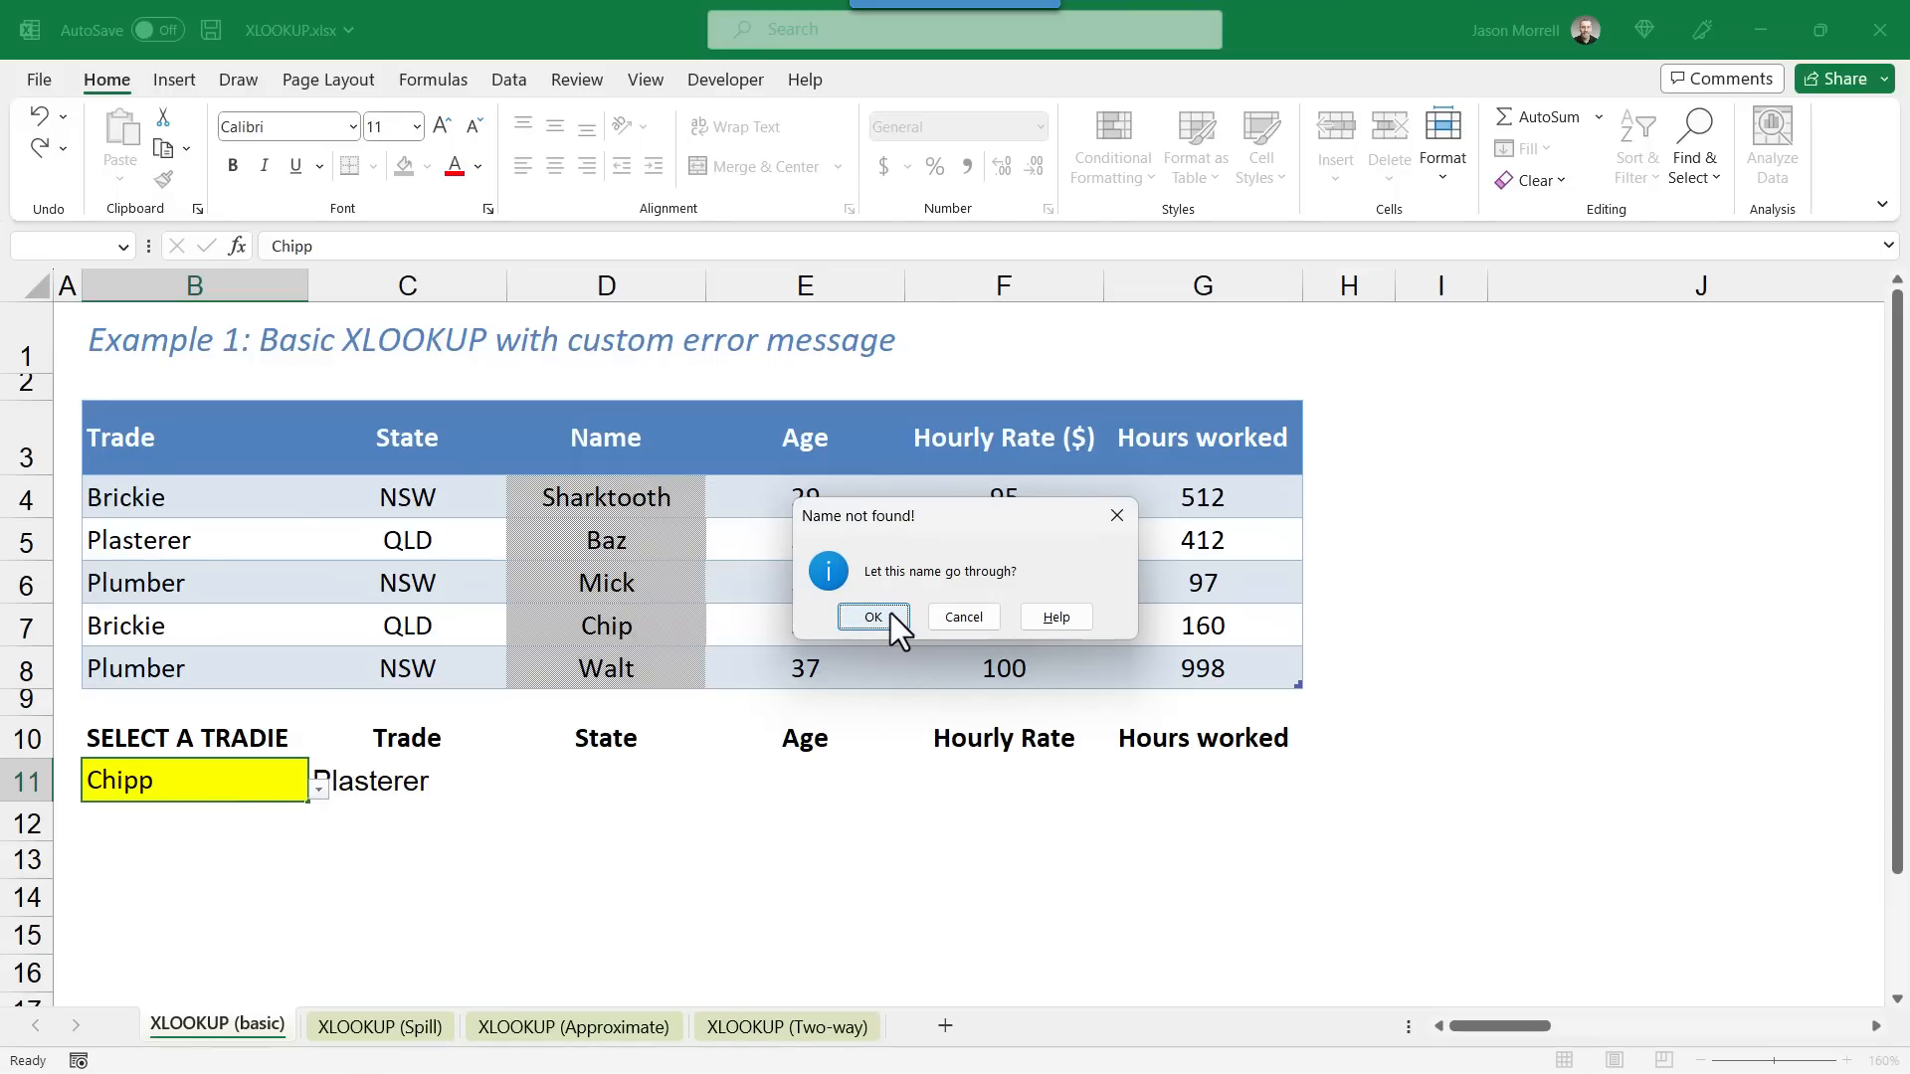
{"action": "left_click", "coordinate": [871, 616]}
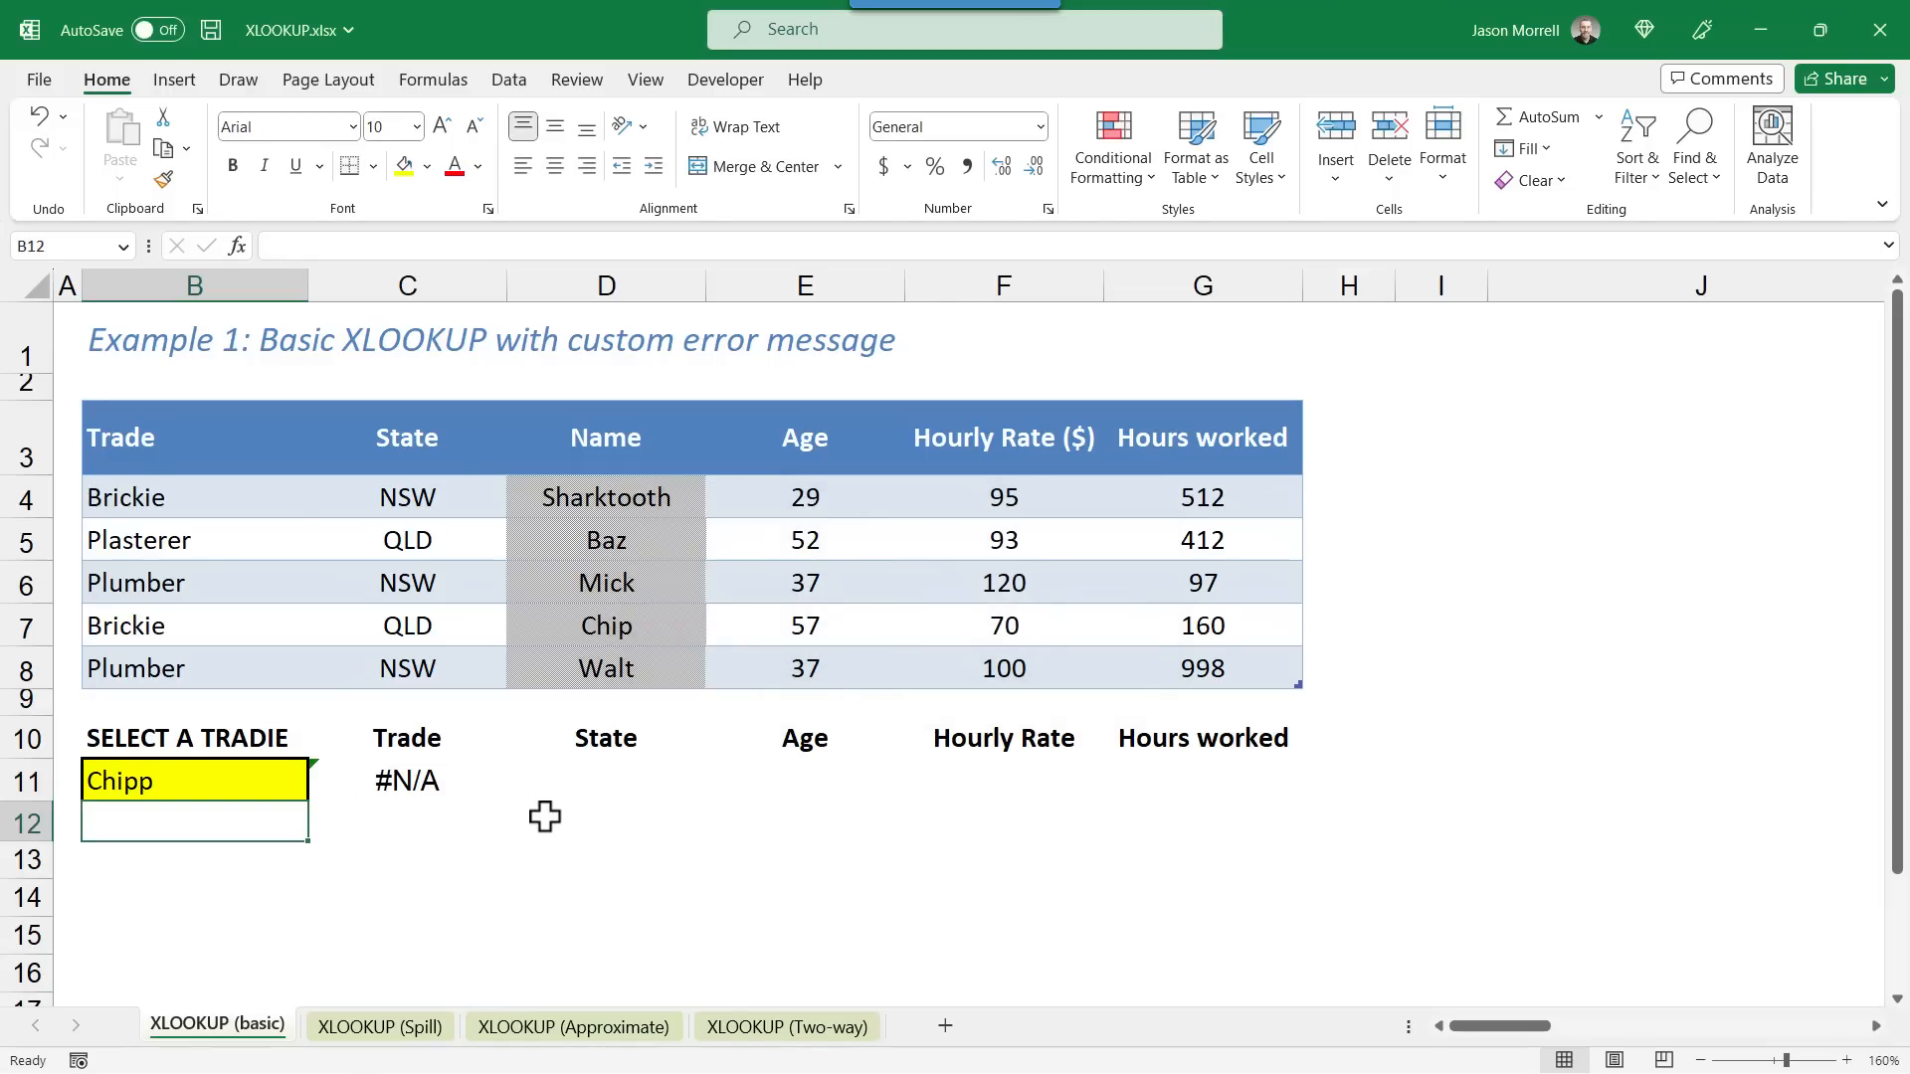
{"action": "left_click", "coordinate": [407, 780]}
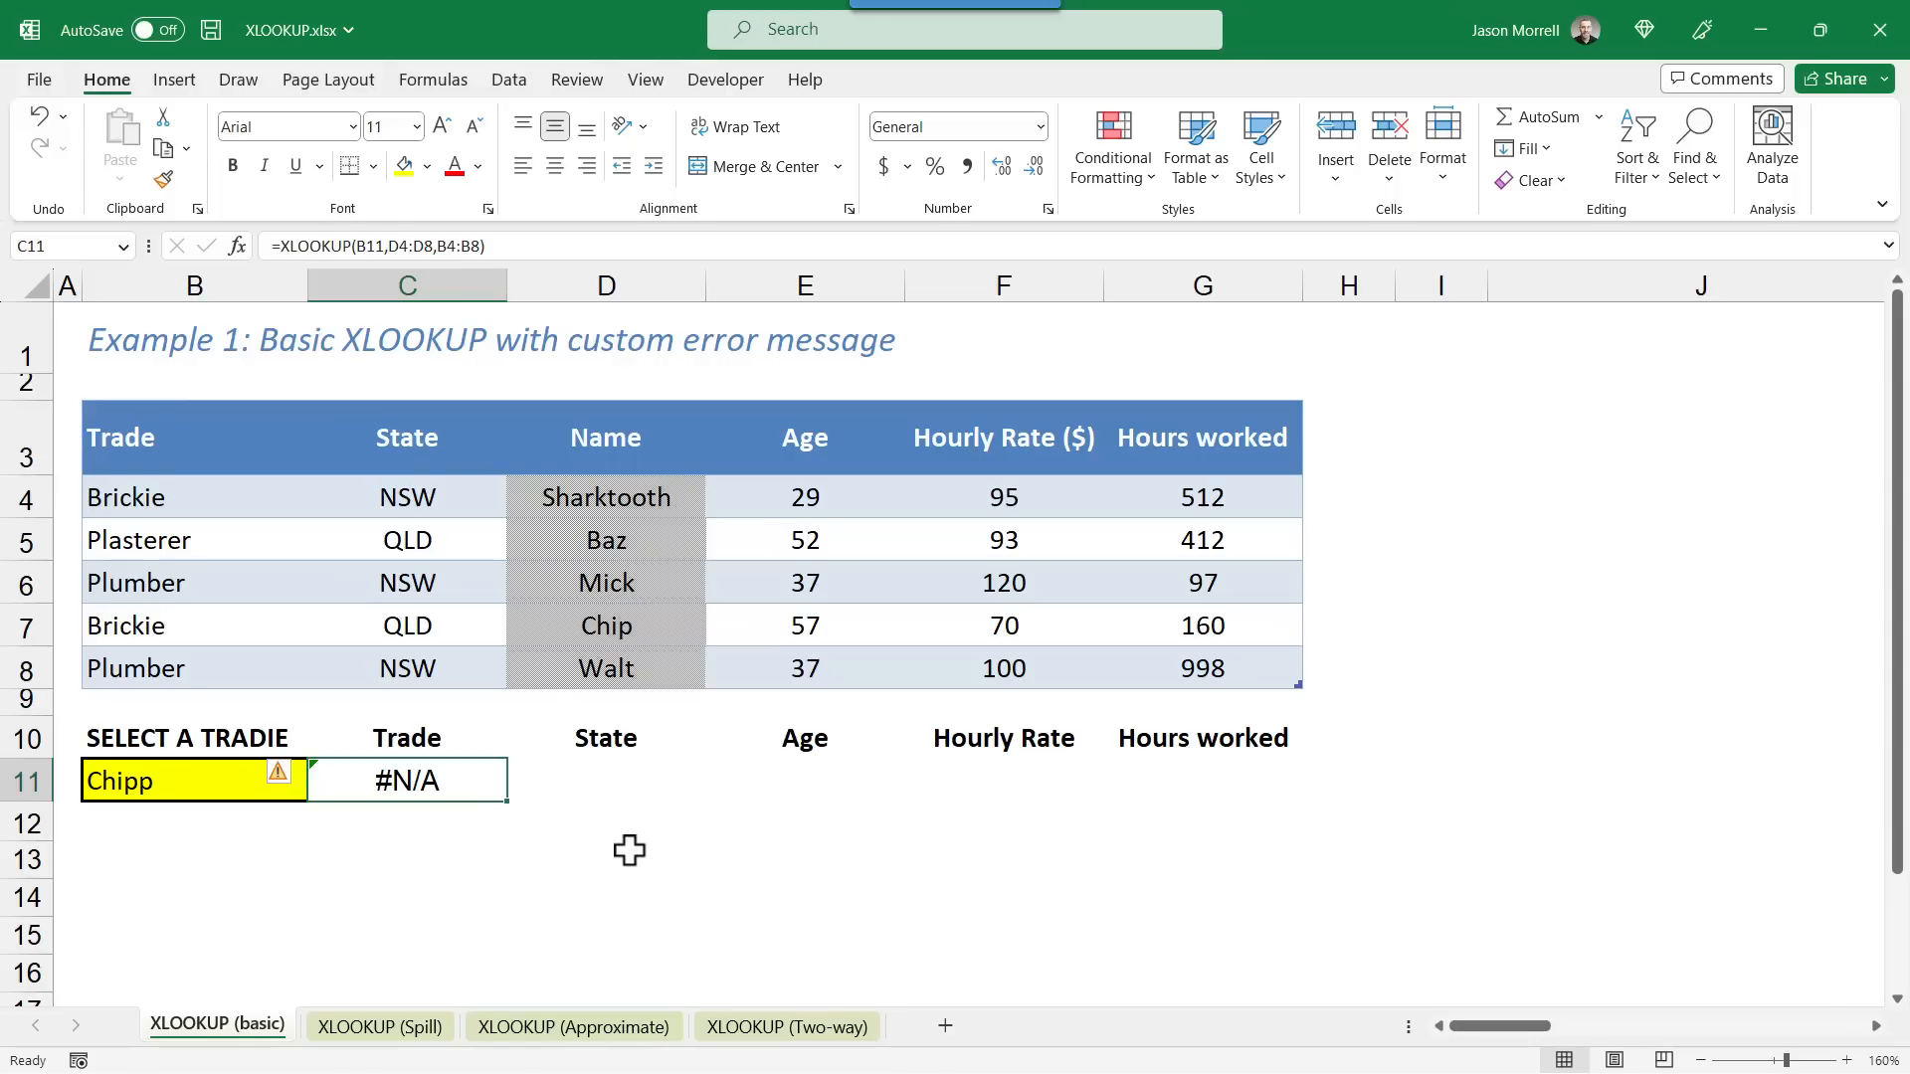
{"action": "mouse_move", "coordinate": [554, 819]}
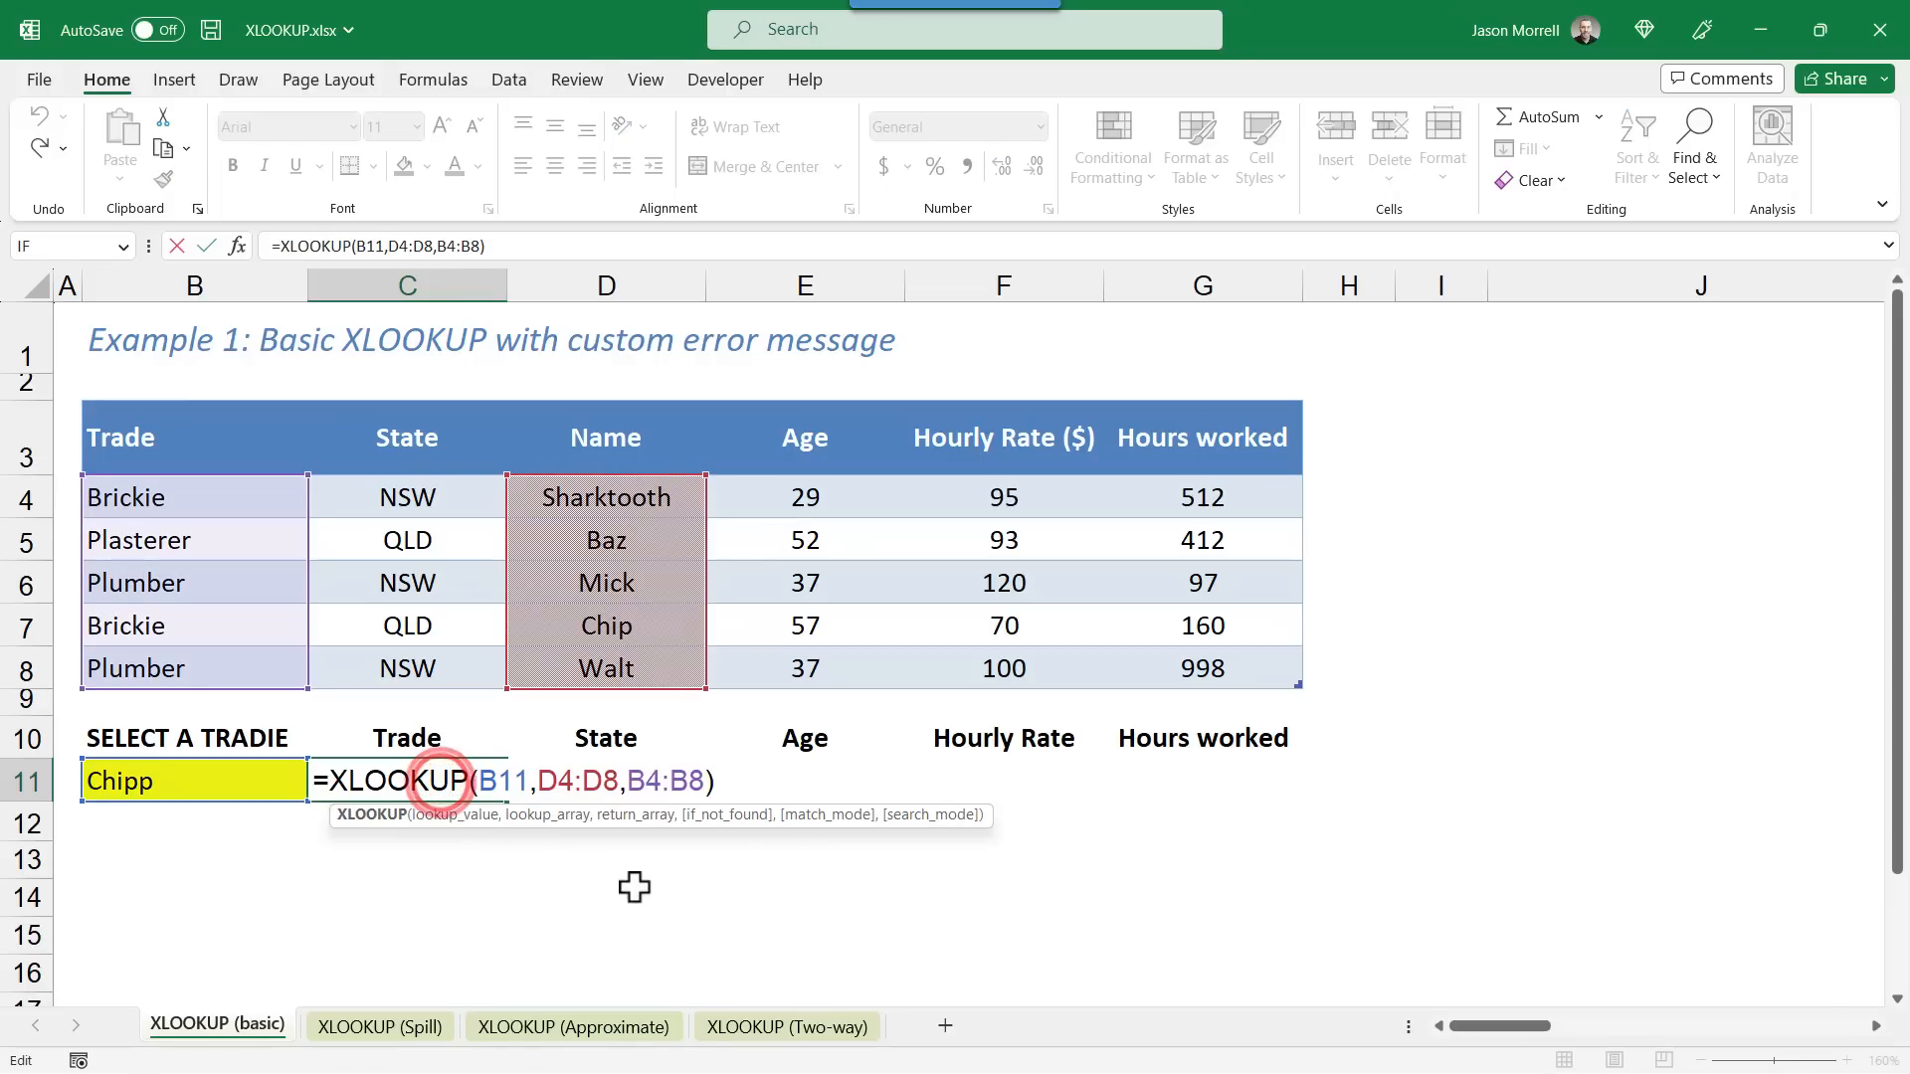
{"action": "mouse_move", "coordinate": [700, 831]}
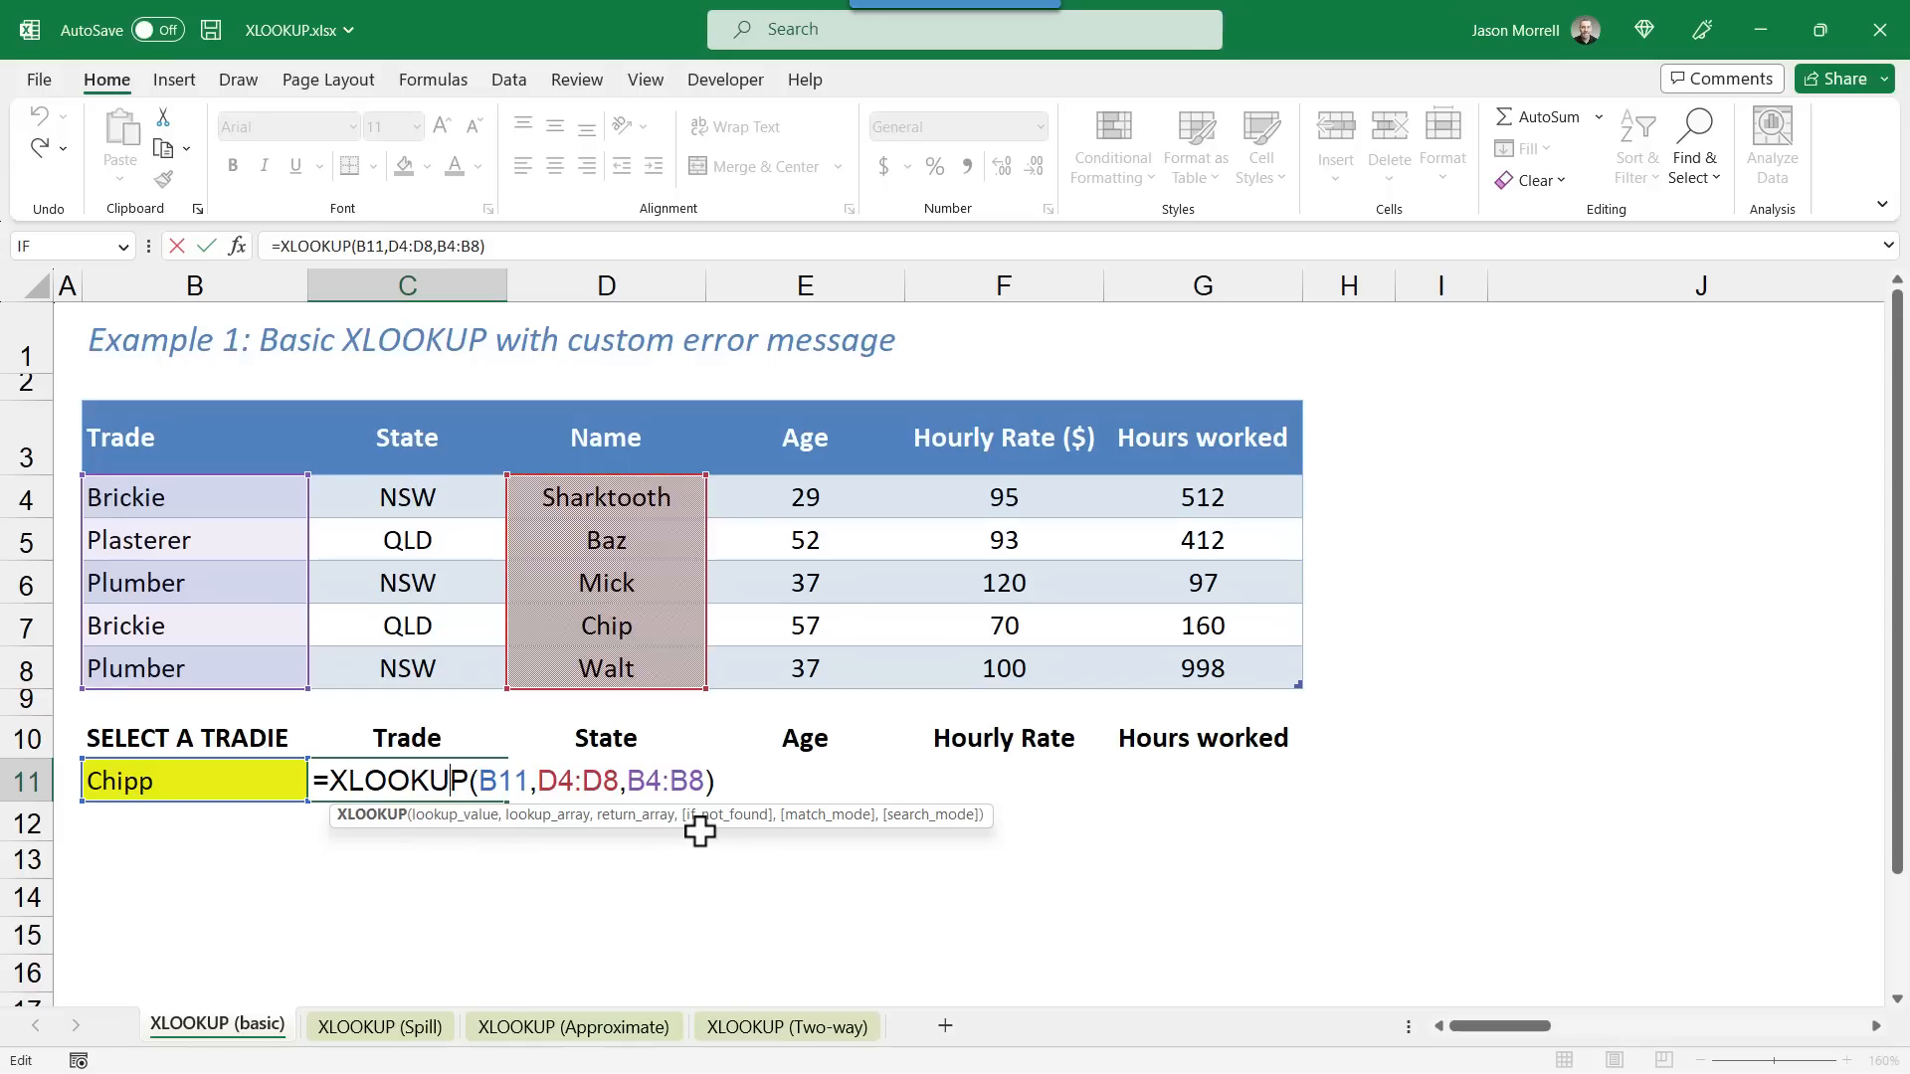
{"action": "mouse_move", "coordinate": [726, 815]}
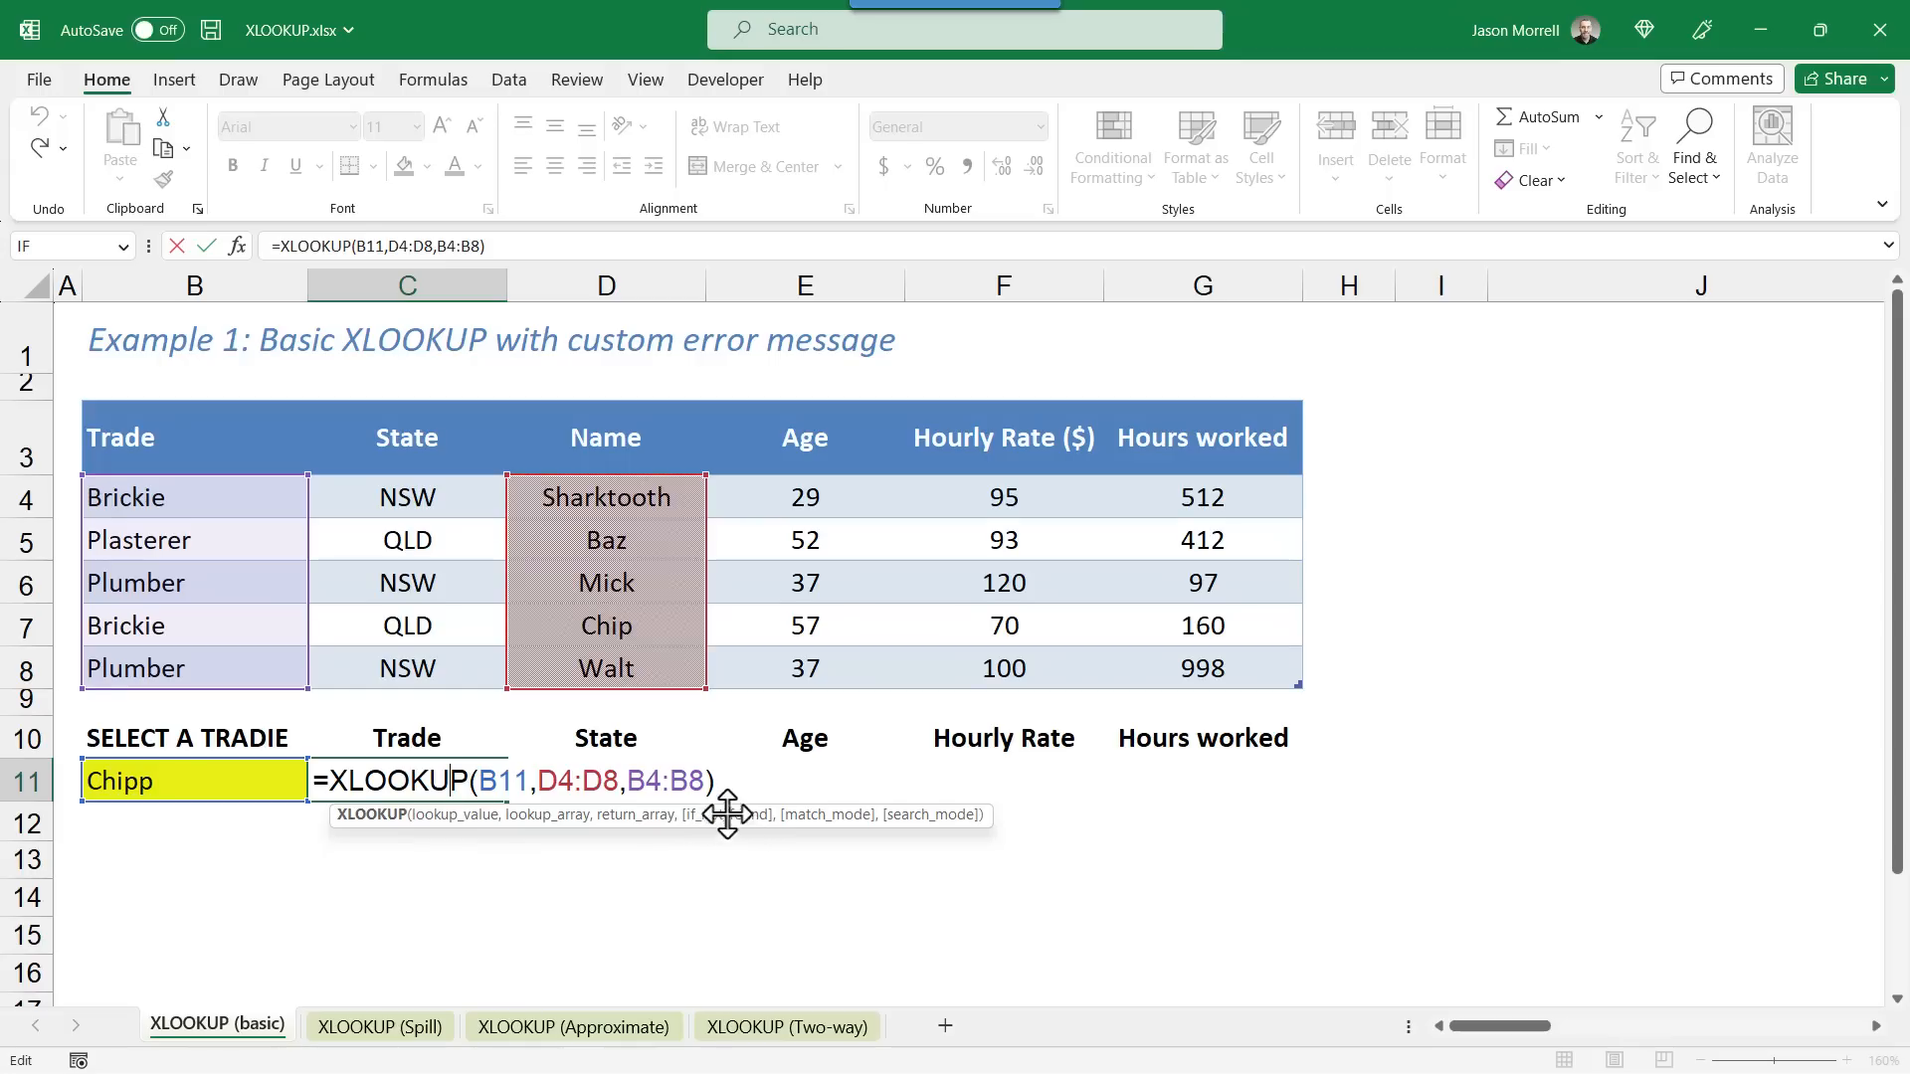
{"action": "mouse_move", "coordinate": [942, 848]}
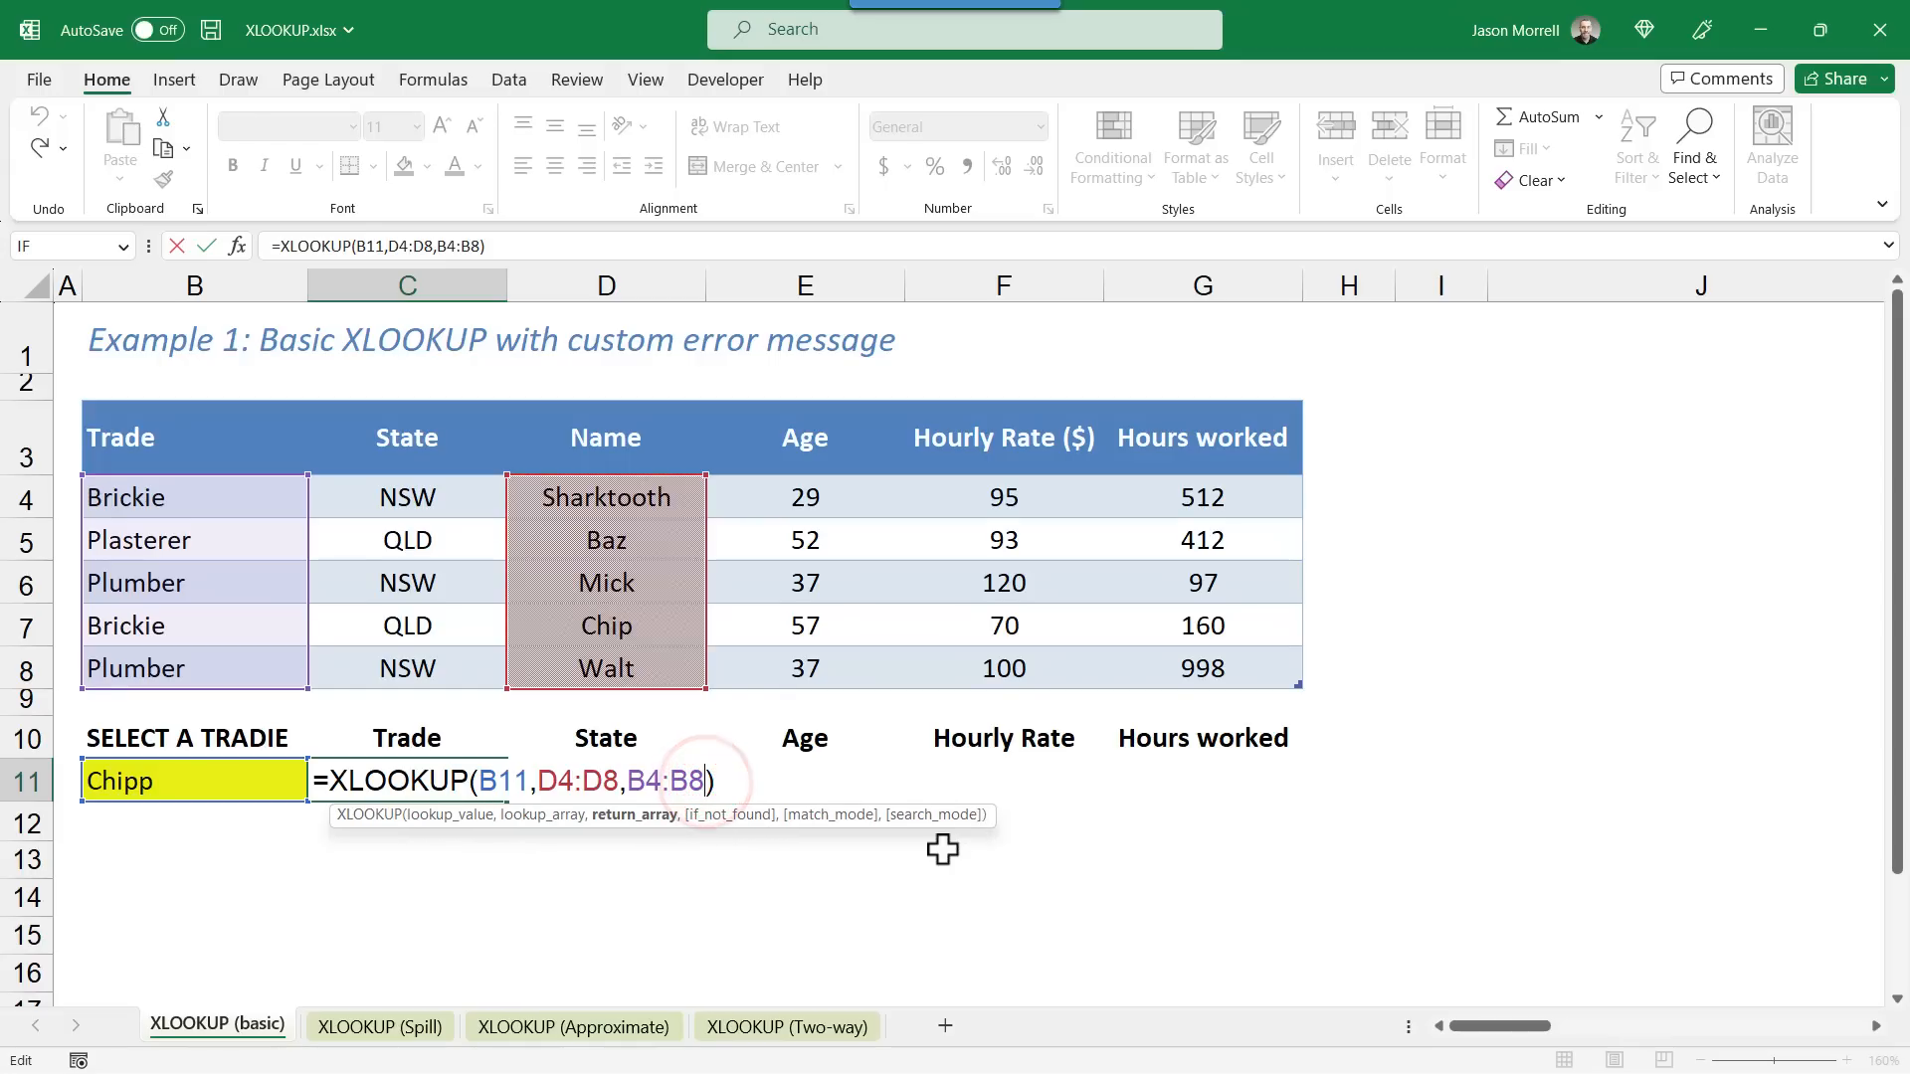
Step: Add "Not found" as the if_not_found argument of the C11 XLOOKUP formula
{"action": "type", "text": ","}
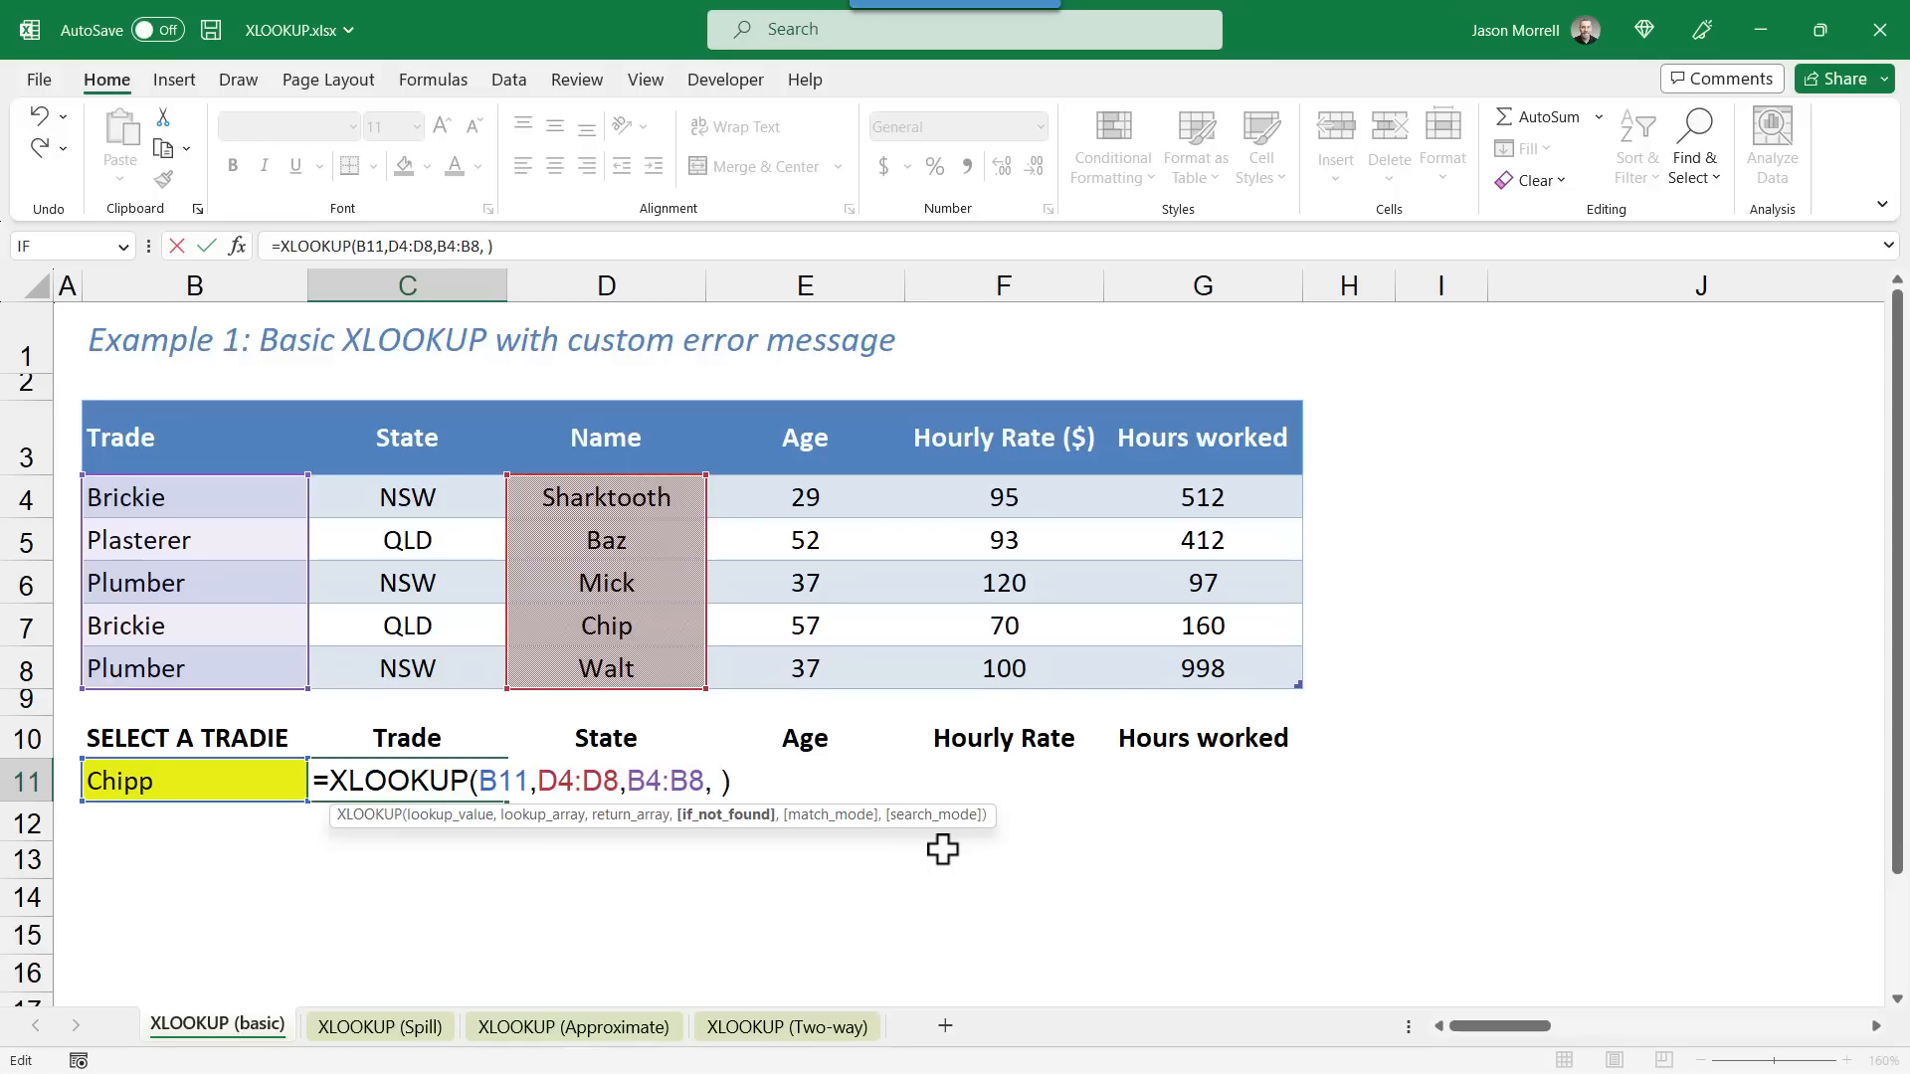
{"action": "type", "text": "\"No"}
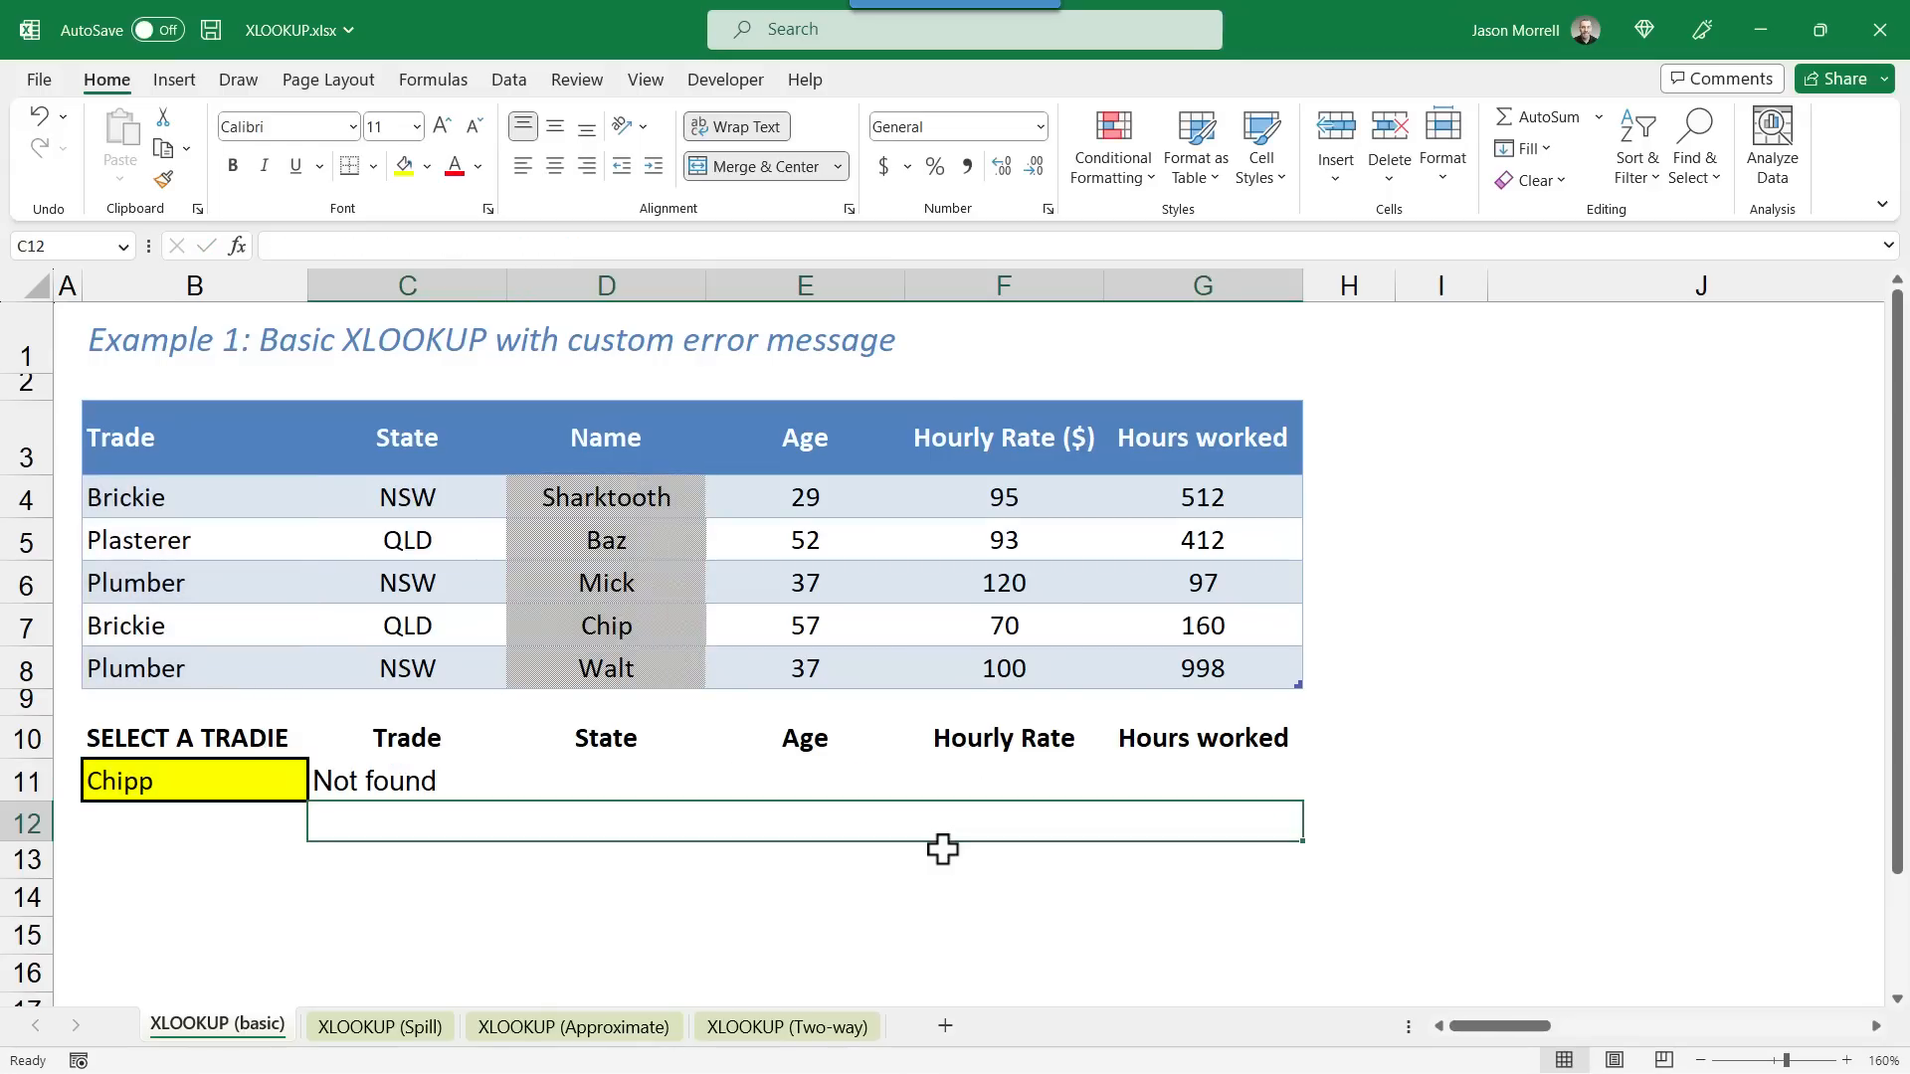
{"action": "left_click", "coordinate": [170, 781]}
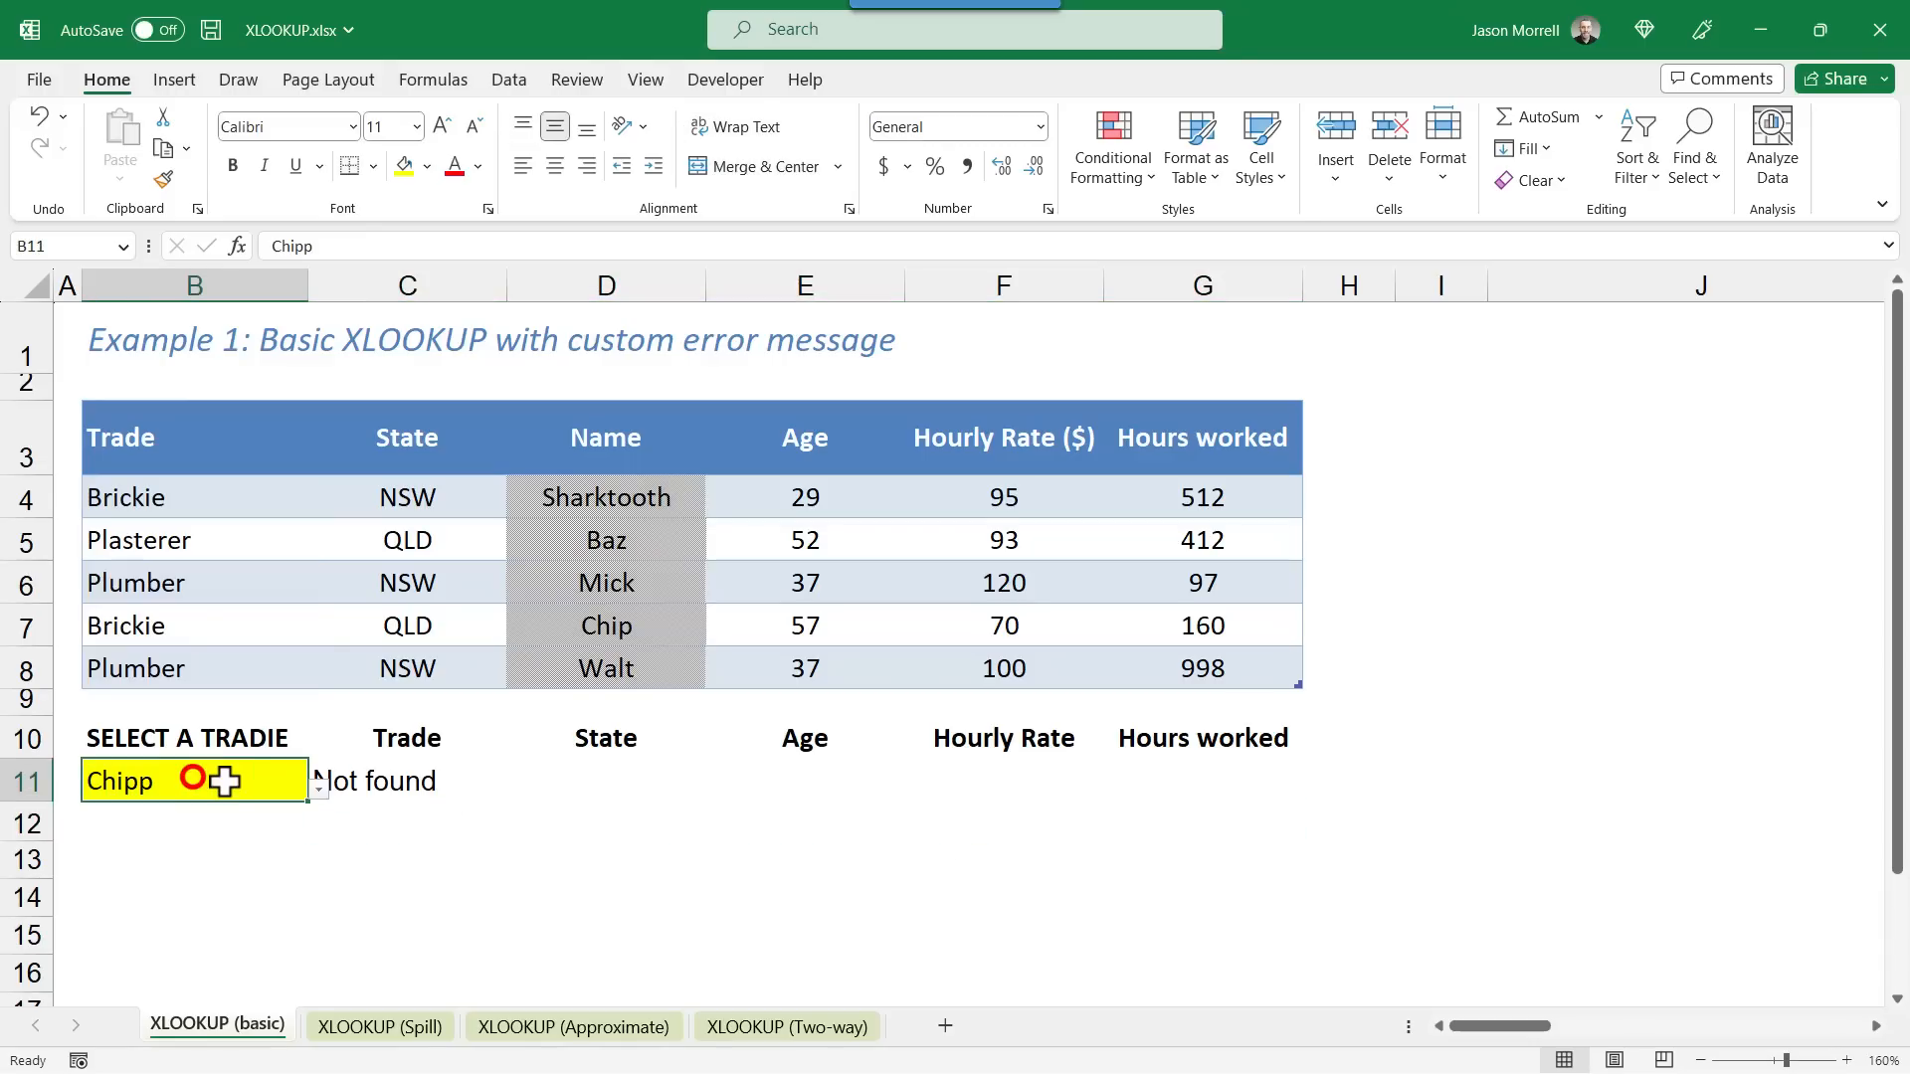
{"action": "left_click", "coordinate": [315, 781]}
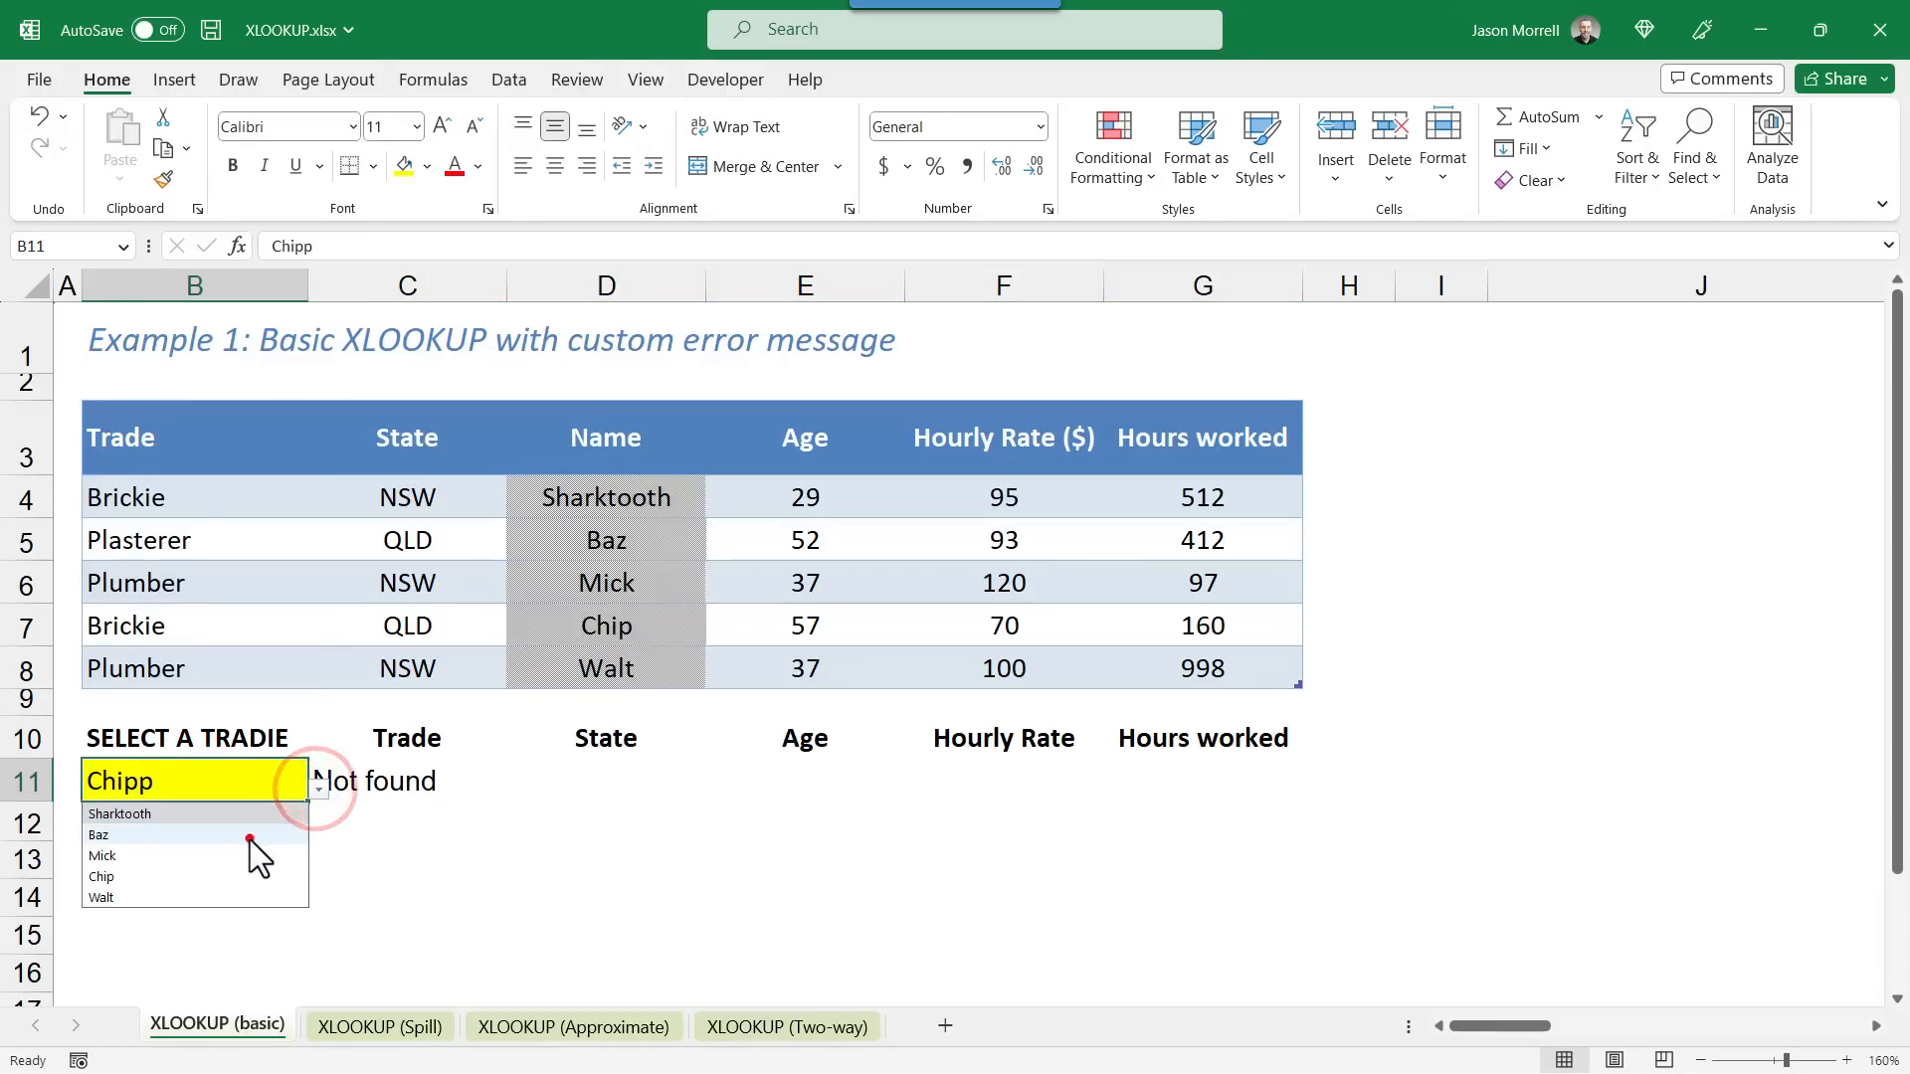
{"action": "left_click", "coordinate": [99, 836]}
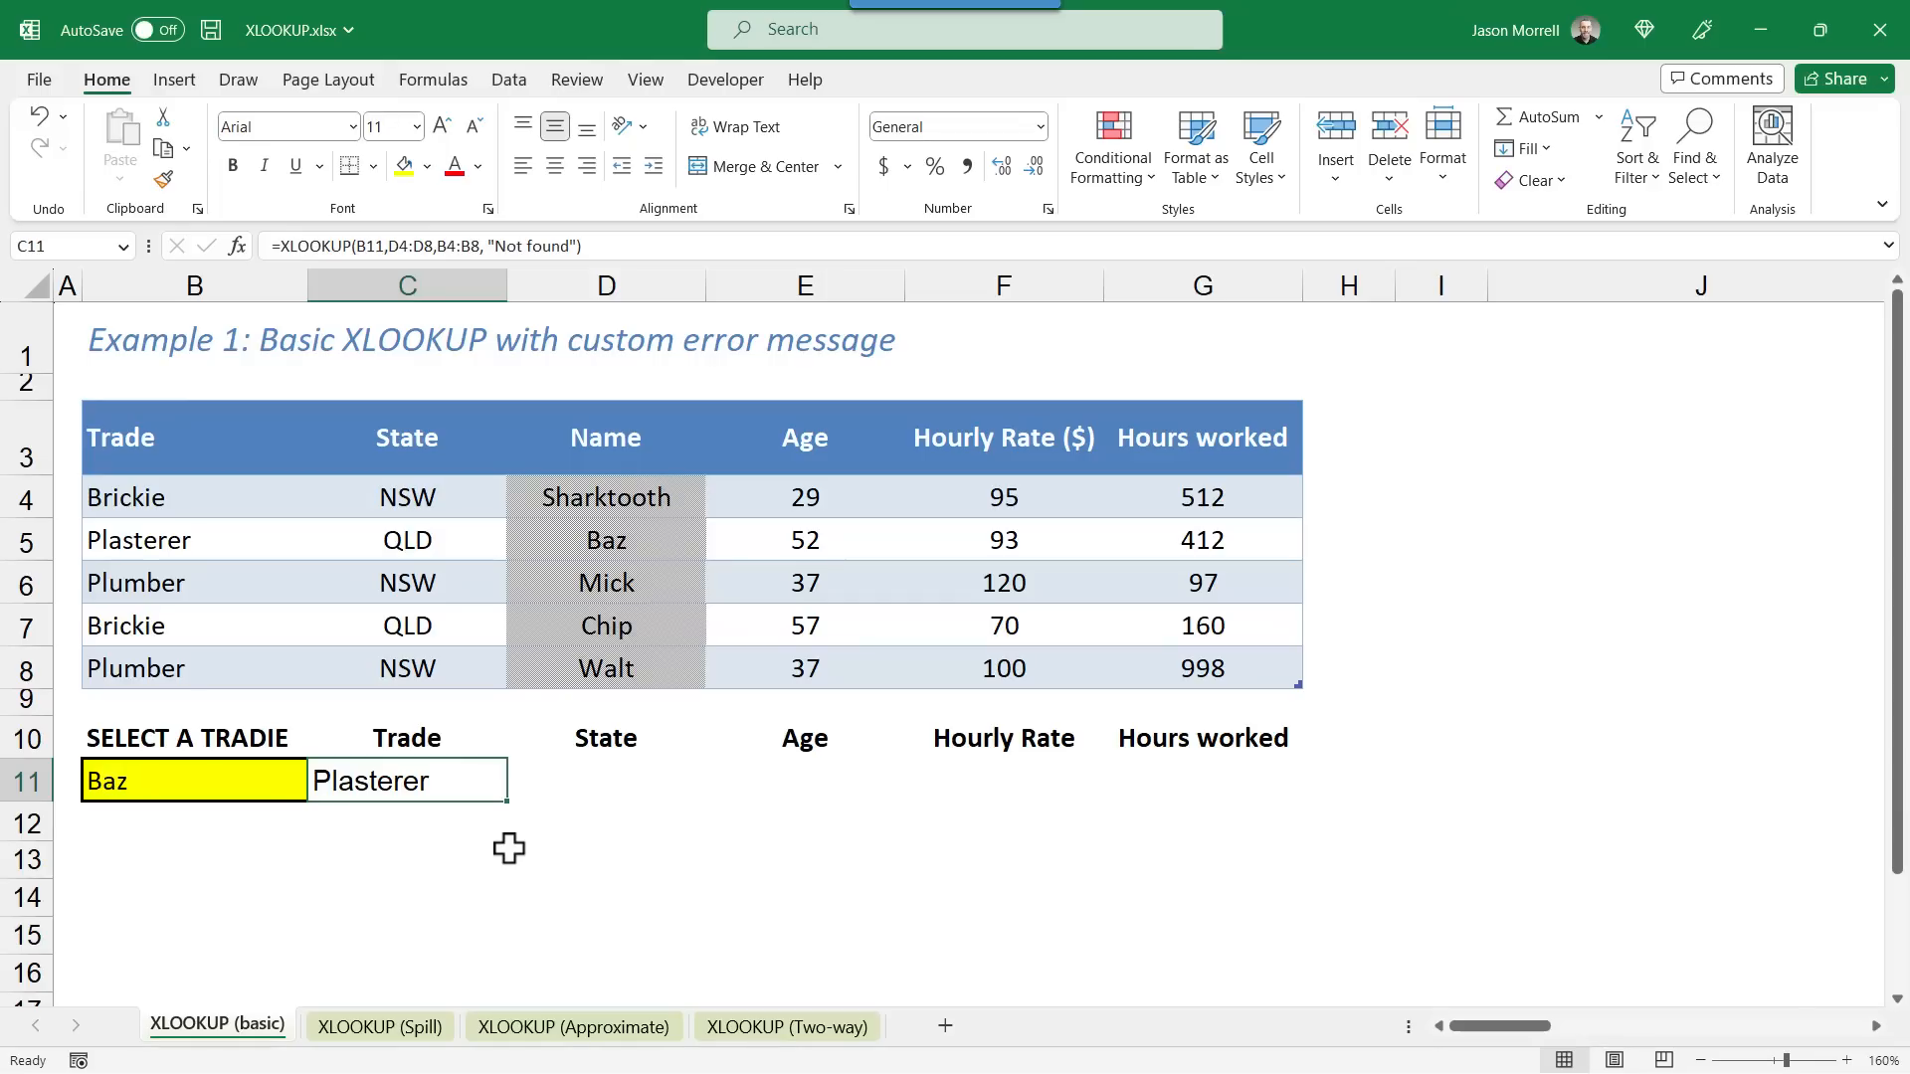
{"action": "mouse_move", "coordinate": [769, 793]}
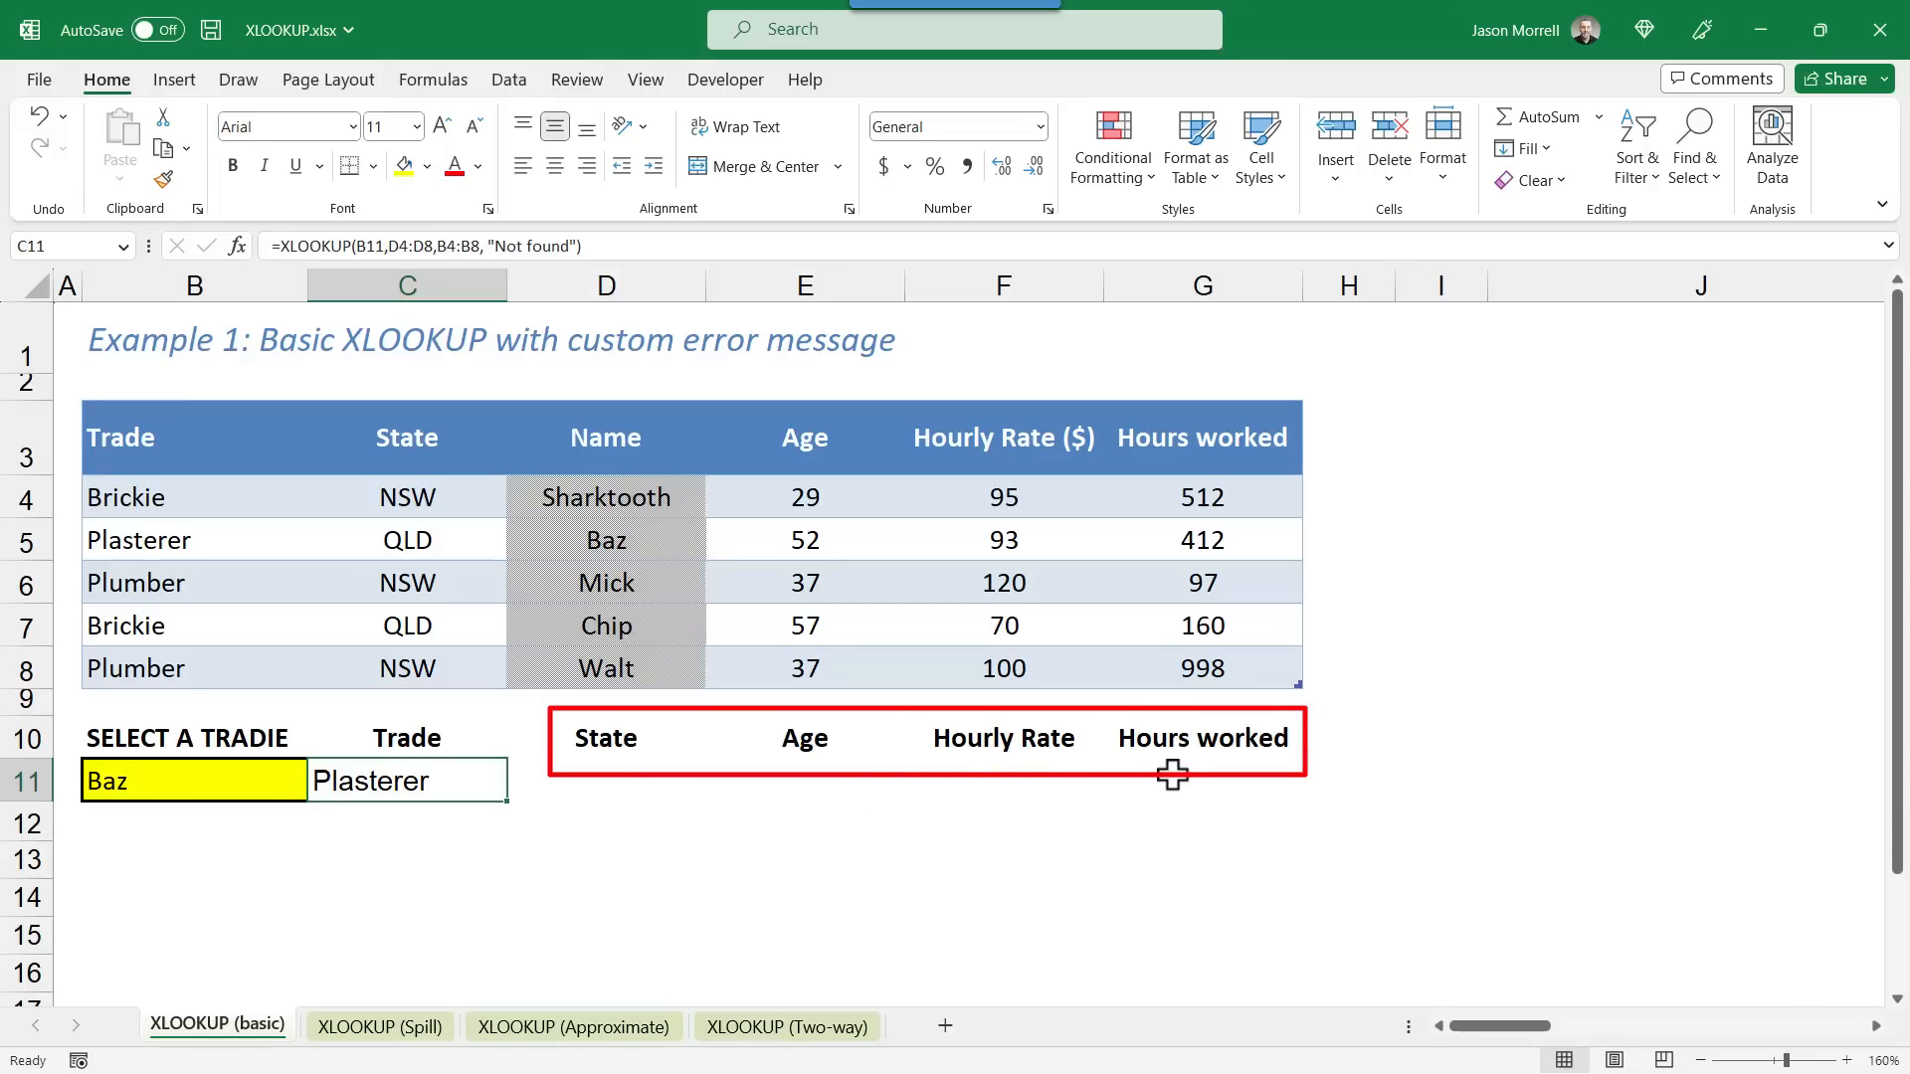
{"action": "left_click", "coordinate": [606, 285]}
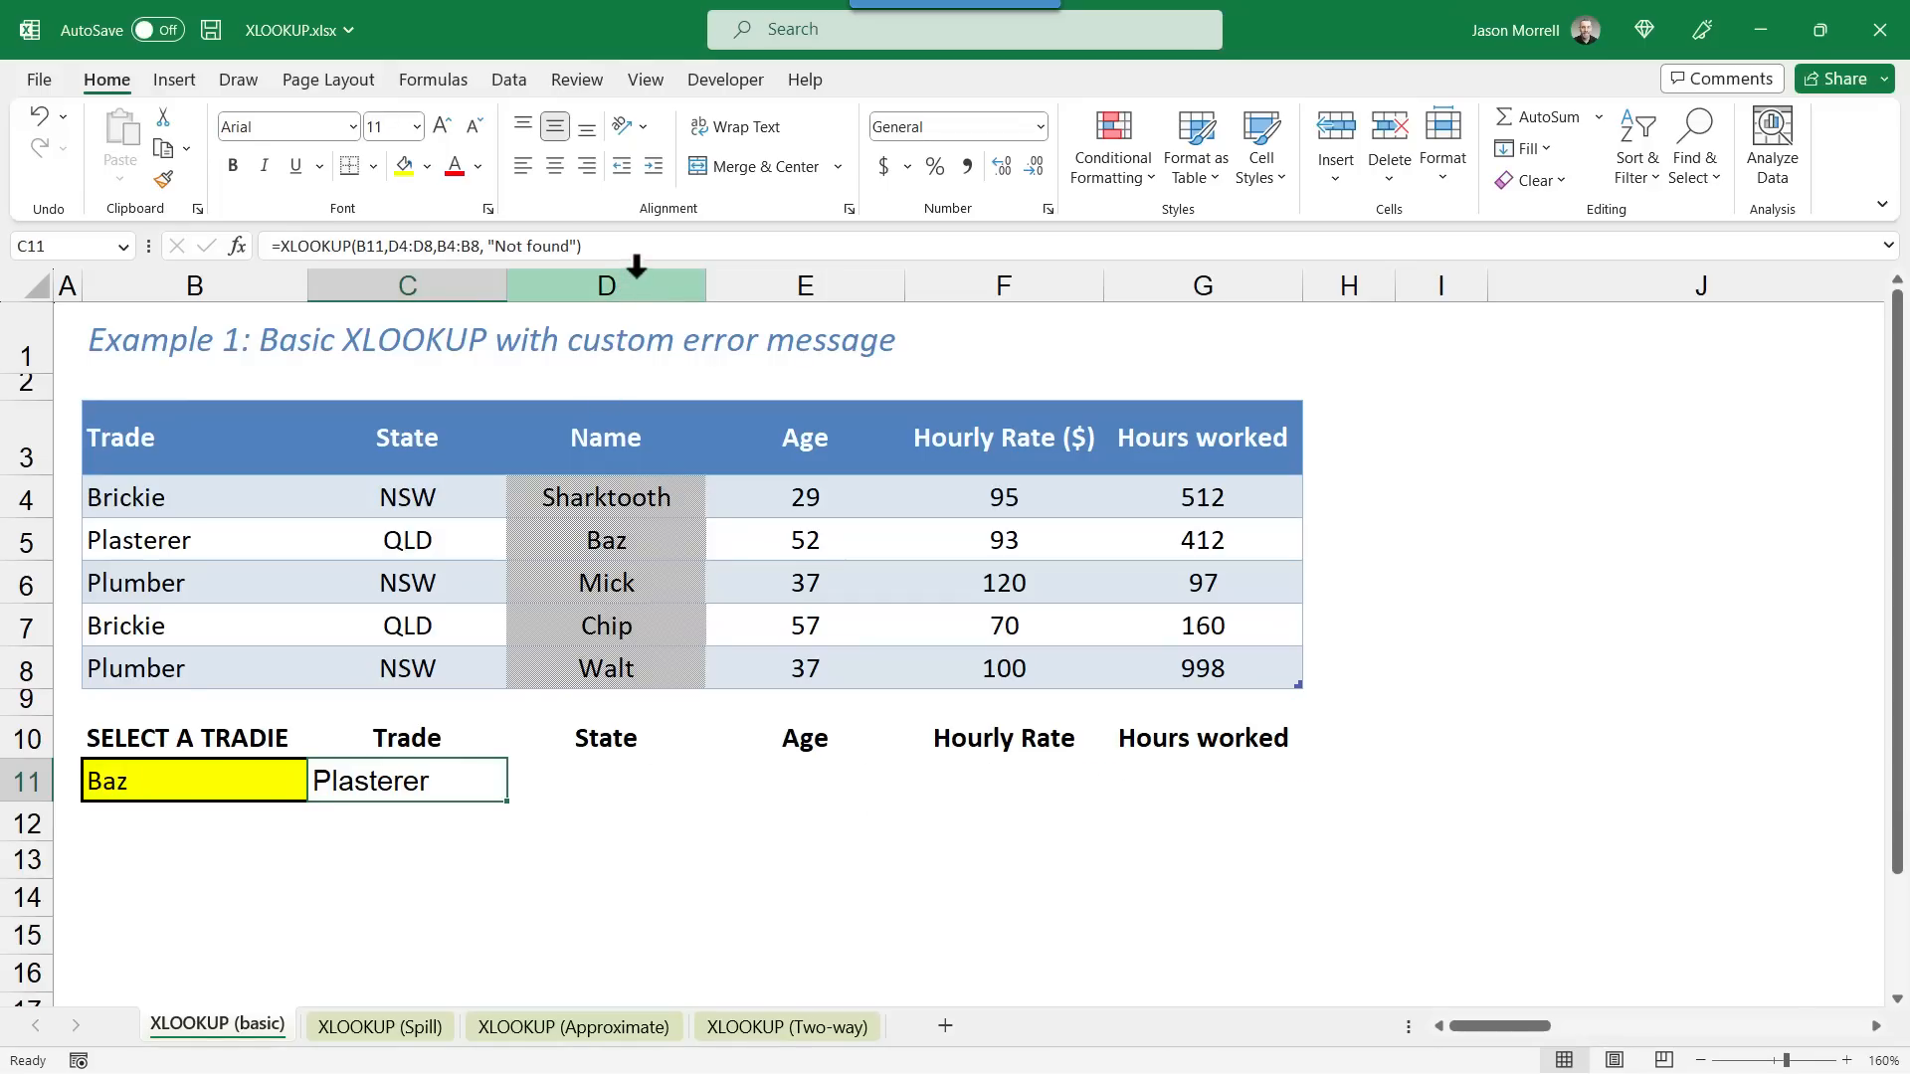
{"action": "mouse_move", "coordinate": [596, 248]}
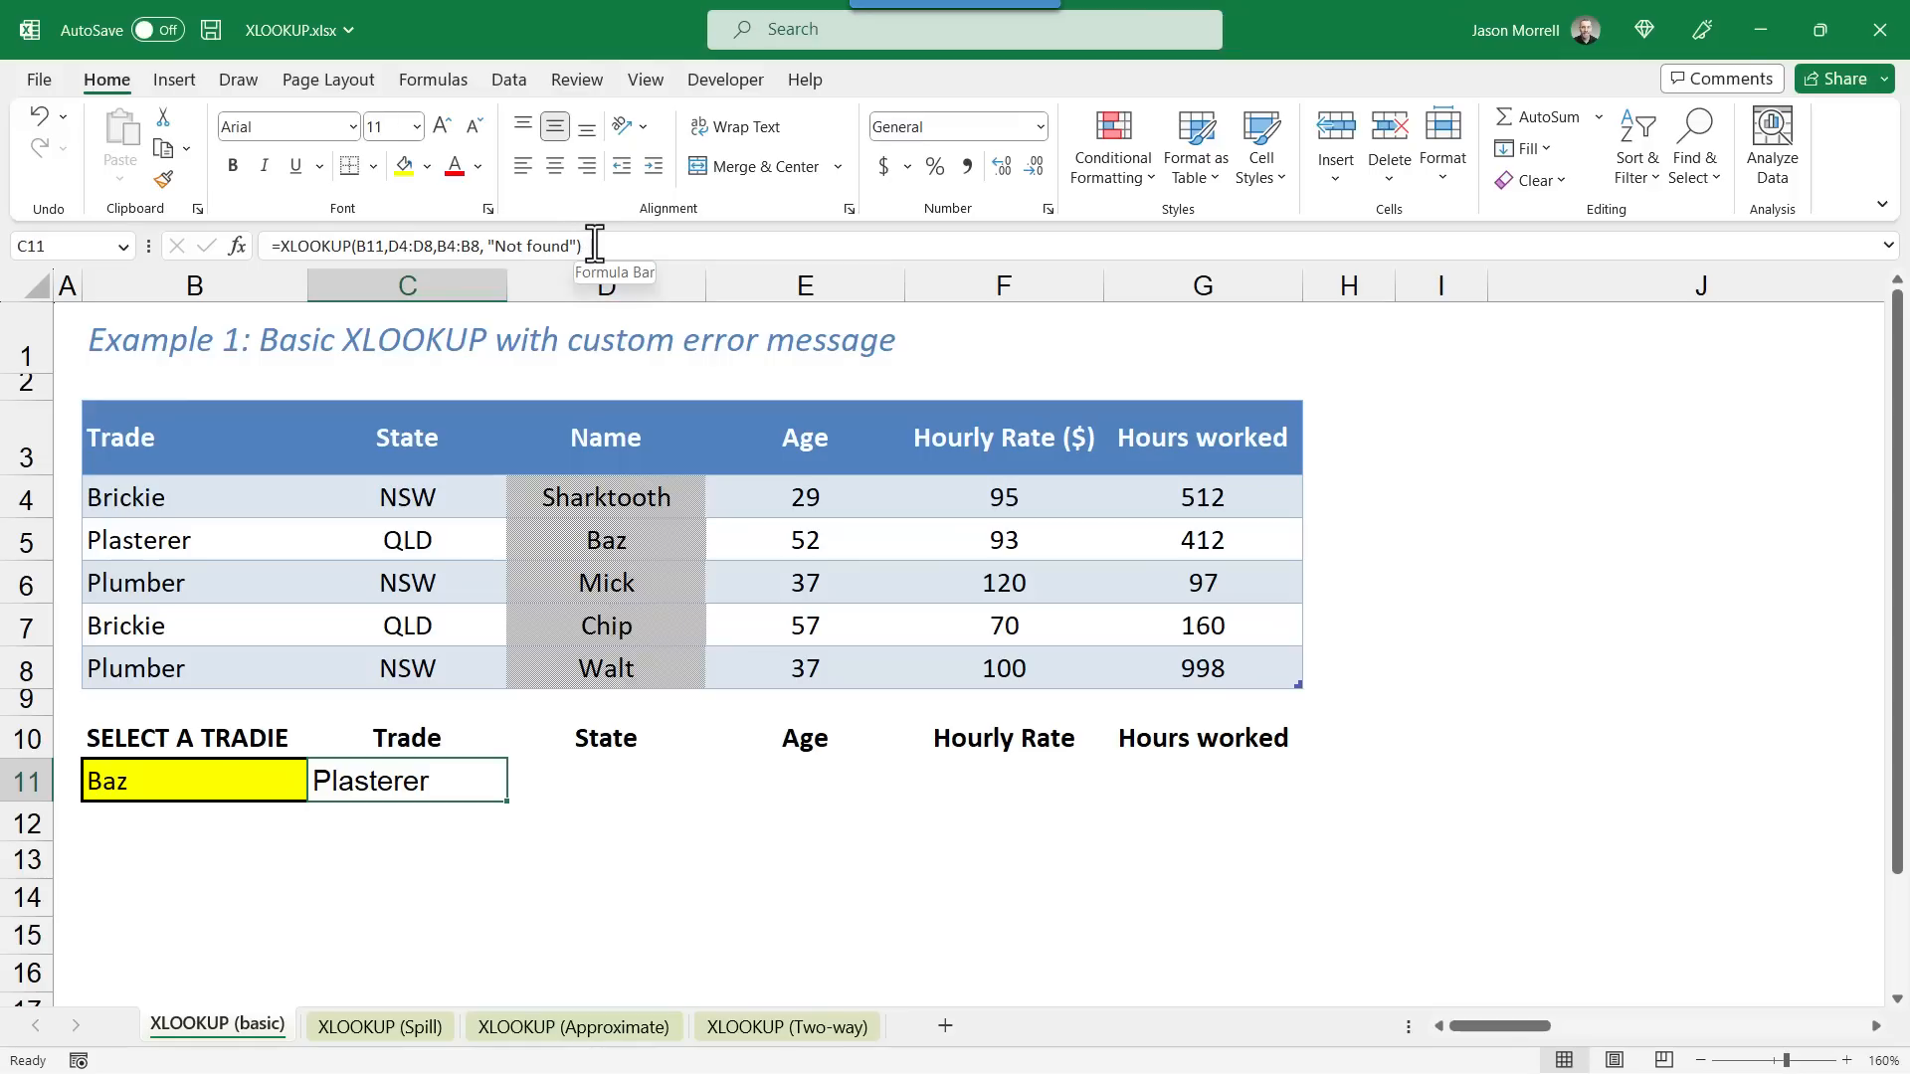
{"action": "mouse_move", "coordinate": [602, 289]}
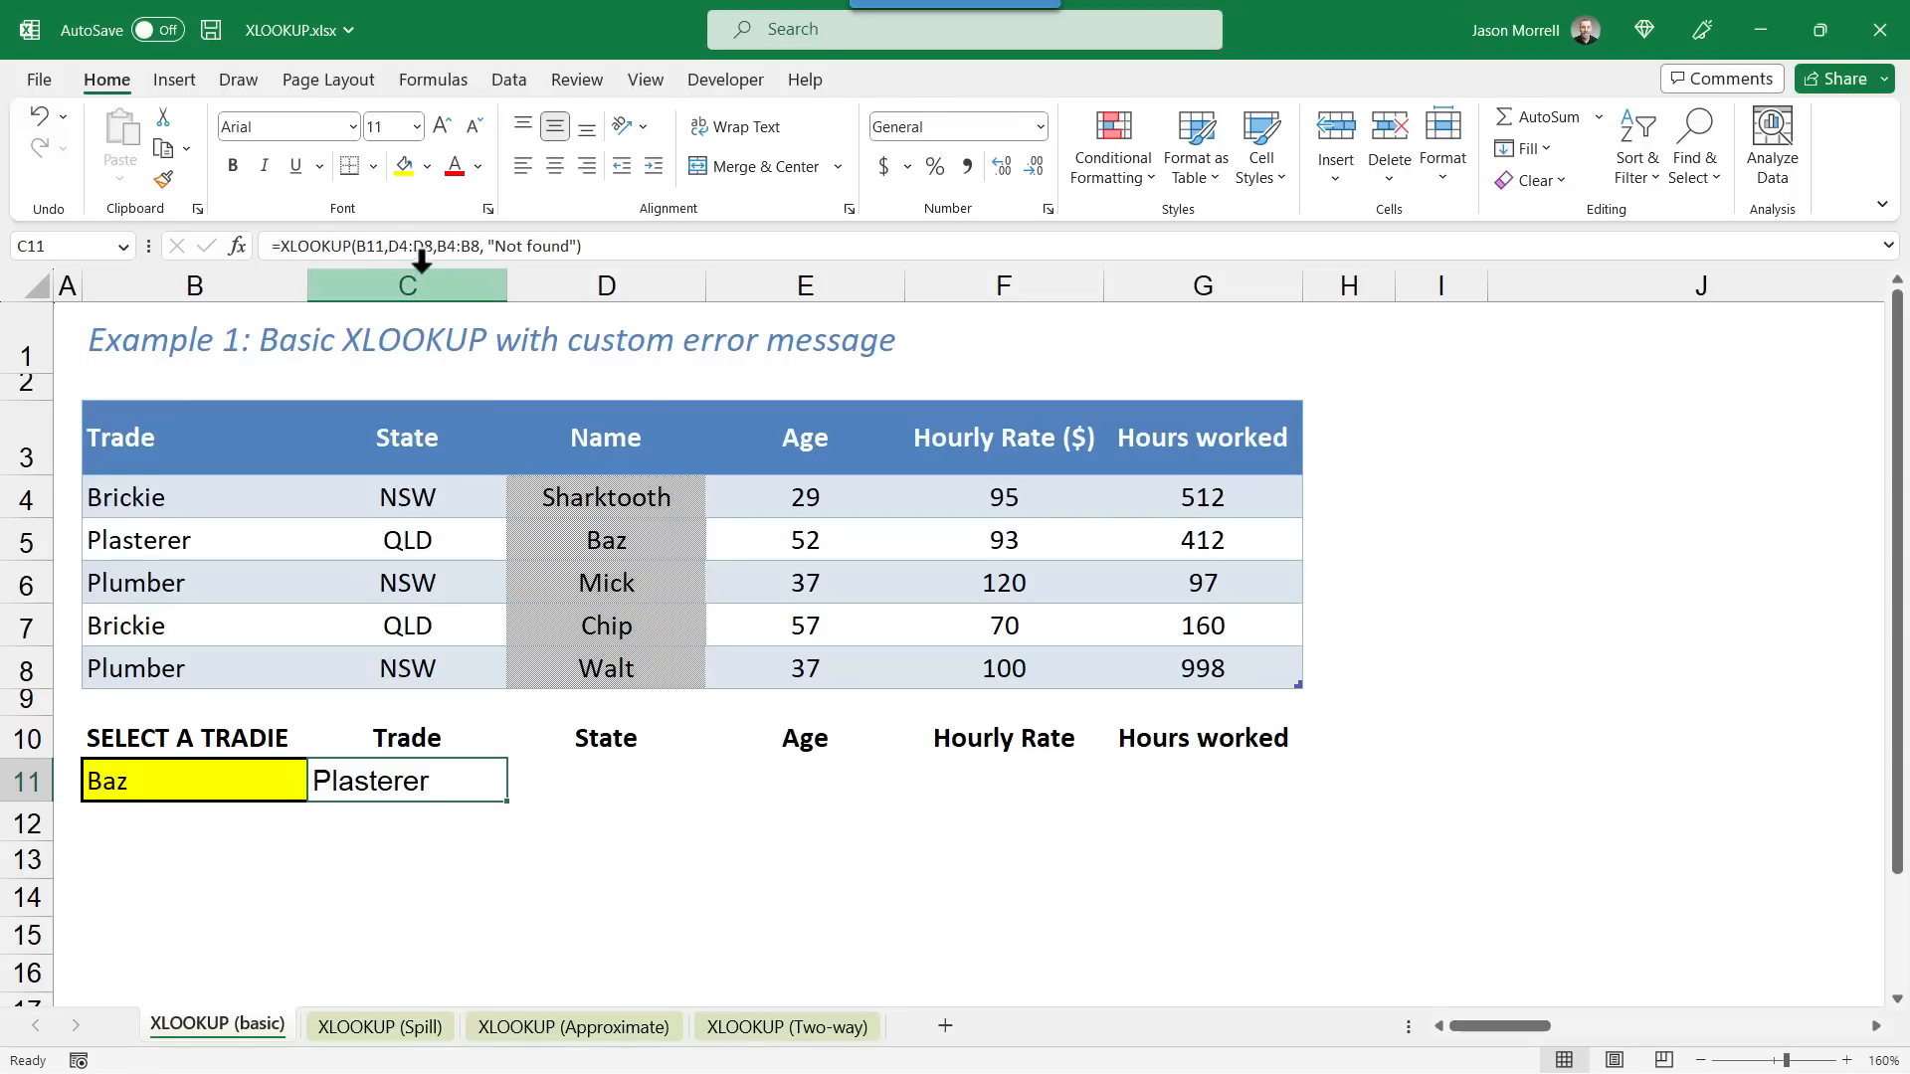
{"action": "mouse_move", "coordinate": [422, 245]}
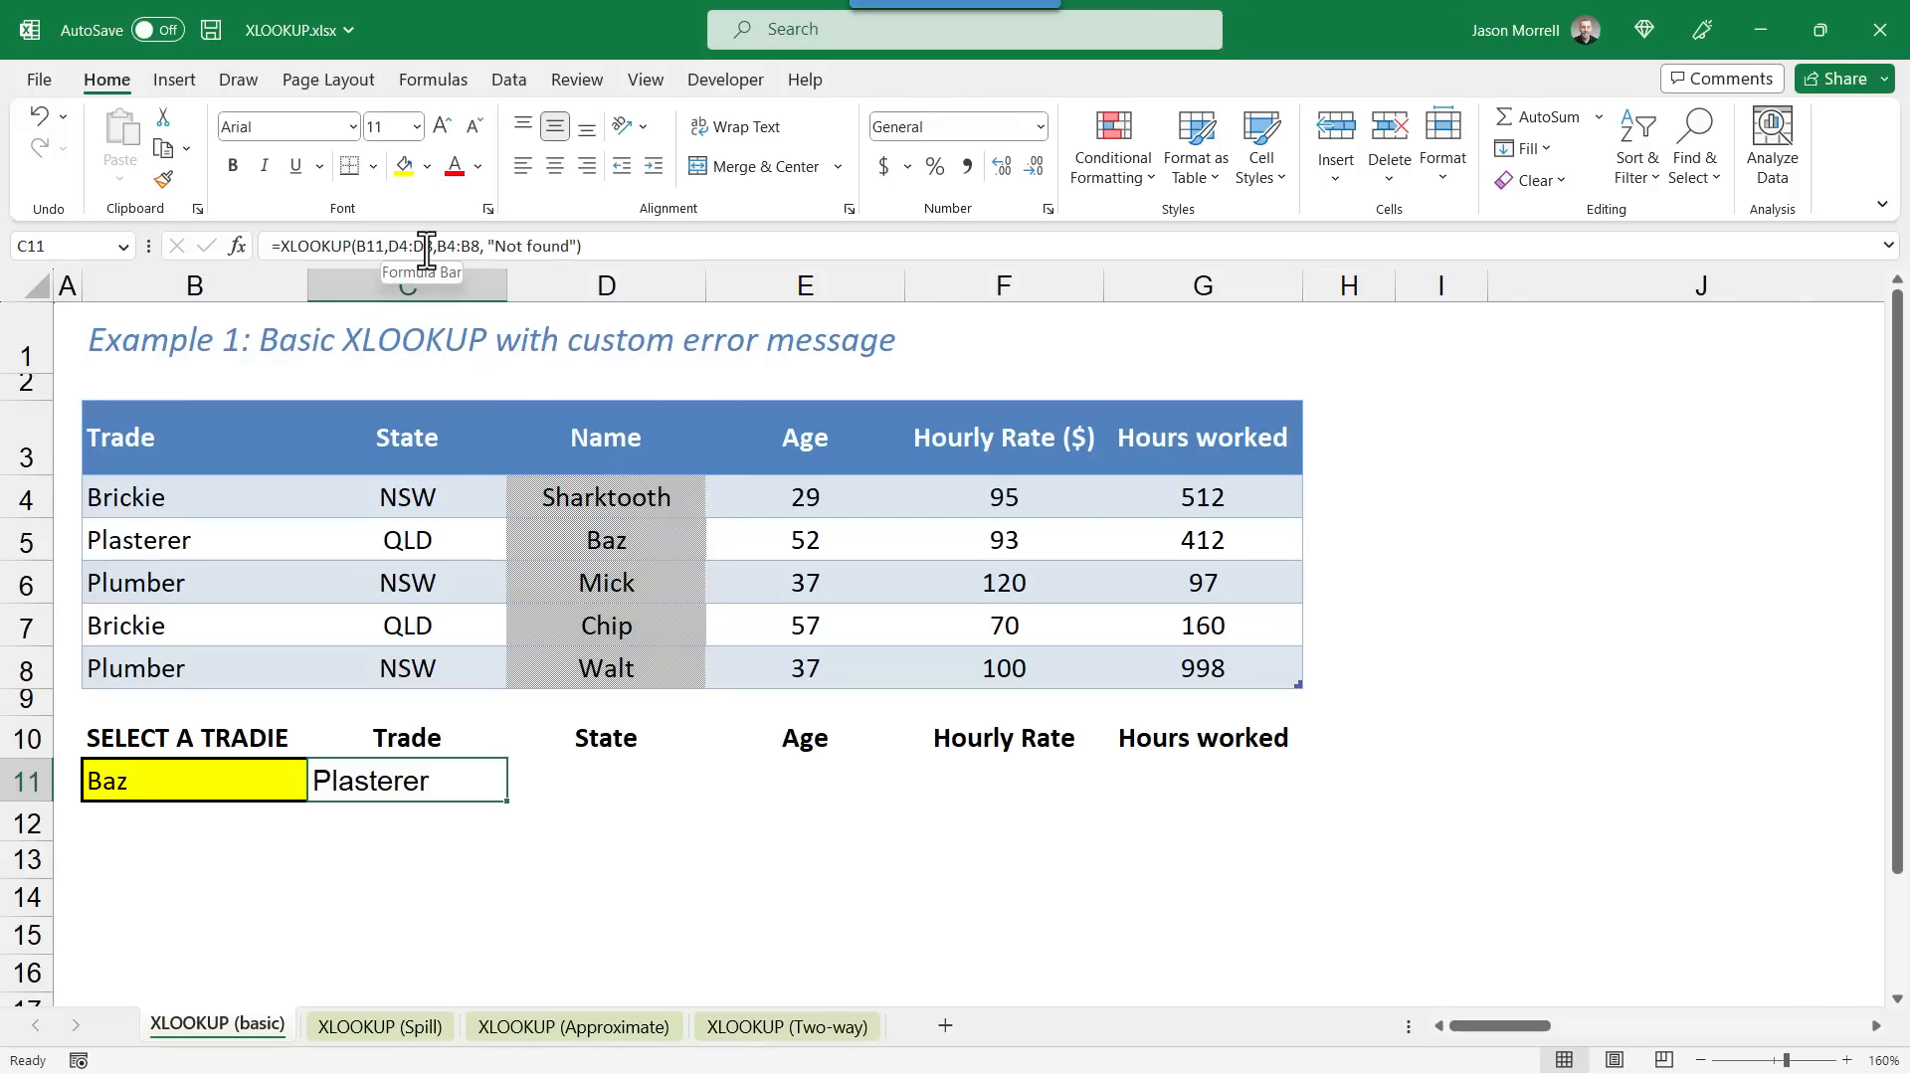
{"action": "mouse_move", "coordinate": [524, 406]}
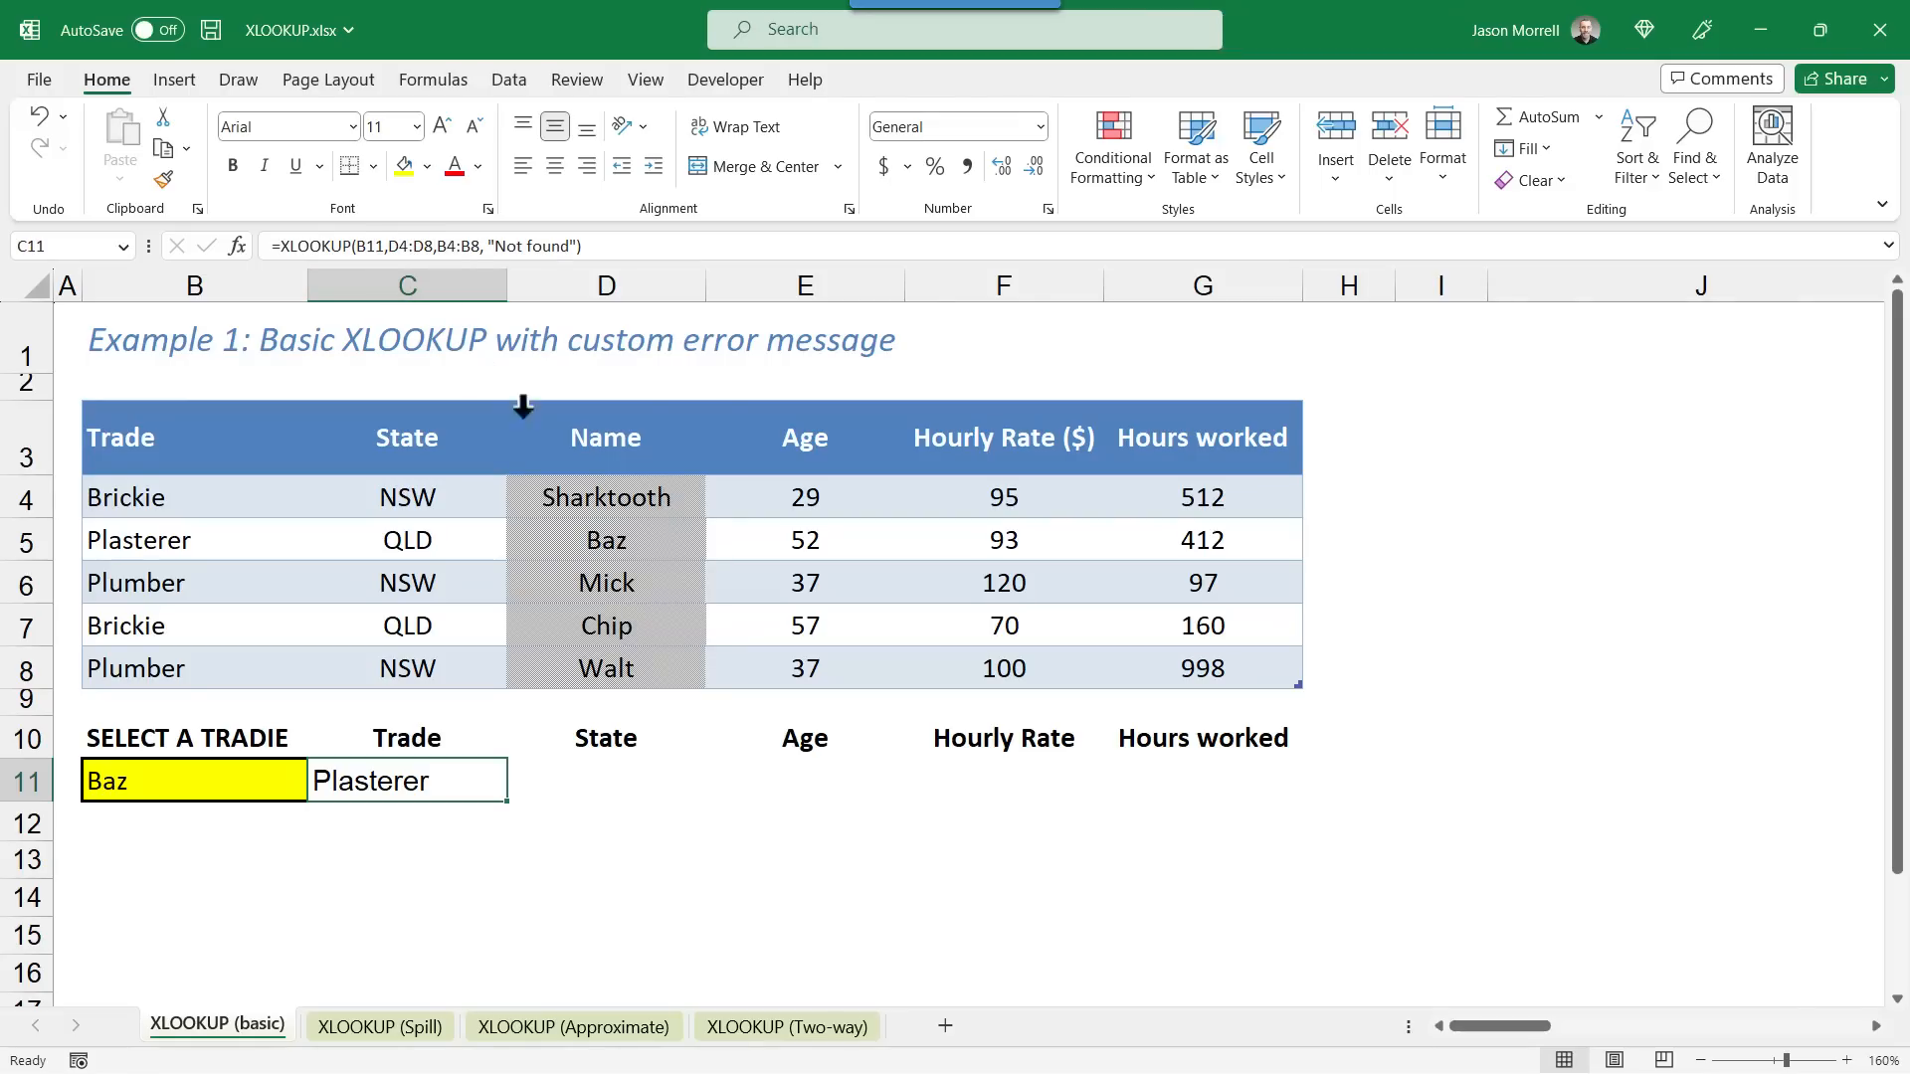
{"action": "mouse_move", "coordinate": [612, 666]}
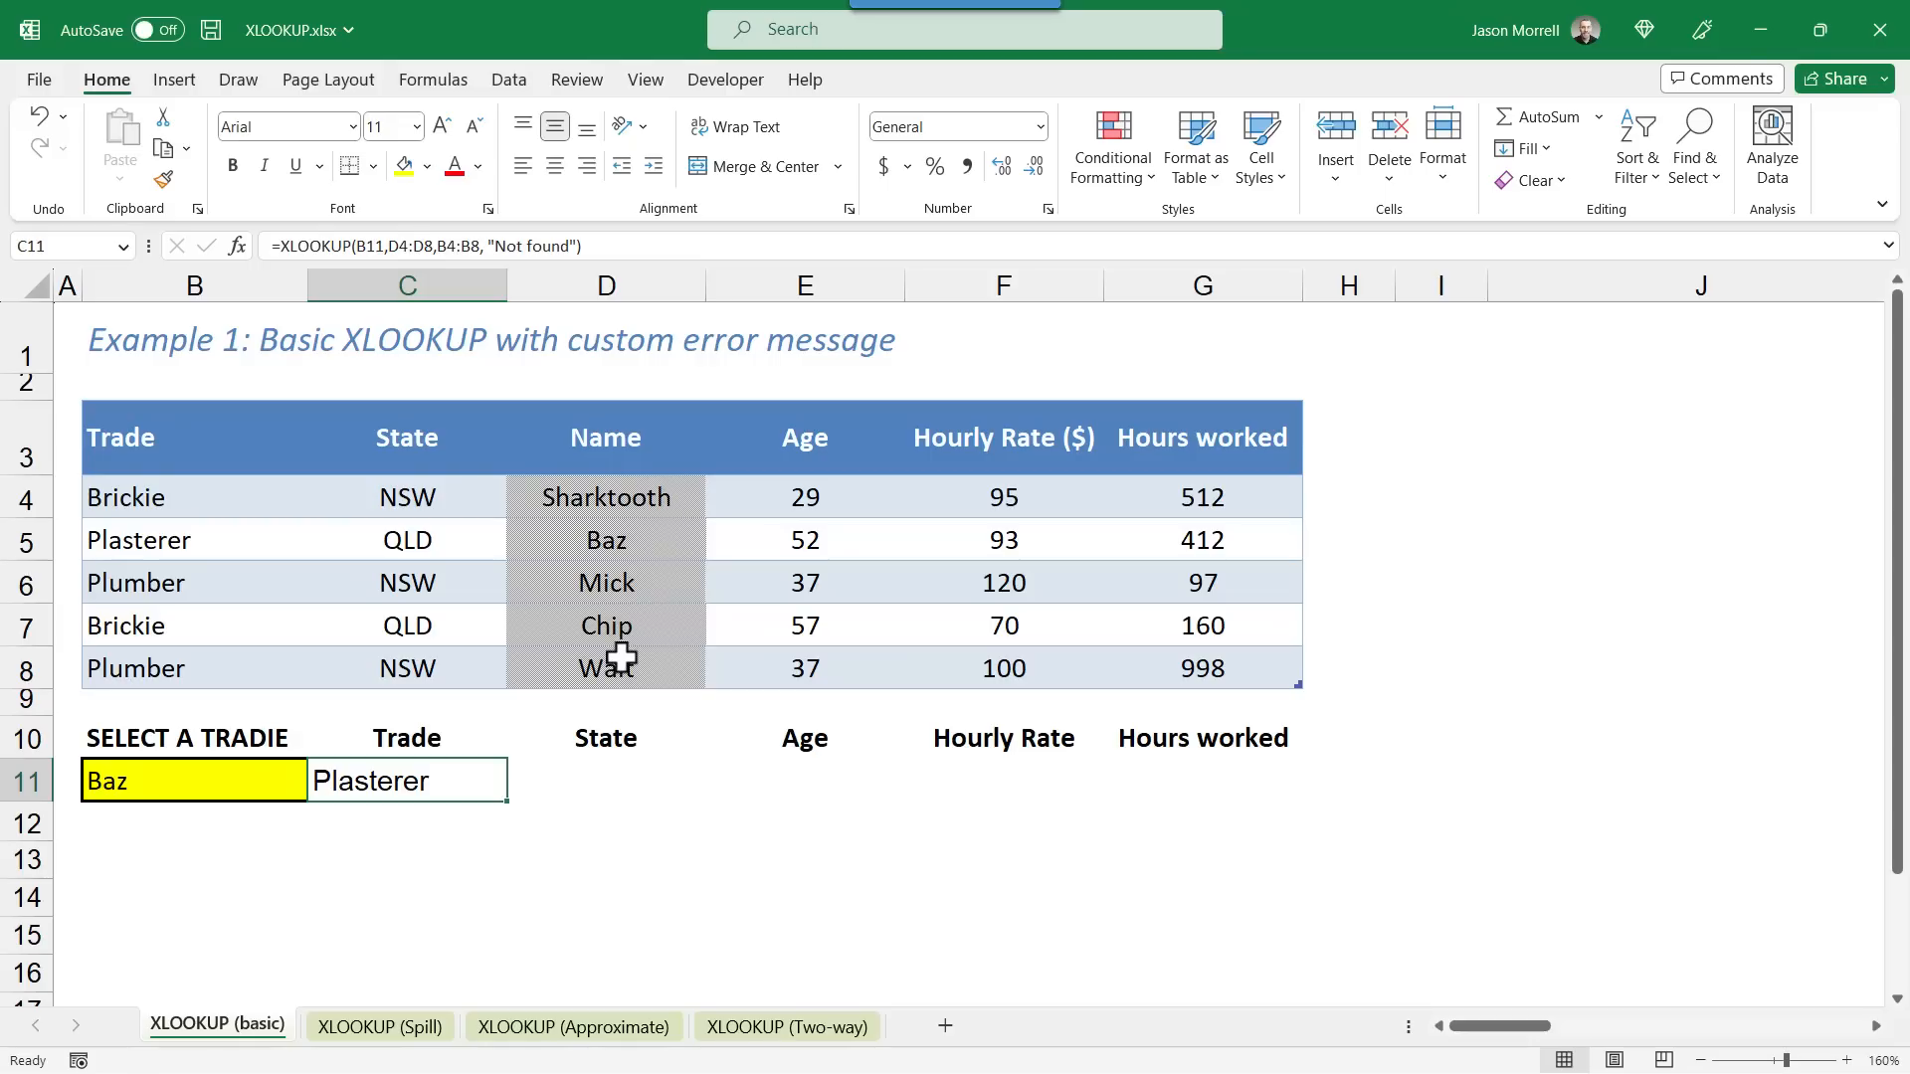
{"action": "mouse_move", "coordinate": [478, 255]}
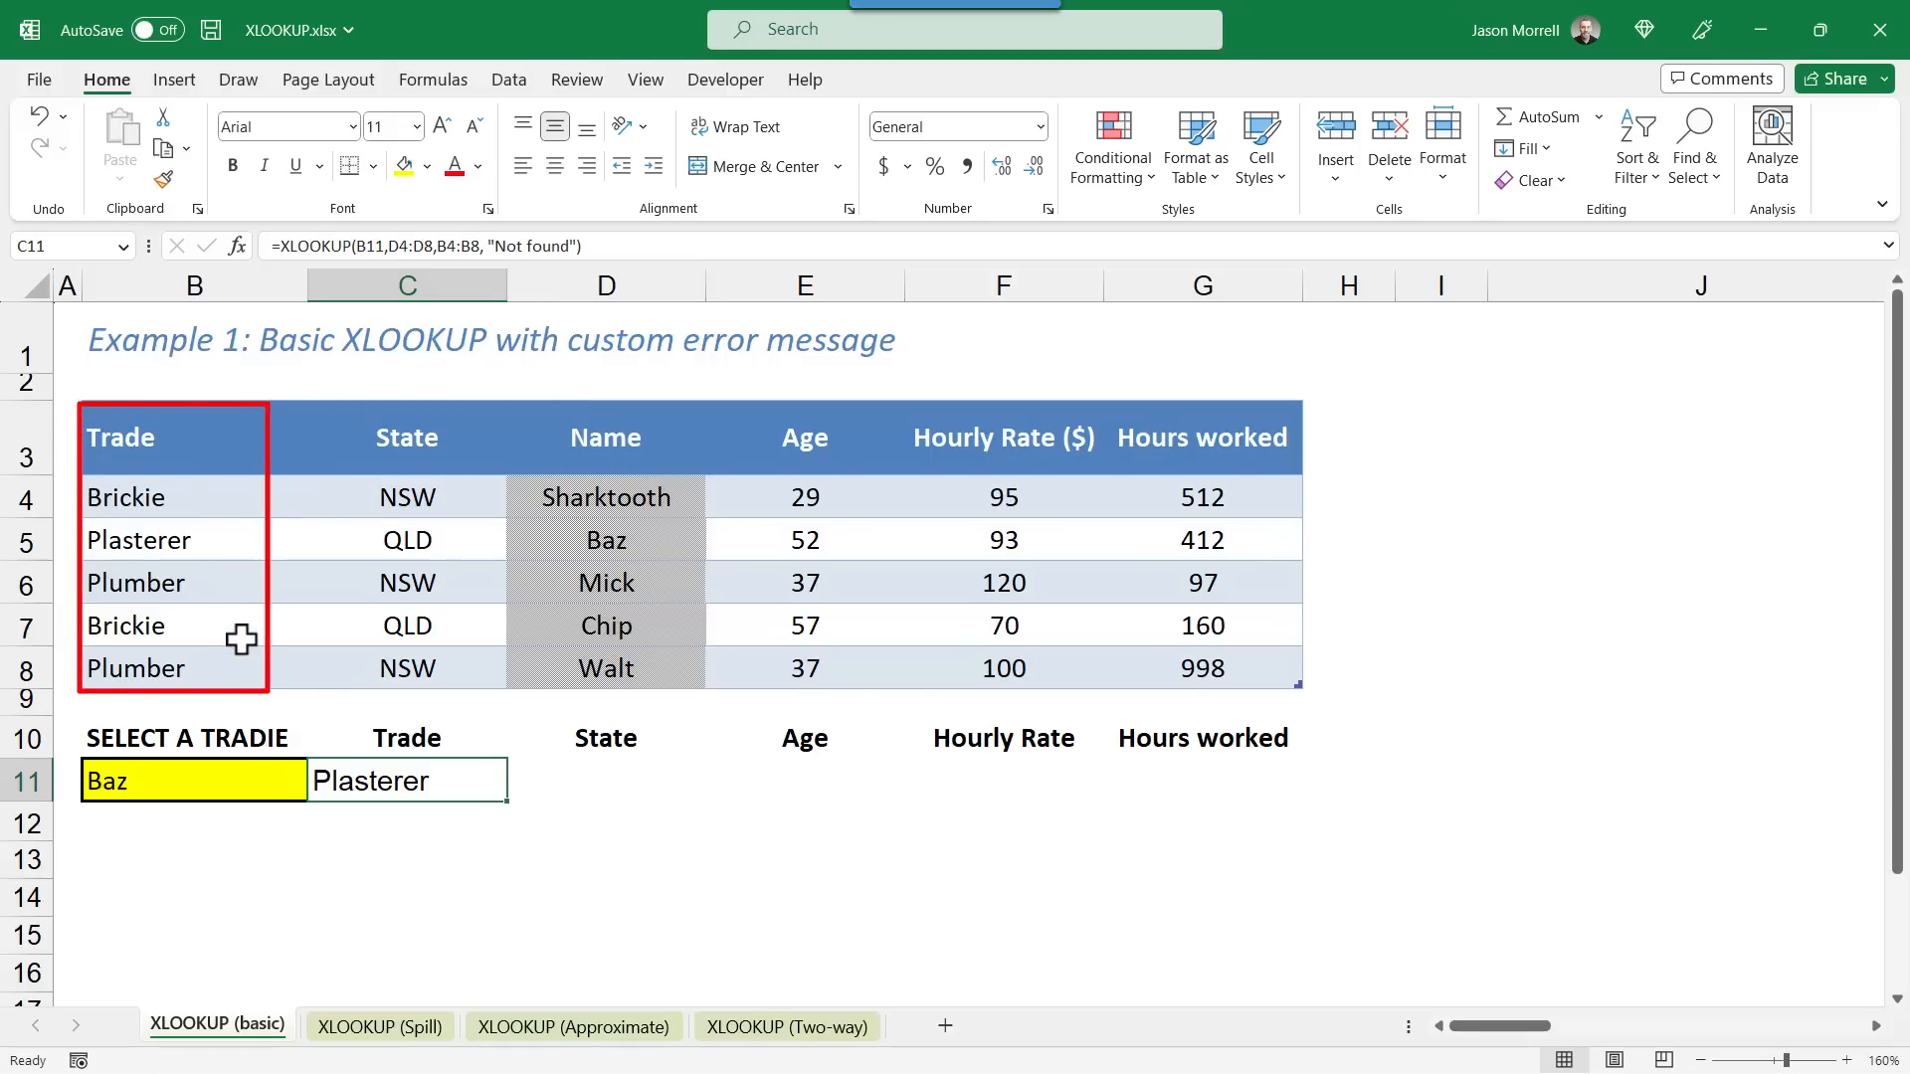
{"action": "left_click", "coordinate": [407, 625]}
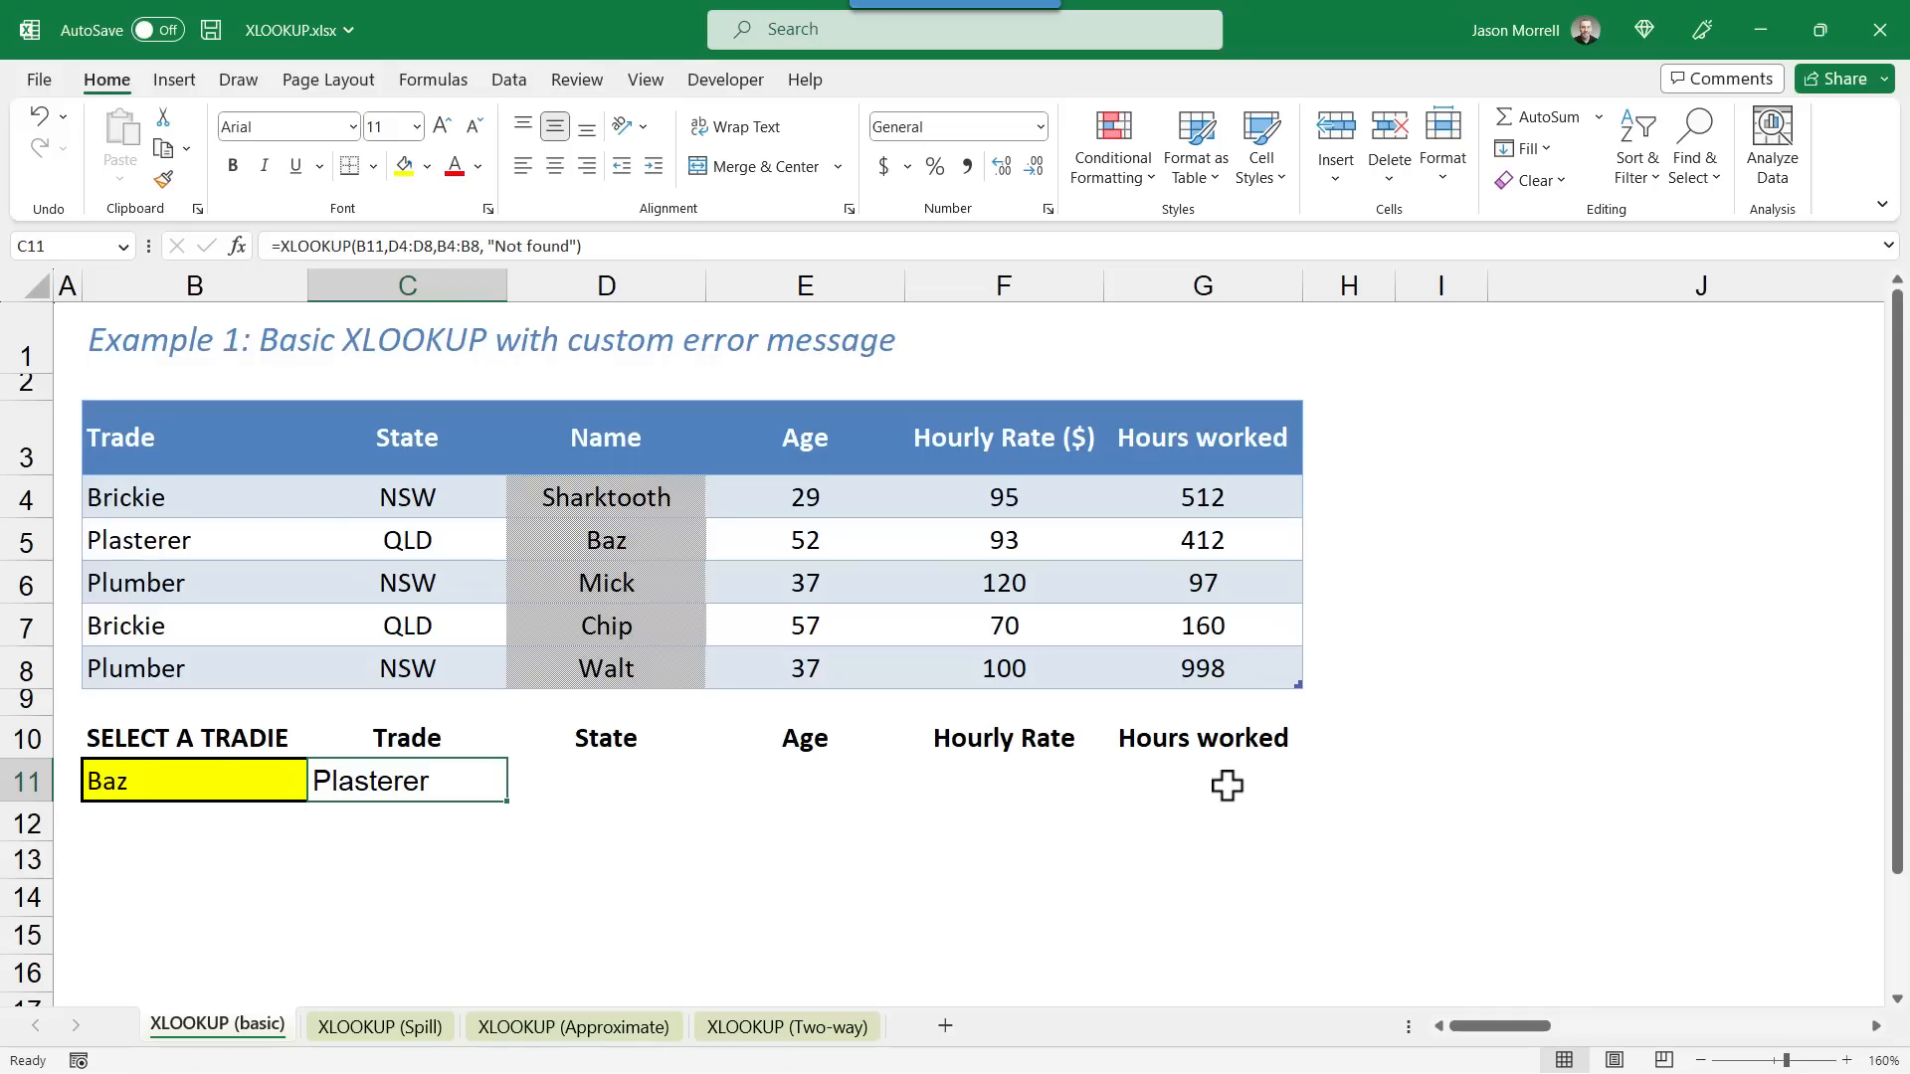
{"action": "mouse_move", "coordinate": [1015, 845]}
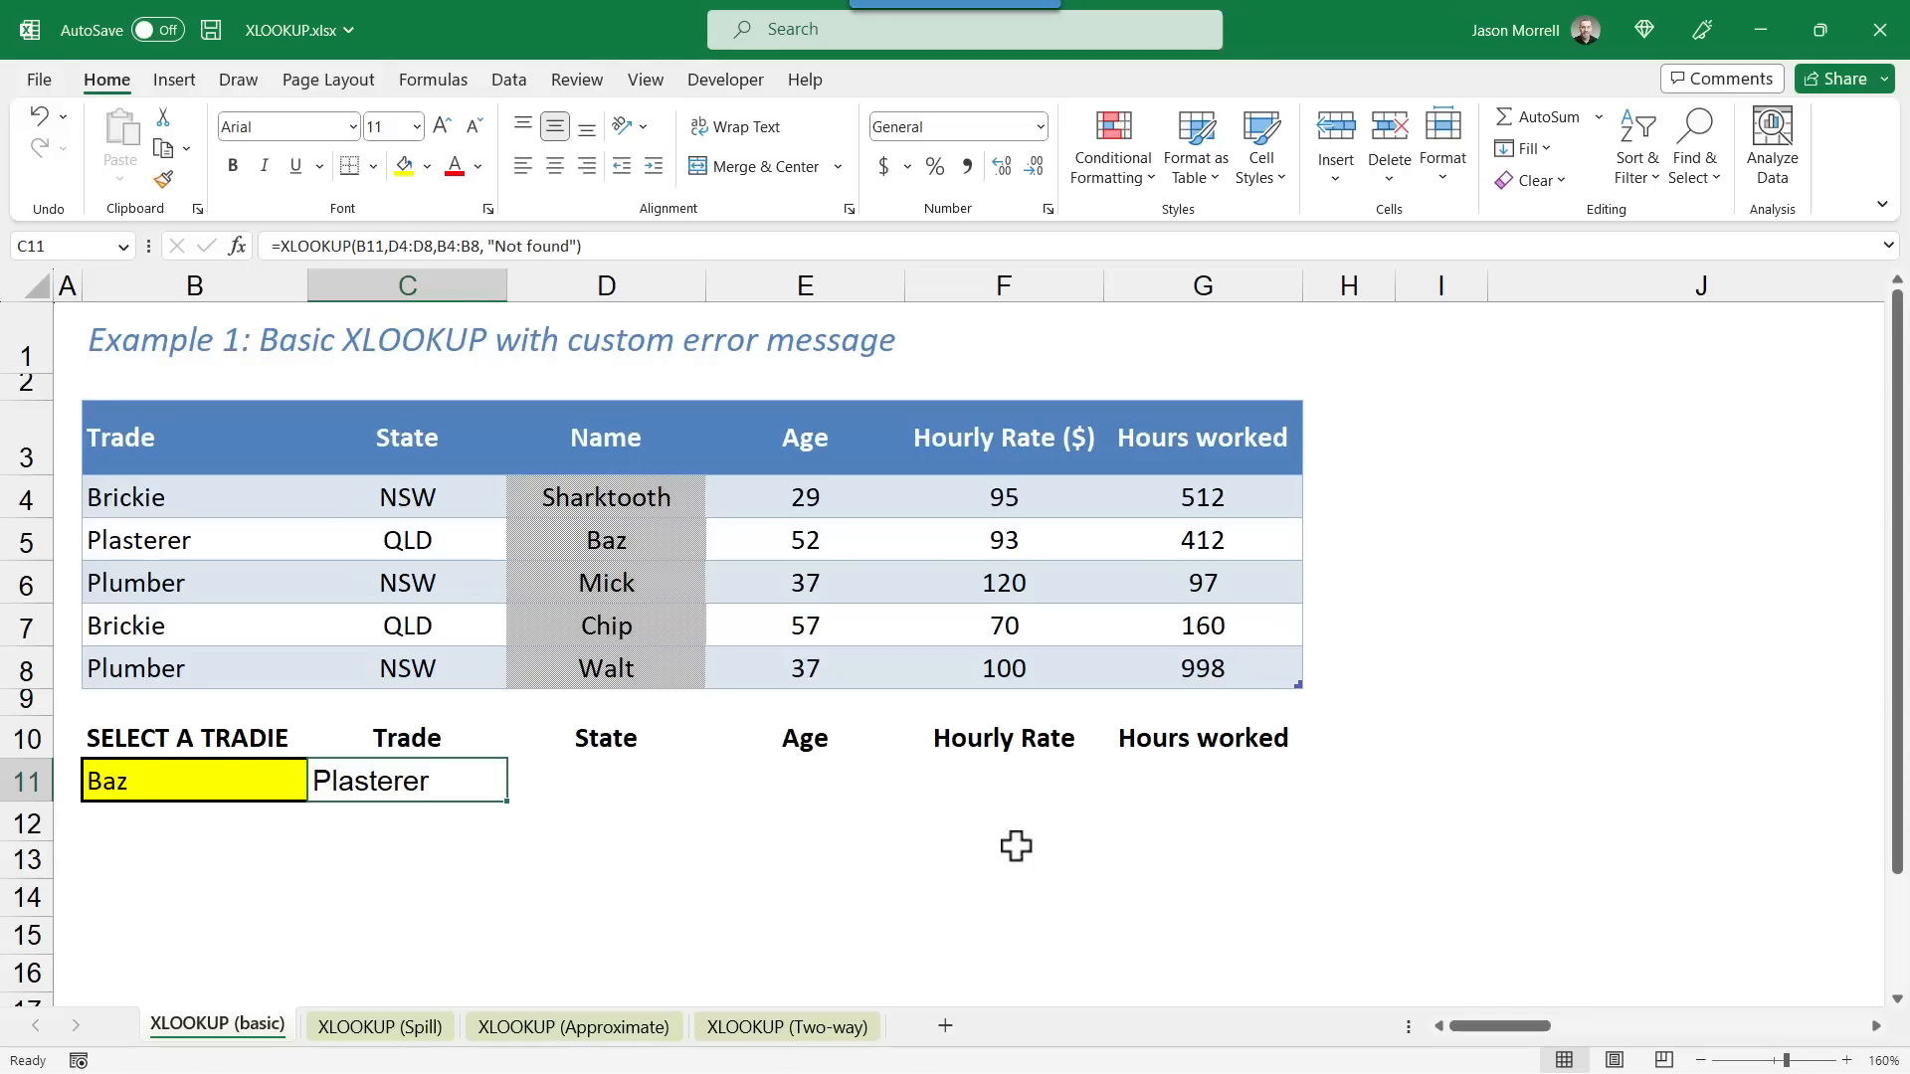
Step: On the XLOOKUP (Spill) sheet, type =xlookup(B11, B4:B8, C4:G8 into C11
{"action": "left_click", "coordinate": [380, 1025]}
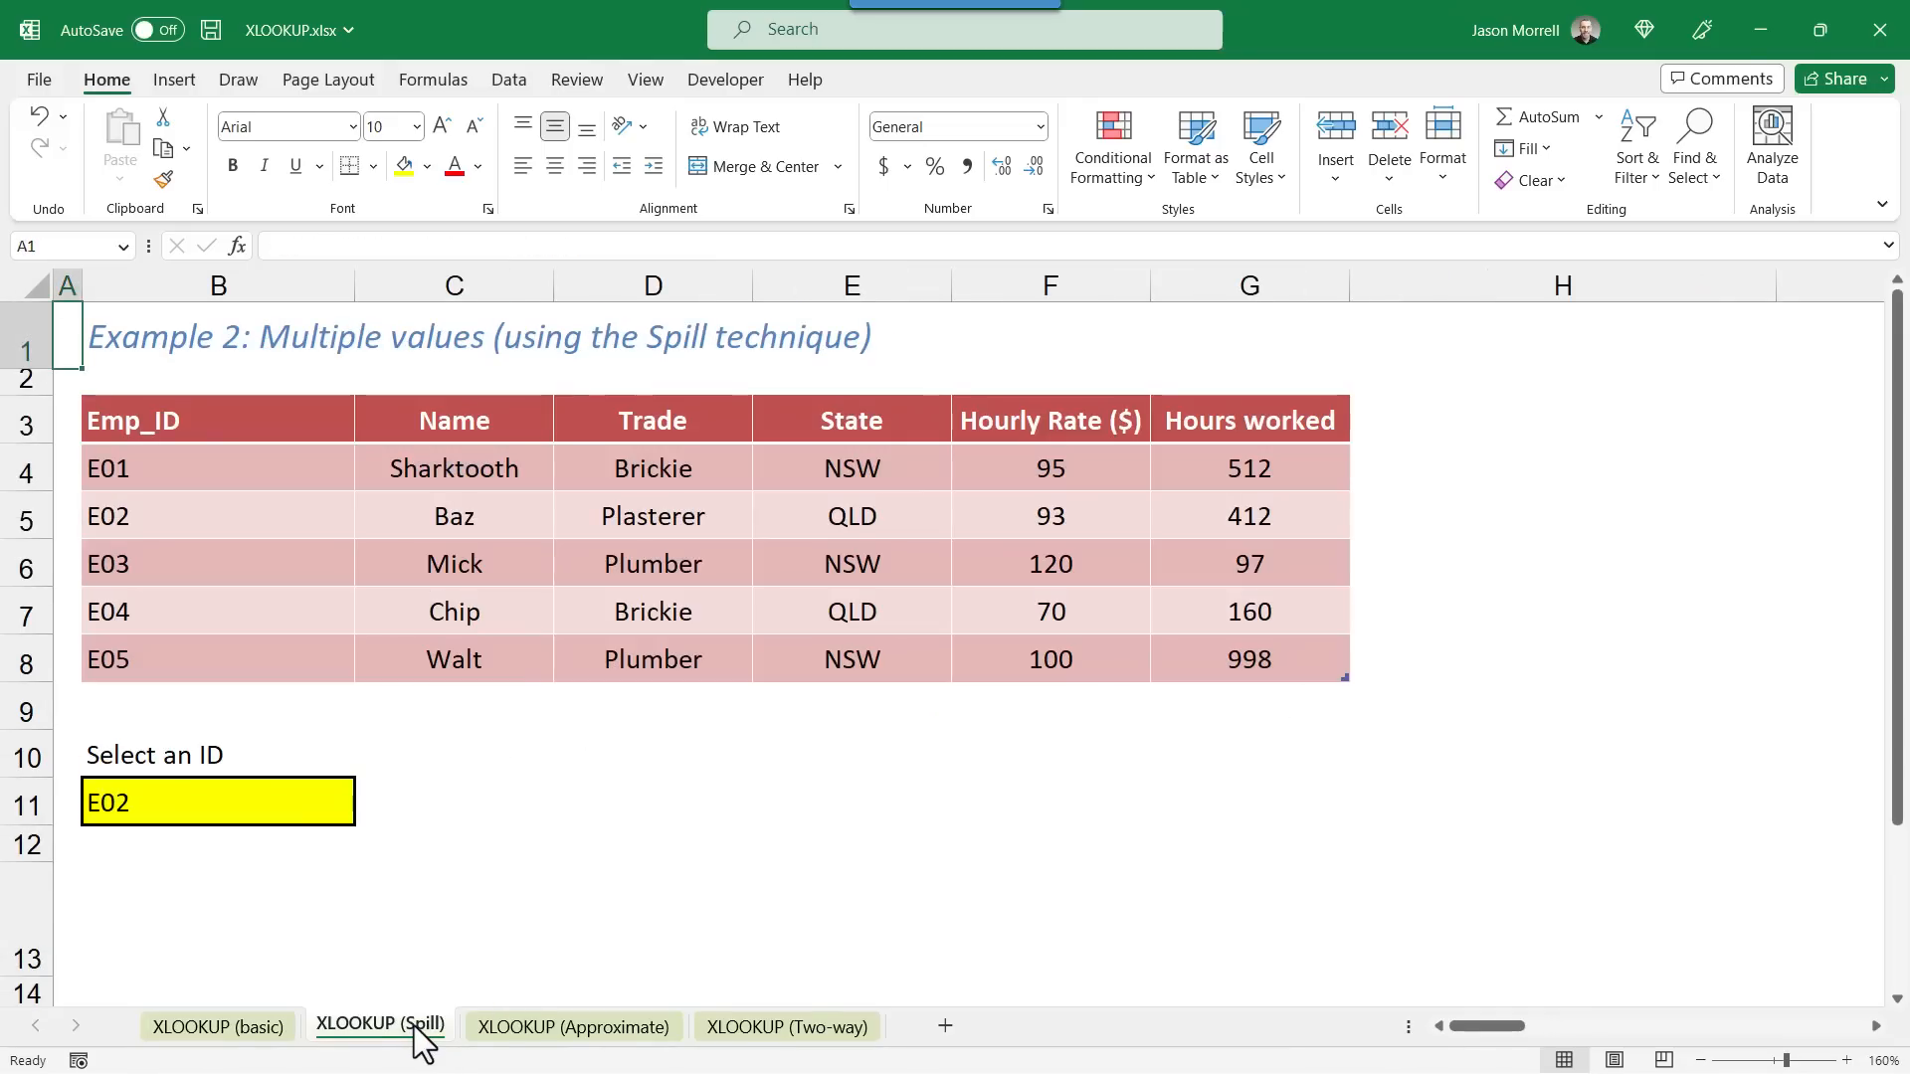
{"action": "mouse_move", "coordinate": [700, 630]}
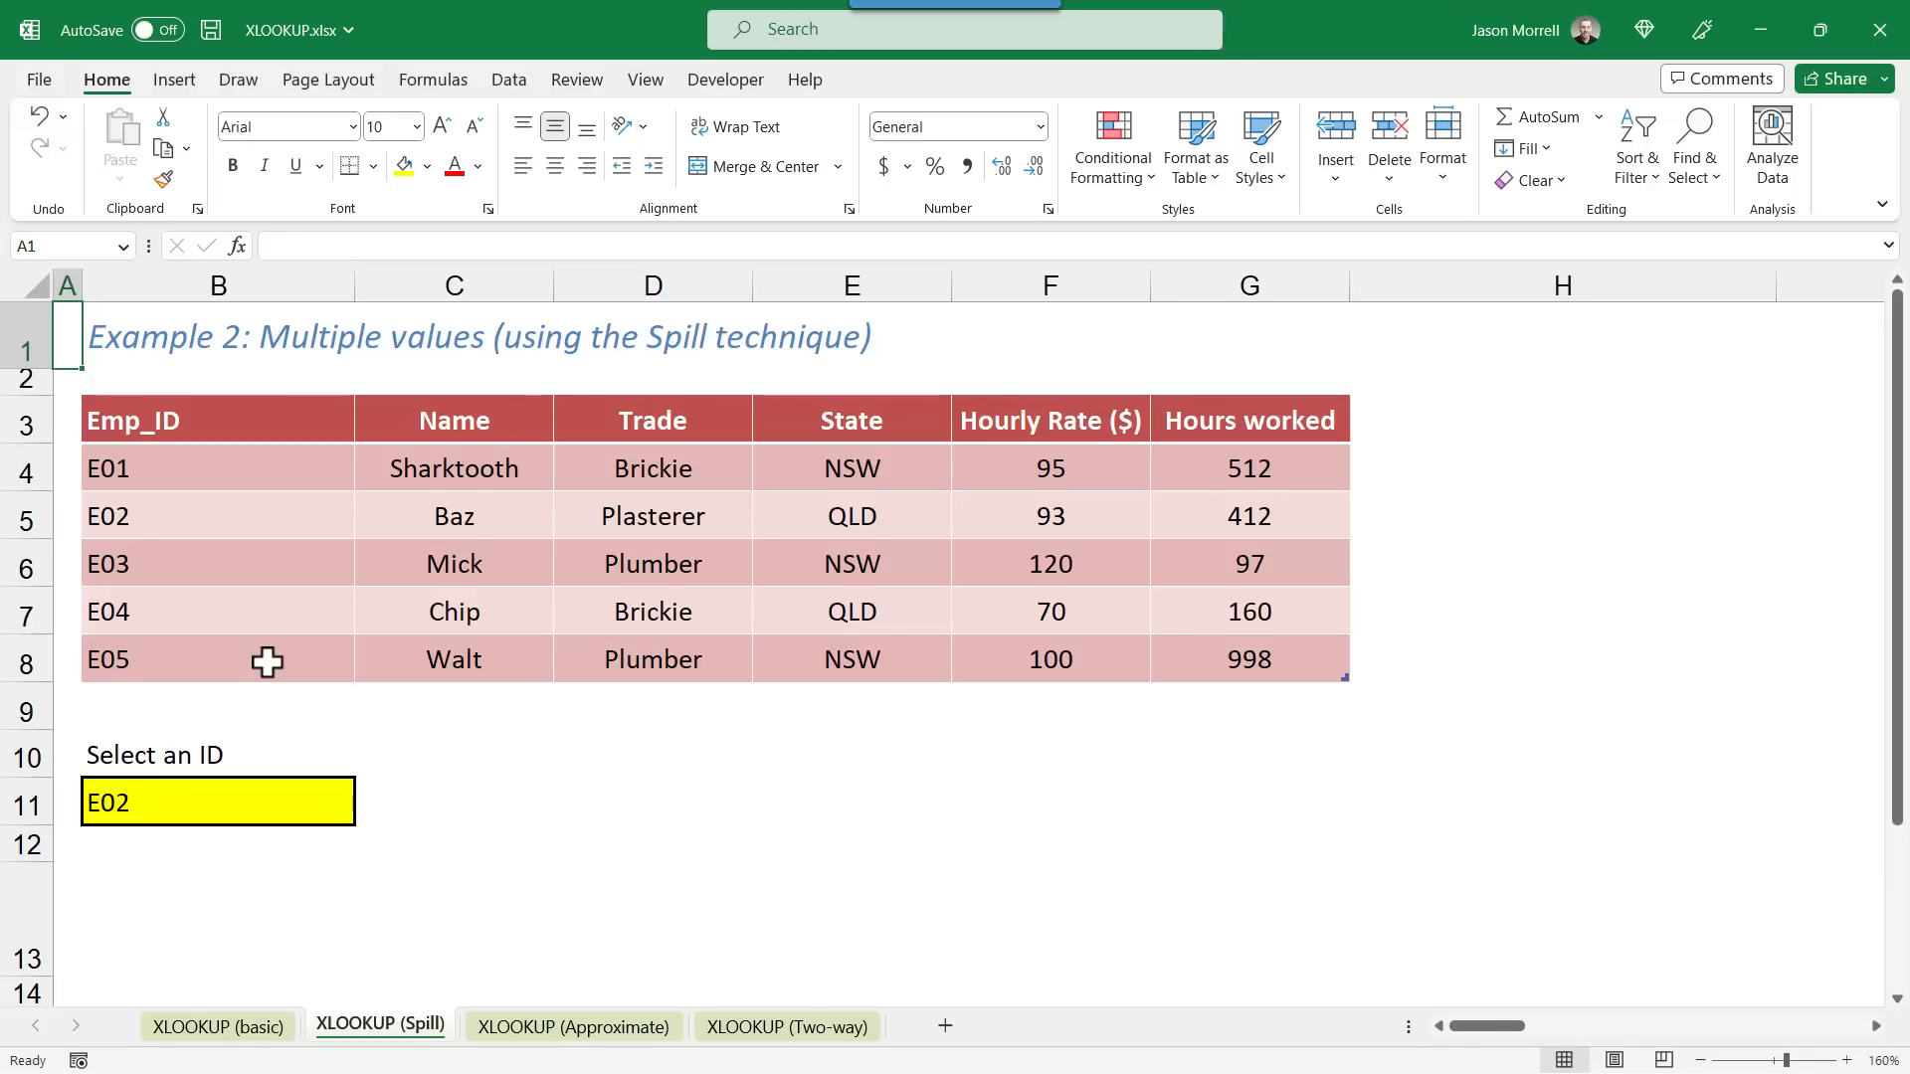
{"action": "mouse_move", "coordinate": [306, 799]}
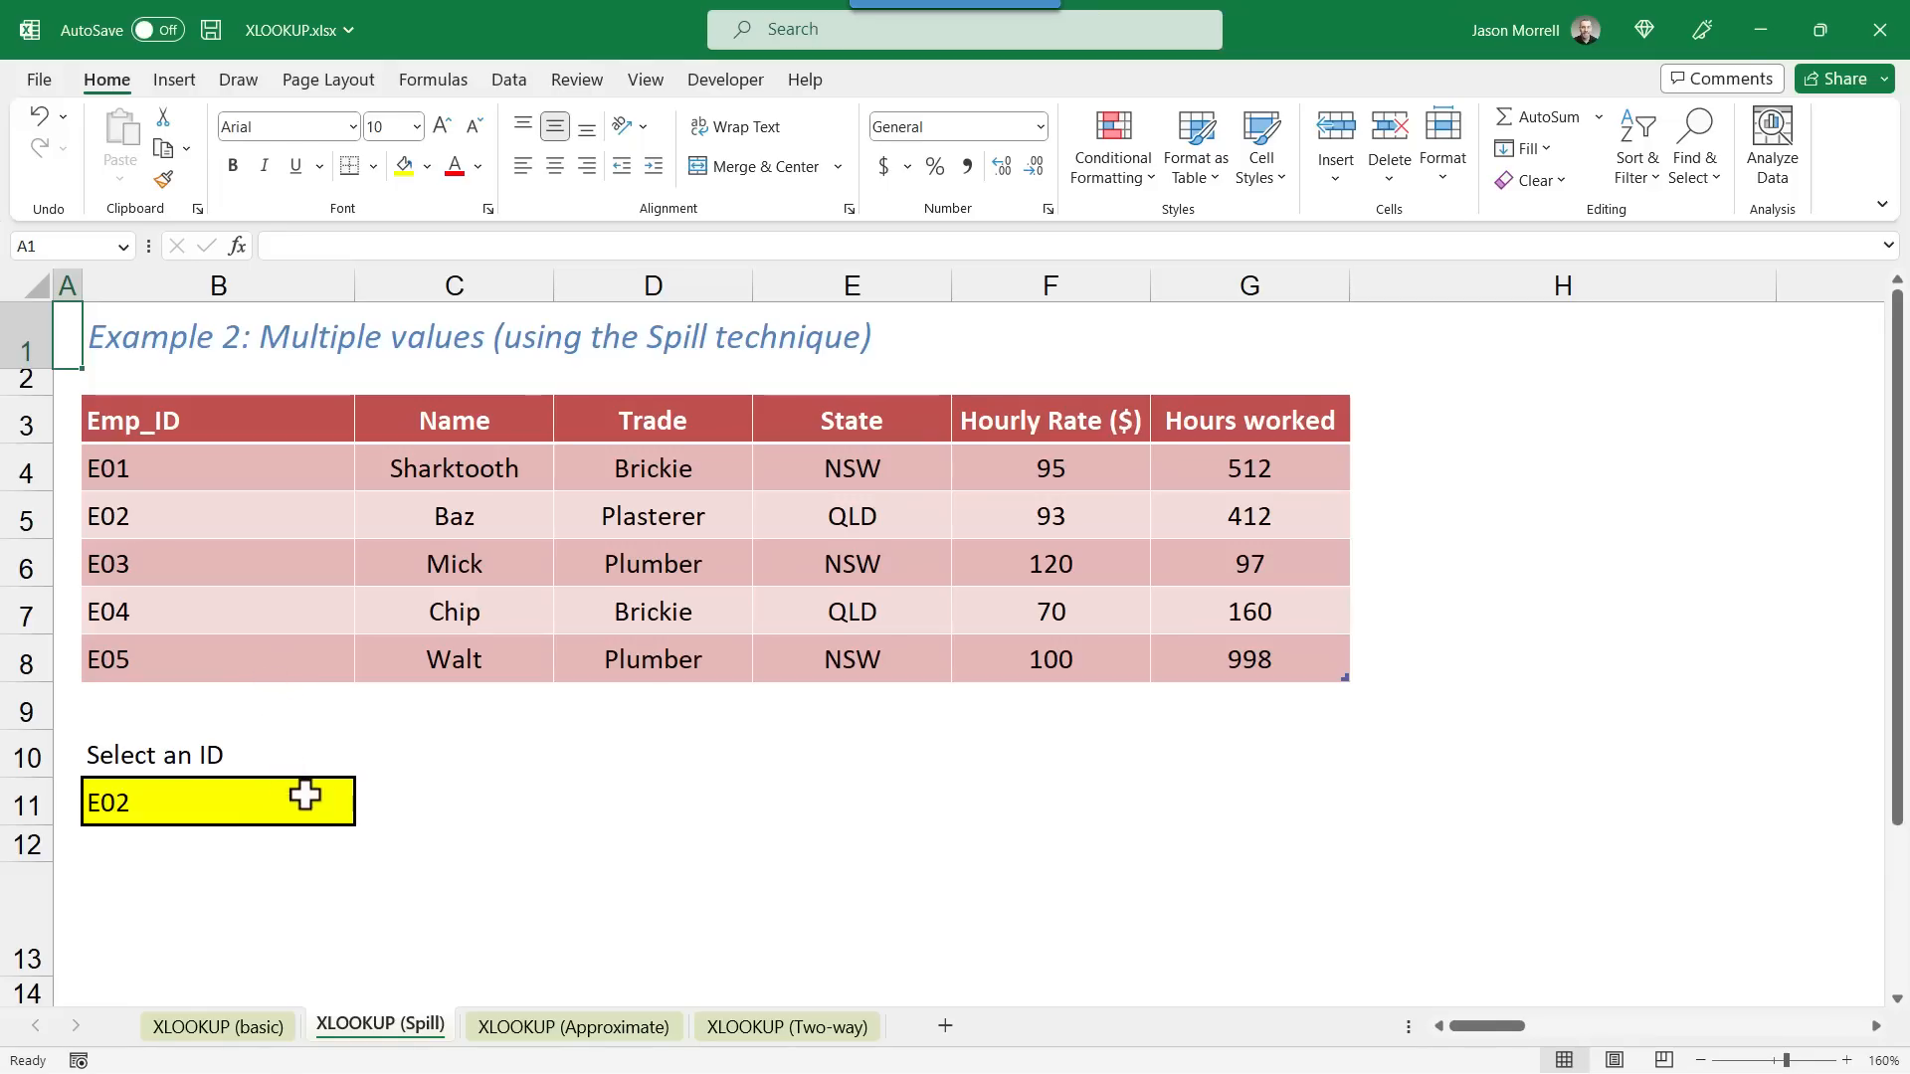
{"action": "left_click", "coordinate": [453, 801]}
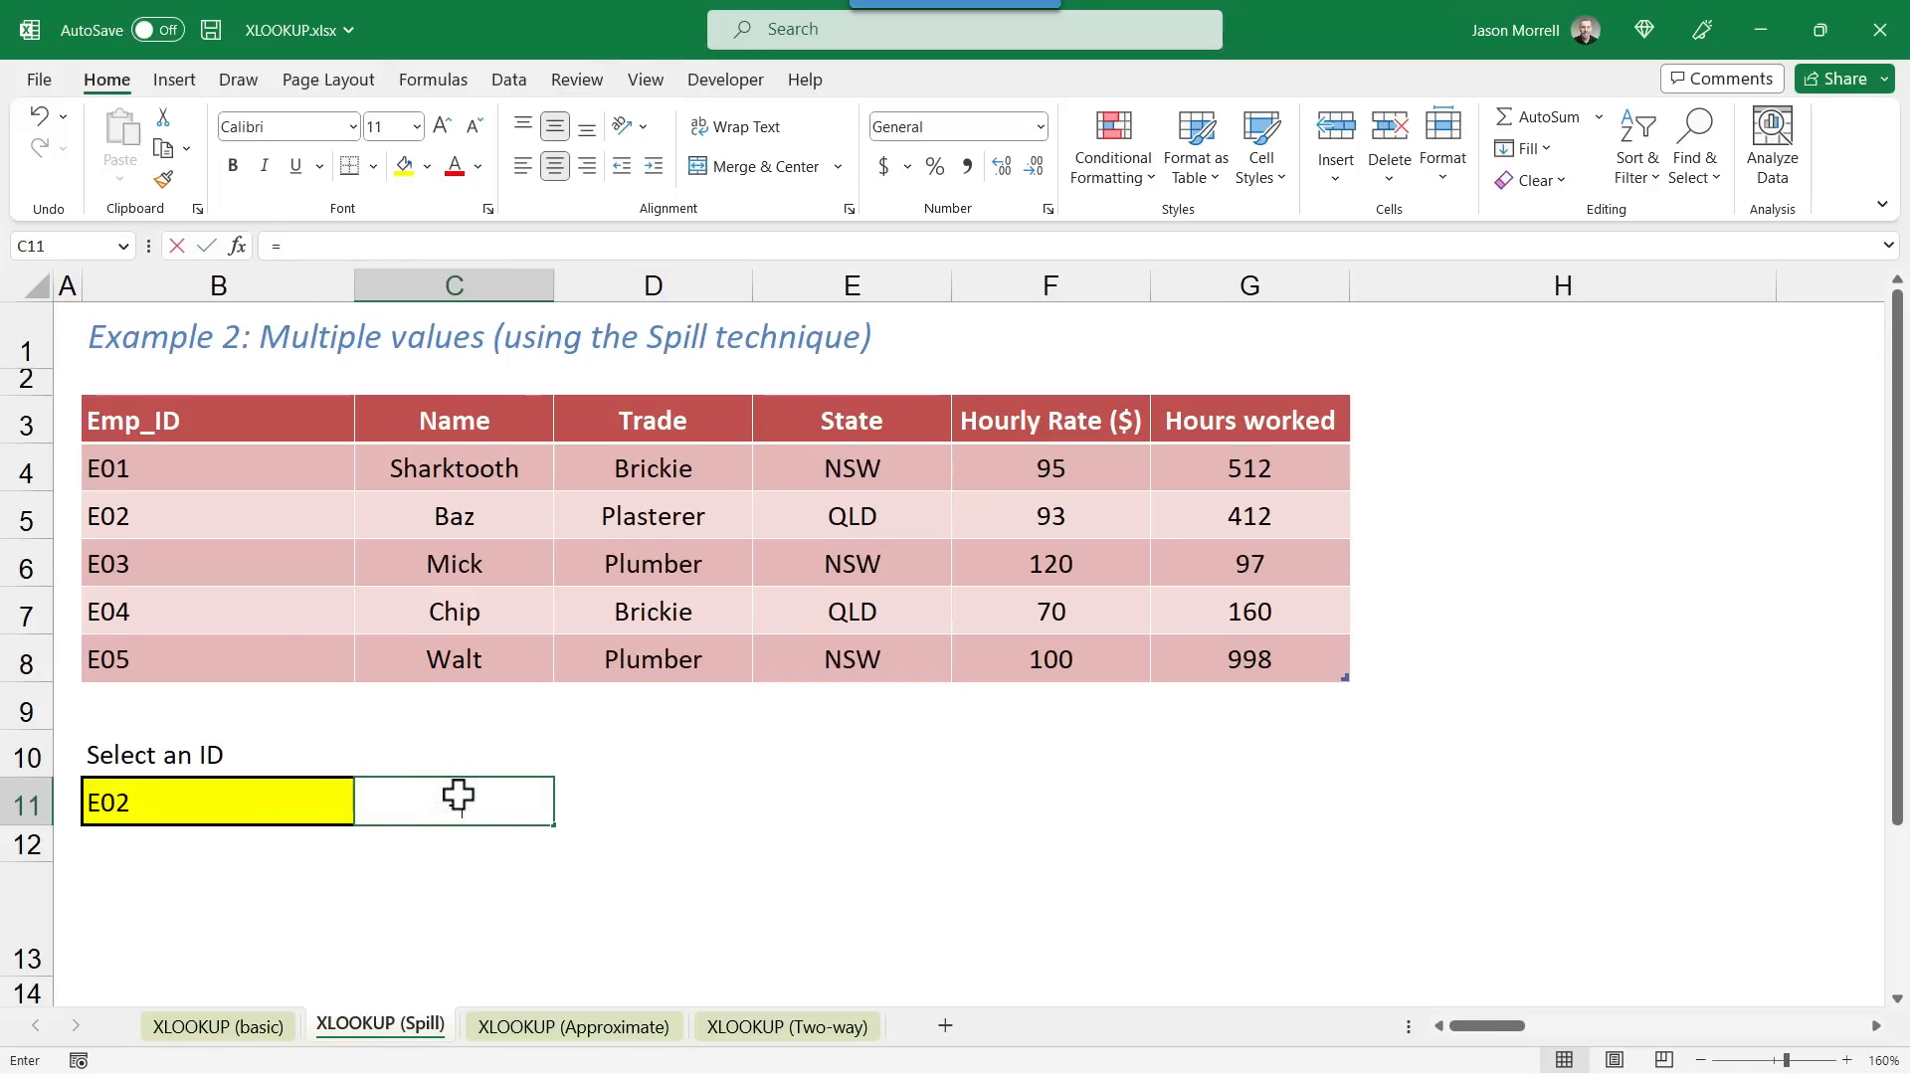
{"action": "type", "text": "=xlookup"}
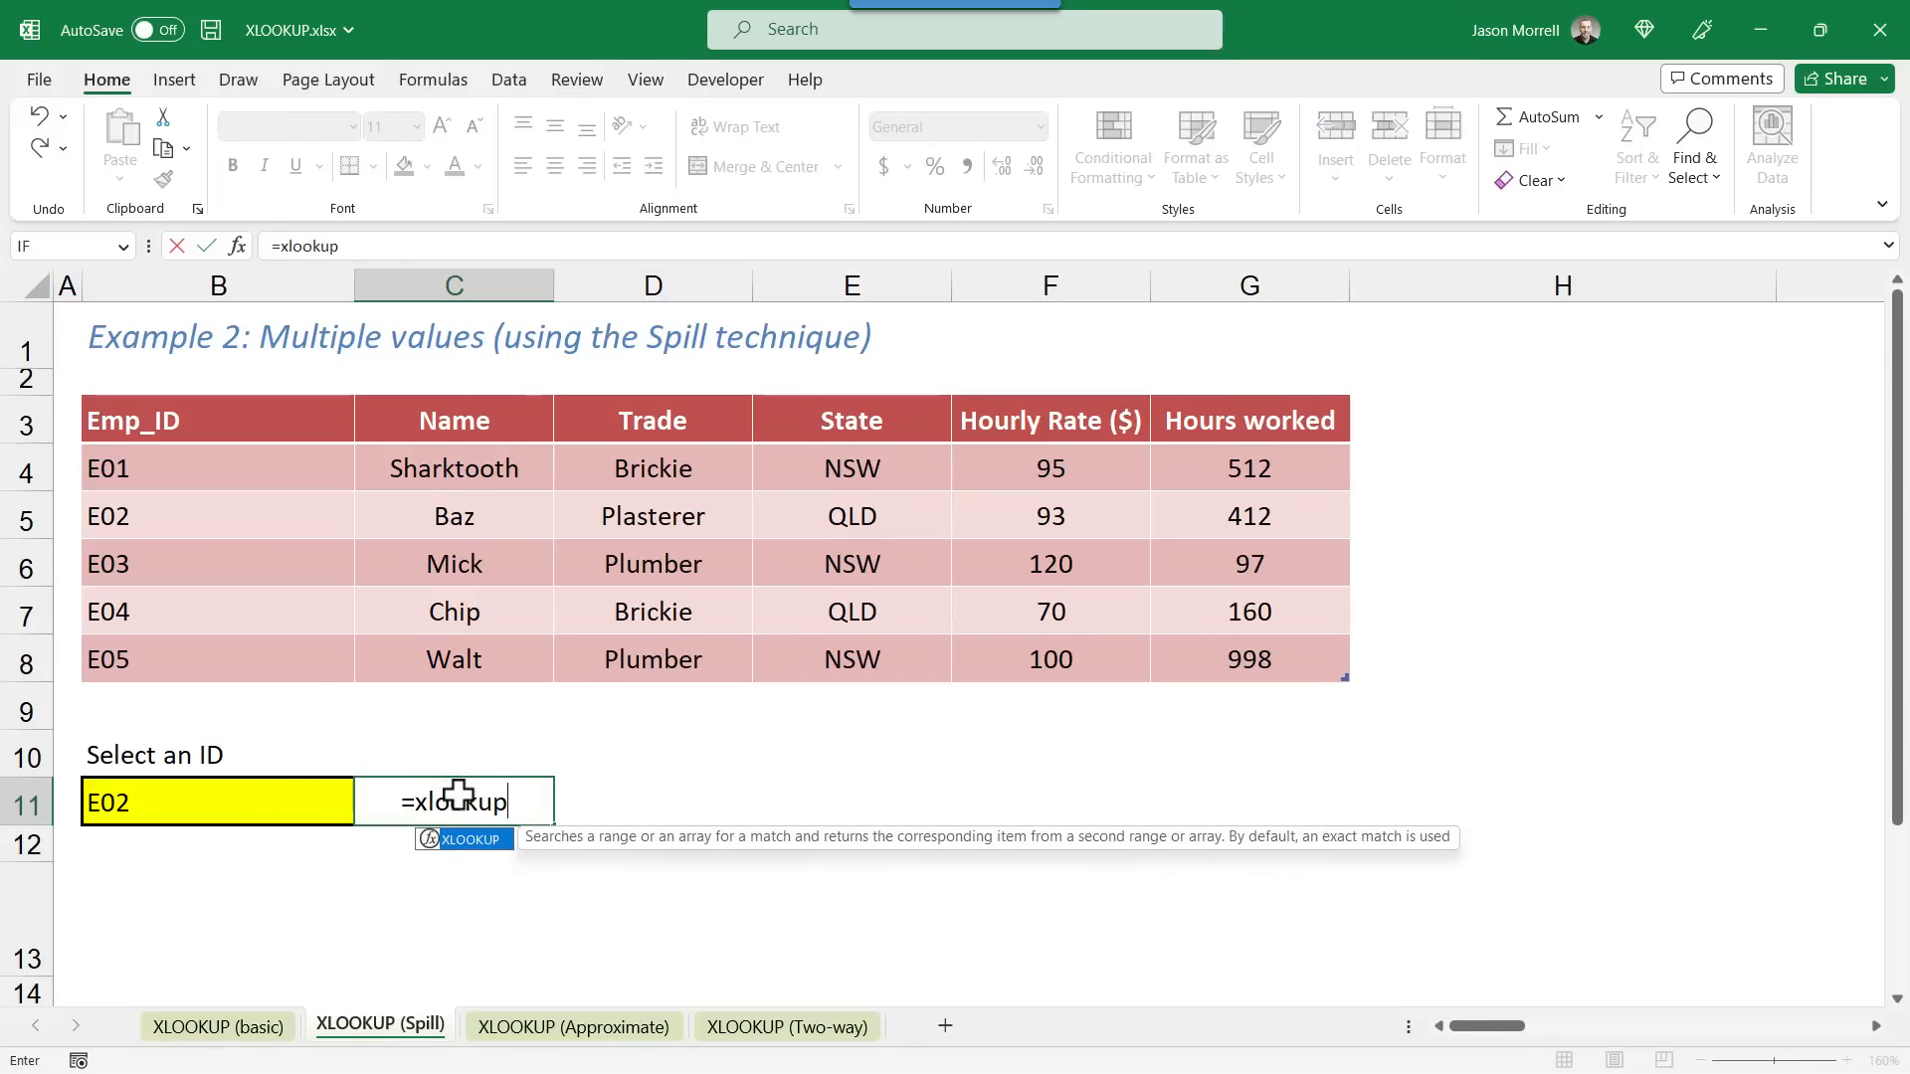
{"action": "type", "text": "("}
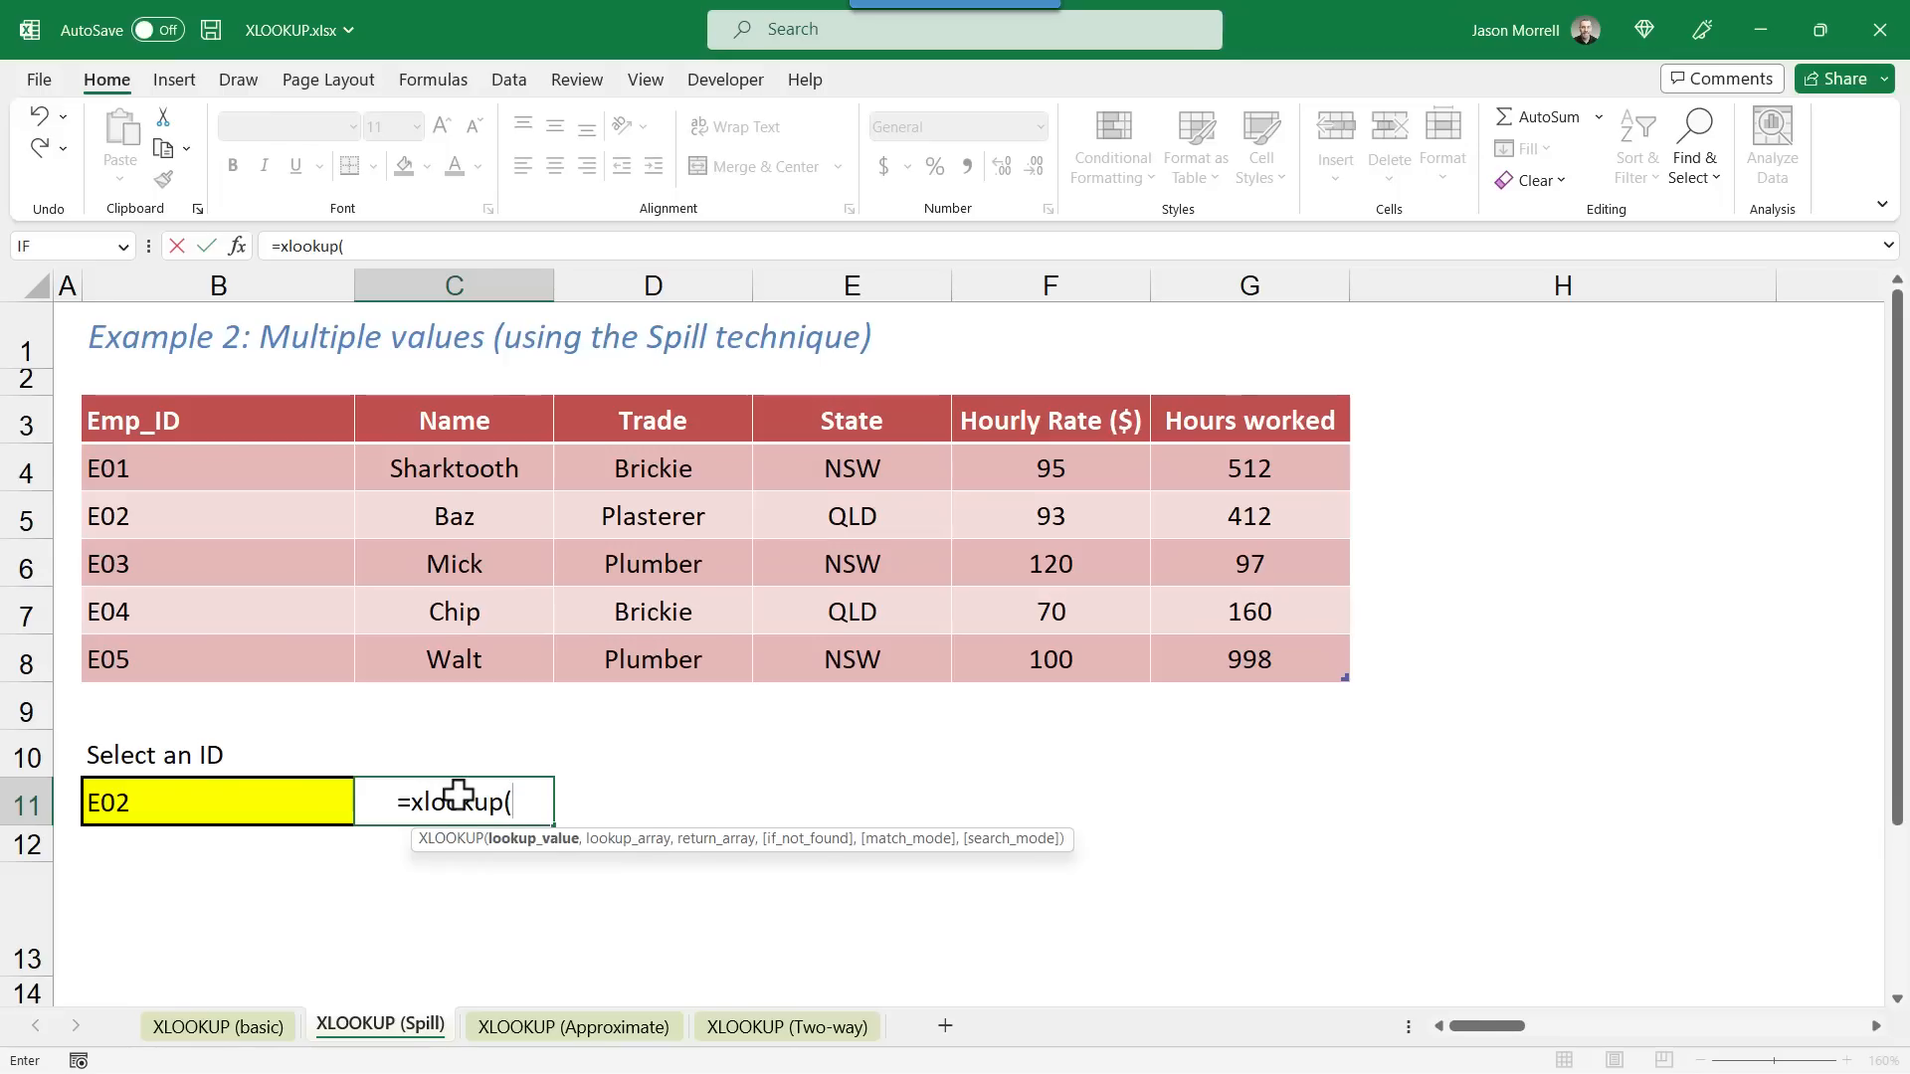
{"action": "mouse_move", "coordinate": [219, 813]}
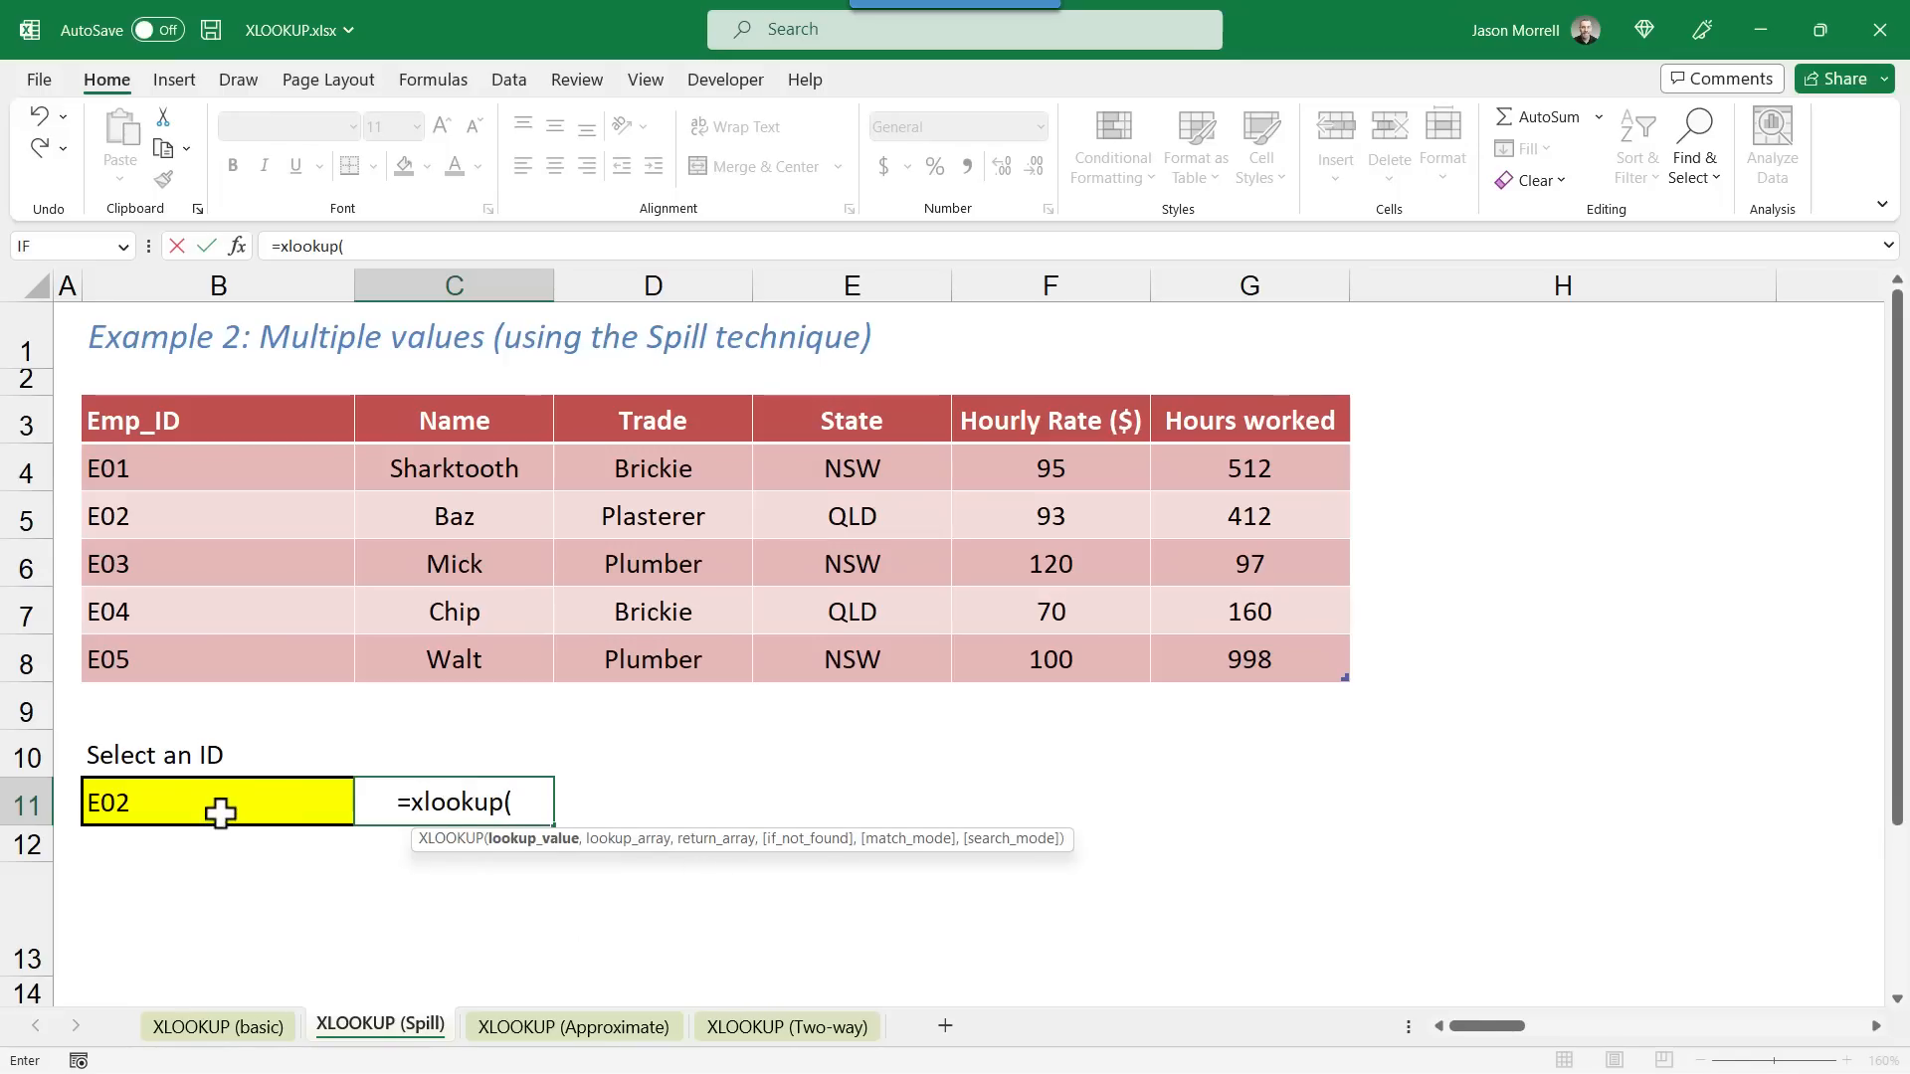
{"action": "left_click", "coordinate": [217, 802]}
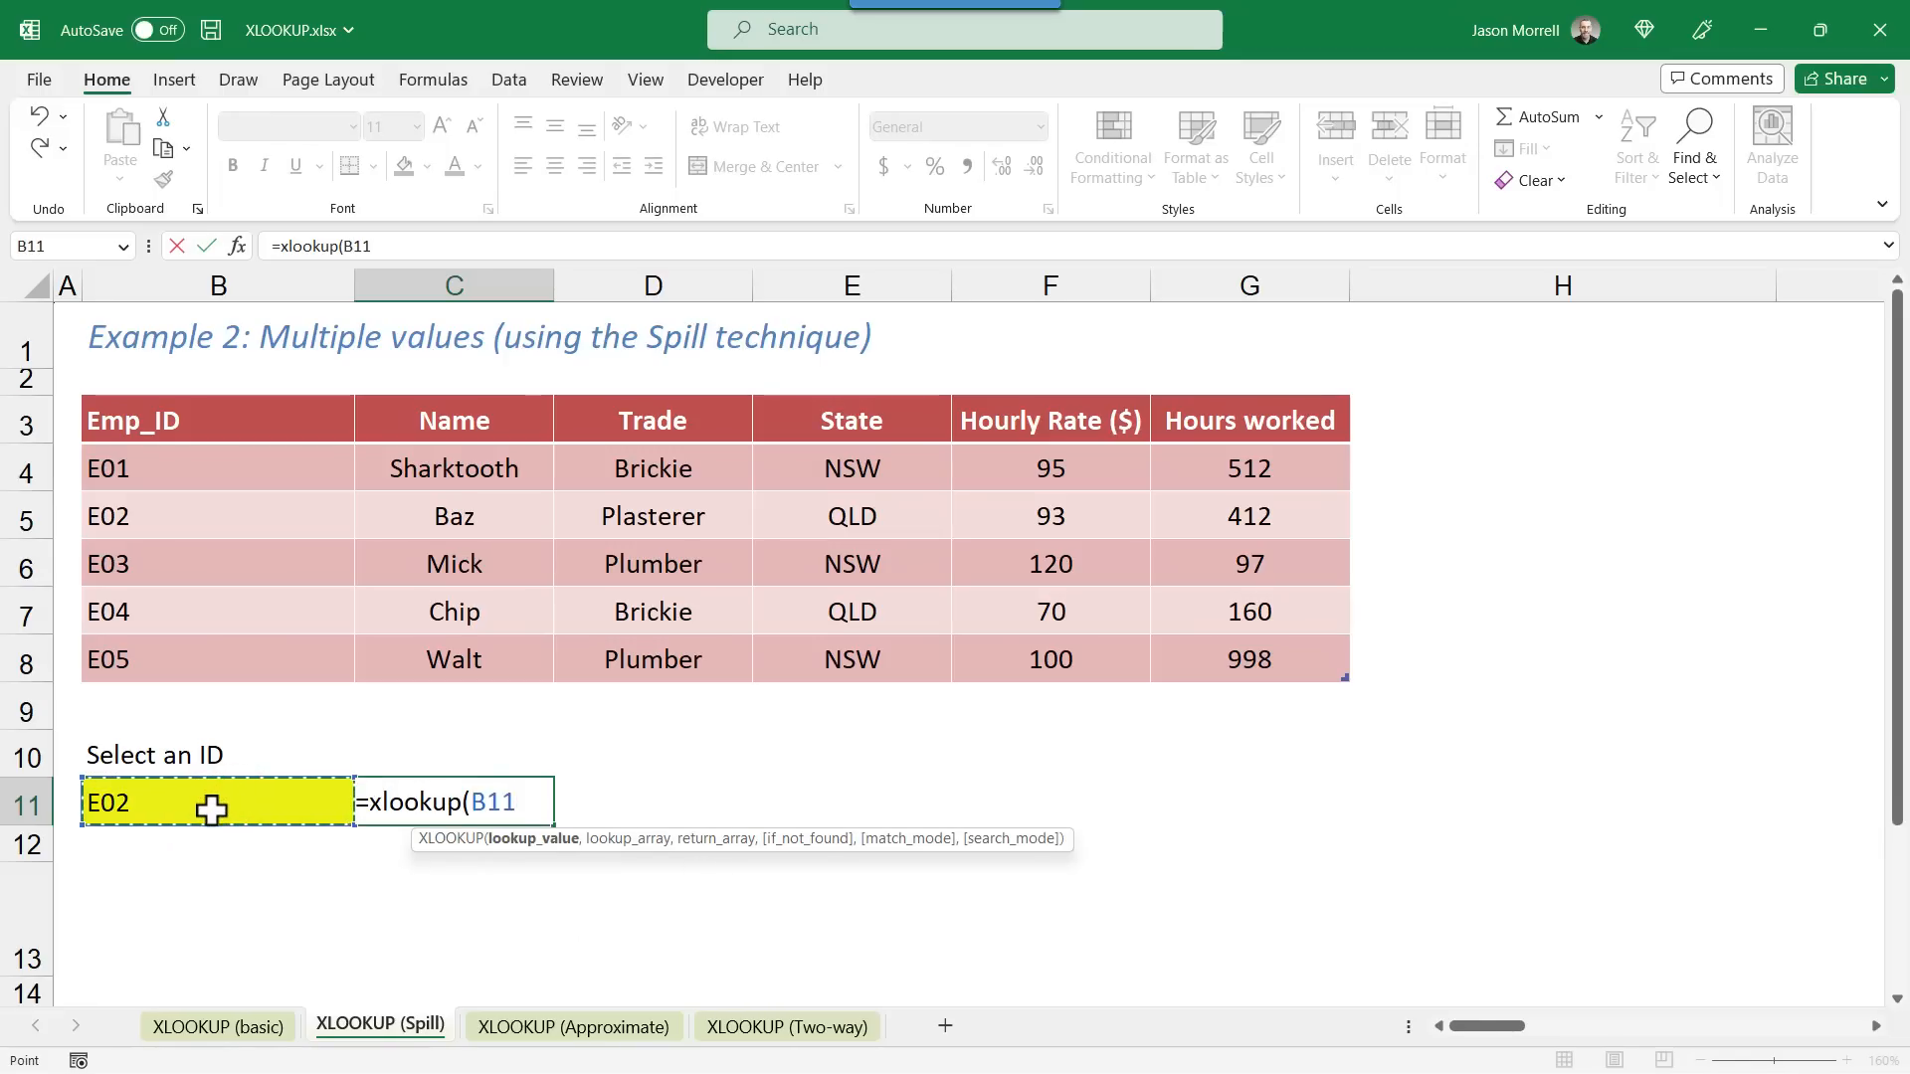
{"action": "type", "text": ", B4:B8,"}
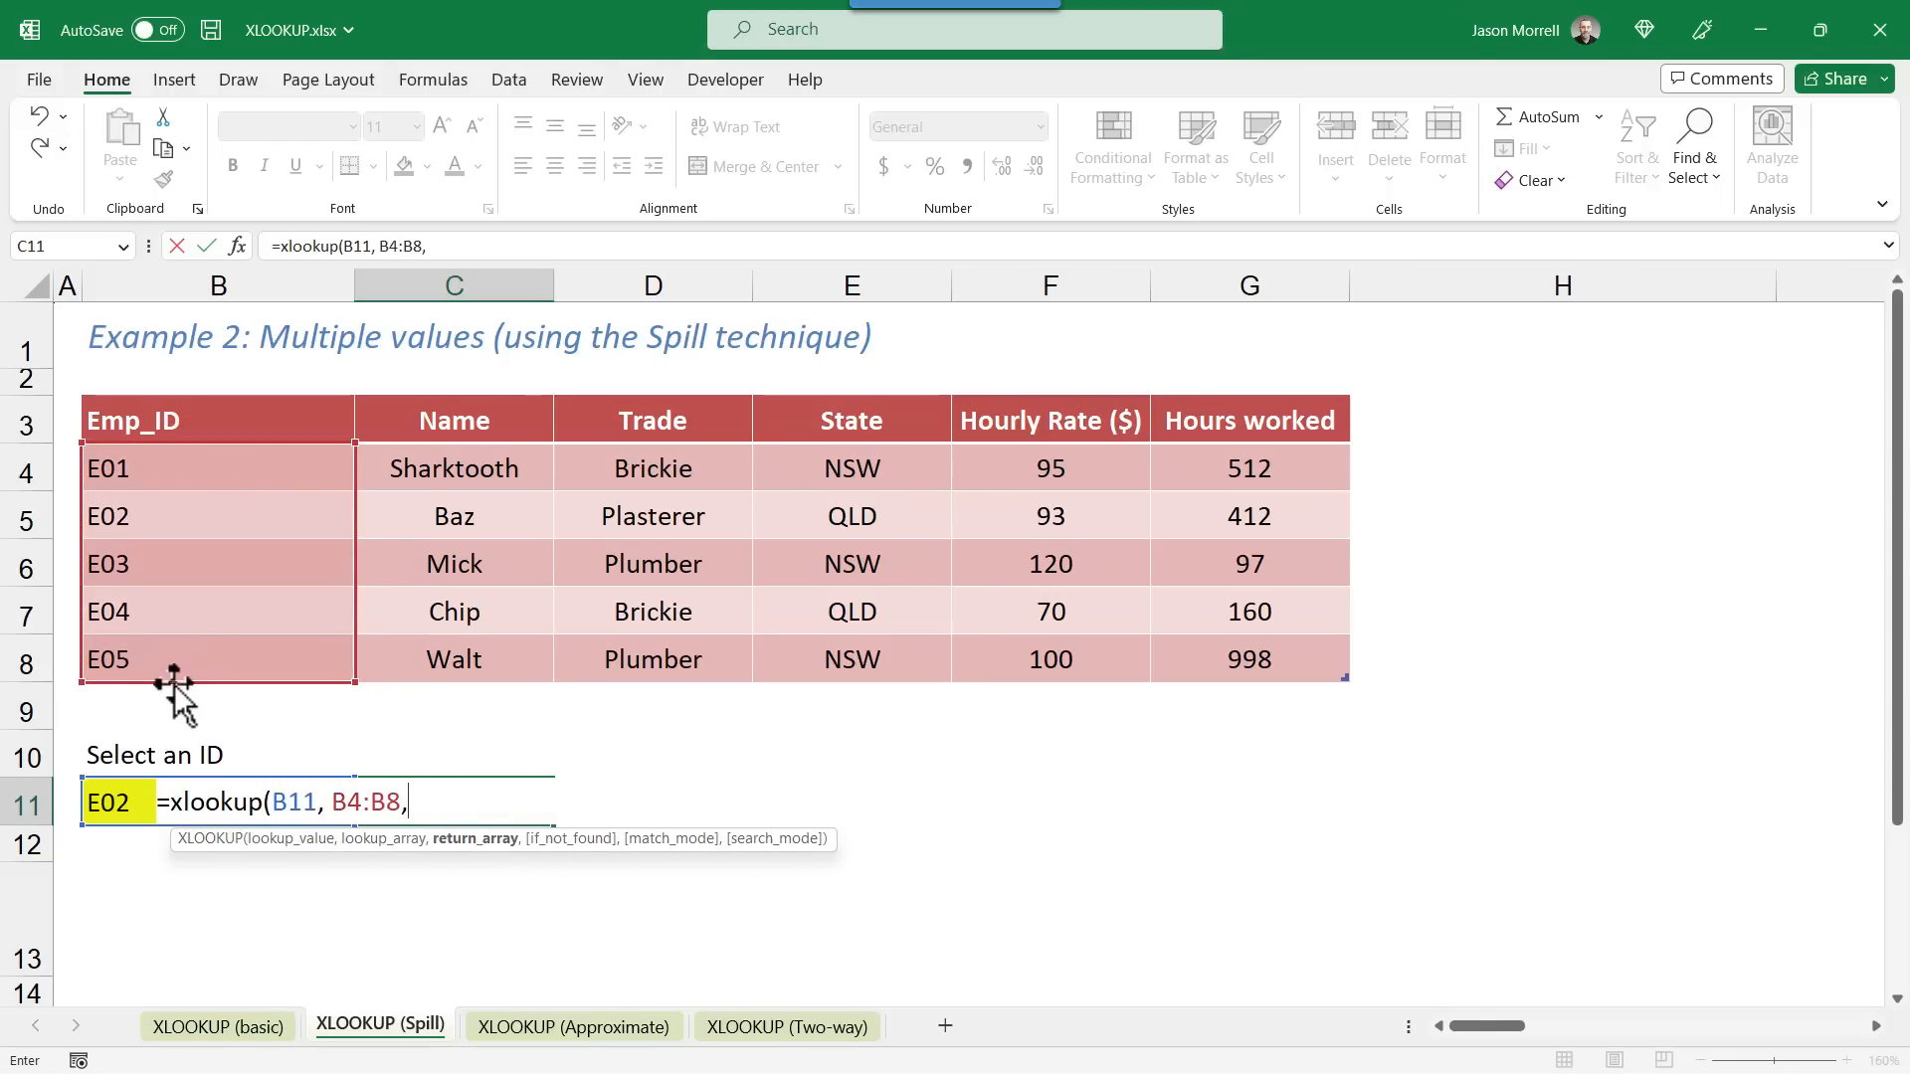
{"action": "mouse_move", "coordinate": [442, 487]}
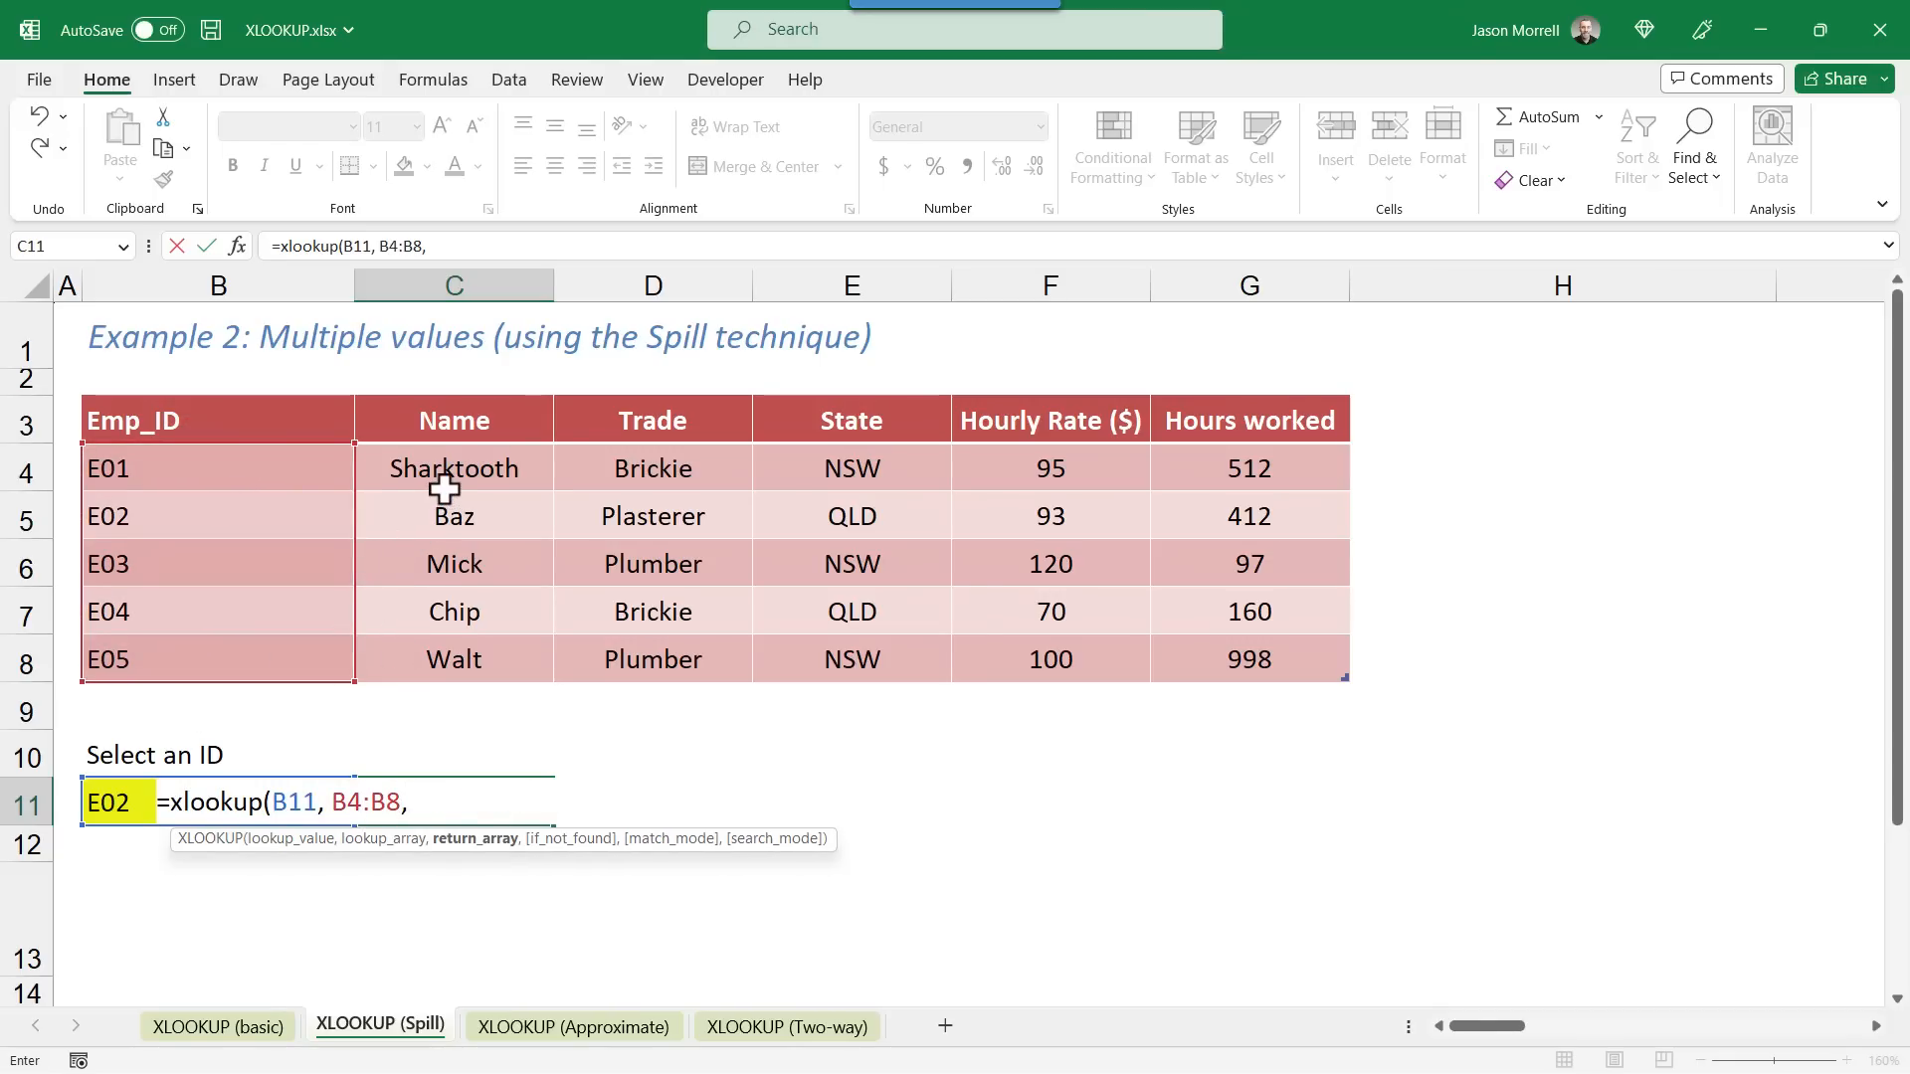
{"action": "left_click", "coordinate": [454, 468]}
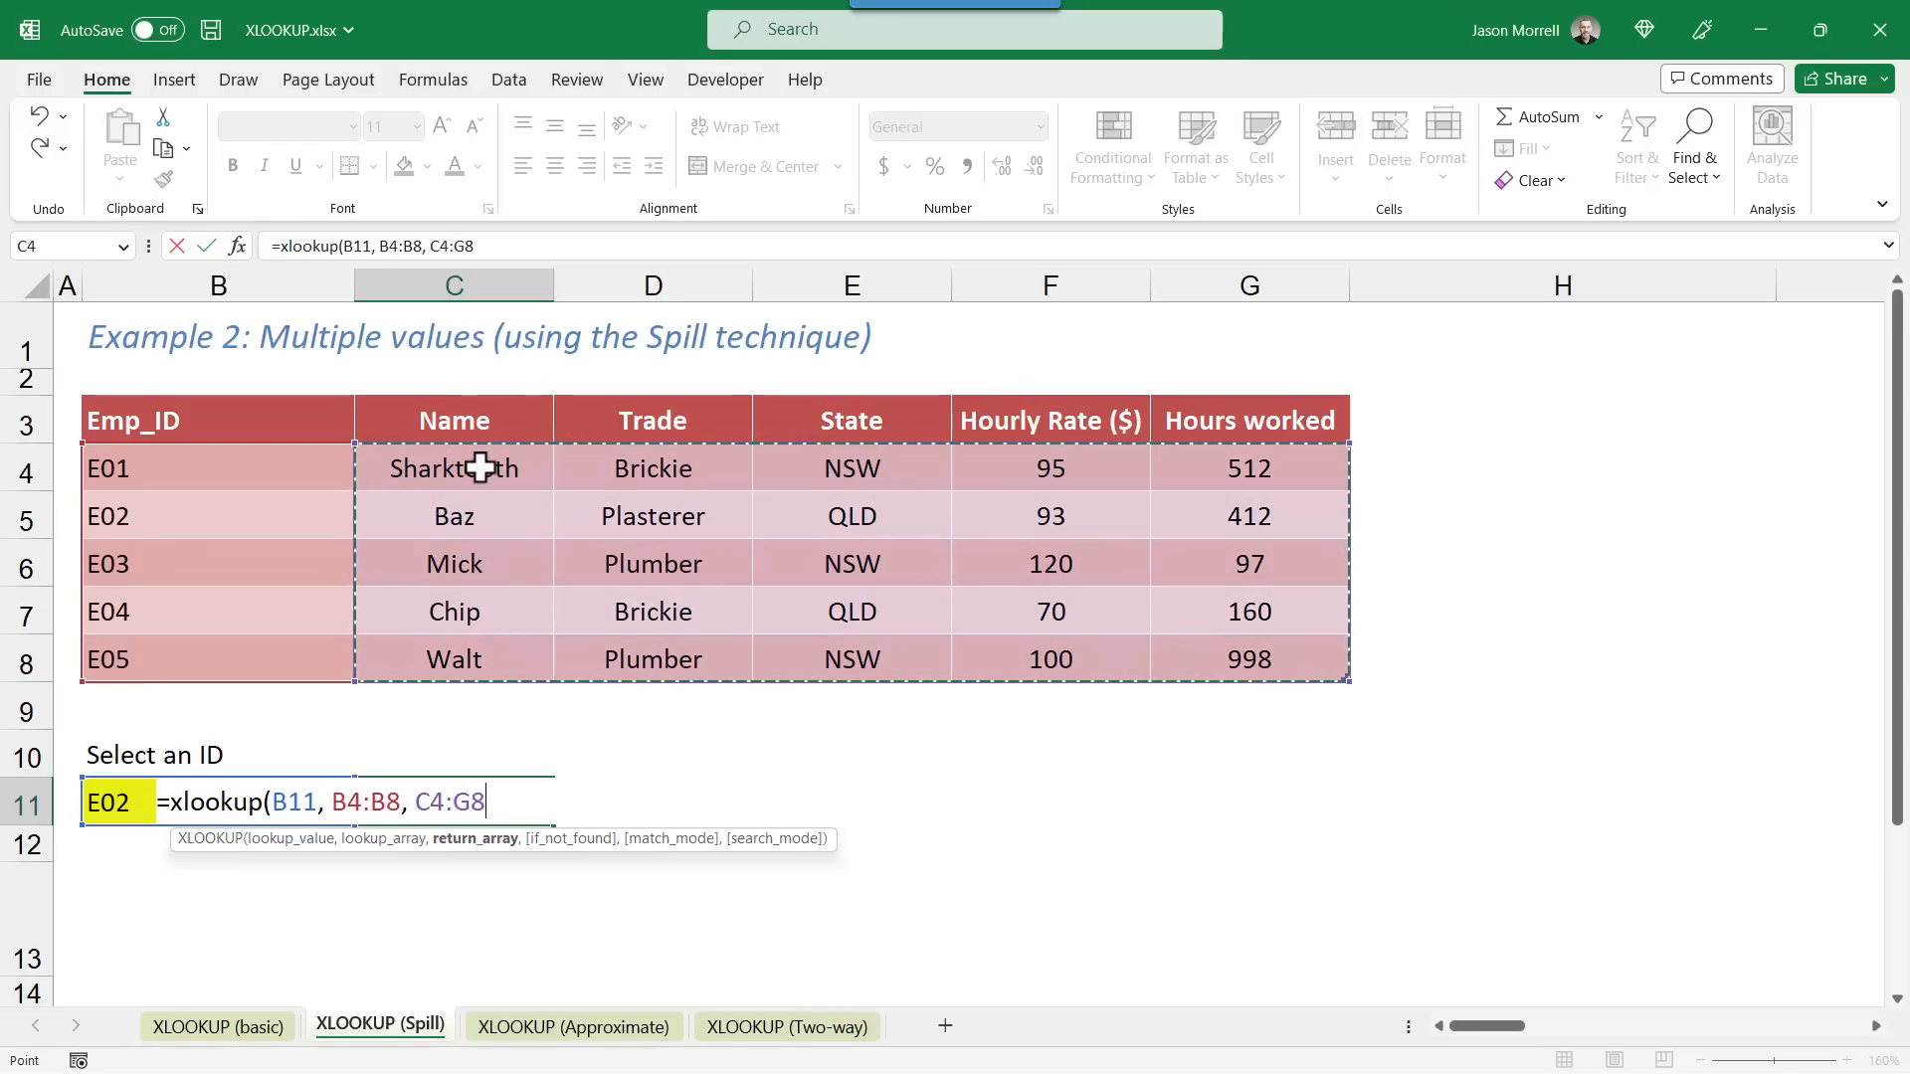
{"action": "mouse_move", "coordinate": [669, 658]}
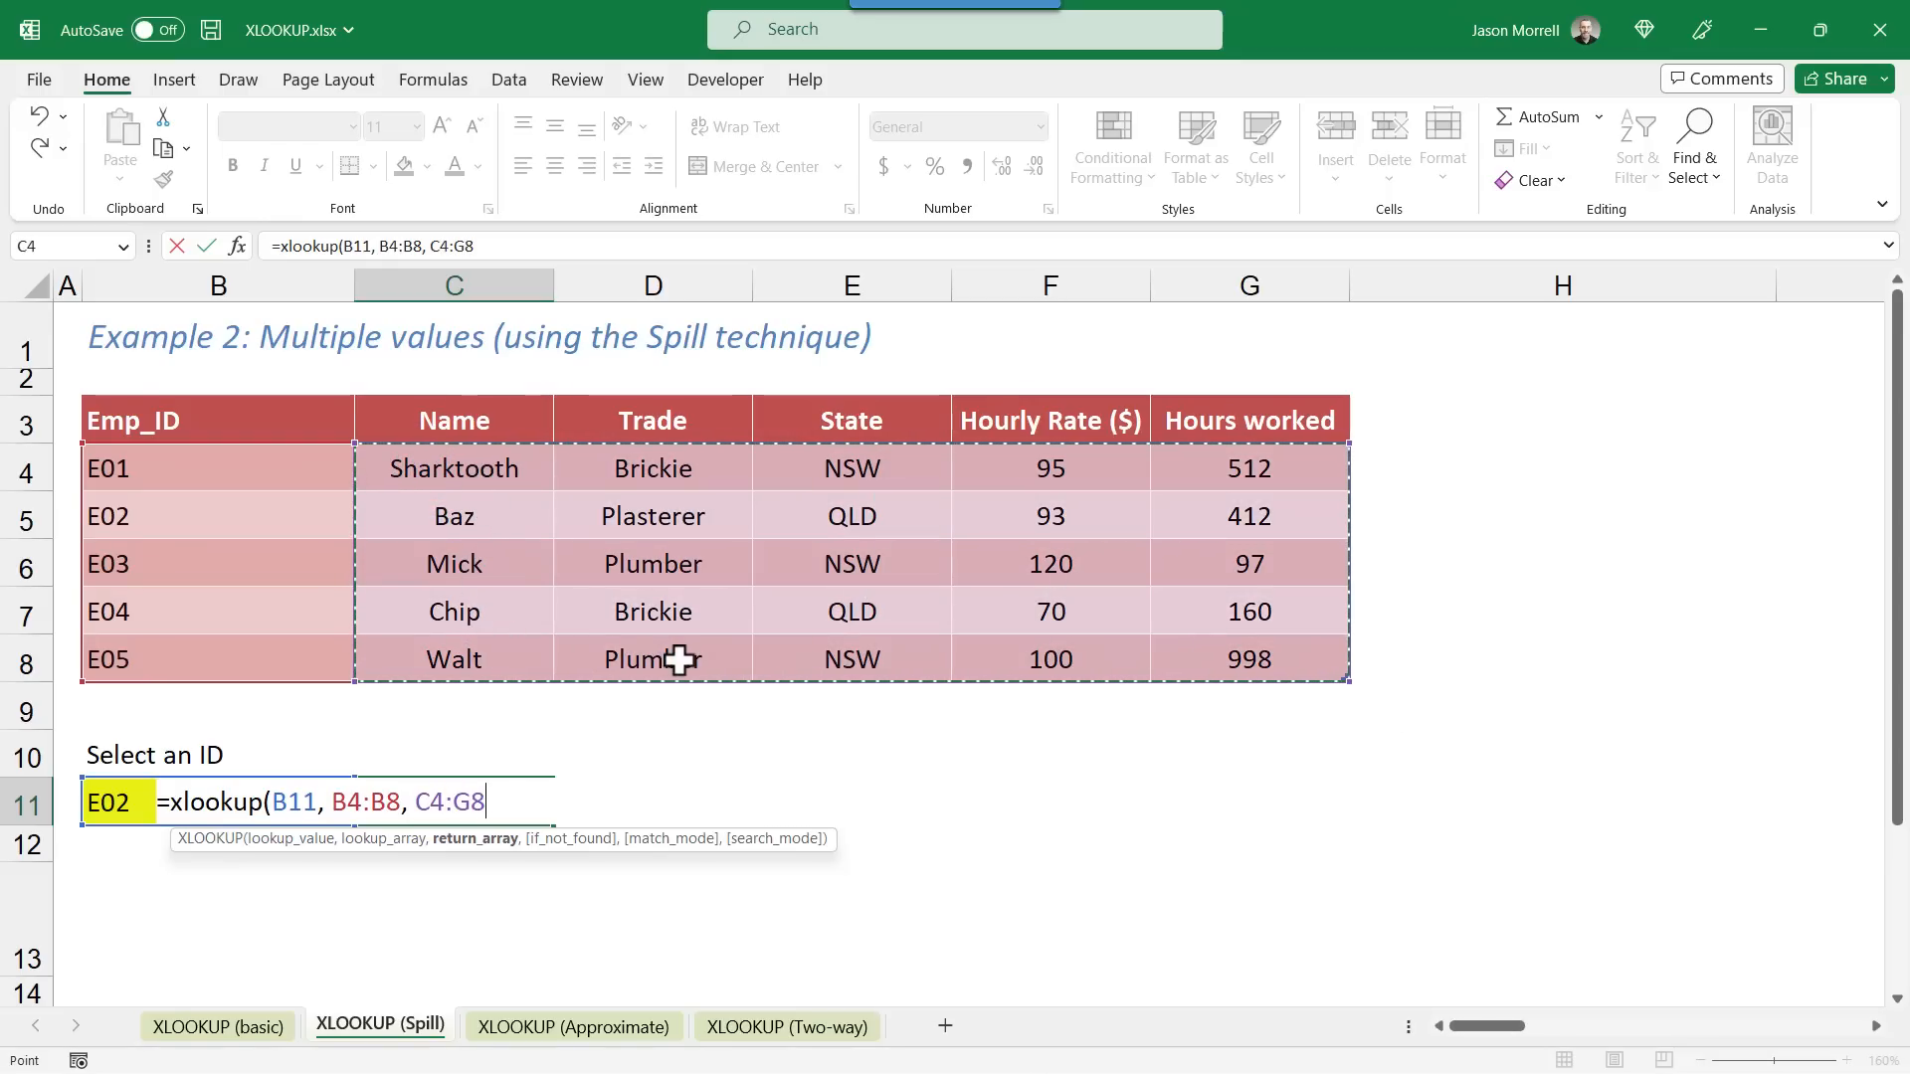
{"action": "mouse_move", "coordinate": [676, 643]}
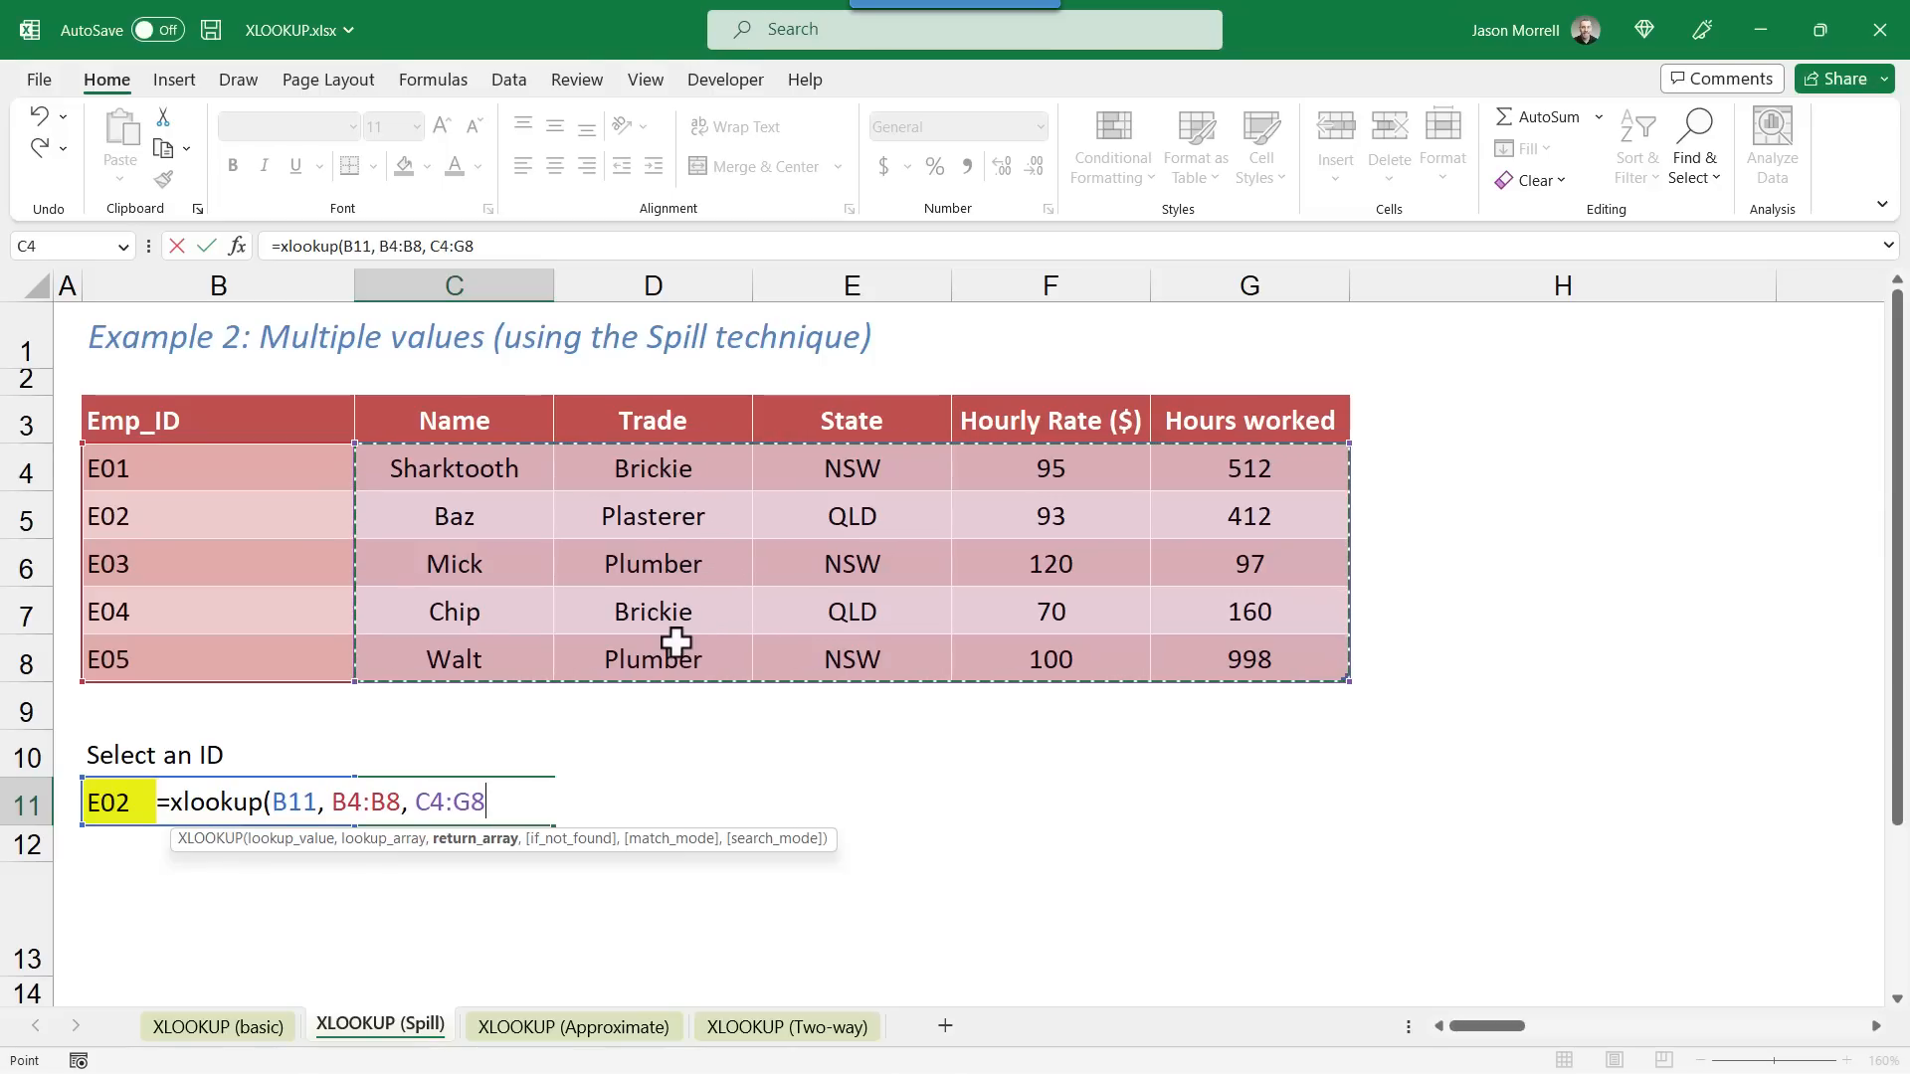
{"action": "mouse_move", "coordinate": [1231, 563]}
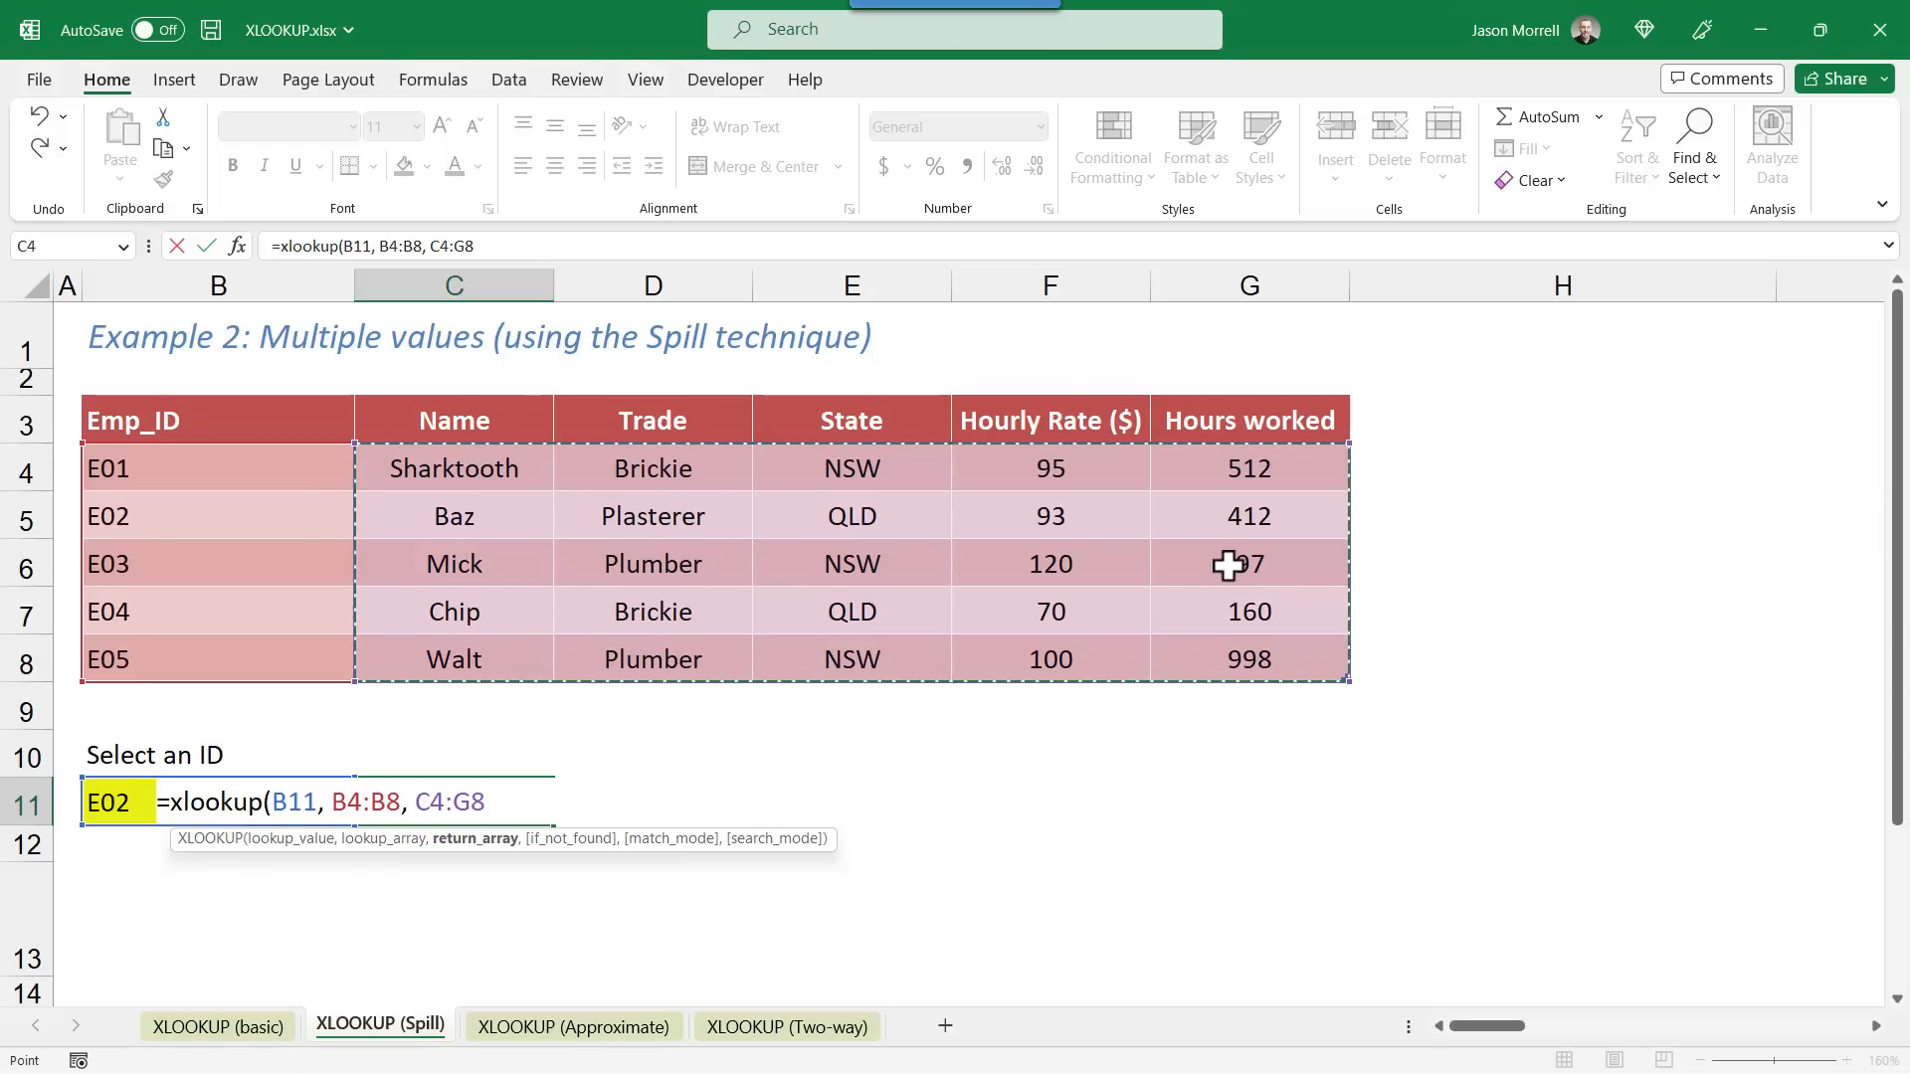
Step: Close and enter the spill formula, then choose ID E03 to show Mick's details
{"action": "type", "text": ")"}
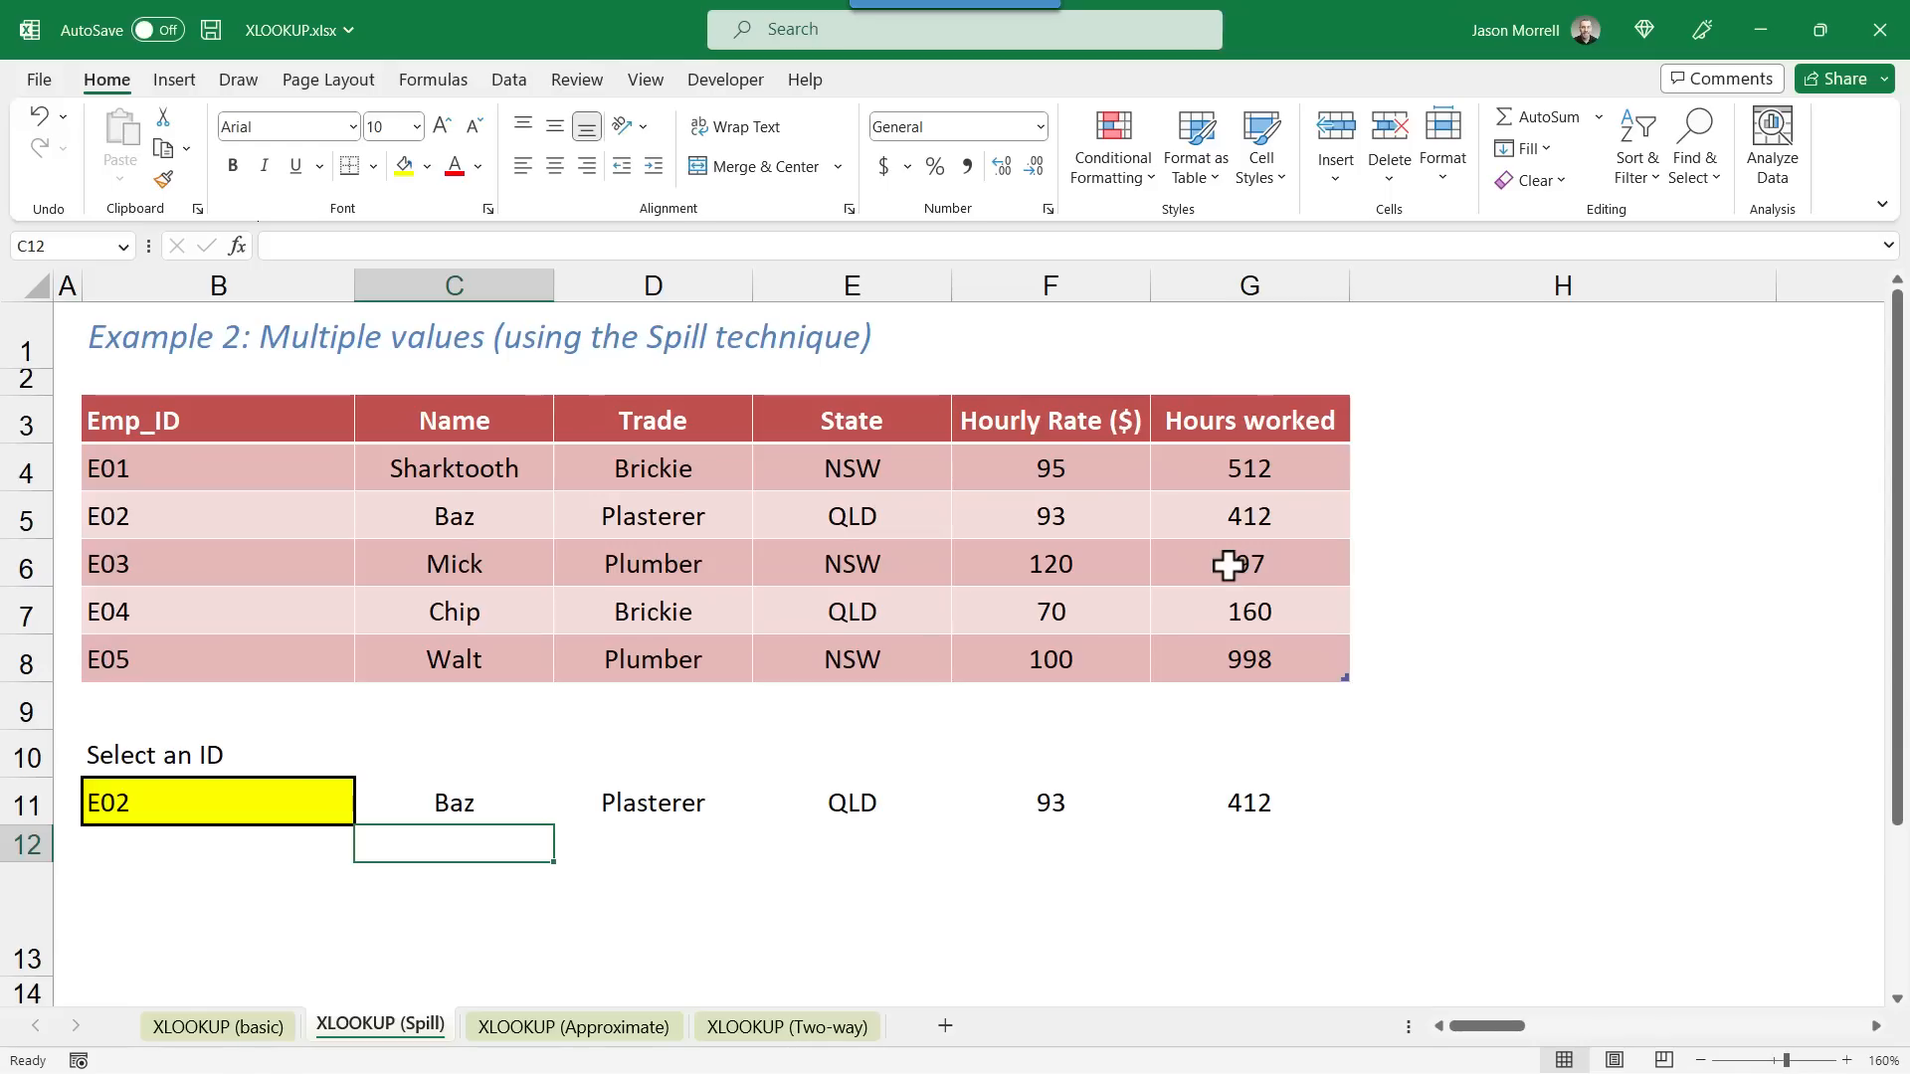
{"action": "mouse_move", "coordinate": [482, 844]}
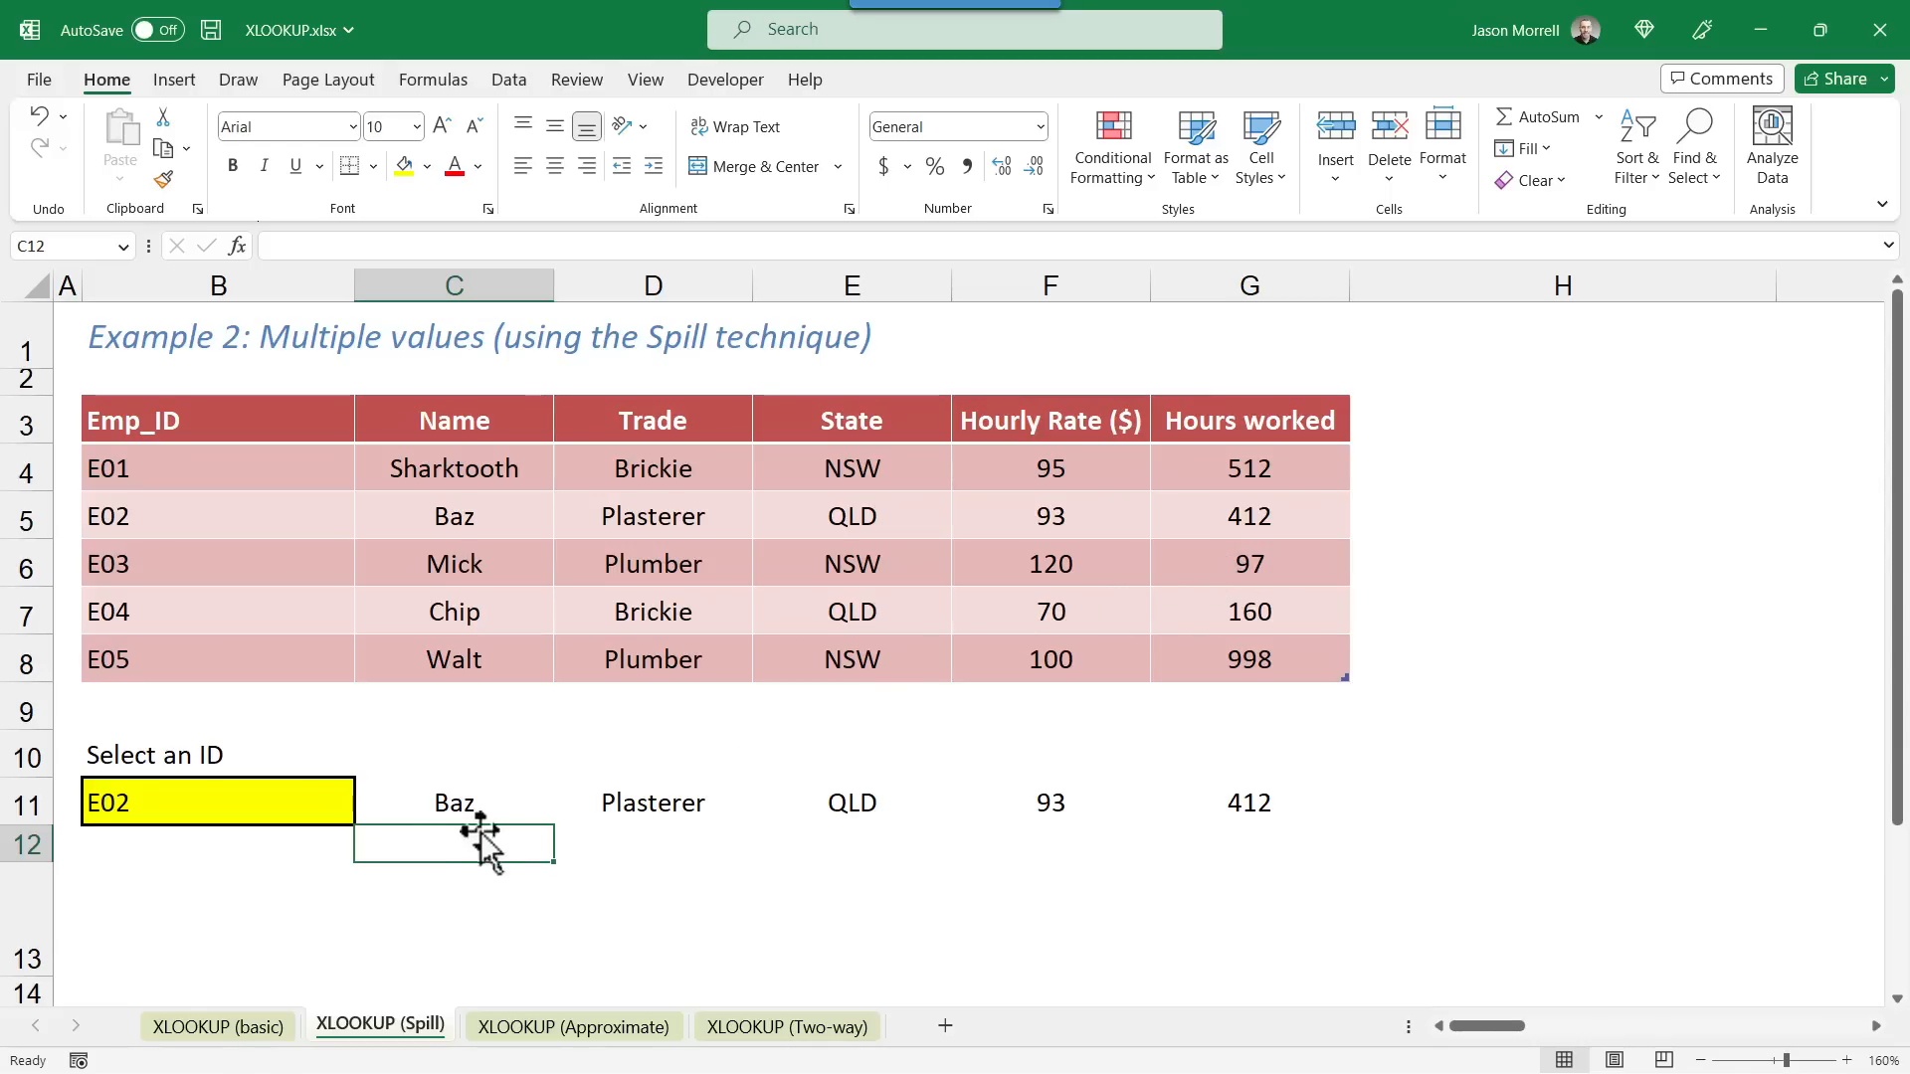
{"action": "left_click", "coordinate": [216, 803]}
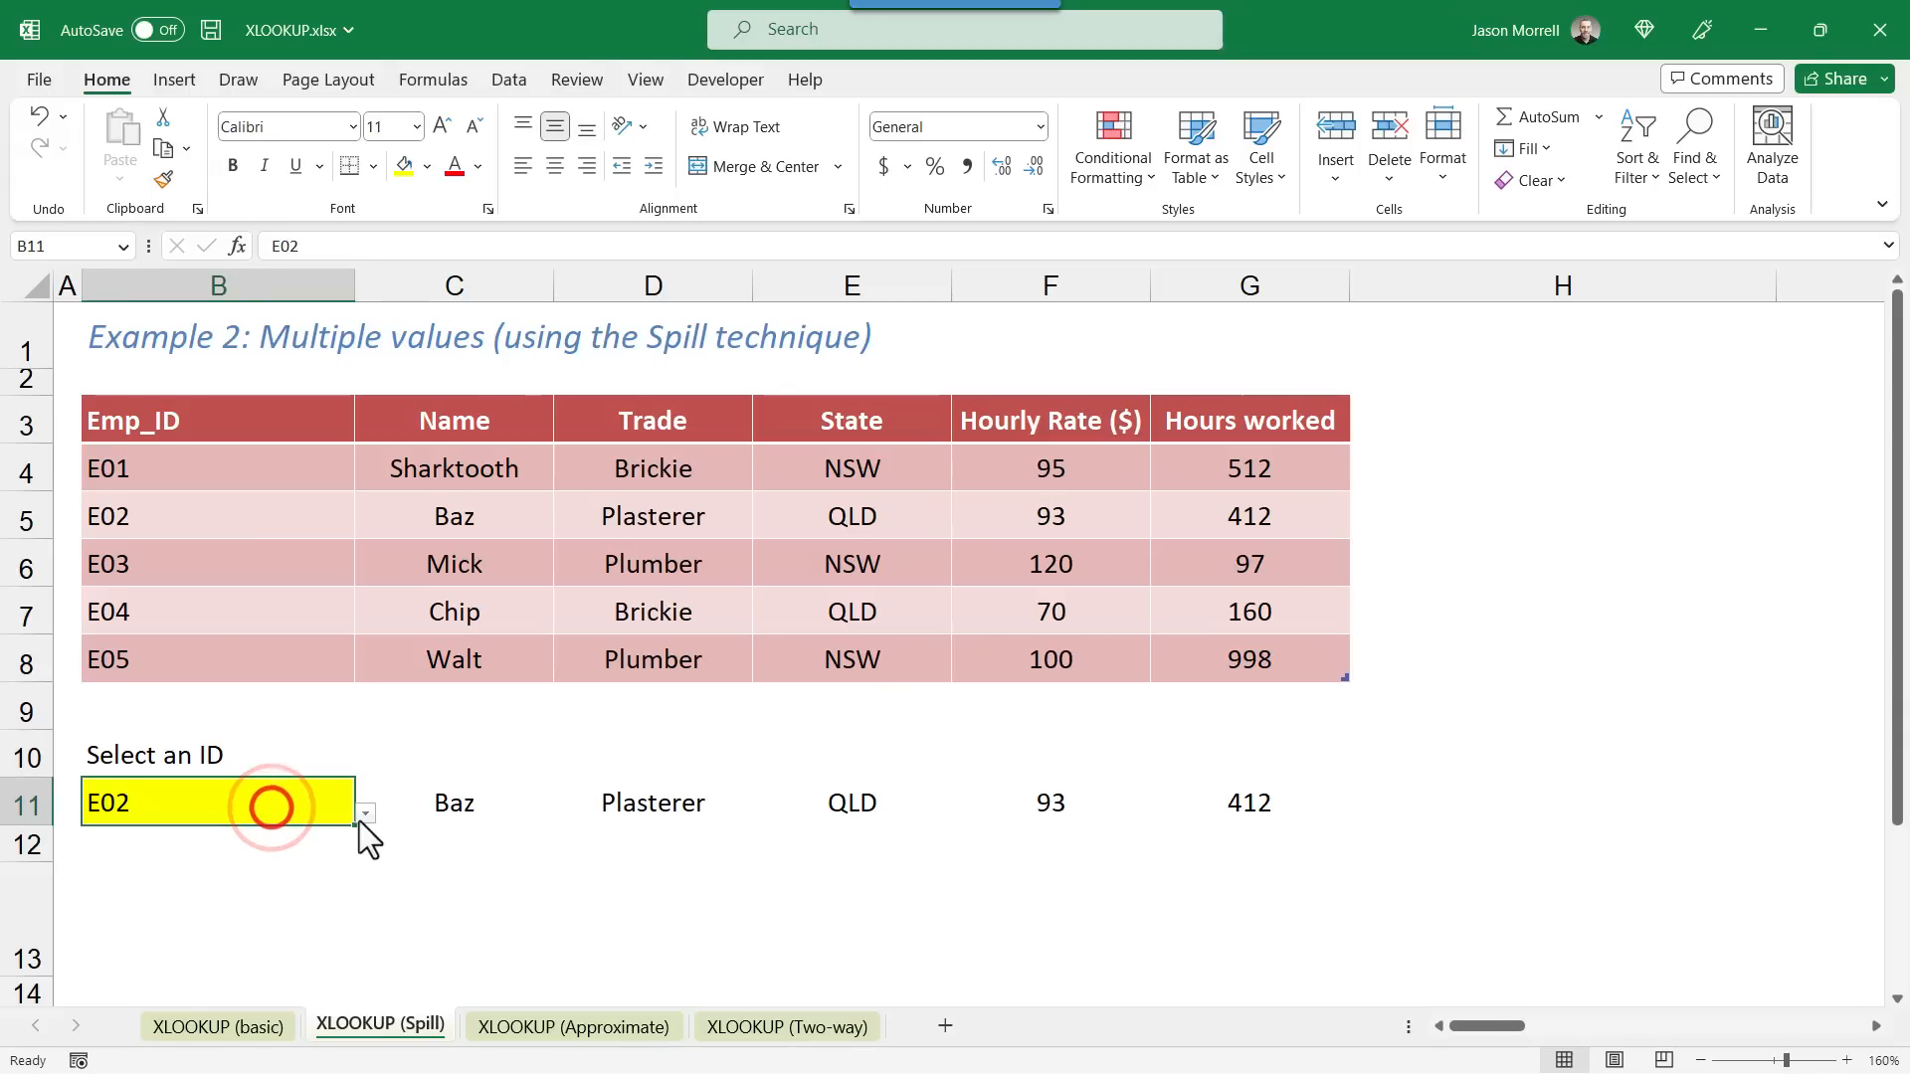
{"action": "left_click", "coordinate": [365, 813]}
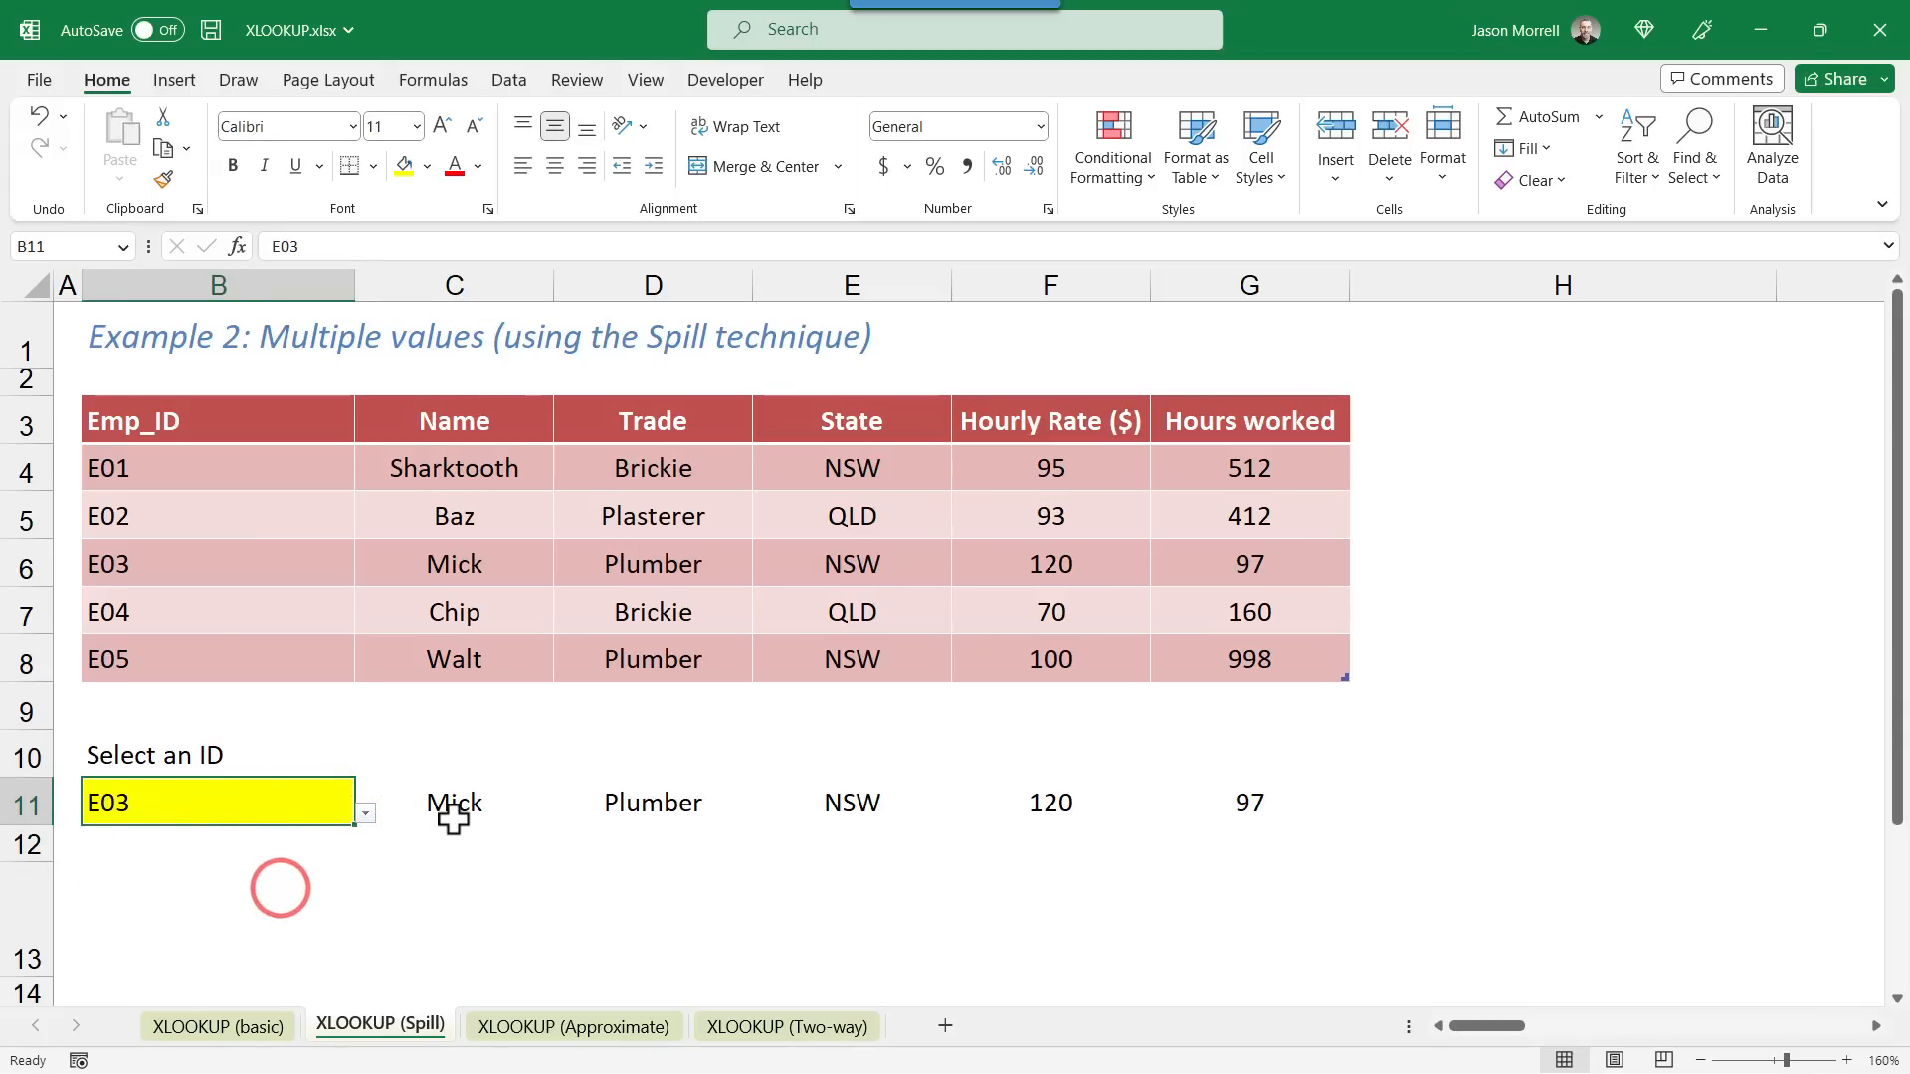
{"action": "mouse_move", "coordinate": [290, 573]}
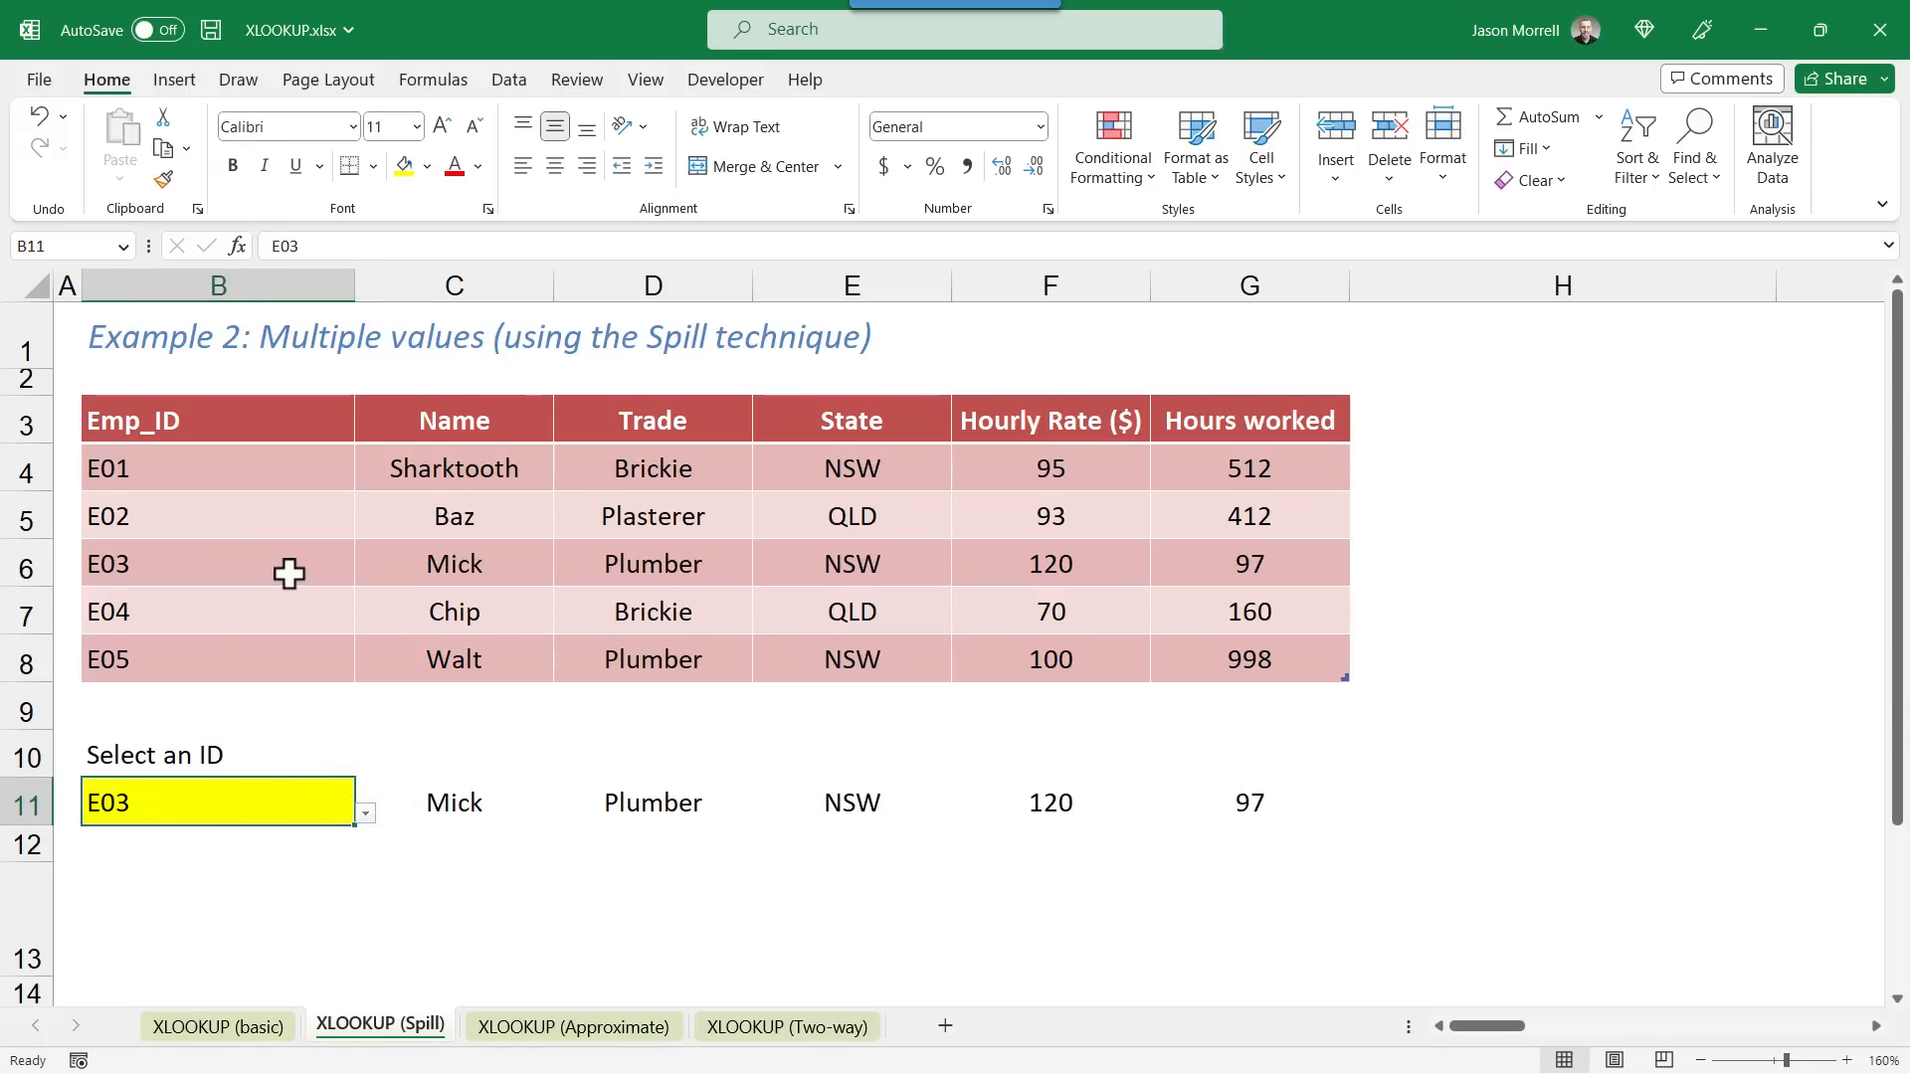
{"action": "mouse_move", "coordinate": [1273, 570]}
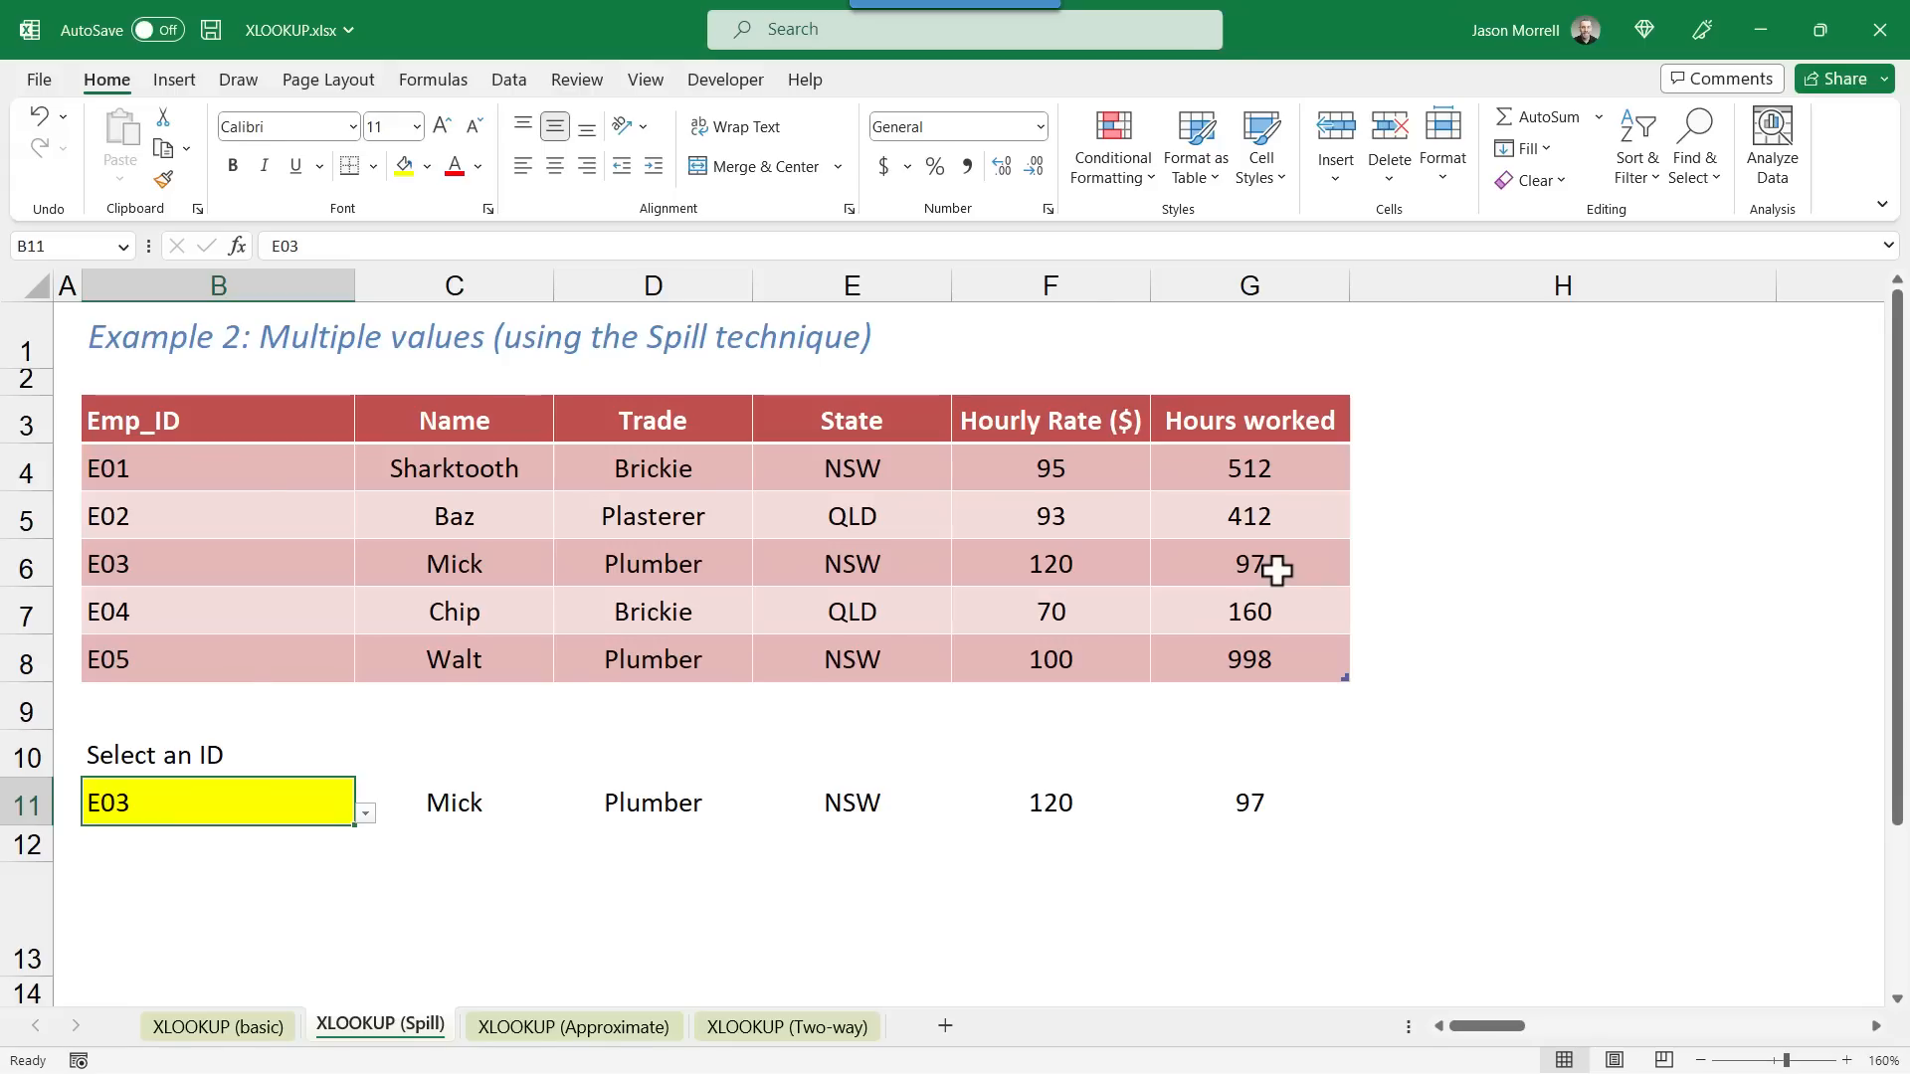
{"action": "left_click", "coordinate": [573, 1025]}
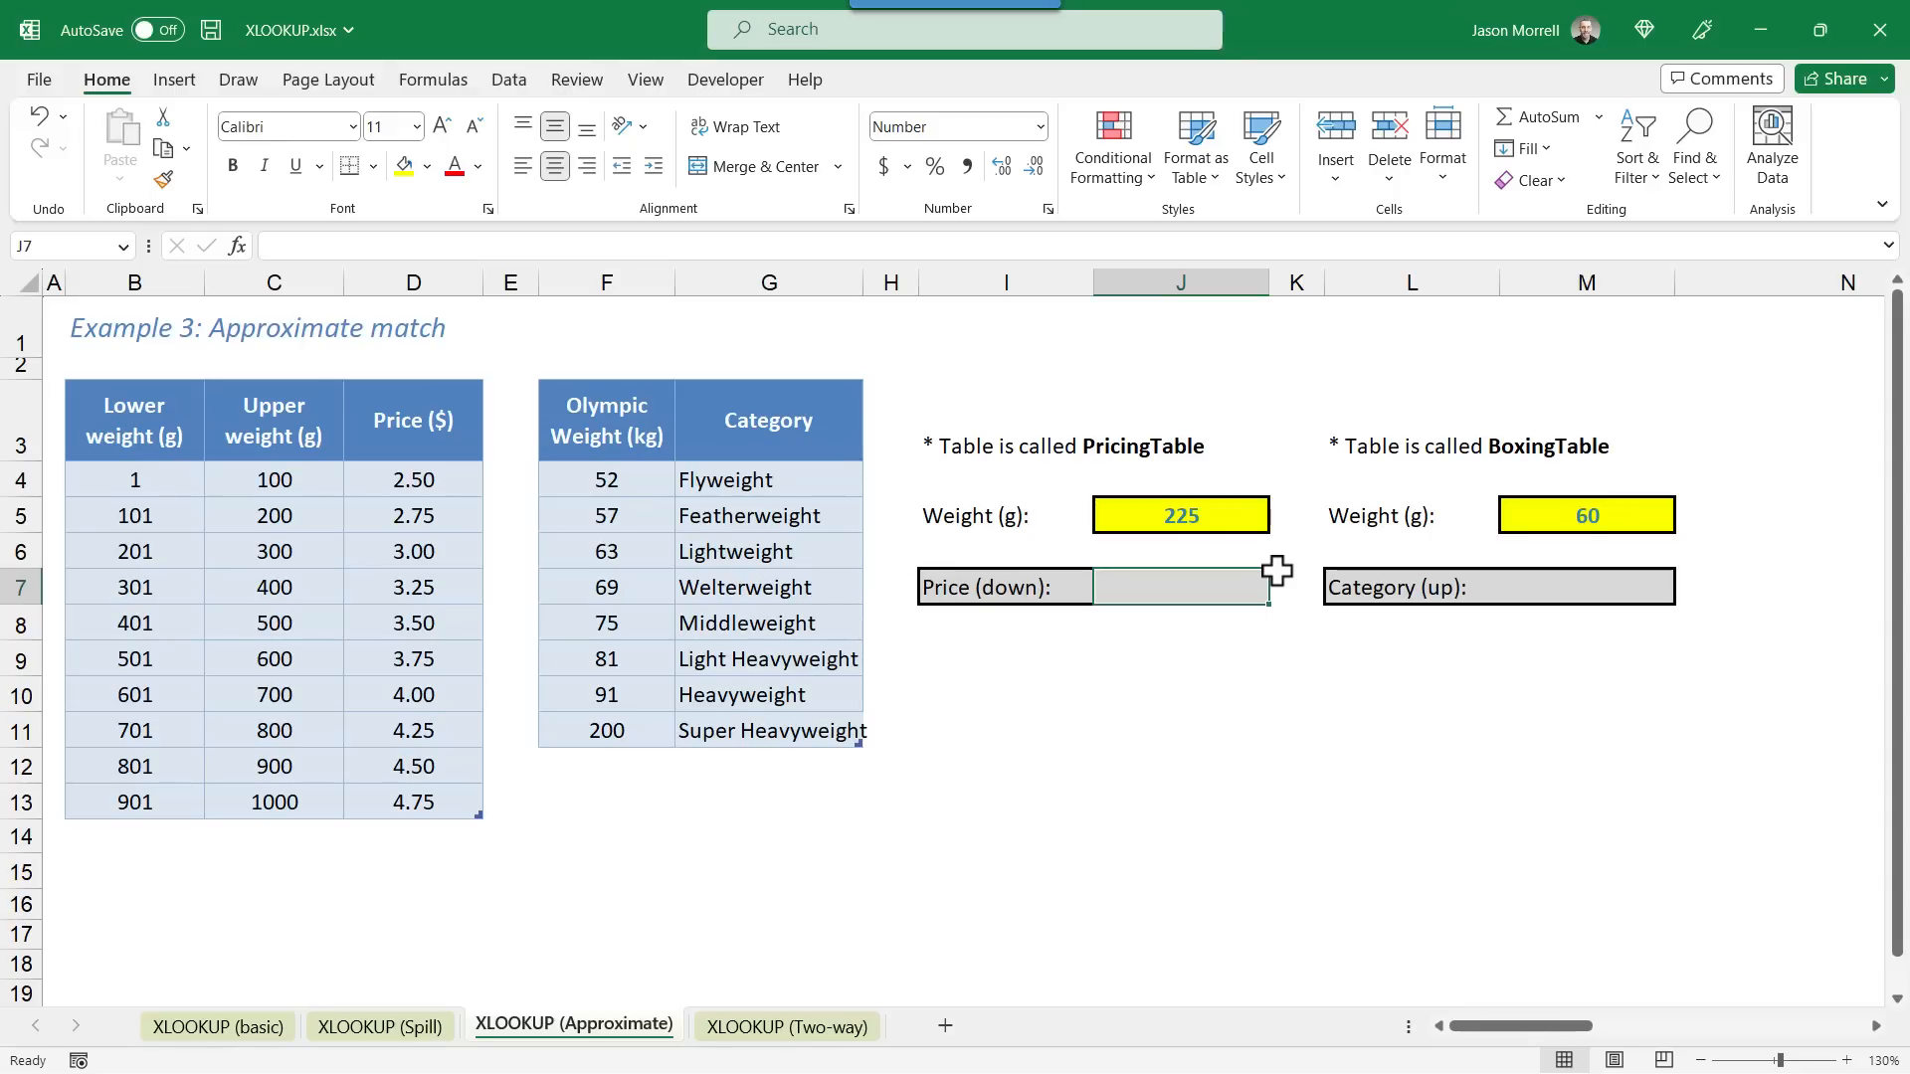
{"action": "mouse_move", "coordinate": [1216, 886]}
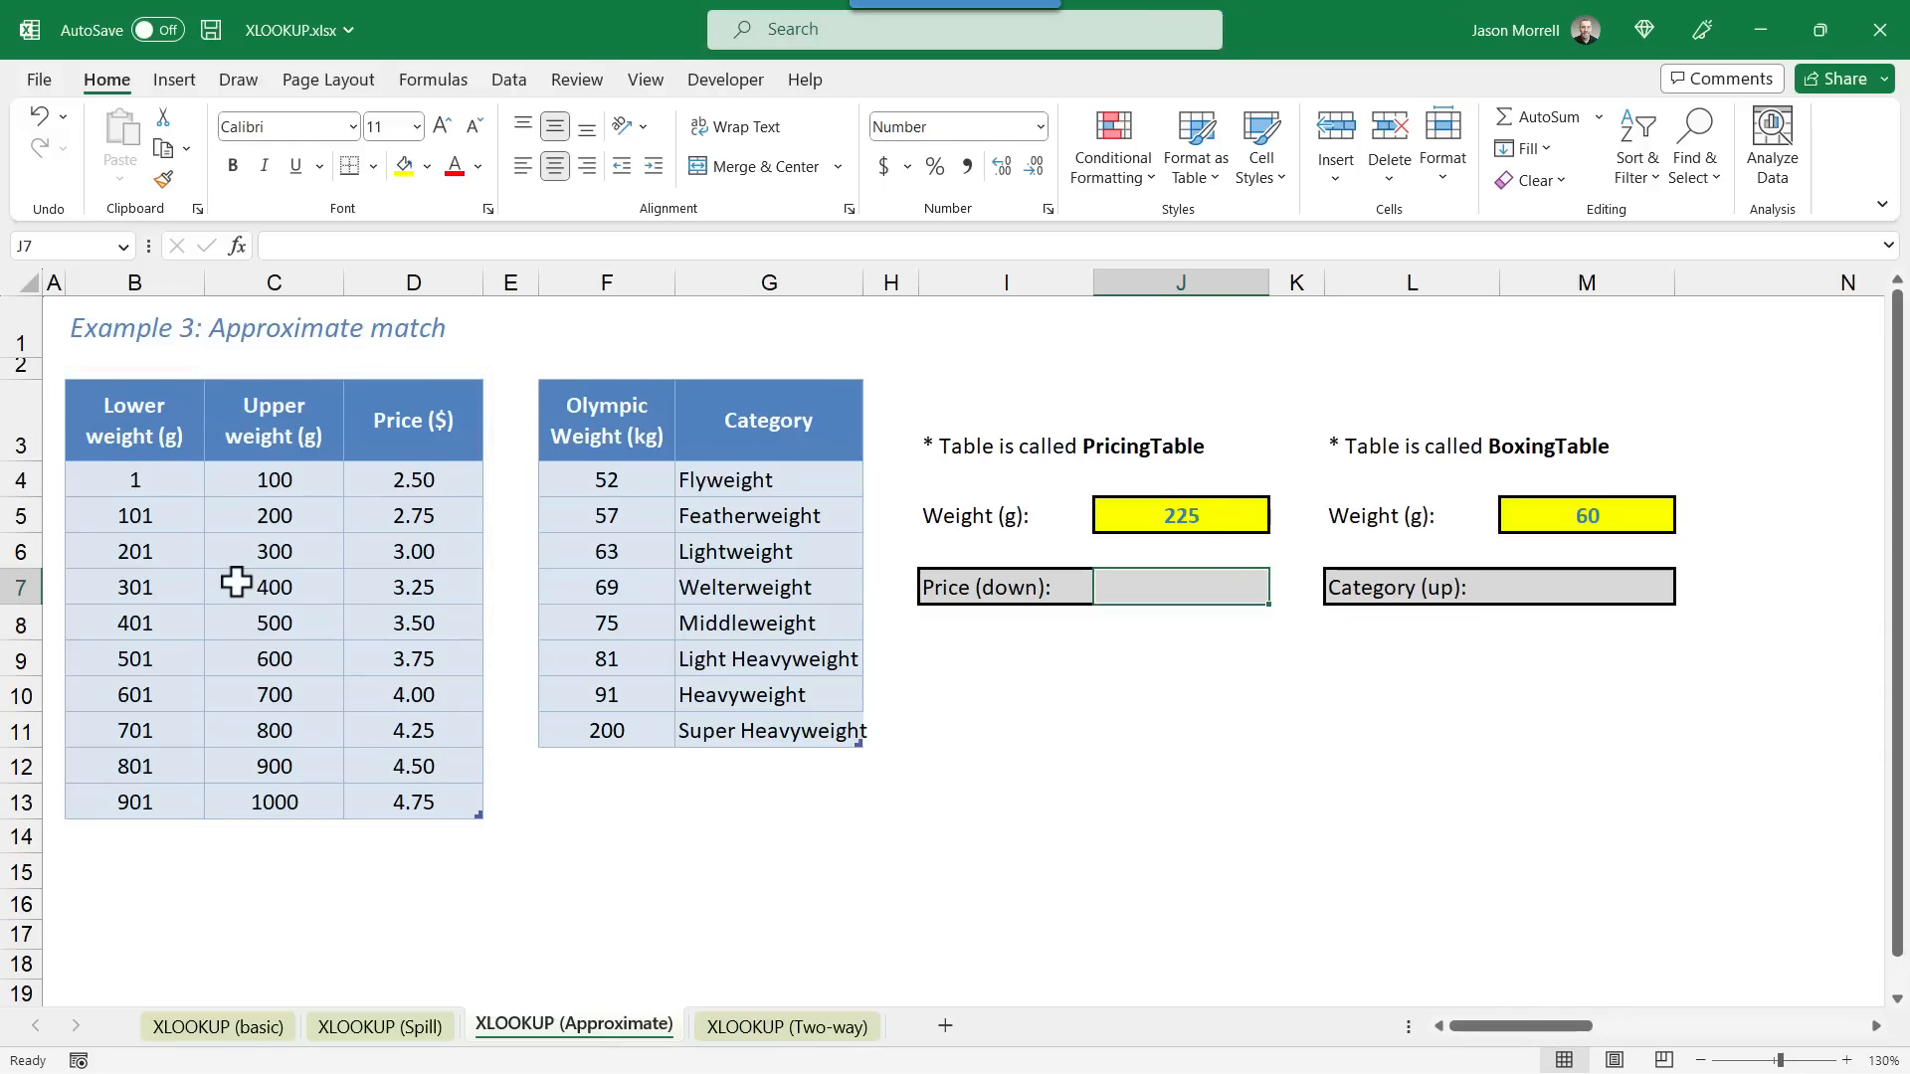
{"action": "mouse_move", "coordinate": [1192, 549]}
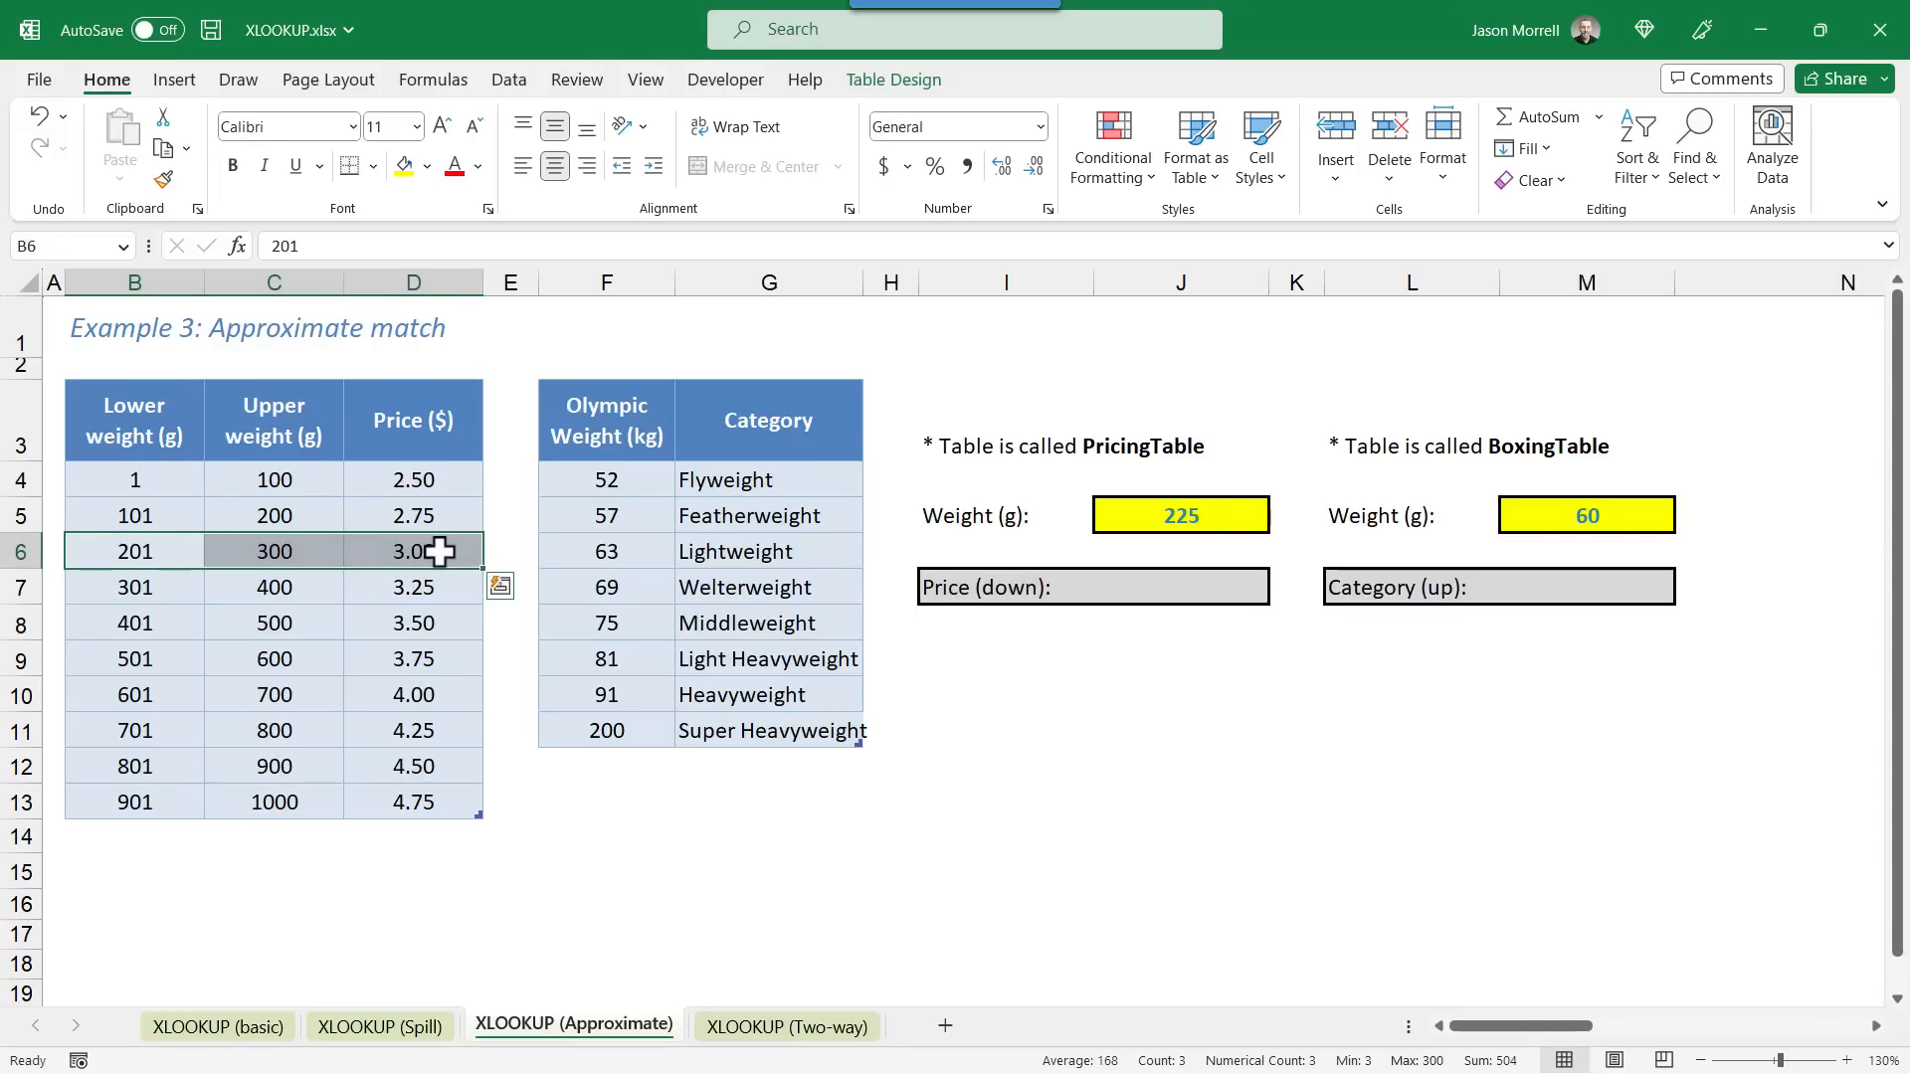
{"action": "left_click", "coordinate": [134, 586]}
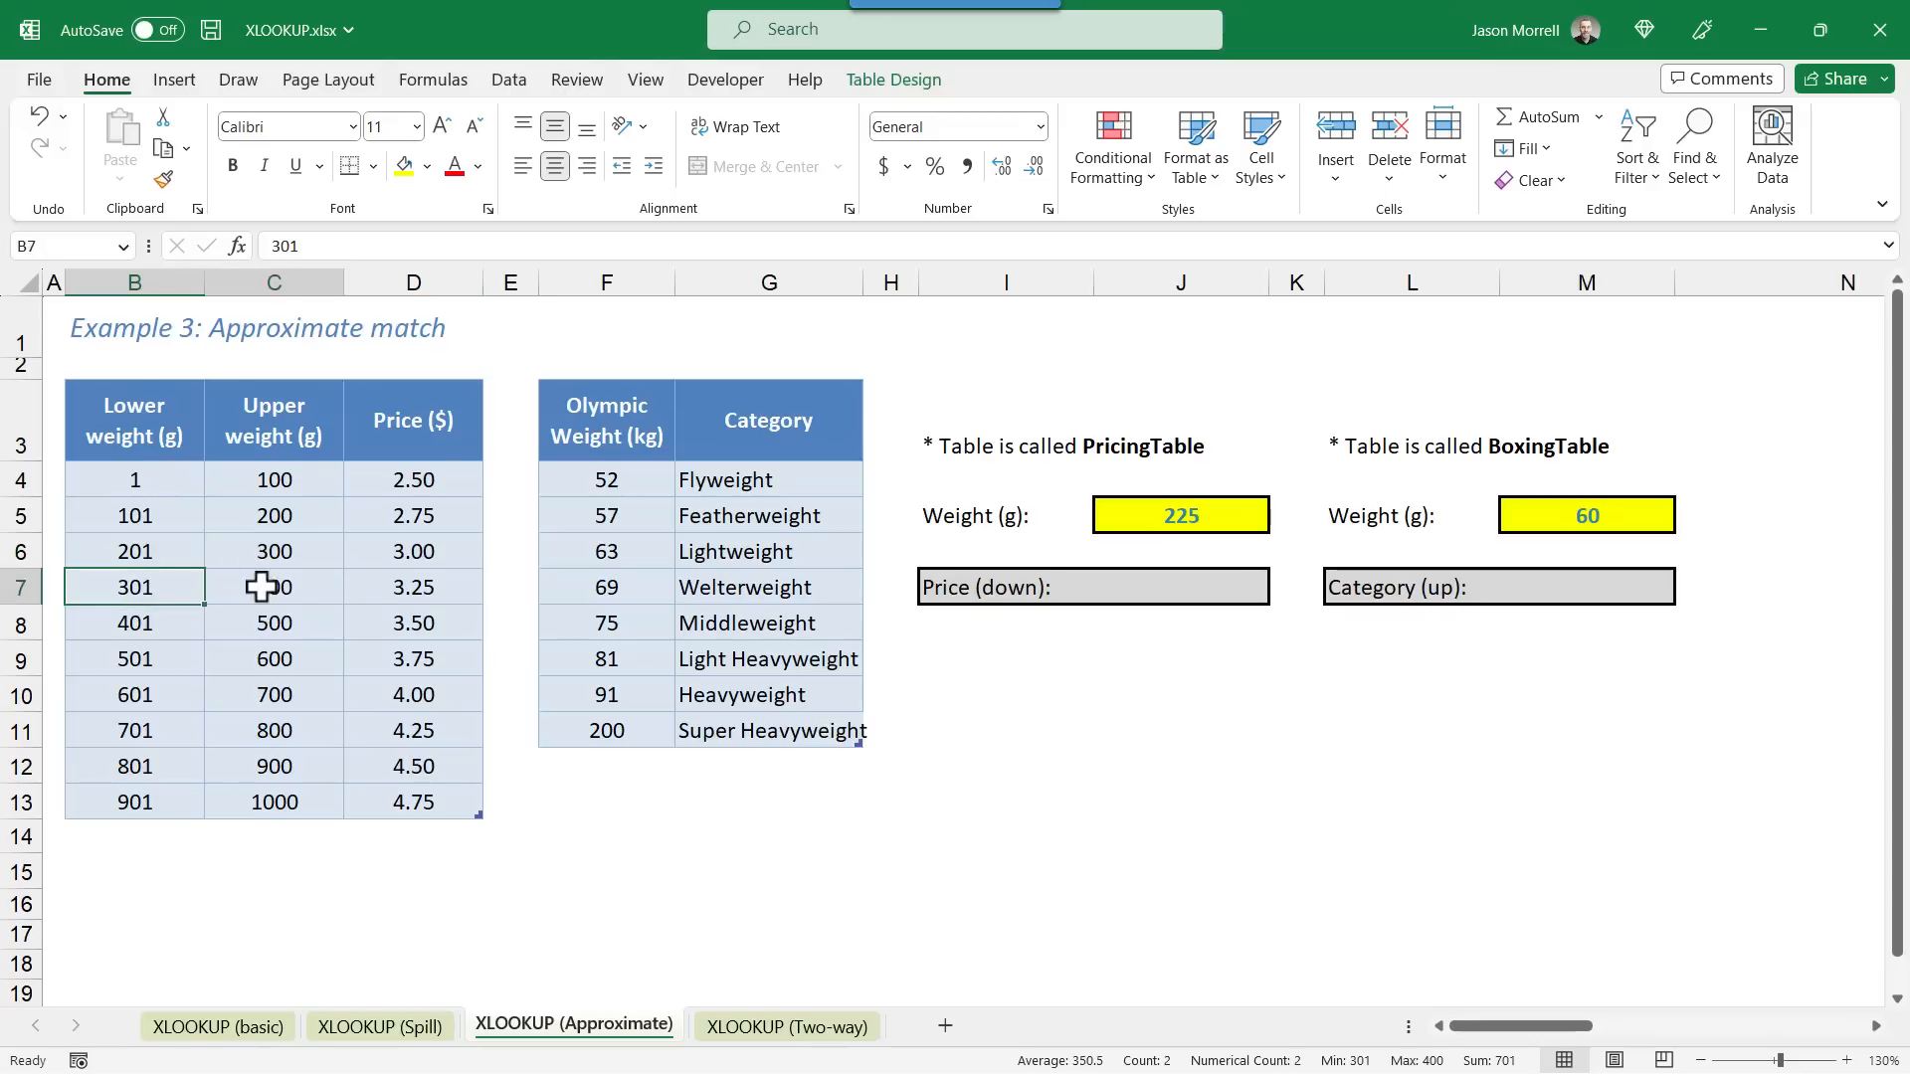
{"action": "left_click", "coordinate": [413, 586]}
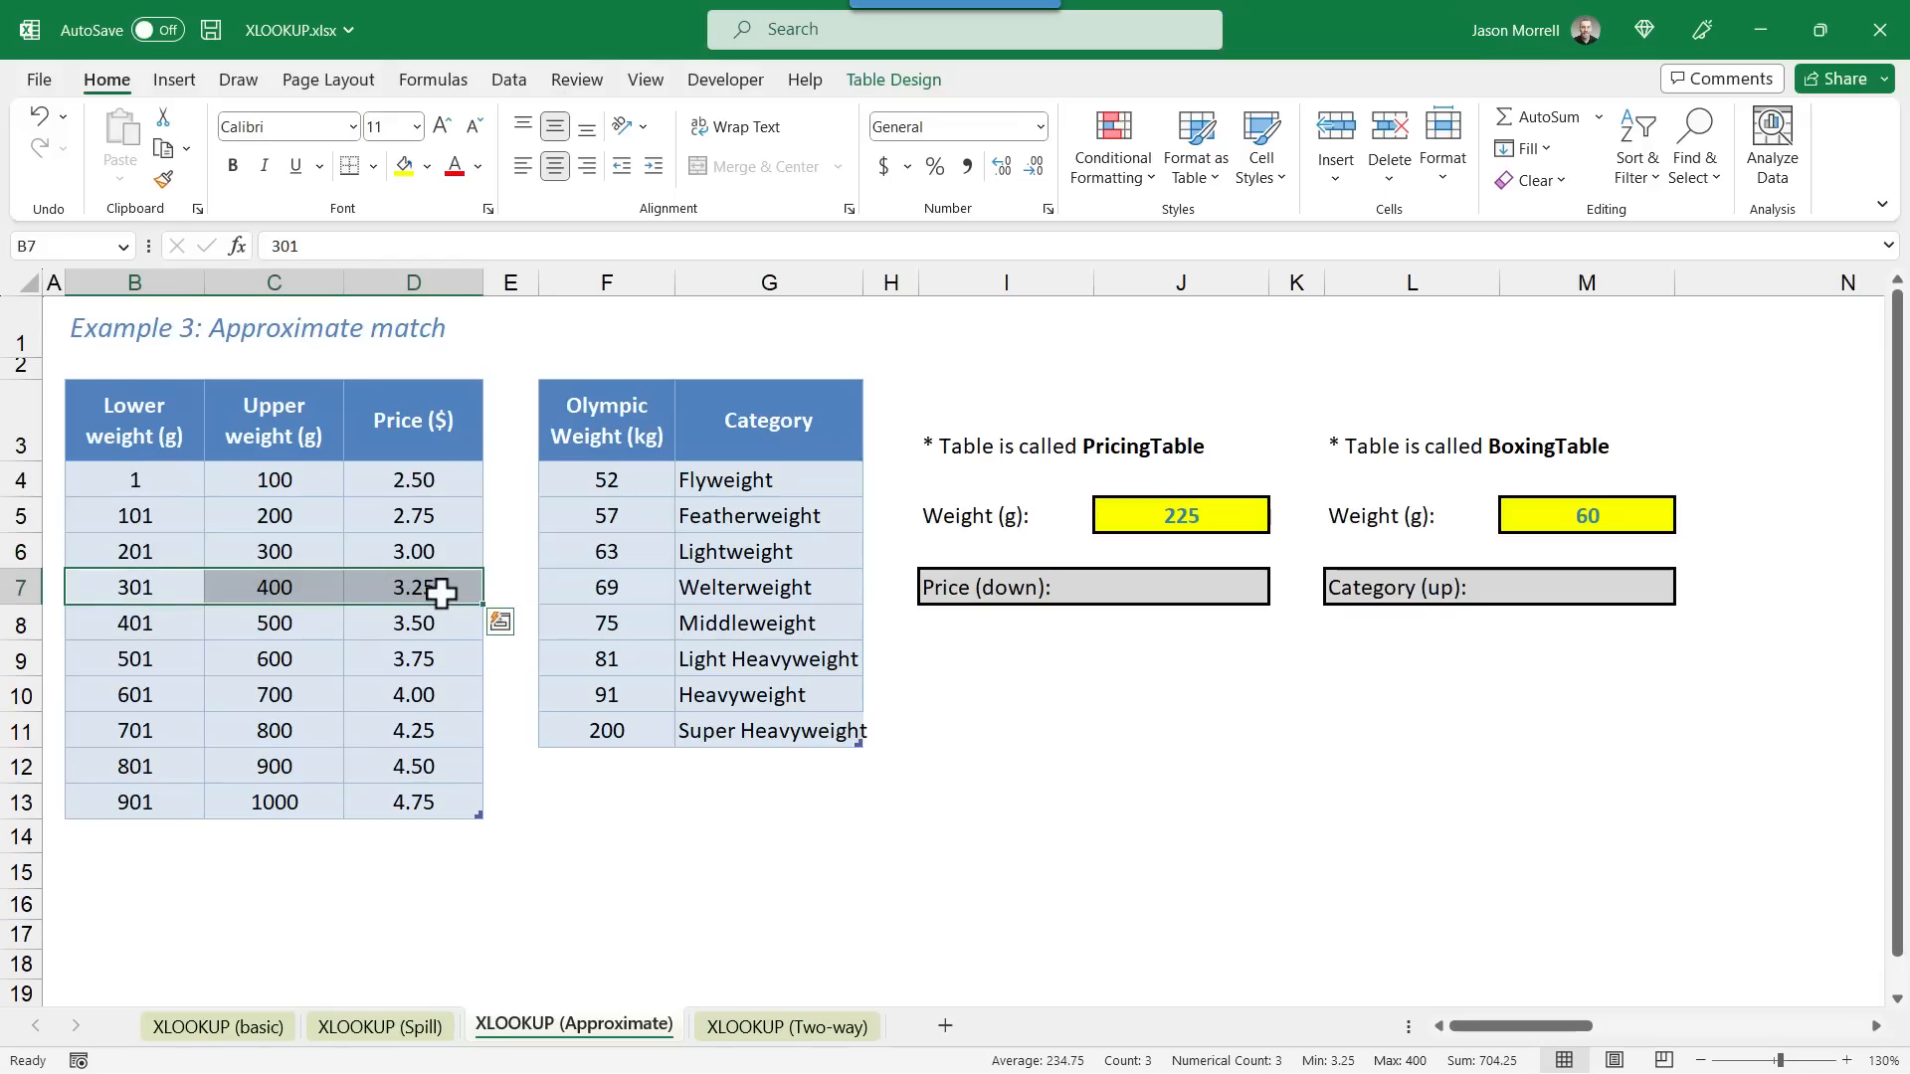
{"action": "left_click", "coordinate": [1179, 587]}
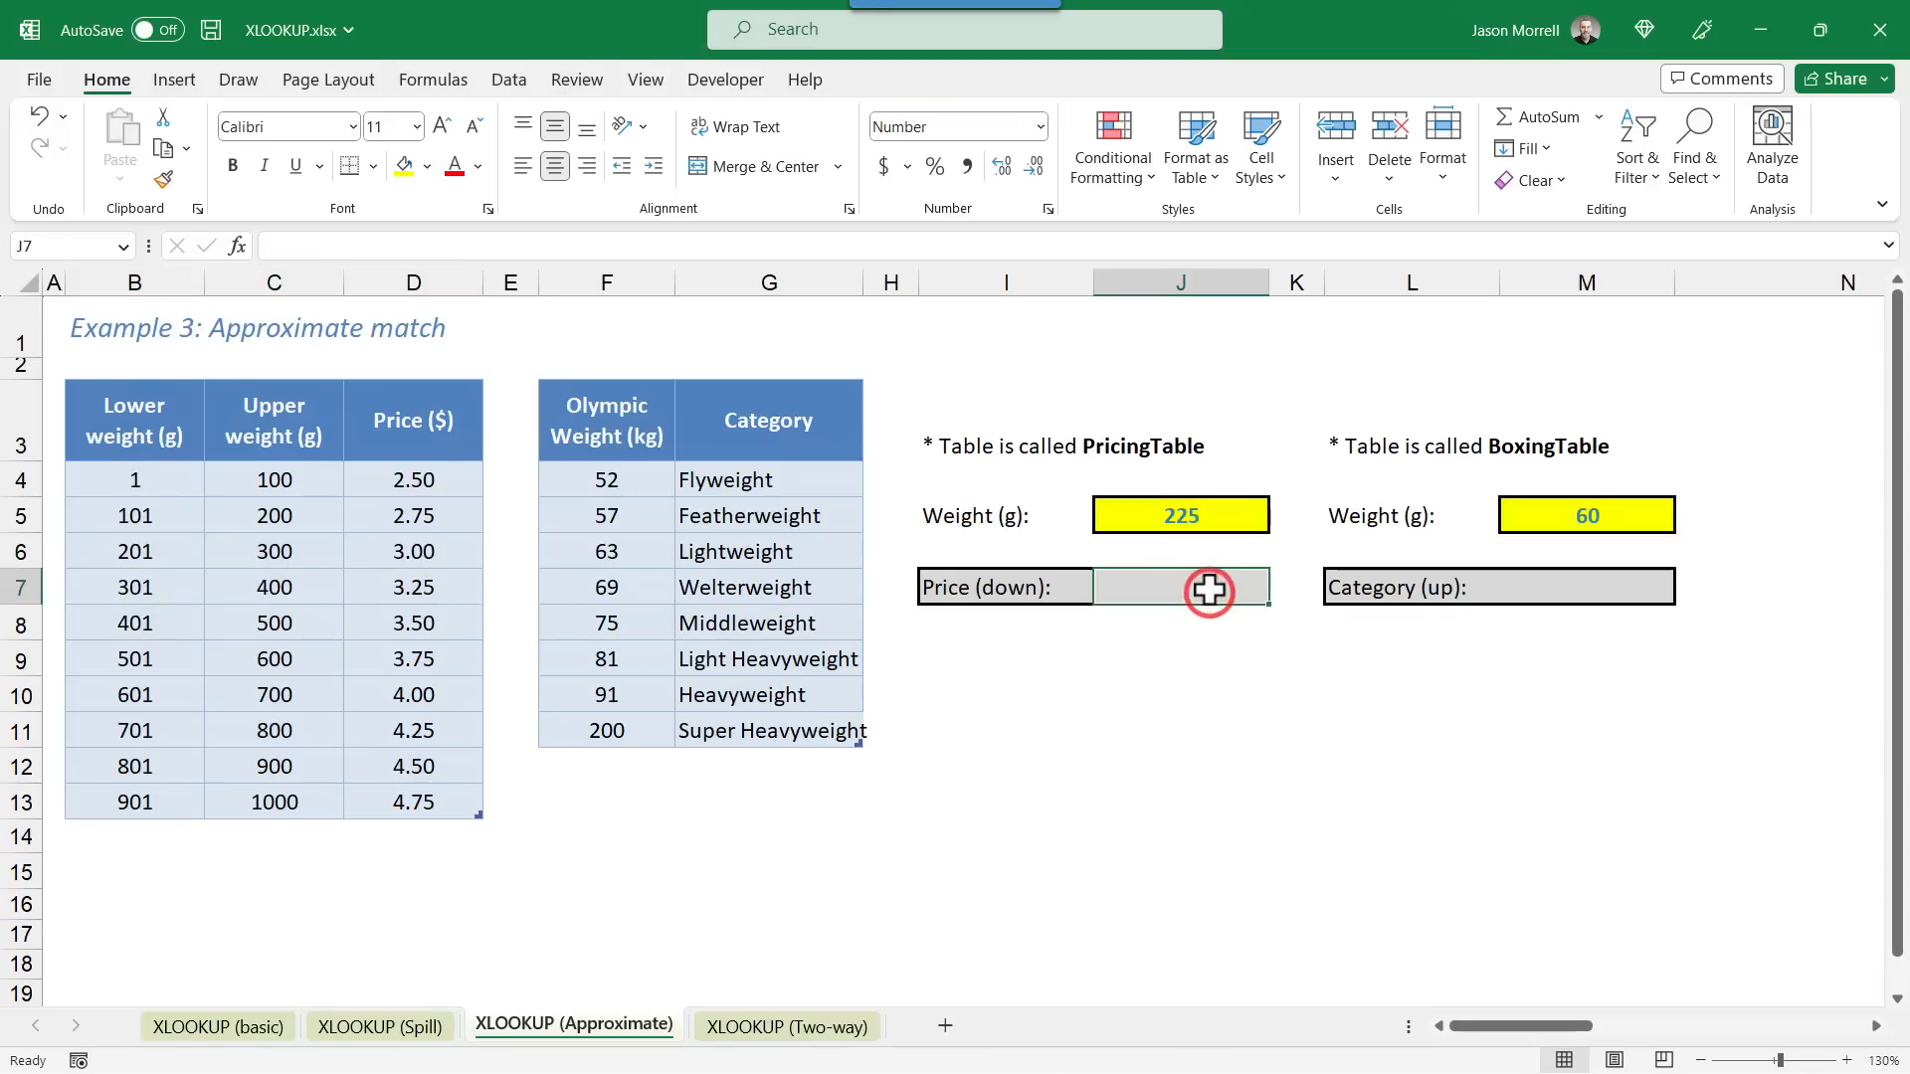
Step: Enter =XLOOKUP(J5,B4:B13,D4:D13,,-1) in J7 to return price 3.00 for weight 225
{"action": "type", "text": "=xlo"}
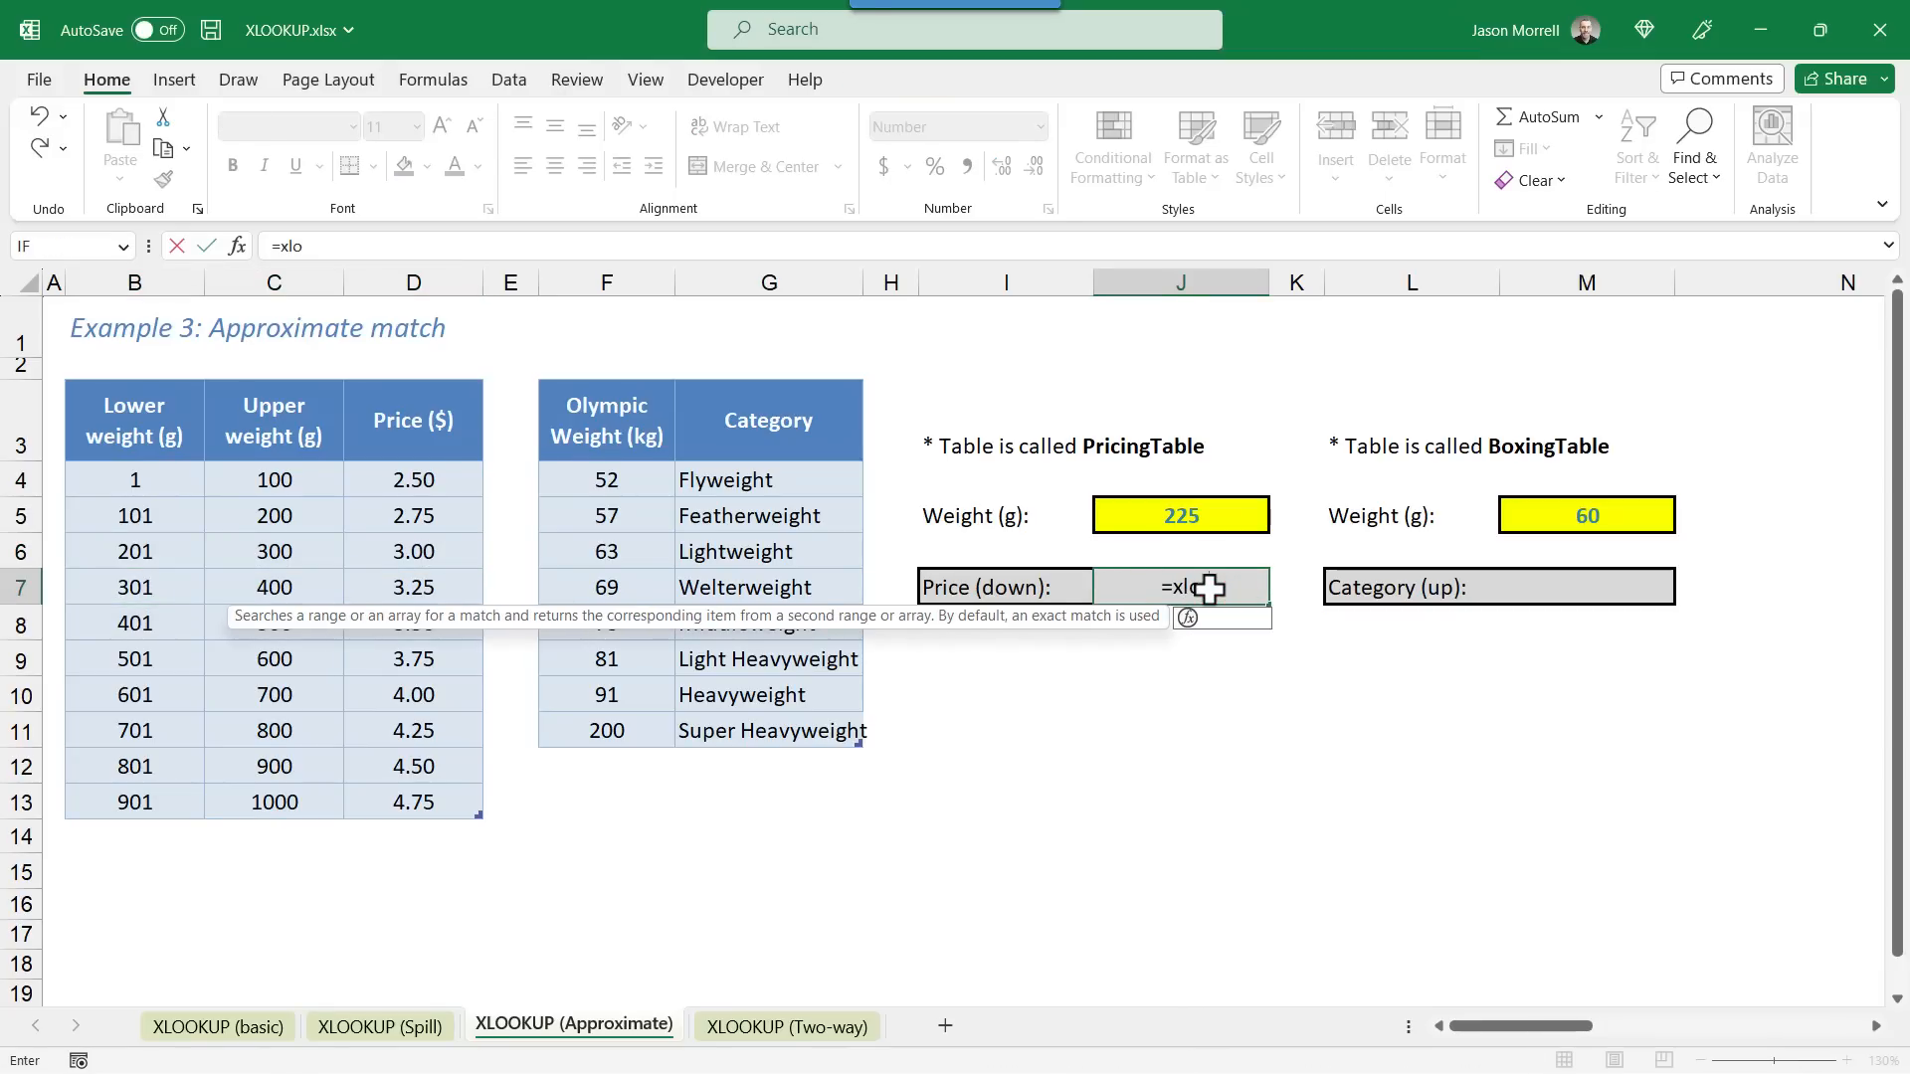
{"action": "type", "text": "okup("}
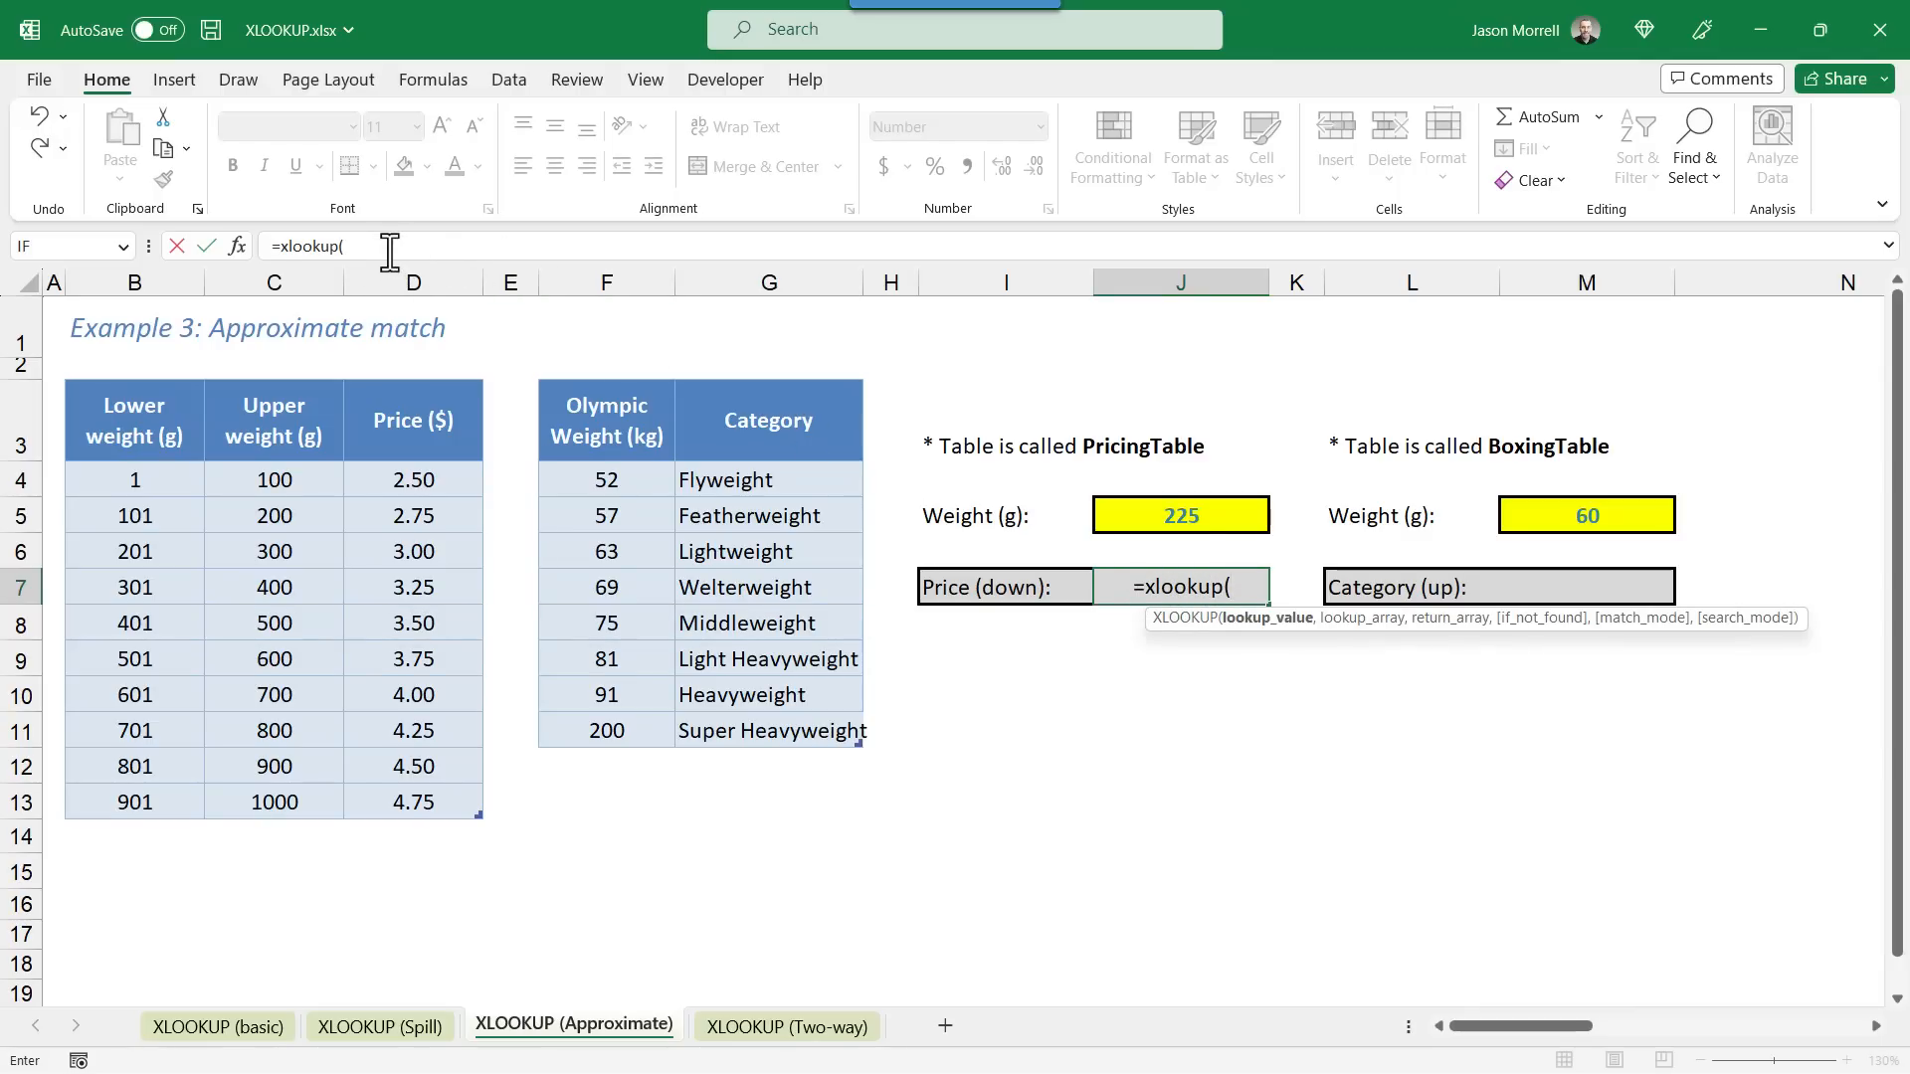
{"action": "mouse_move", "coordinate": [1053, 726]}
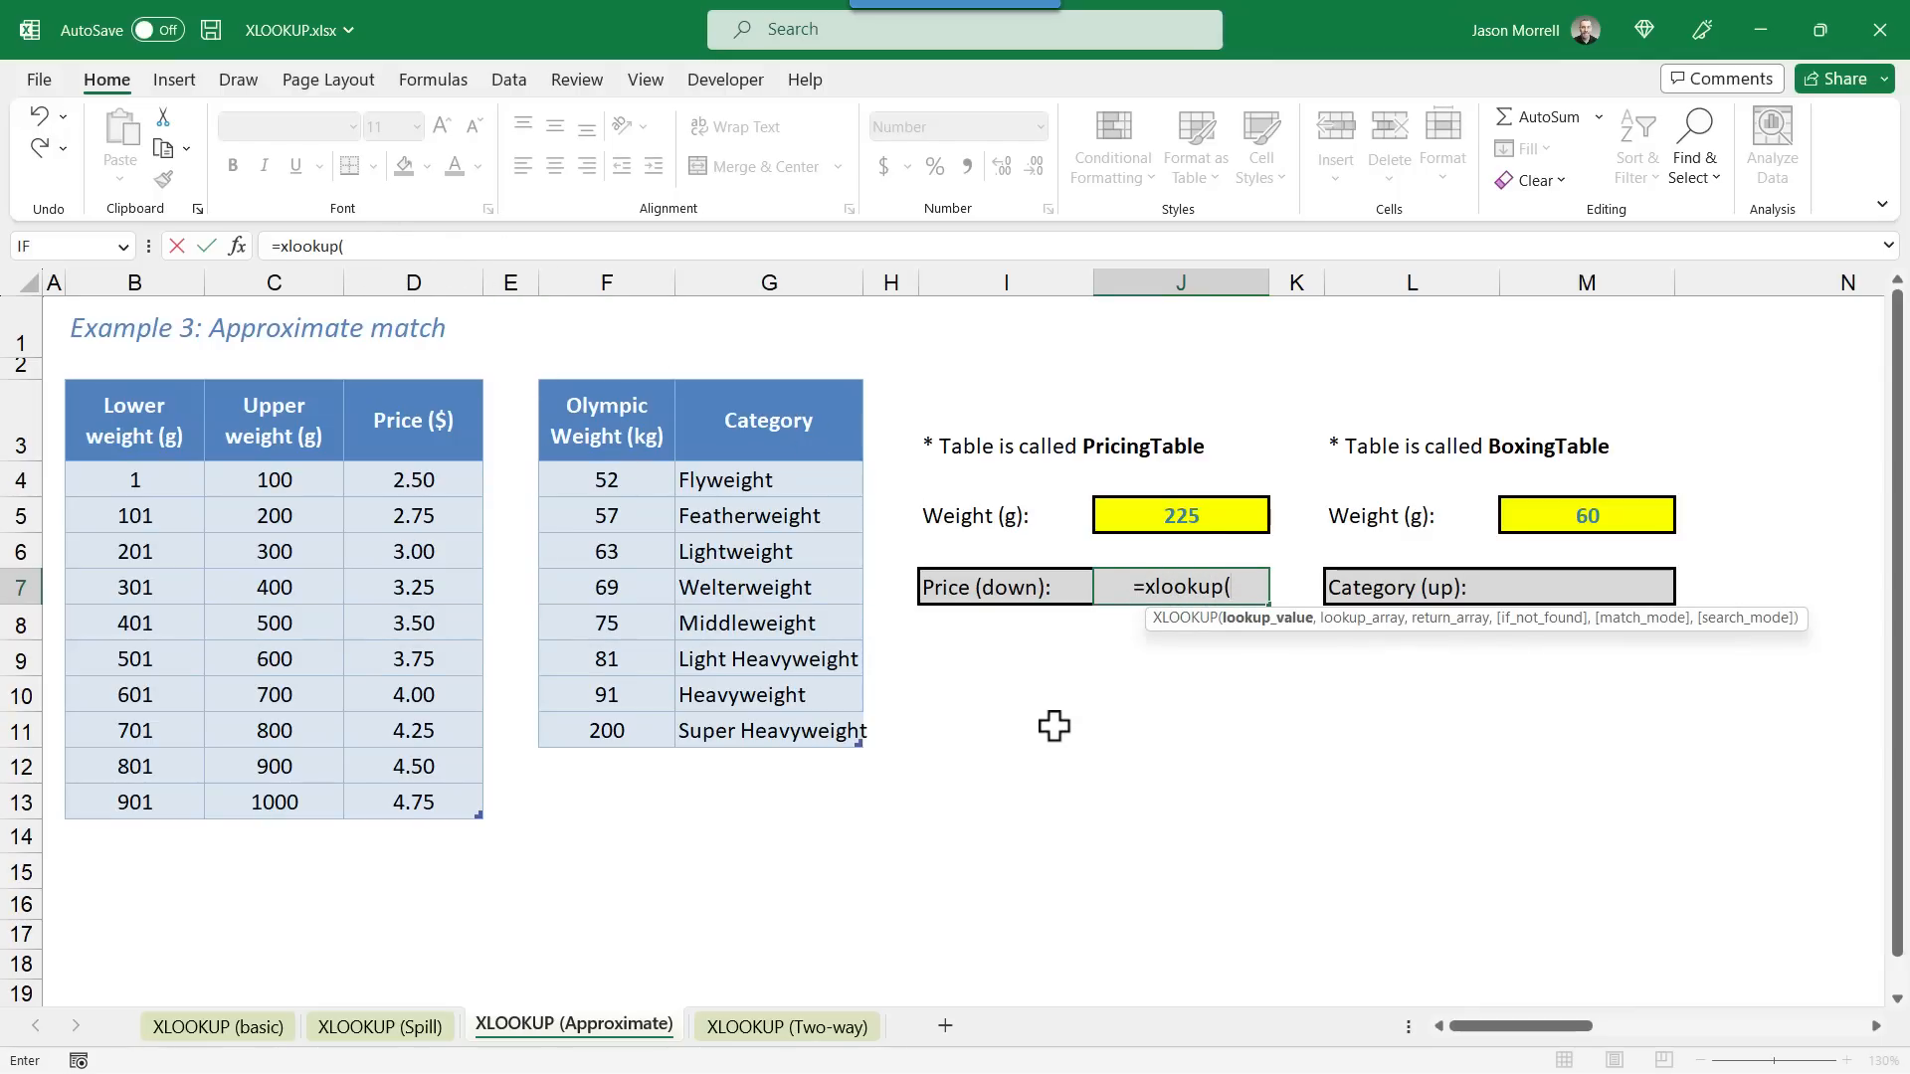
{"action": "left_click", "coordinate": [1178, 514]}
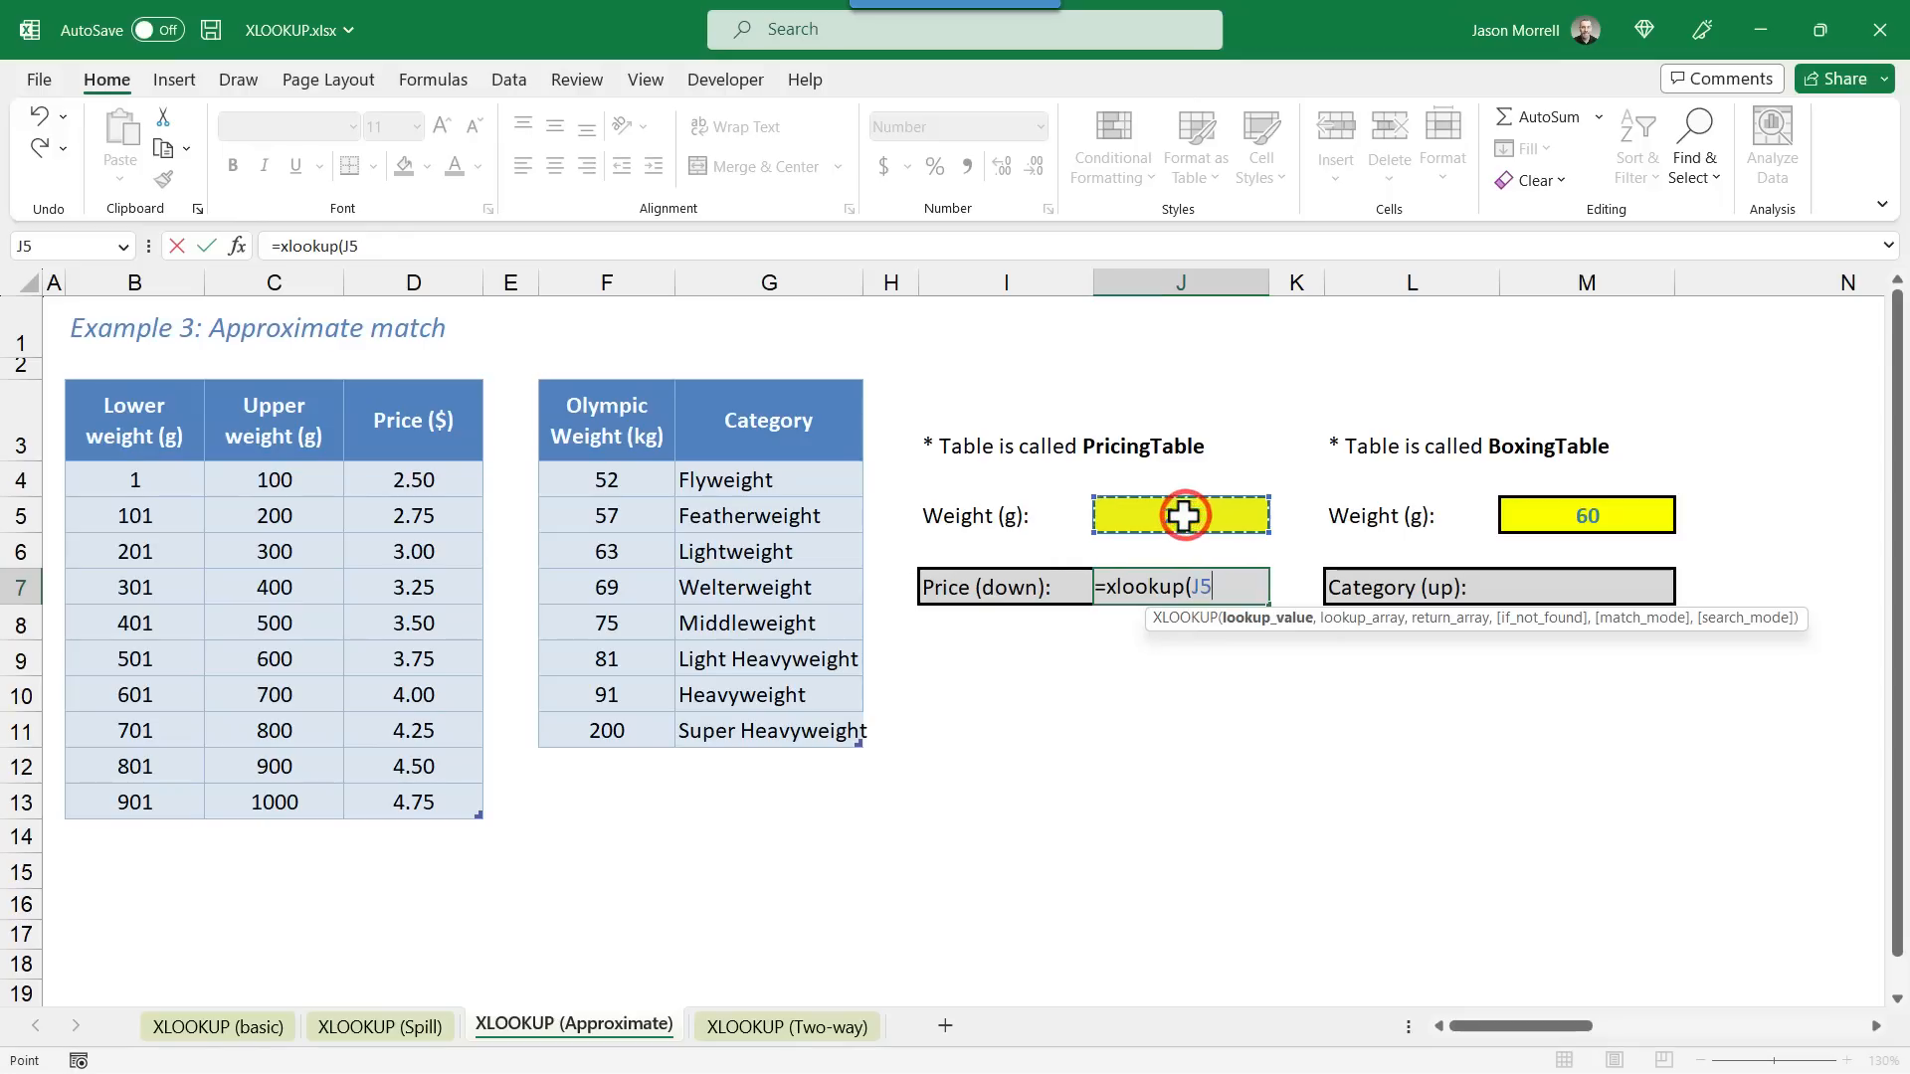
{"action": "type", "text": ","}
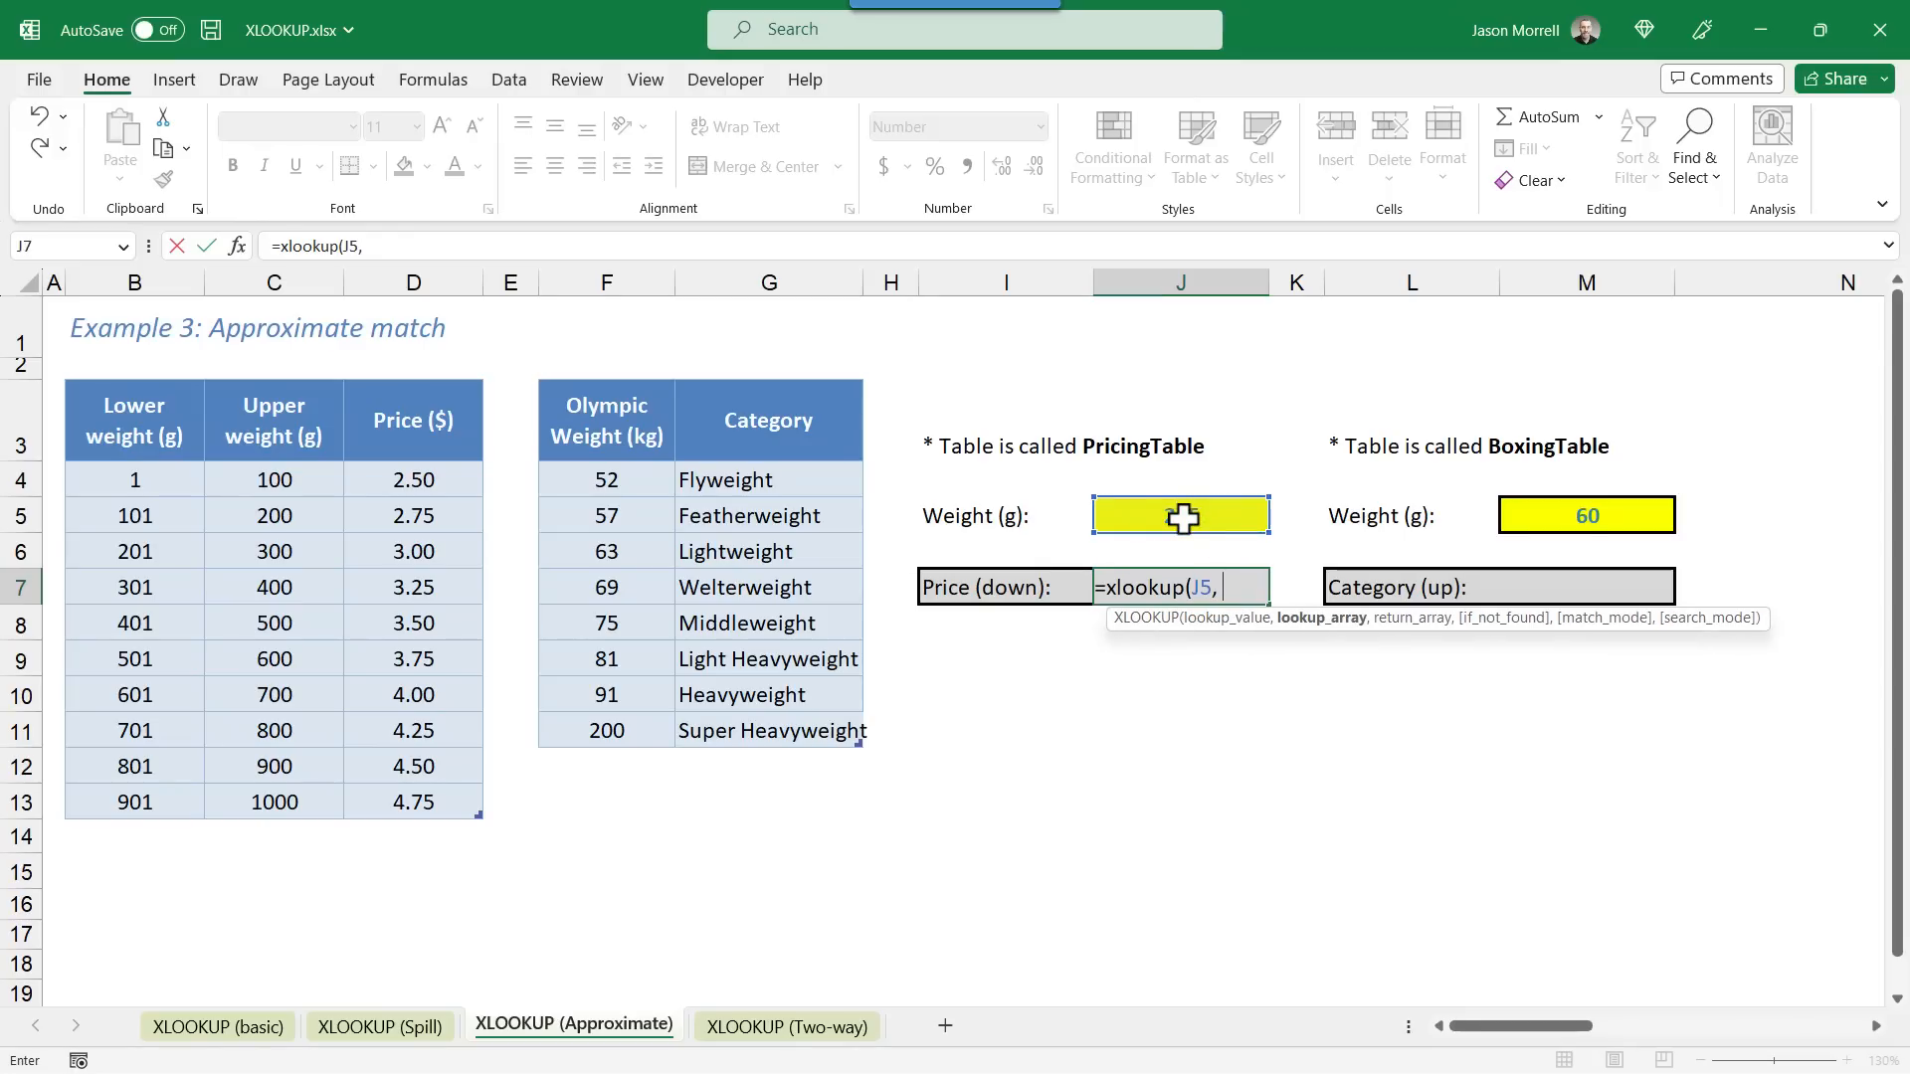
{"action": "left_click", "coordinate": [135, 479]}
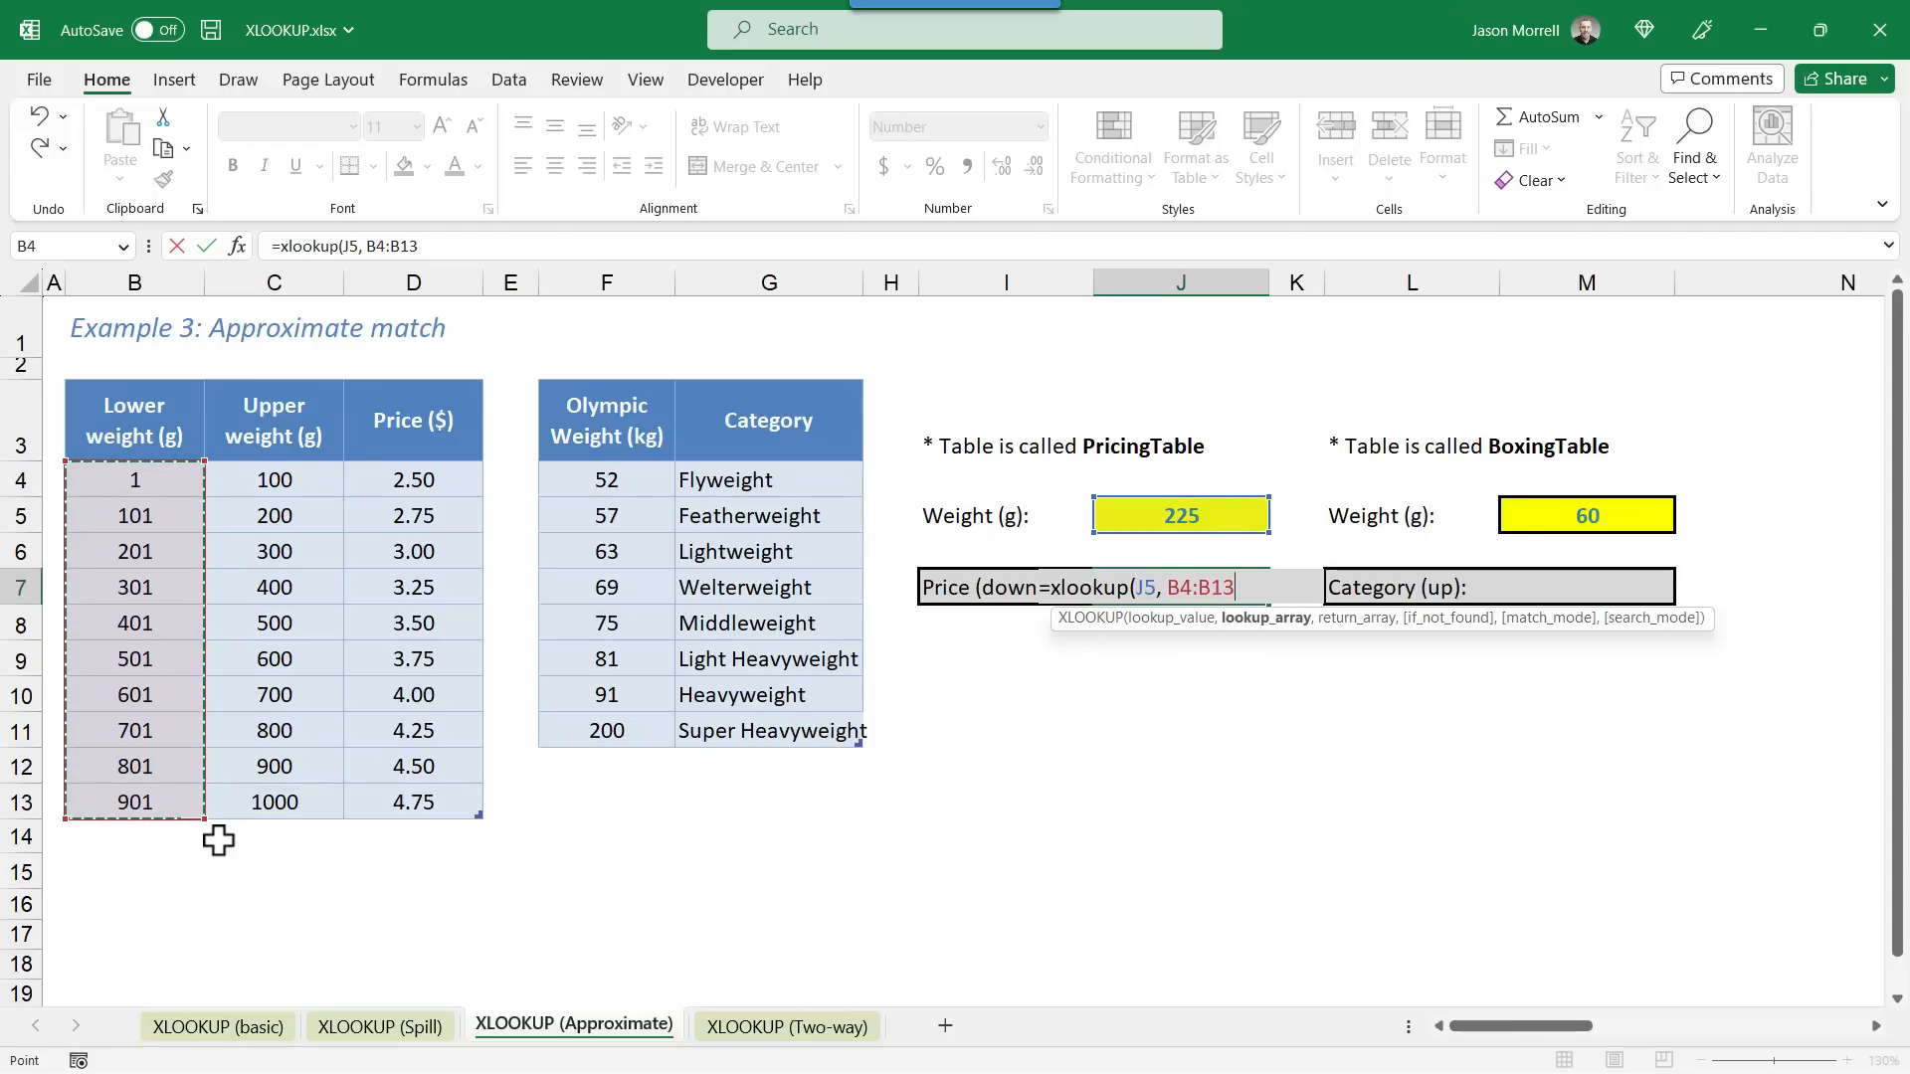
{"action": "type", "text": ", D4:D13"}
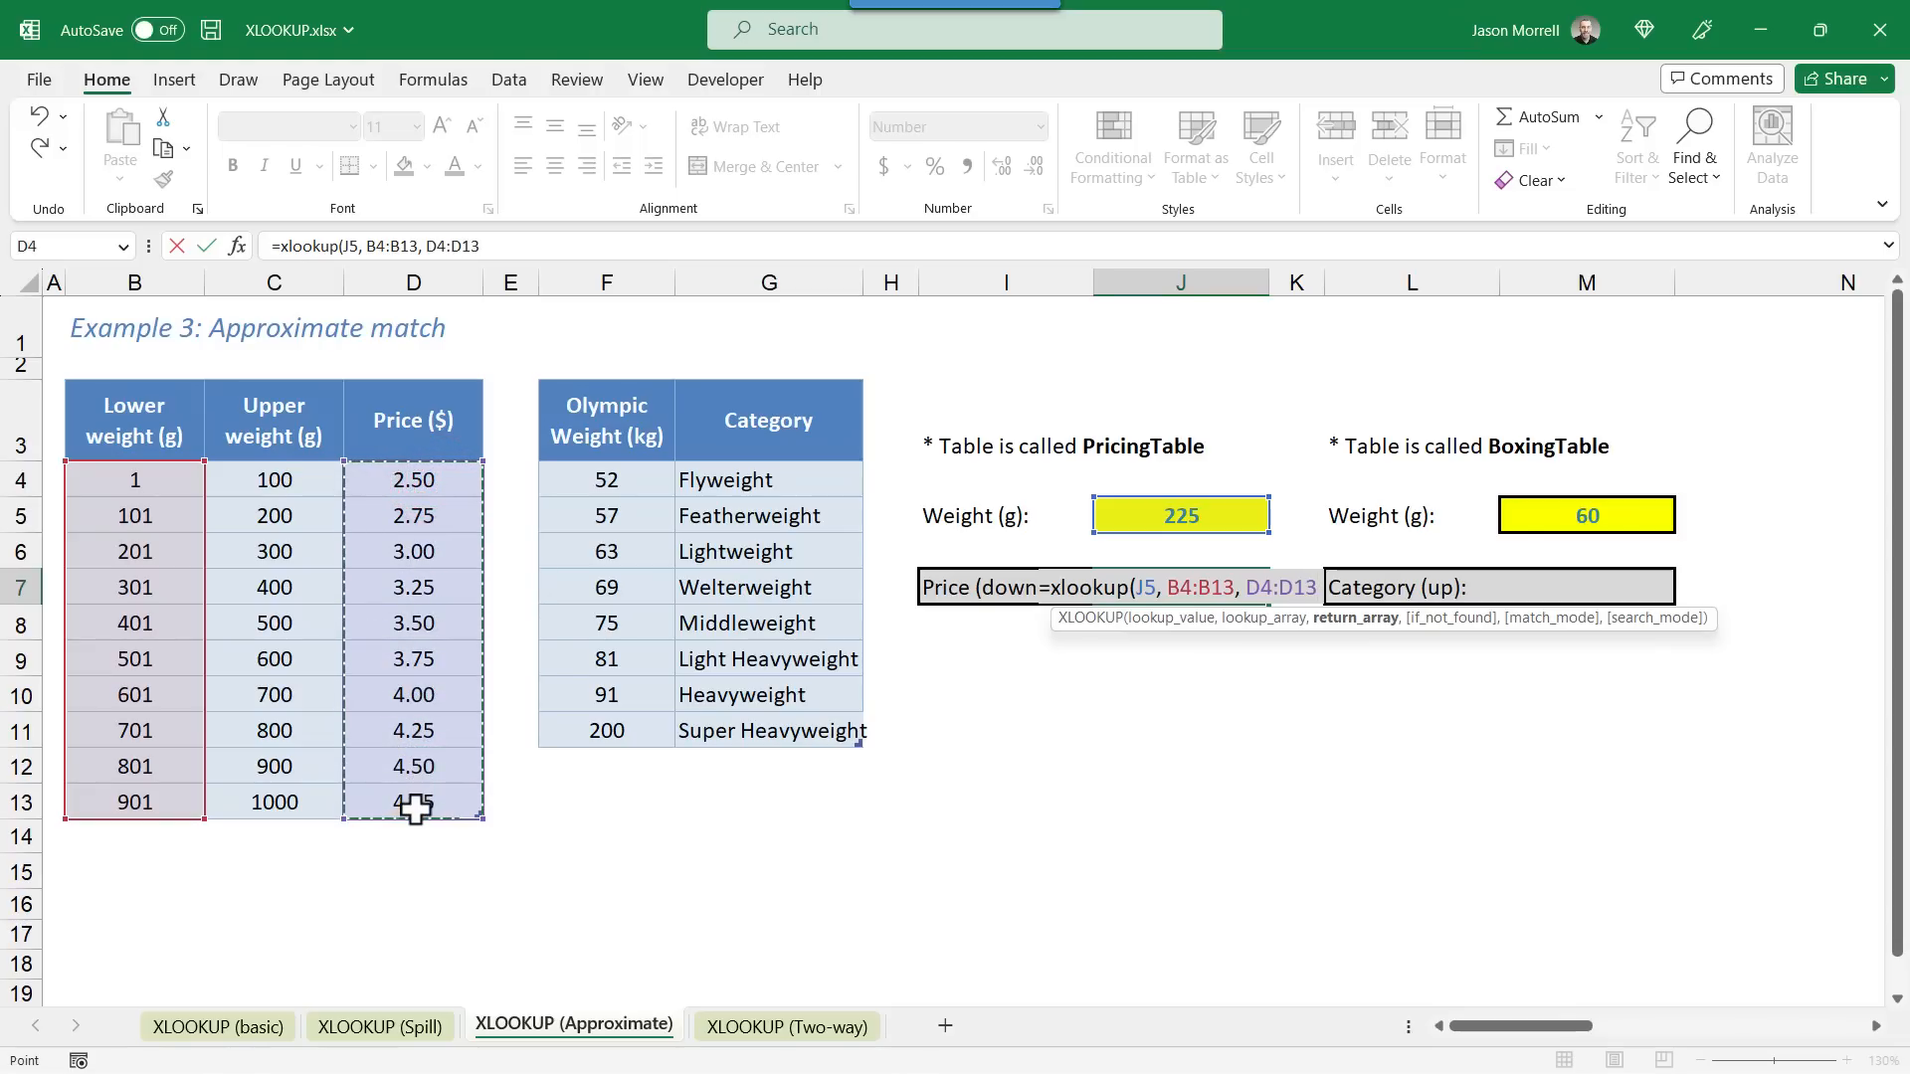
{"action": "mouse_move", "coordinate": [777, 852]}
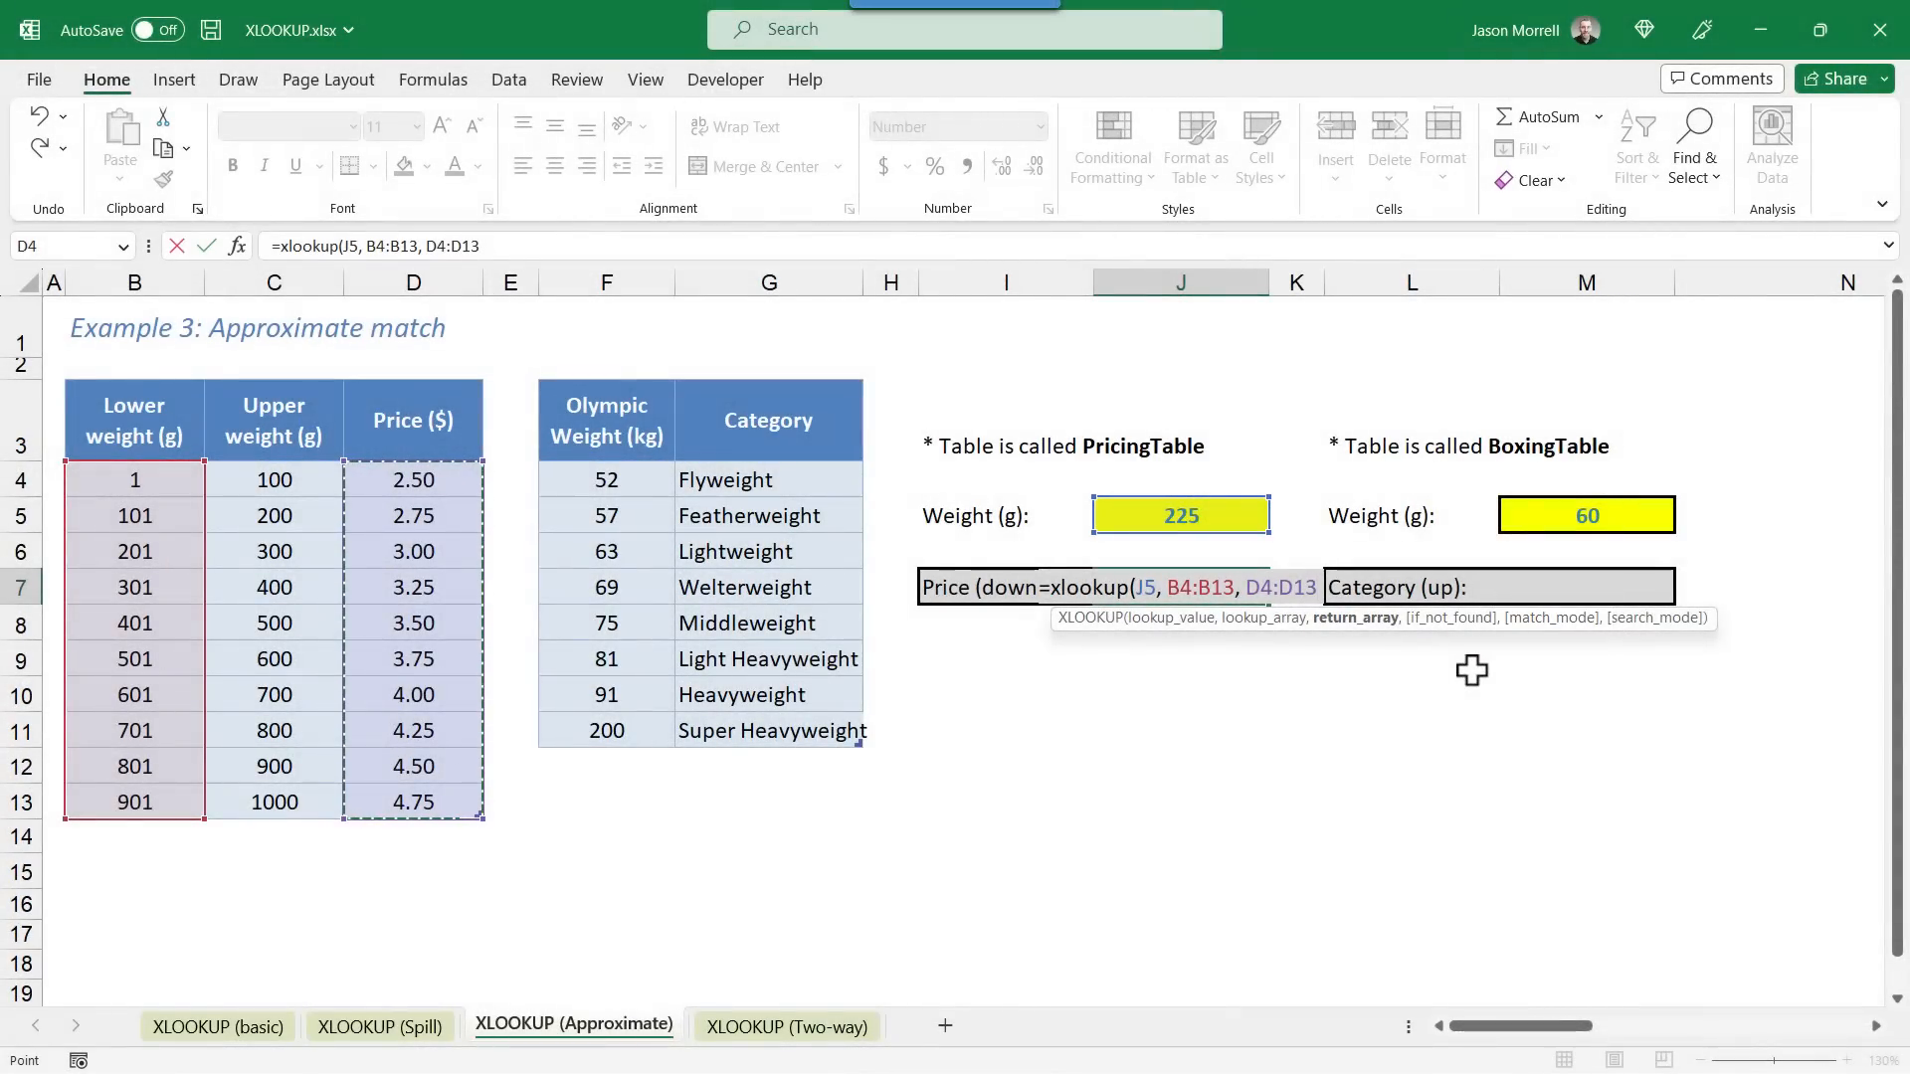
{"action": "type", "text": ",,"}
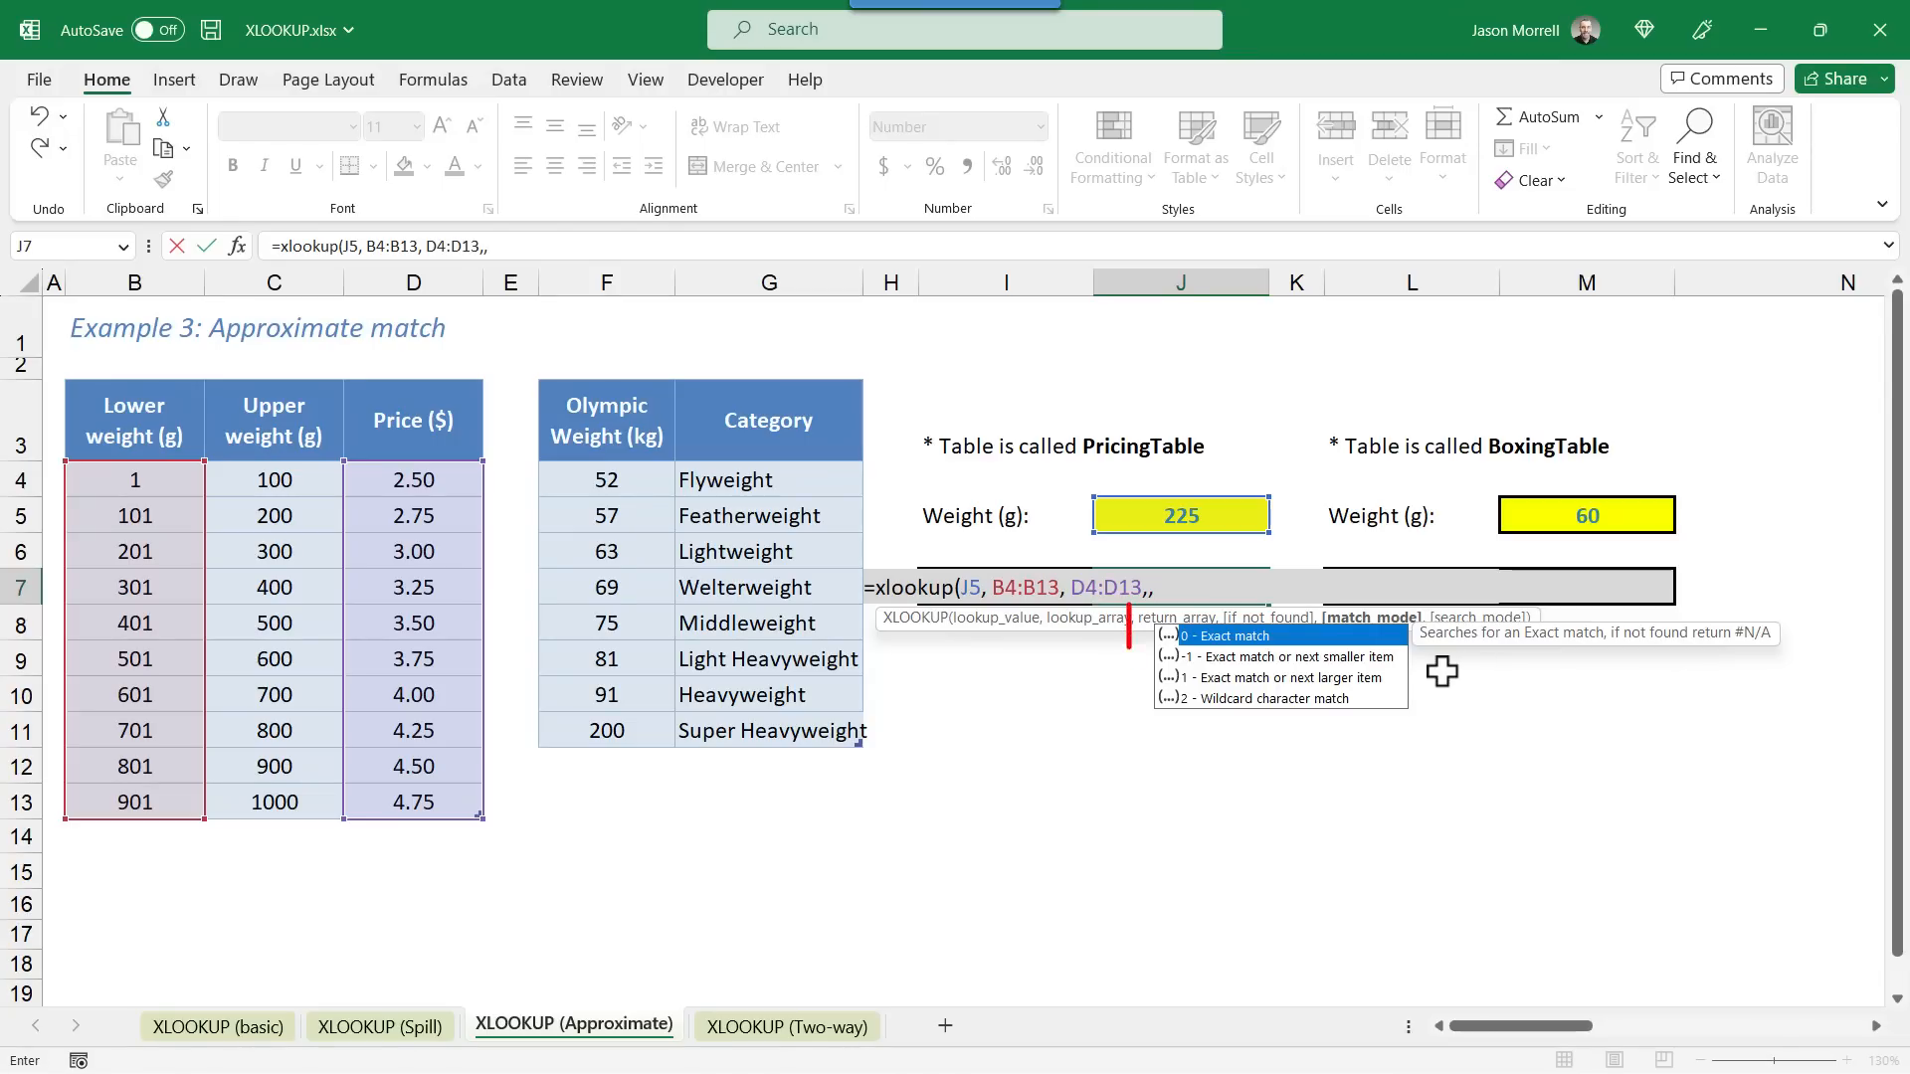
{"action": "mouse_move", "coordinate": [1401, 682]}
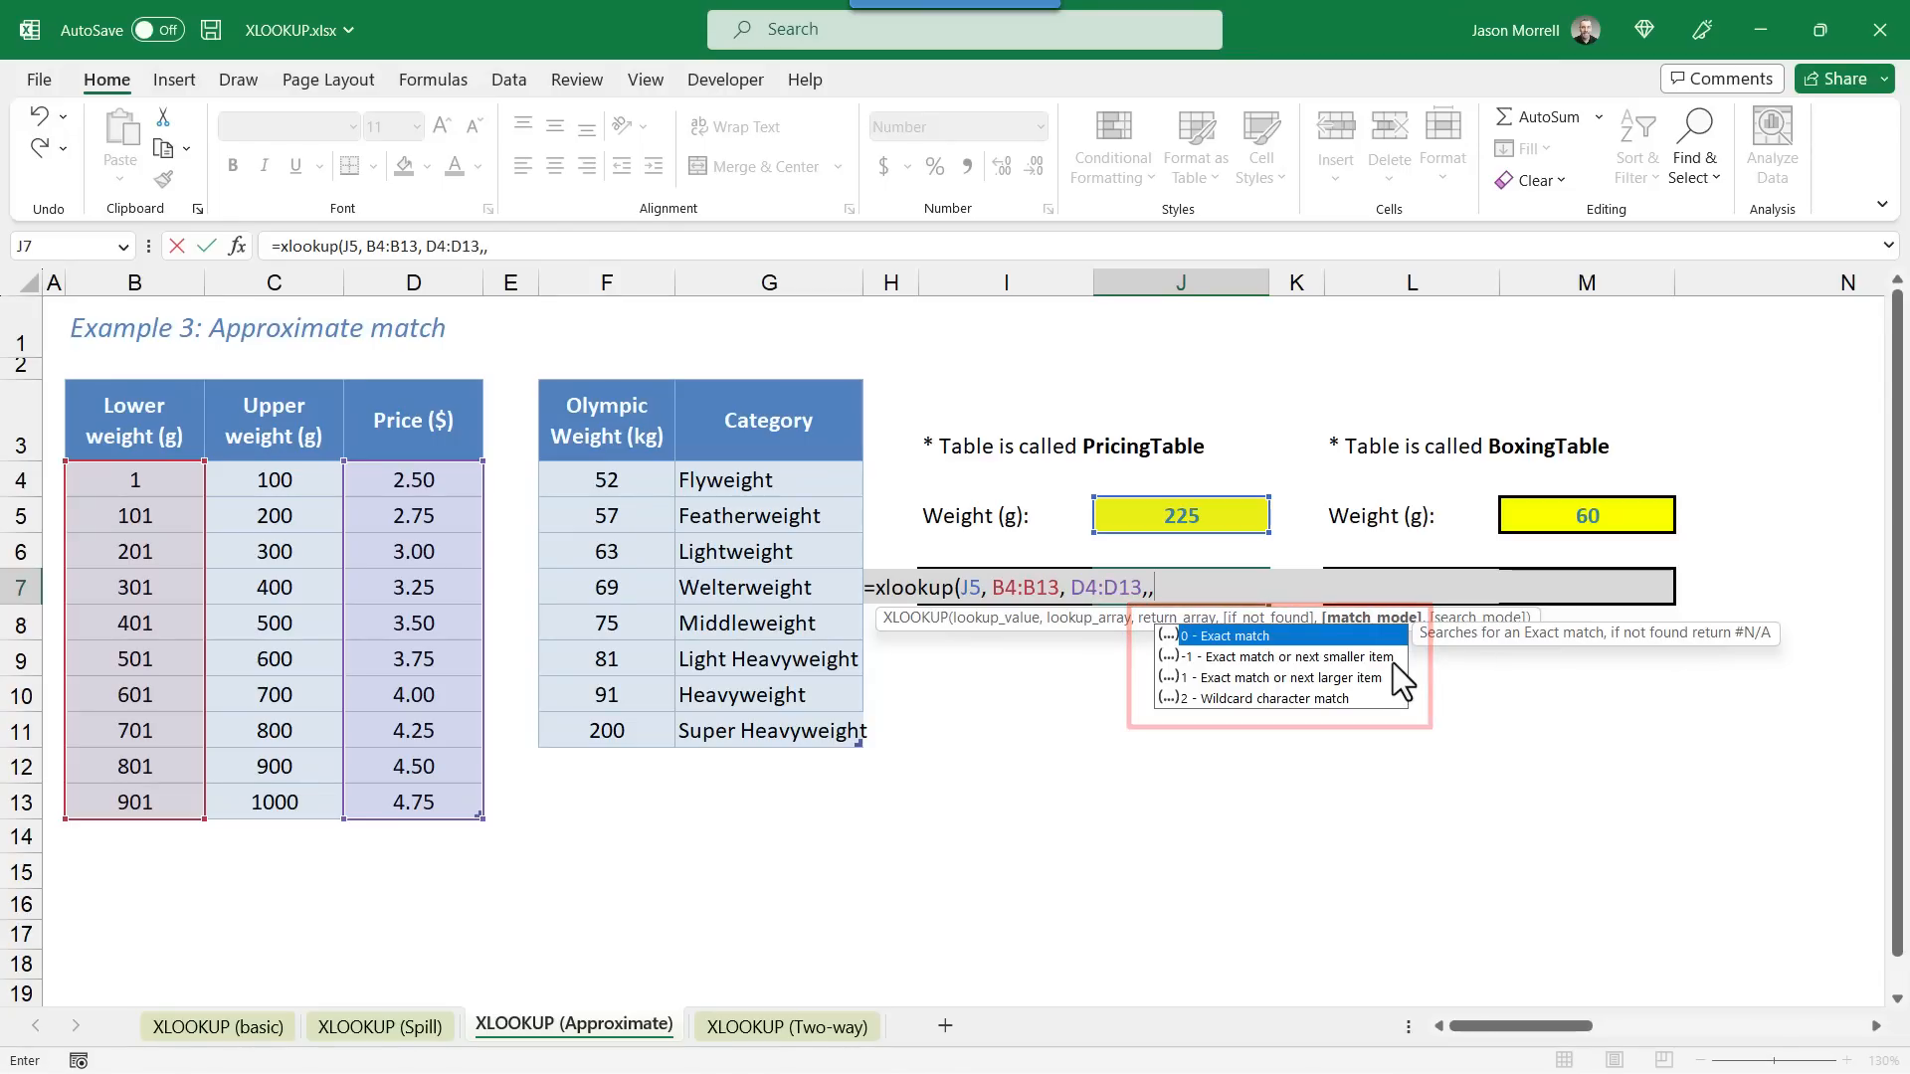
{"action": "mouse_move", "coordinate": [1362, 668]}
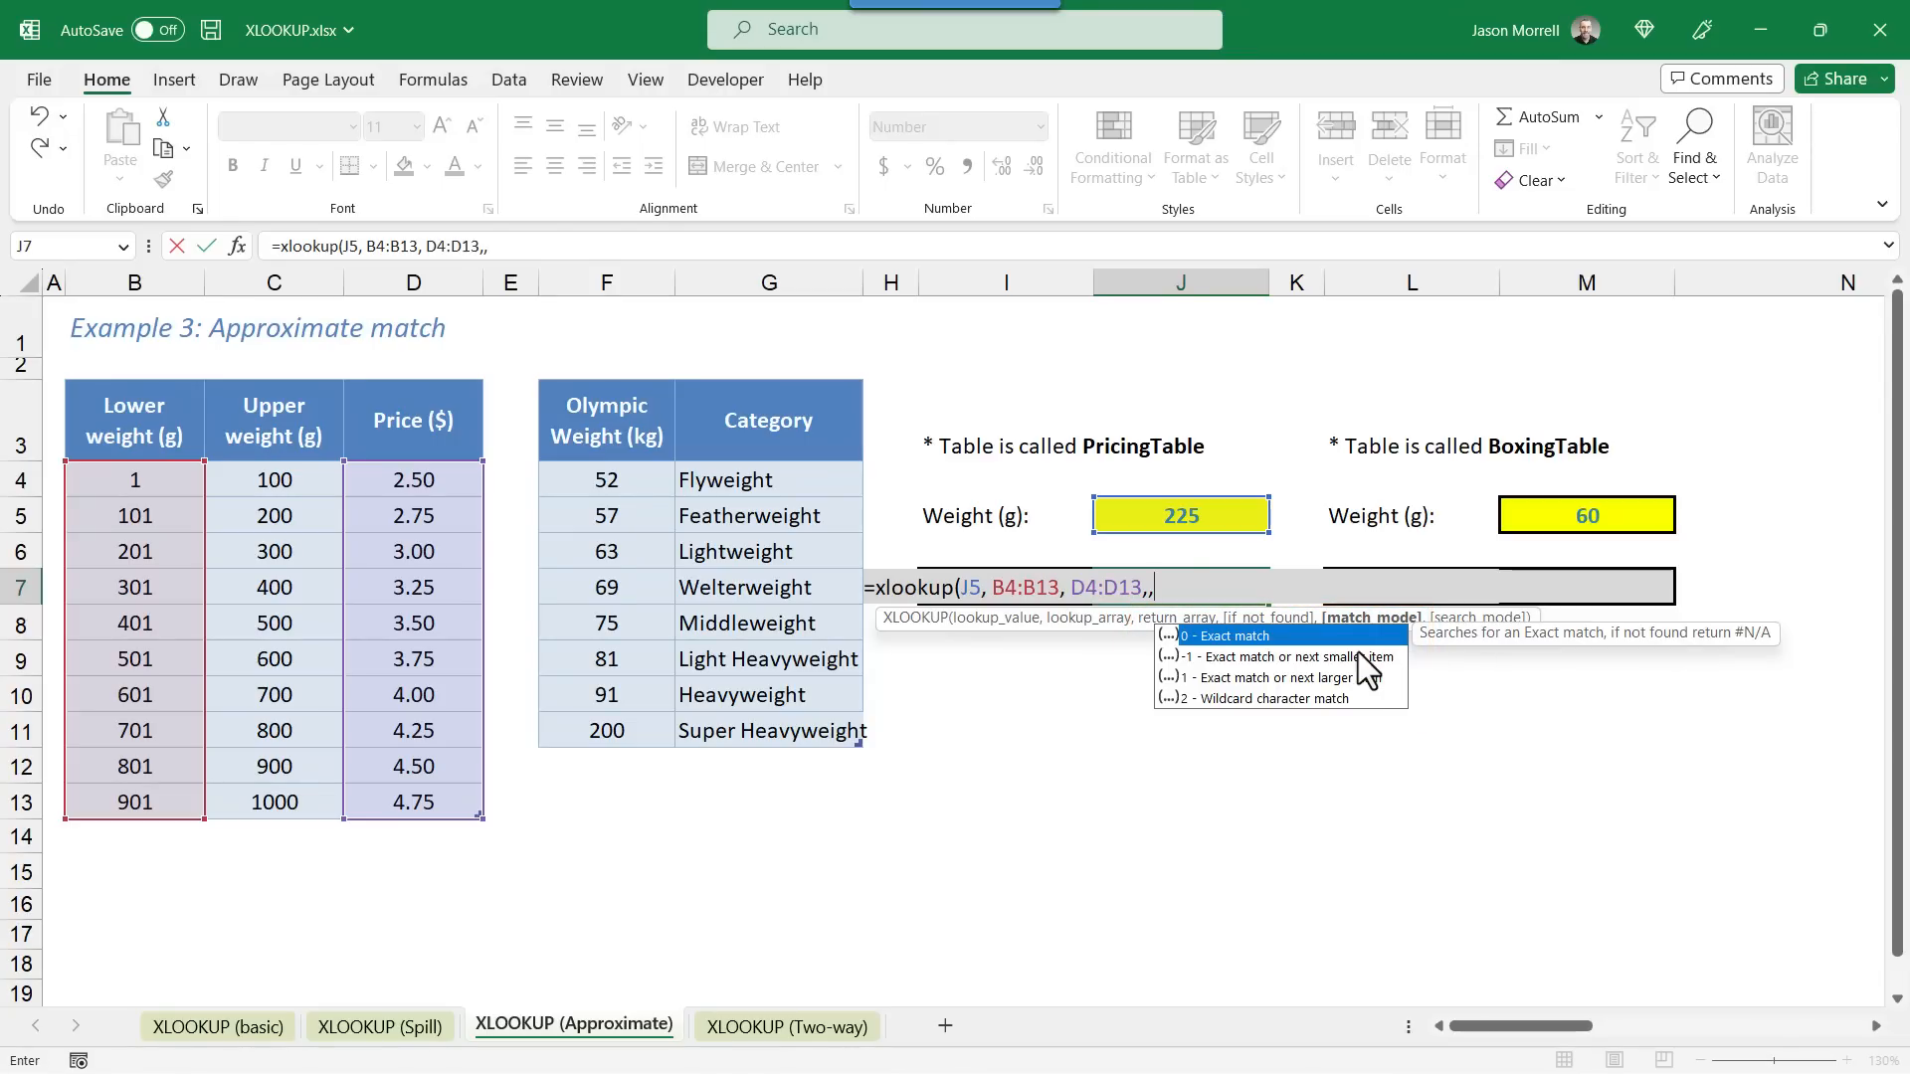
{"action": "mouse_move", "coordinate": [1340, 682]}
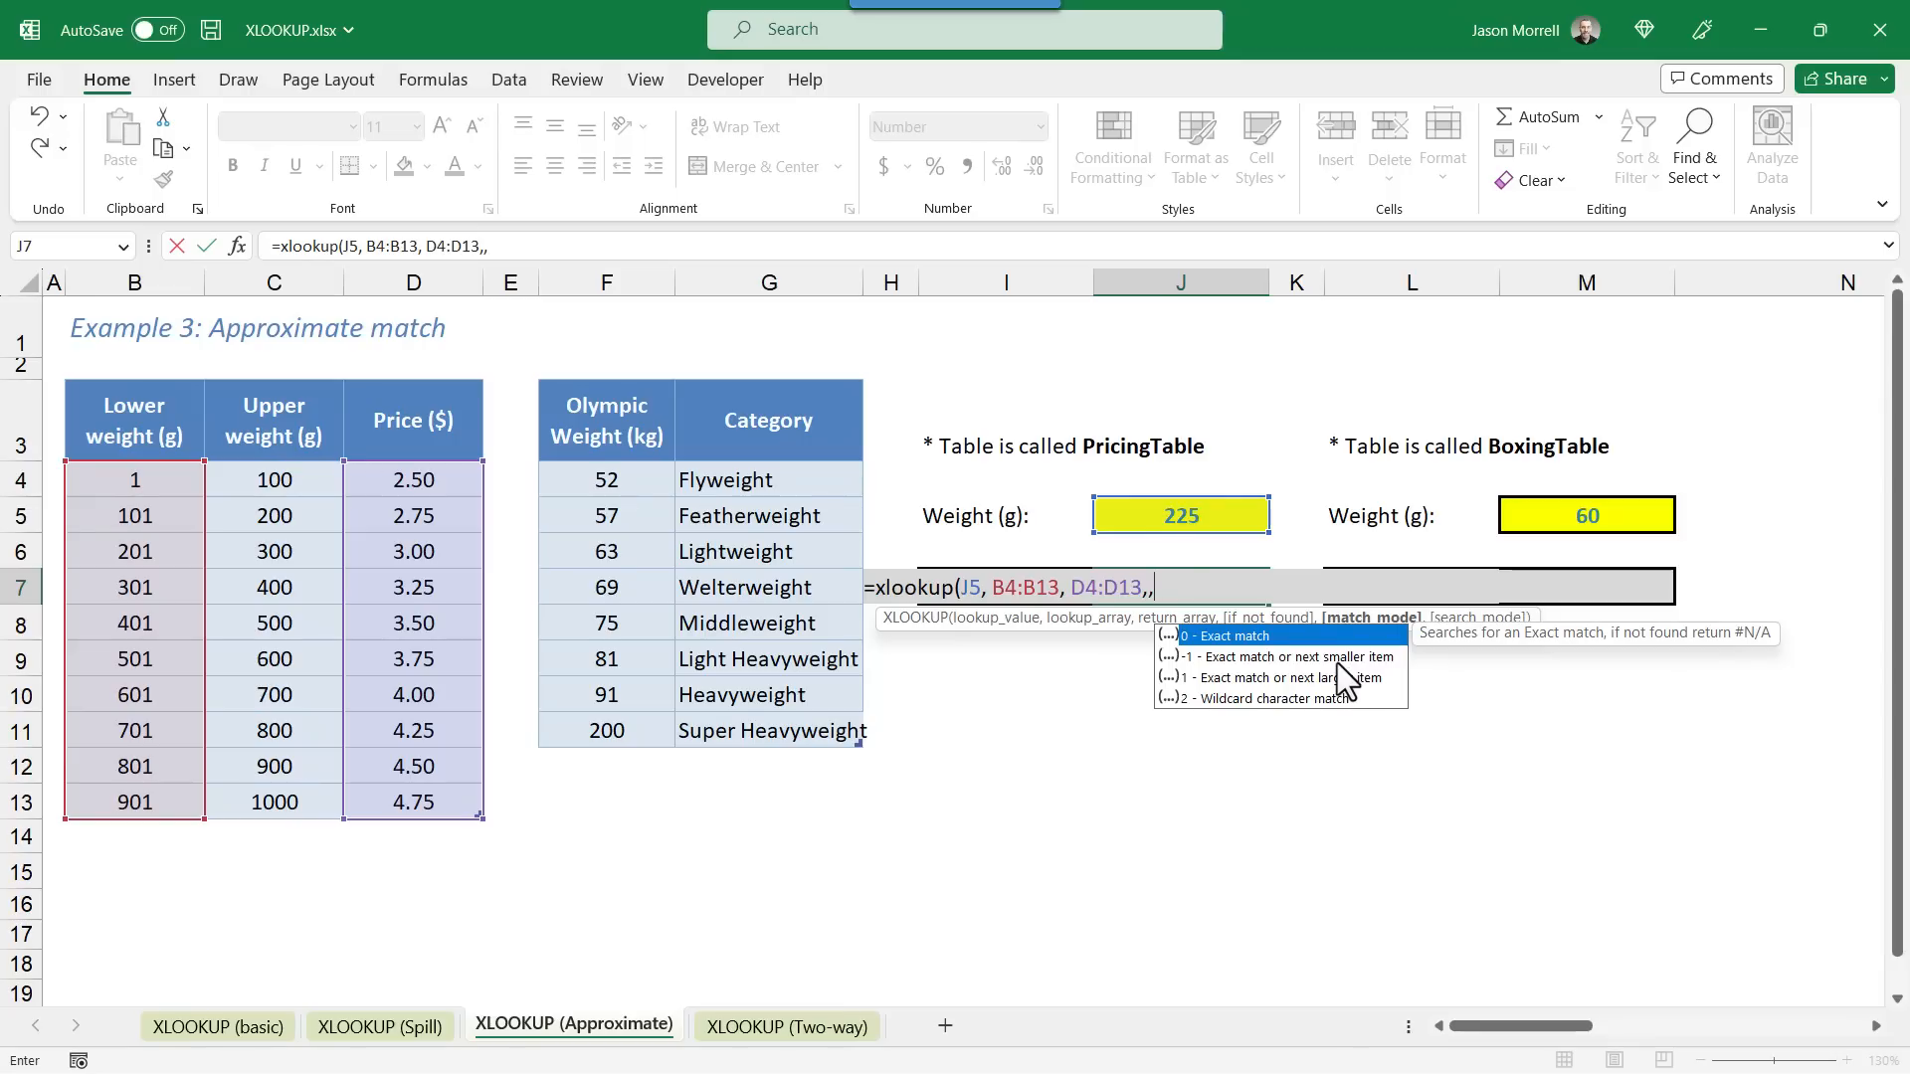
{"action": "mouse_move", "coordinate": [1280, 656]}
{"action": "type", "text": "-1"}
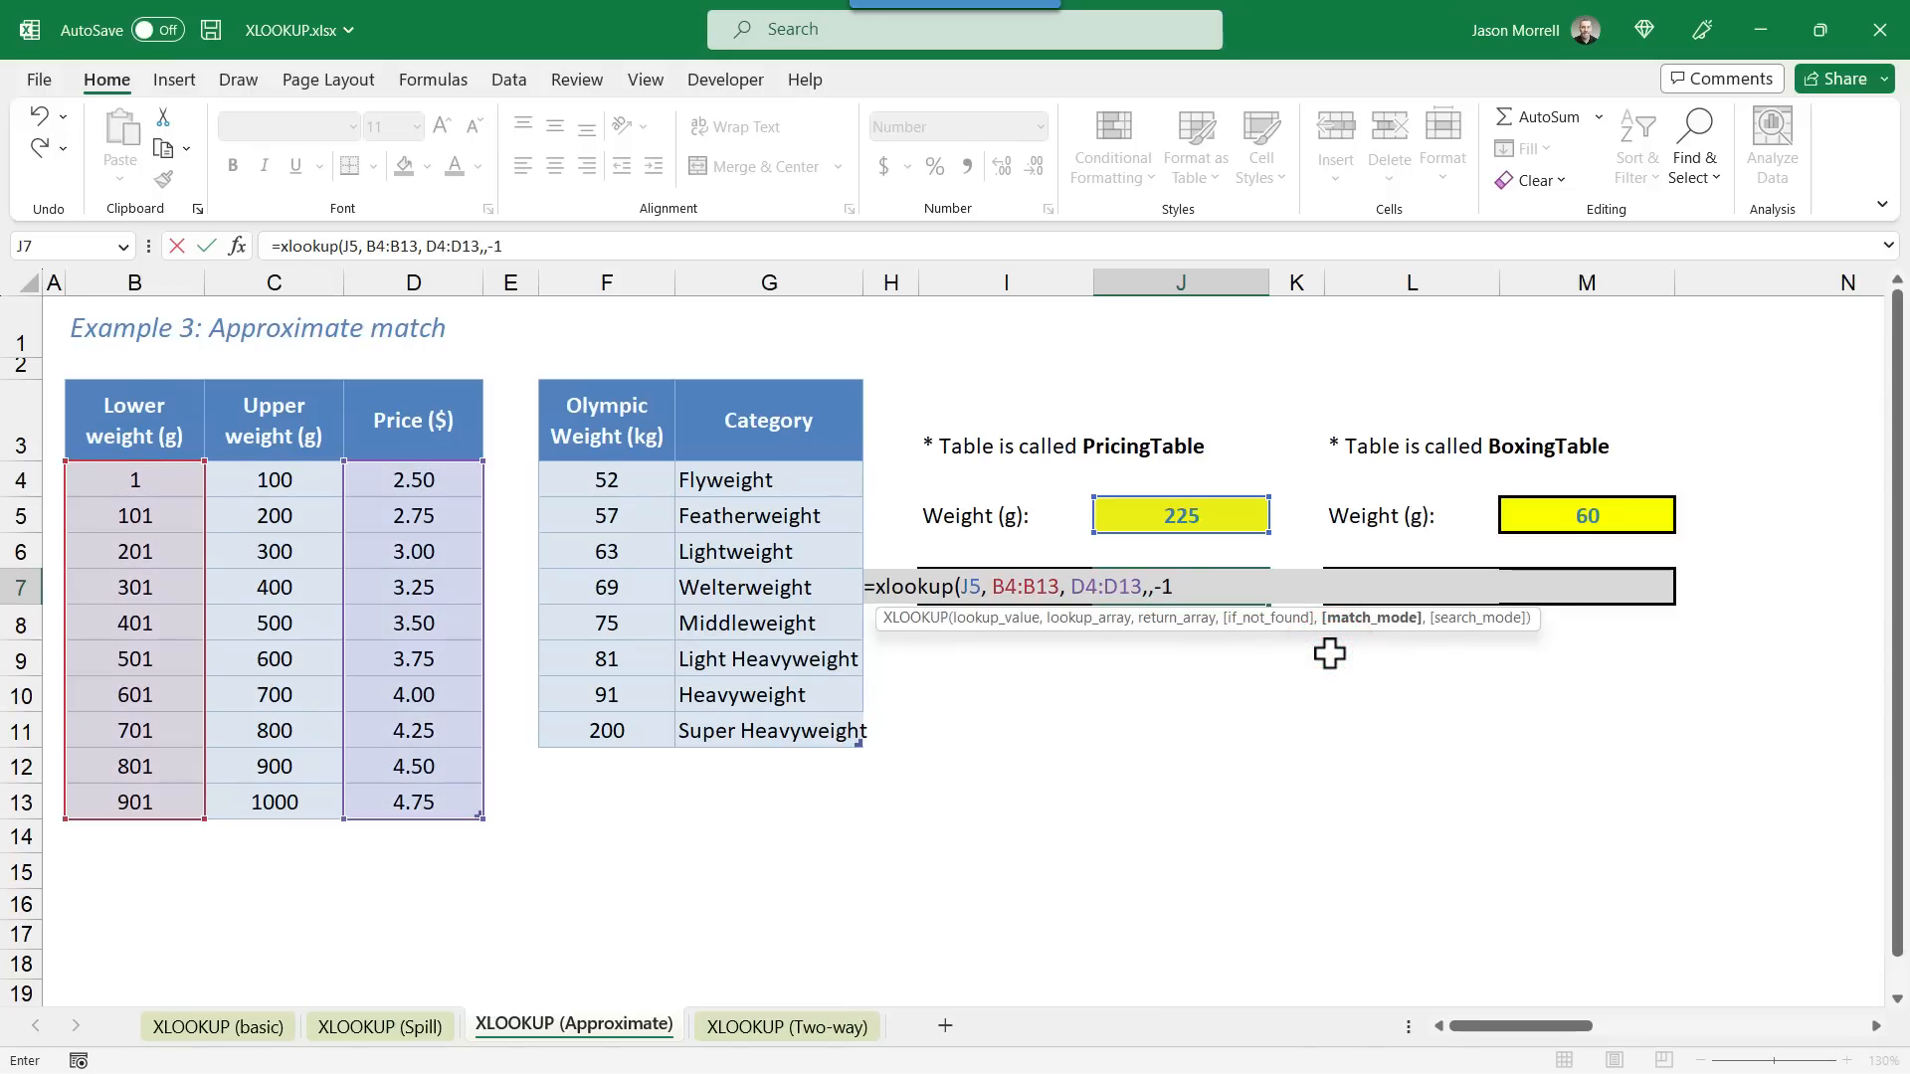
{"action": "key", "text": "Return"}
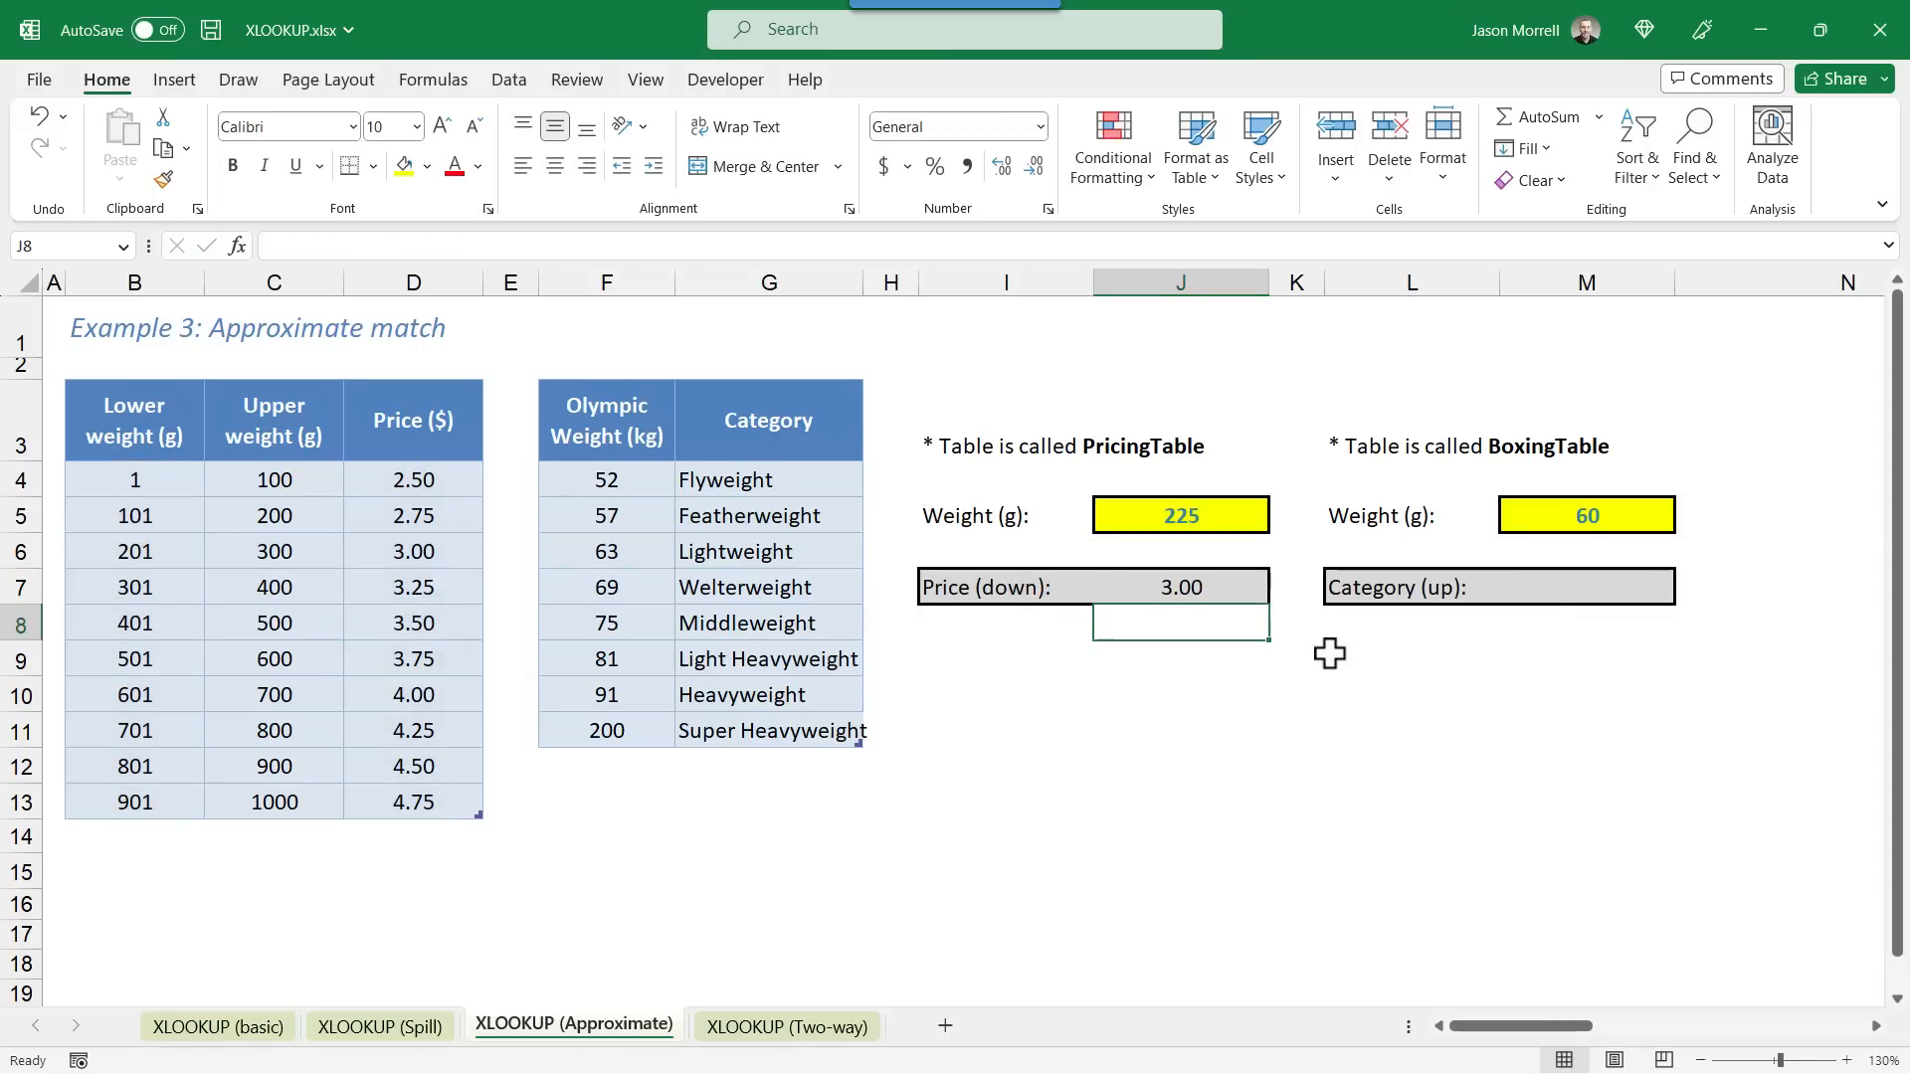
Step: Enter weights 299, 300 and 301 in J5, moving the price from 3.00 to 3.25
{"action": "left_click", "coordinate": [1178, 515]}
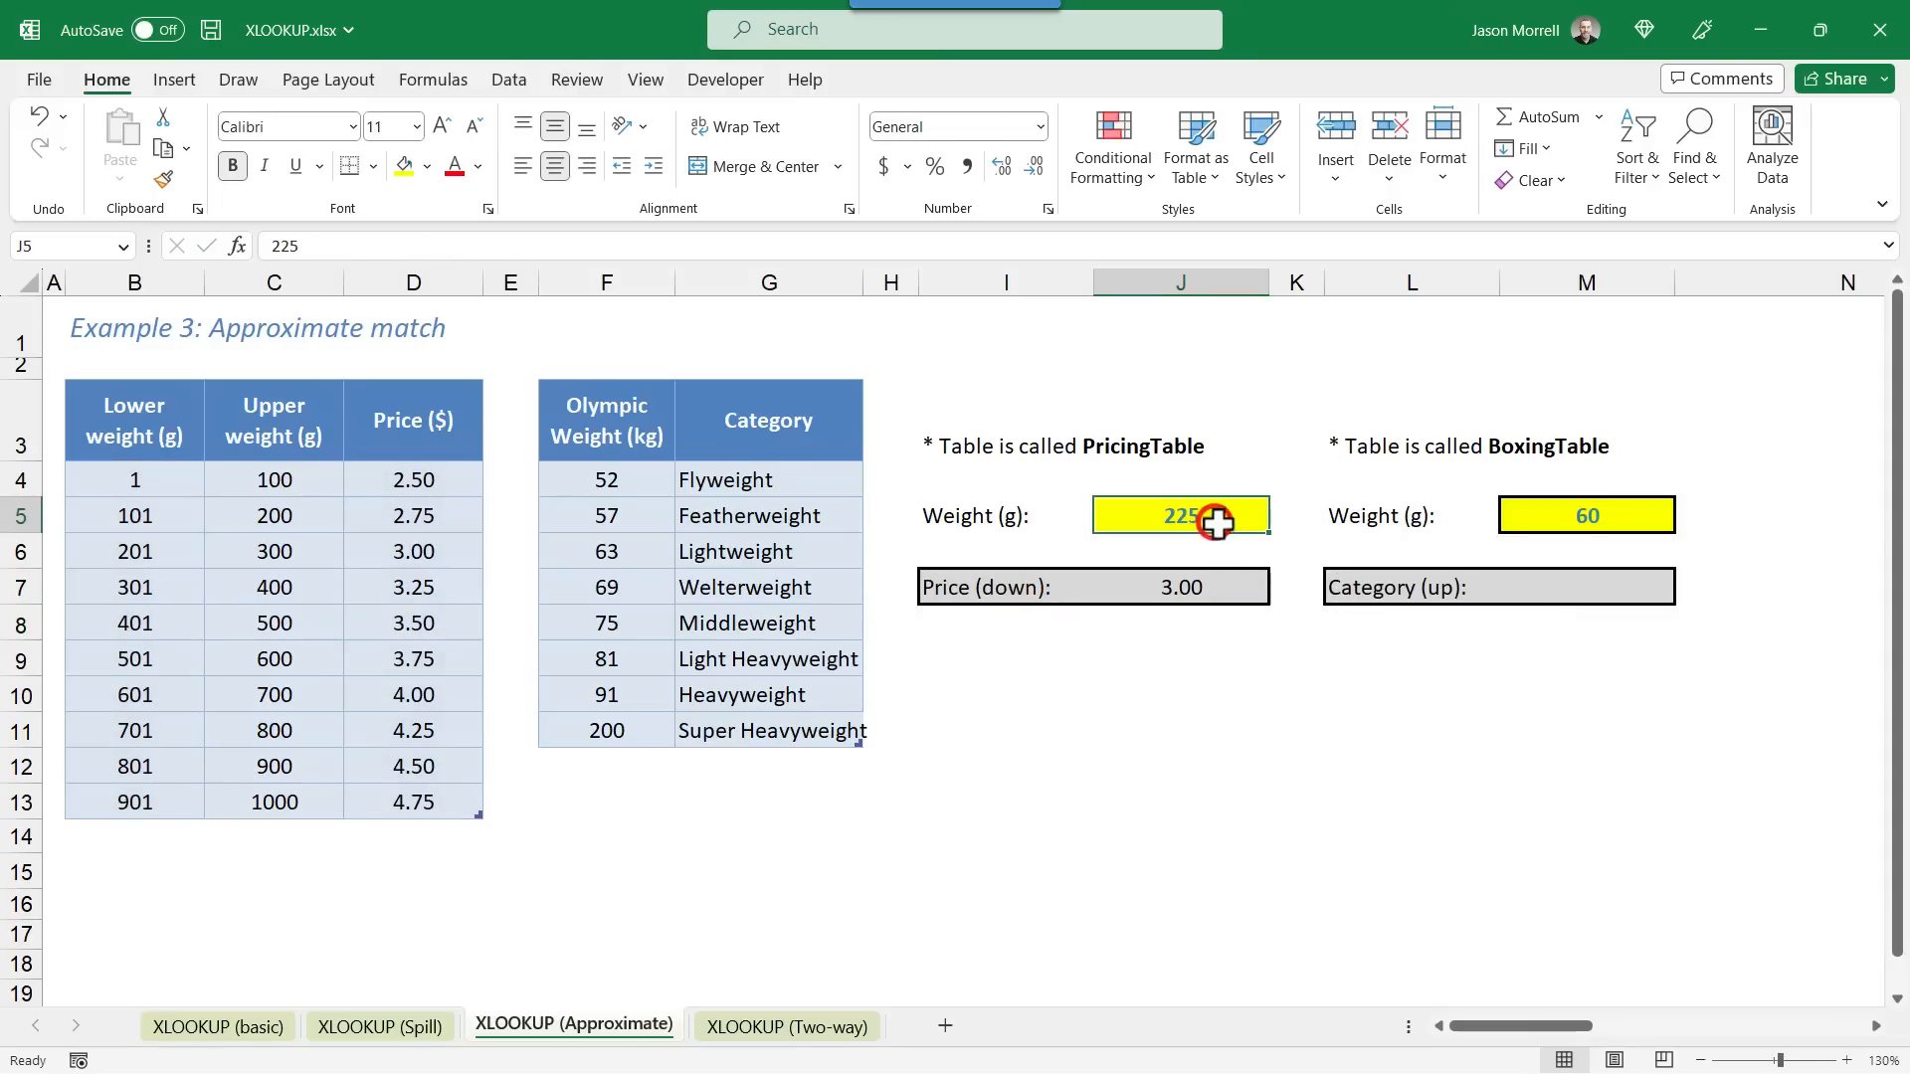
{"action": "mouse_move", "coordinate": [1227, 698]}
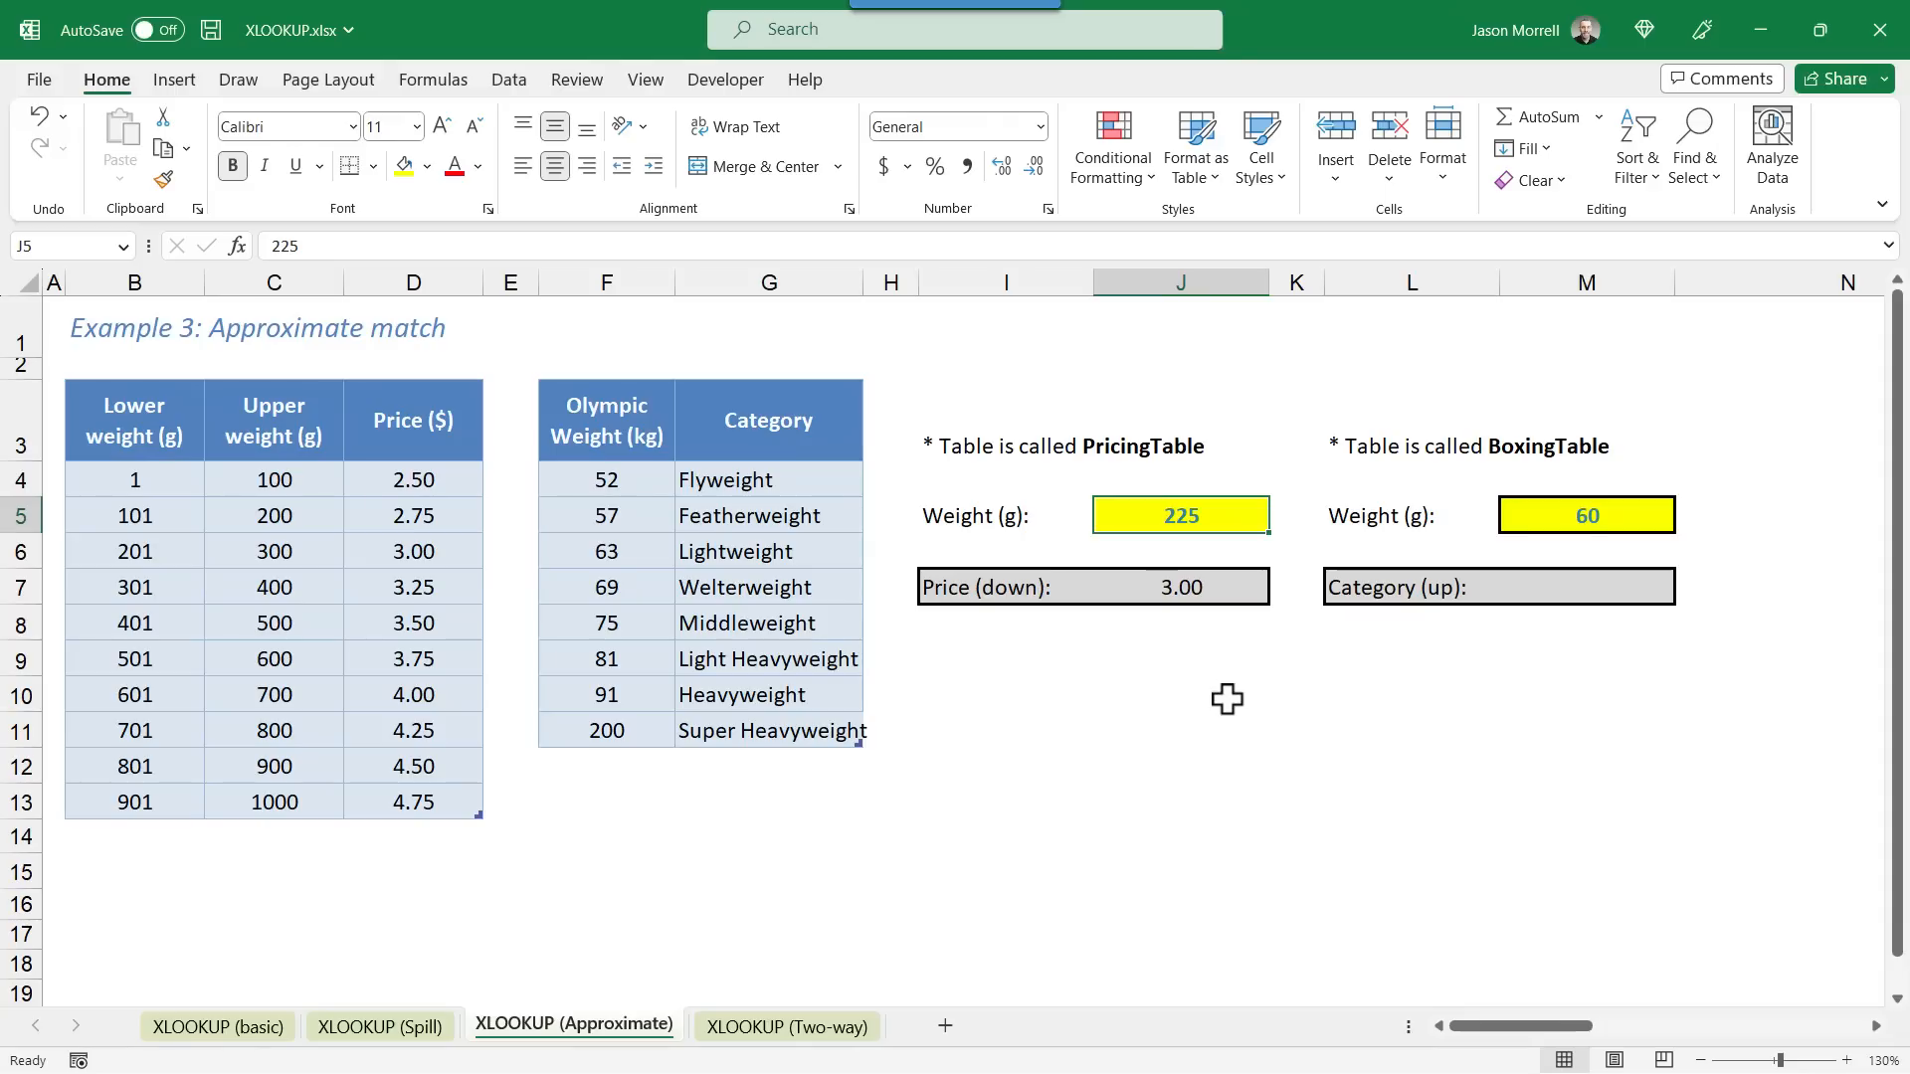
{"action": "type", "text": "299"}
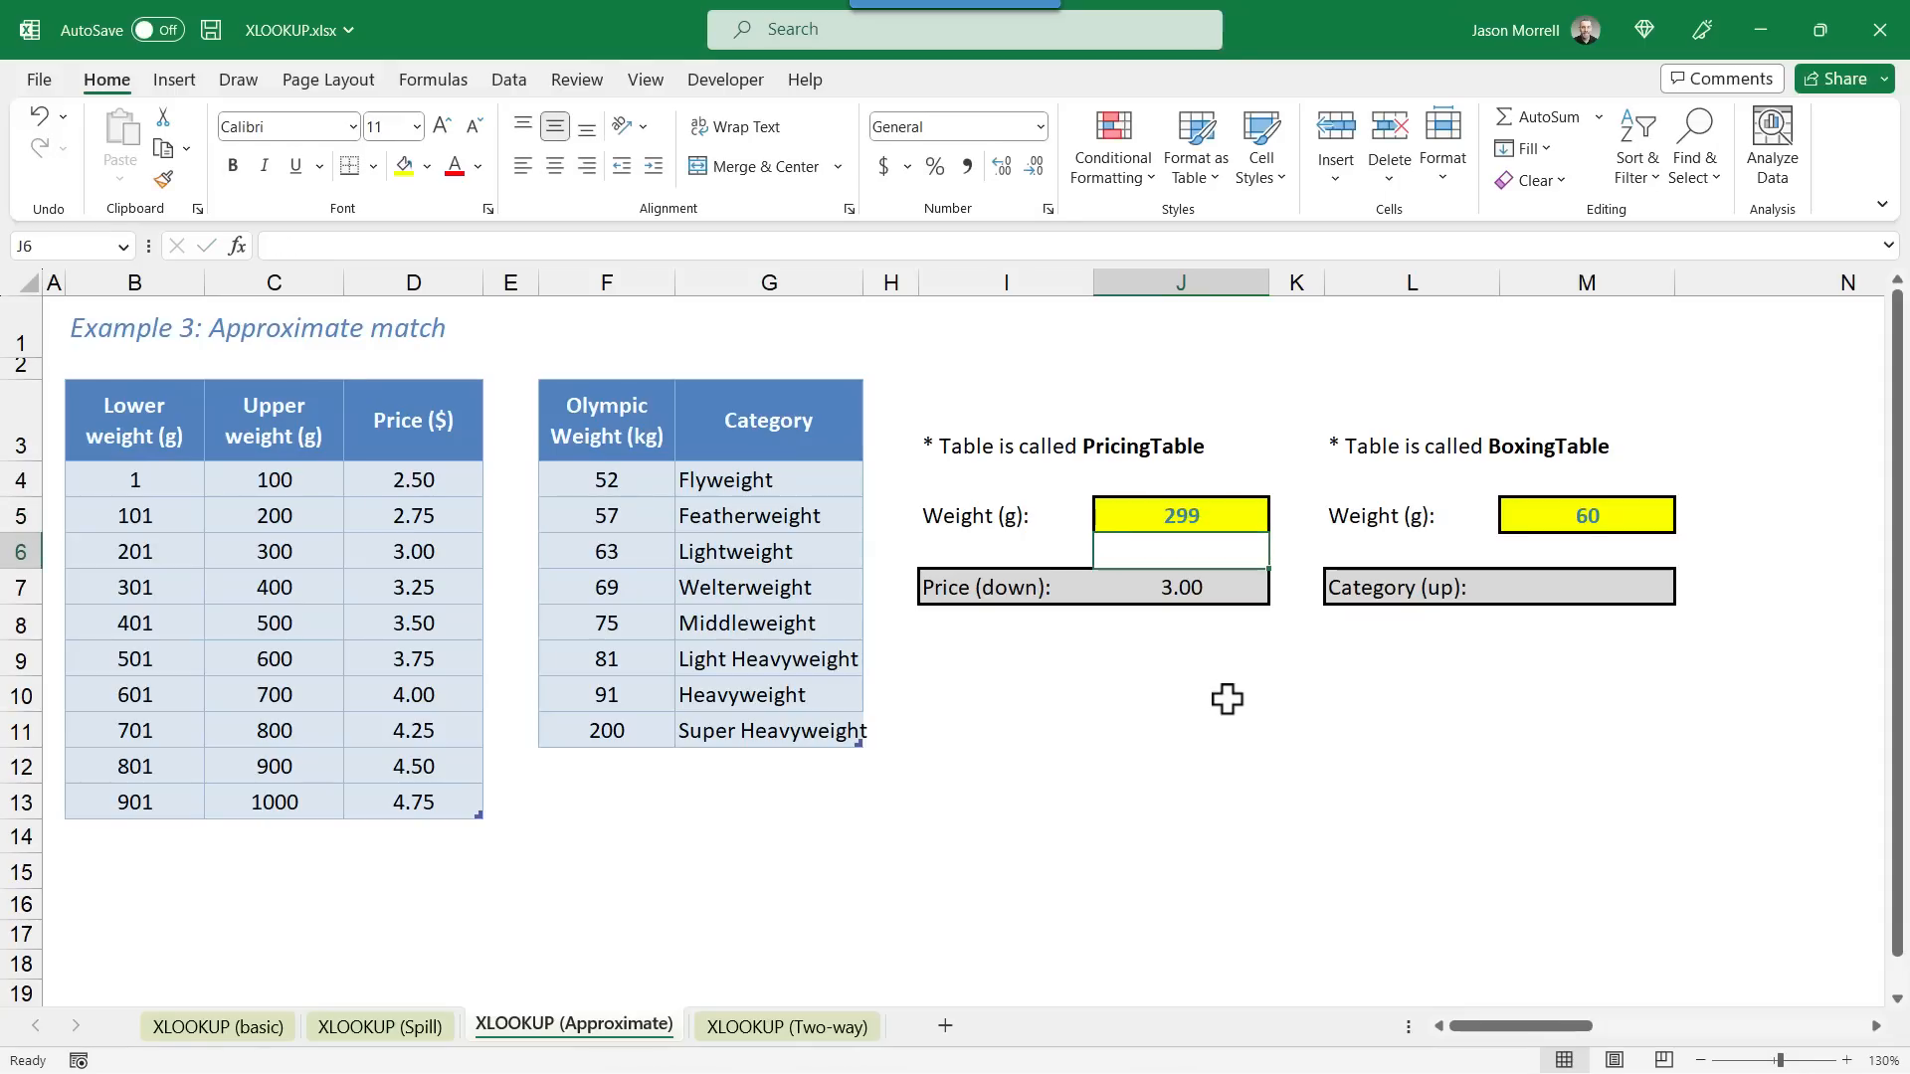
{"action": "left_click", "coordinate": [1178, 515]}
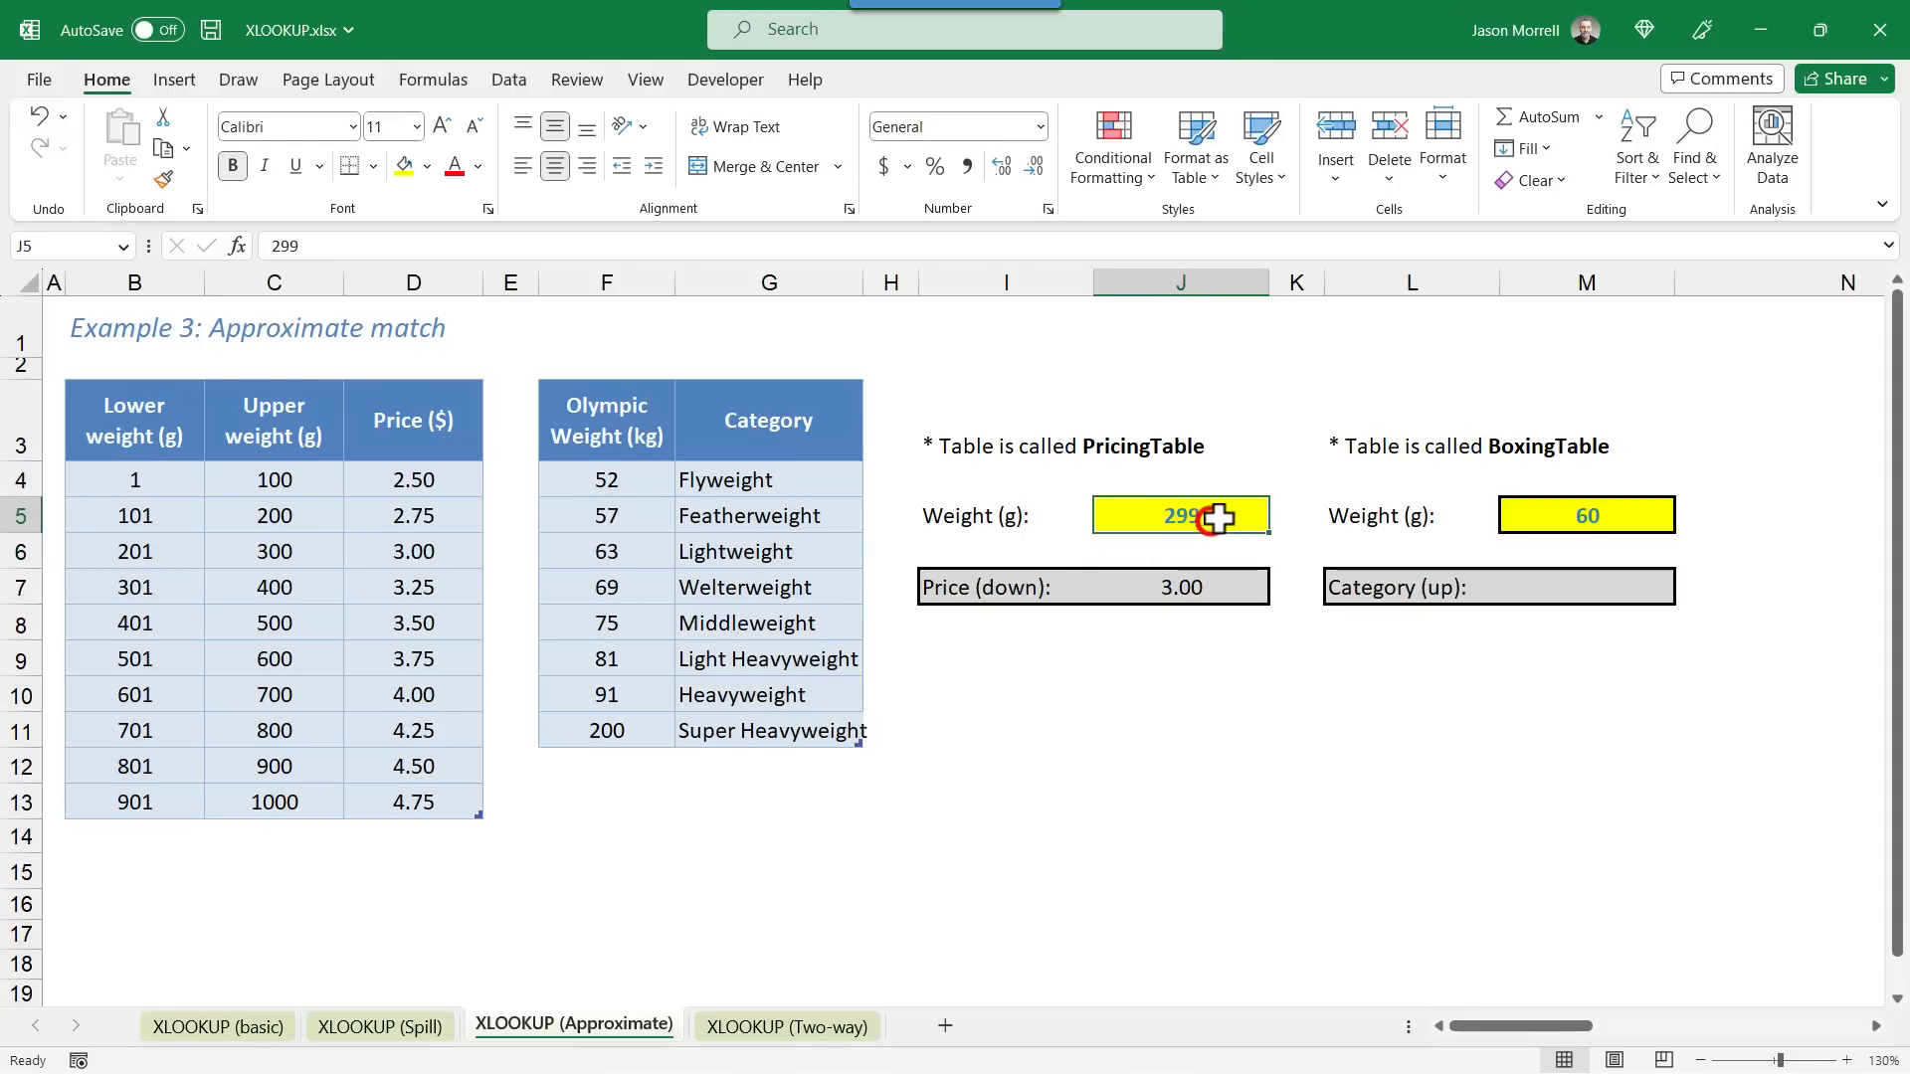
{"action": "type", "text": "300"}
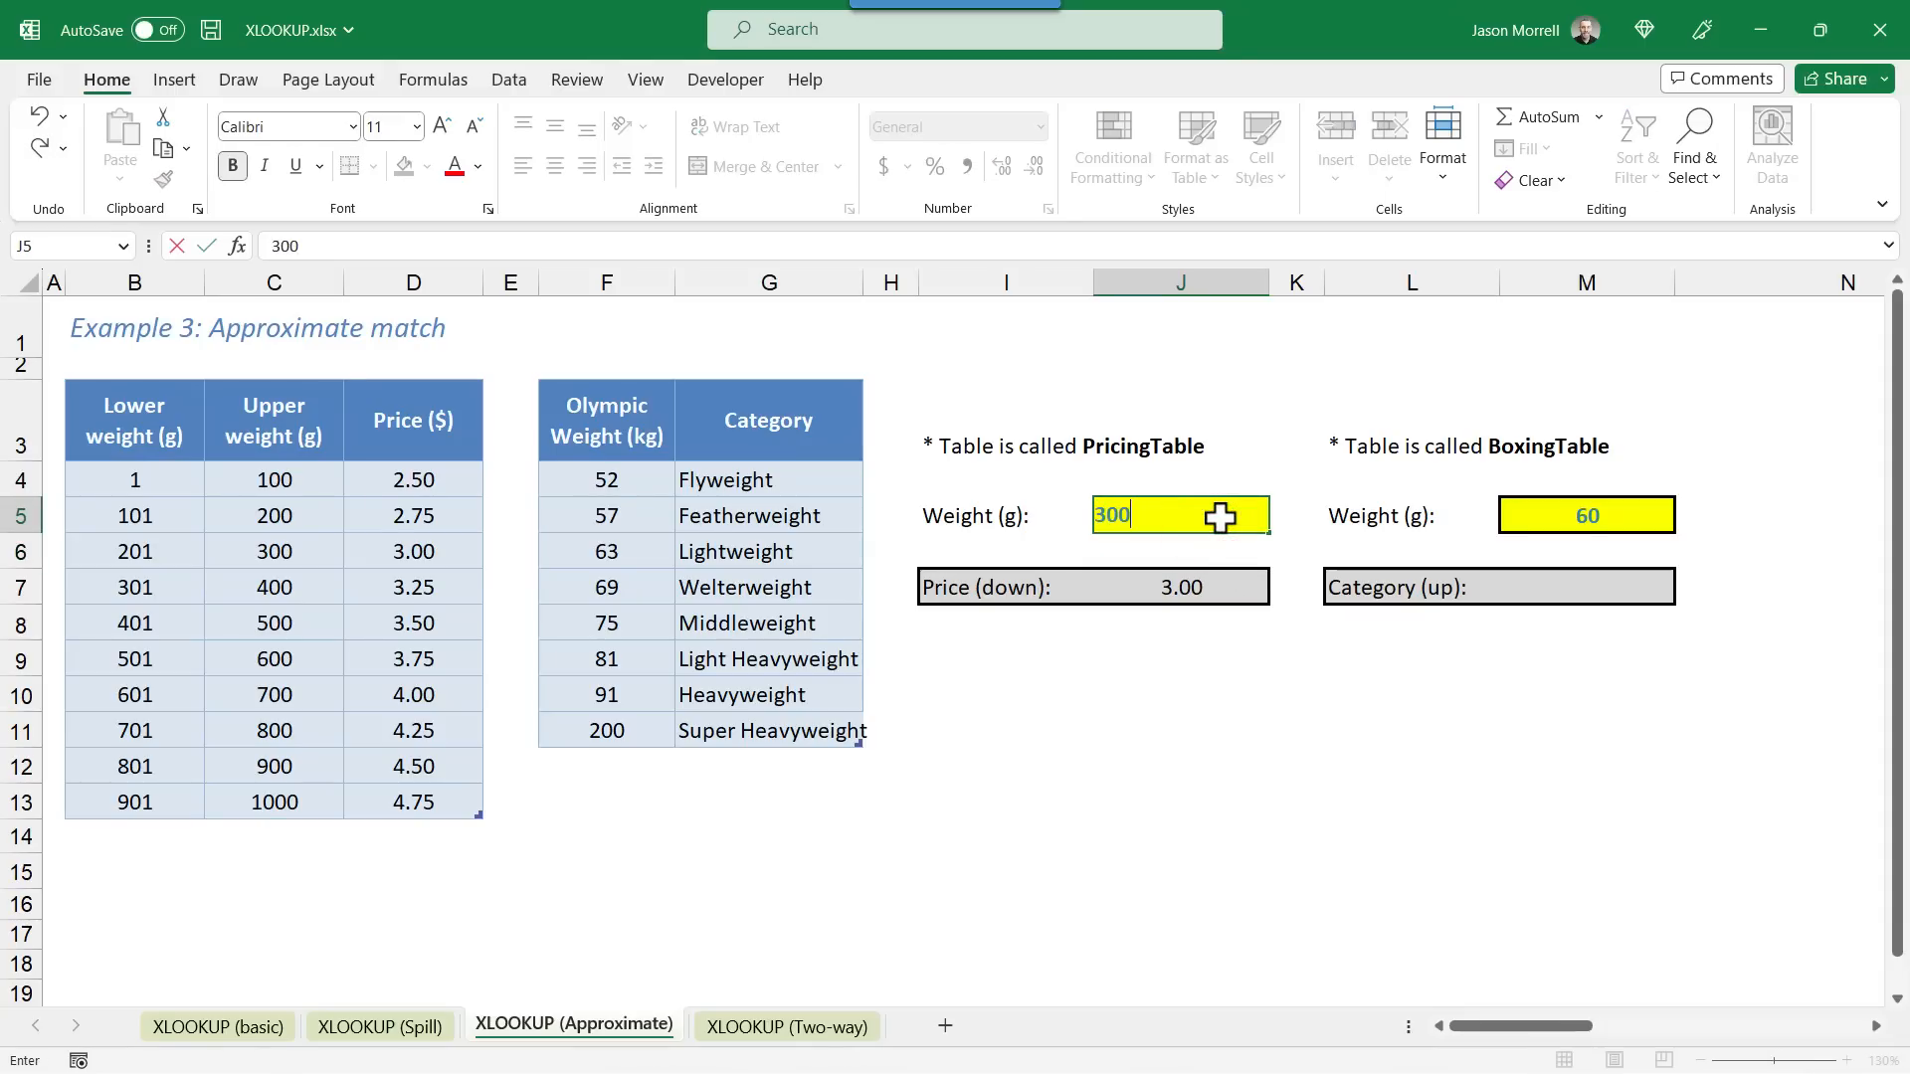
{"action": "key", "text": "enter"}
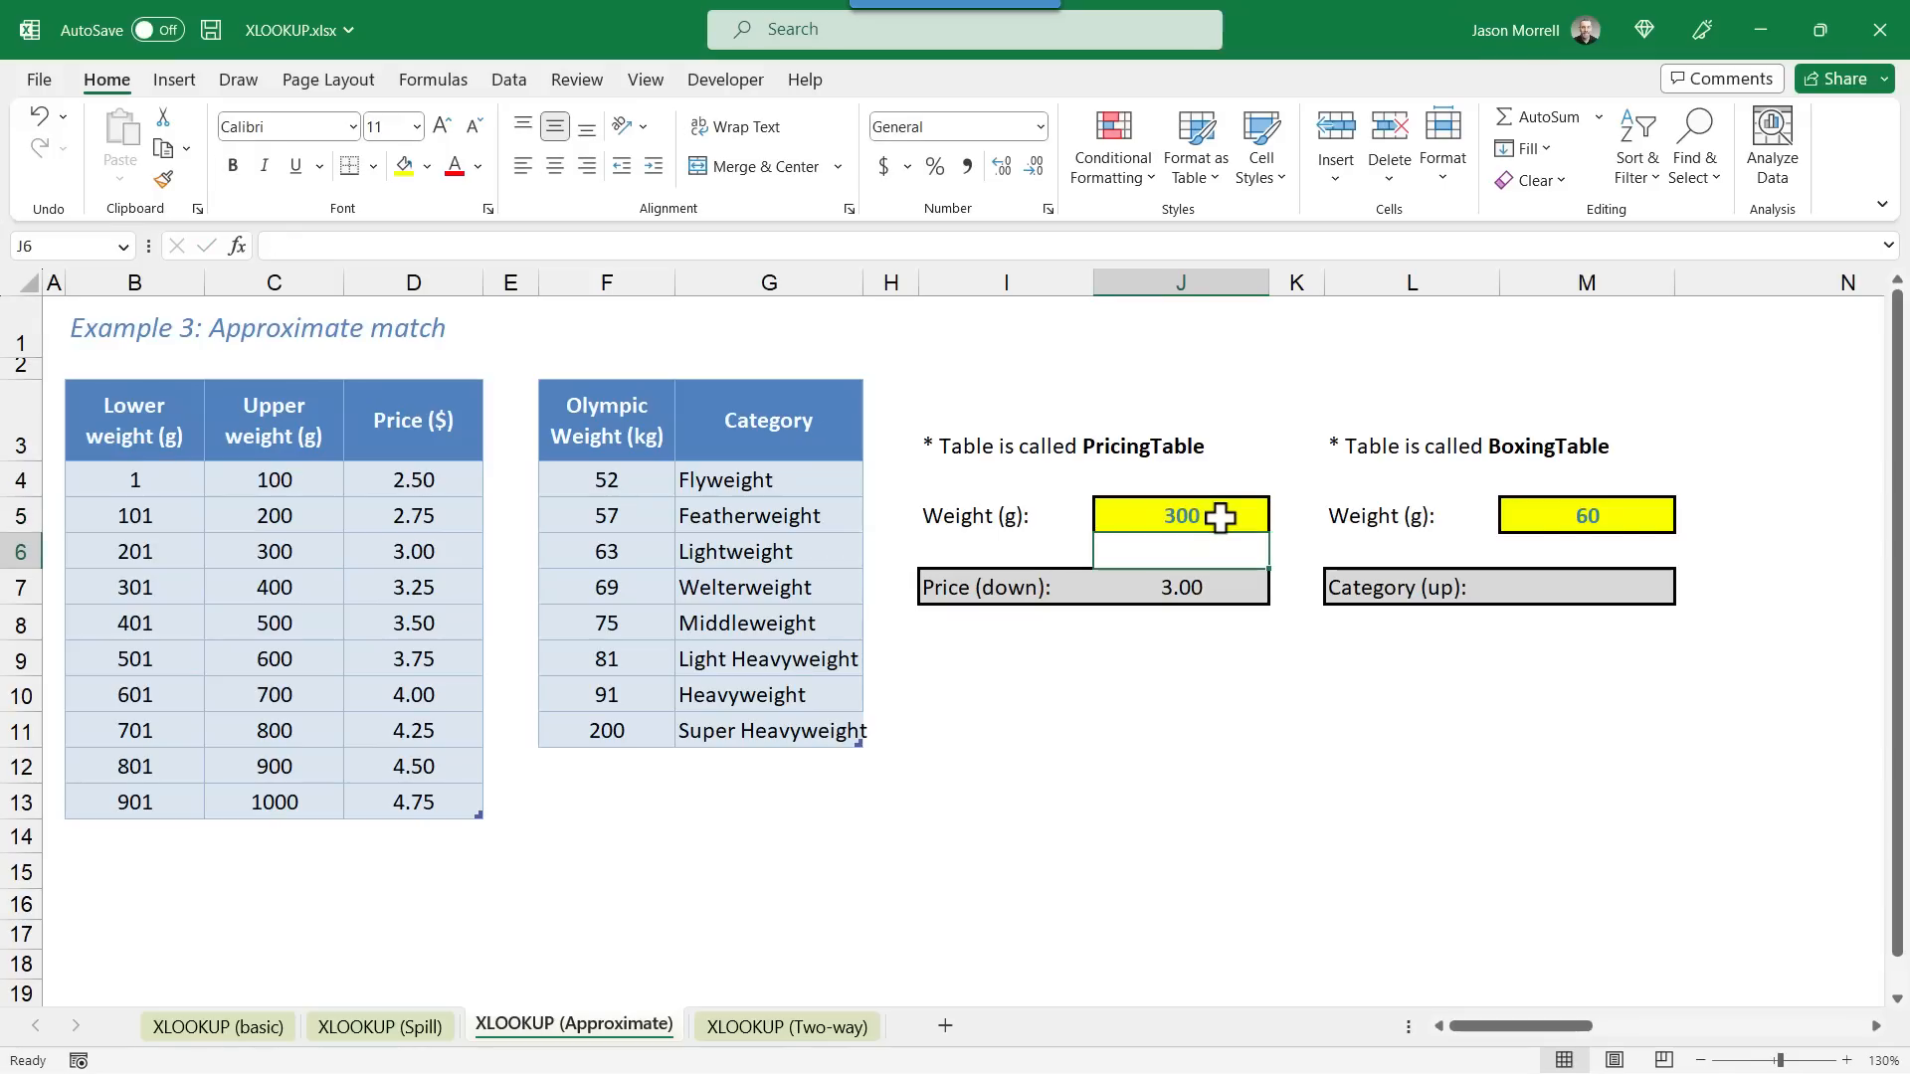
{"action": "type", "text": "301"}
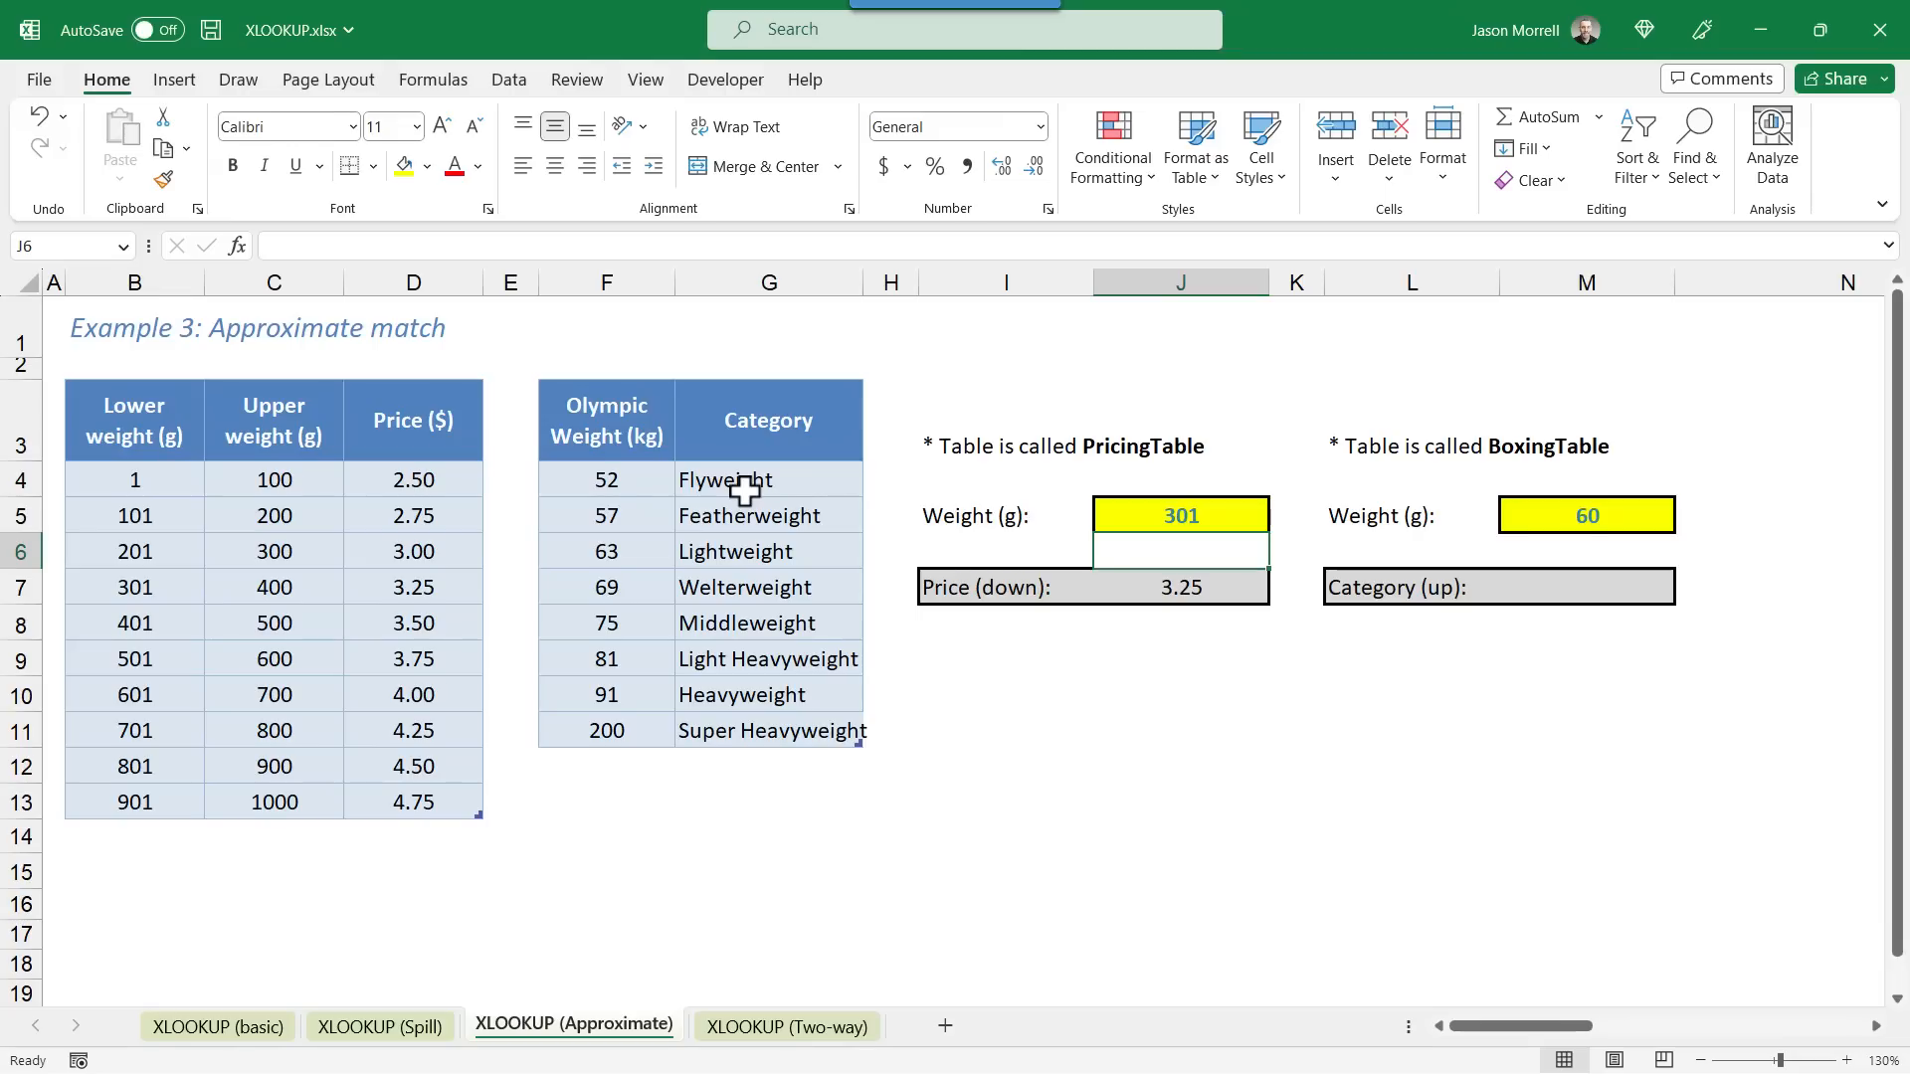
Step: In M7, start an XLOOKUP of boxing weight 60 using match mode 1 (exact or next larger)
{"action": "left_click", "coordinate": [1620, 597]}
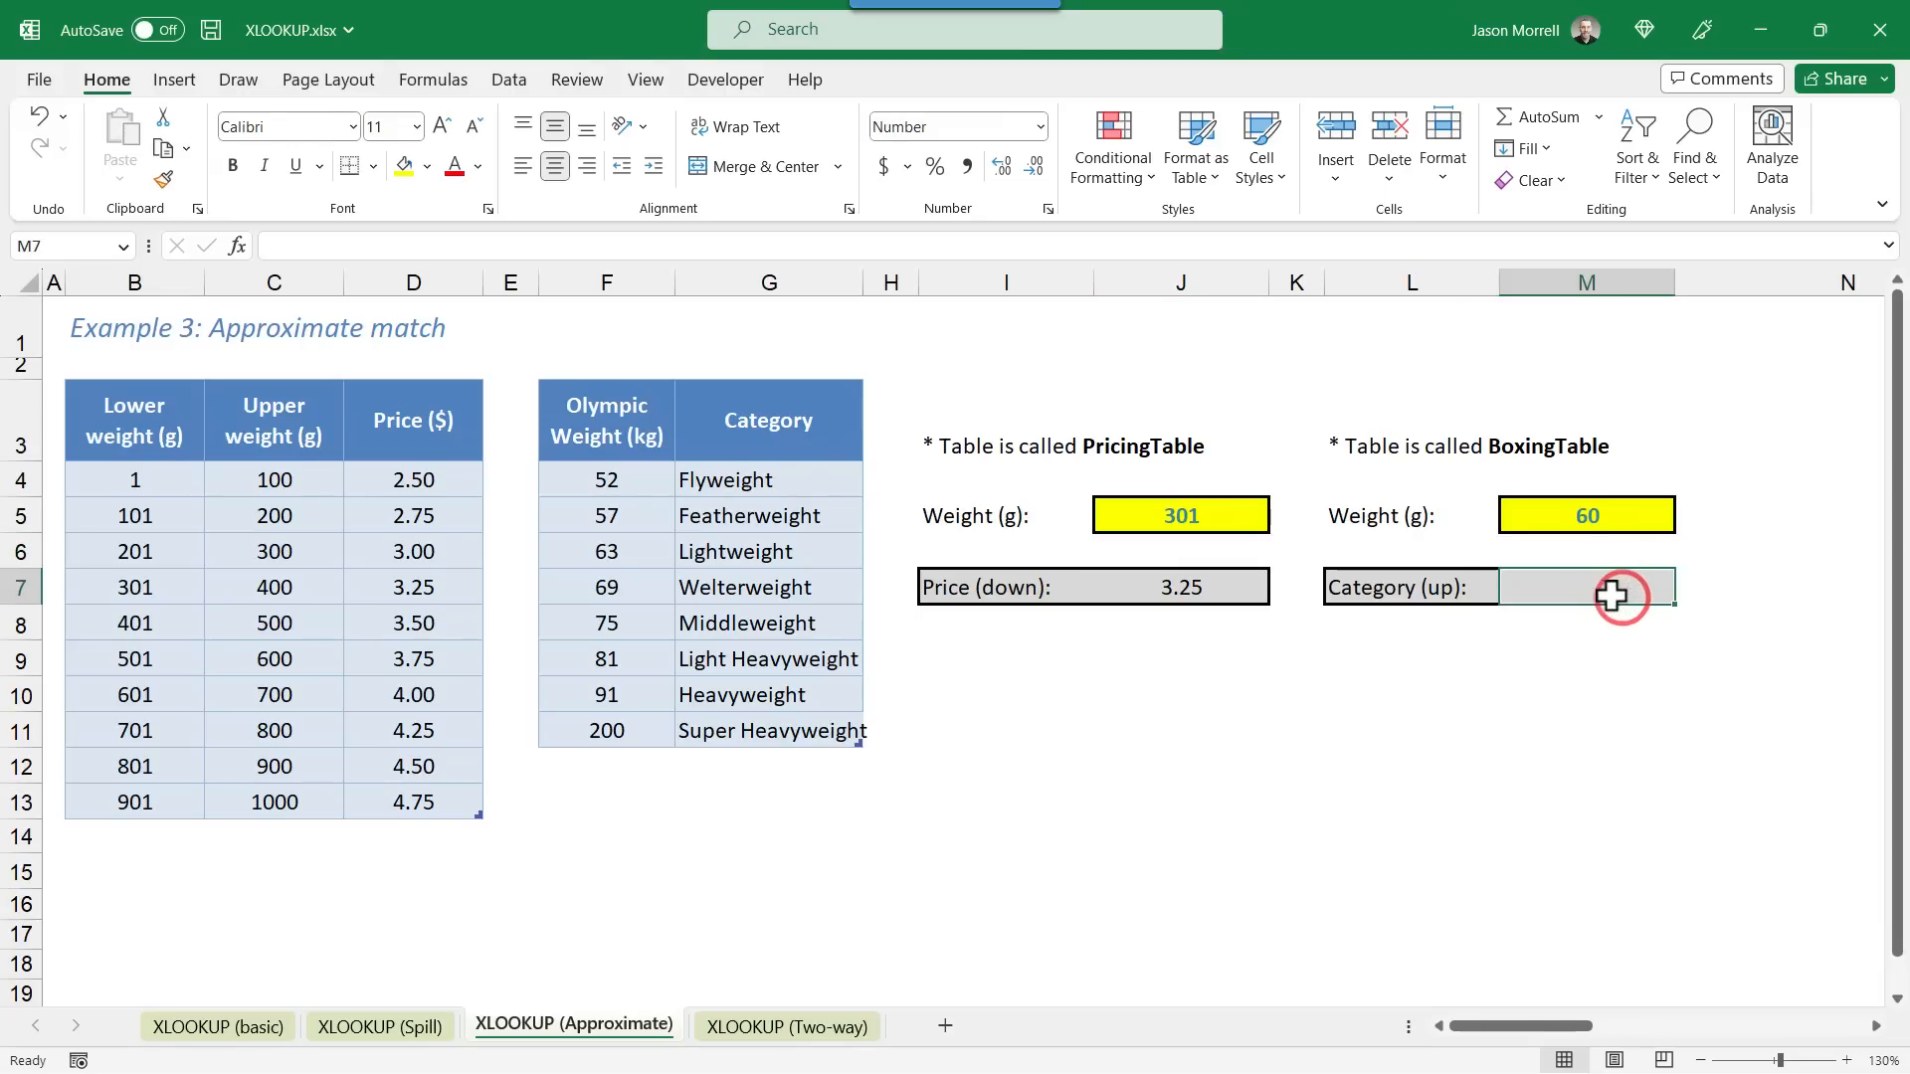
{"action": "mouse_move", "coordinate": [1608, 524]}
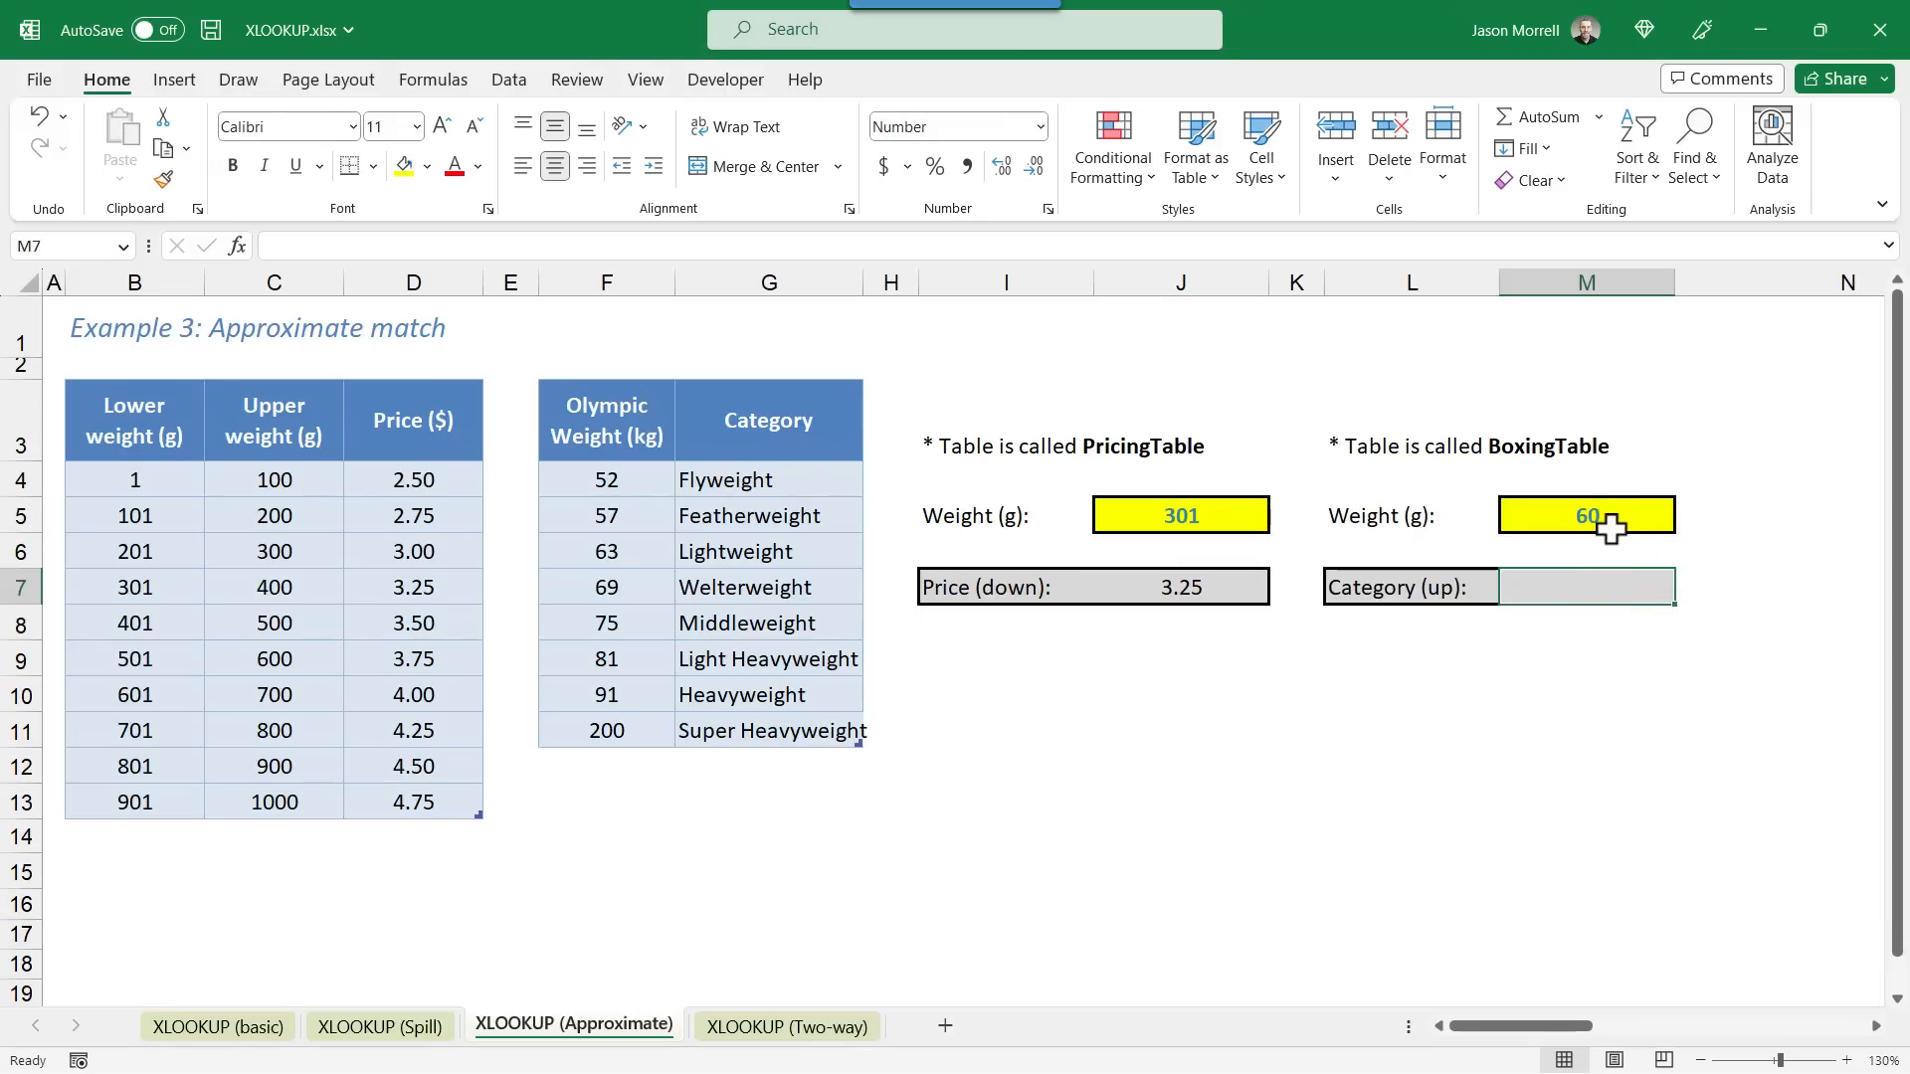
{"action": "mouse_move", "coordinate": [612, 568]}
{"action": "type", "text": "=xlookup("}
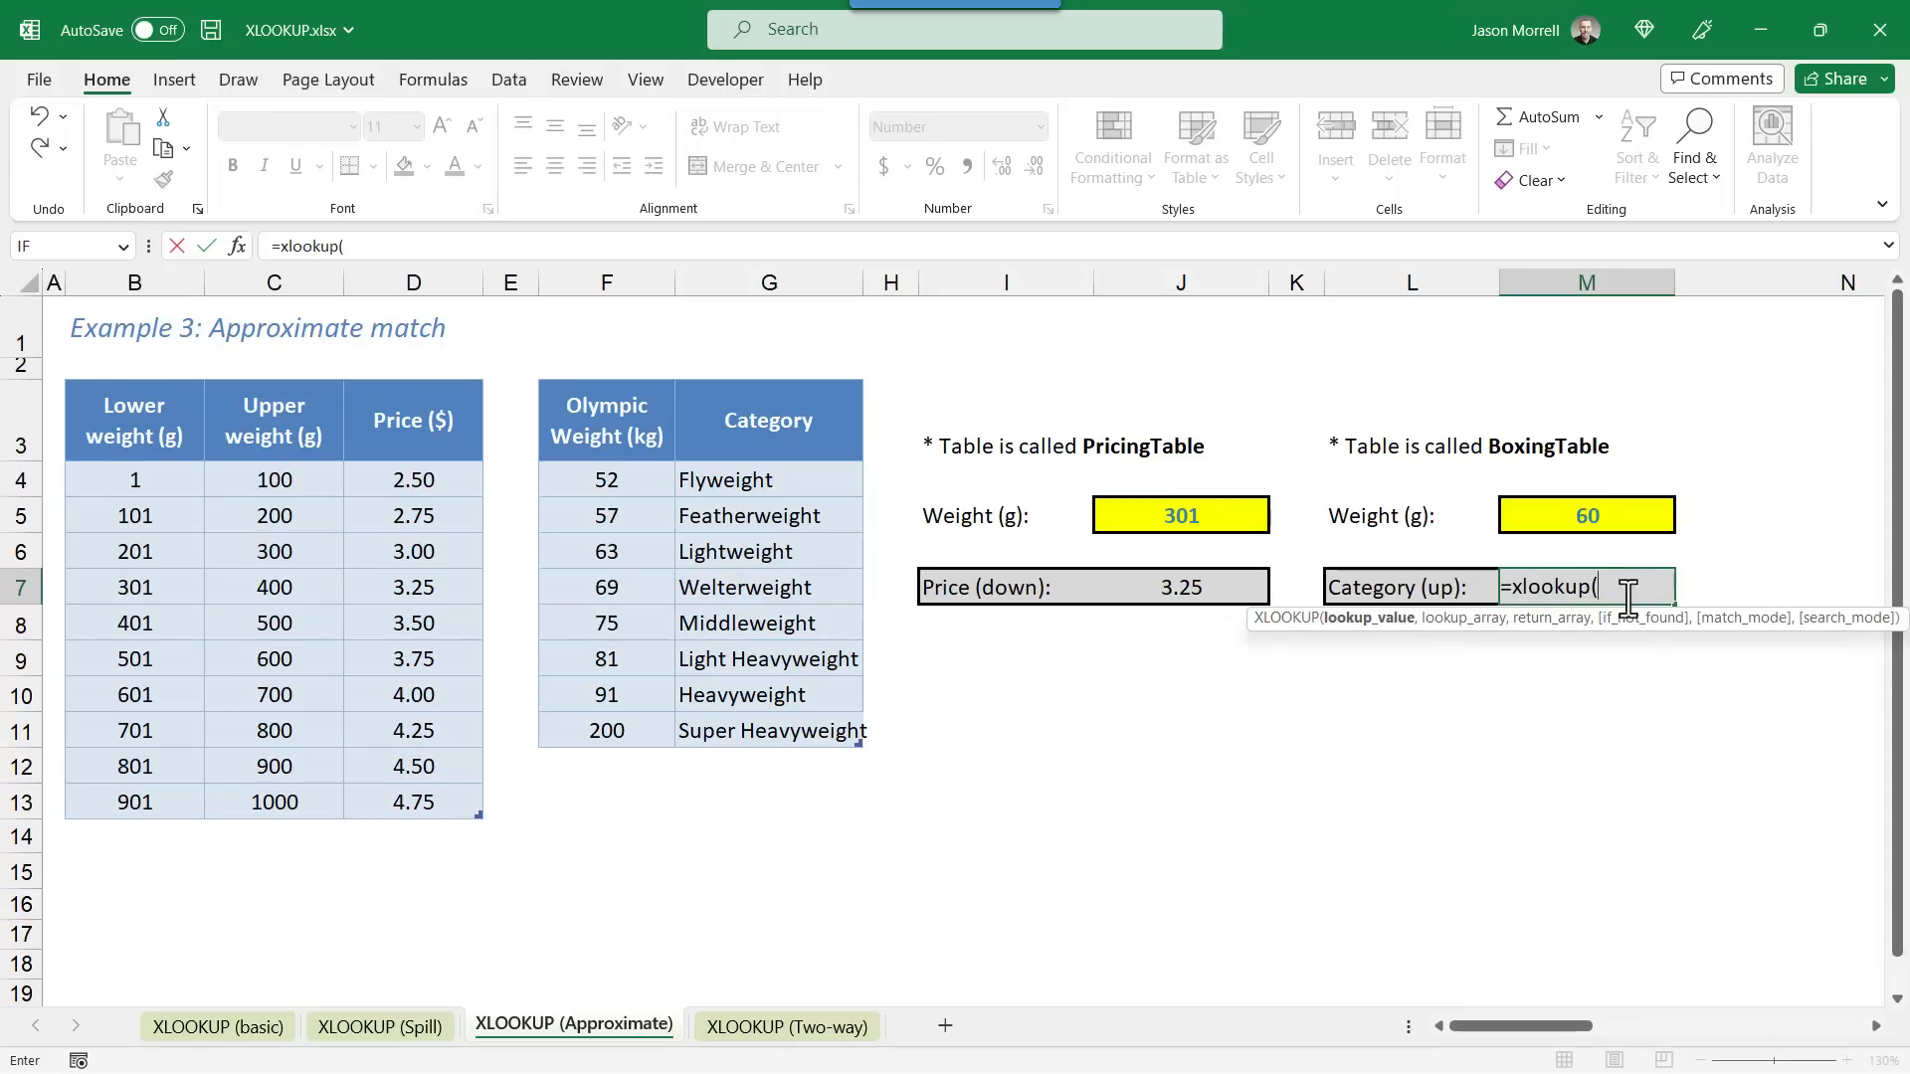
{"action": "left_click", "coordinate": [1585, 514]}
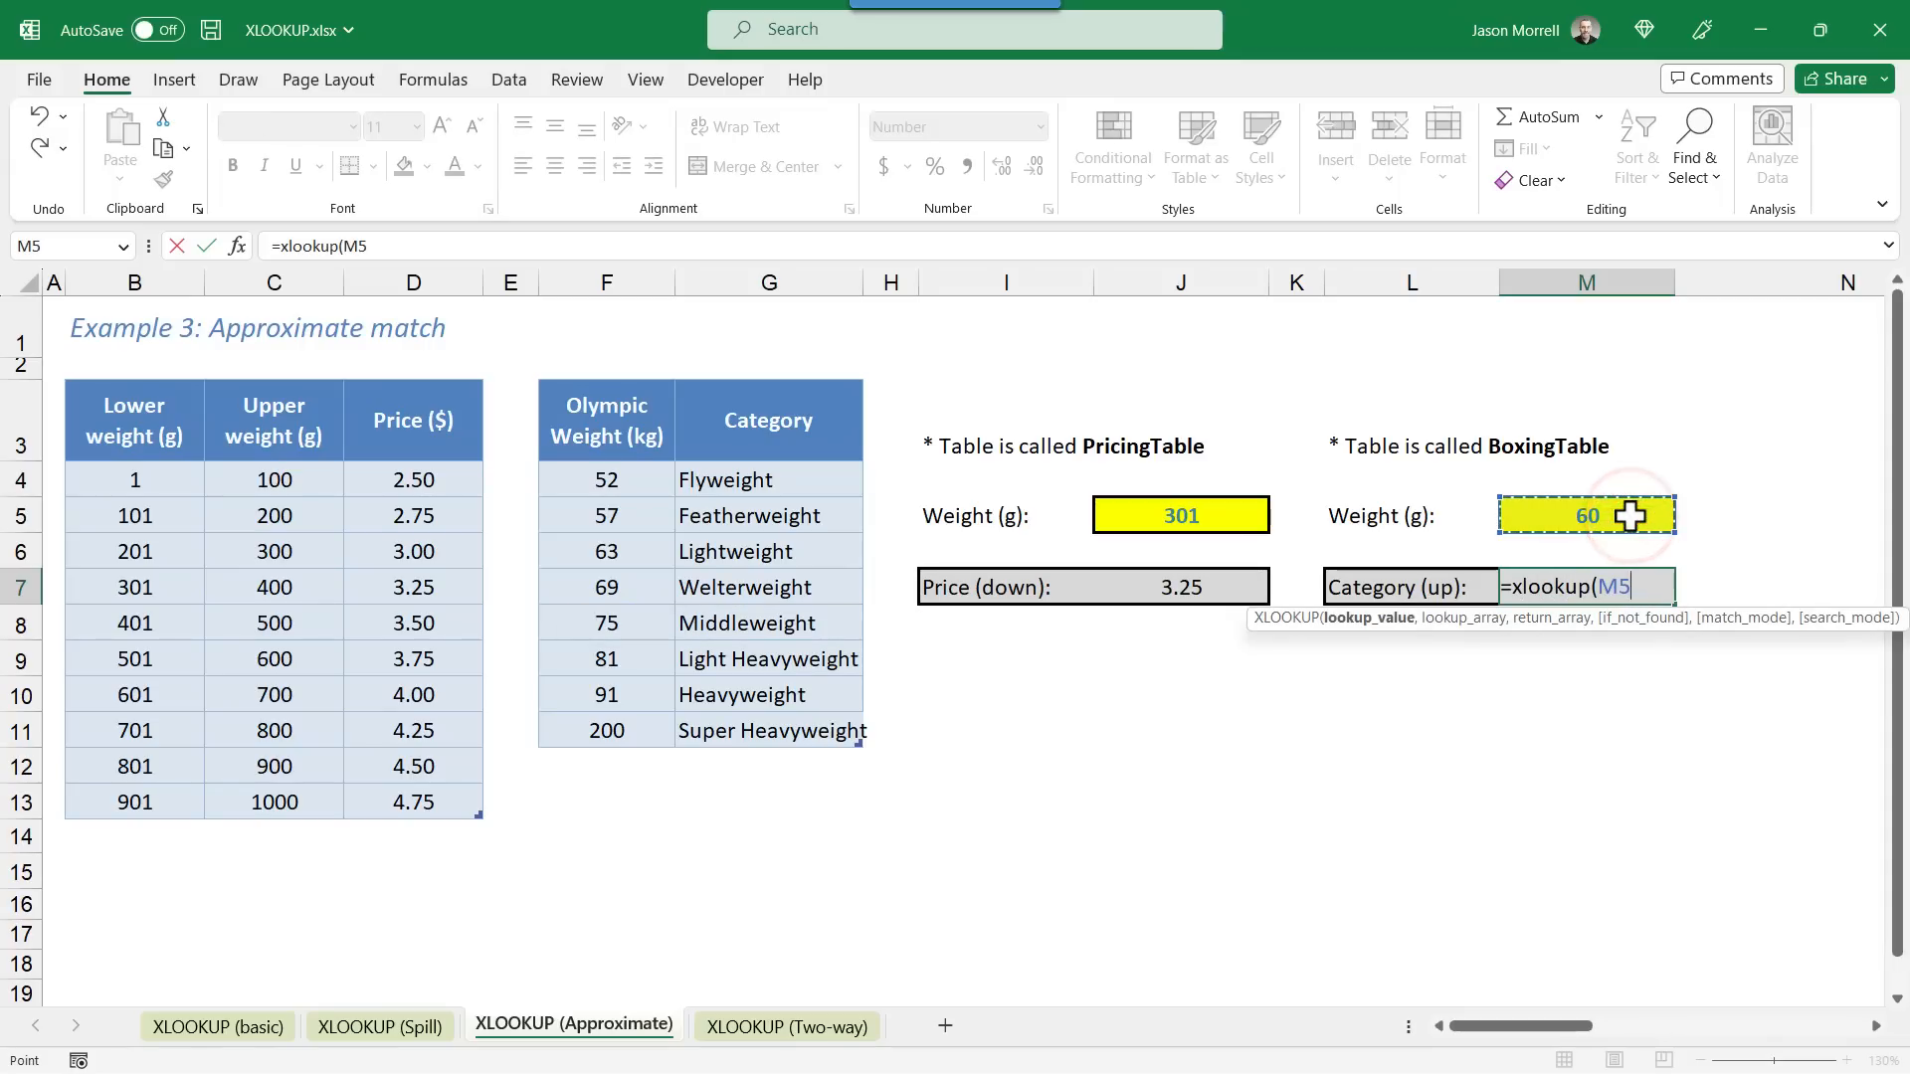
{"action": "type", "text": ", F4:F11, G4:G11"}
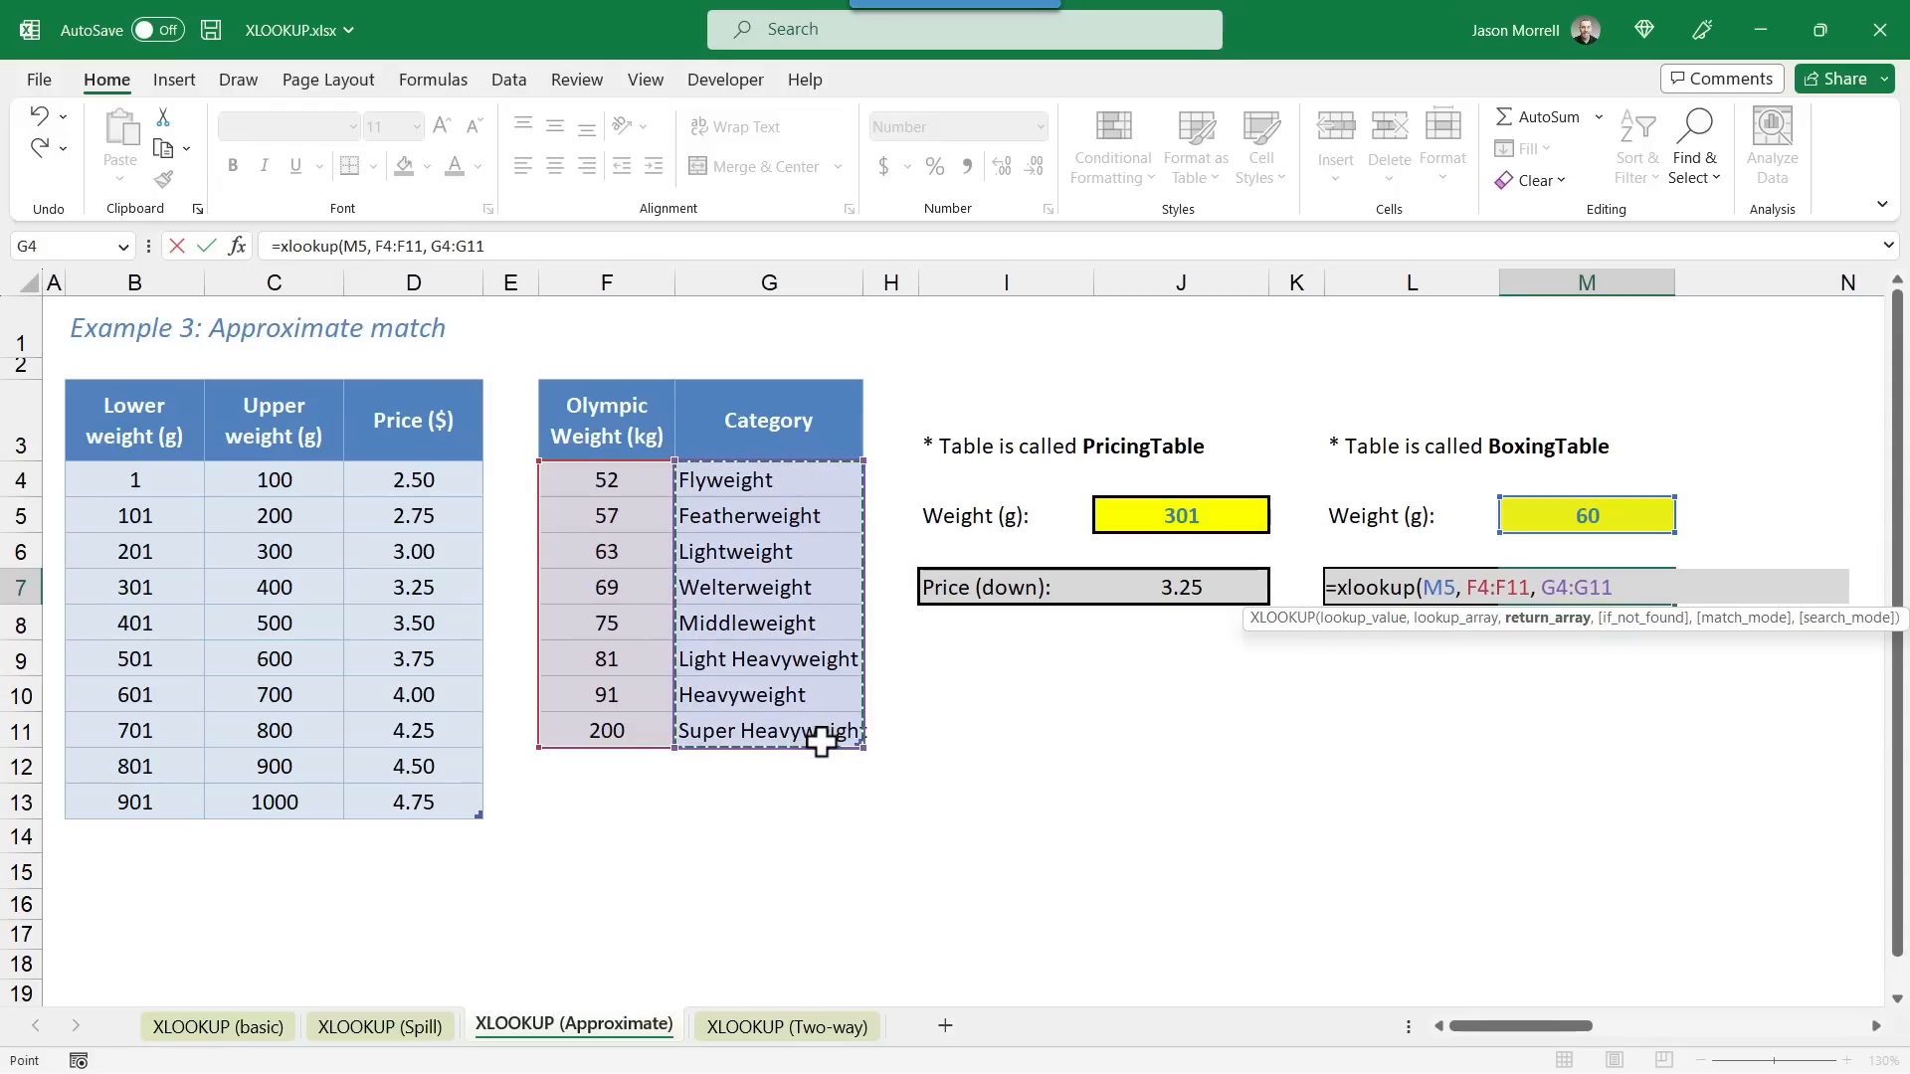
{"action": "type", "text": ",,"}
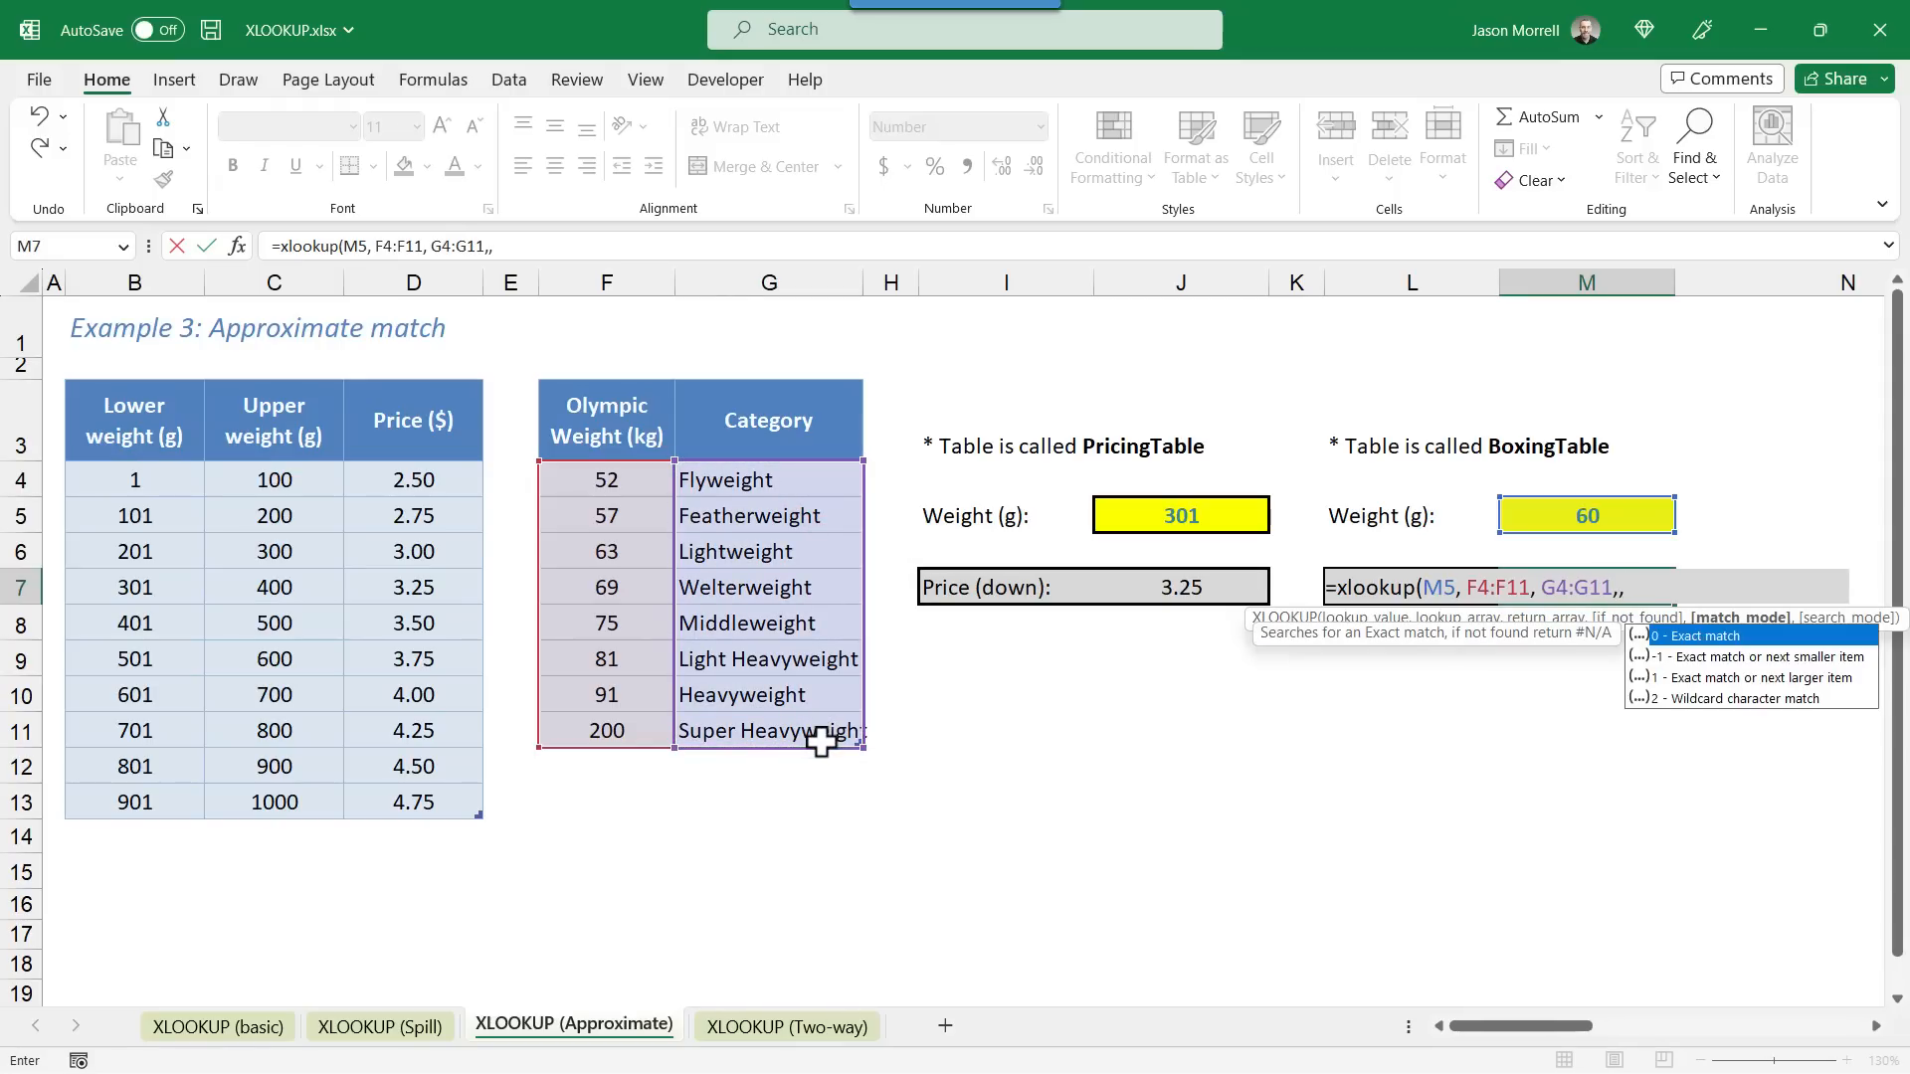
{"action": "type", "text": "1"}
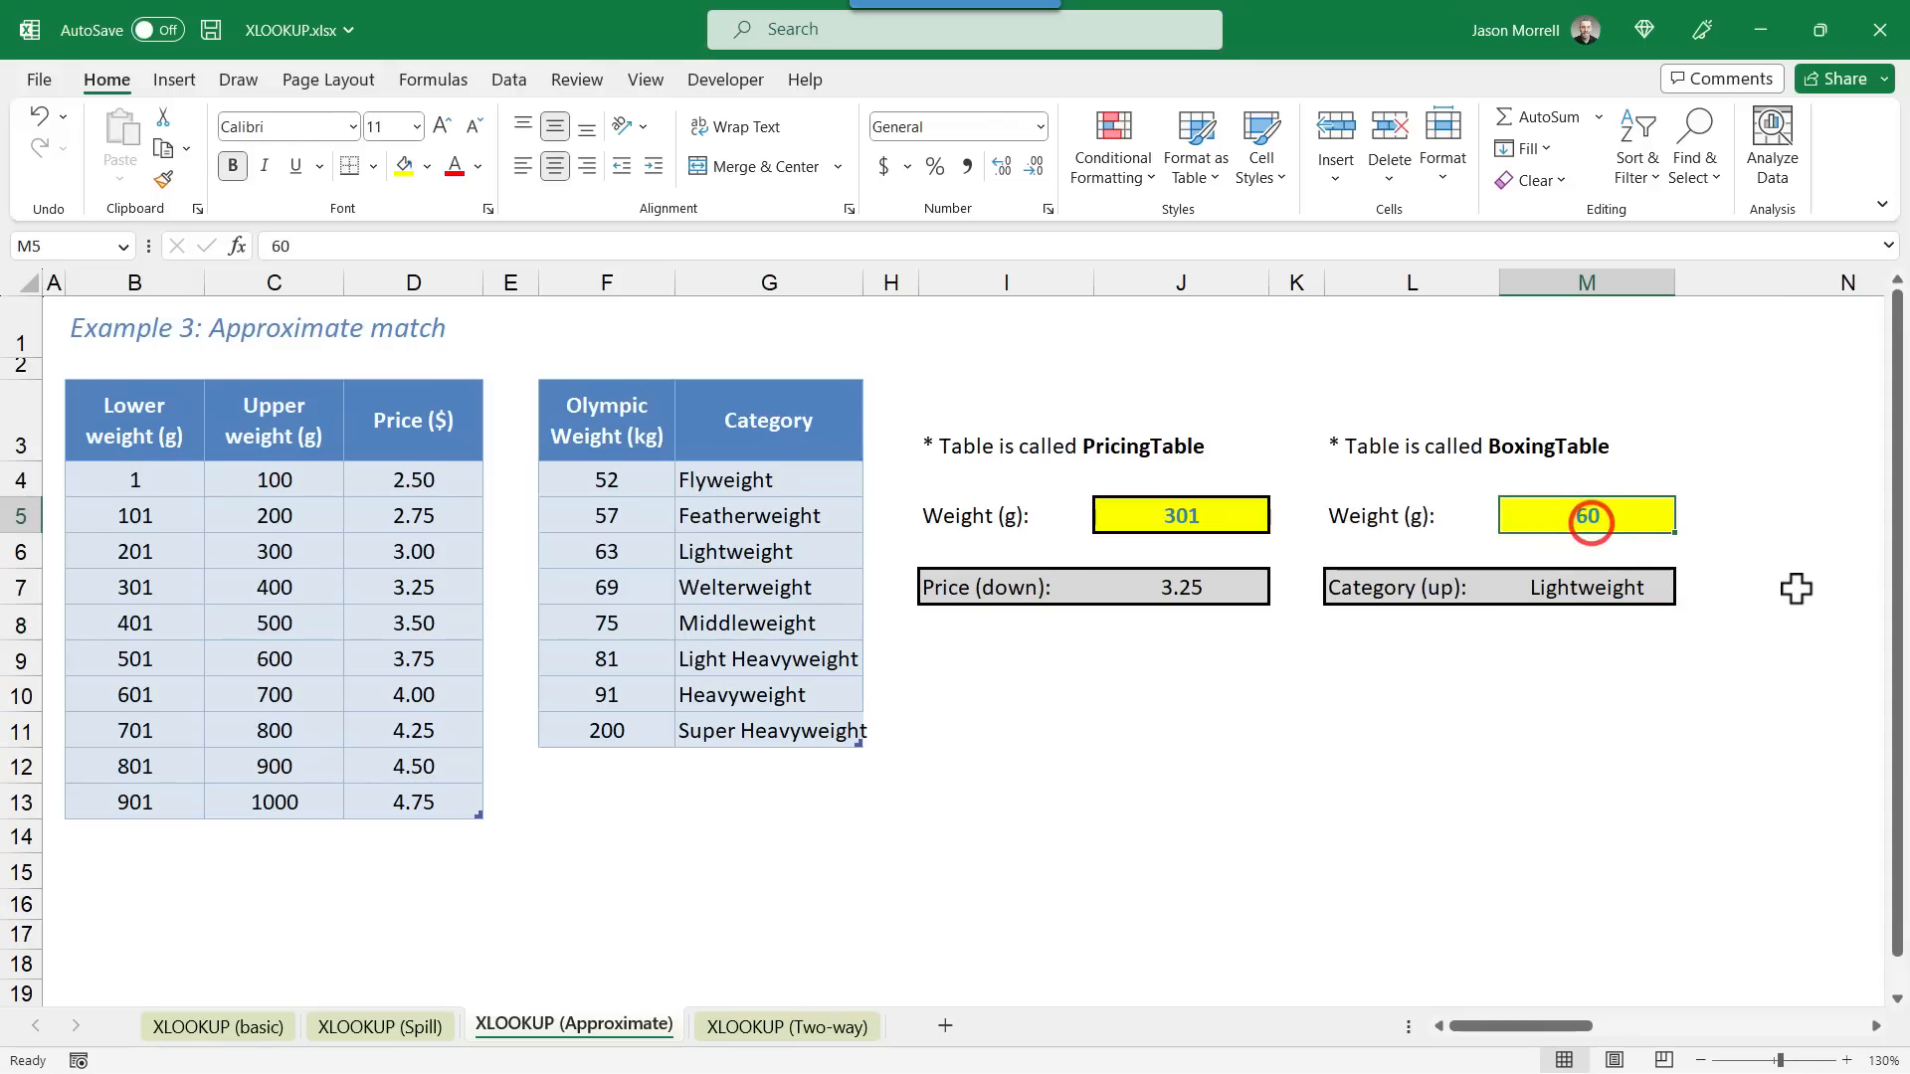
Step: Change the boxing weight to 64 for Welterweight, then open the XLOOKUP (Two-way) sheet
{"action": "type", "text": "64"}
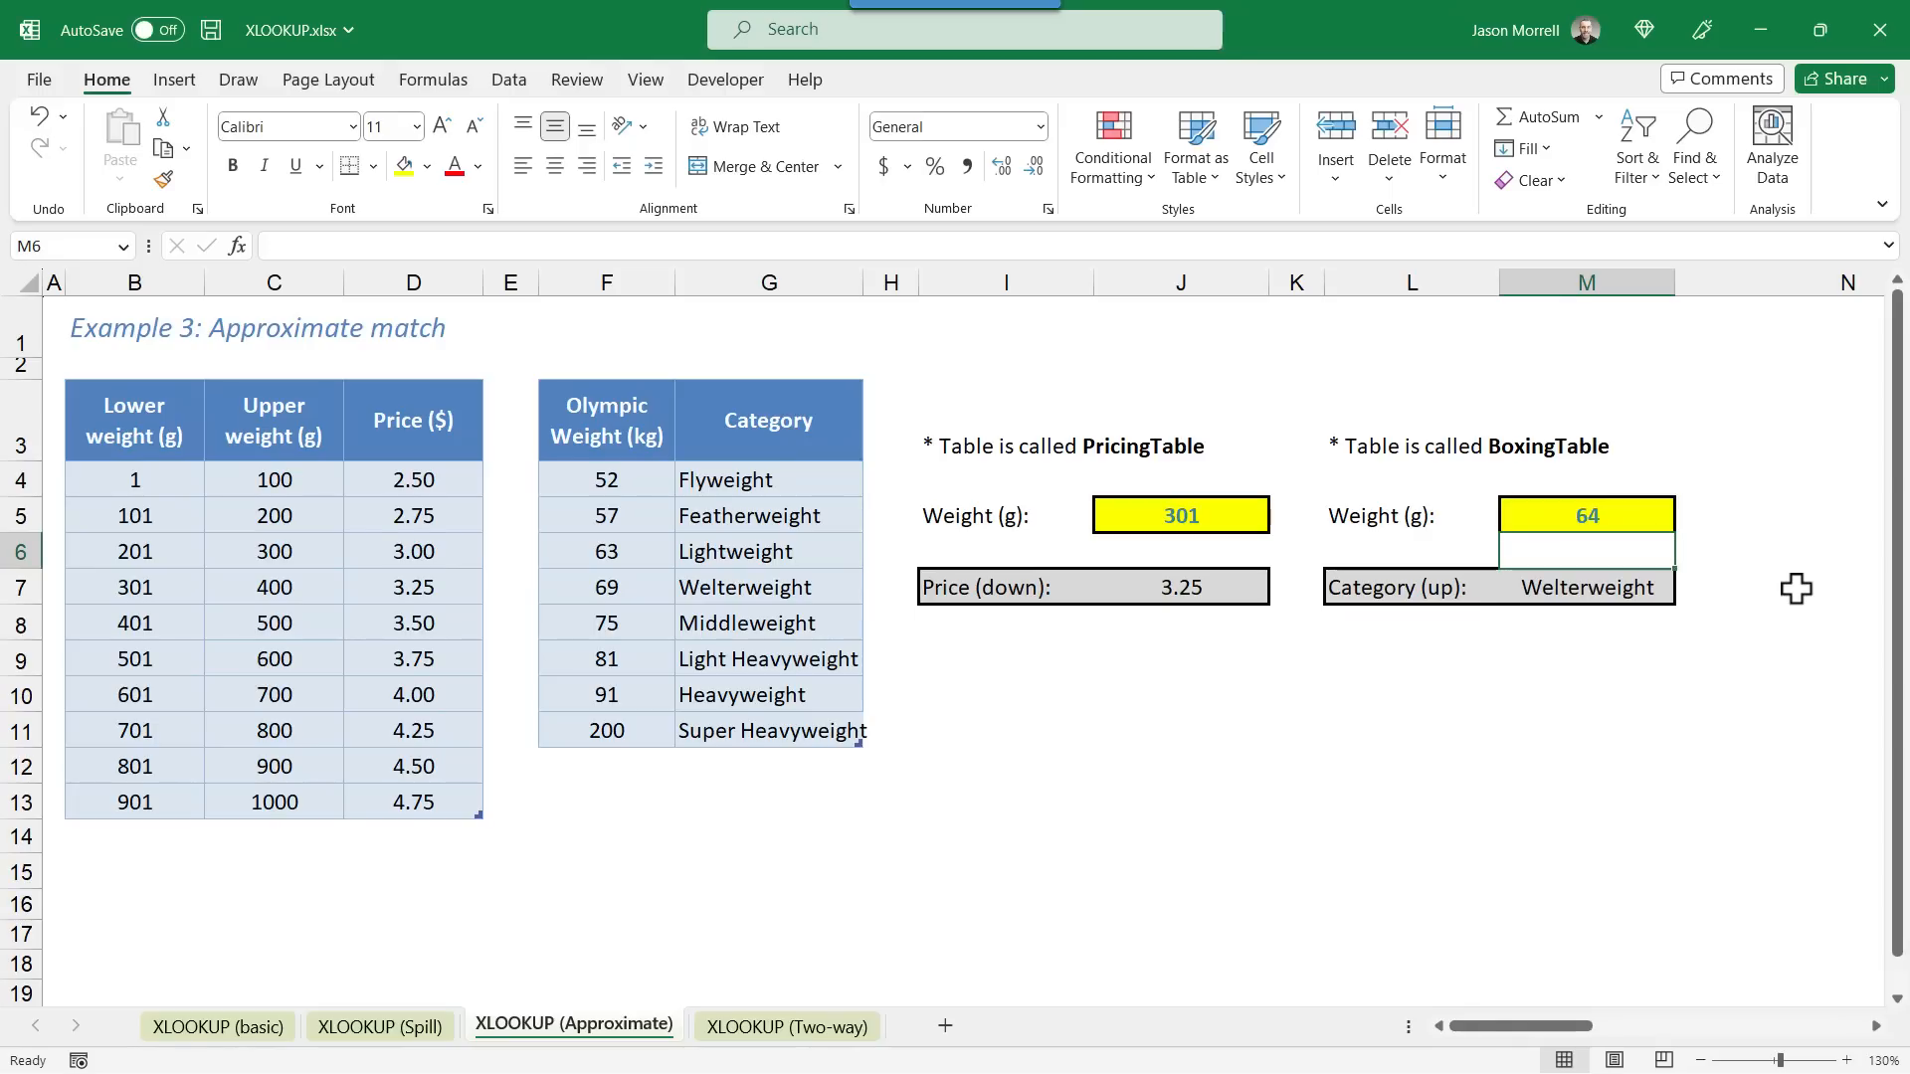
{"action": "mouse_move", "coordinate": [656, 588]}
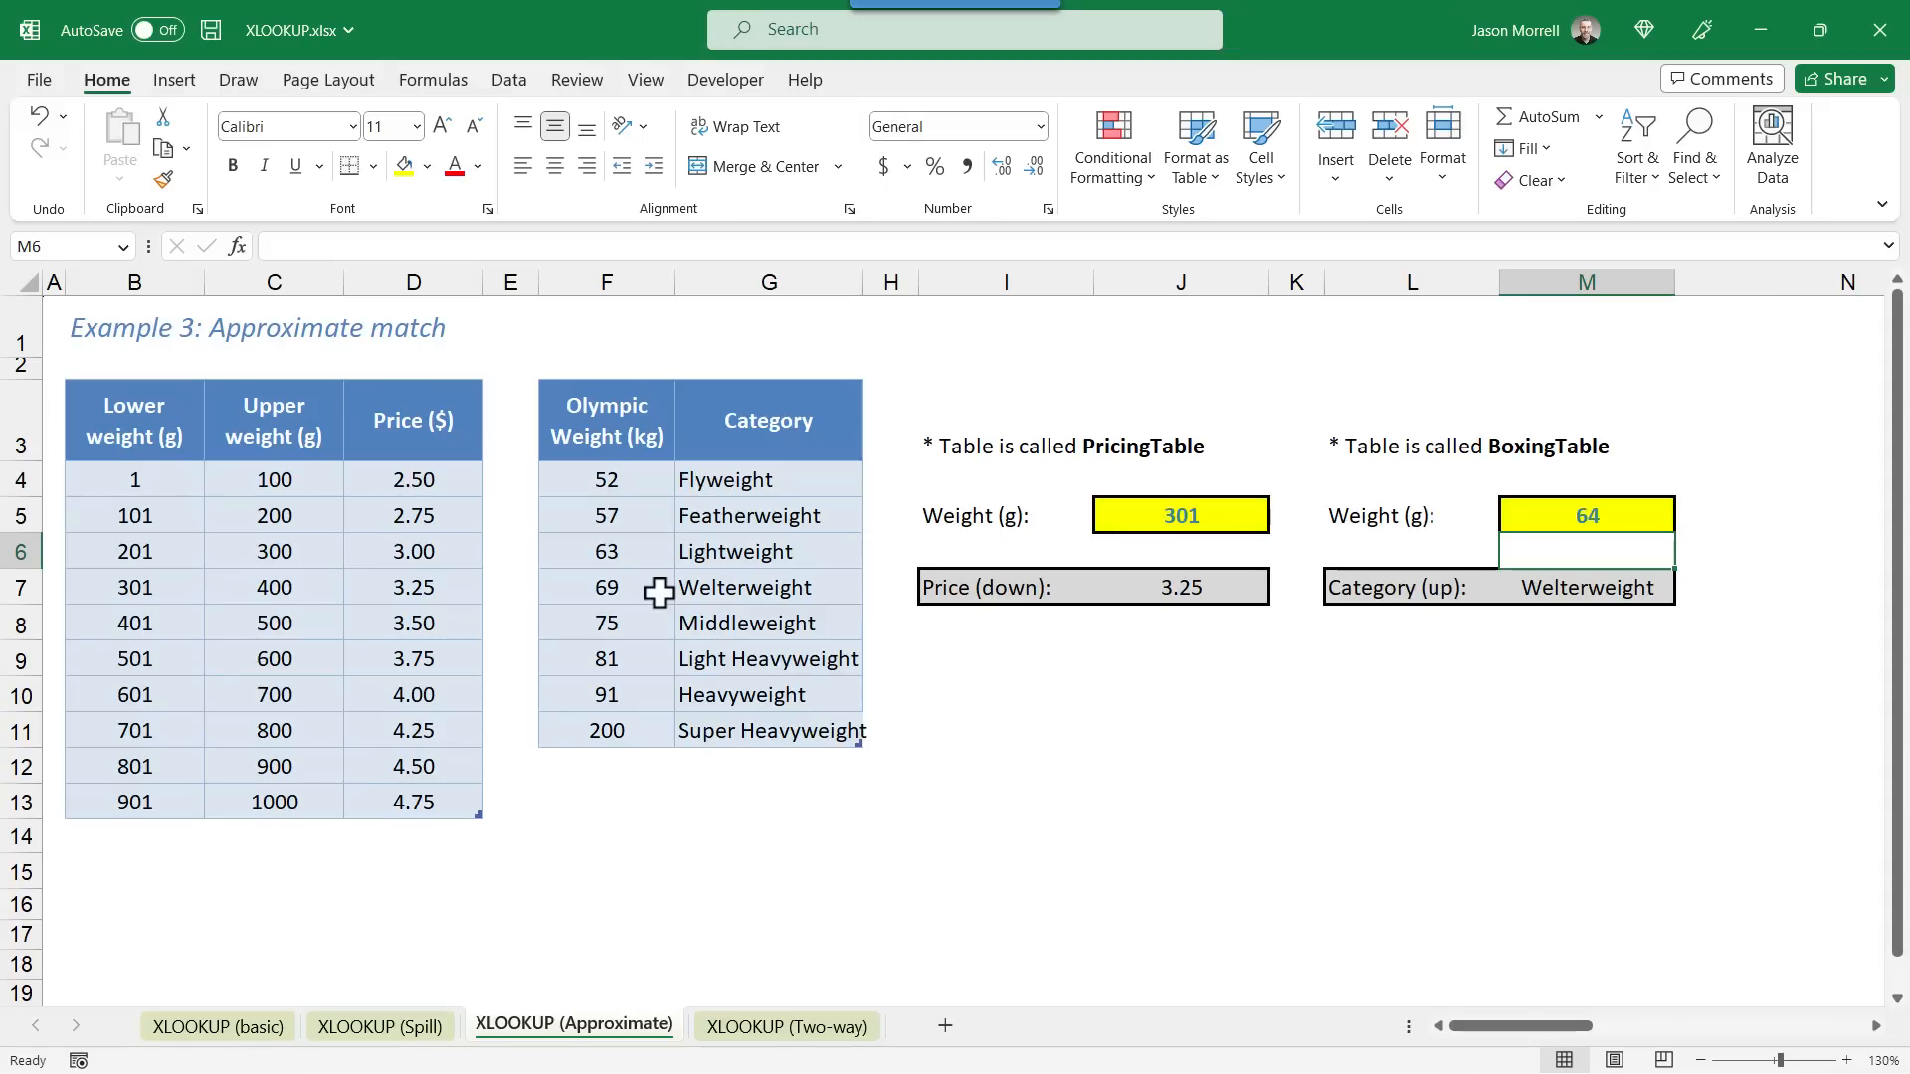
{"action": "left_click", "coordinate": [786, 1026]}
{"action": "type", "text": "p"}
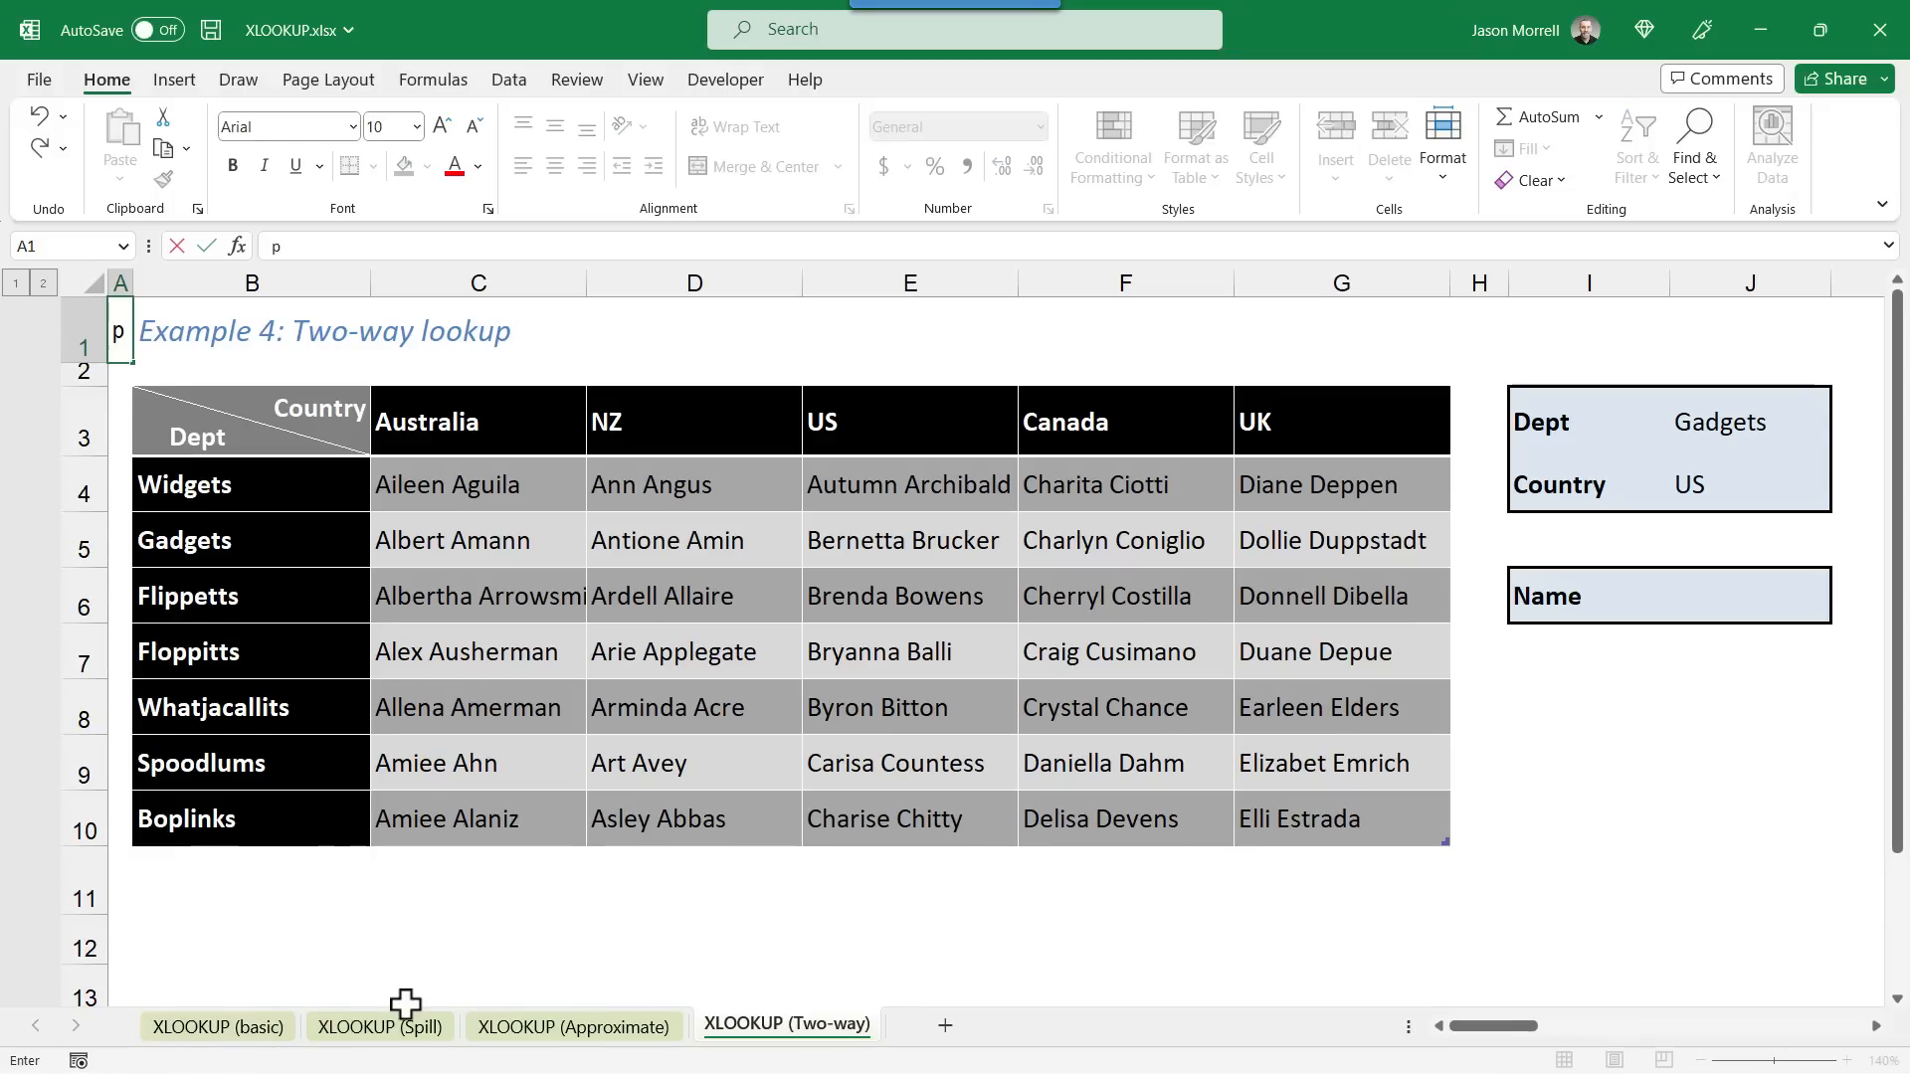
{"action": "mouse_move", "coordinate": [406, 1044]}
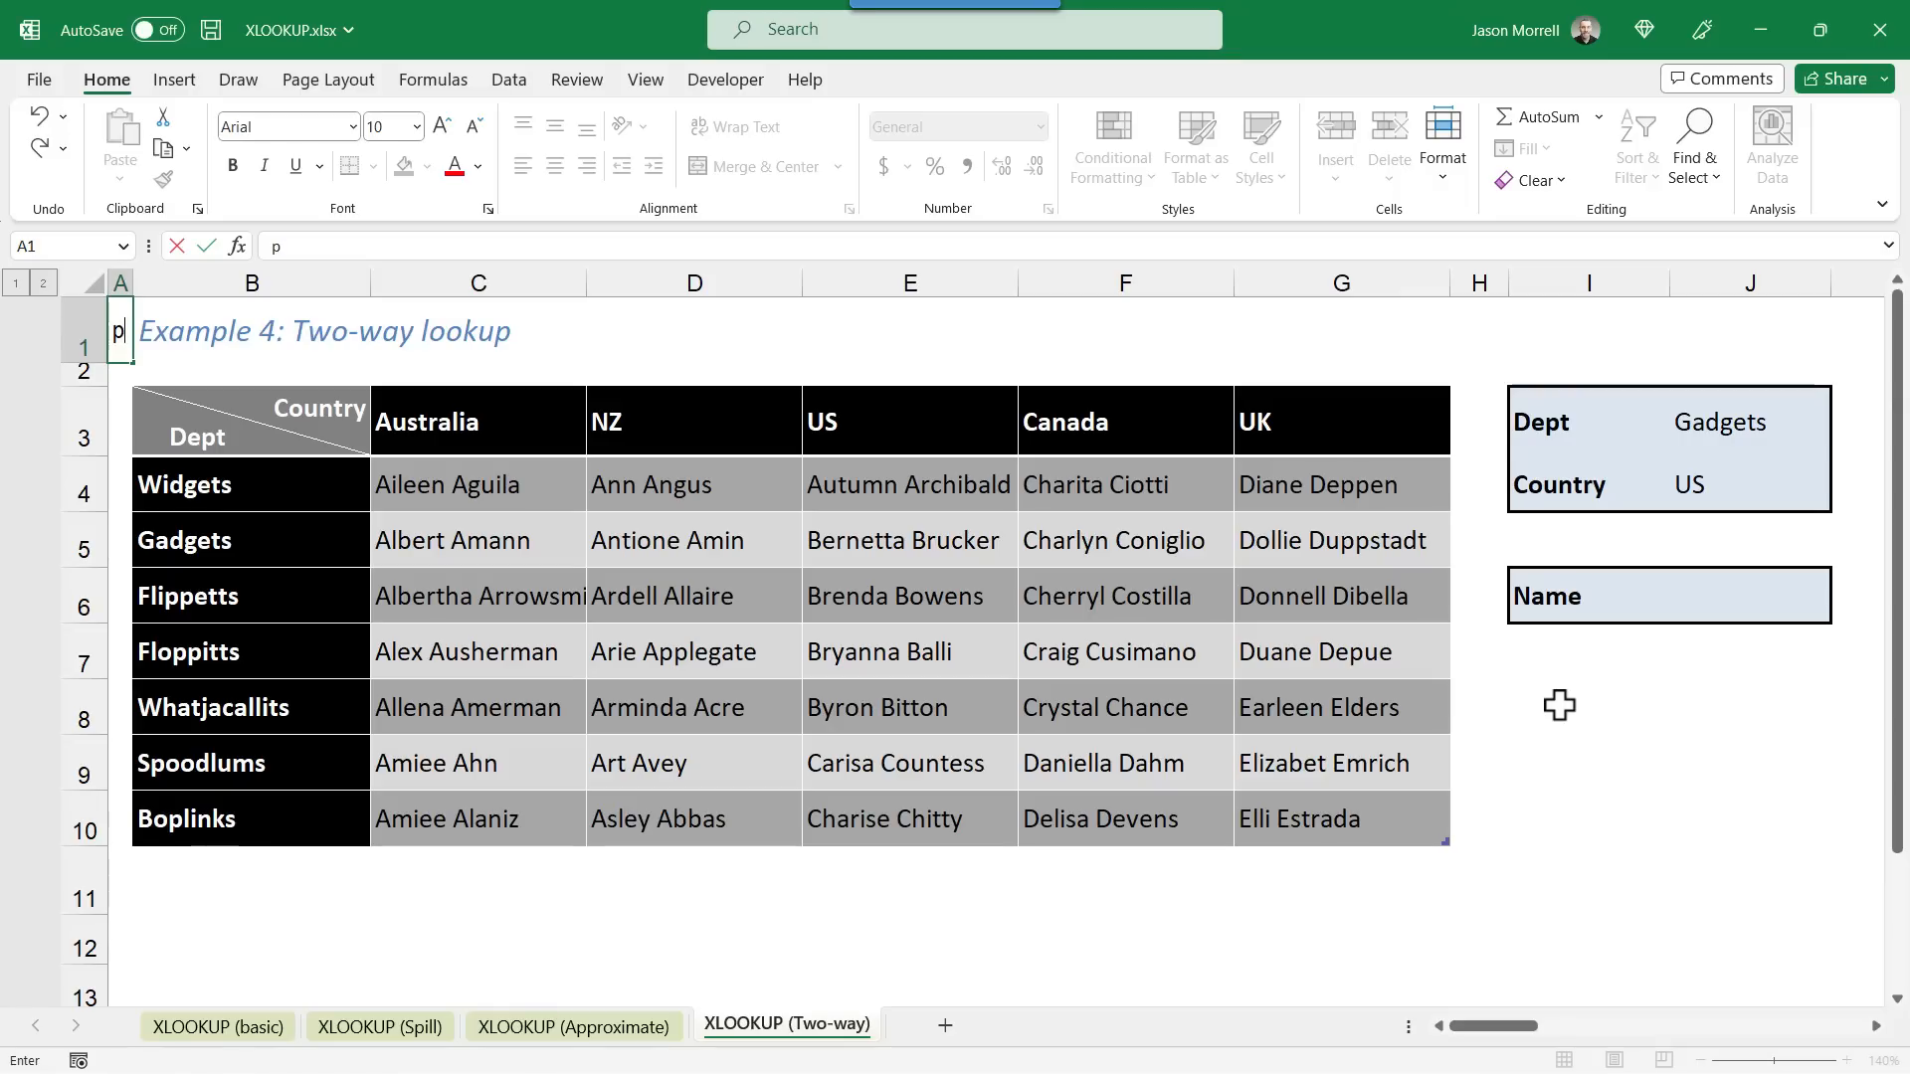
{"action": "mouse_move", "coordinate": [1725, 422]}
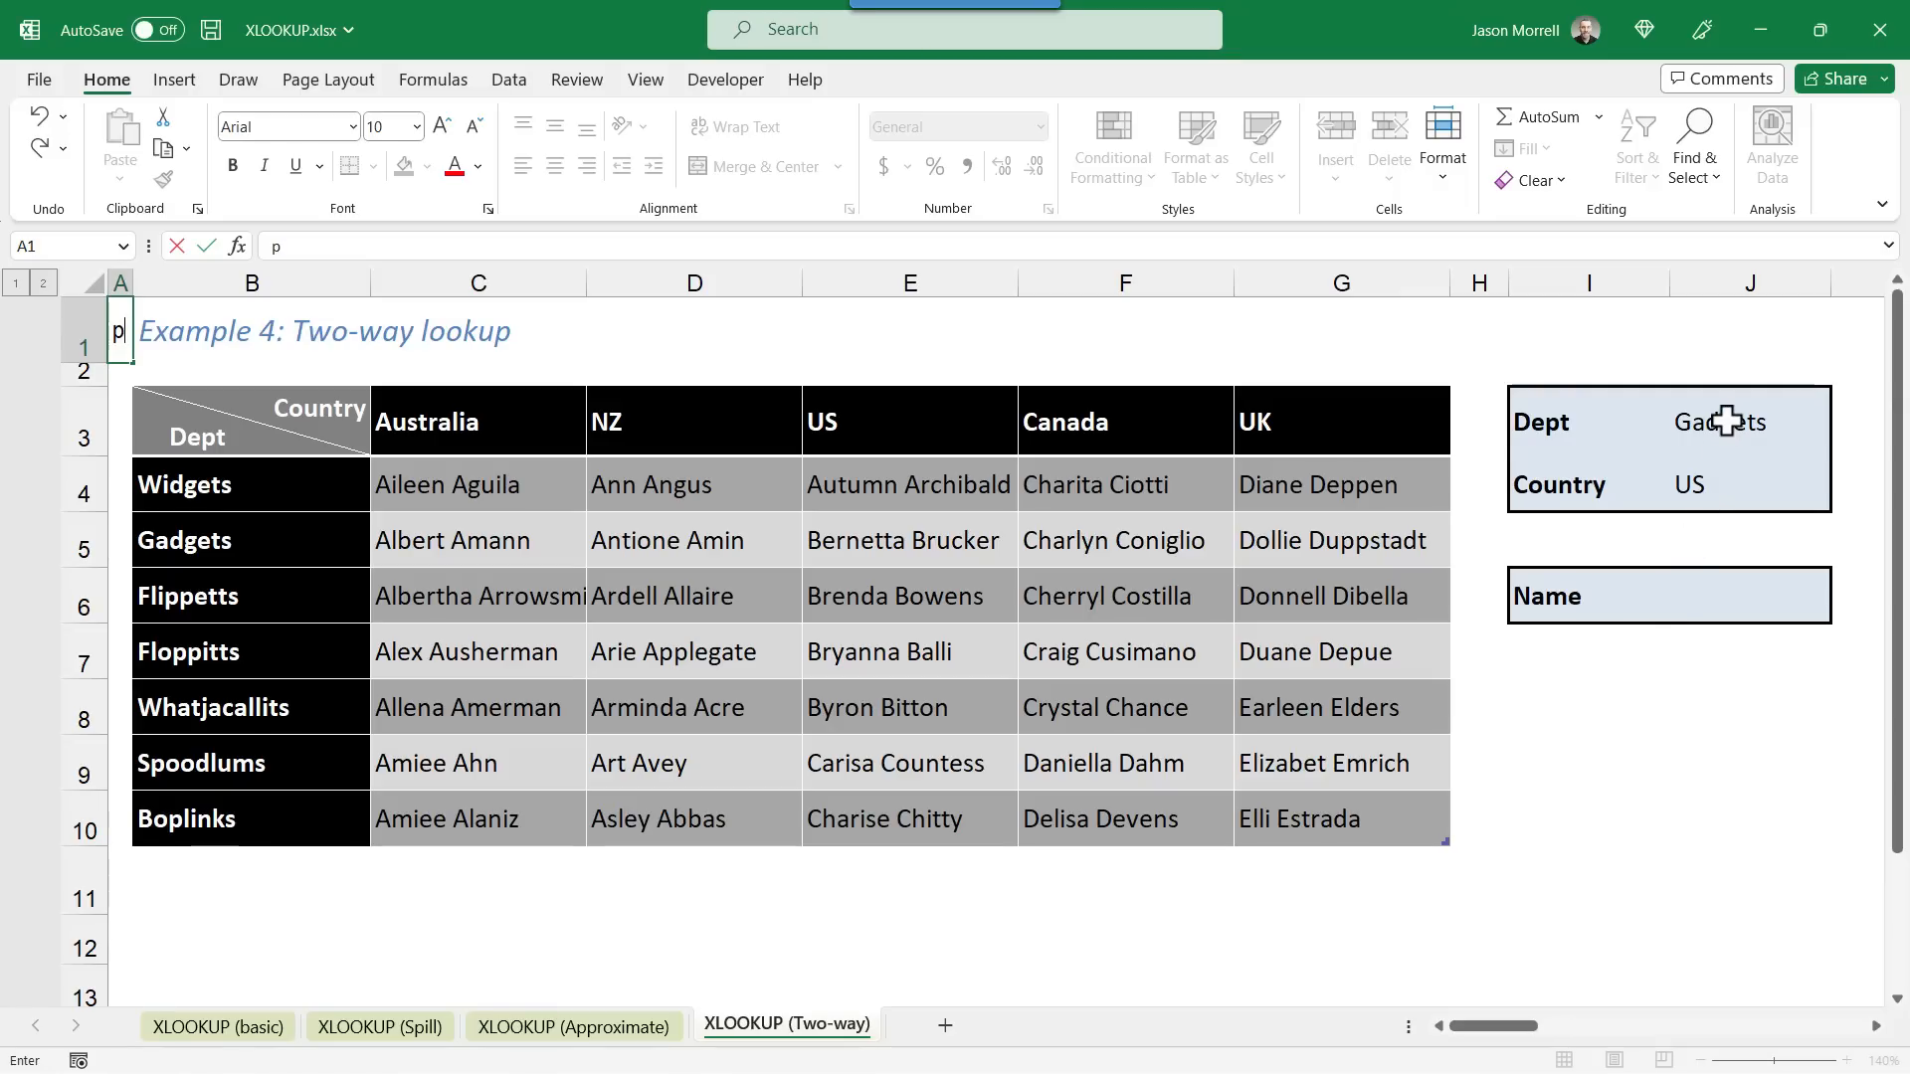
{"action": "left_click", "coordinate": [1730, 422]}
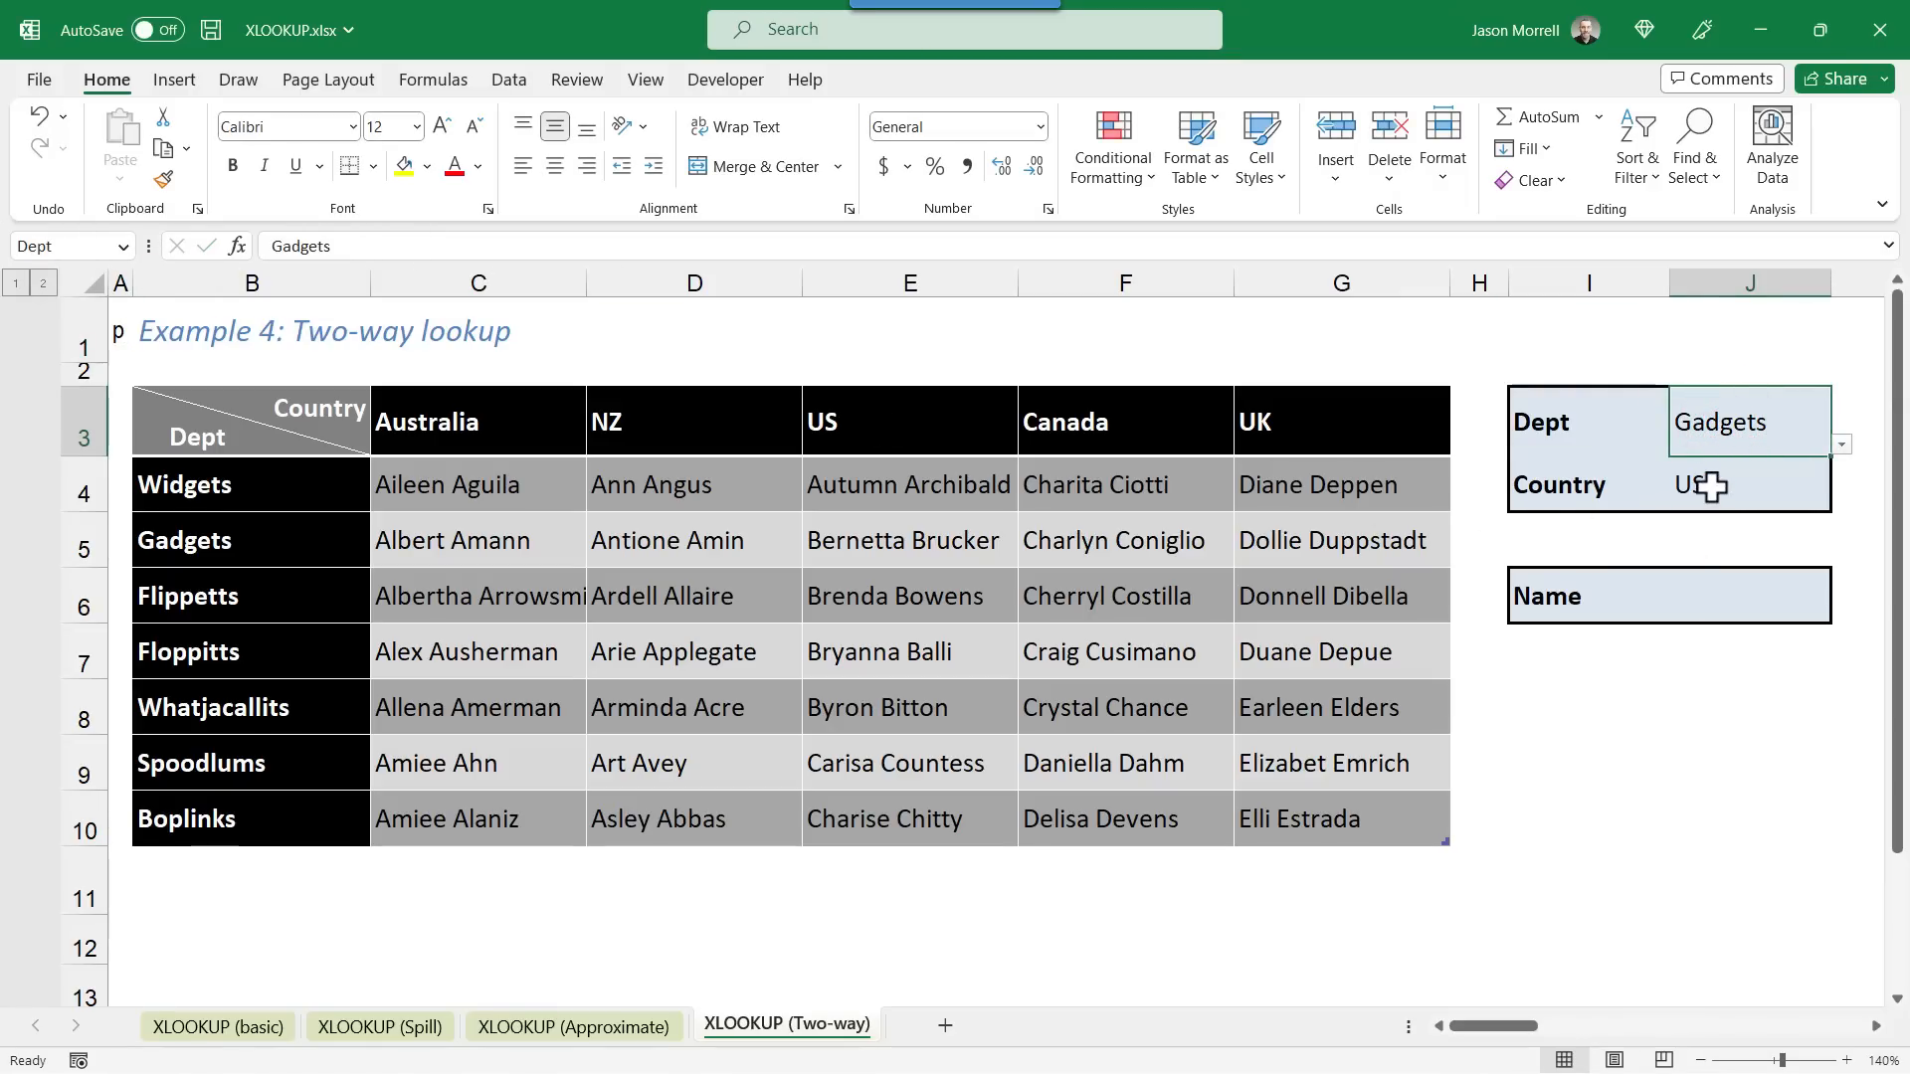
{"action": "left_click", "coordinate": [1742, 484]}
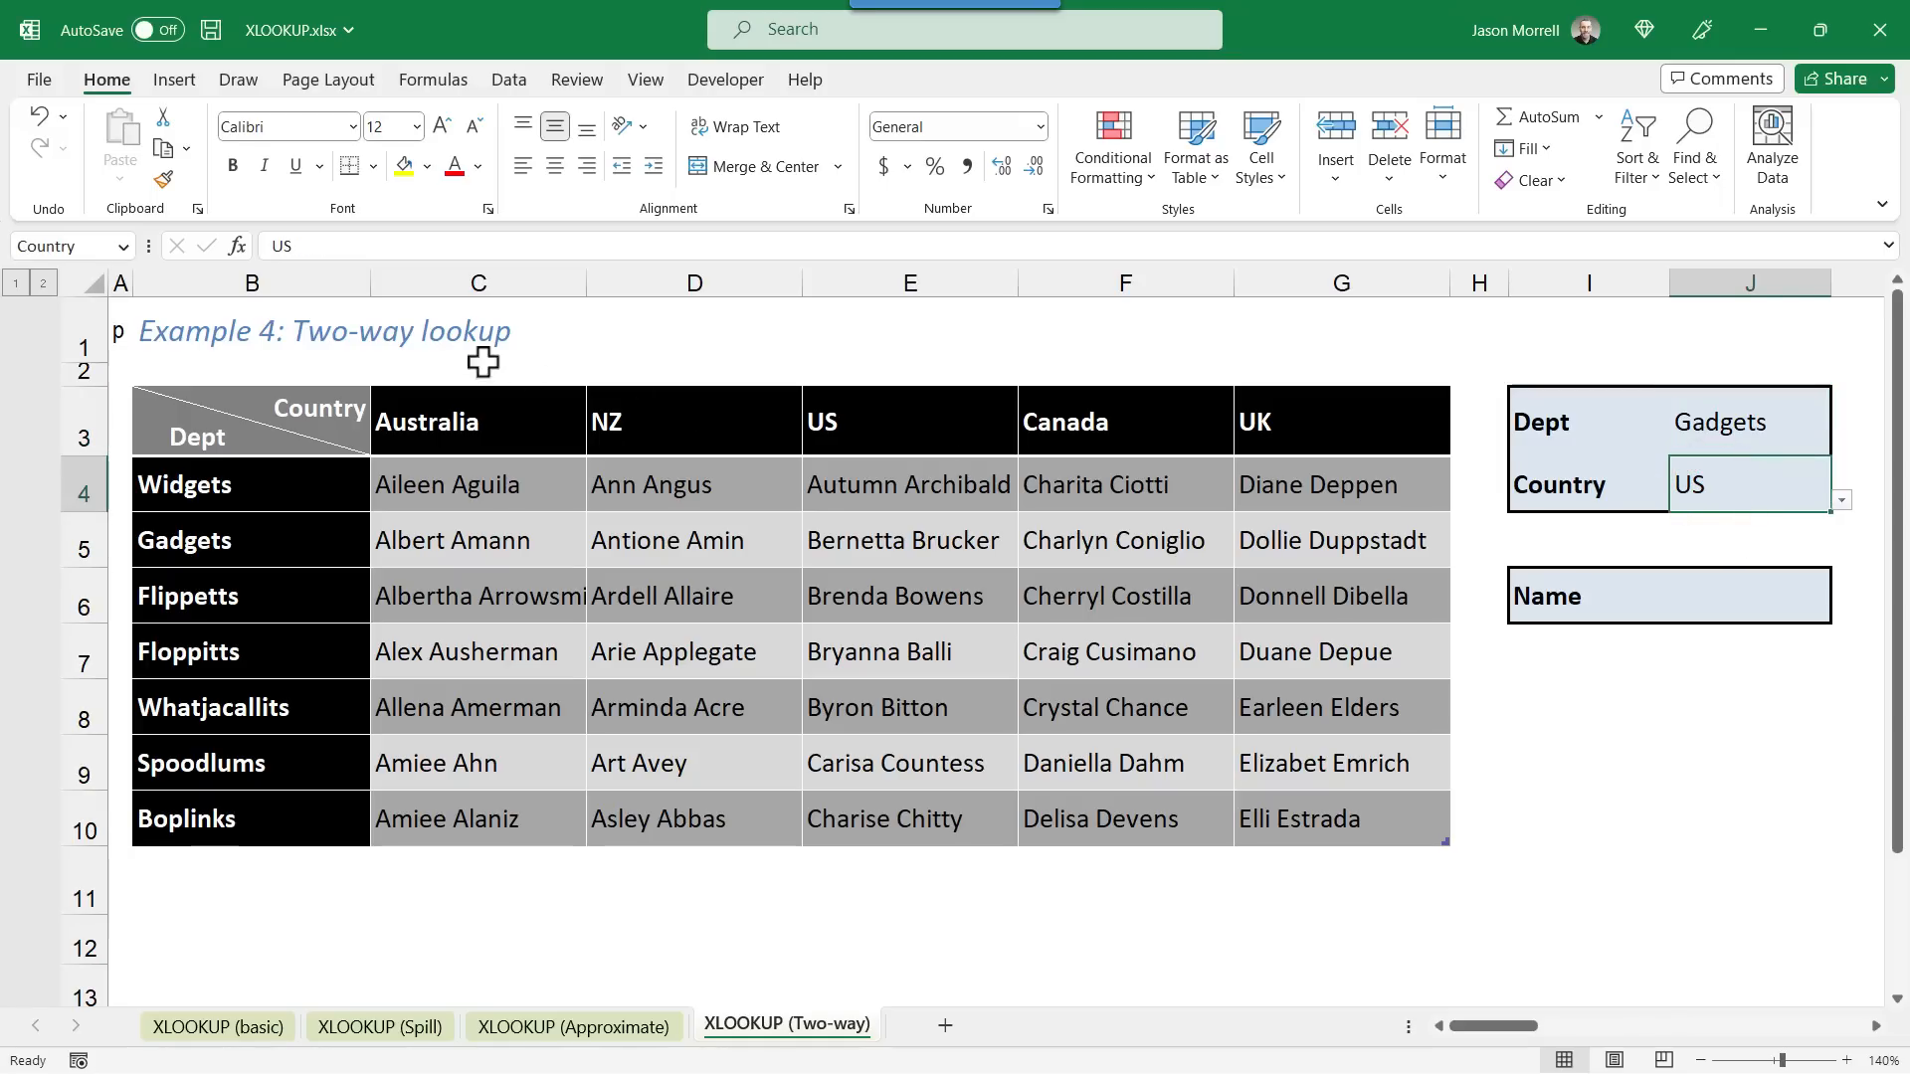
{"action": "mouse_move", "coordinate": [90, 245]}
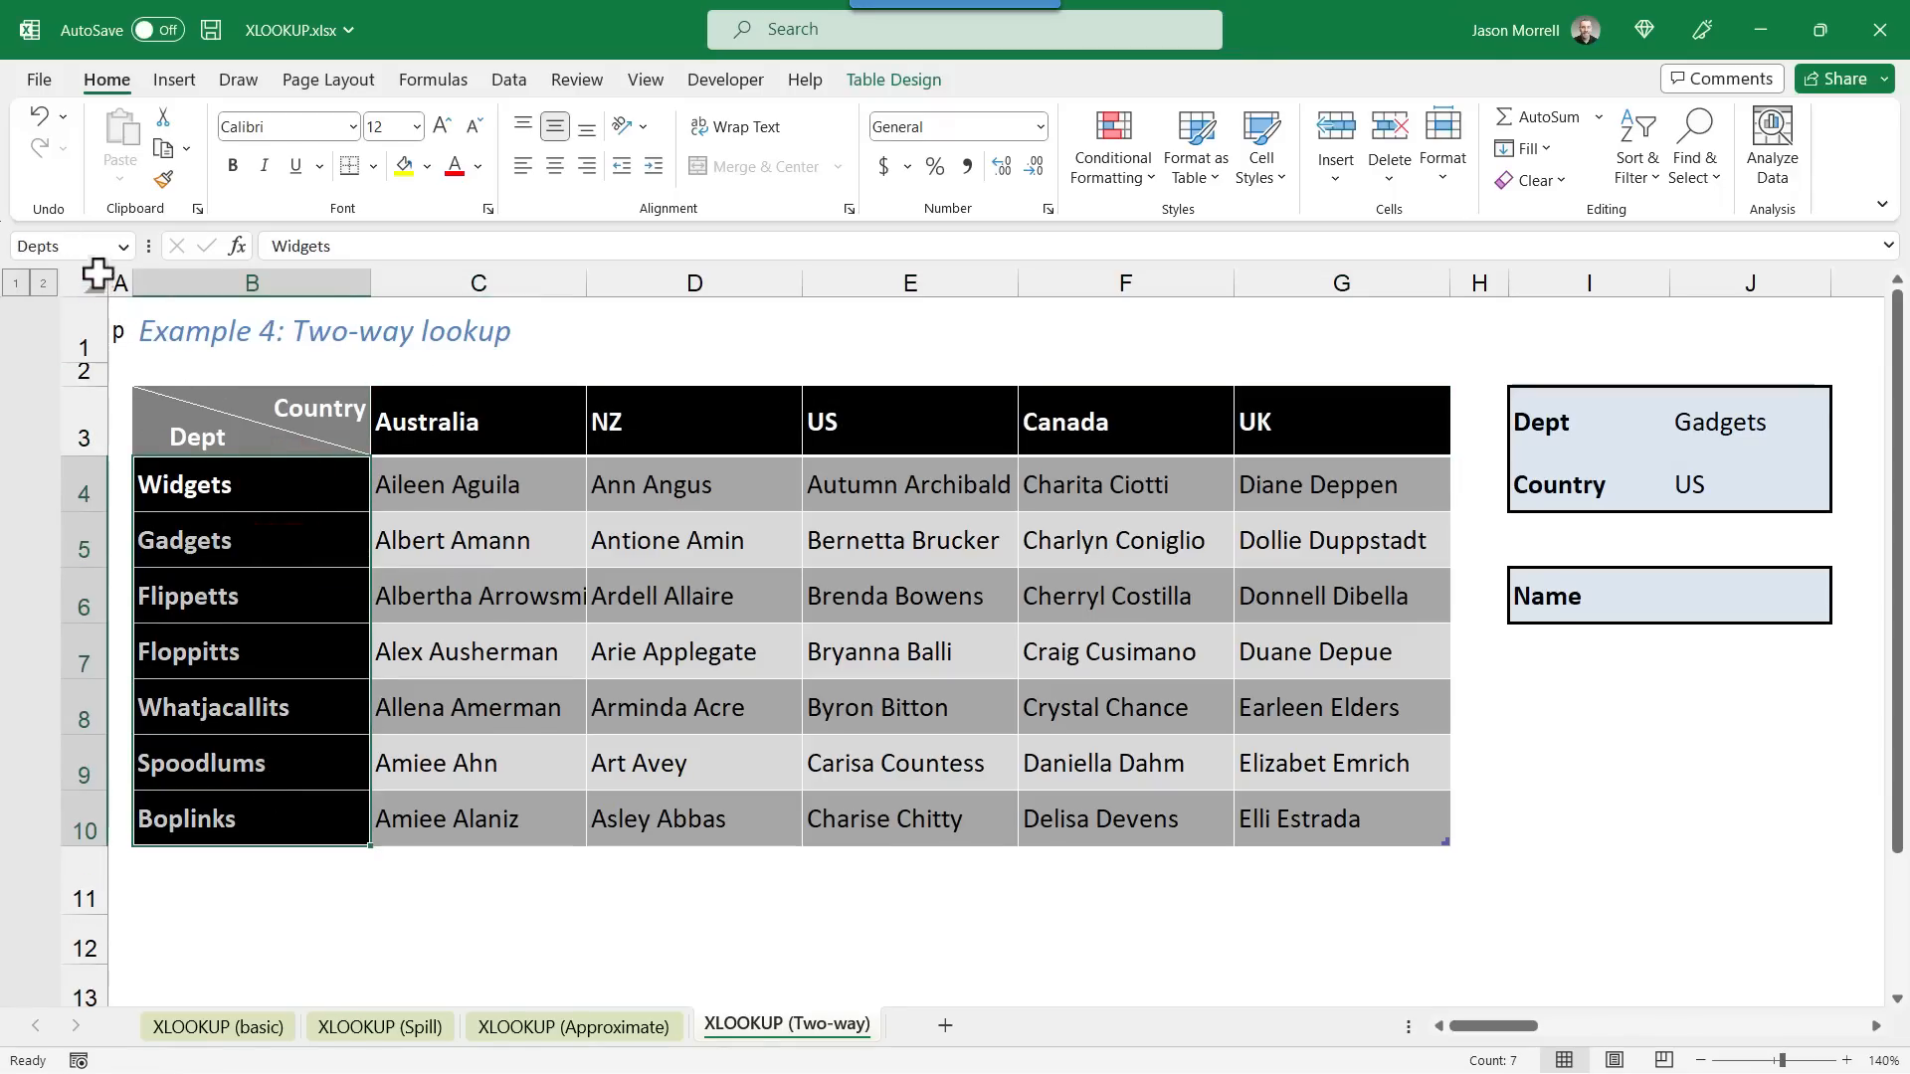
{"action": "mouse_move", "coordinate": [532, 428]}
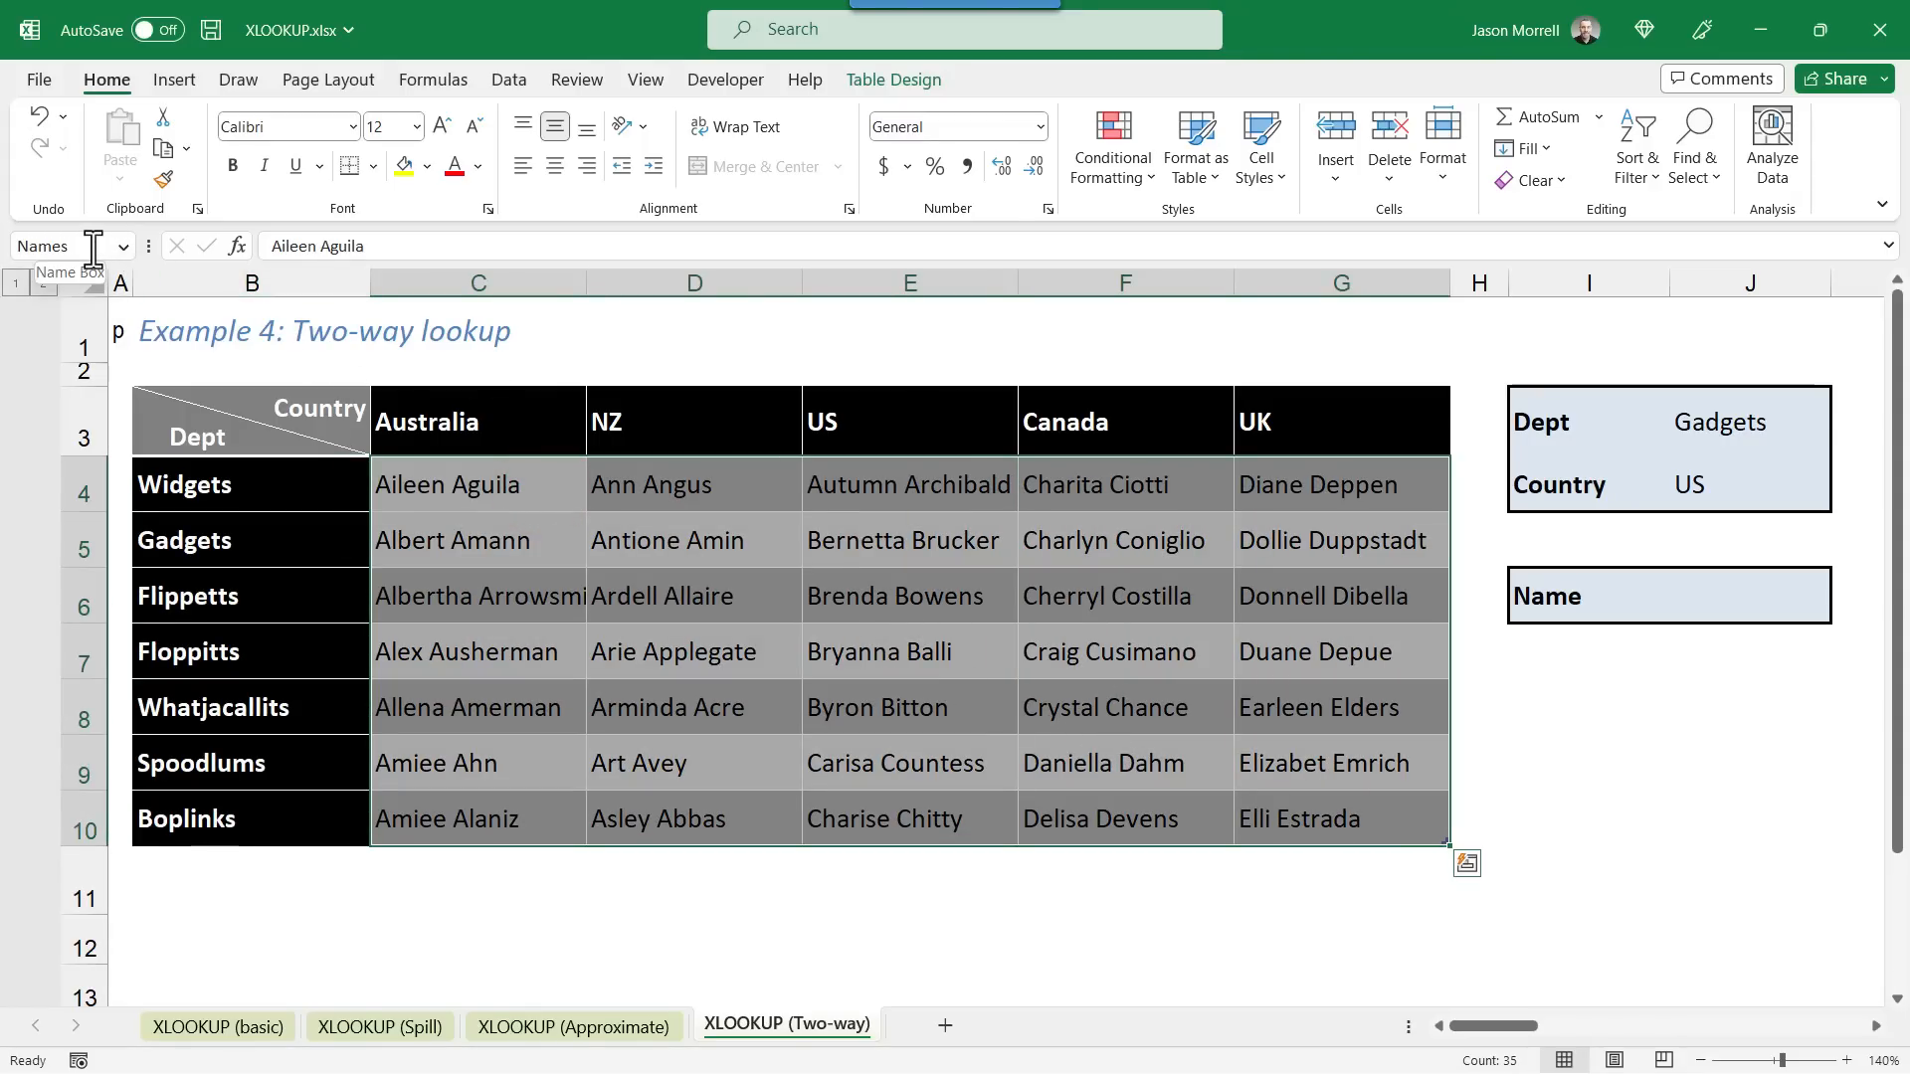
{"action": "left_click", "coordinate": [1466, 863]}
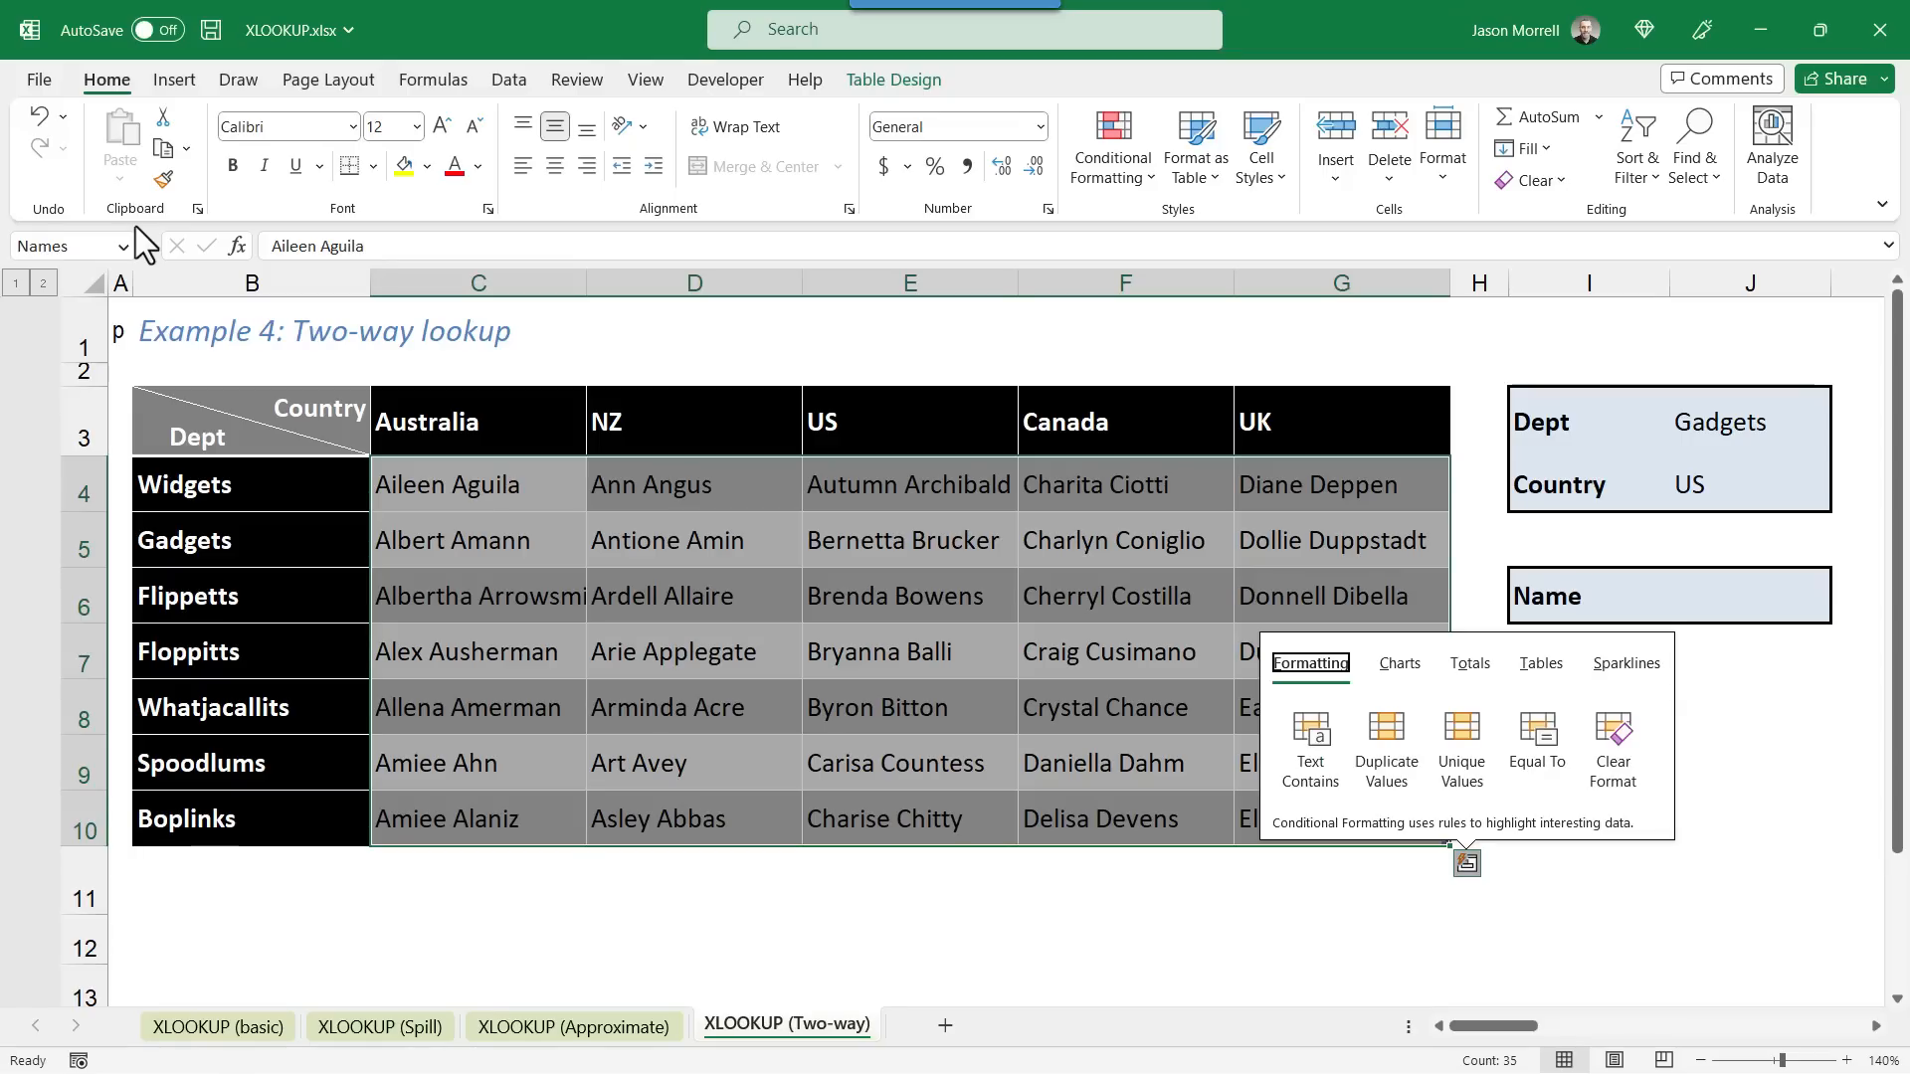
{"action": "mouse_move", "coordinate": [1784, 758]}
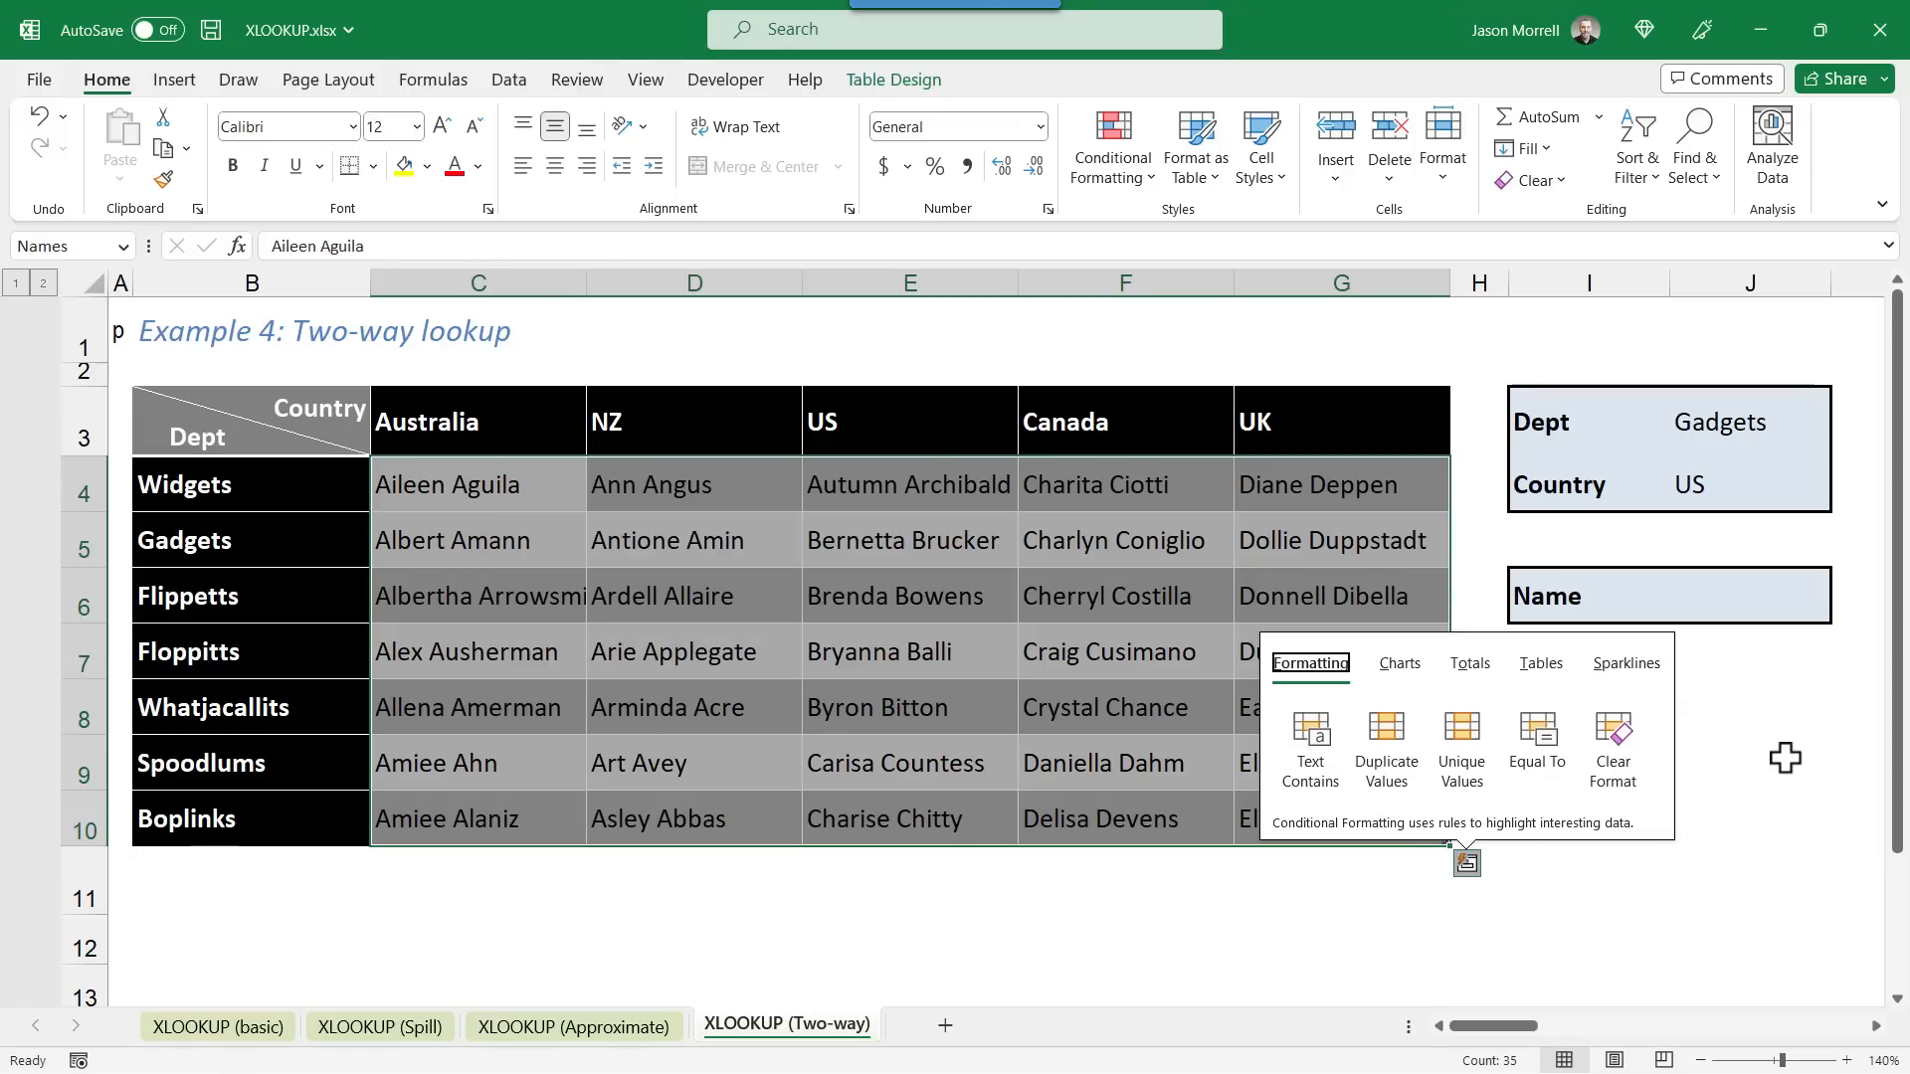
{"action": "left_click", "coordinate": [1748, 761]}
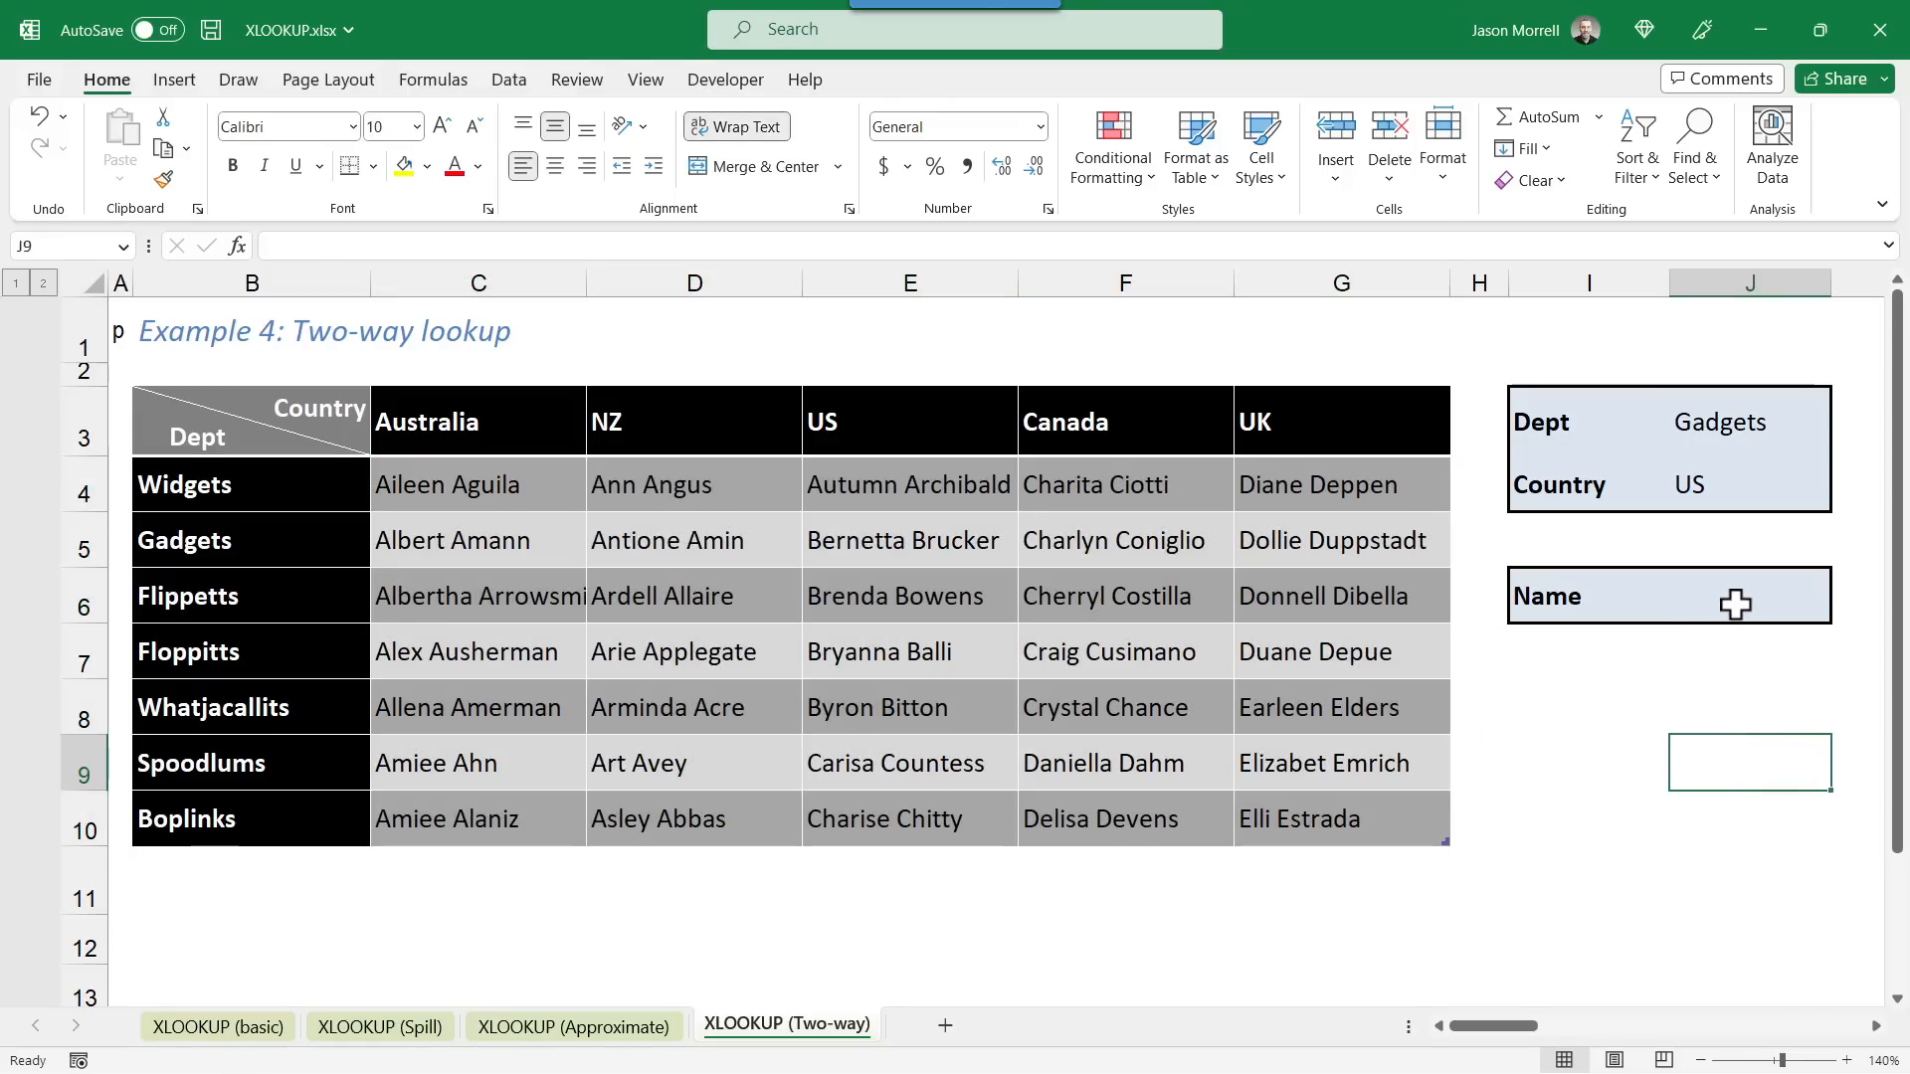
{"action": "left_click", "coordinate": [1748, 595]}
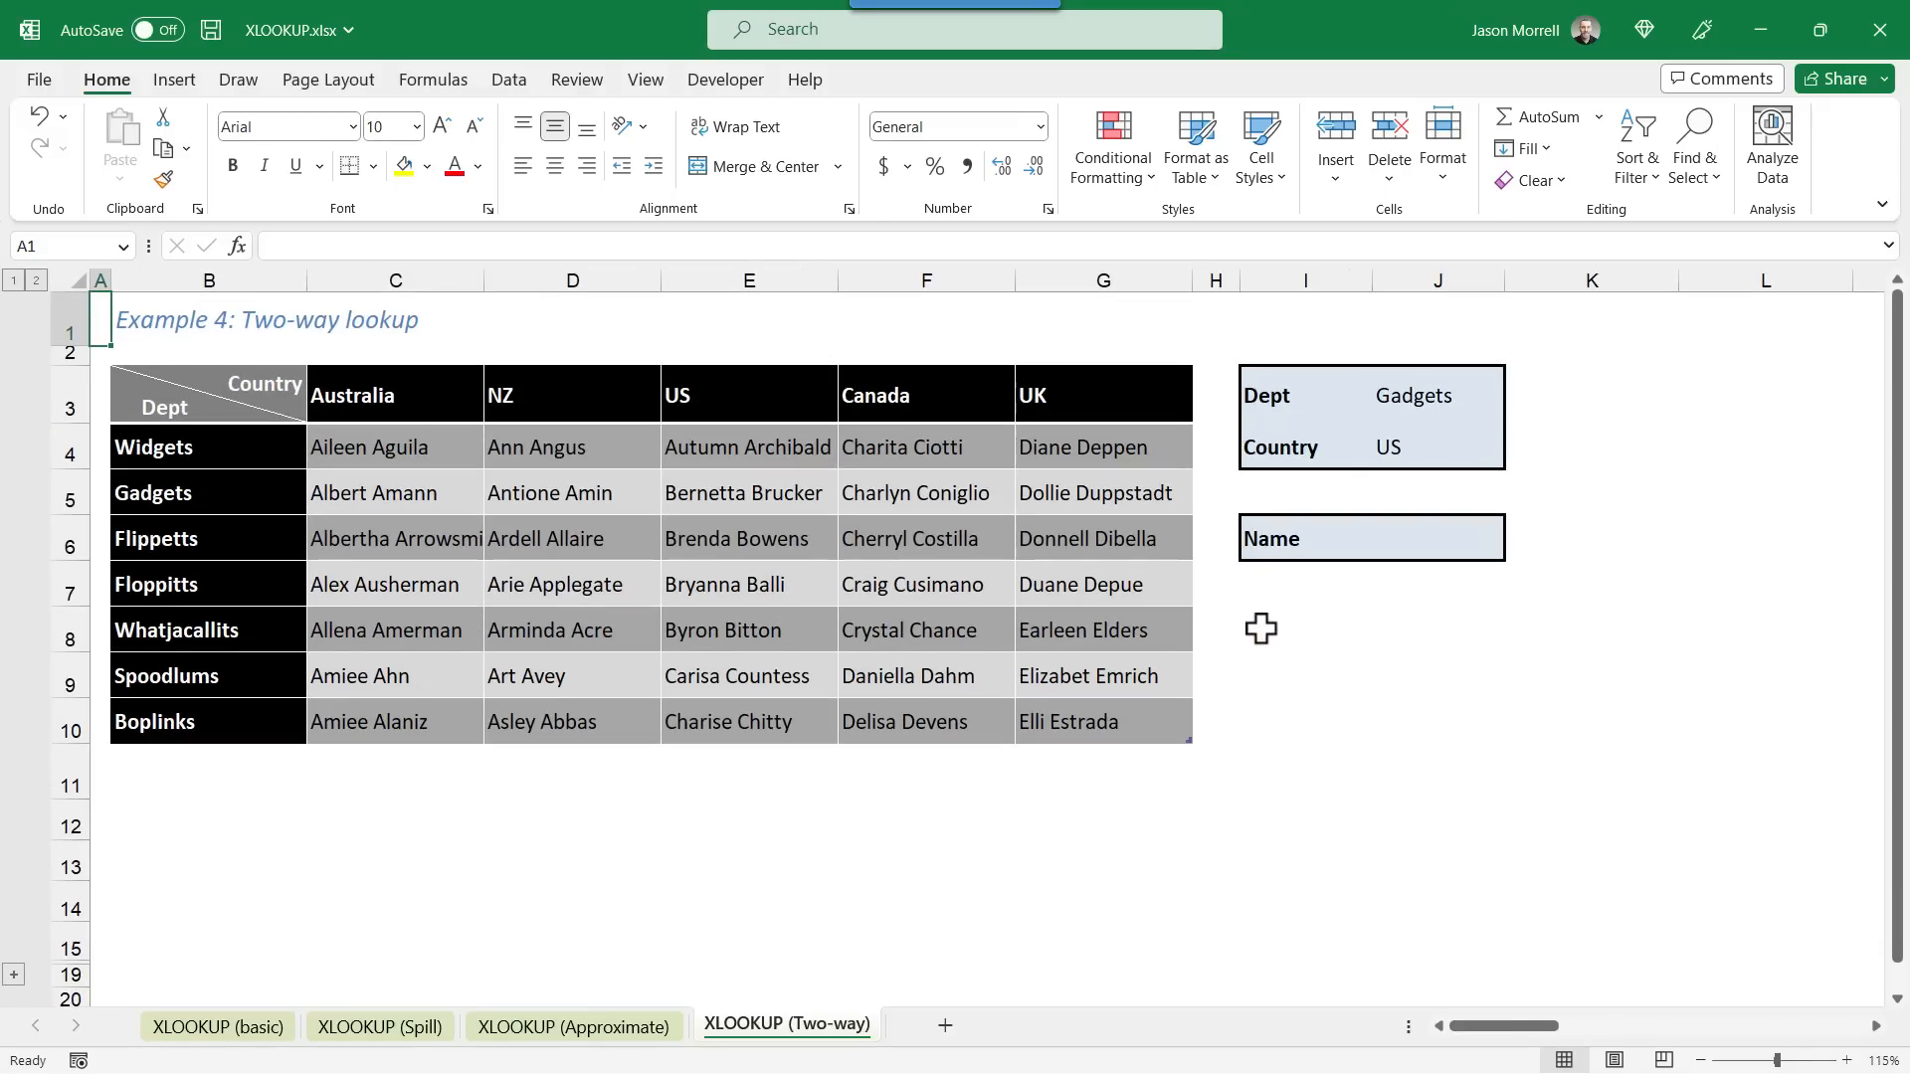
Step: In C12, enter =XLOOKUP(Dept, Depts, Names) to spill the Gadgets row of names
{"action": "left_click", "coordinate": [394, 819]}
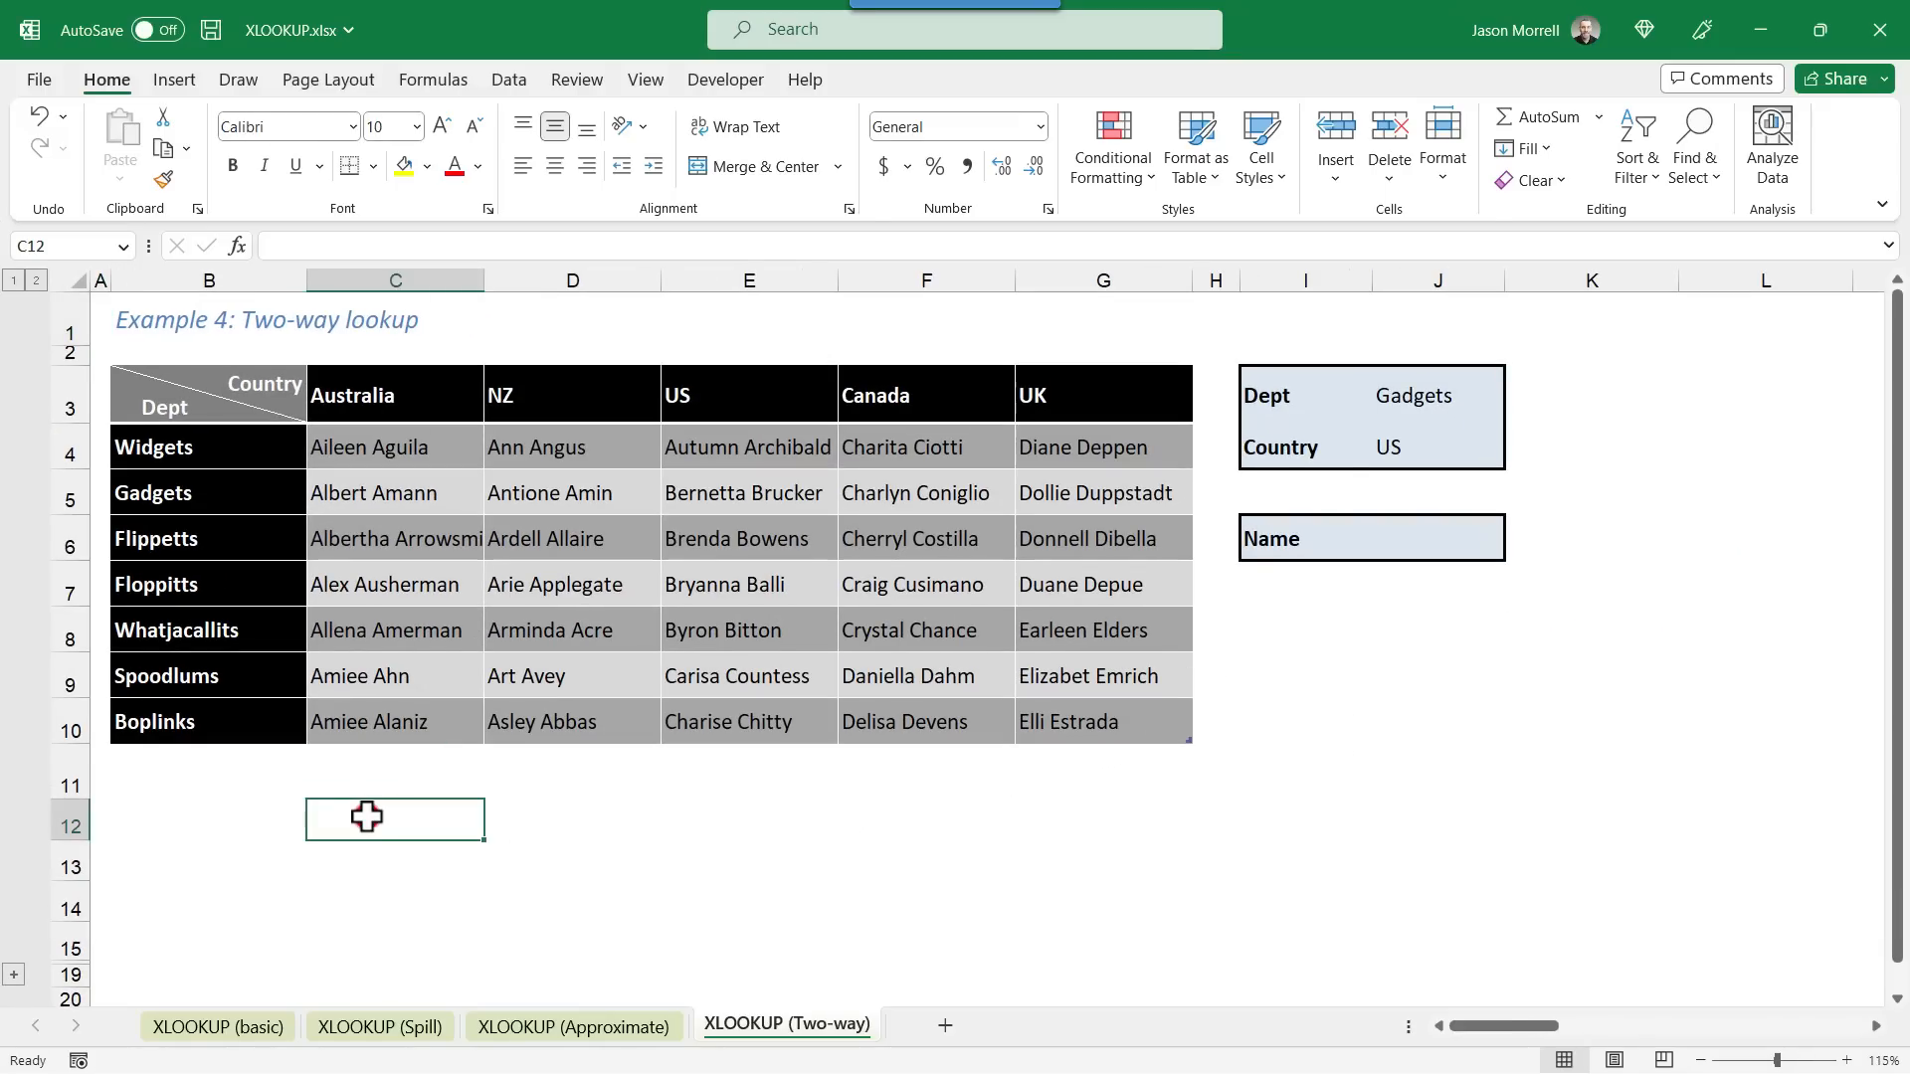
{"action": "type", "text": "="}
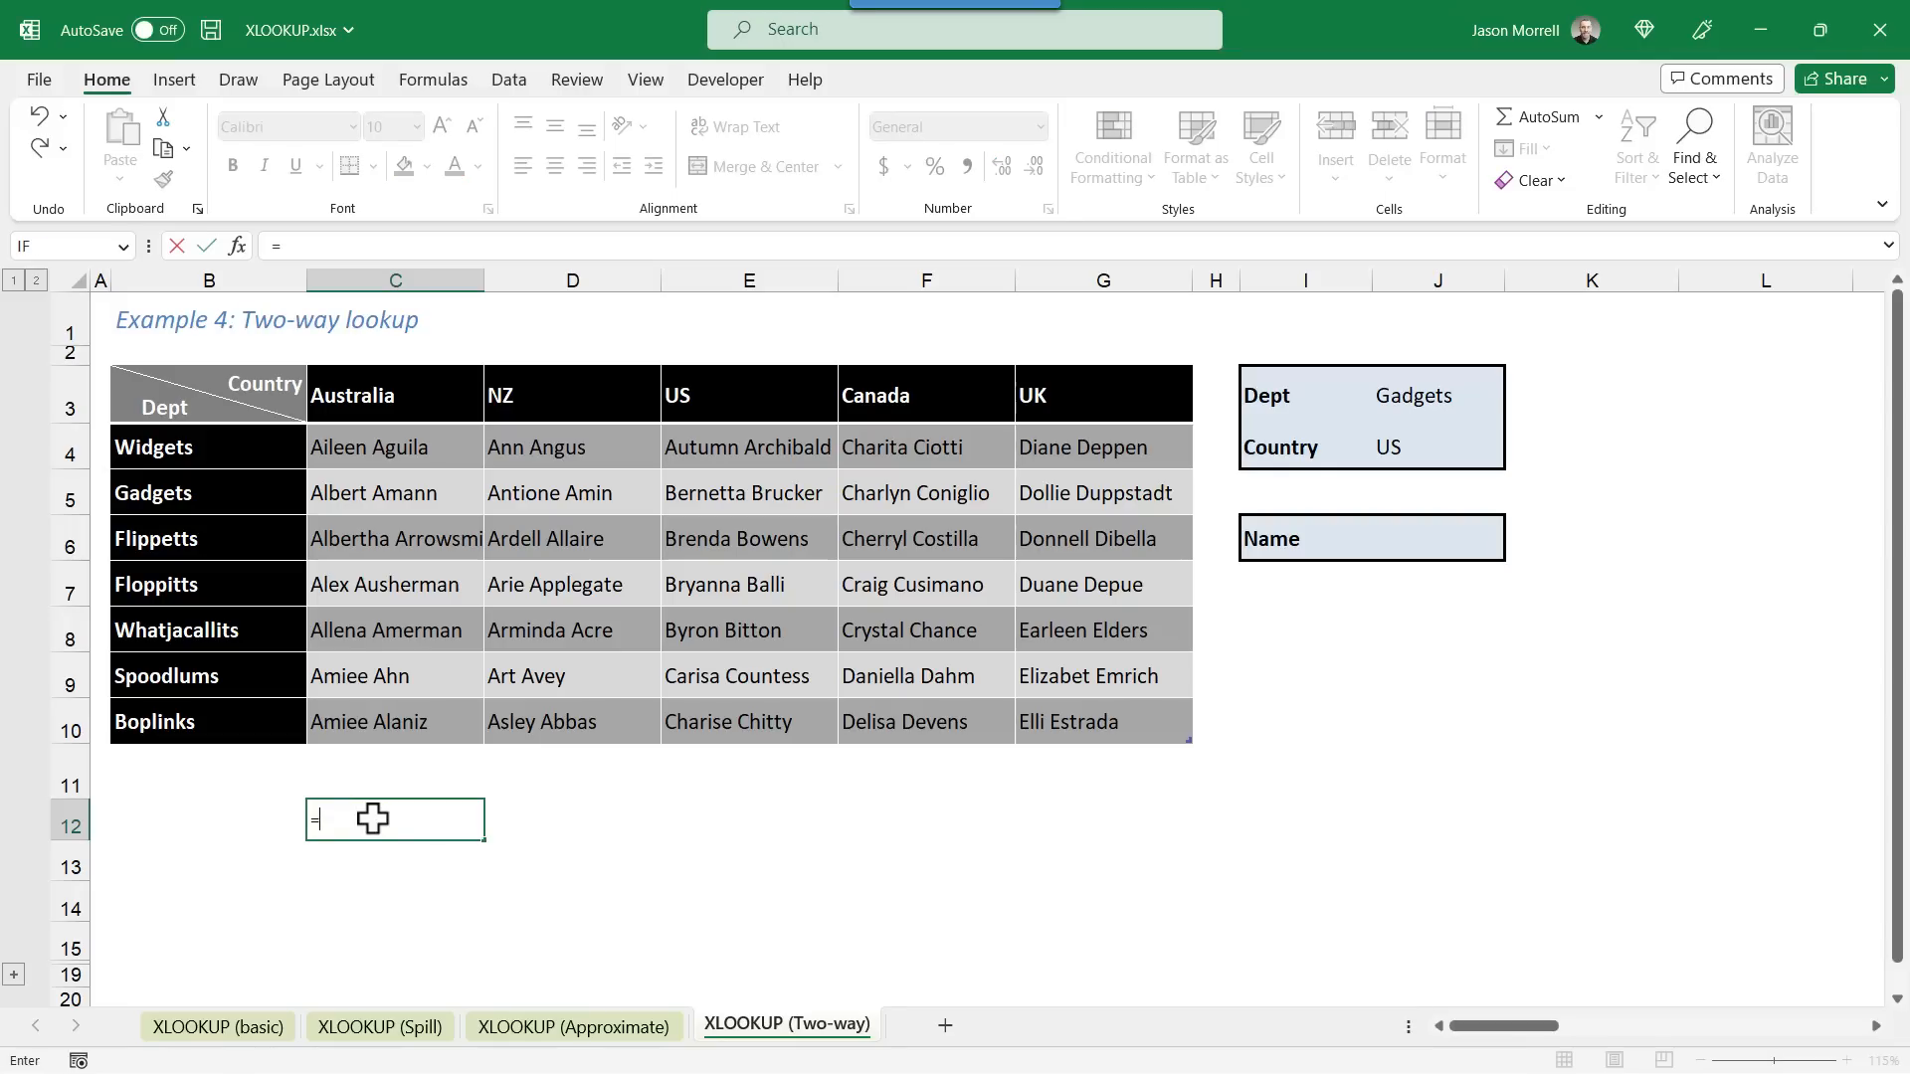
{"action": "type", "text": "xloo"}
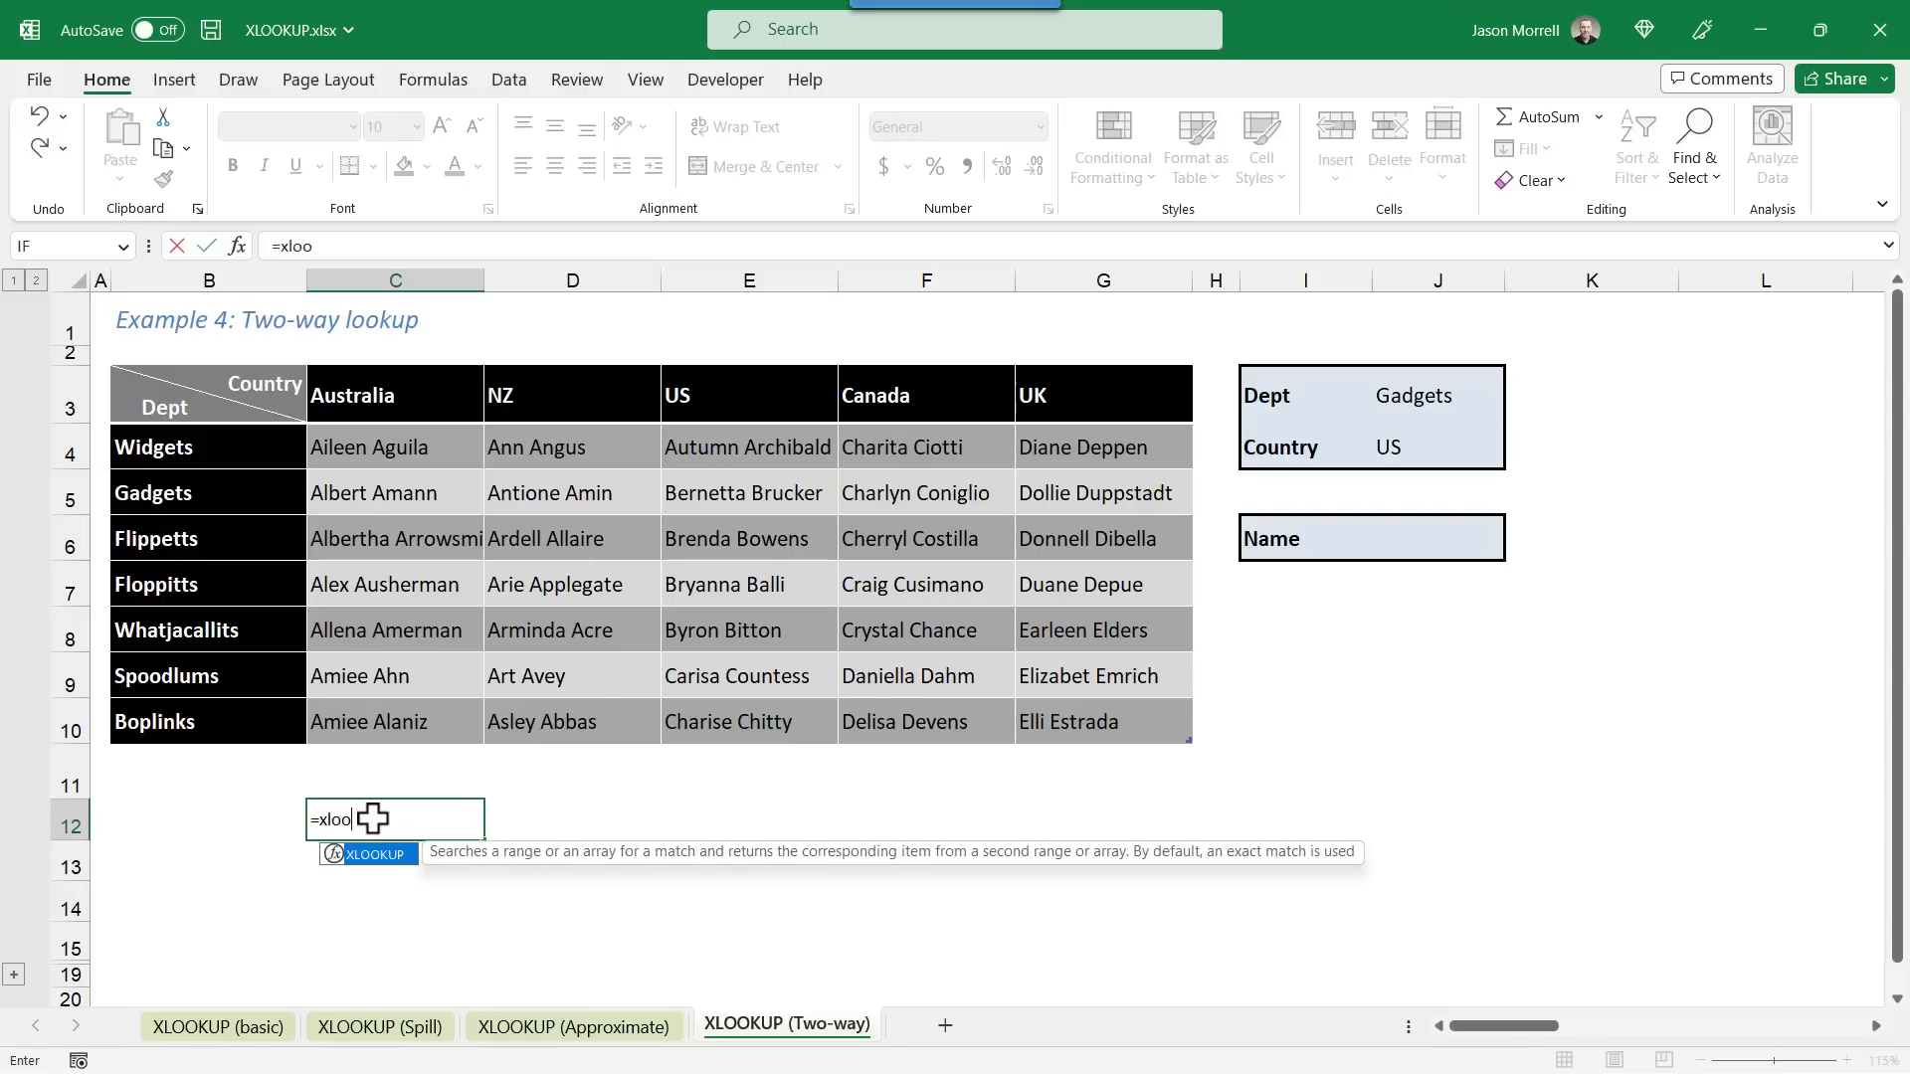
{"action": "type", "text": "kup("}
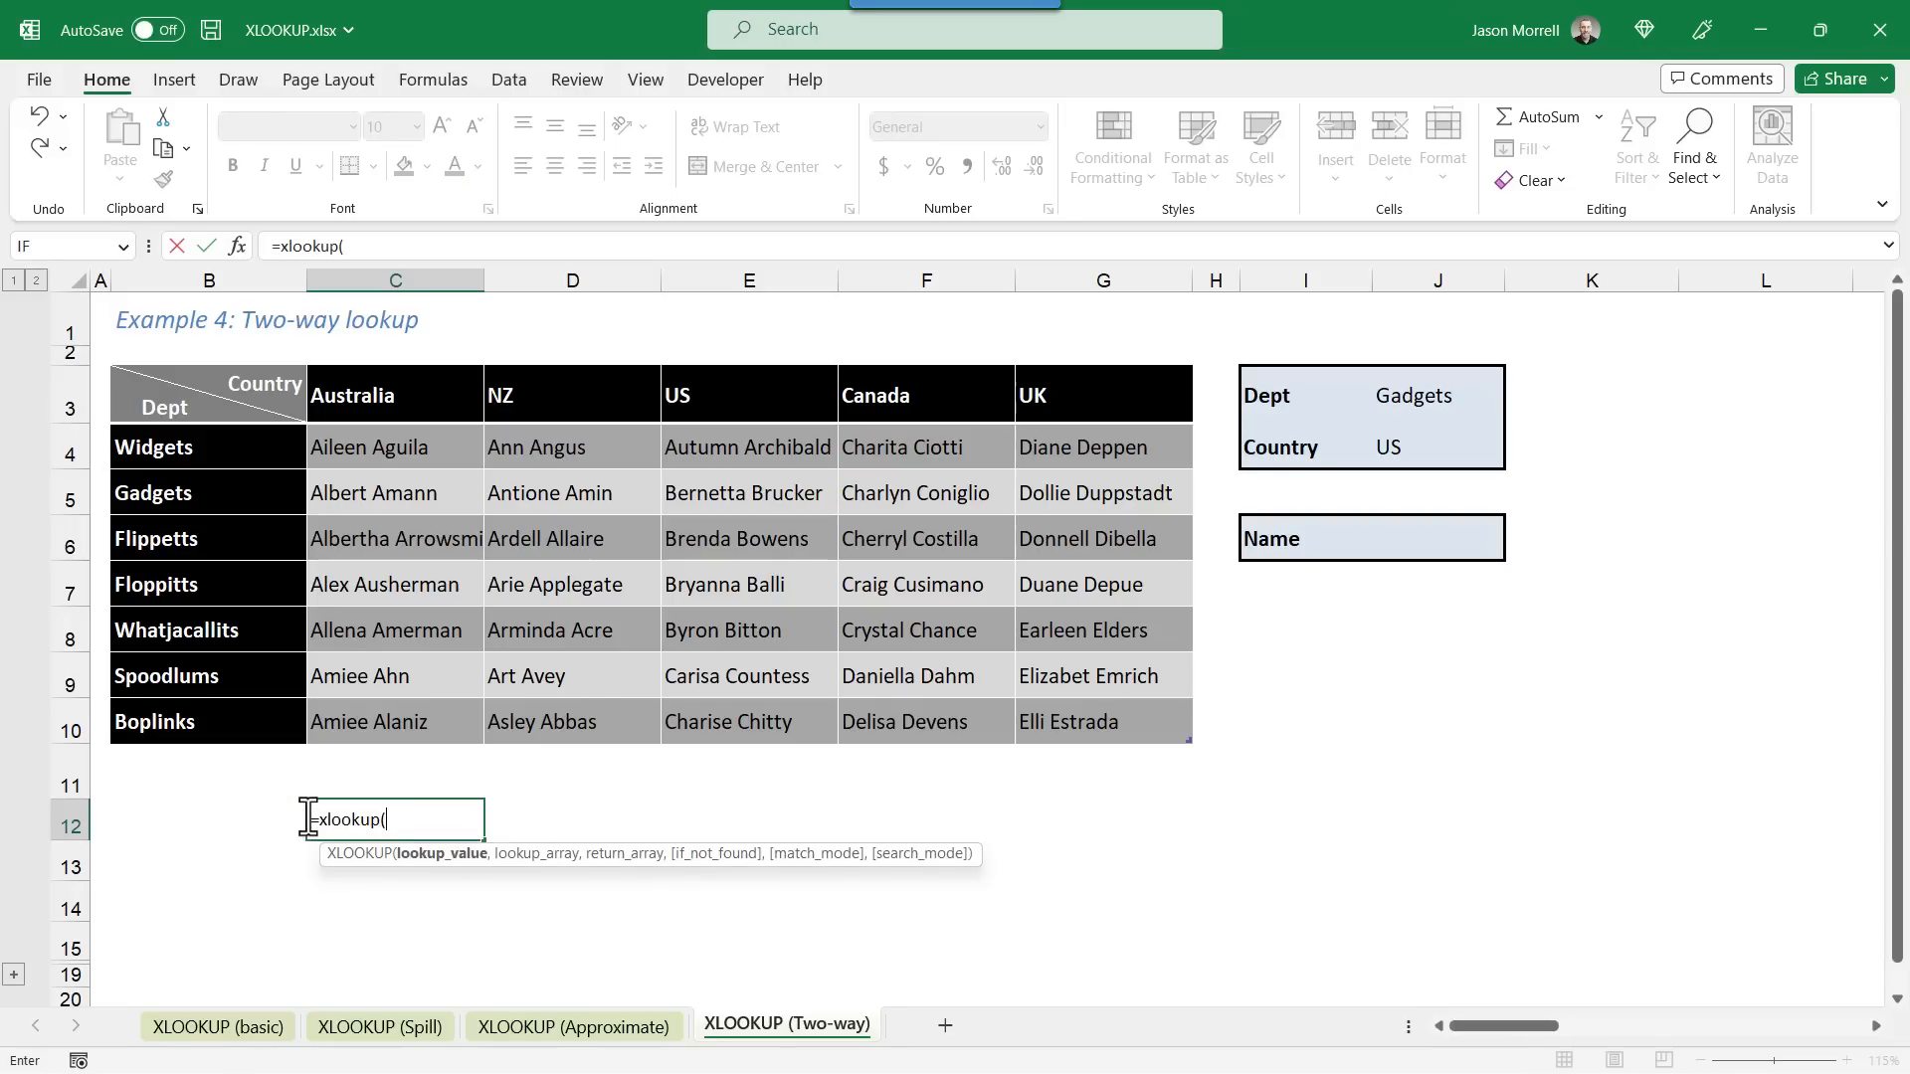
{"action": "left_click", "coordinate": [1437, 395]}
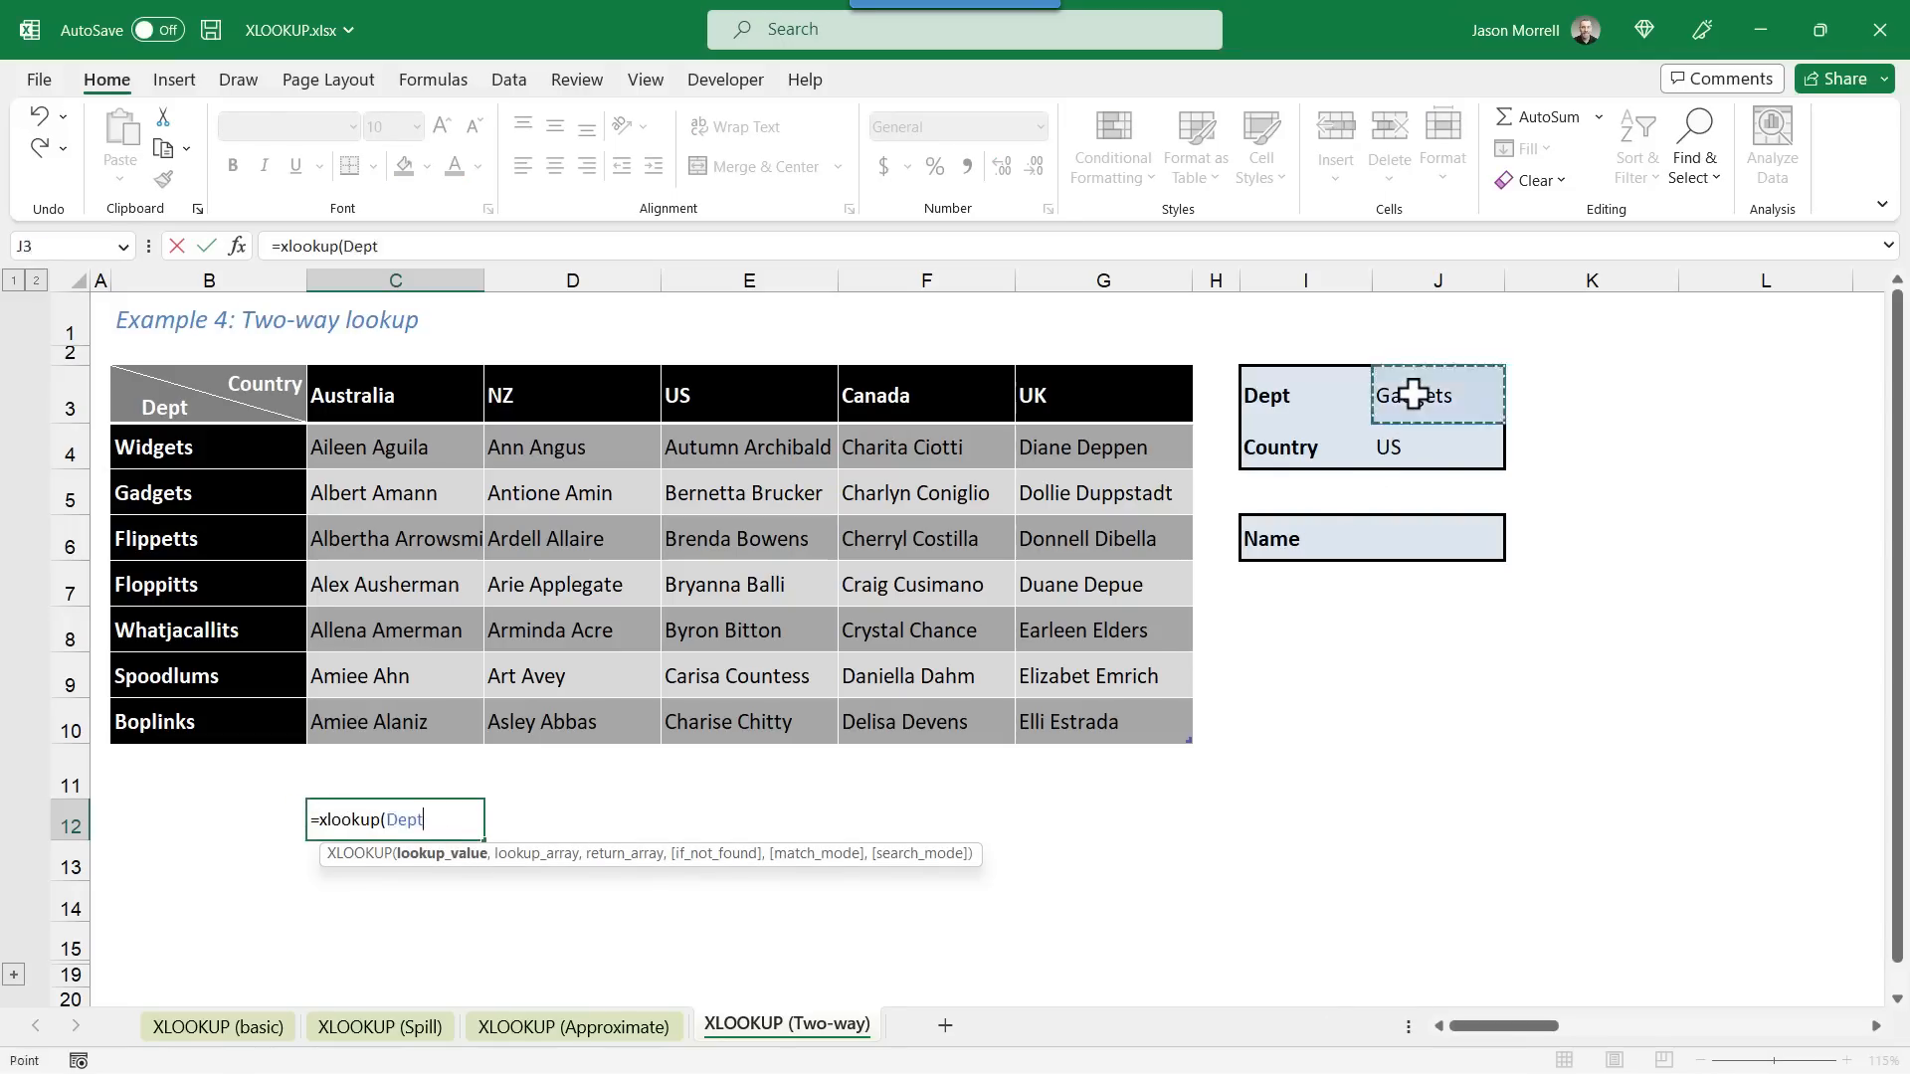
{"action": "type", "text": ", Depts"}
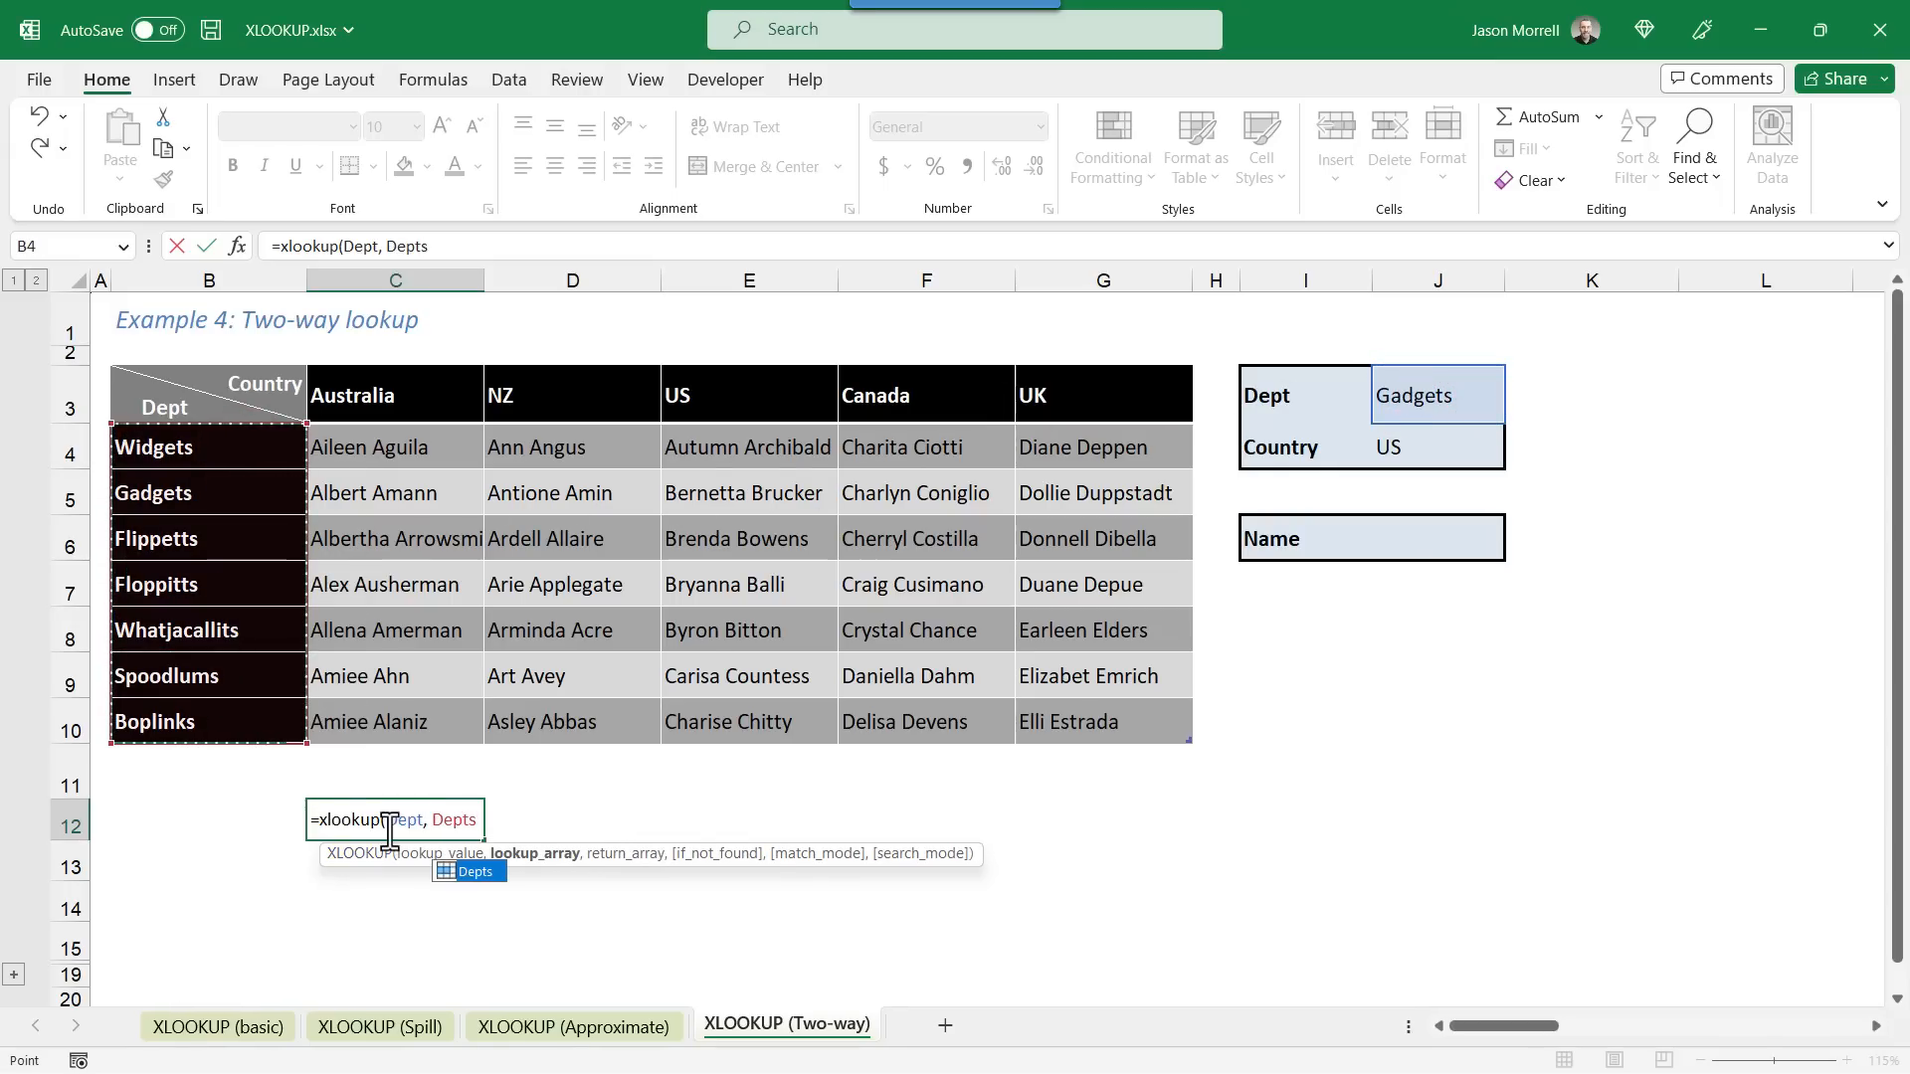
{"action": "type", "text": ", C4:D6"}
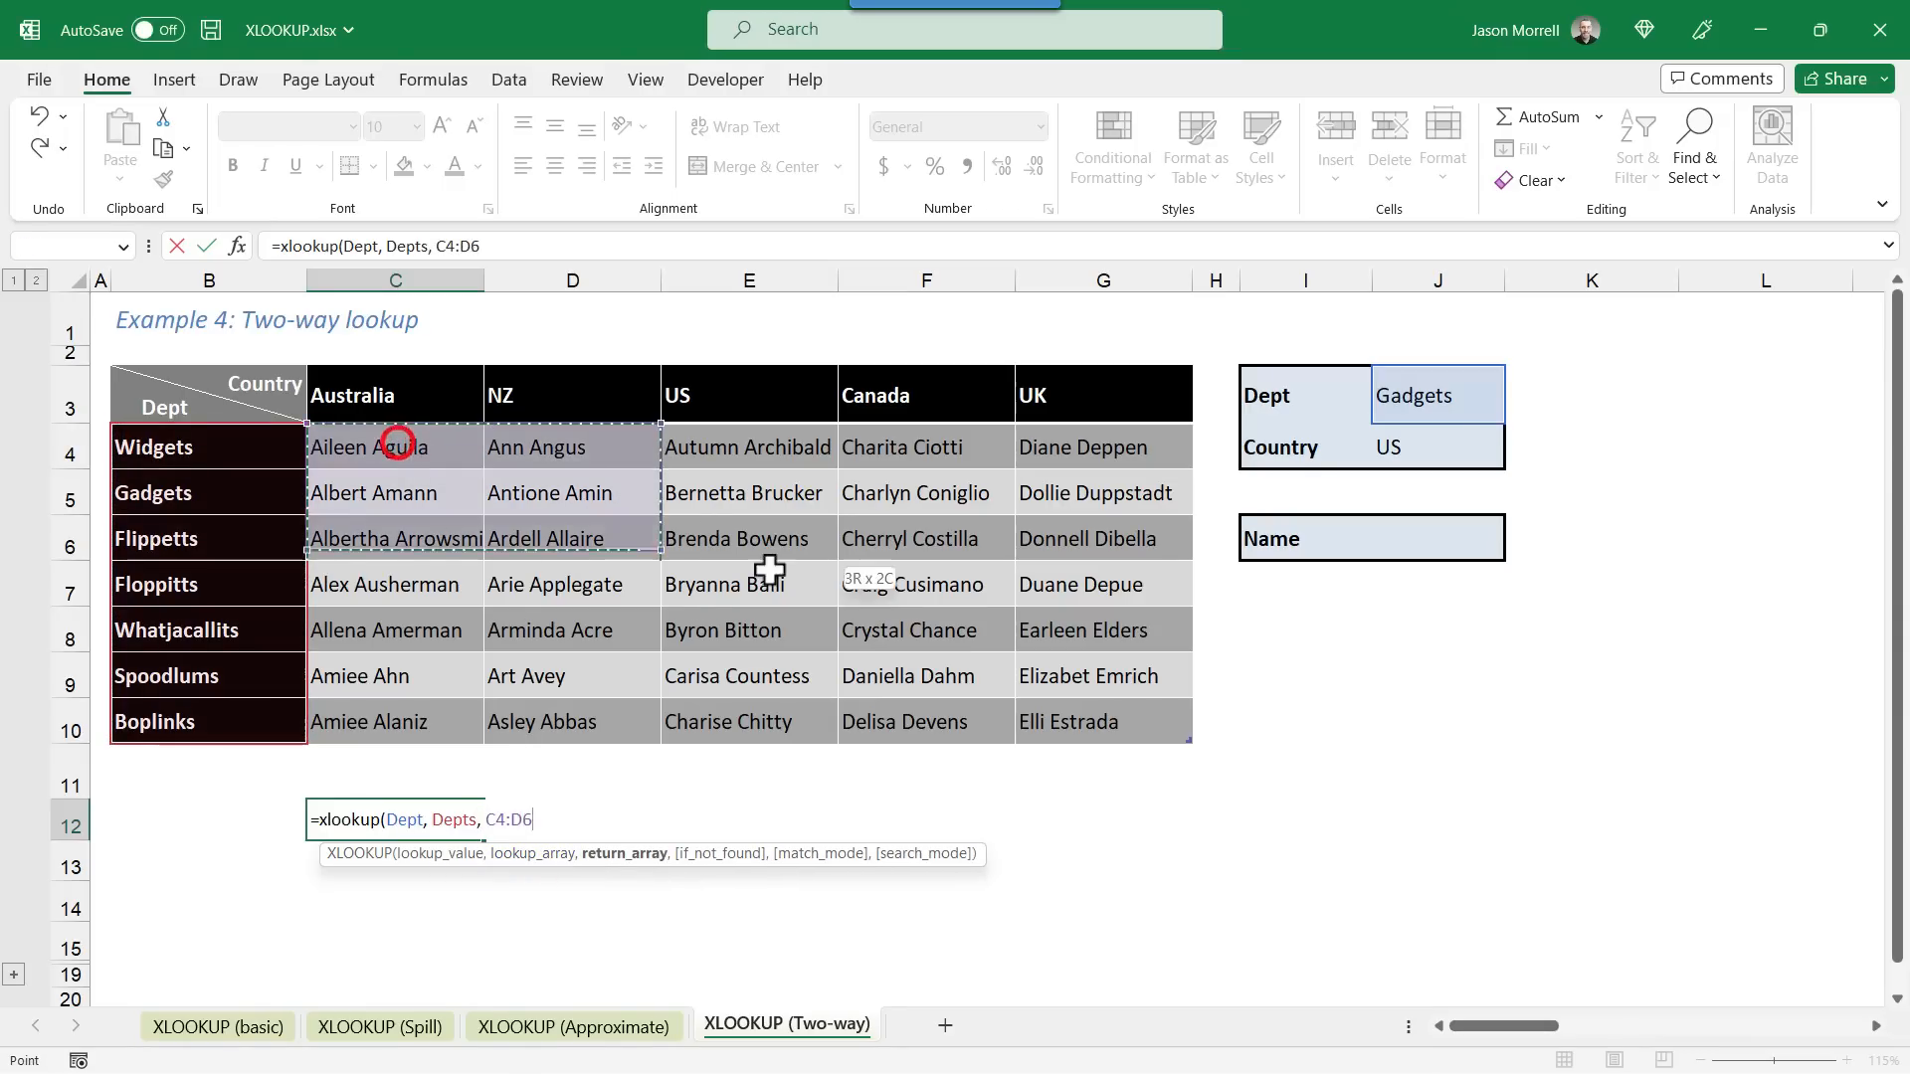
{"action": "type", "text": "Names"}
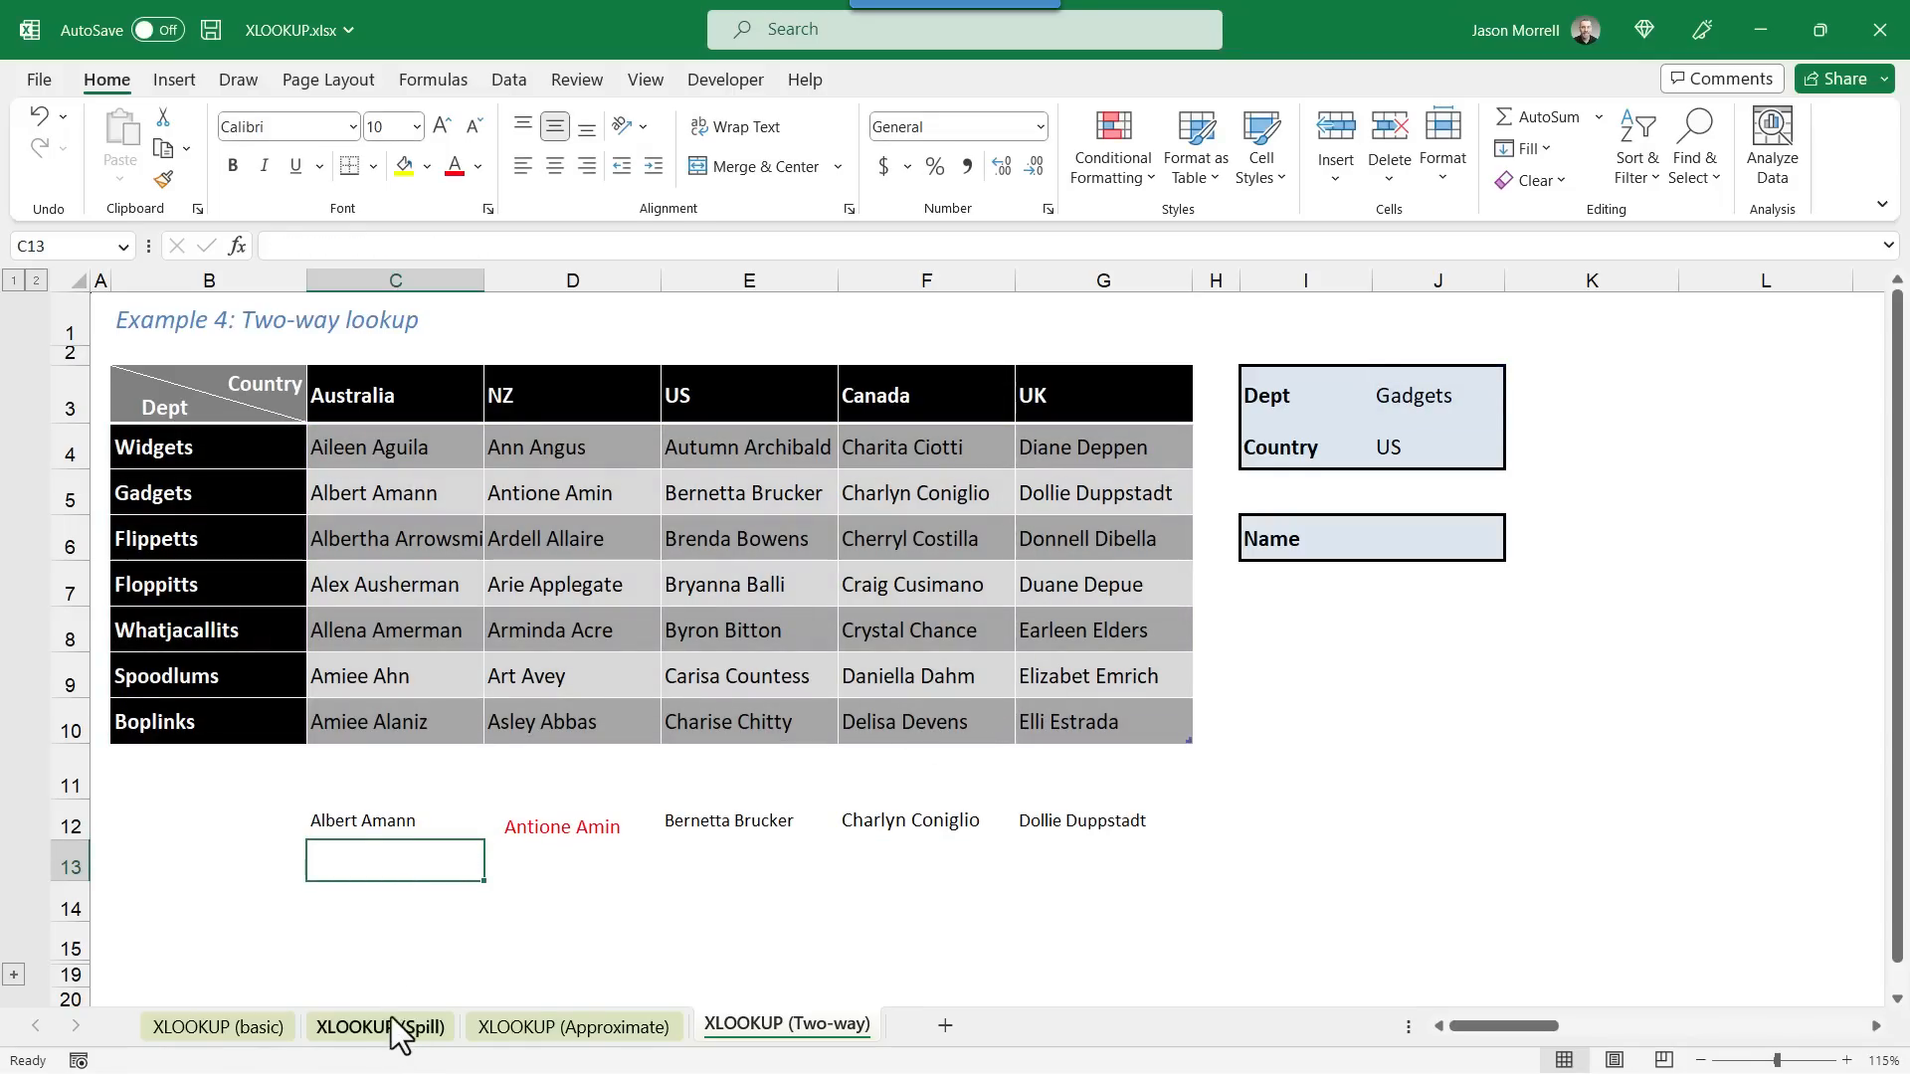
{"action": "mouse_move", "coordinate": [994, 847]}
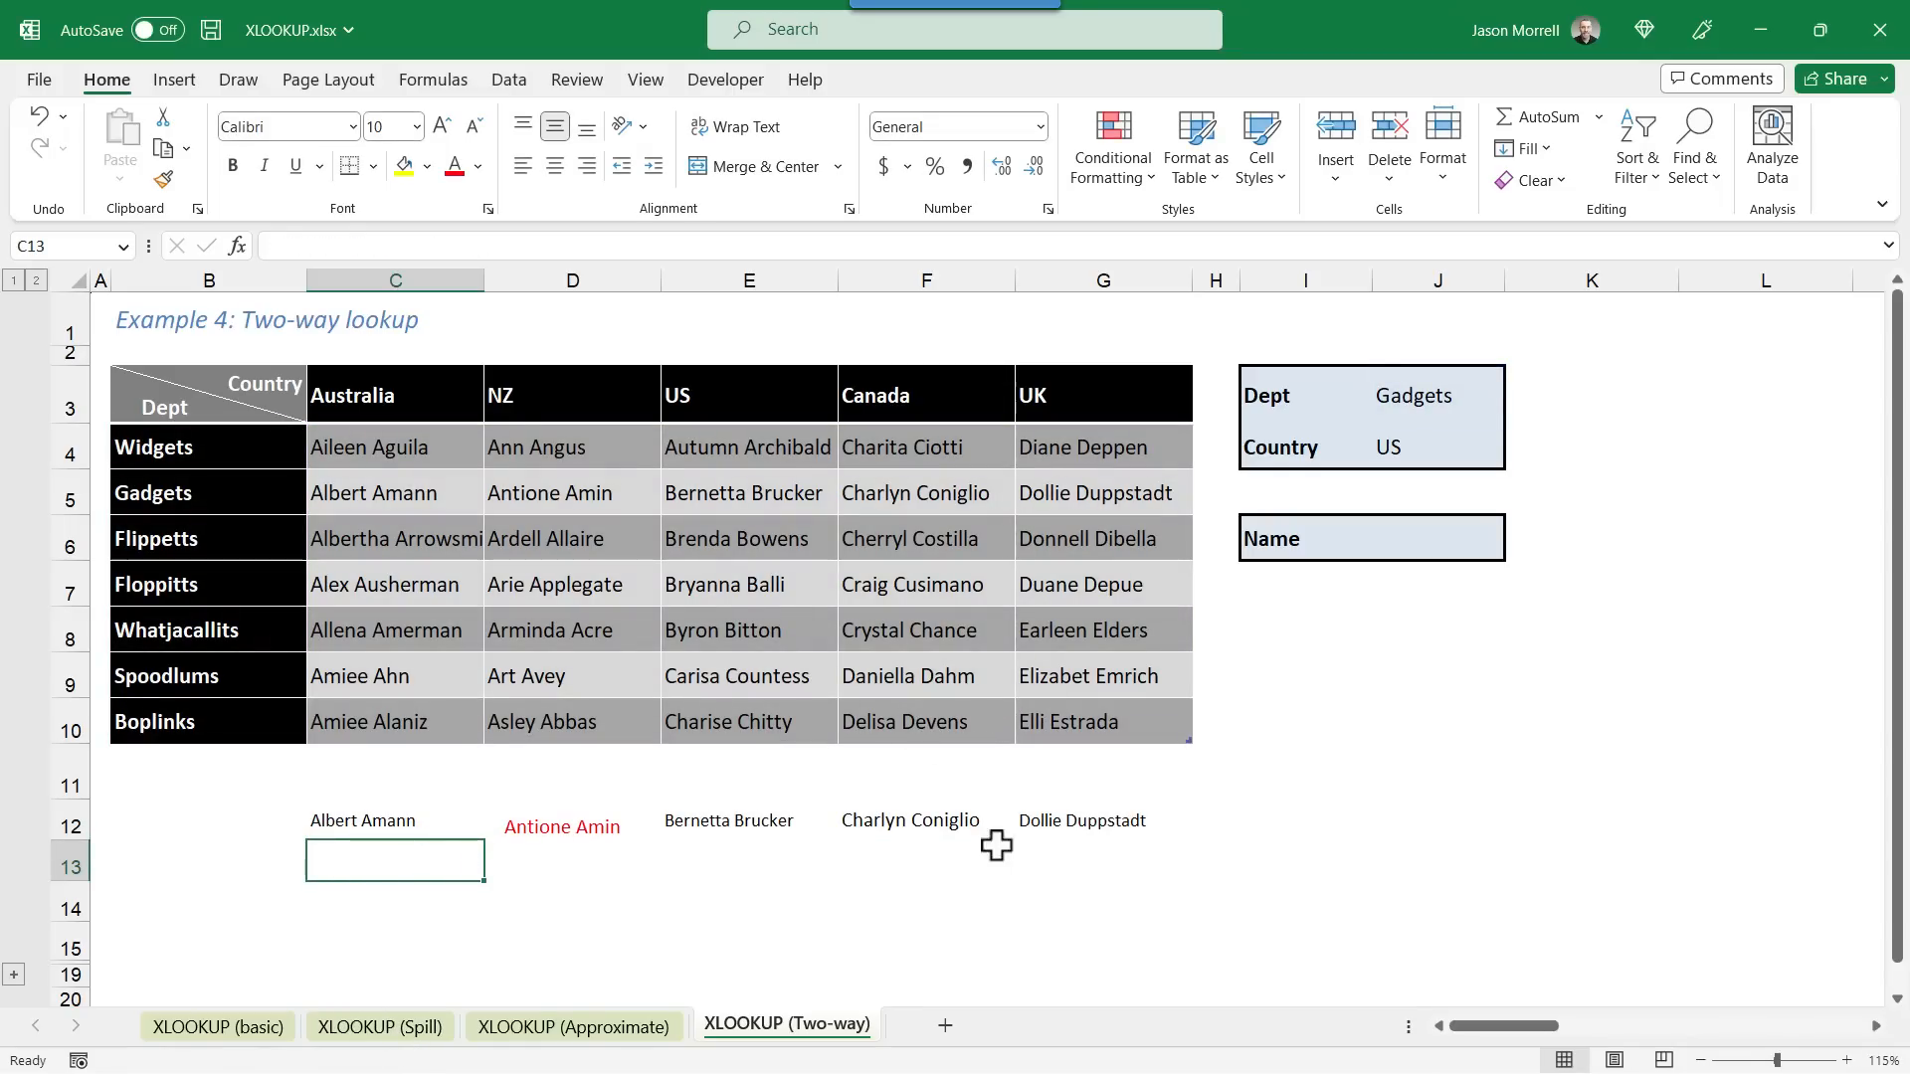
{"action": "mouse_move", "coordinate": [1419, 393]}
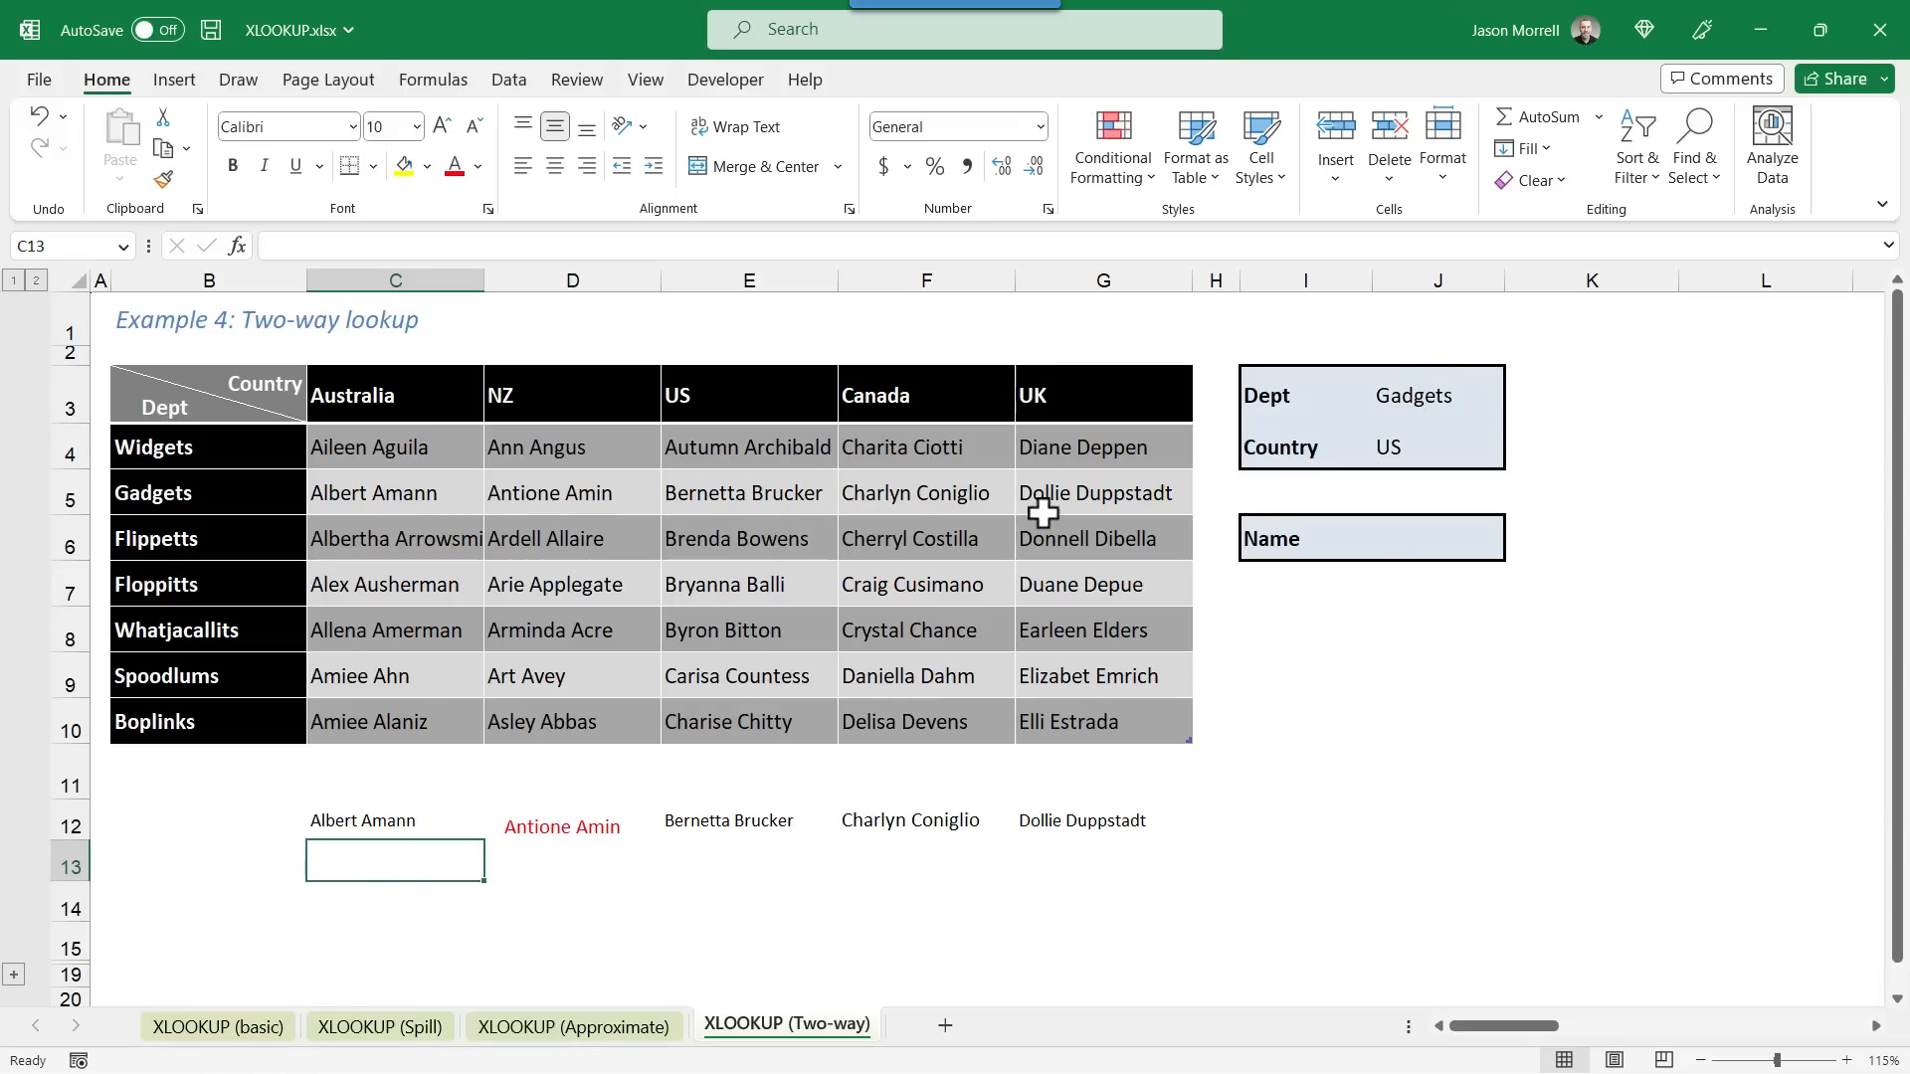
{"action": "mouse_move", "coordinate": [1659, 498]}
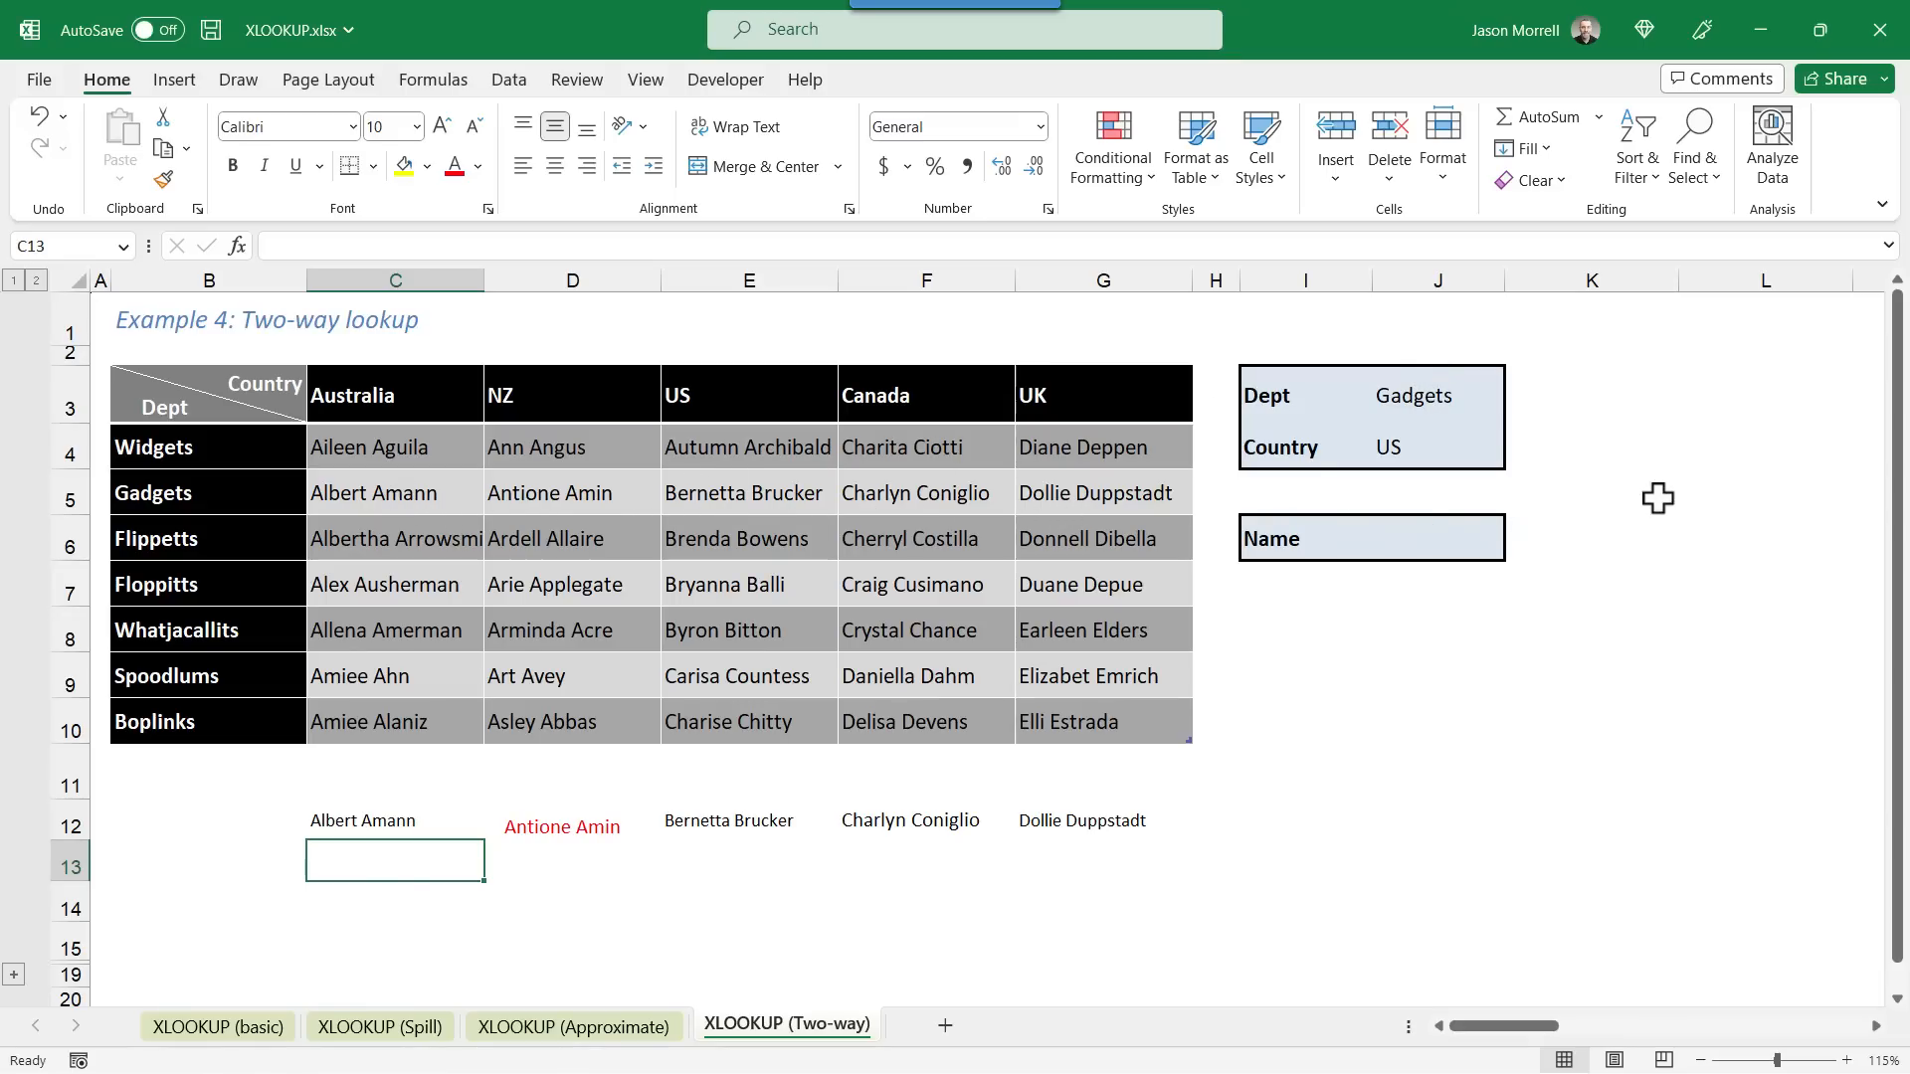
{"action": "left_click", "coordinate": [1762, 393]}
{"action": "type", "text": "=xlookup"}
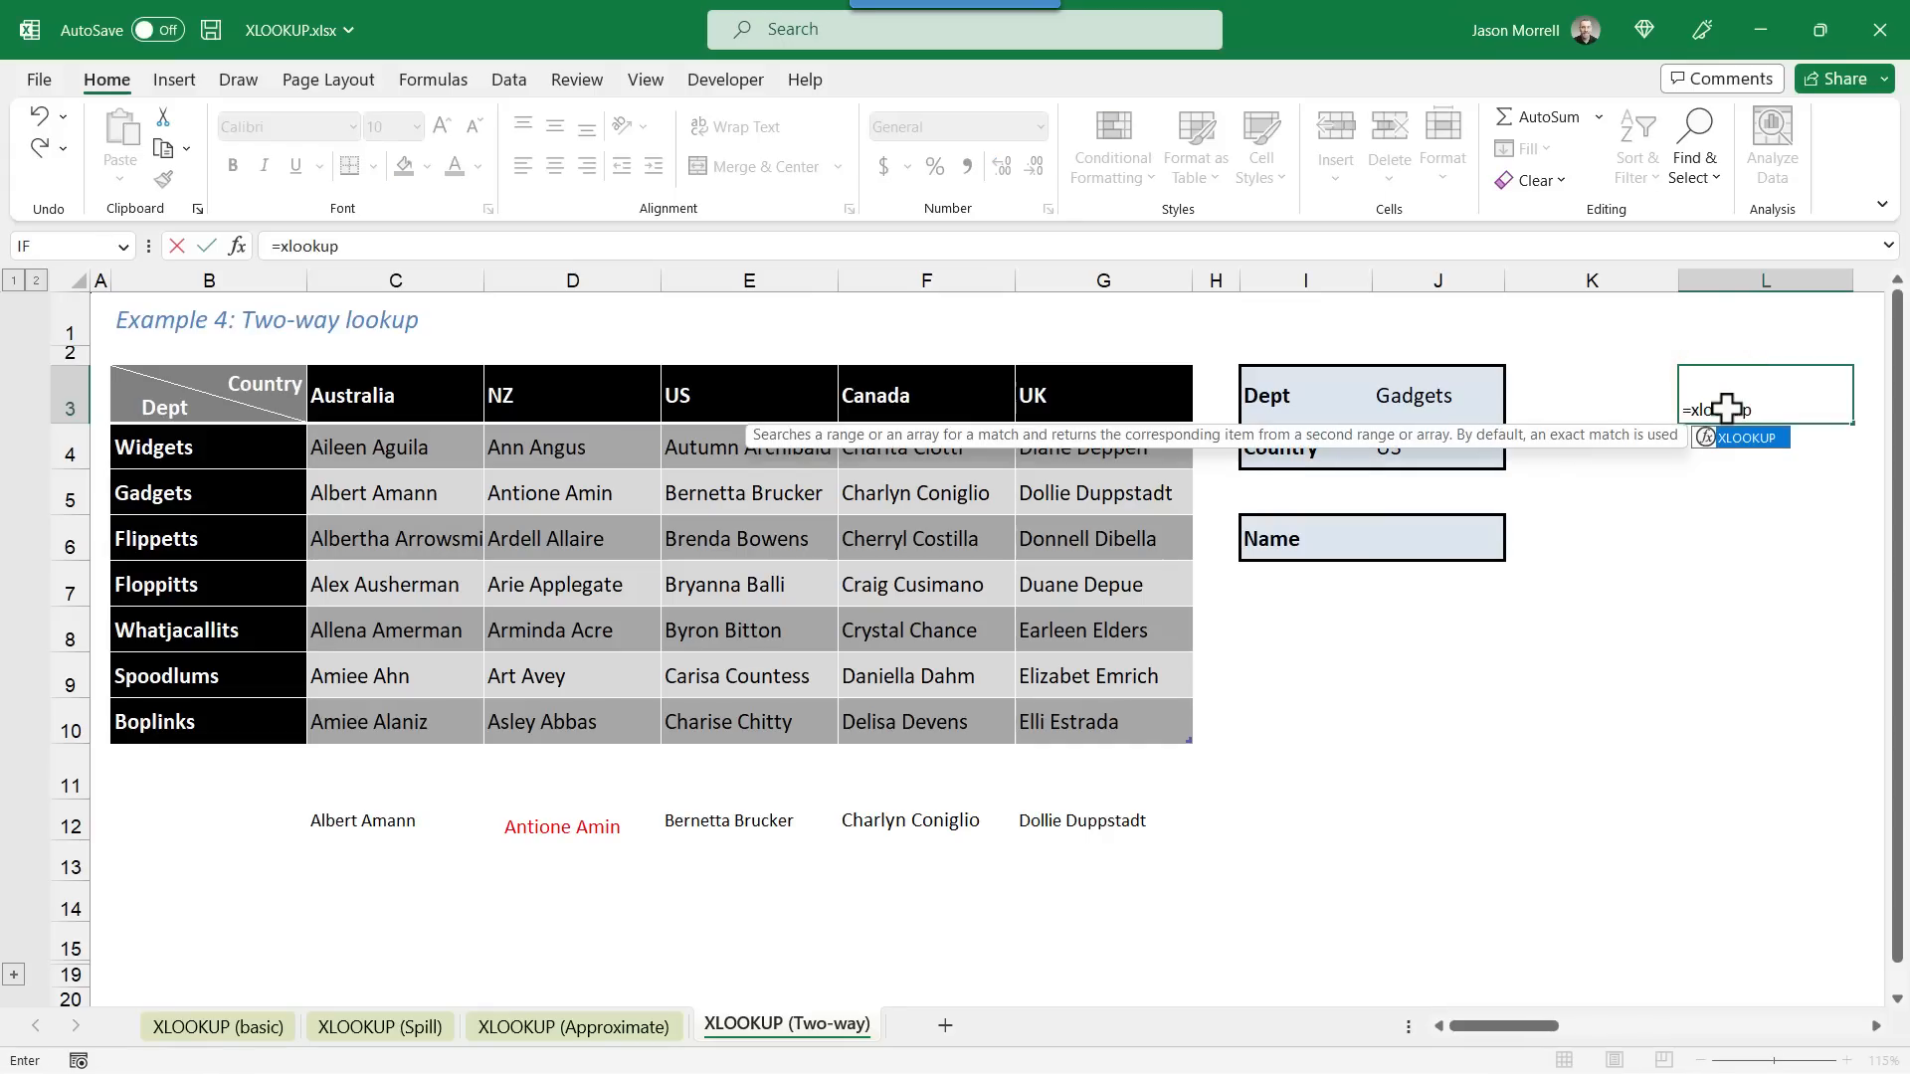
{"action": "type", "text": "("}
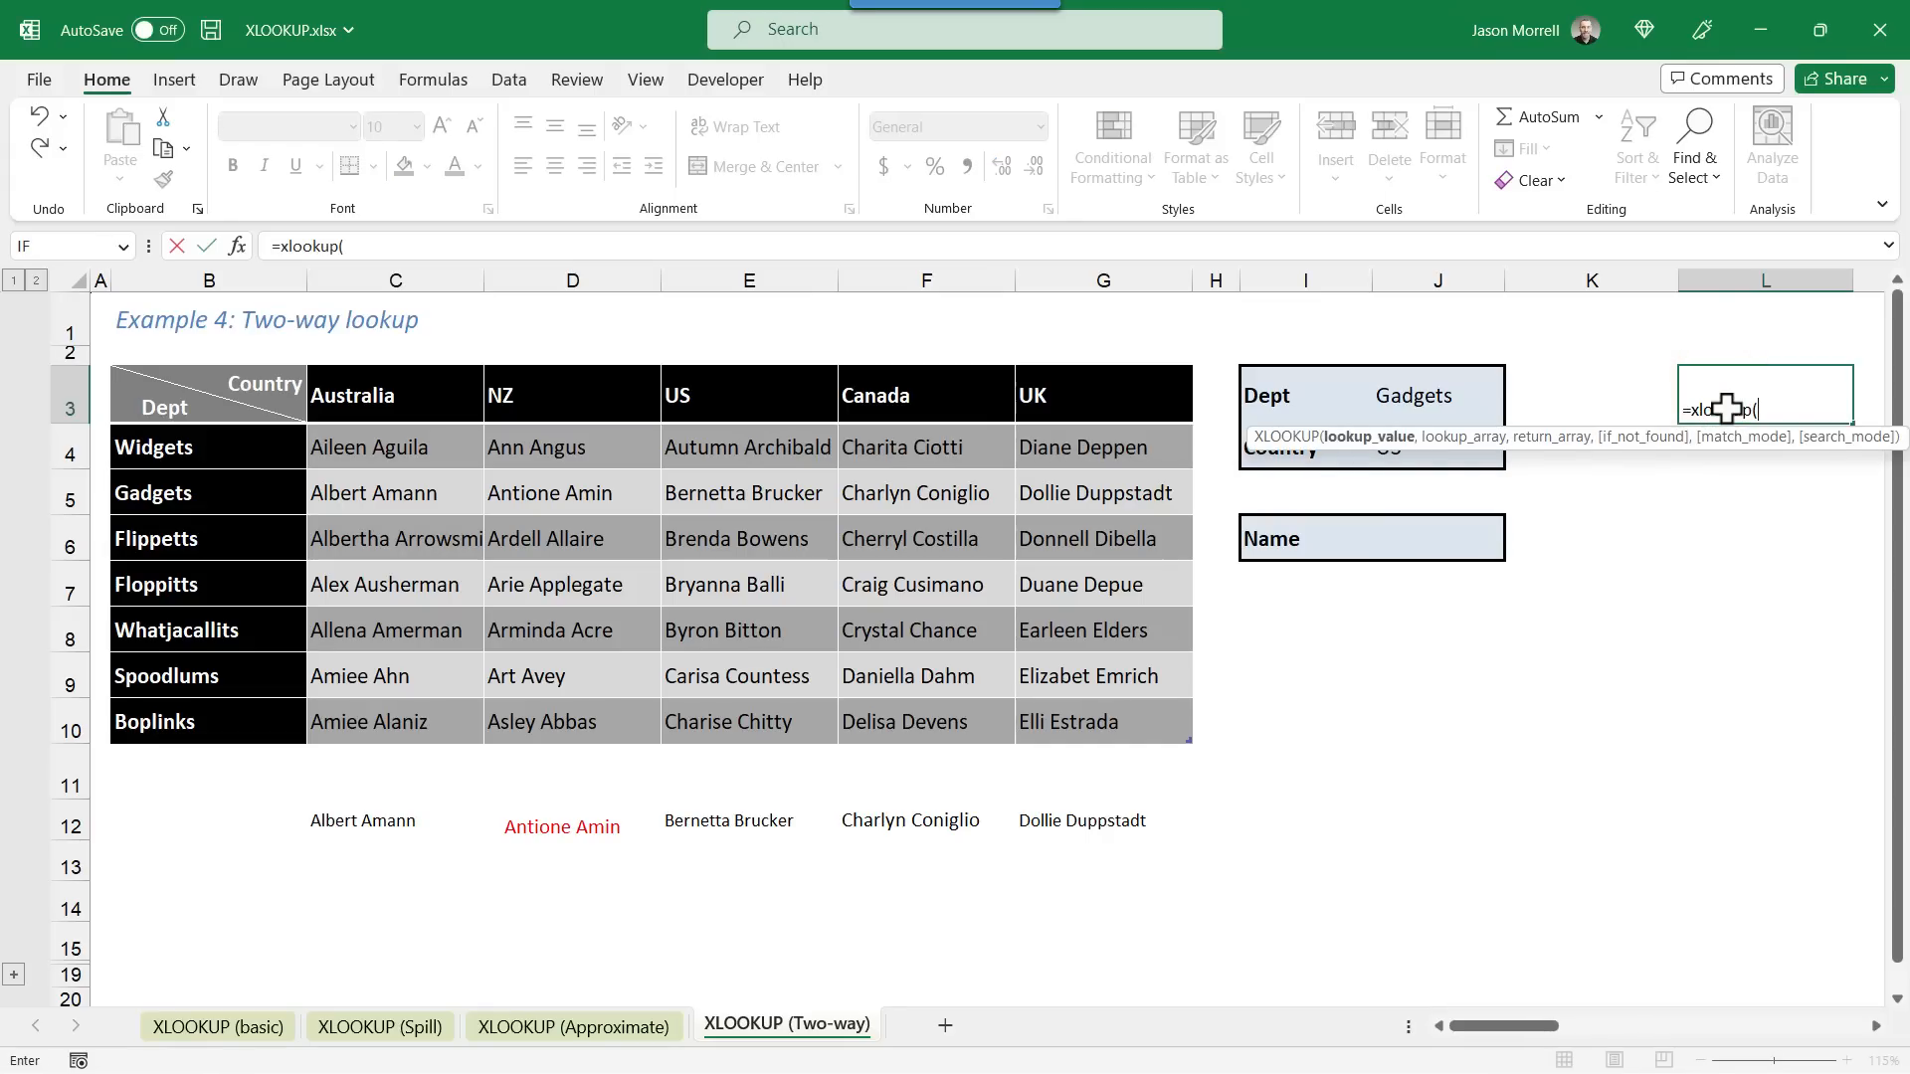
{"action": "left_click", "coordinate": [1438, 446]}
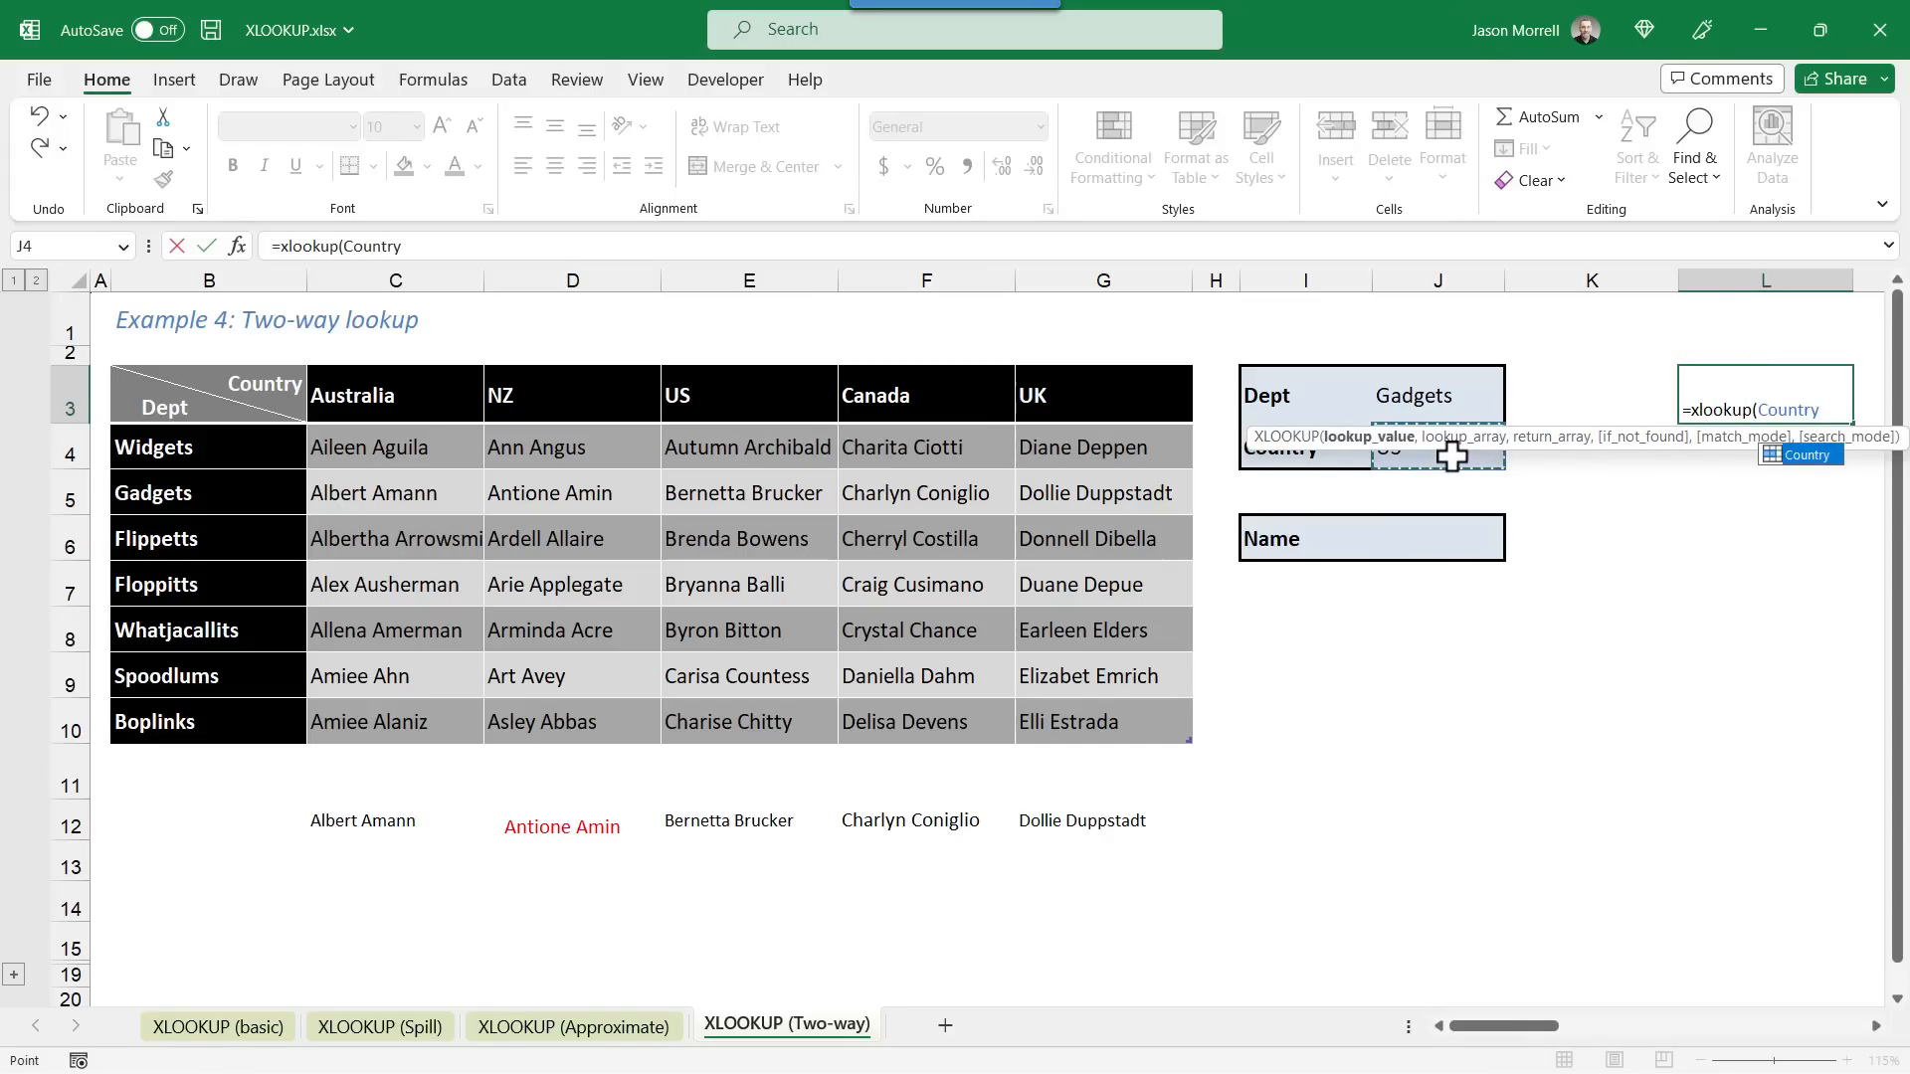
{"action": "type", "text": ", Countries"}
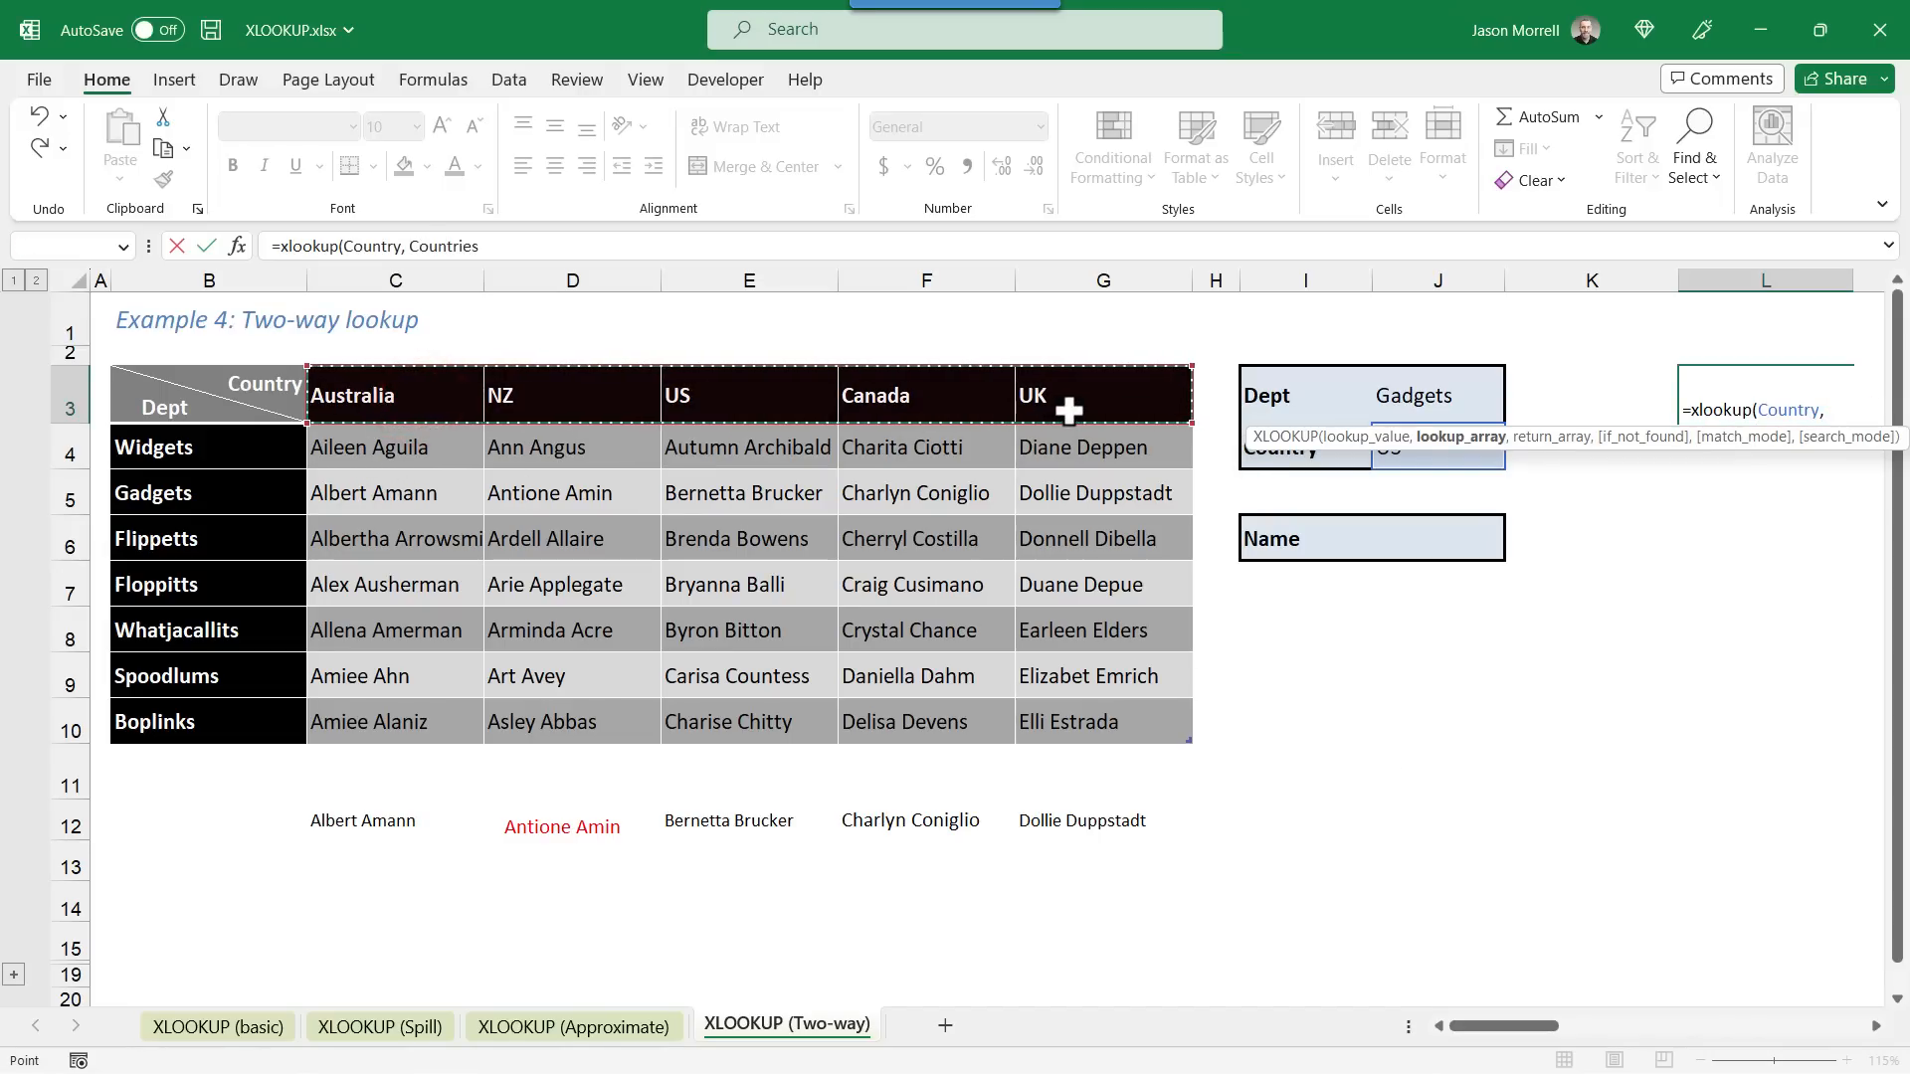
{"action": "type", "text": ", C4:E8"}
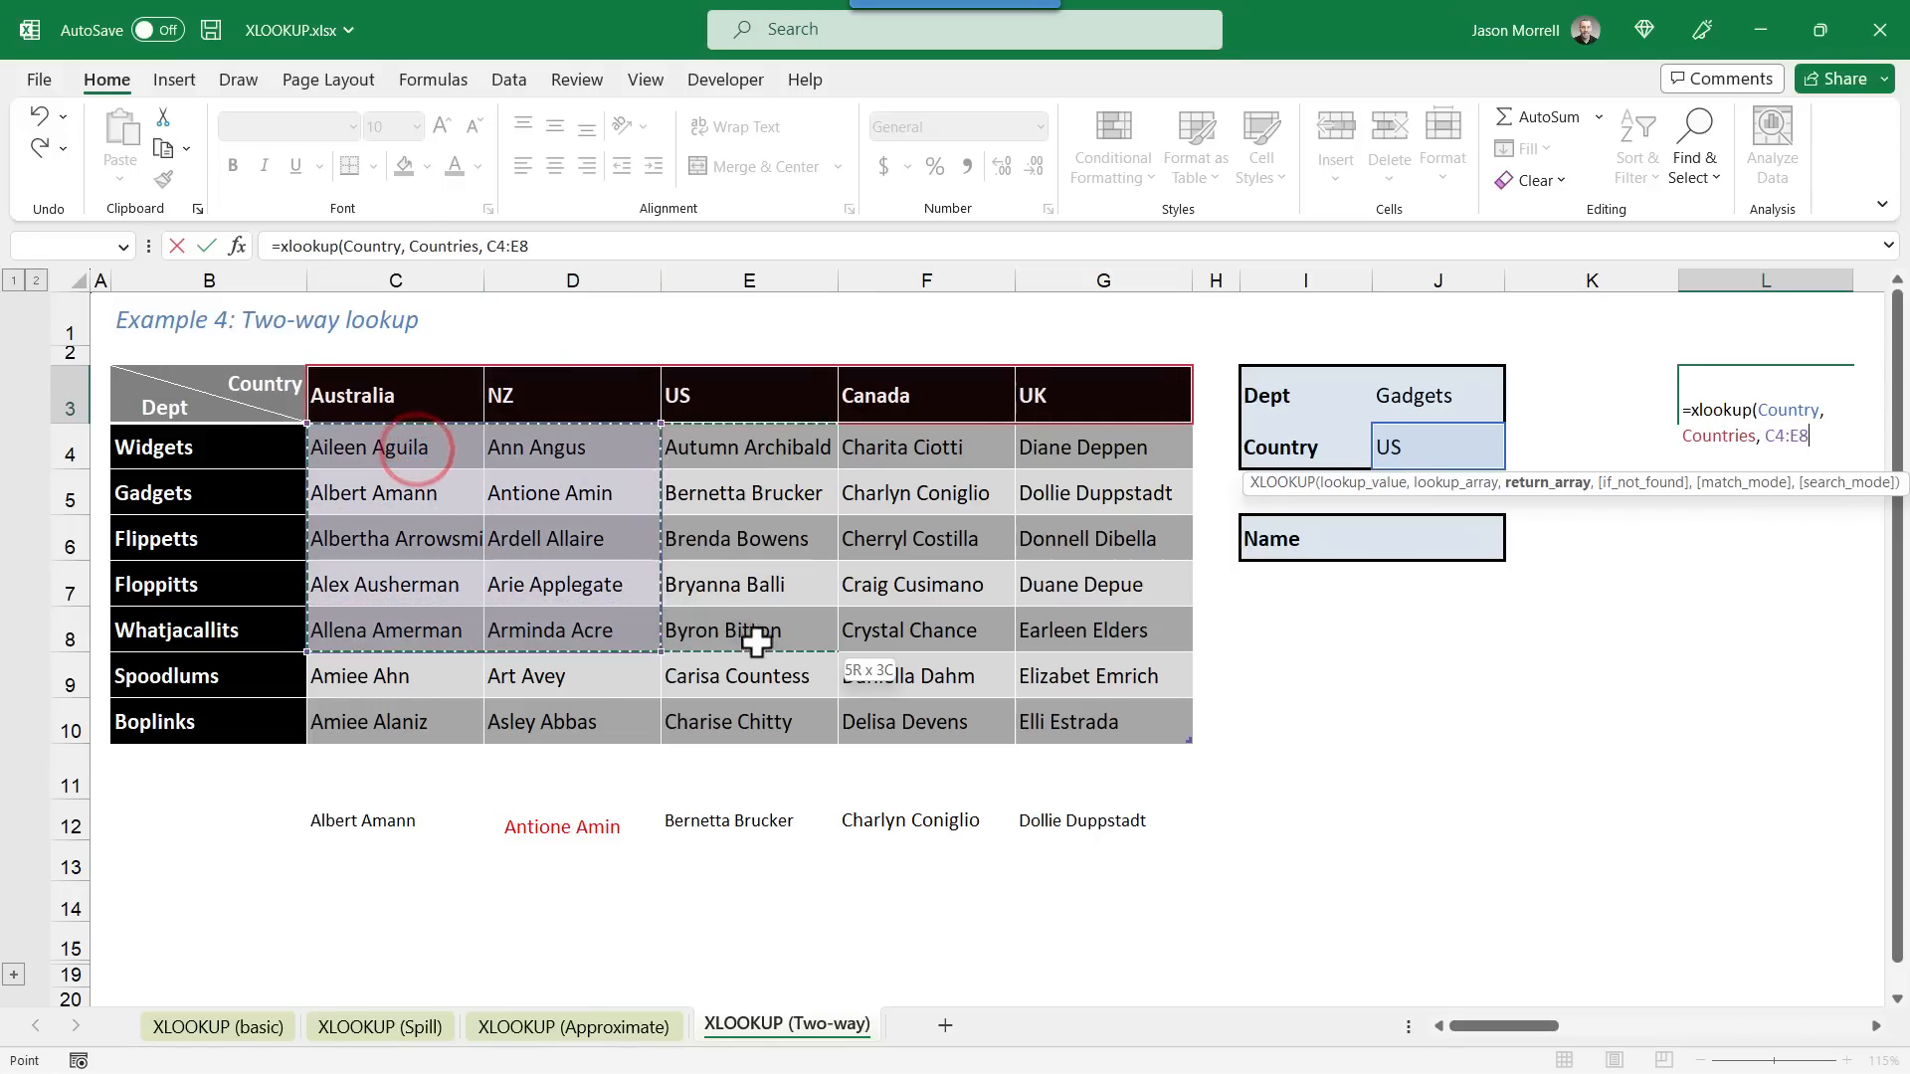
{"action": "type", "text": "Names)"}
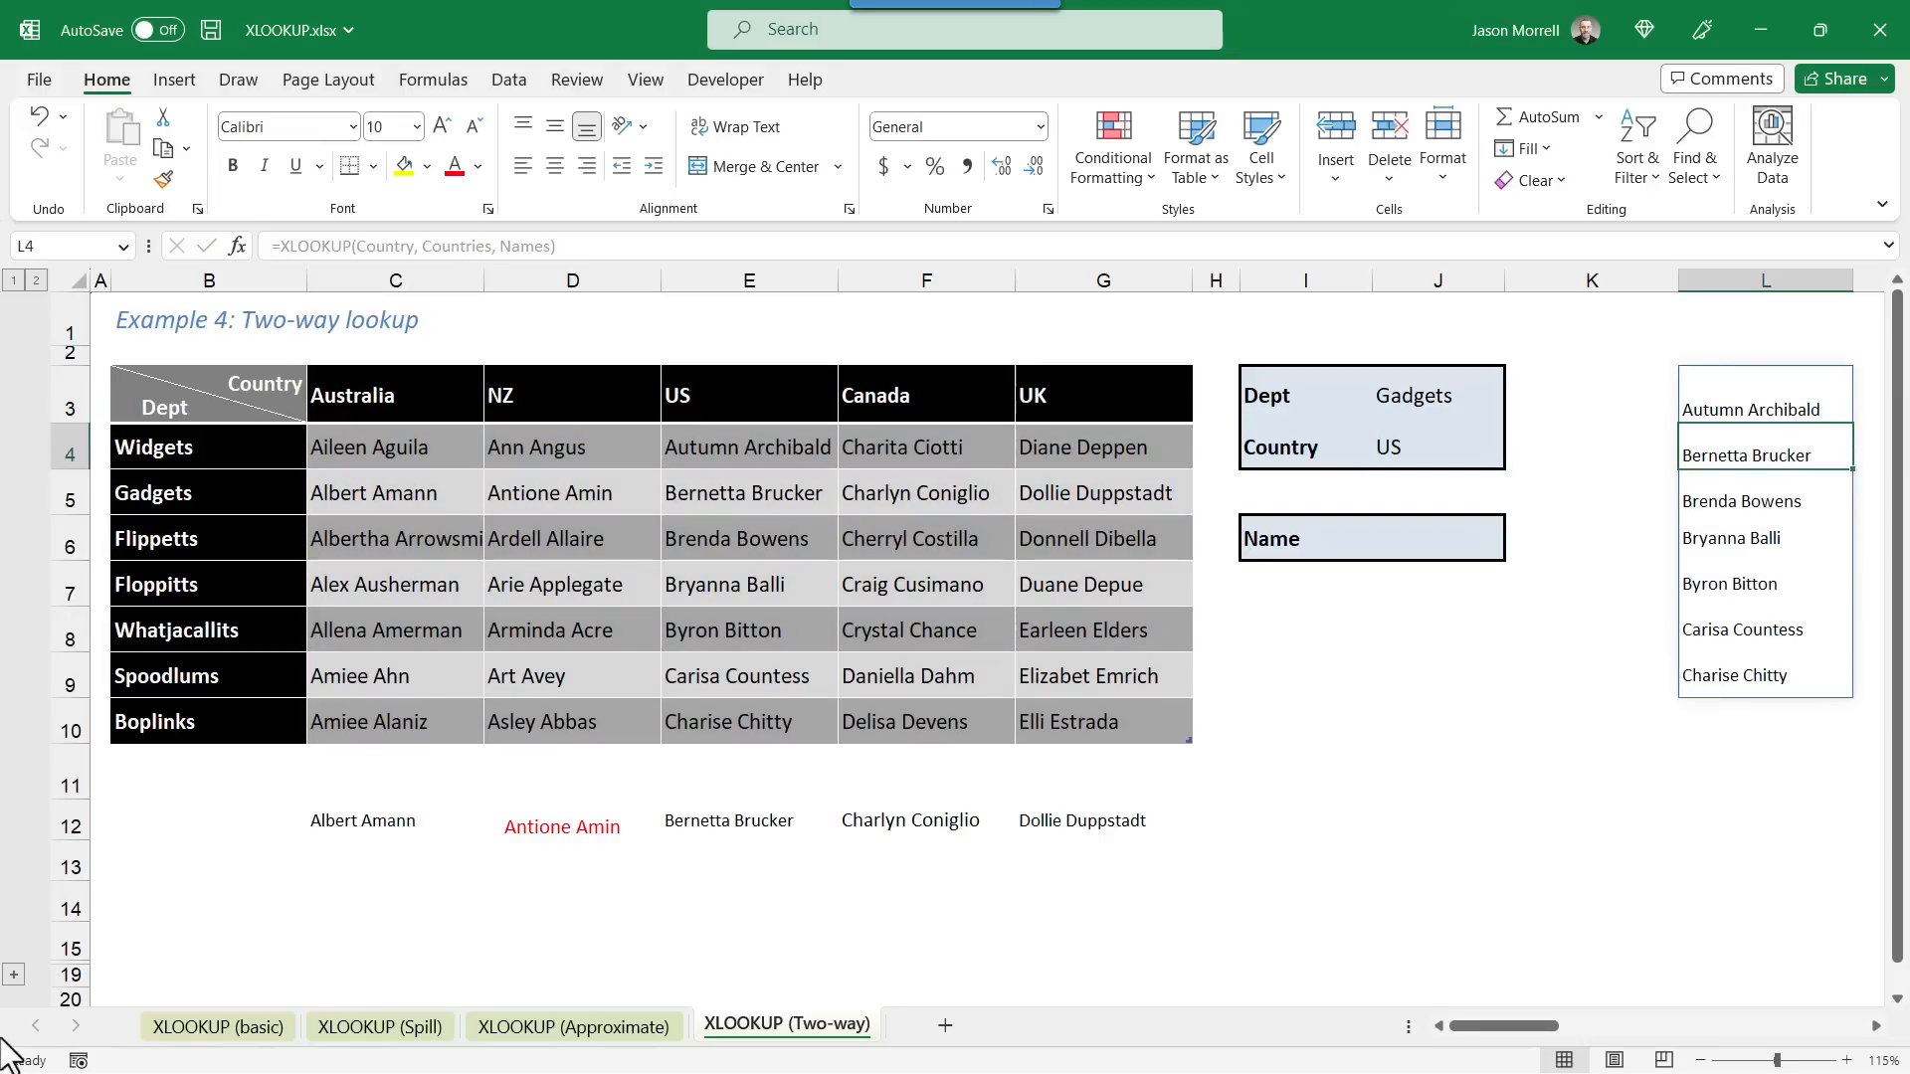
{"action": "mouse_move", "coordinate": [1124, 836]}
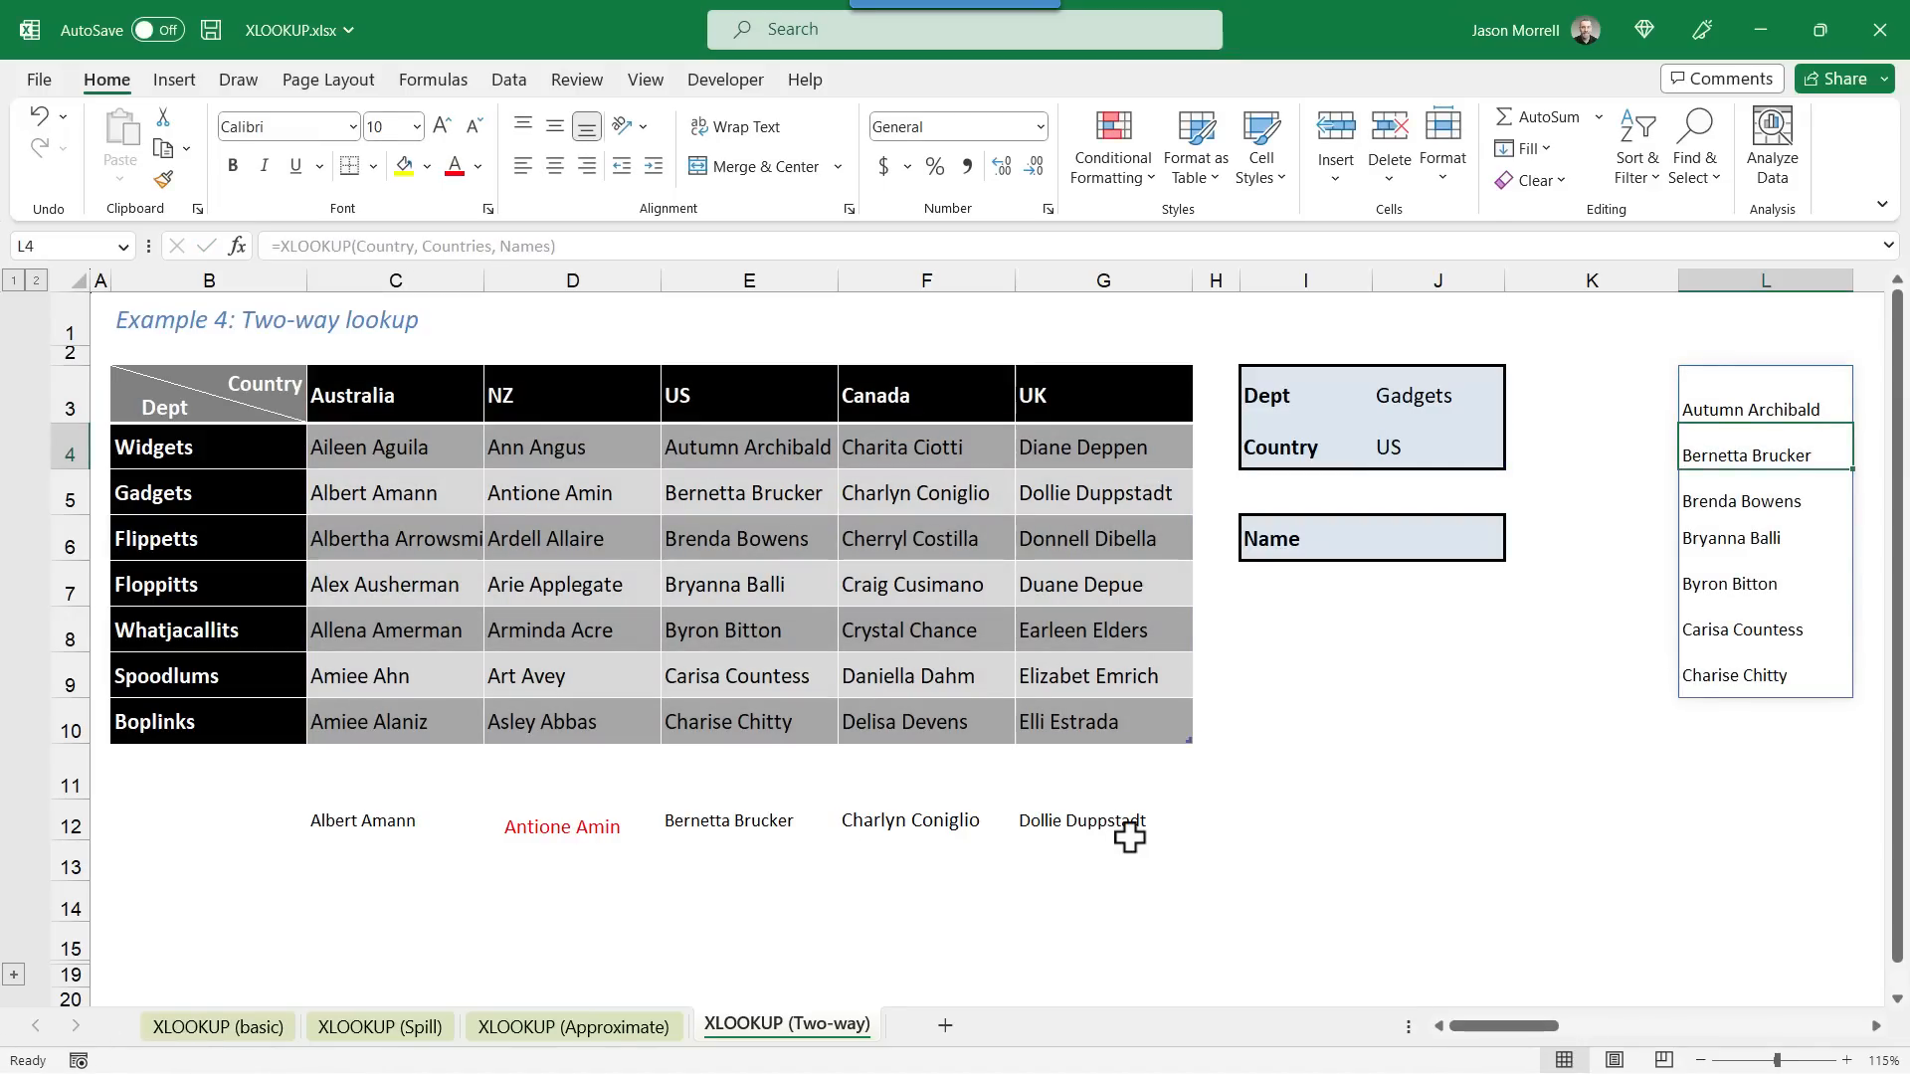
{"action": "mouse_move", "coordinate": [1759, 666]}
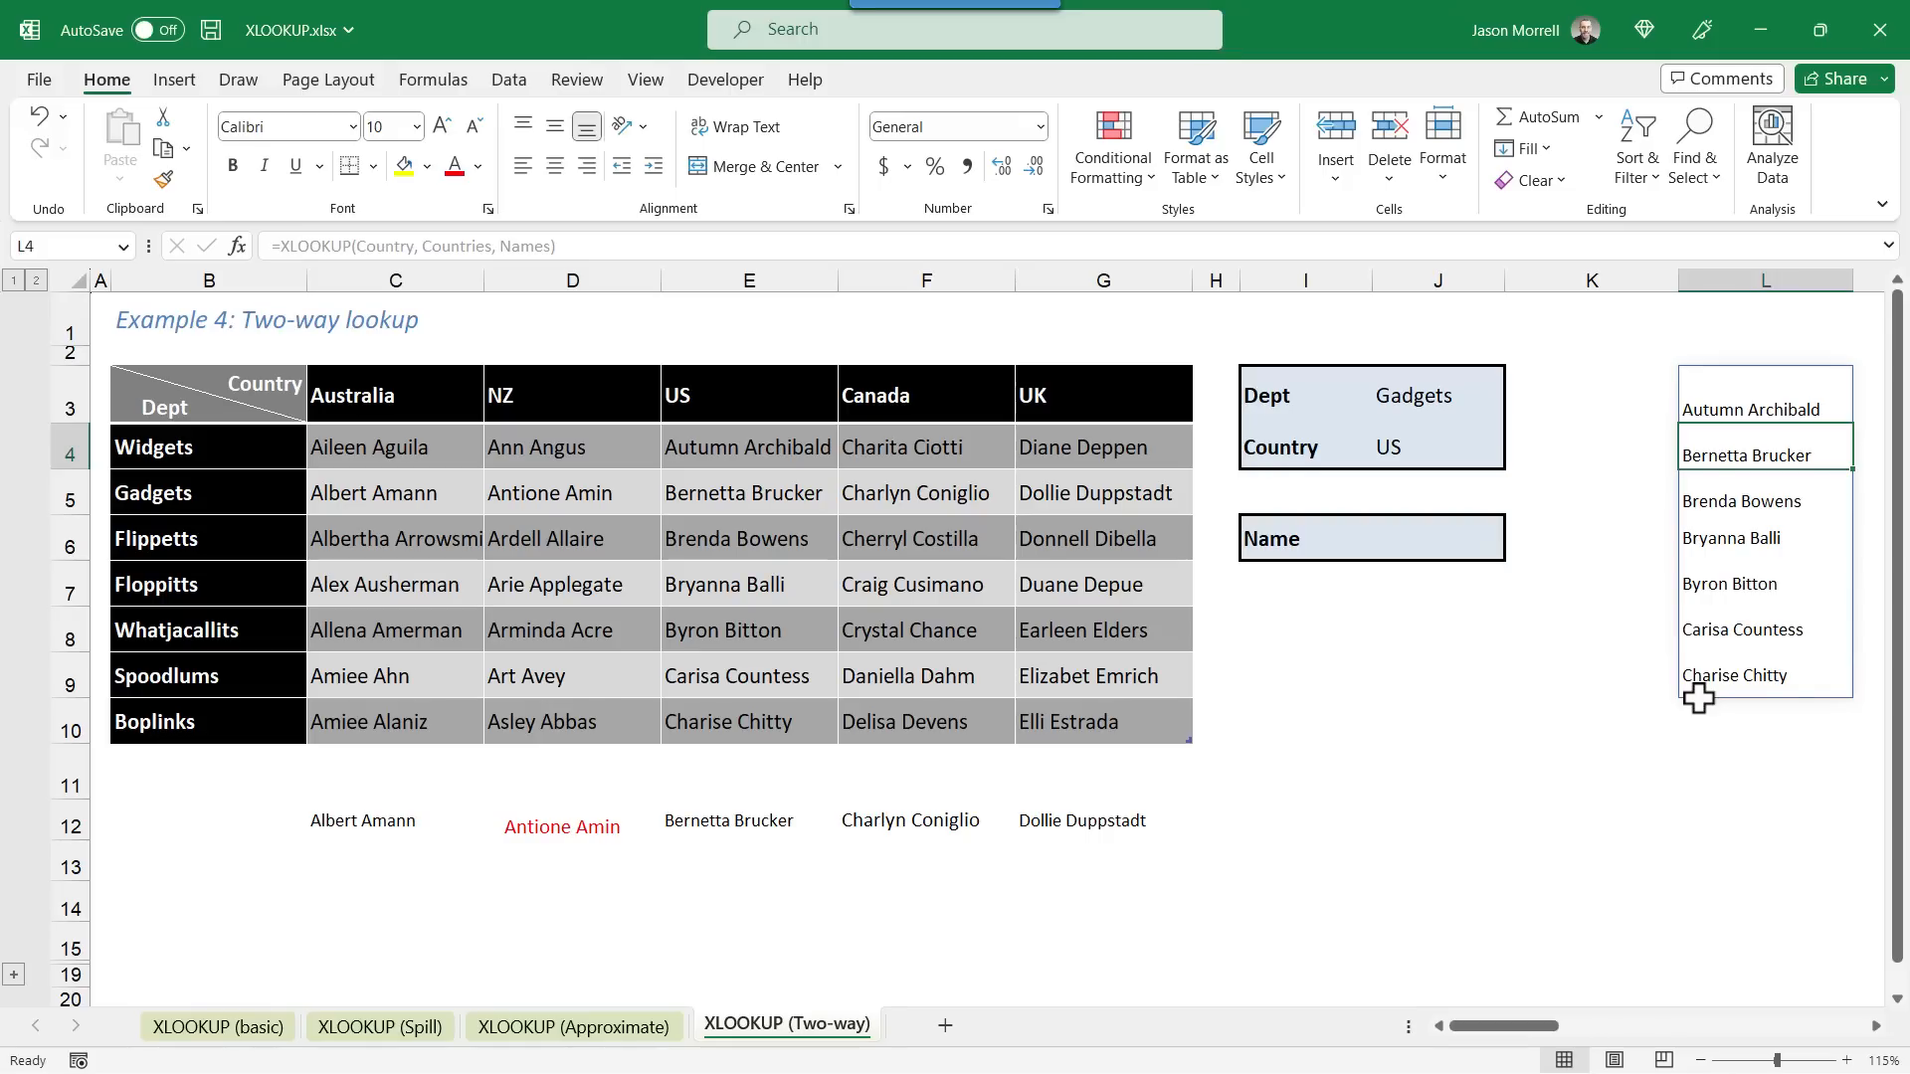
{"action": "mouse_move", "coordinate": [763, 504]}
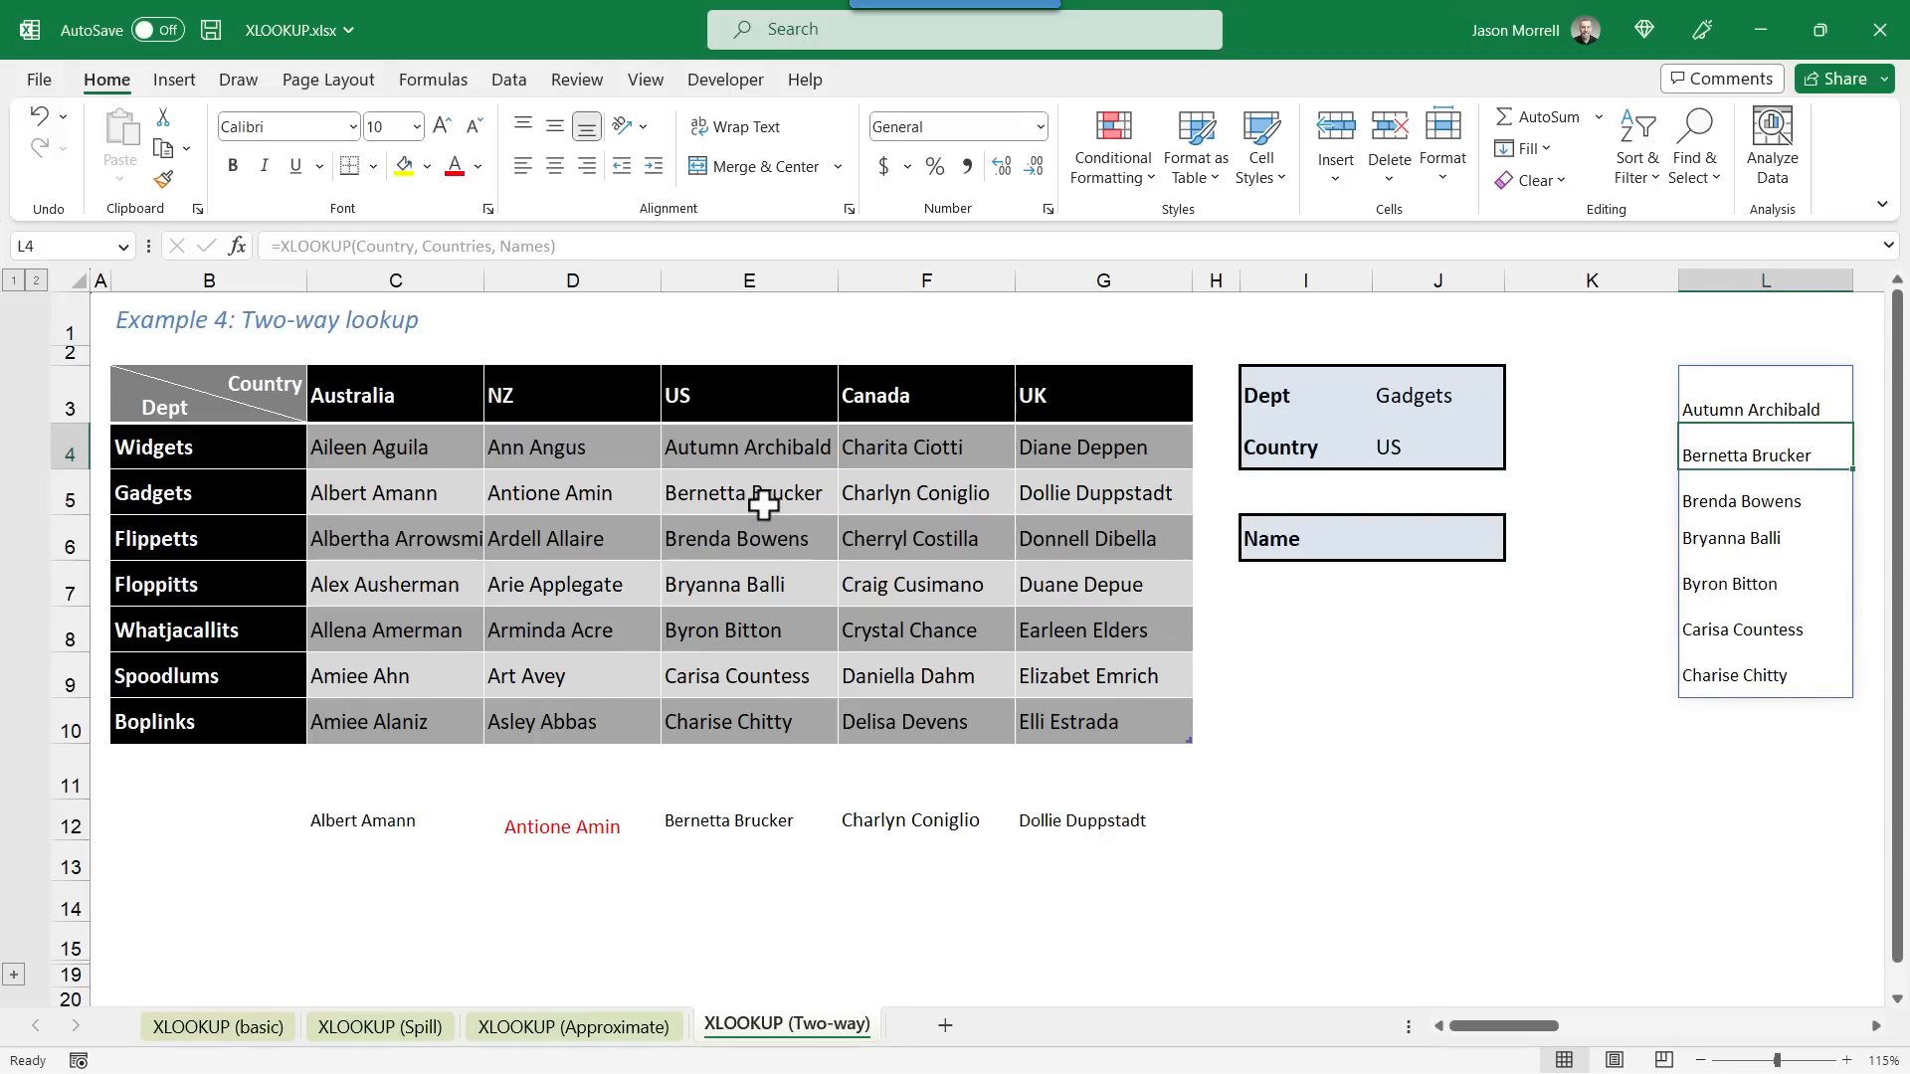
{"action": "mouse_move", "coordinate": [345, 527]}
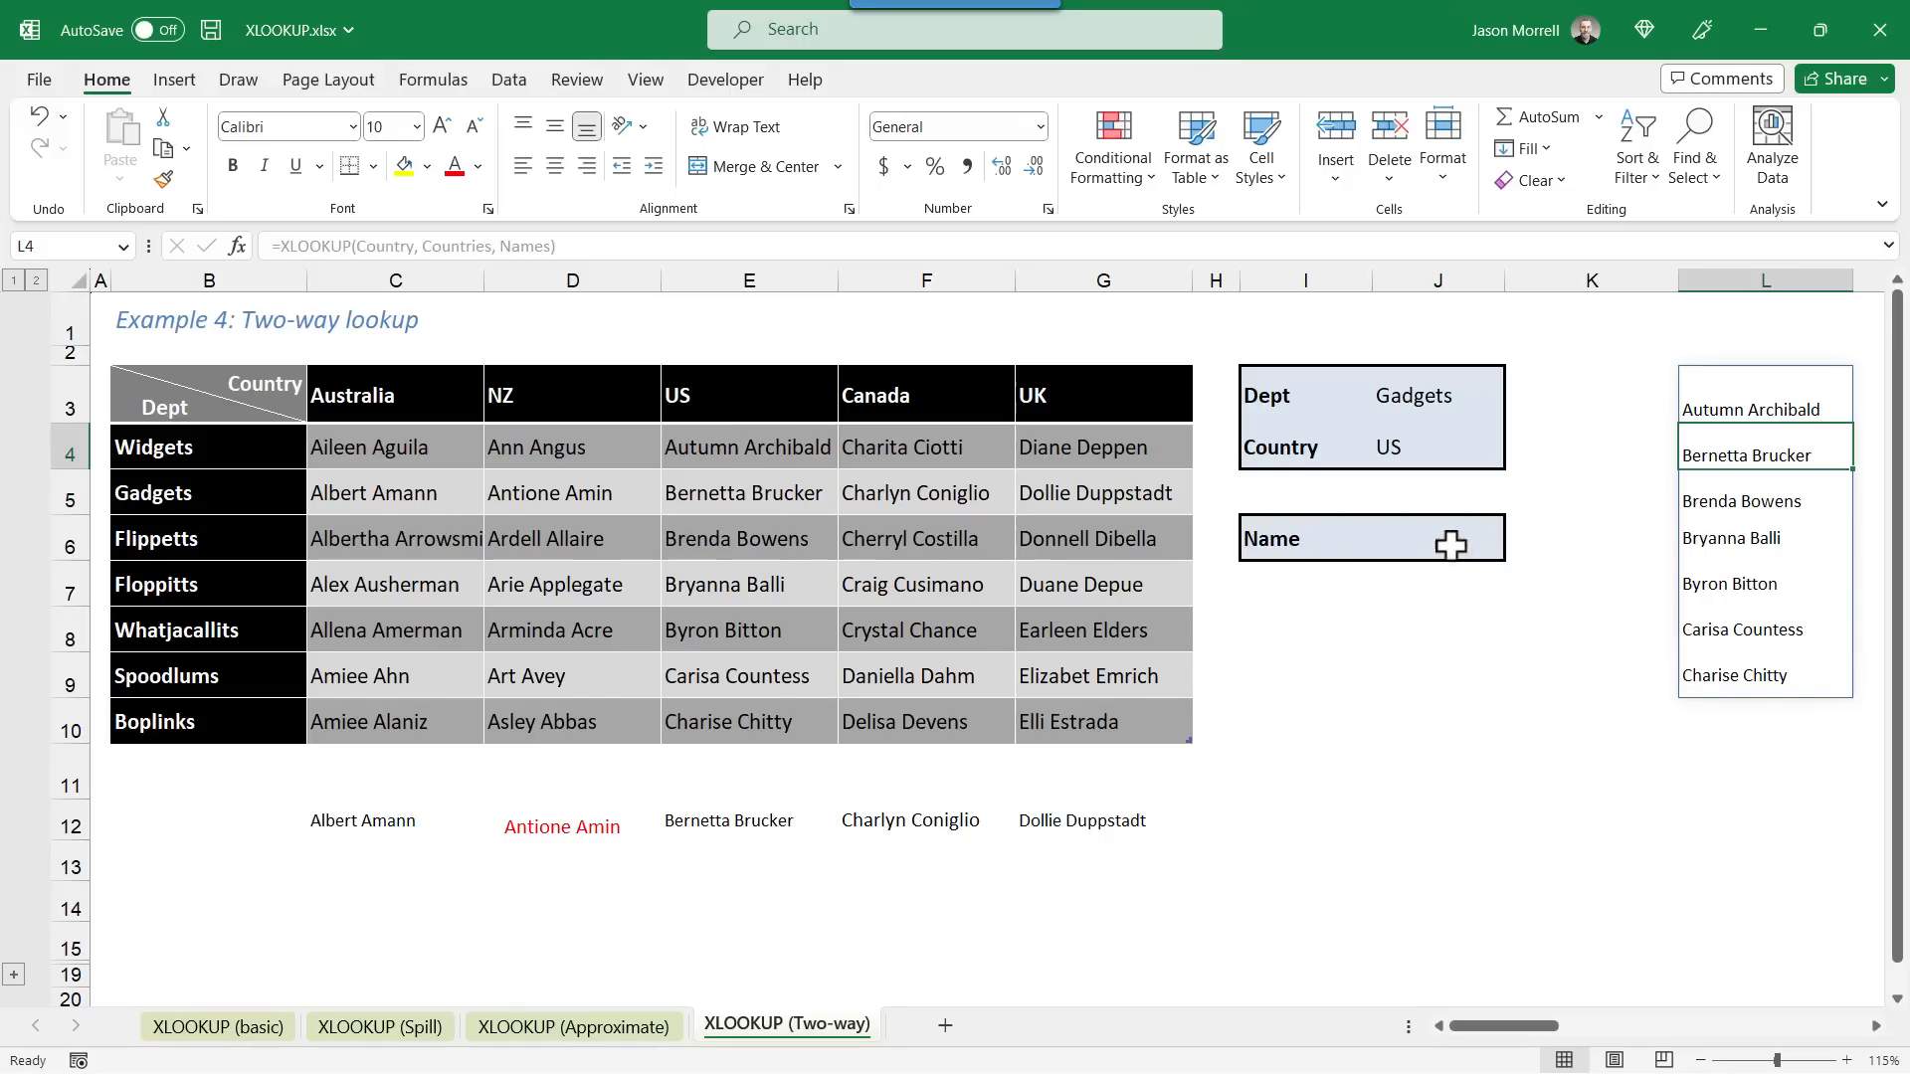
Step: In J6, type the nested =XLOOKUP(Dept, Depts, XLOOKUP(Country, Countries, Names)) formula
{"action": "left_click", "coordinate": [1438, 538]}
{"action": "type", "text": "="}
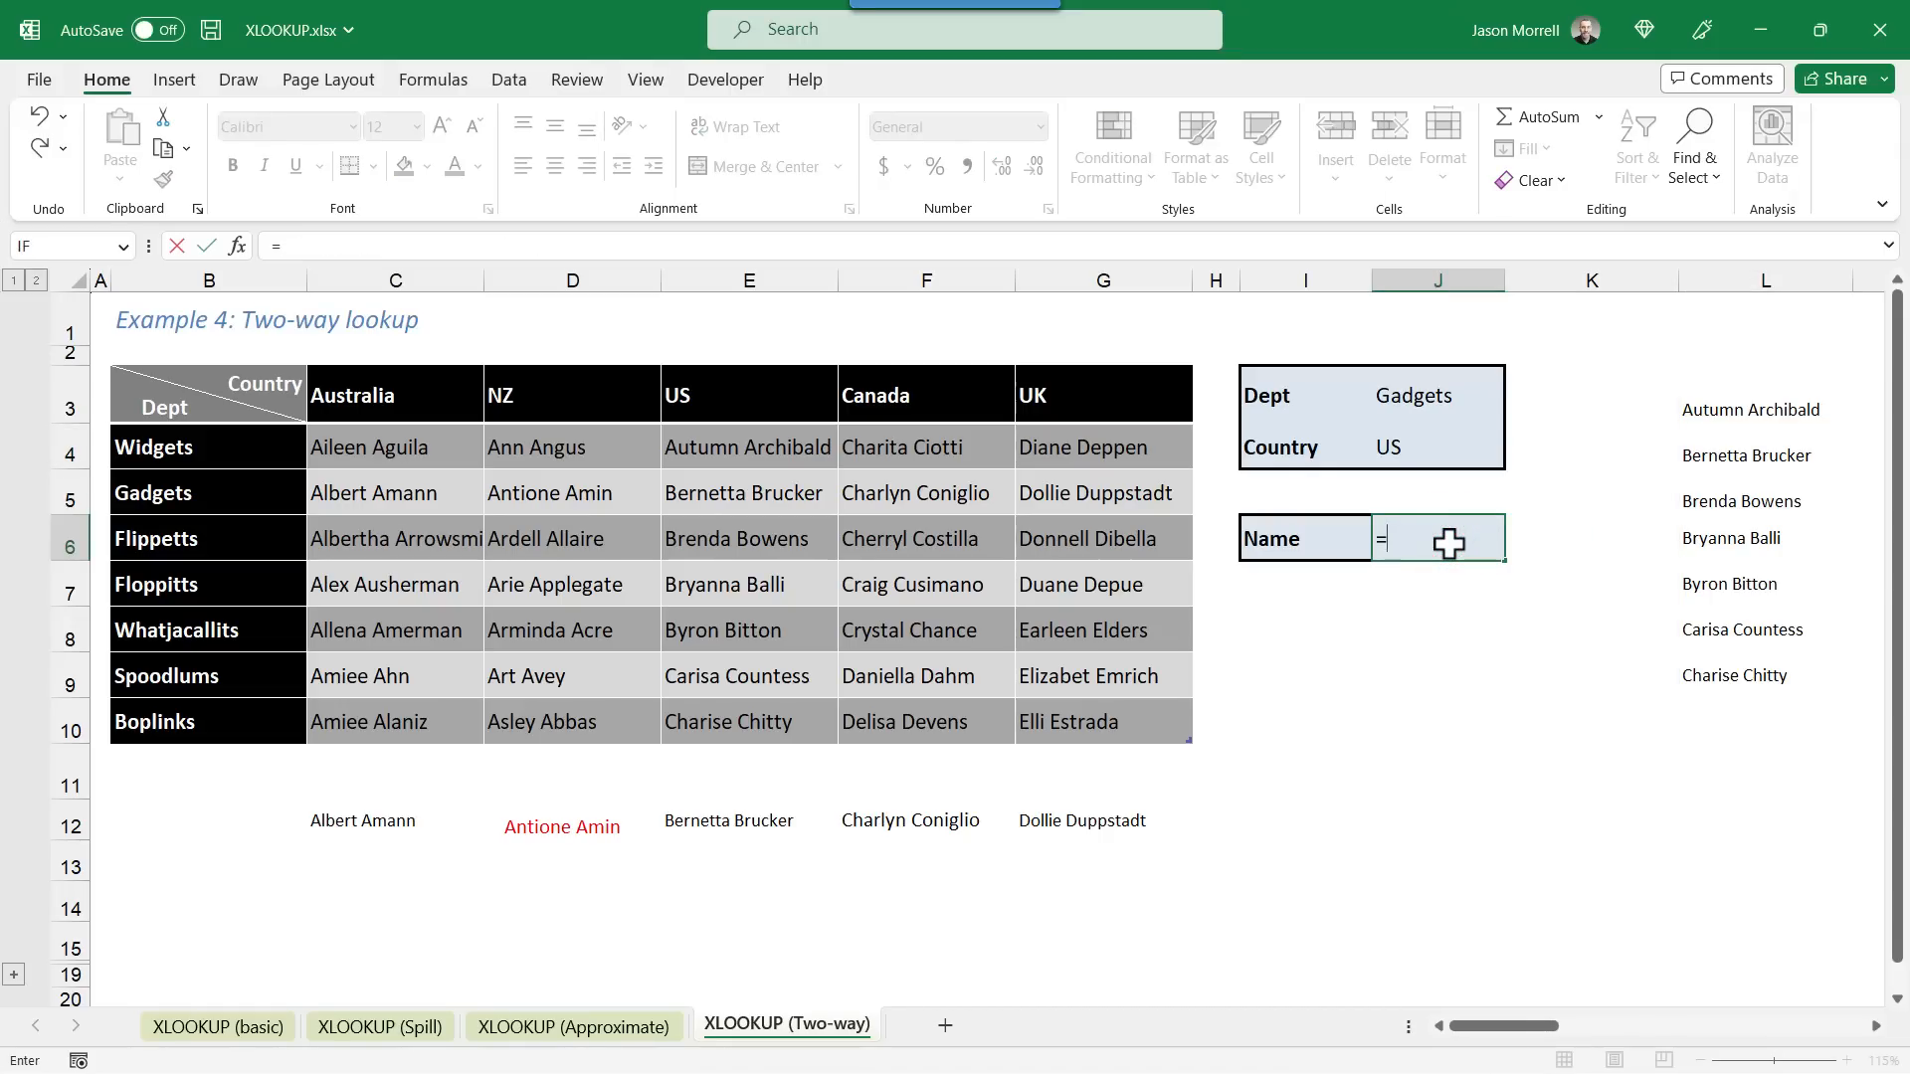
{"action": "type", "text": "xlookup("}
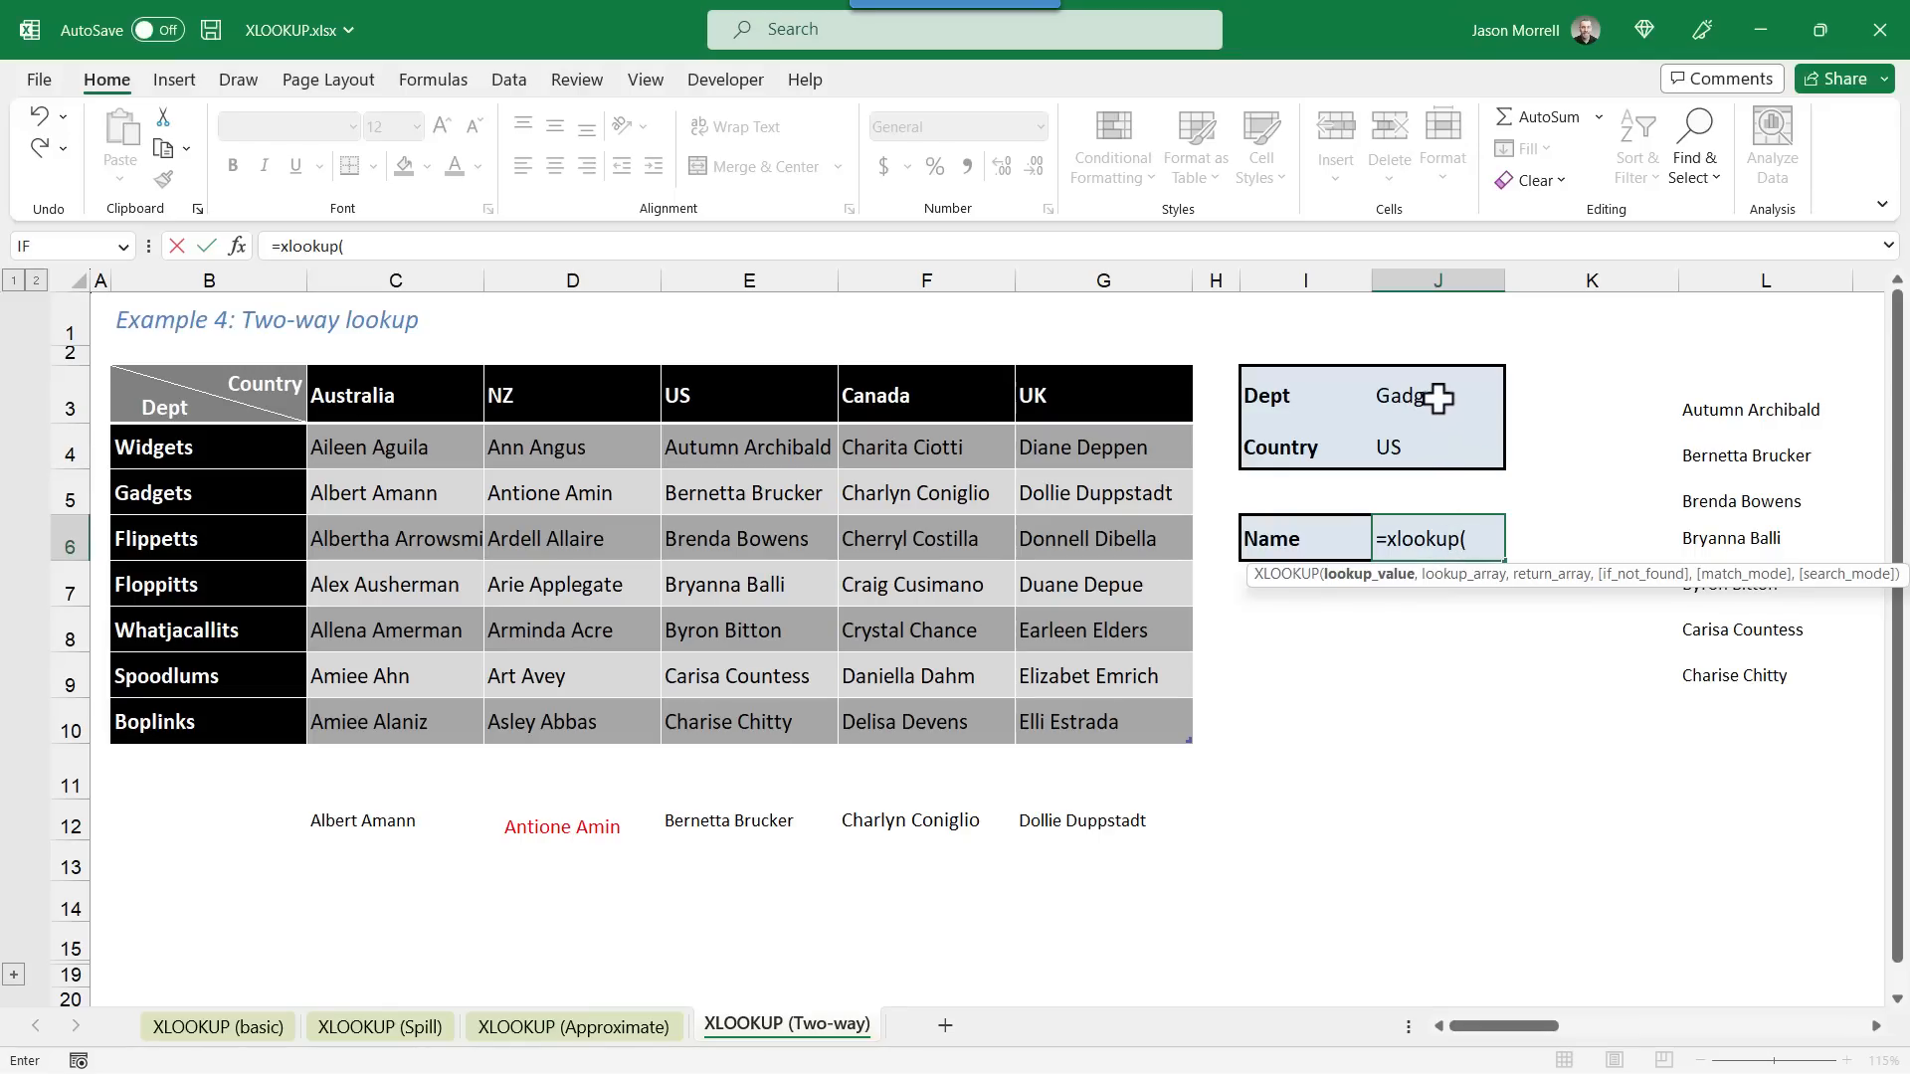
{"action": "left_click", "coordinate": [1437, 394]}
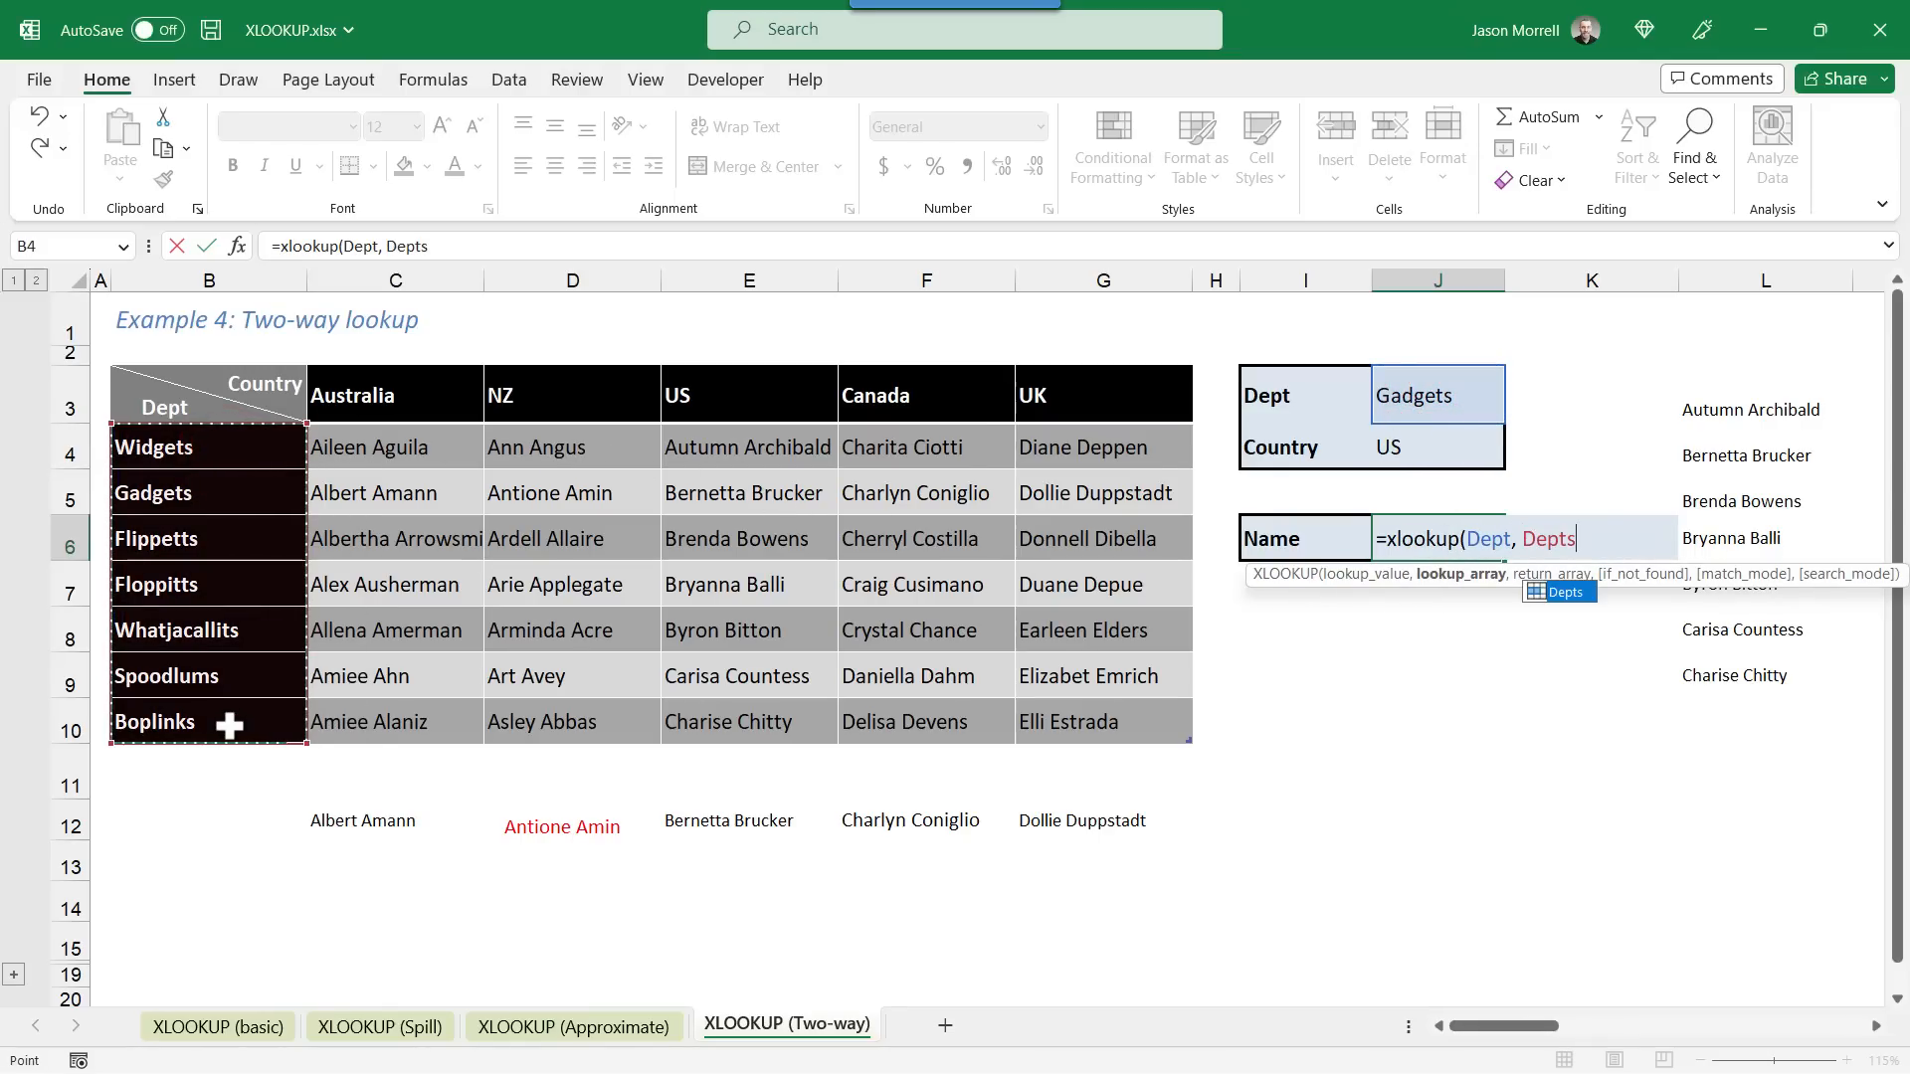
{"action": "type", "text": ","}
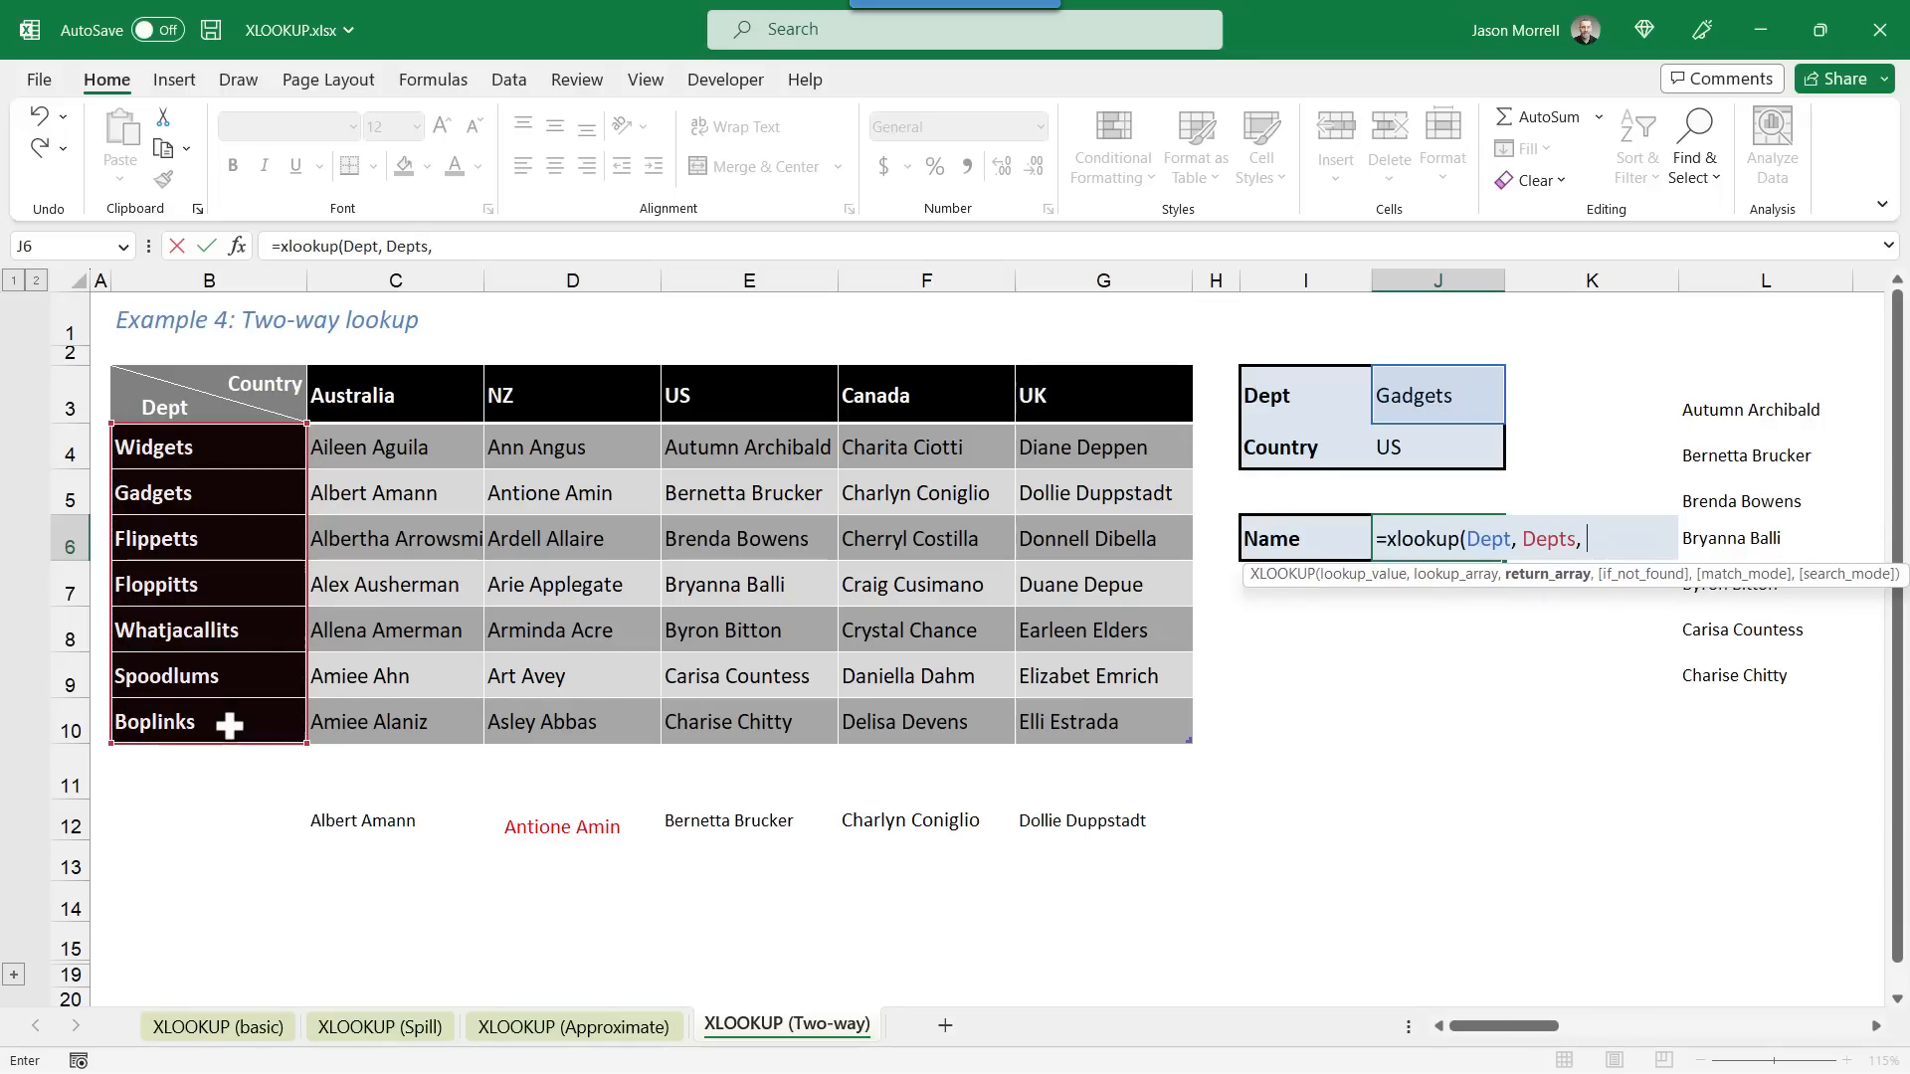
{"action": "type", "text": "xlookup("}
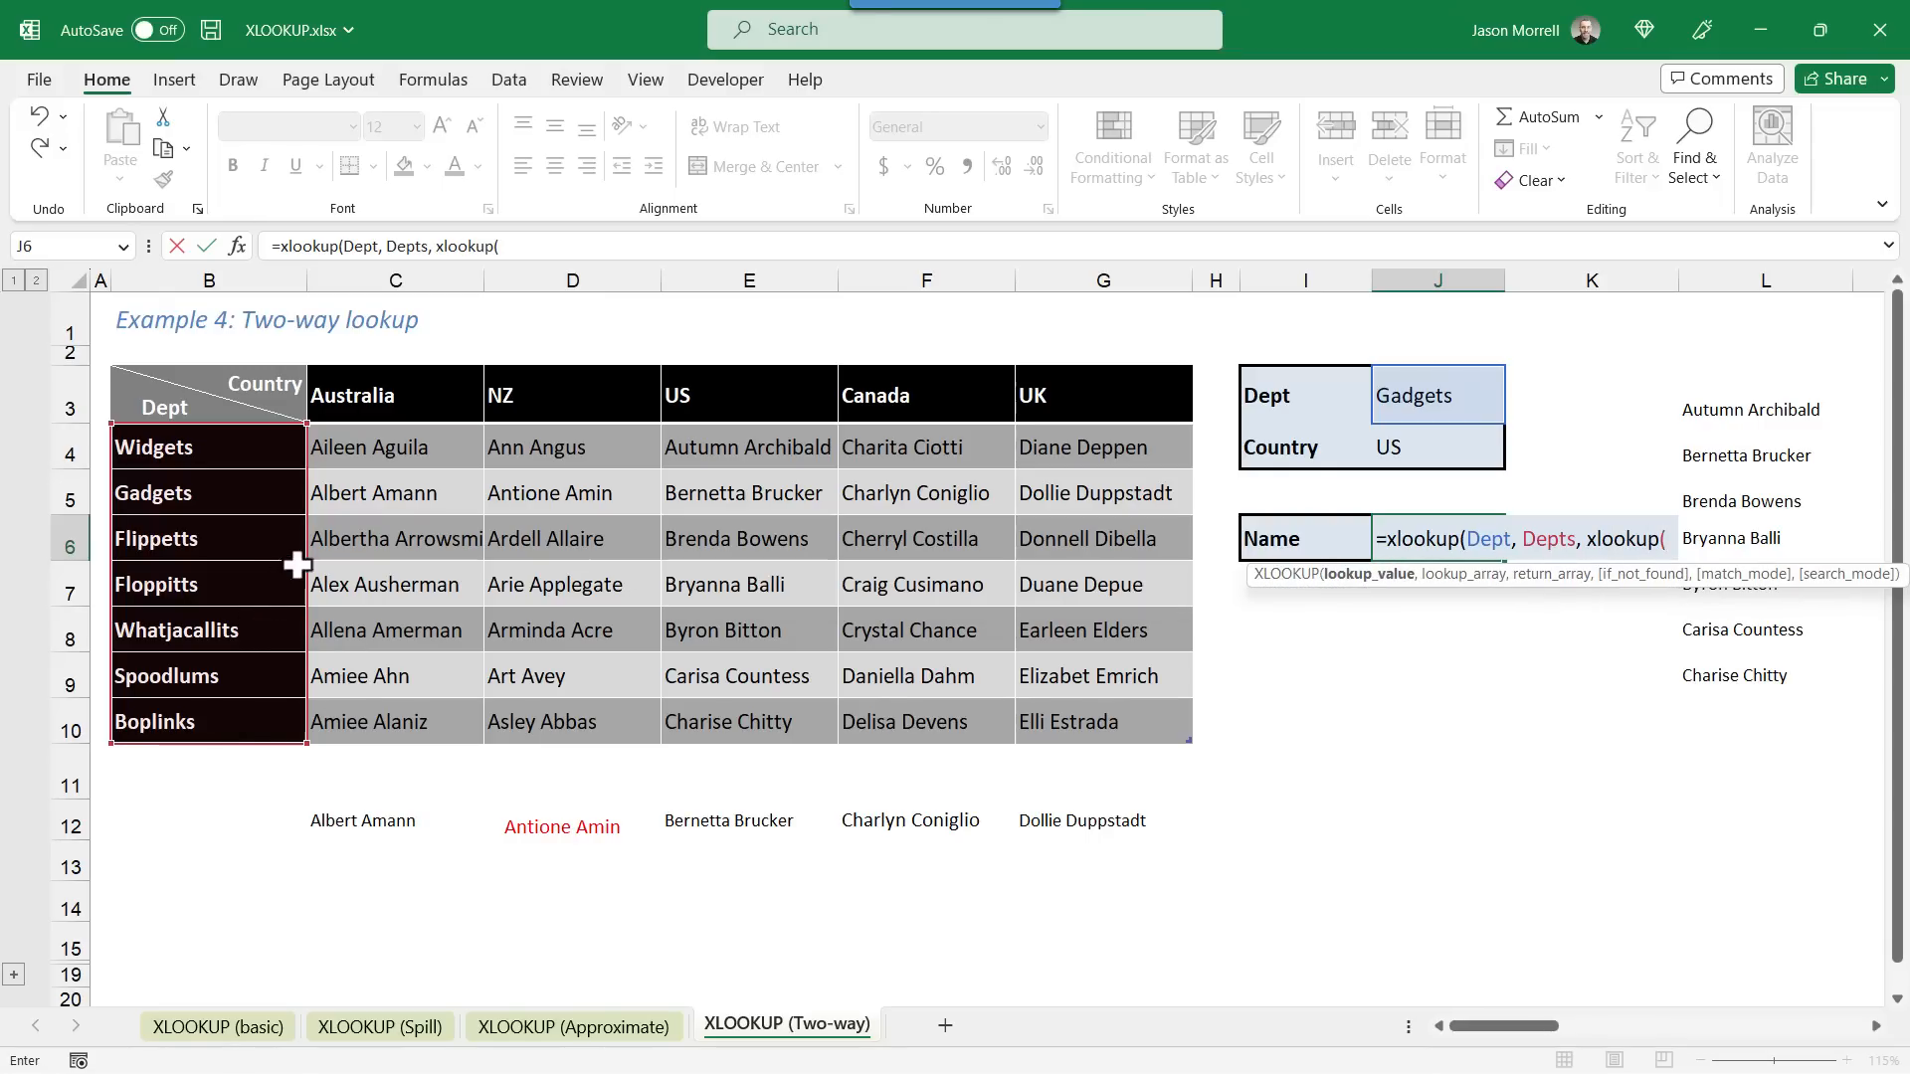
{"action": "left_click", "coordinate": [1437, 446]}
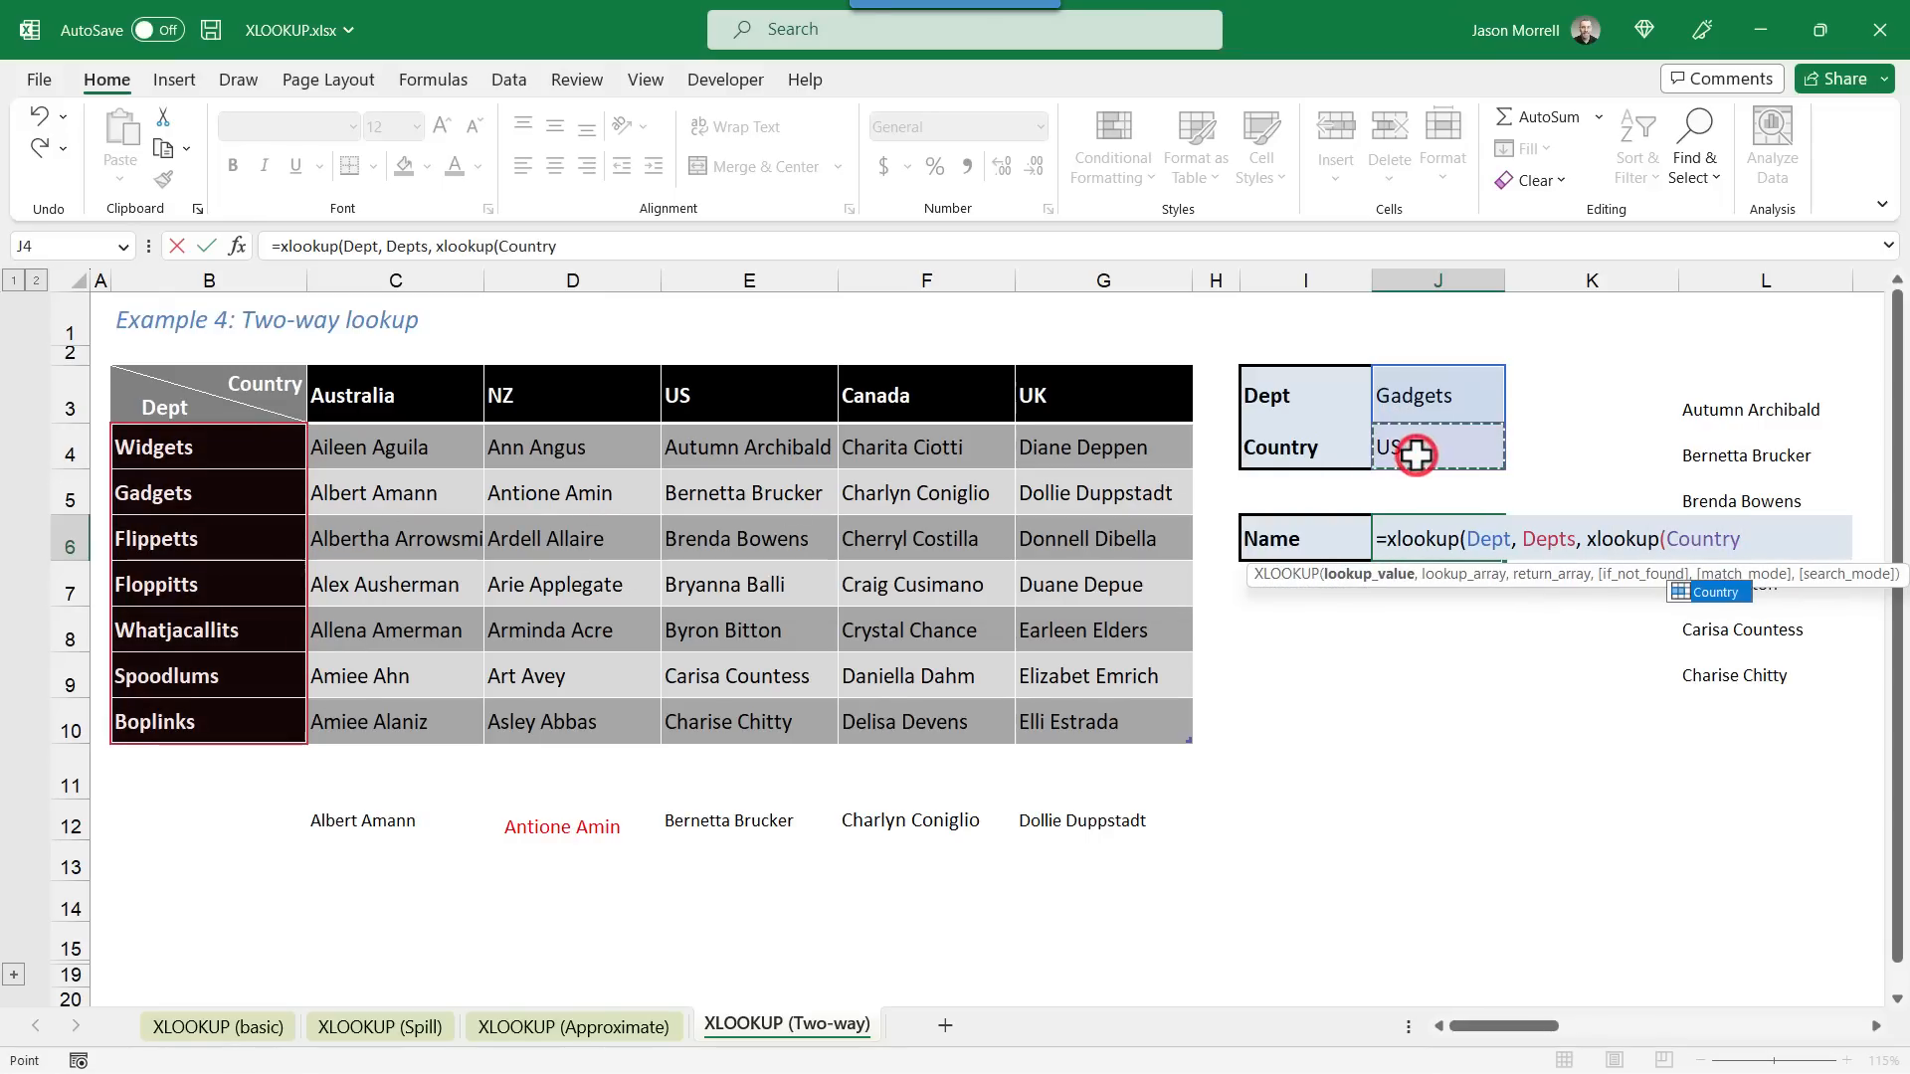
{"action": "type", "text": ", Countries"}
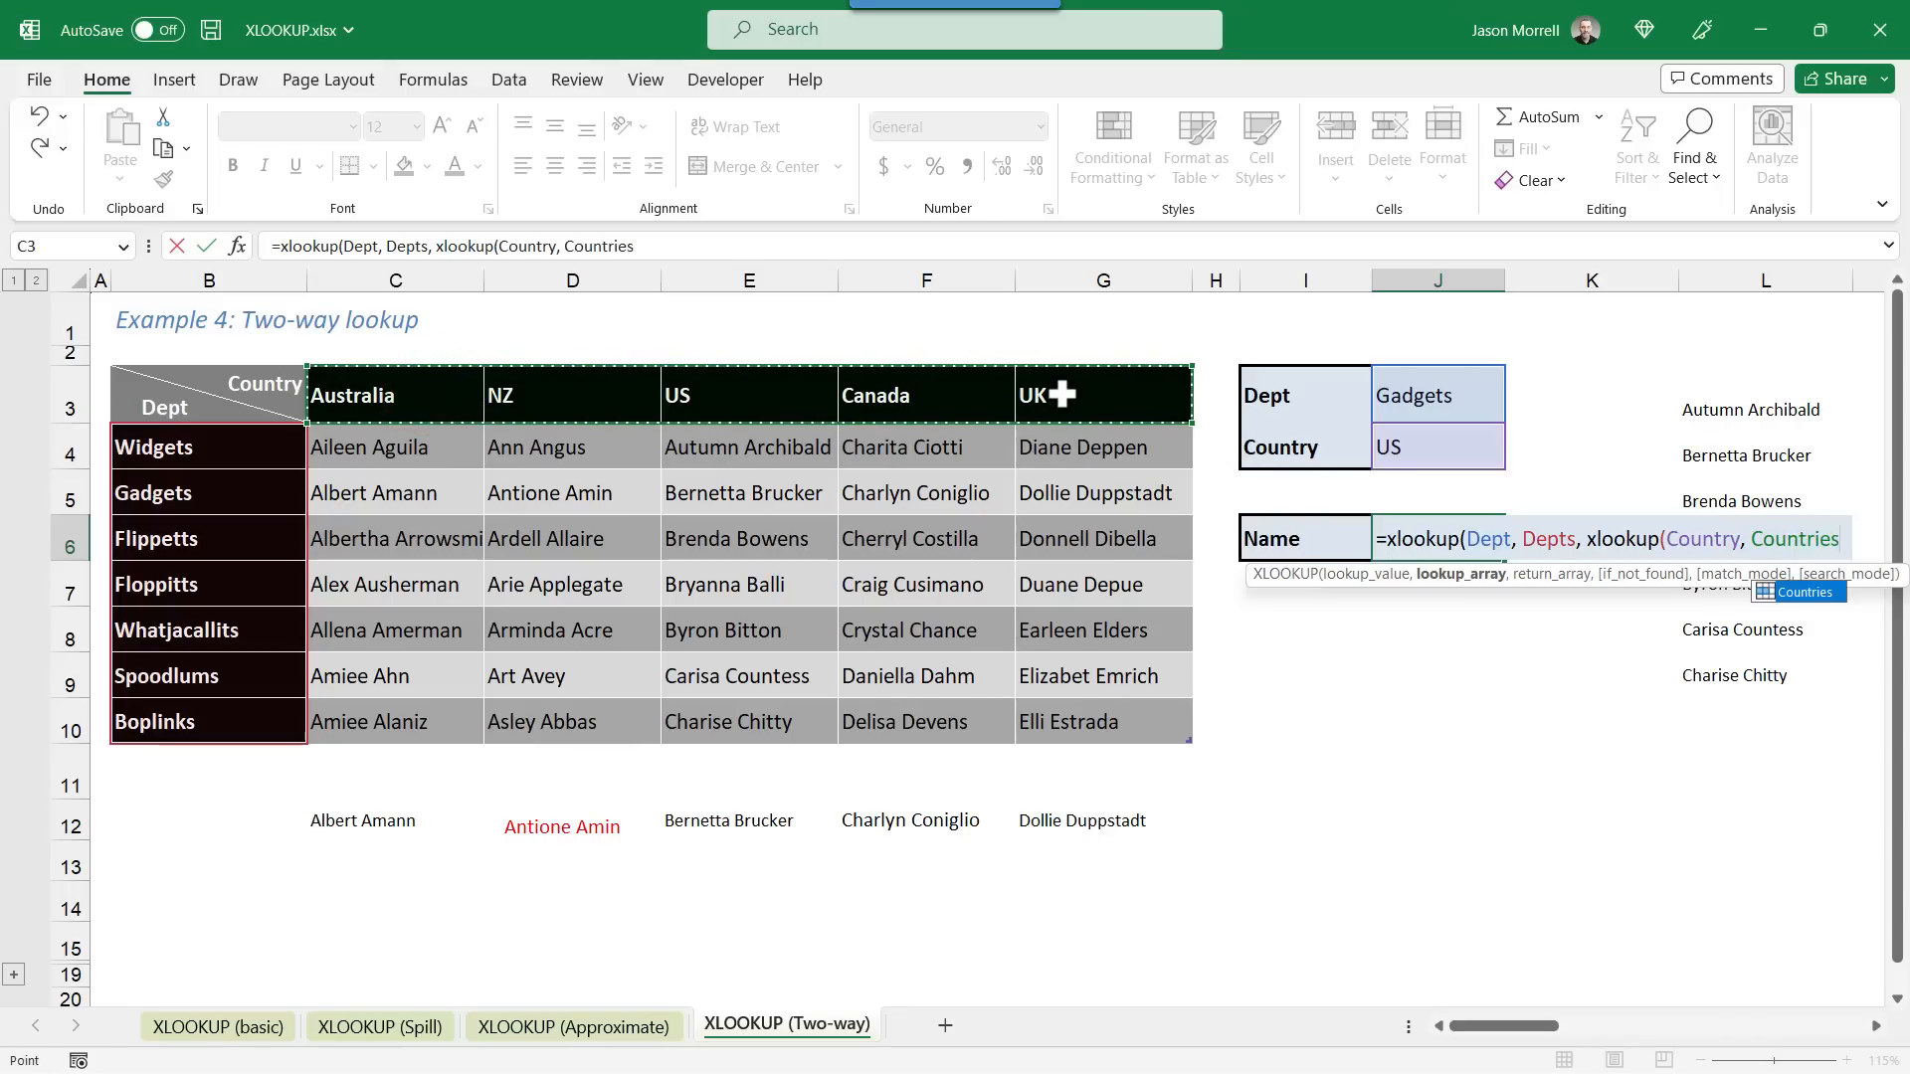
{"action": "type", "text": ","}
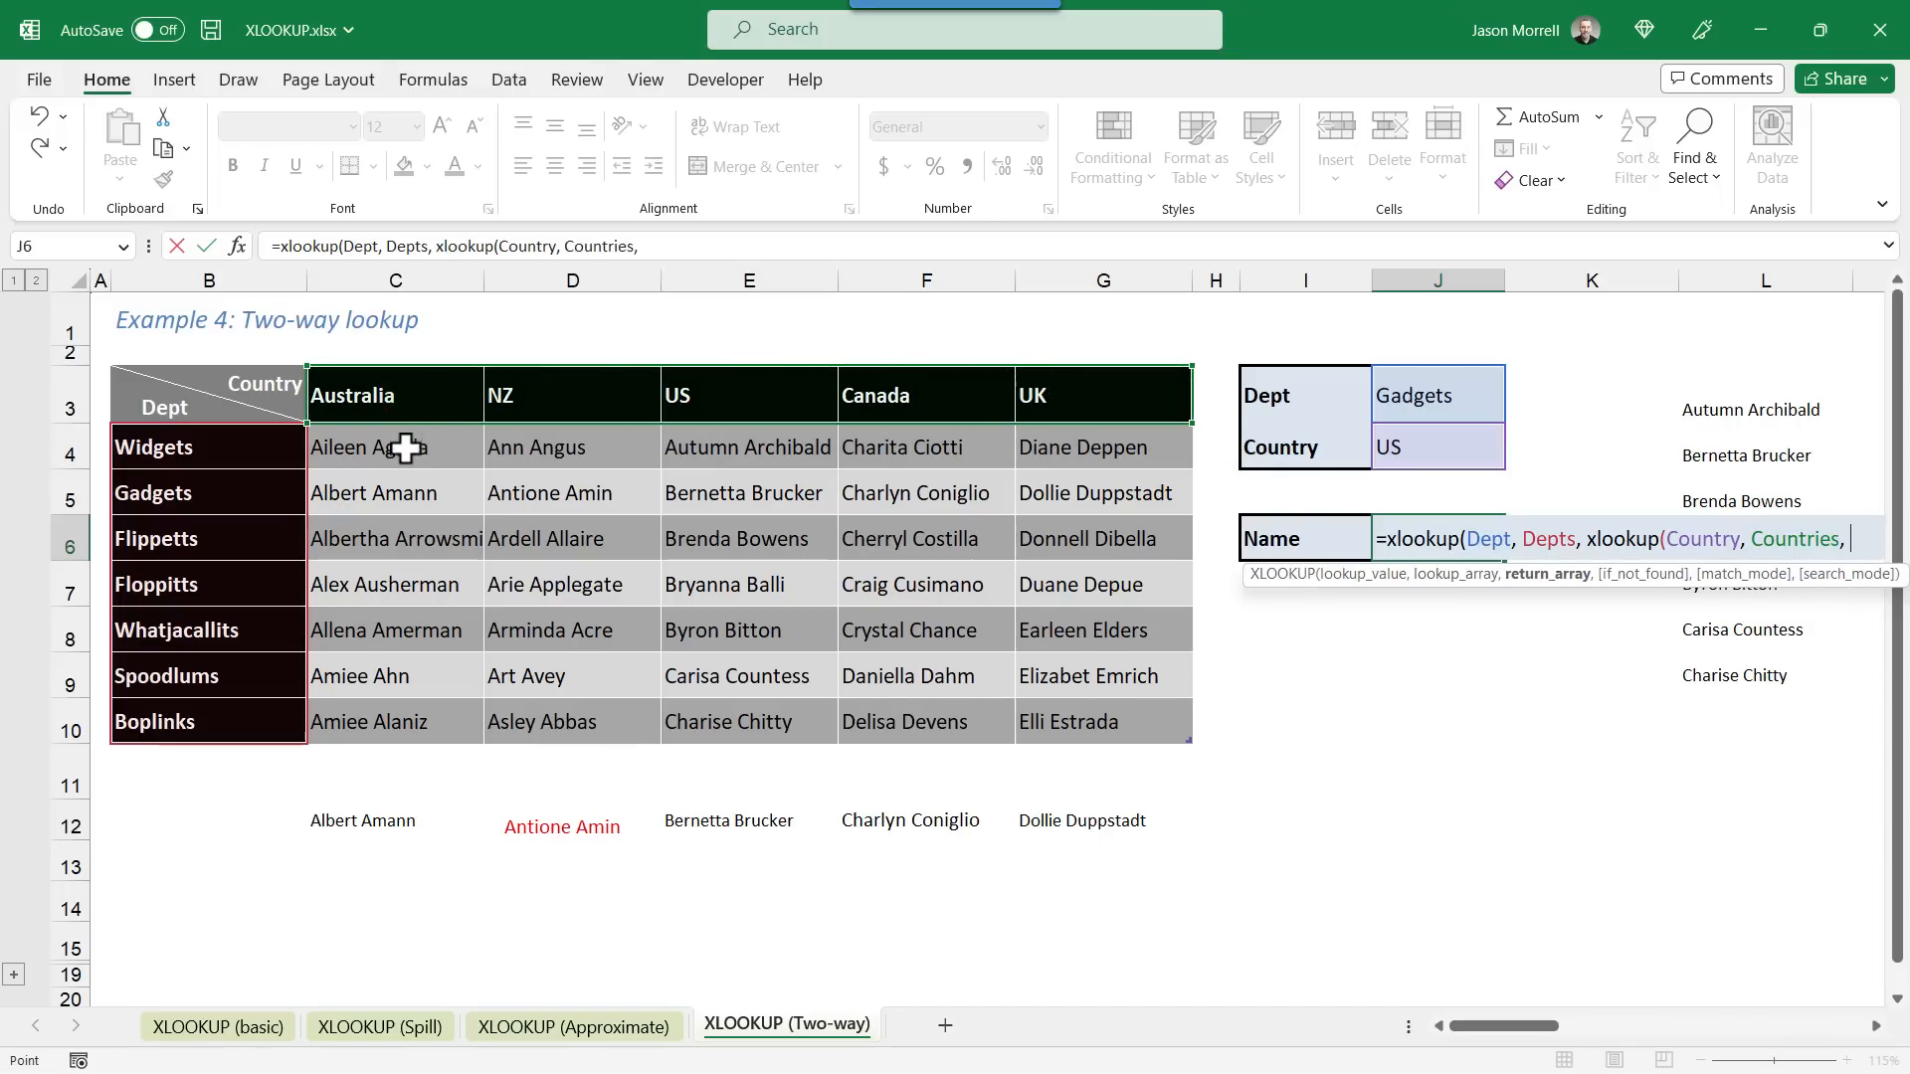
{"action": "type", "text": "Names))"}
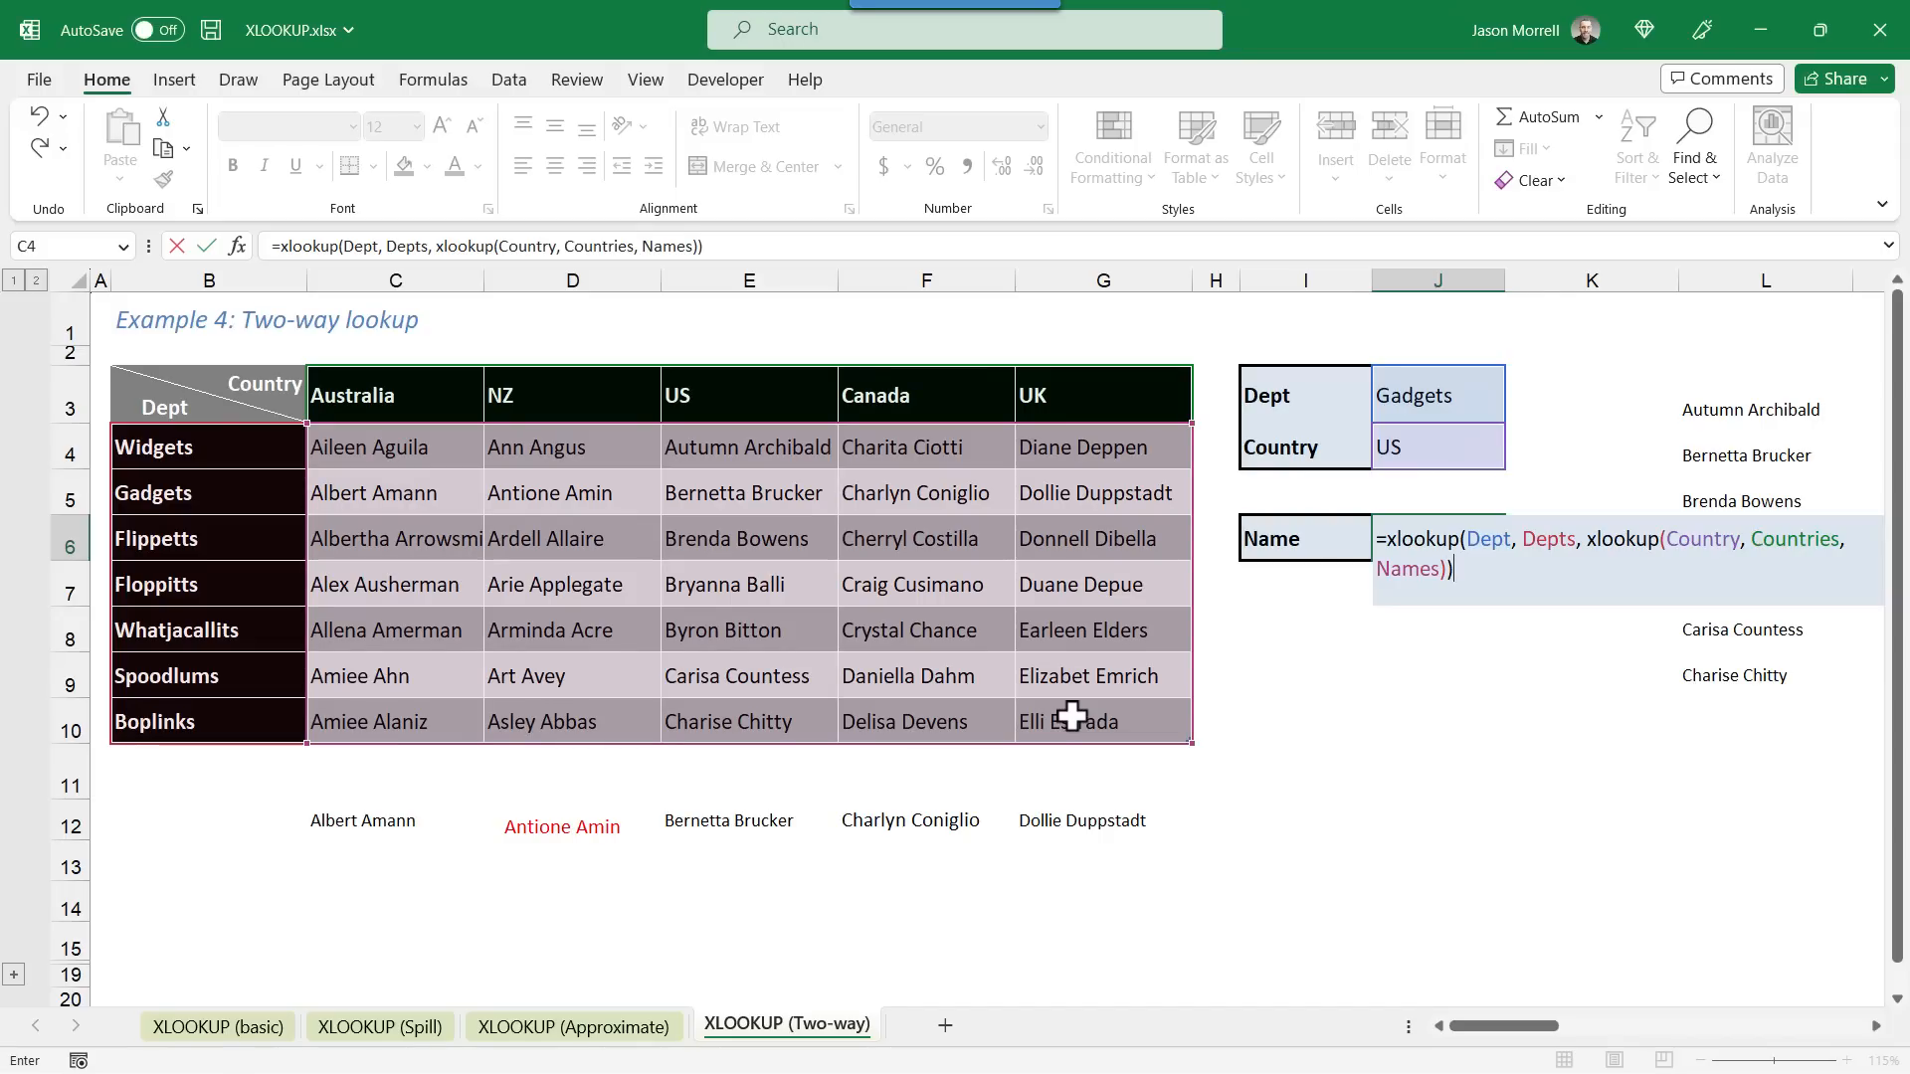
{"action": "mouse_move", "coordinate": [1607, 548]}
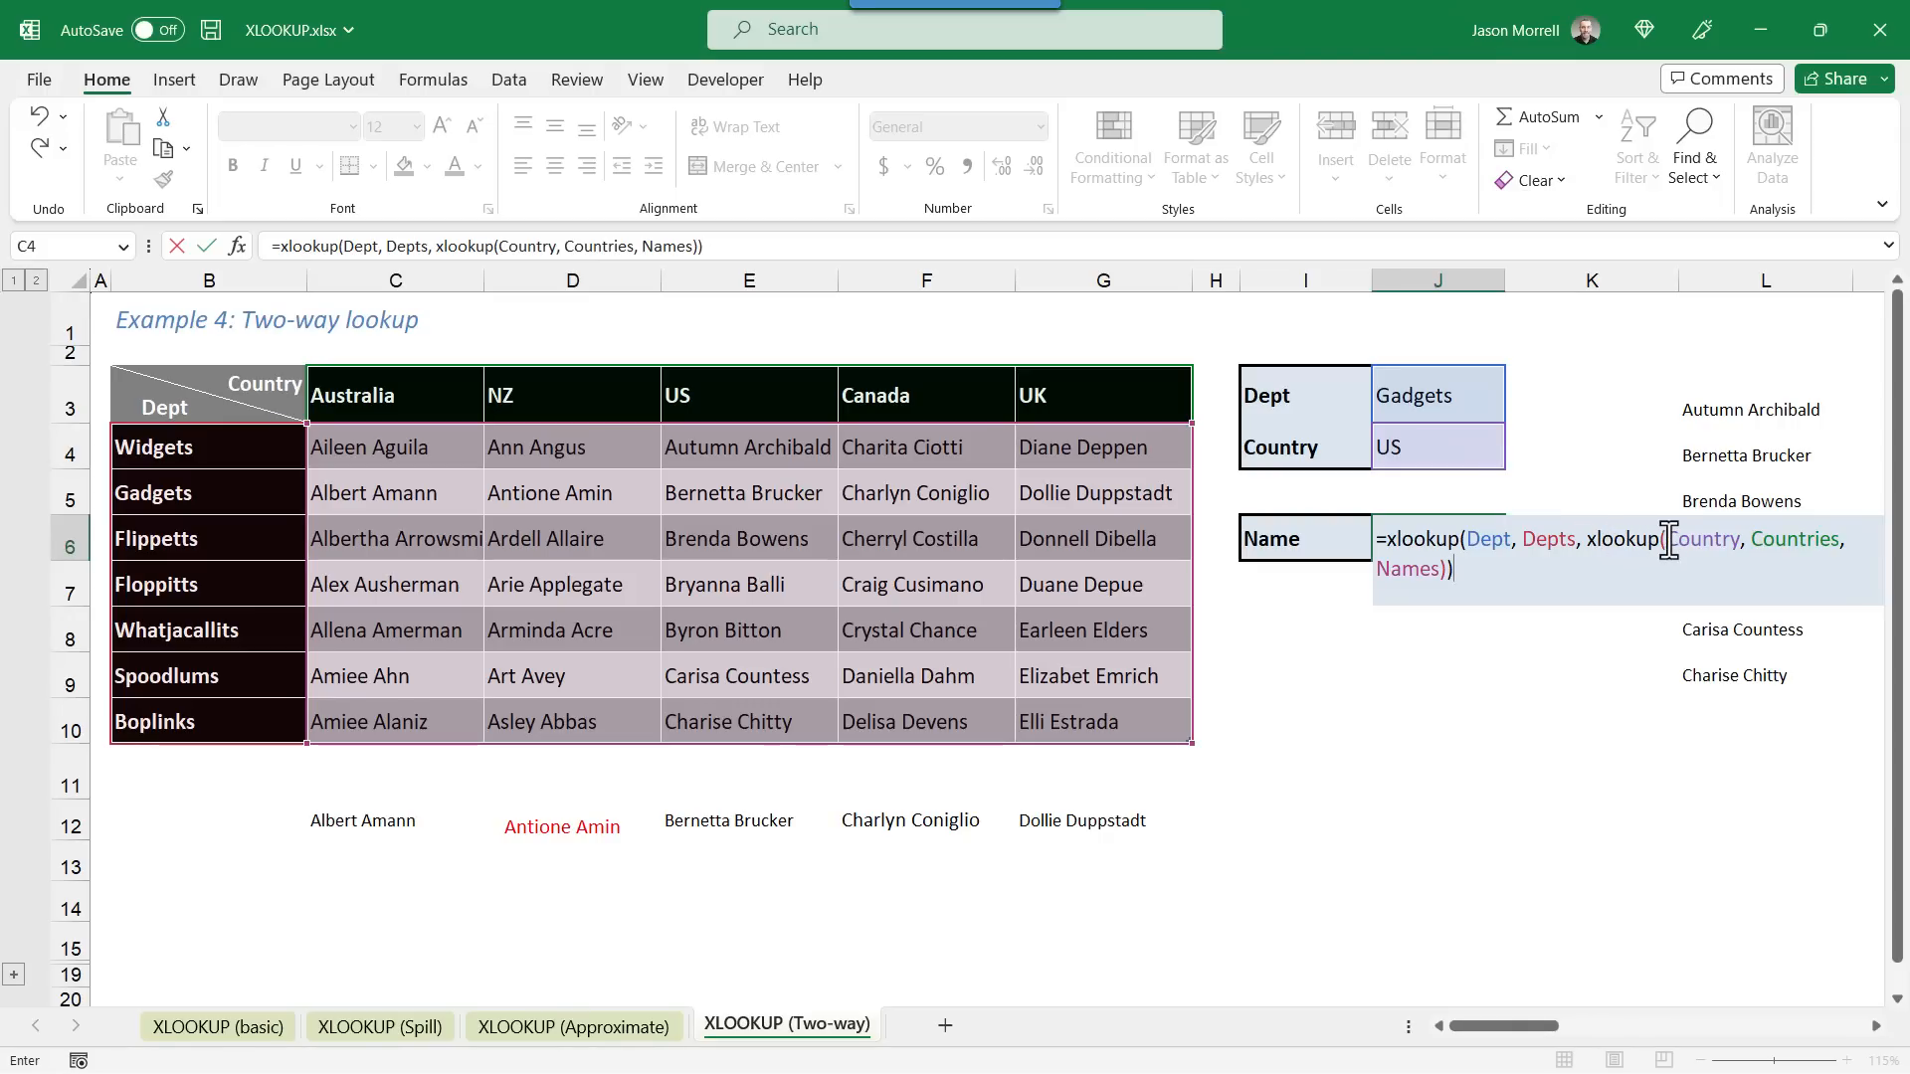
{"action": "mouse_move", "coordinate": [1754, 667]}
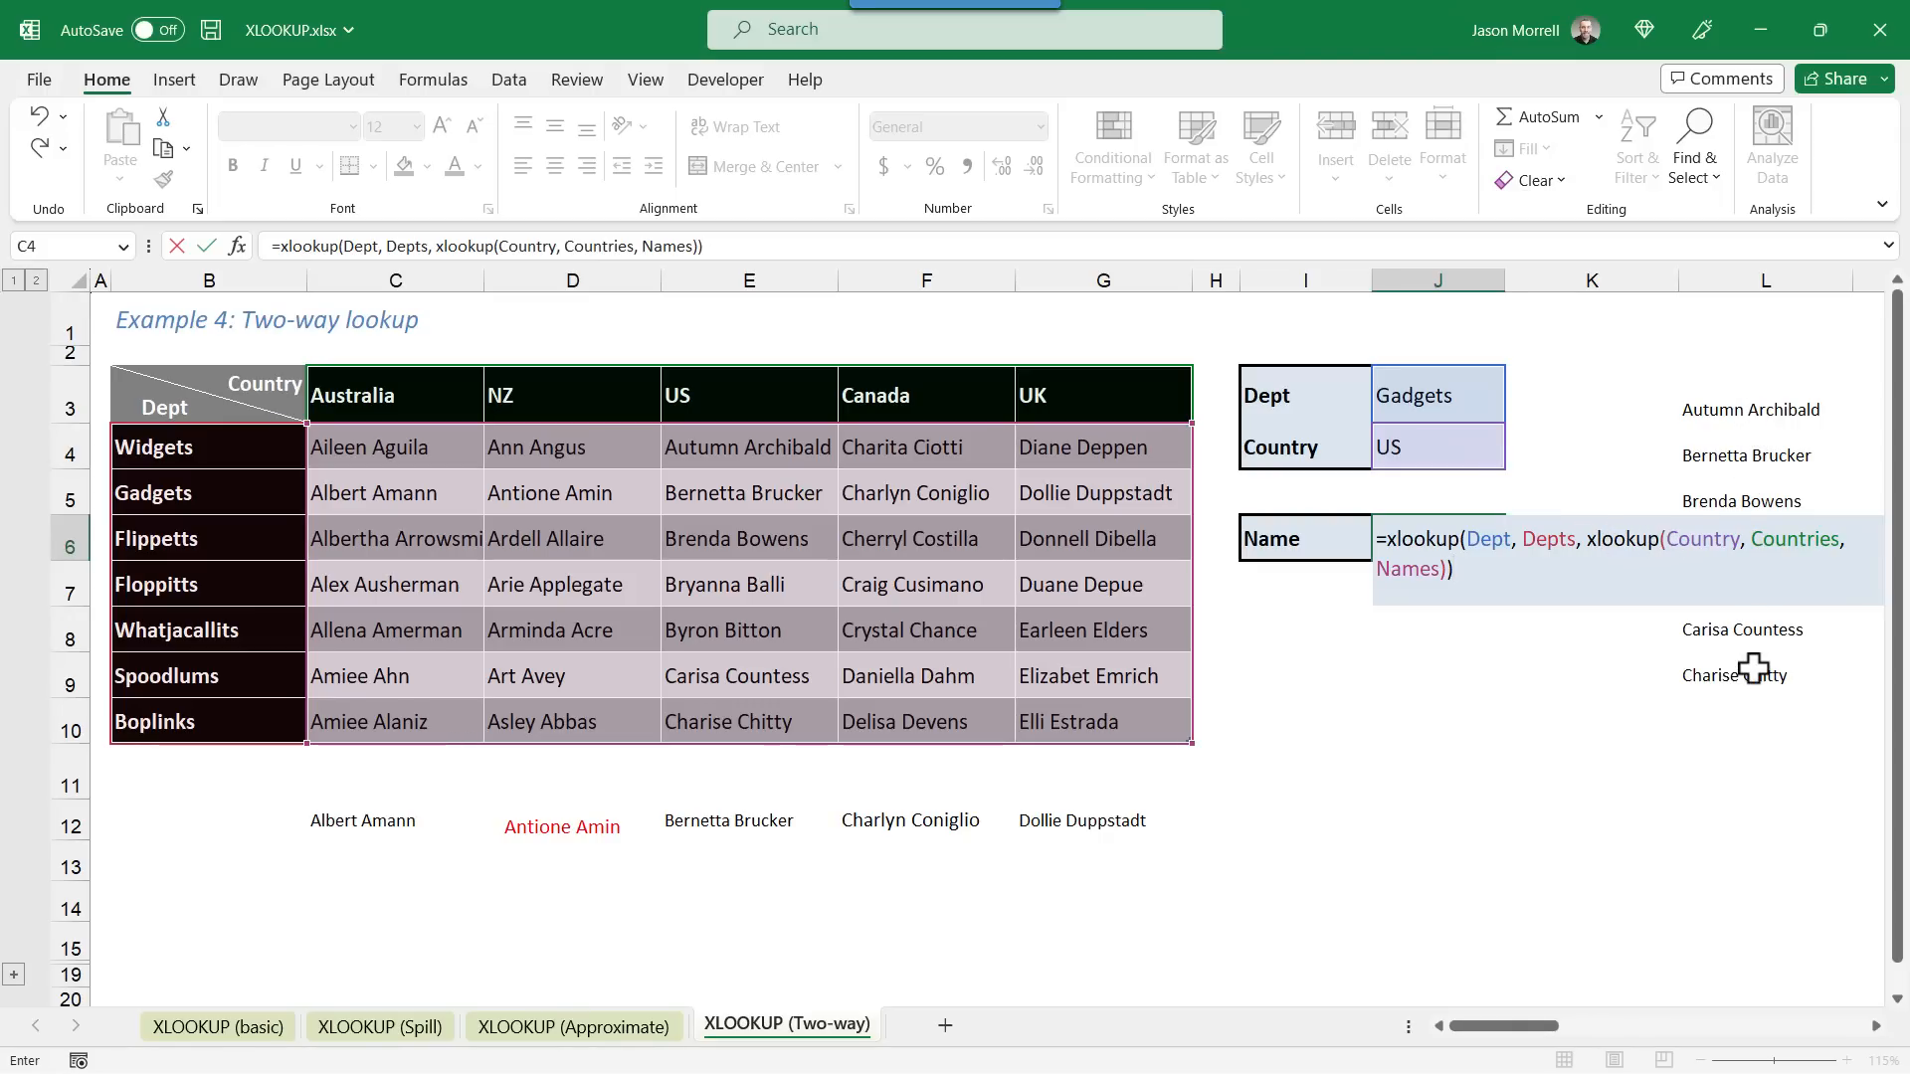
{"action": "mouse_move", "coordinate": [1449, 493]}
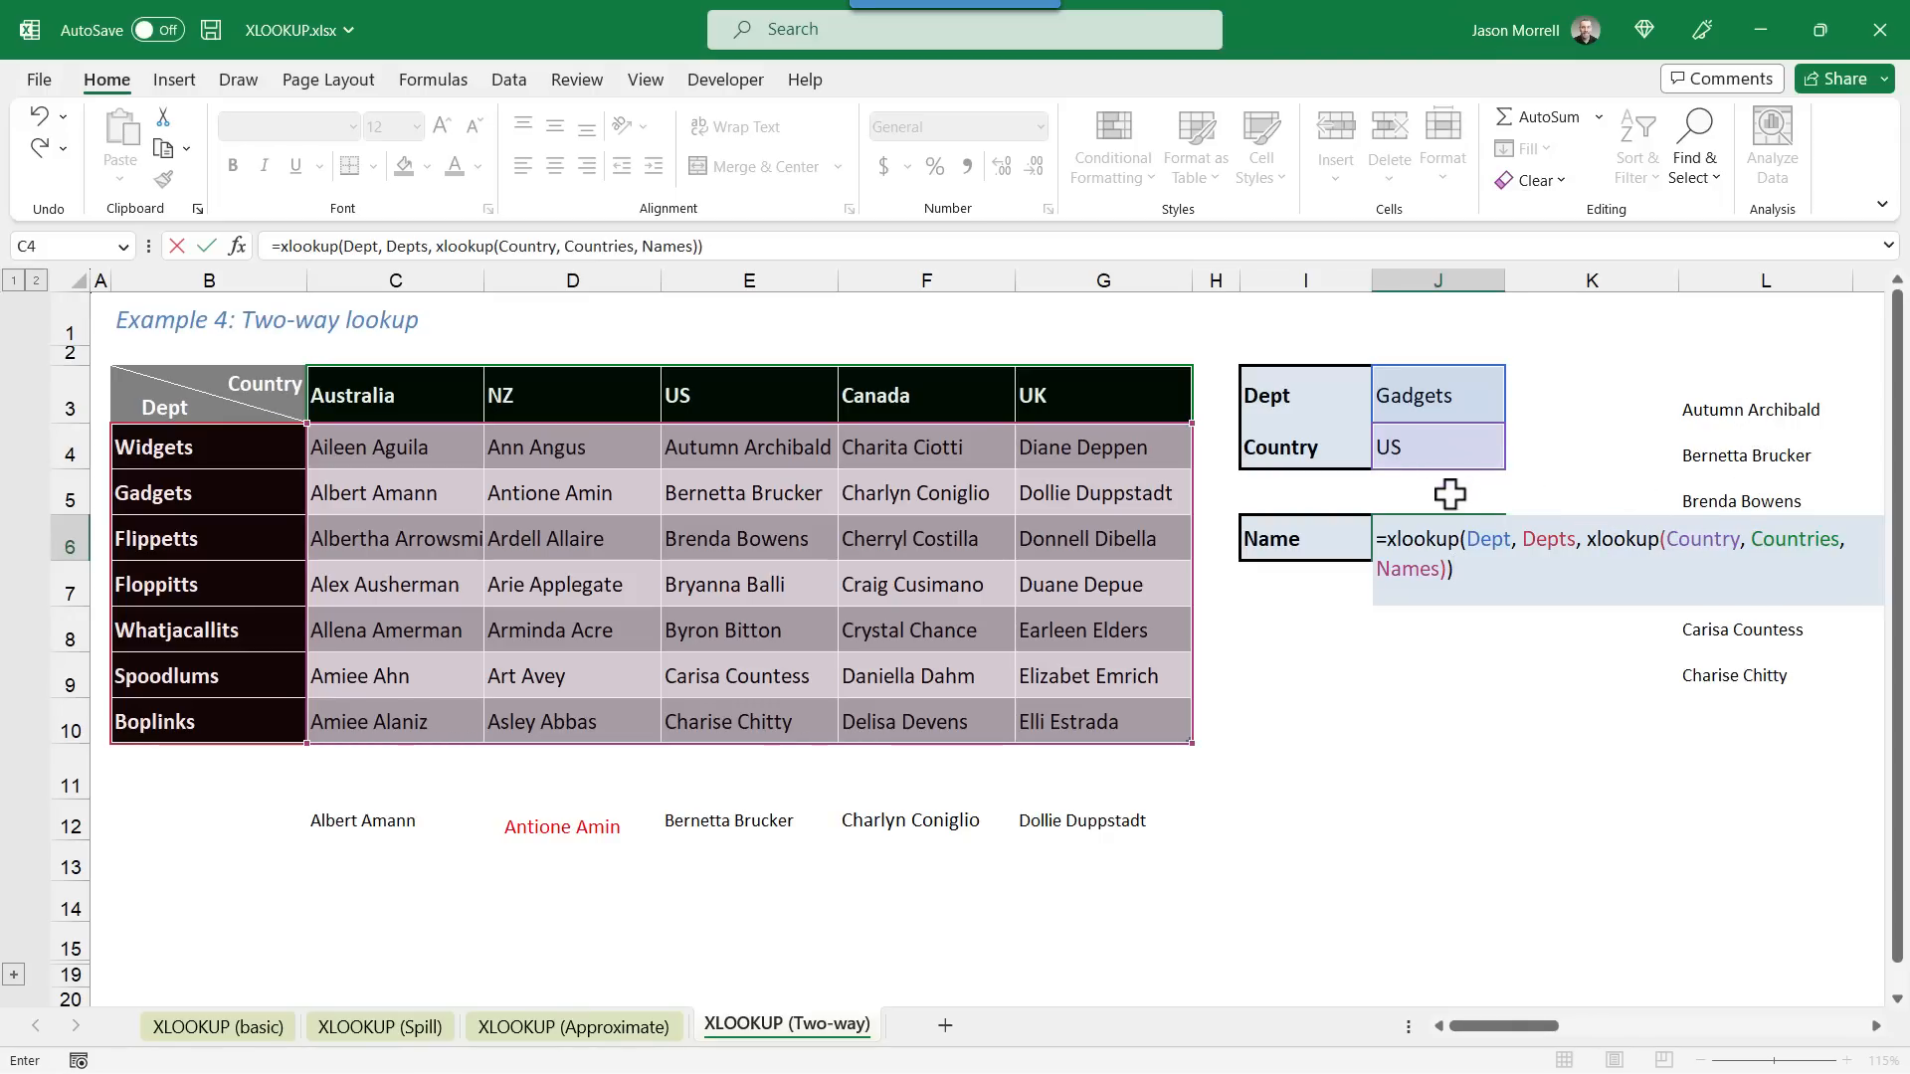
{"action": "mouse_move", "coordinate": [1705, 657]}
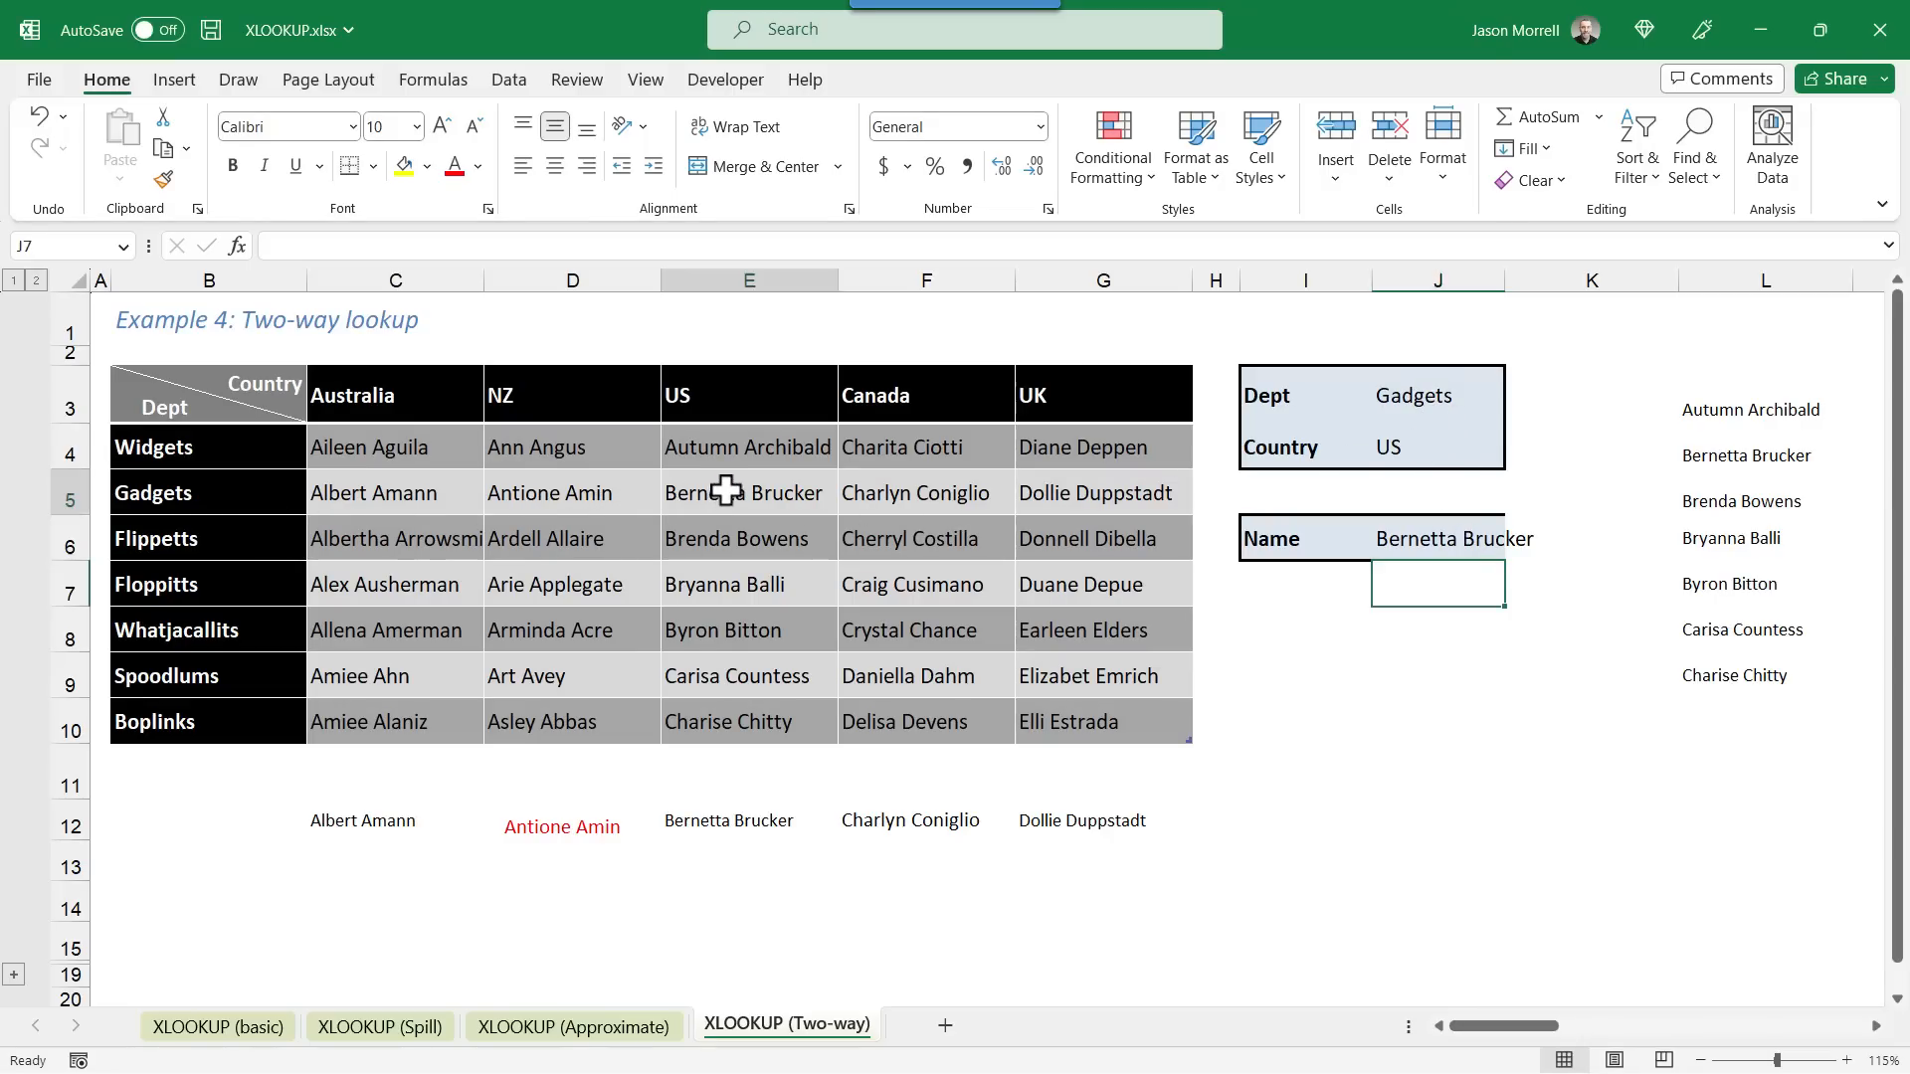
{"action": "left_click", "coordinate": [748, 493]}
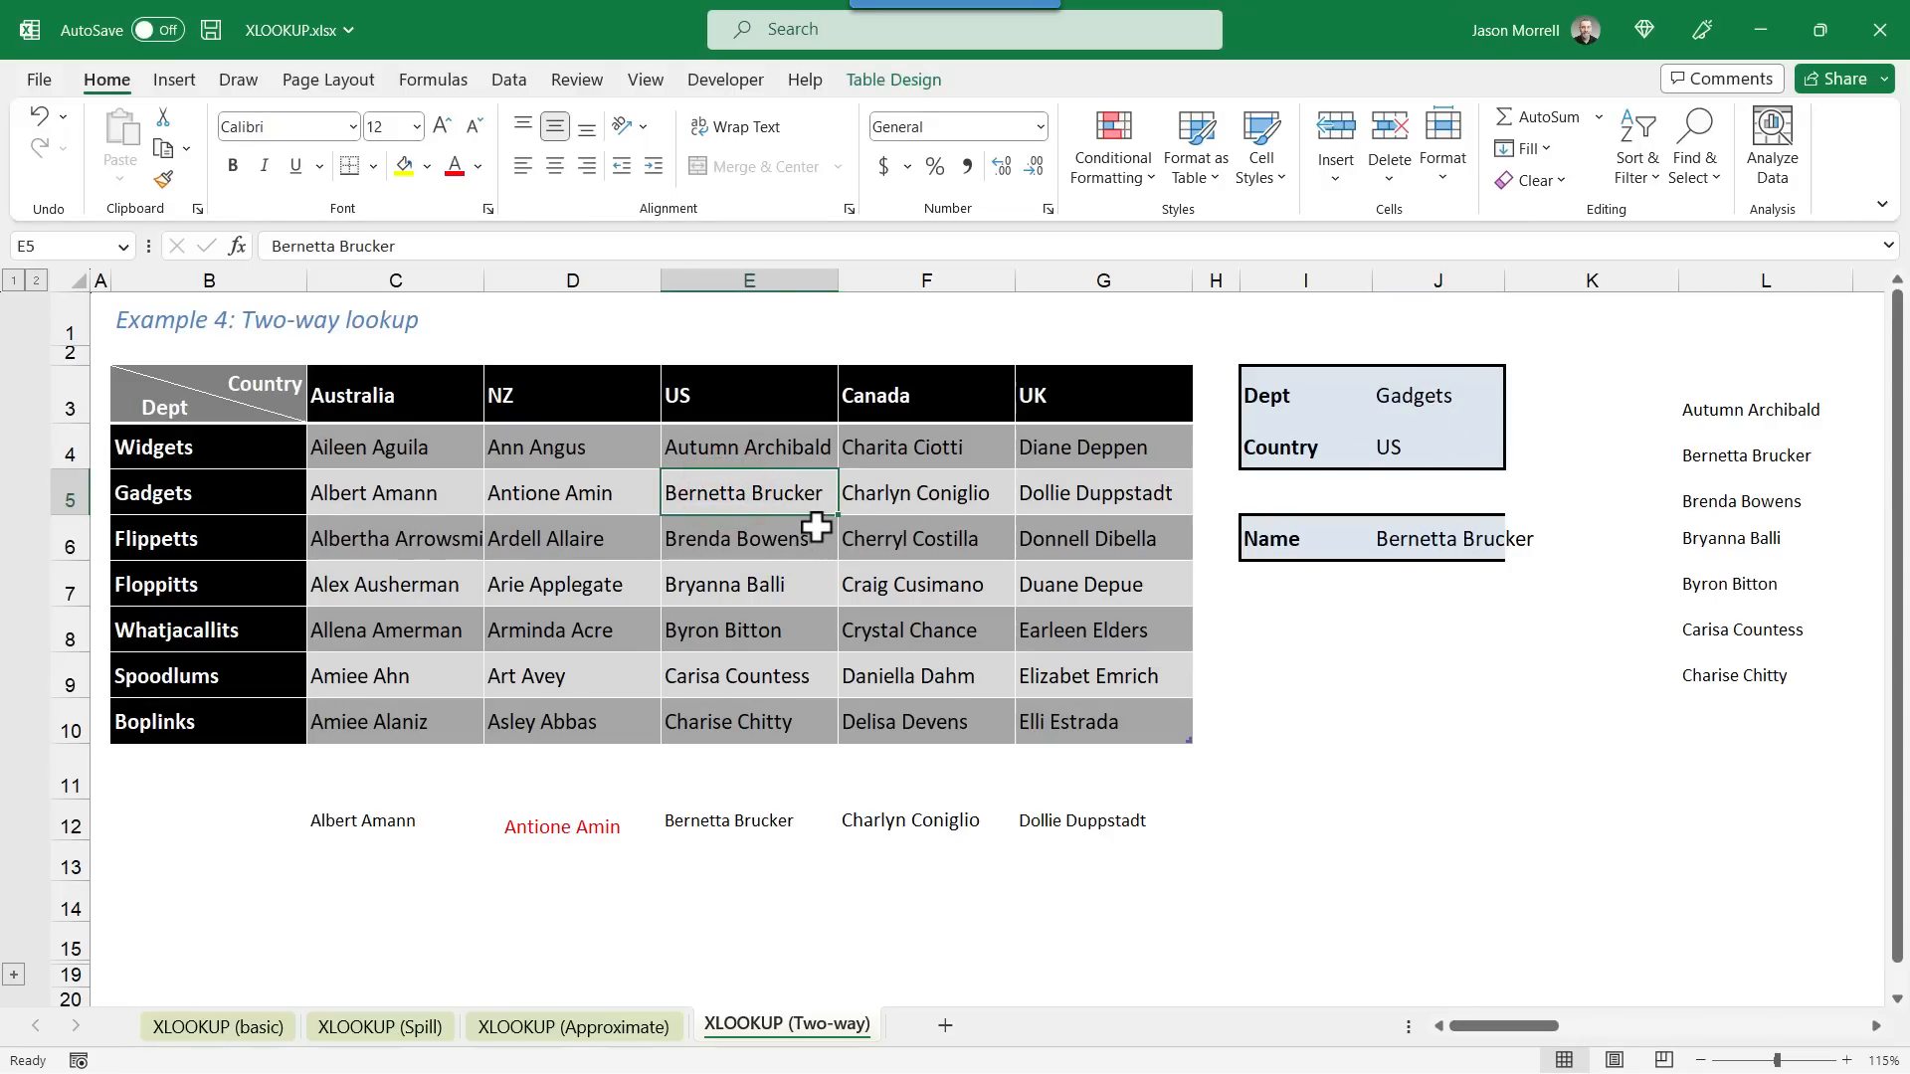
{"action": "left_click", "coordinate": [1438, 395]}
{"action": "type", "text": "Whatjacallits"}
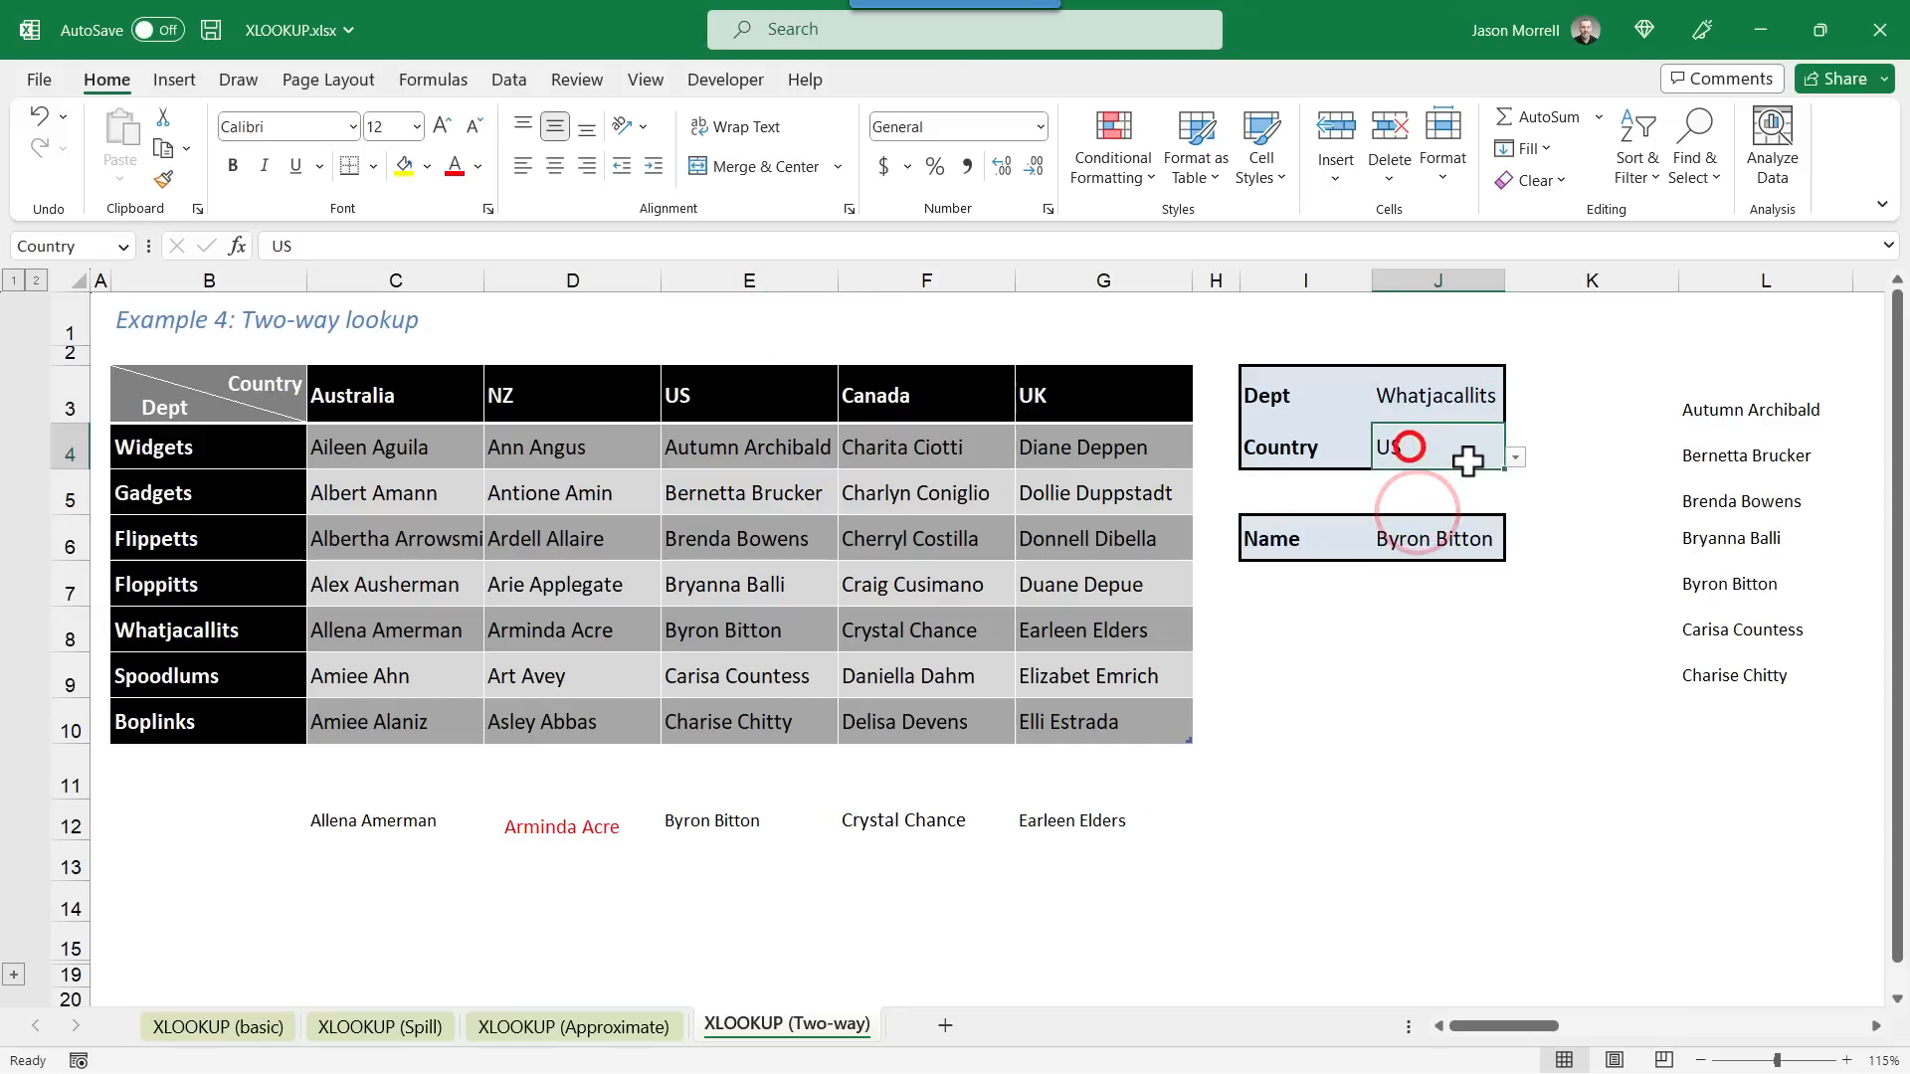
{"action": "left_click", "coordinate": [1515, 457]}
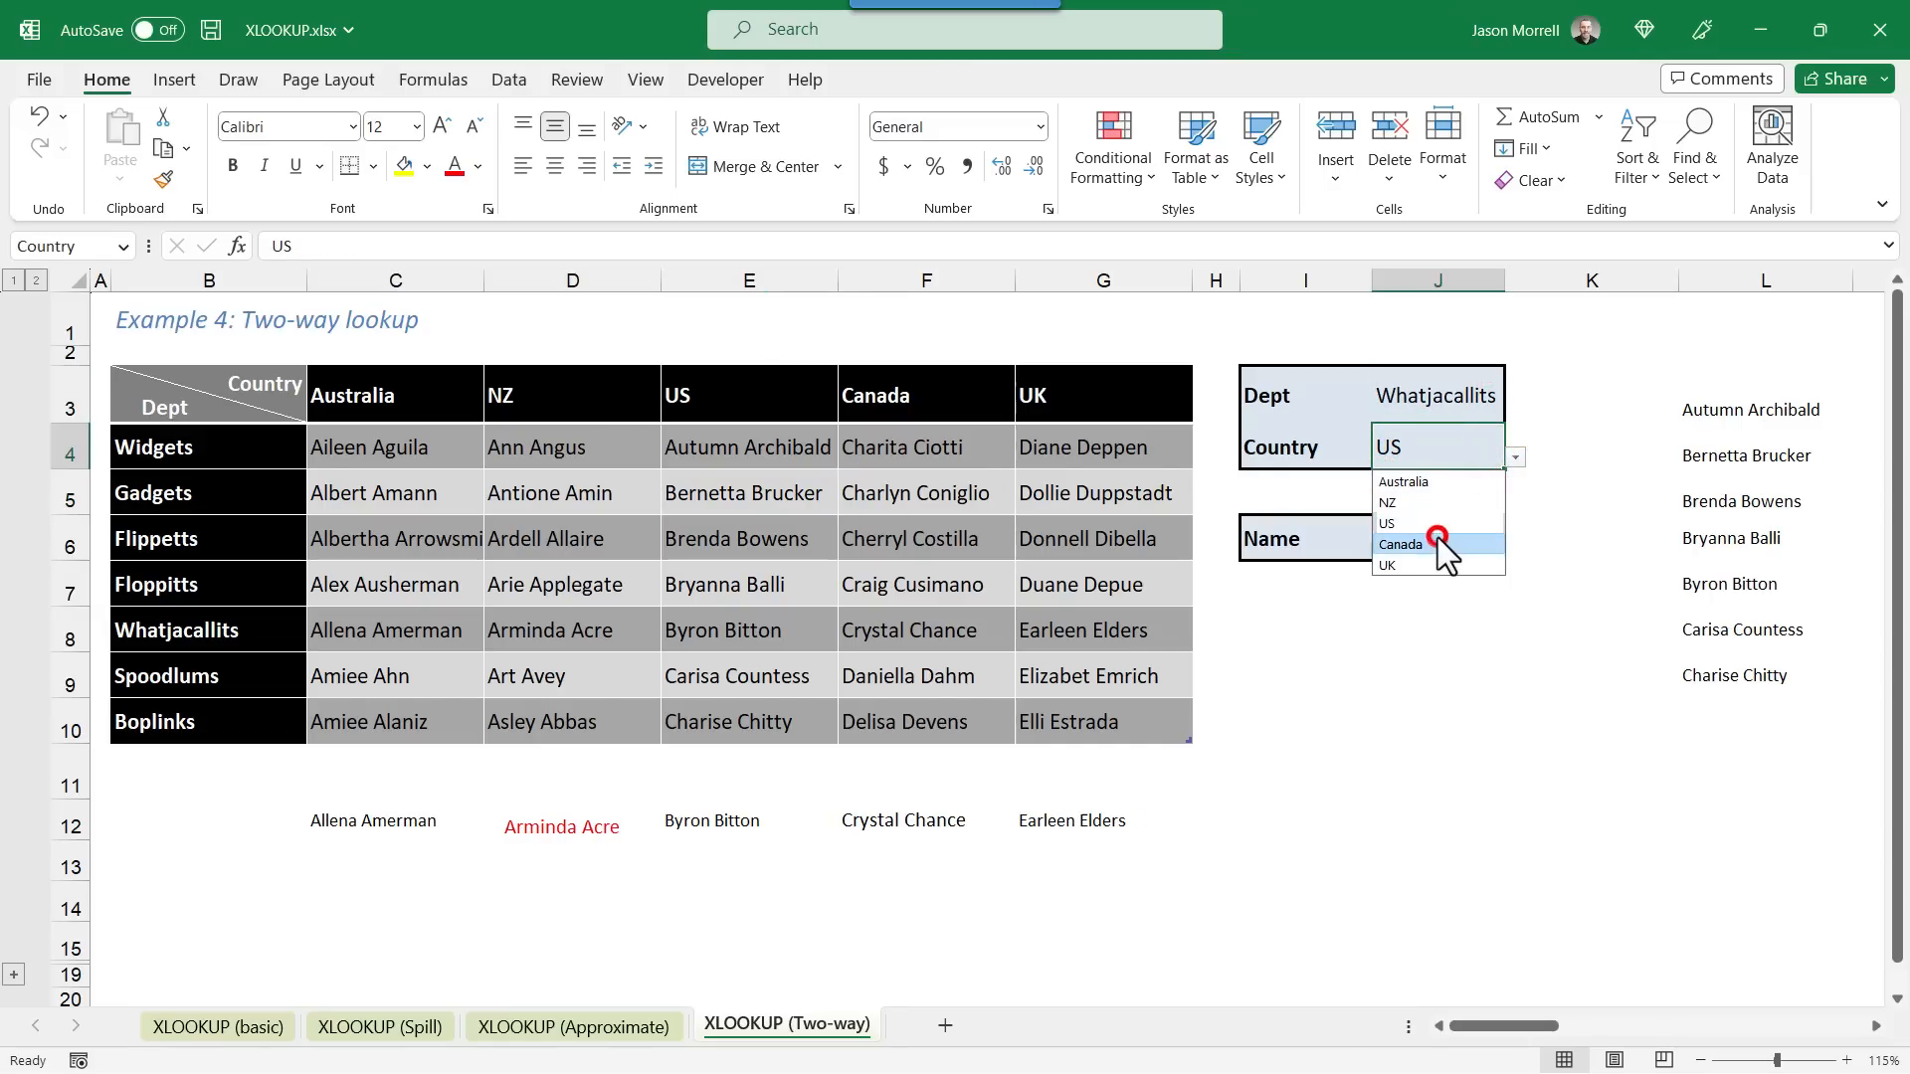
{"action": "left_click", "coordinate": [1400, 544]}
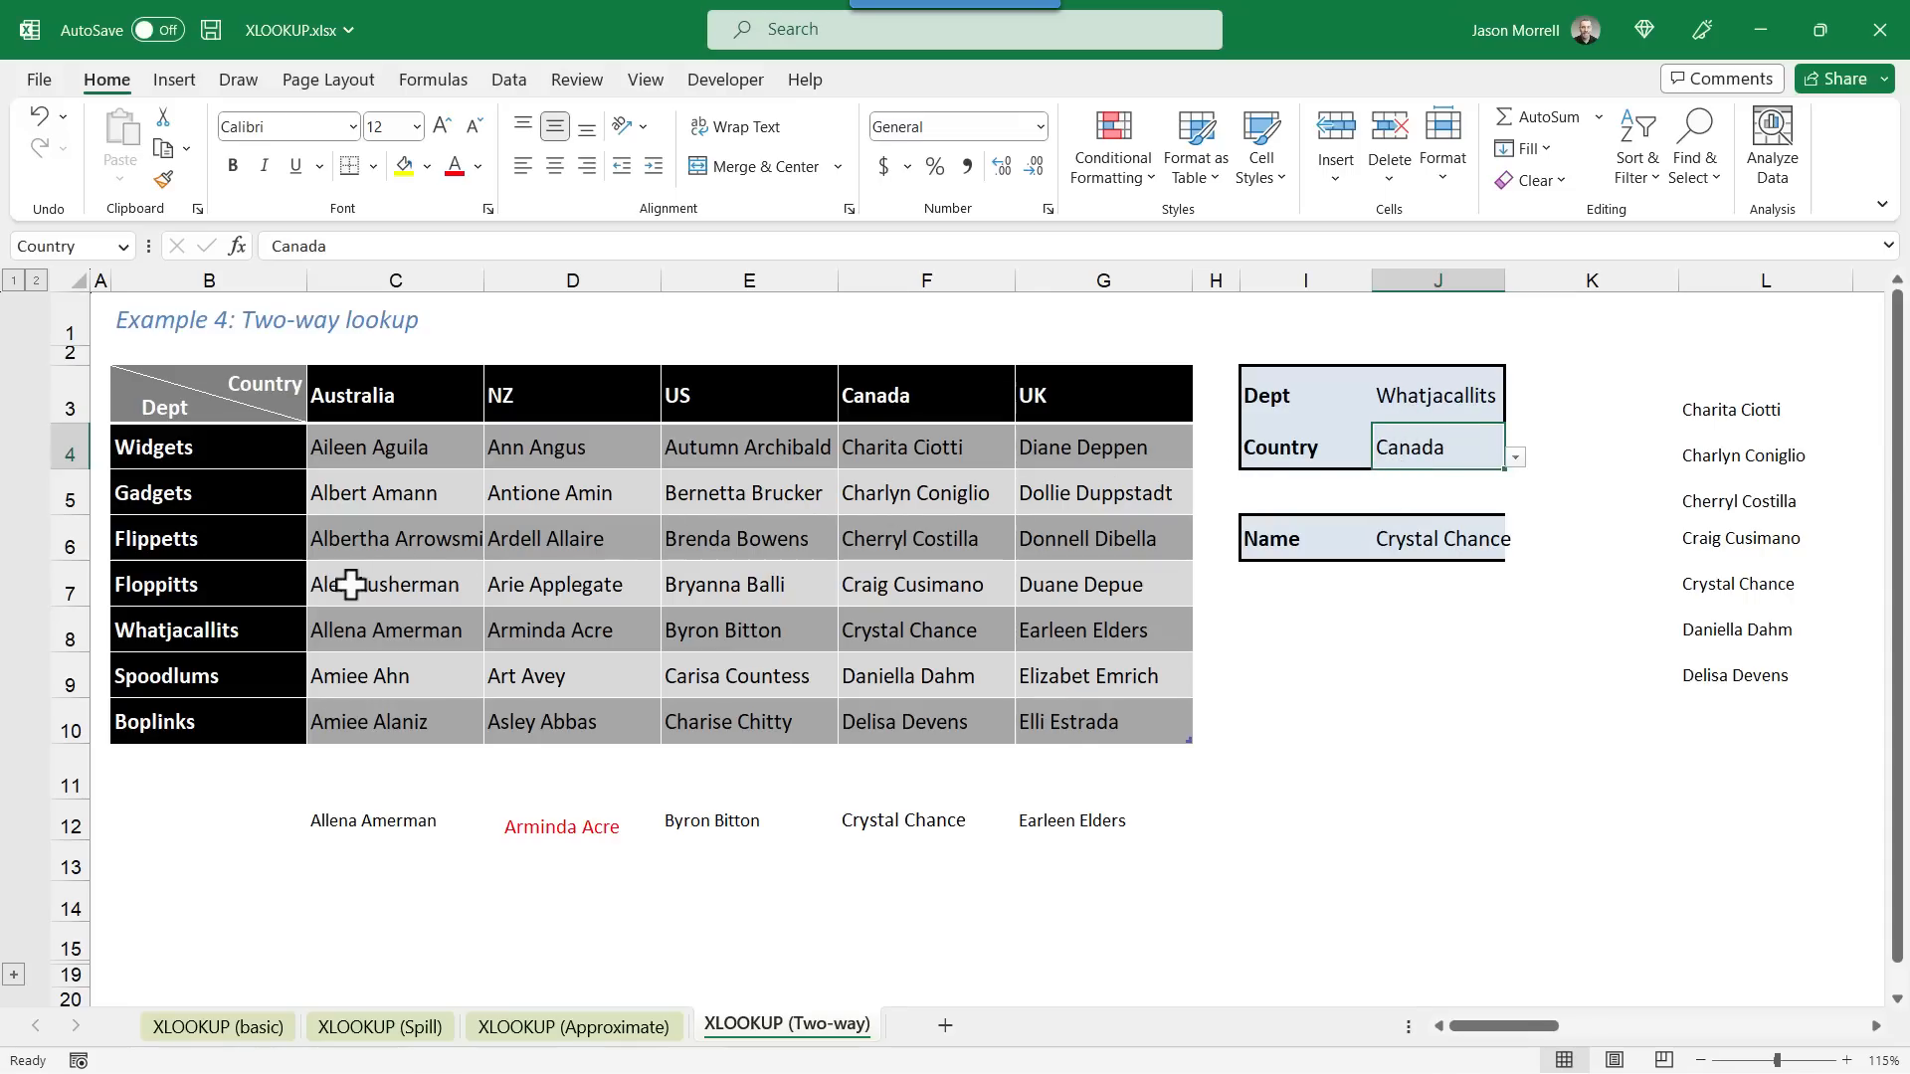
{"action": "left_click", "coordinate": [926, 630]}
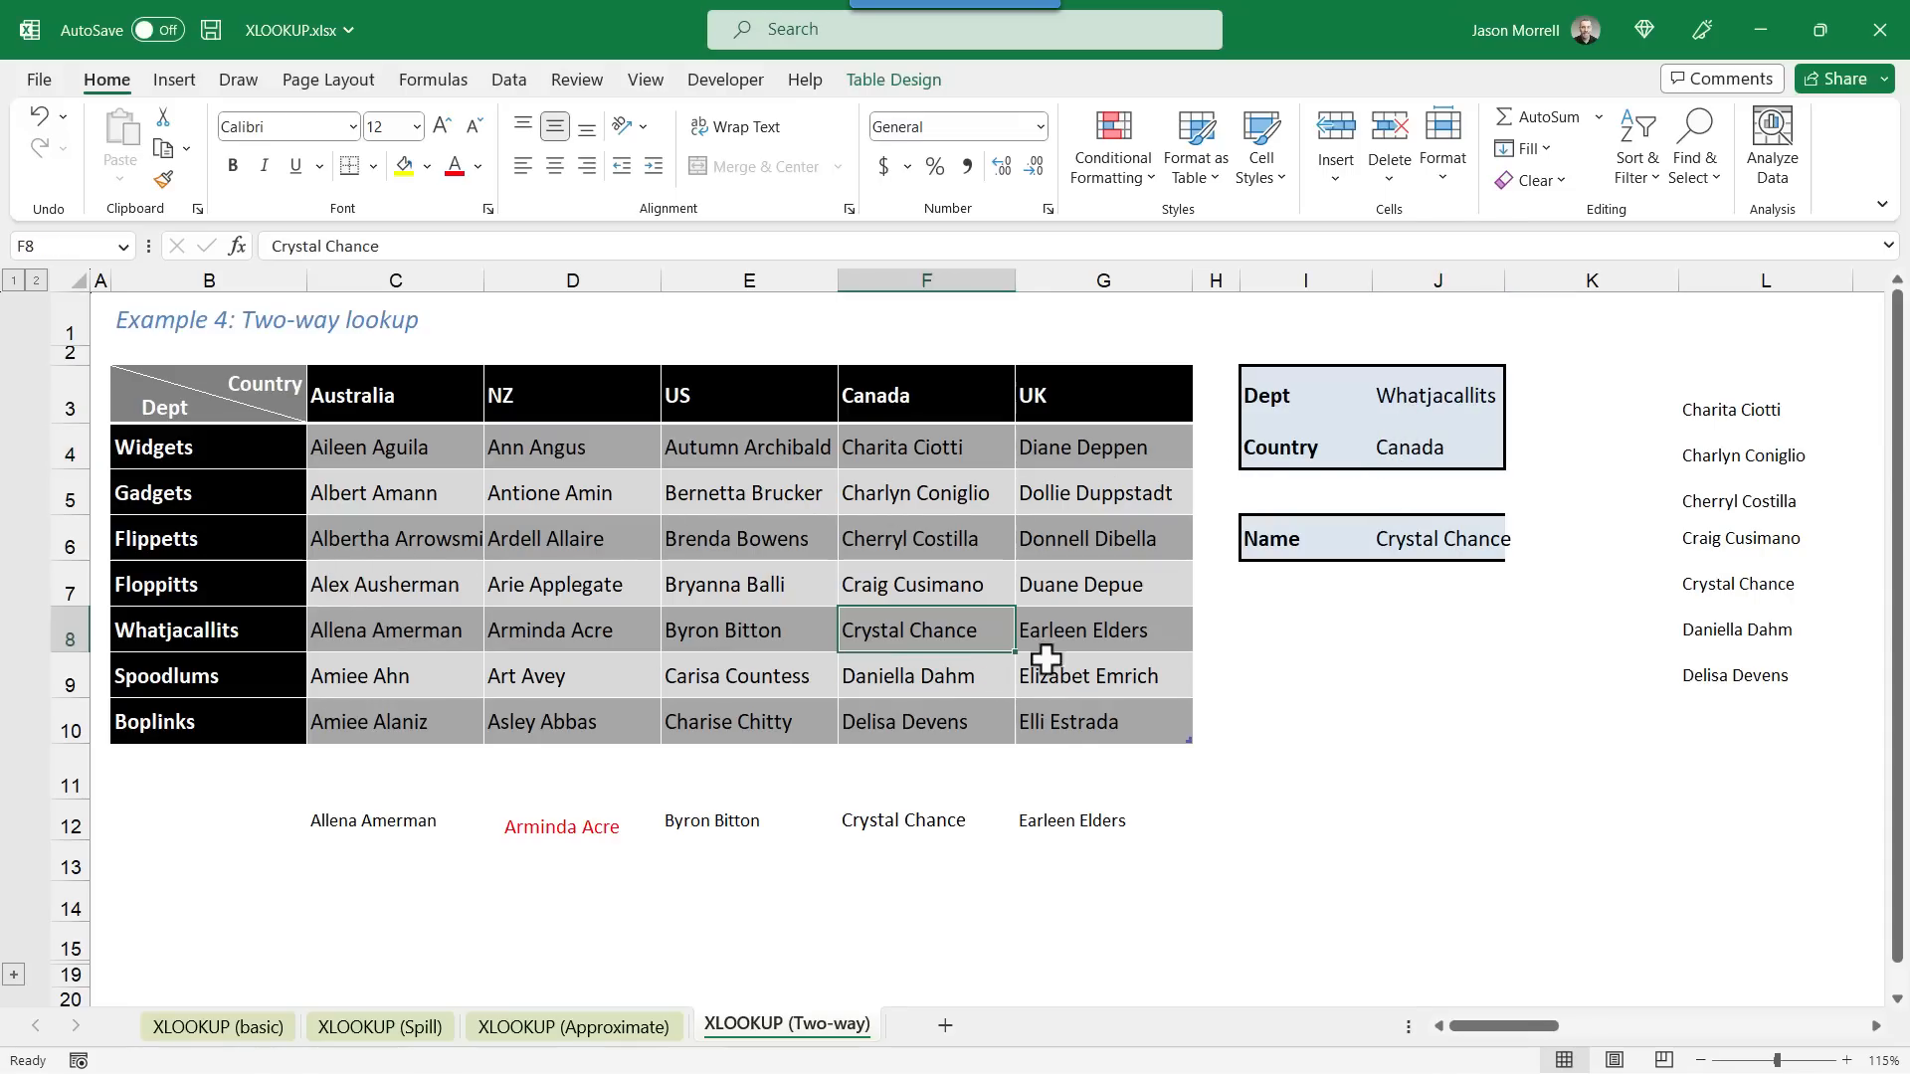
{"action": "left_click", "coordinate": [1442, 539]}
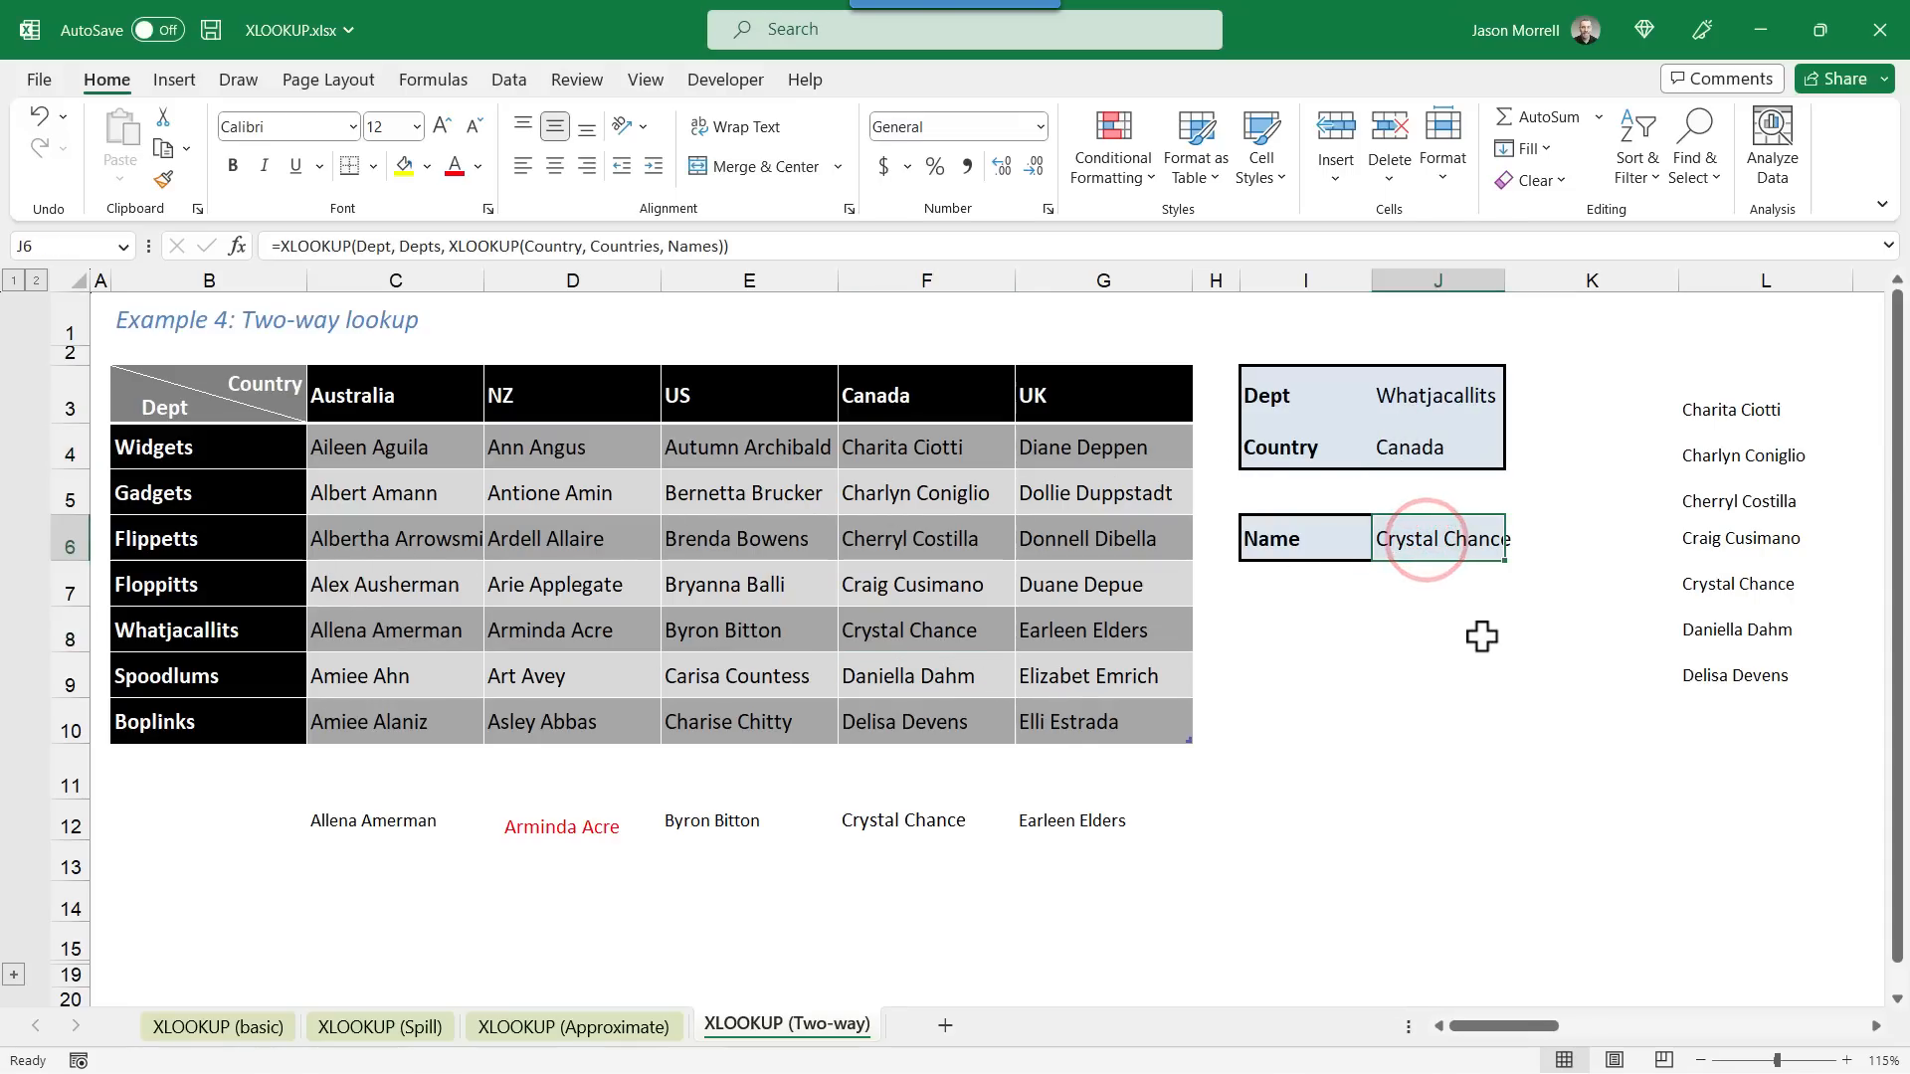
{"action": "mouse_move", "coordinate": [1033, 443]}
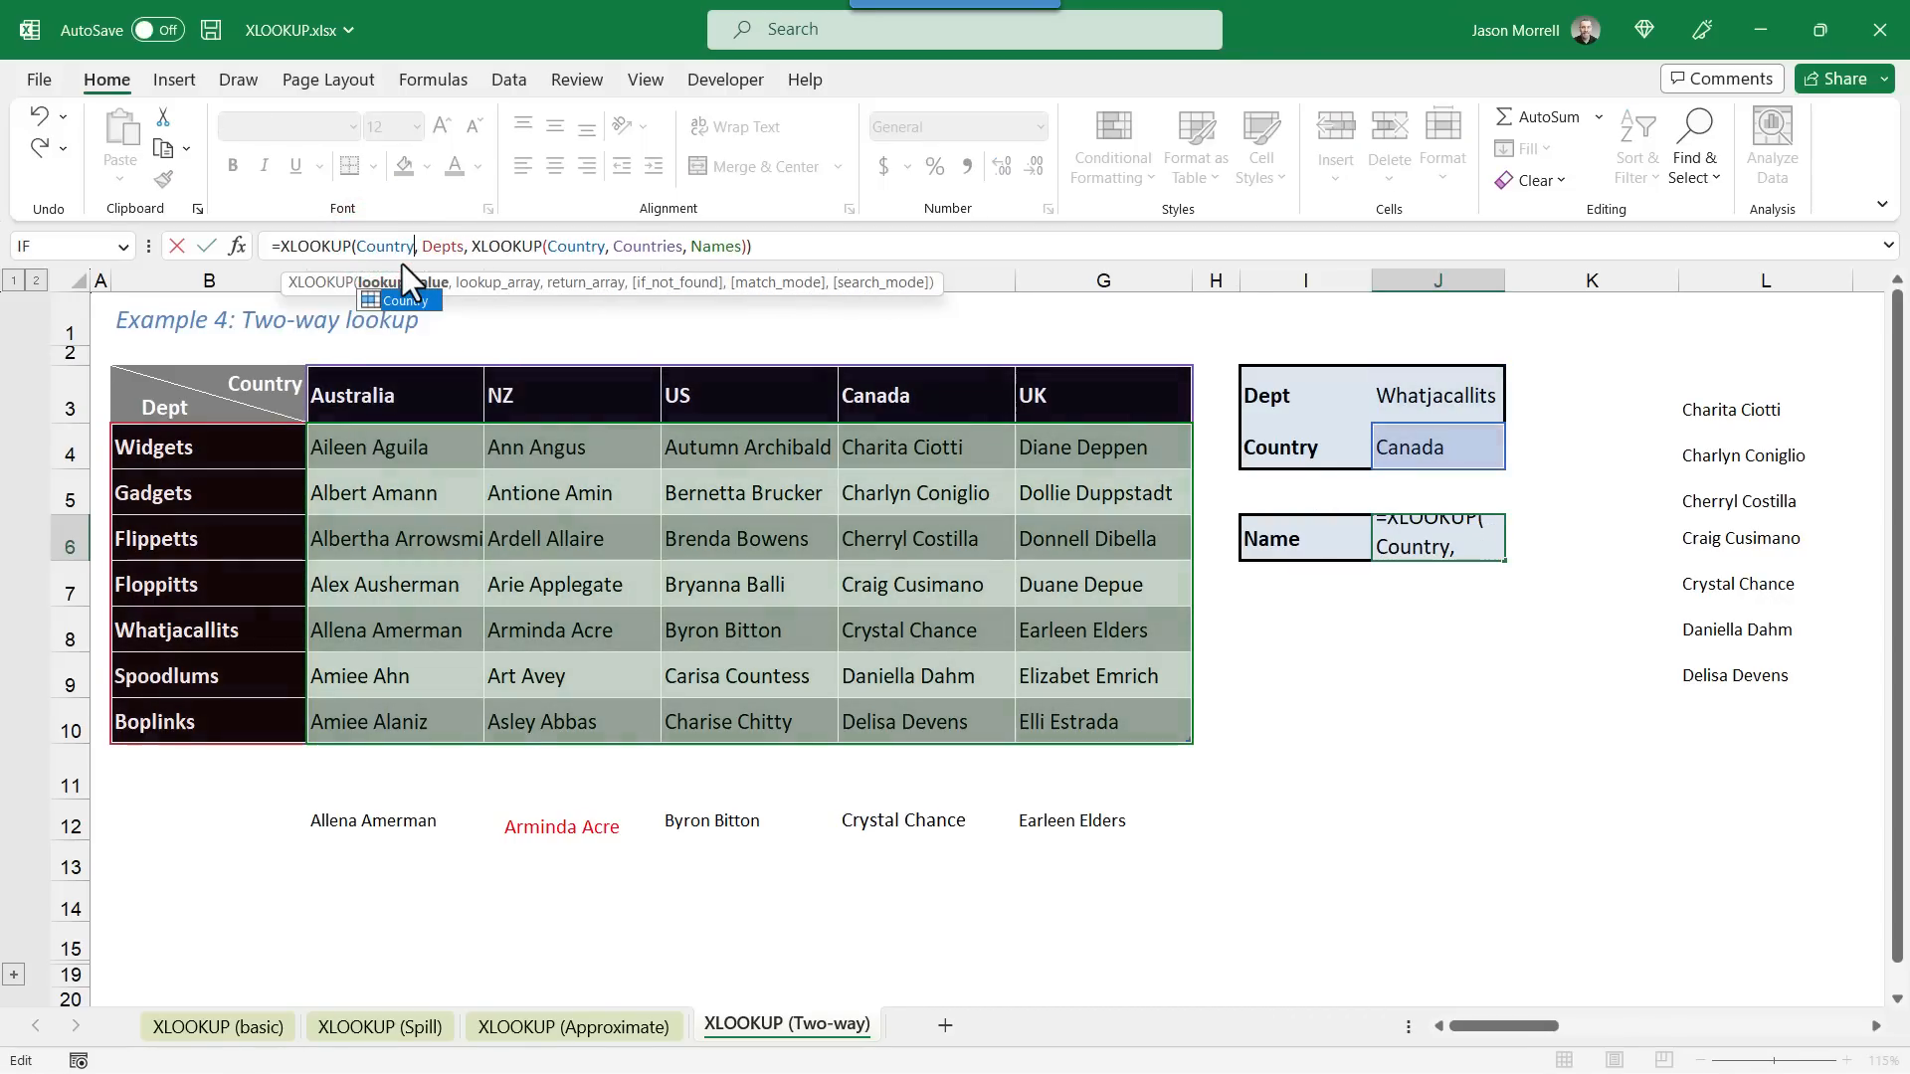
{"action": "type", "text": "Coun"}
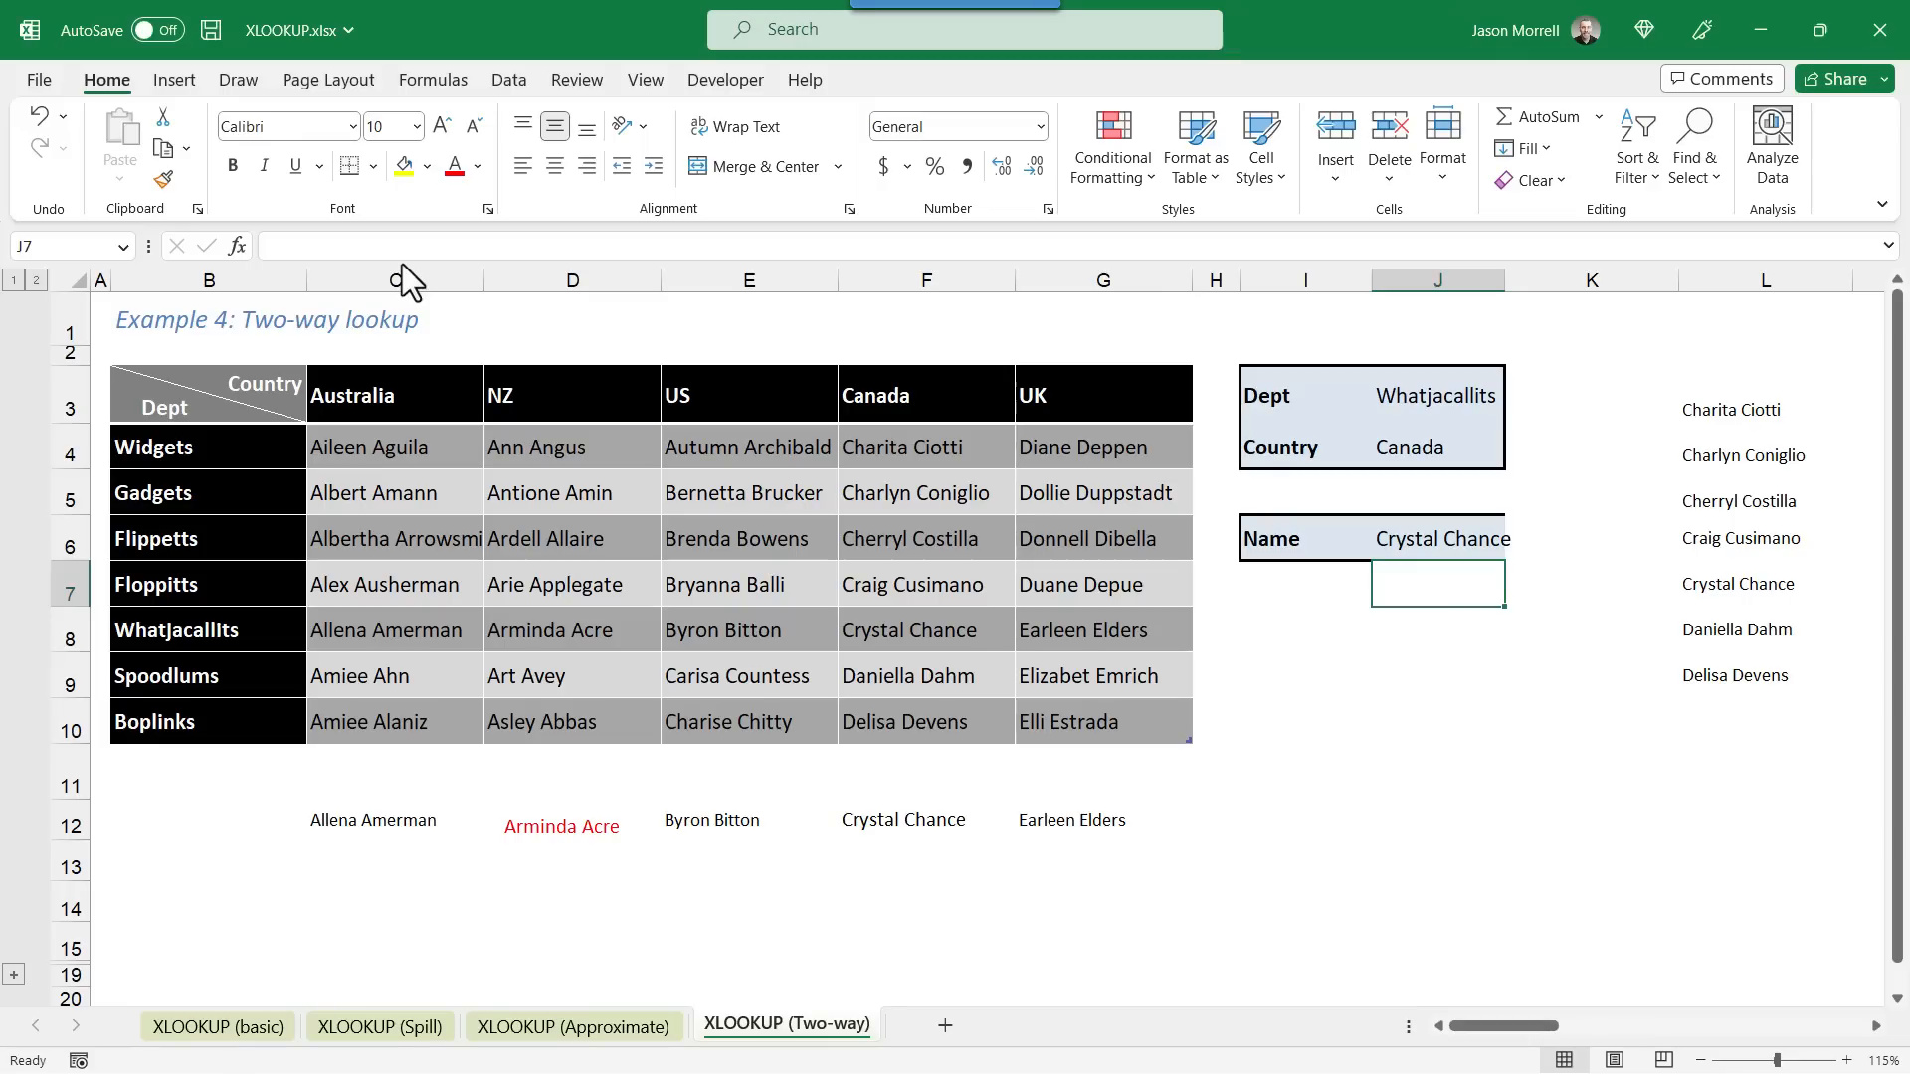
{"action": "mouse_move", "coordinate": [190, 949]}
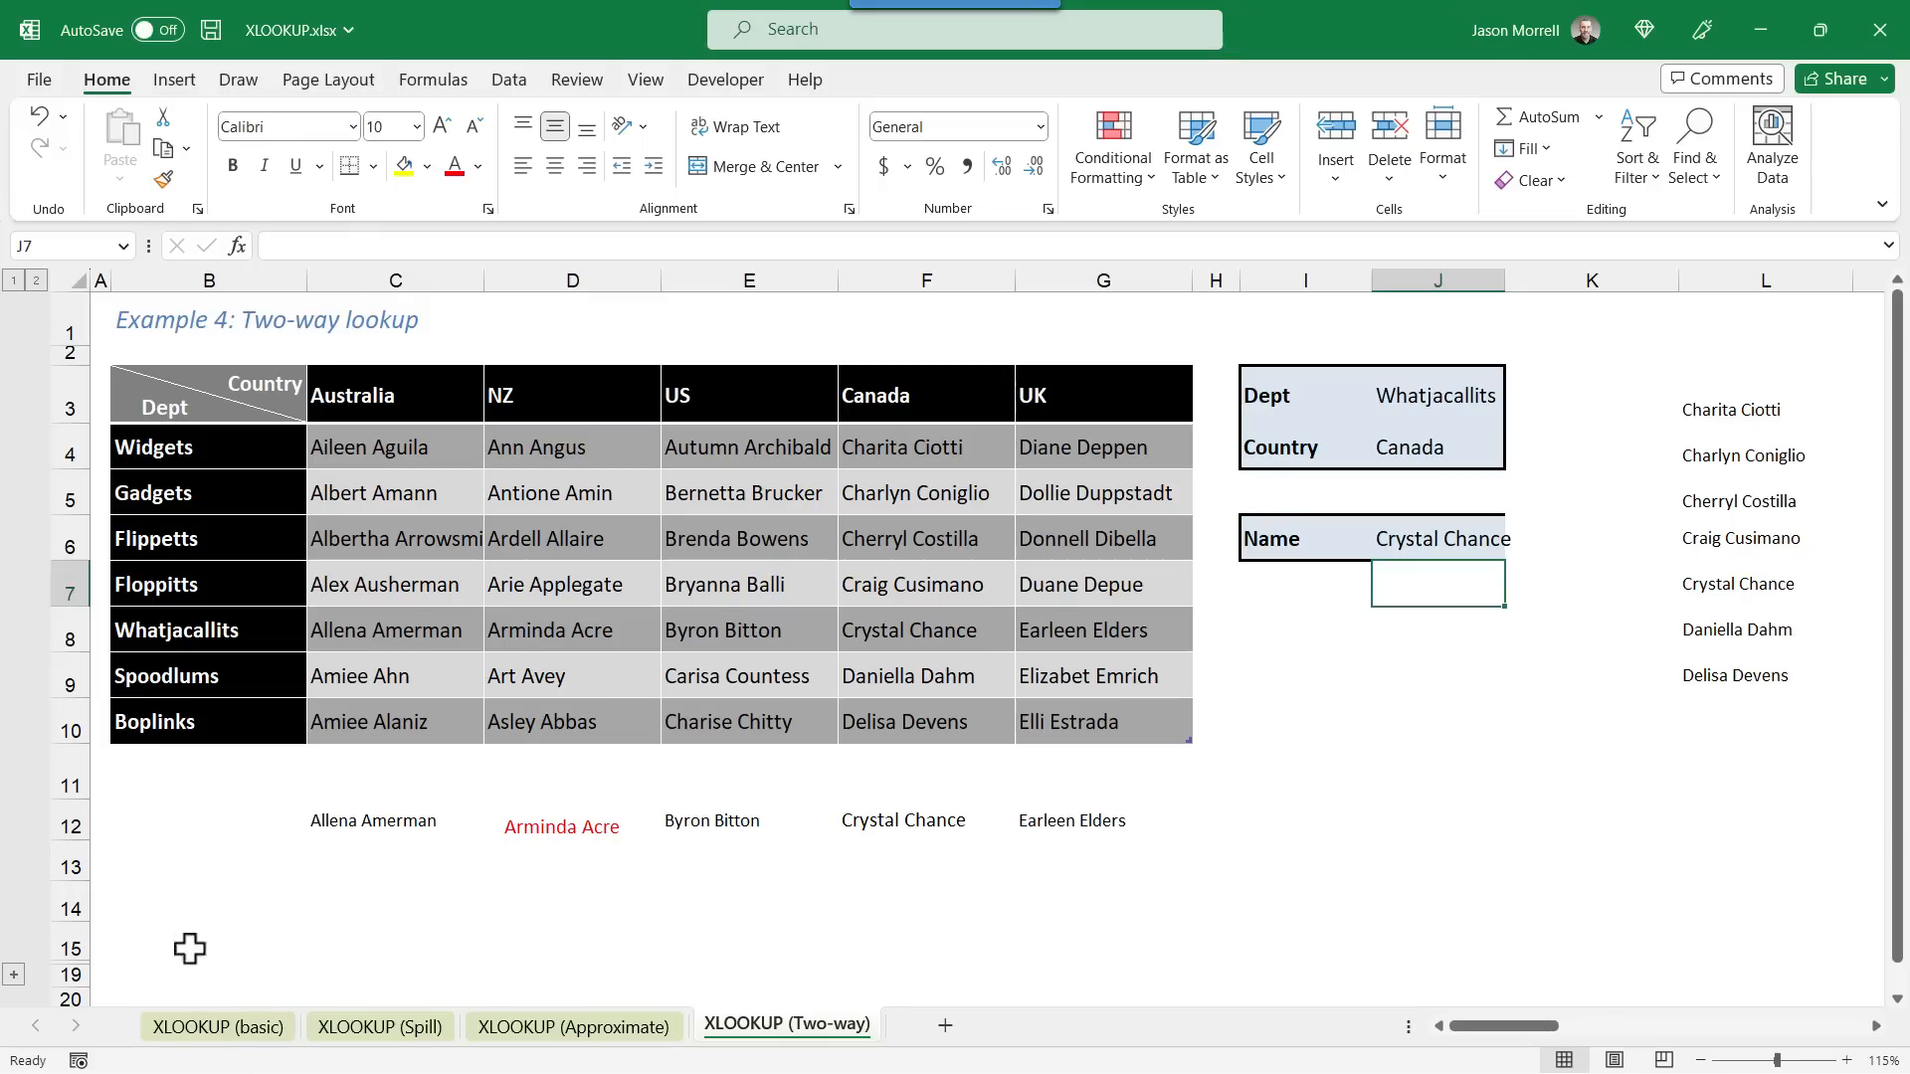